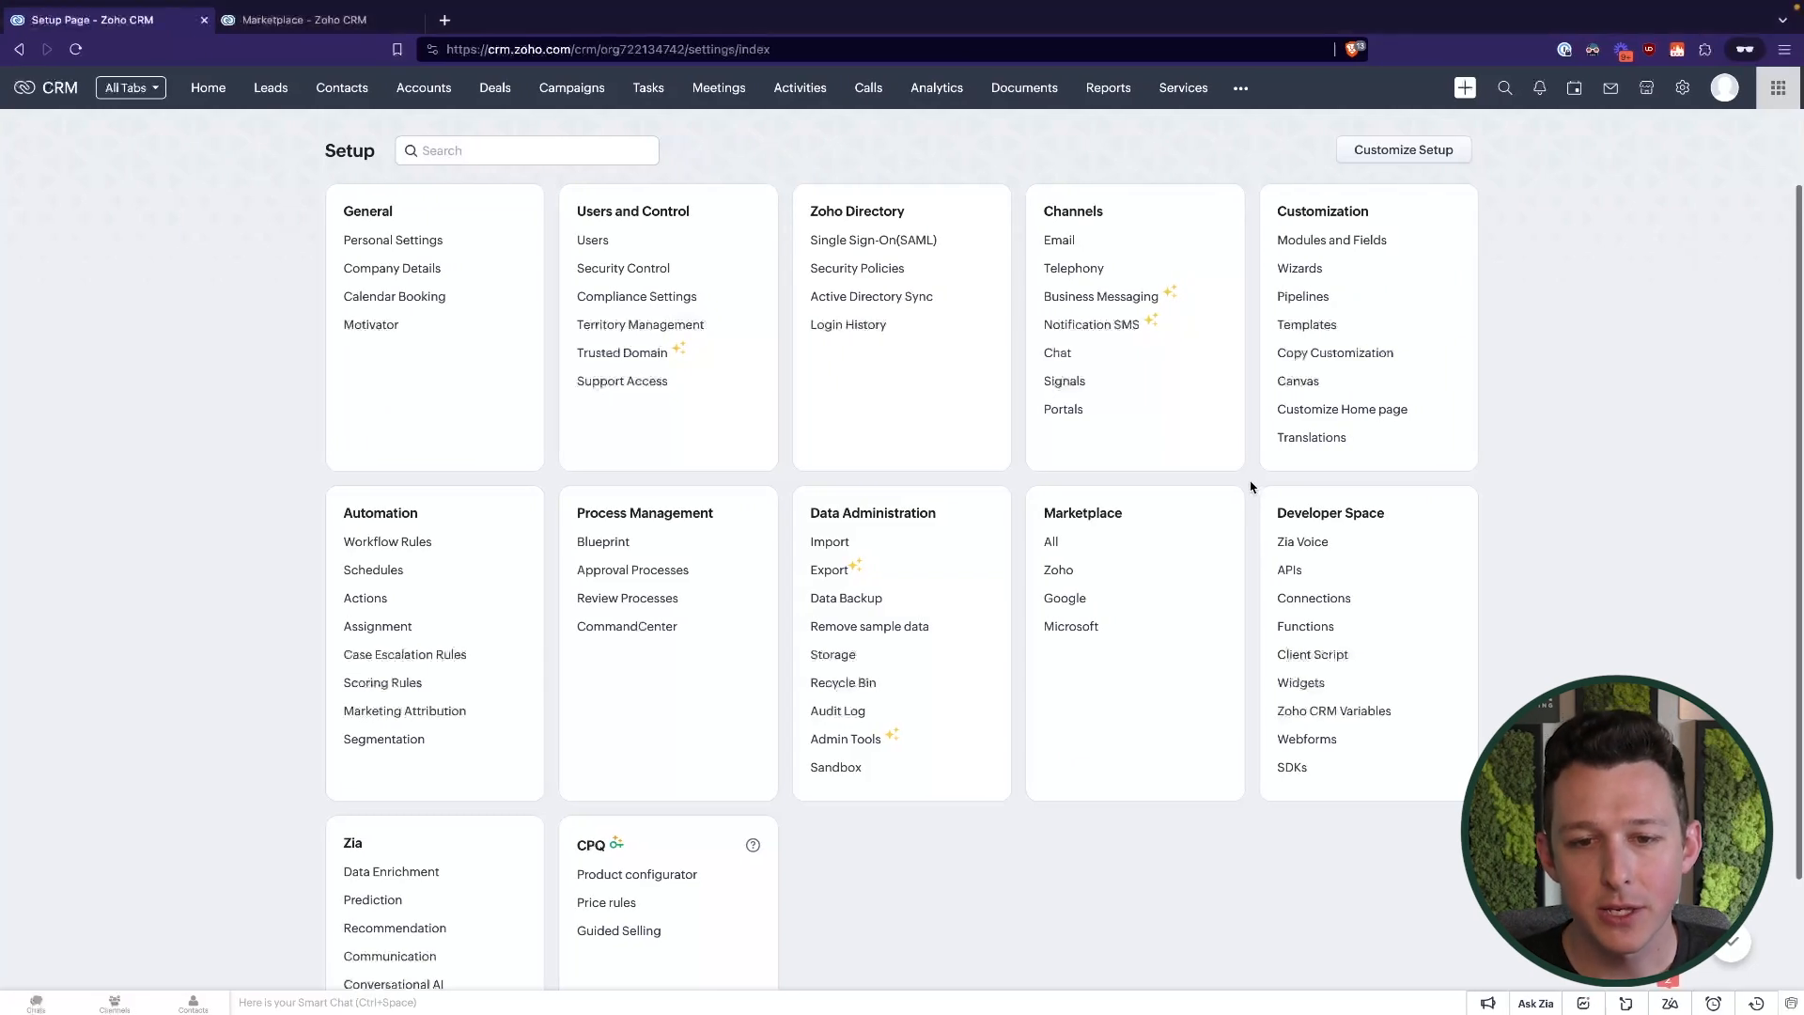
{"action": "mouse_move", "coordinate": [1518, 212]}
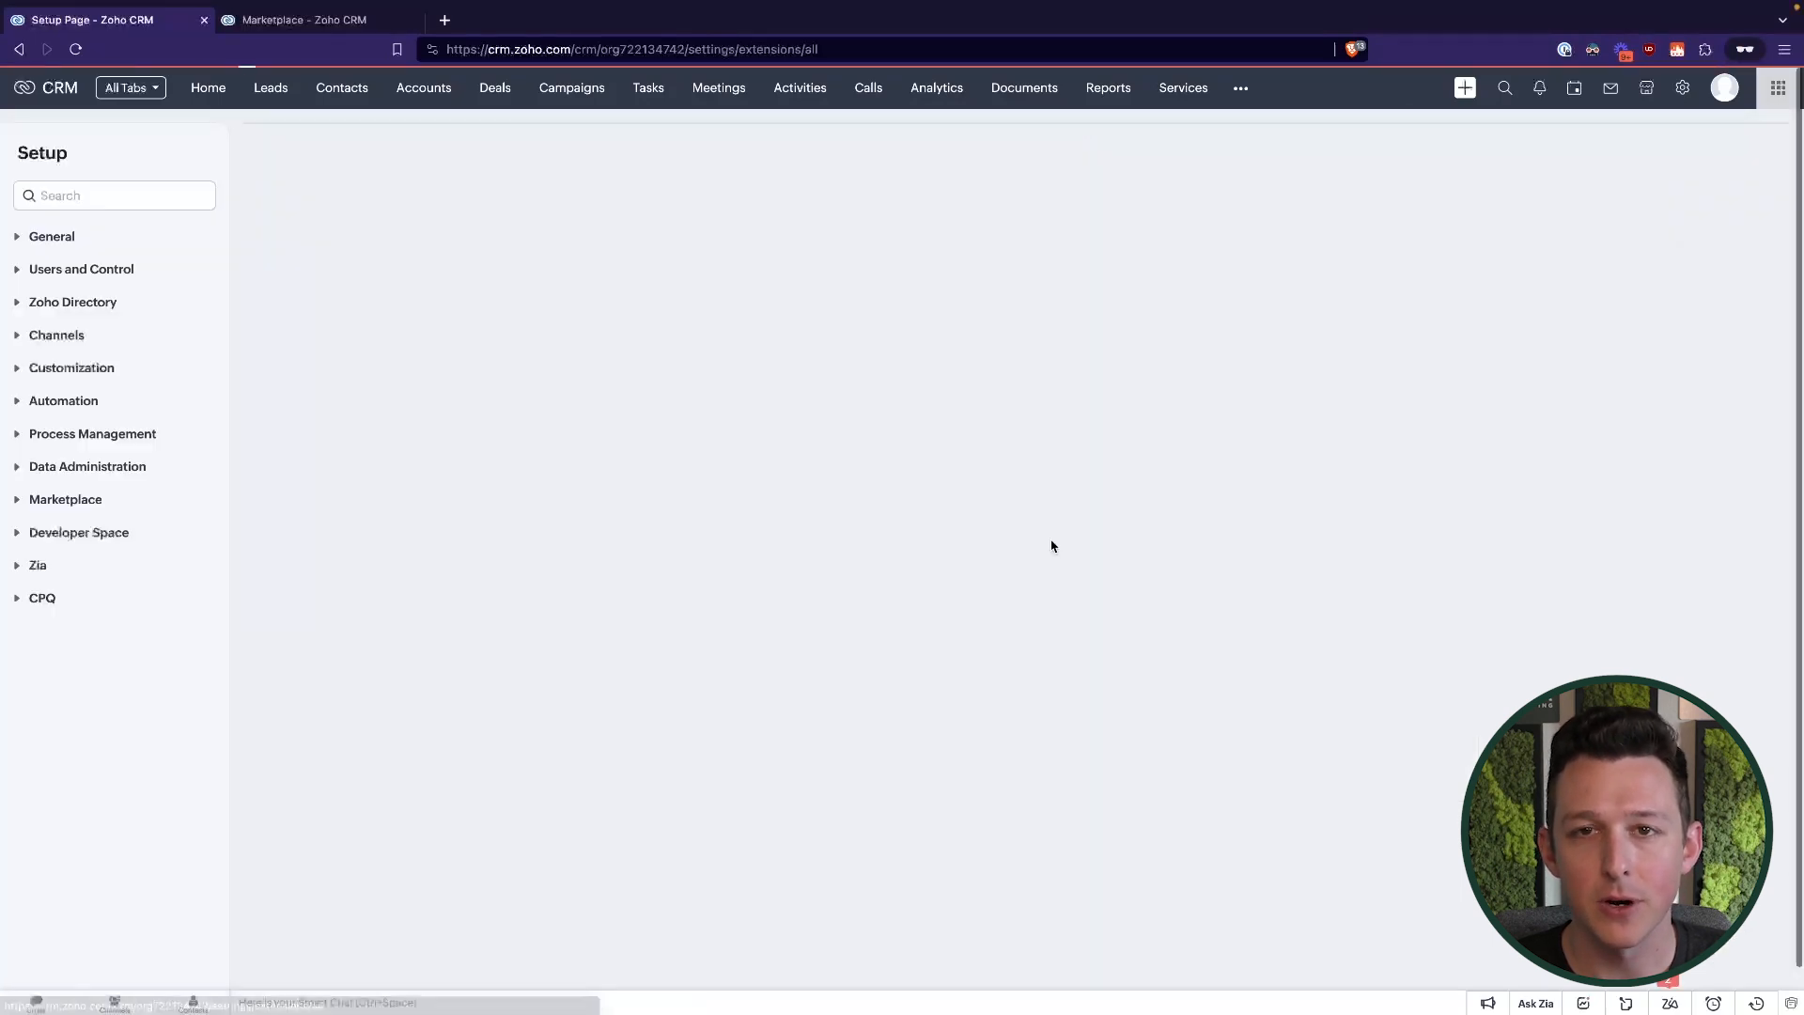
Search the full extensions marketplace for 'route' to find RouteIQ for Zoho CRM
{"action": "left_click", "coordinate": [65, 498]}
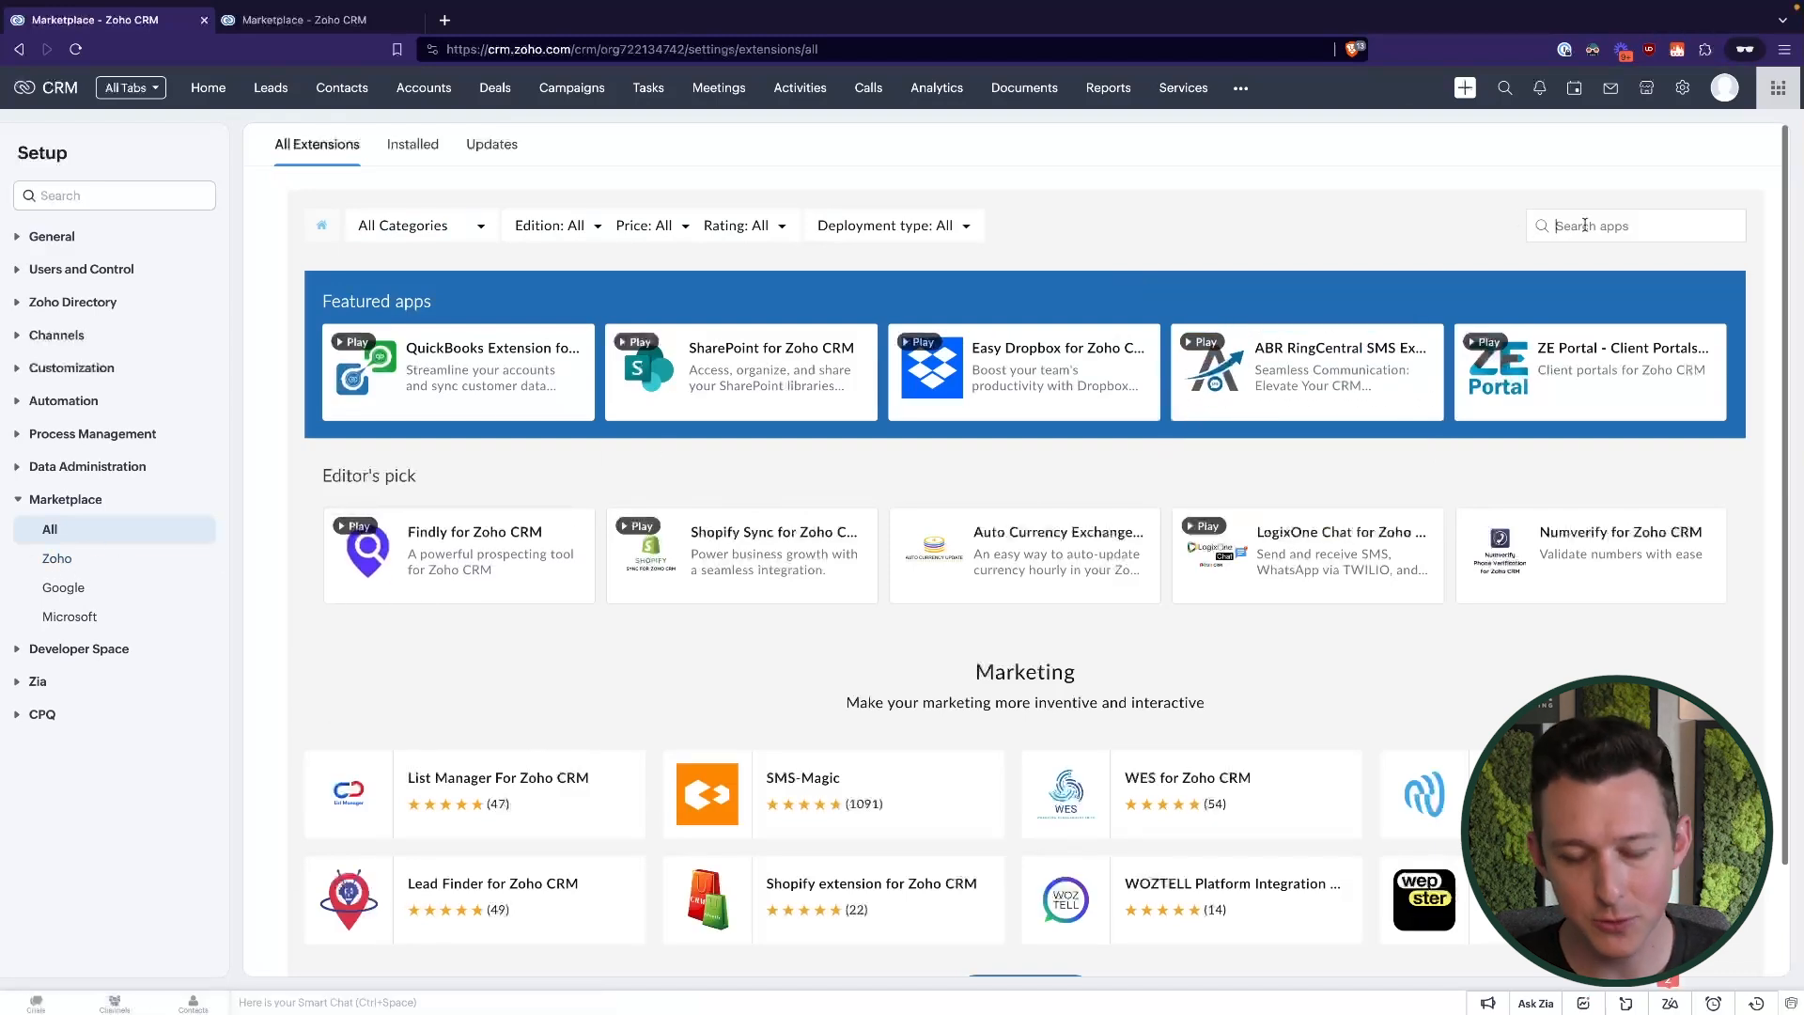
{"action": "type", "text": "route"}
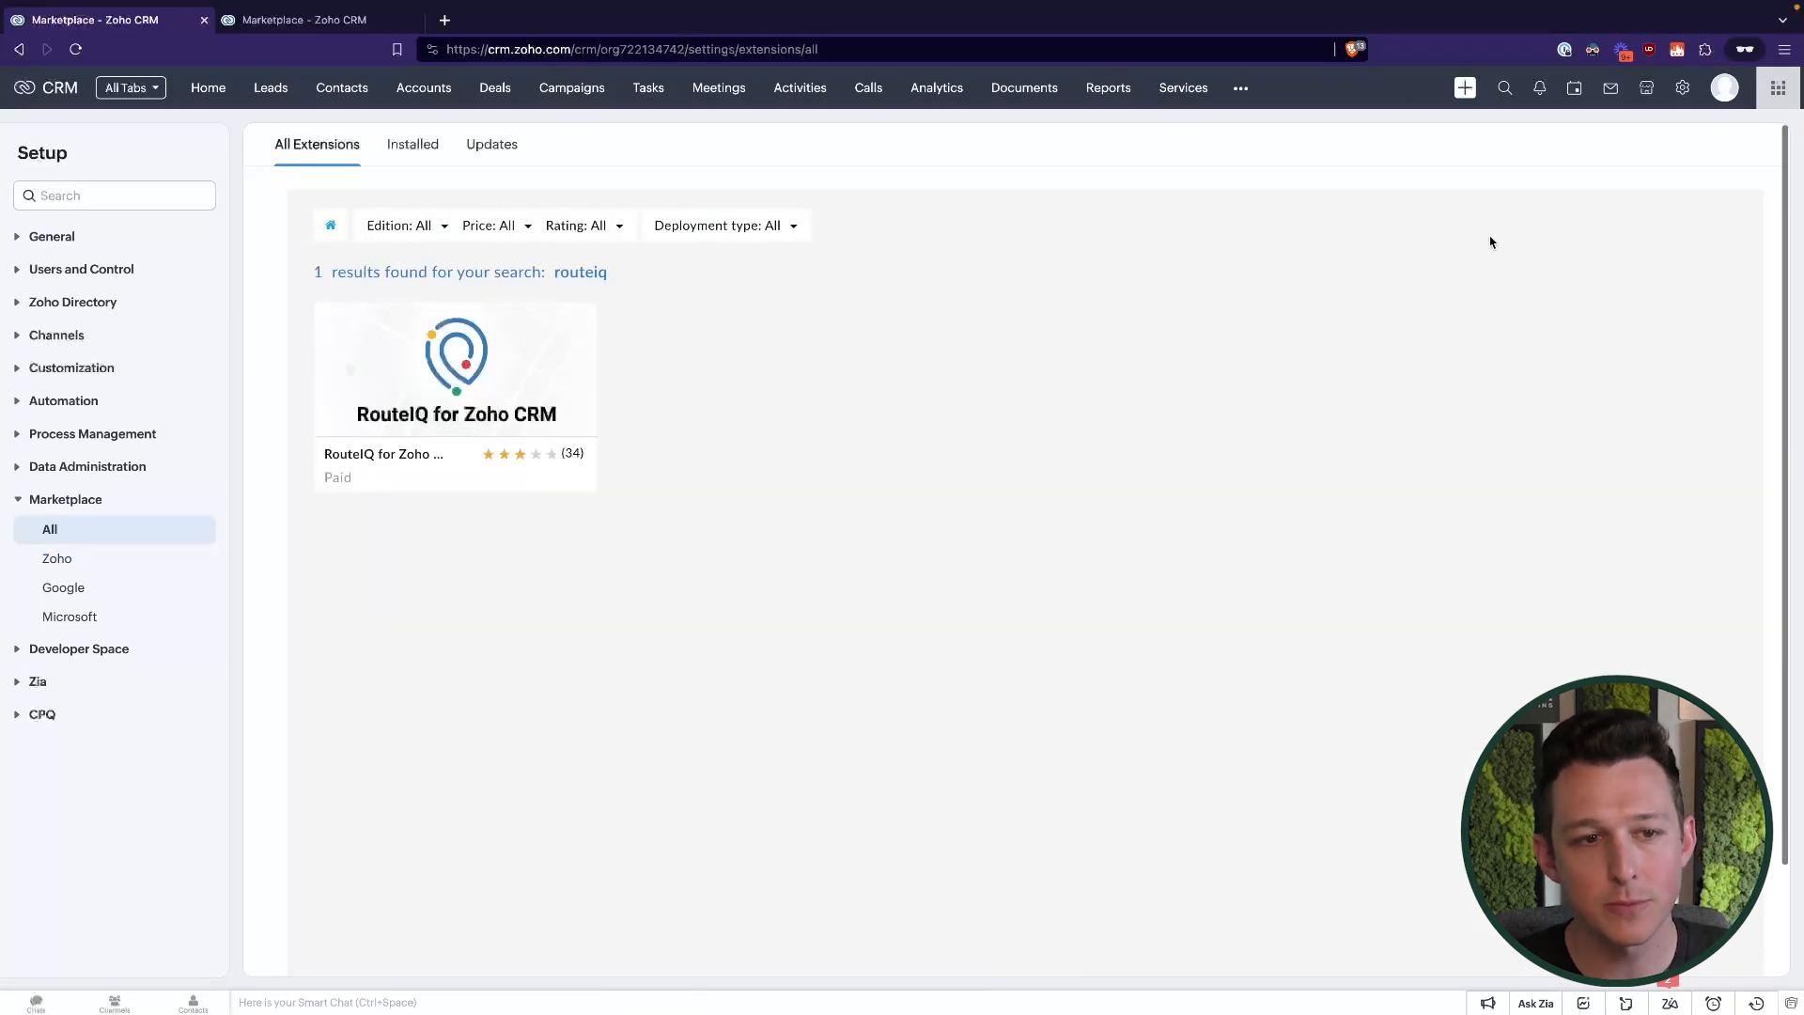
{"action": "mouse_move", "coordinate": [454, 368]}
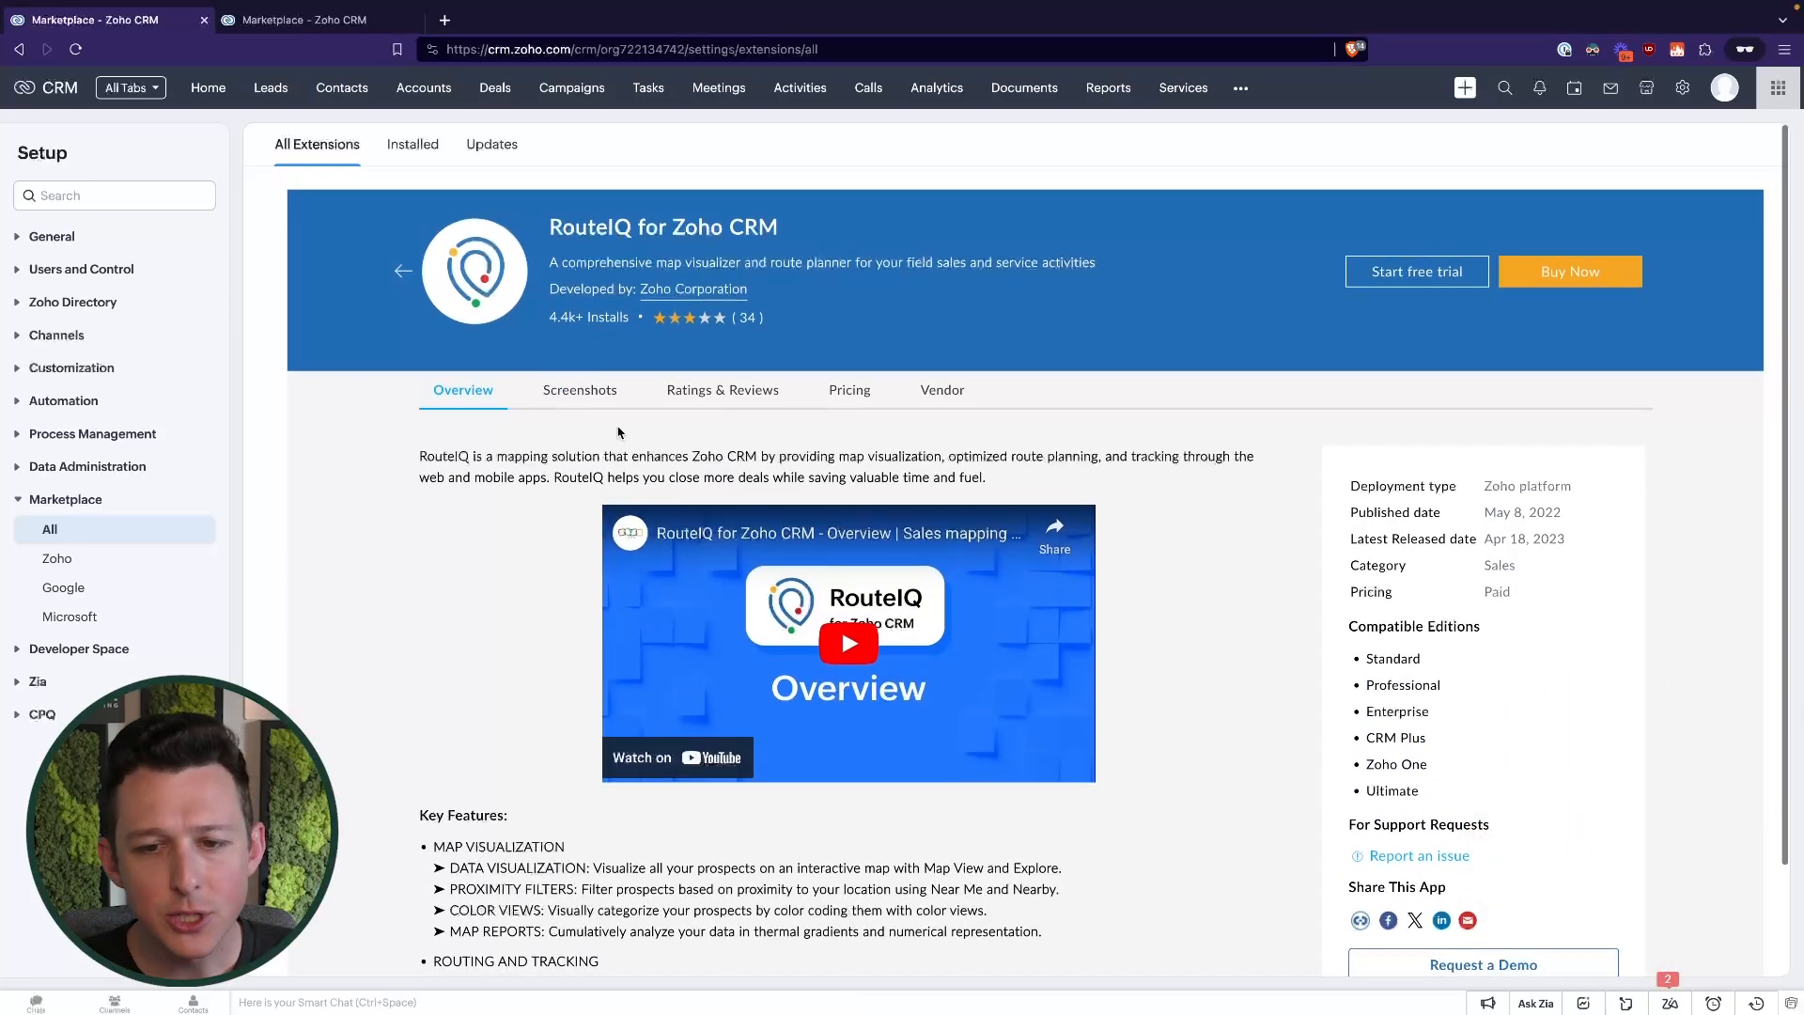
Browse RouteIQ's screenshots: interactive map, route tracking, visit distribution and performance dashboard
{"action": "left_click", "coordinate": [581, 389]}
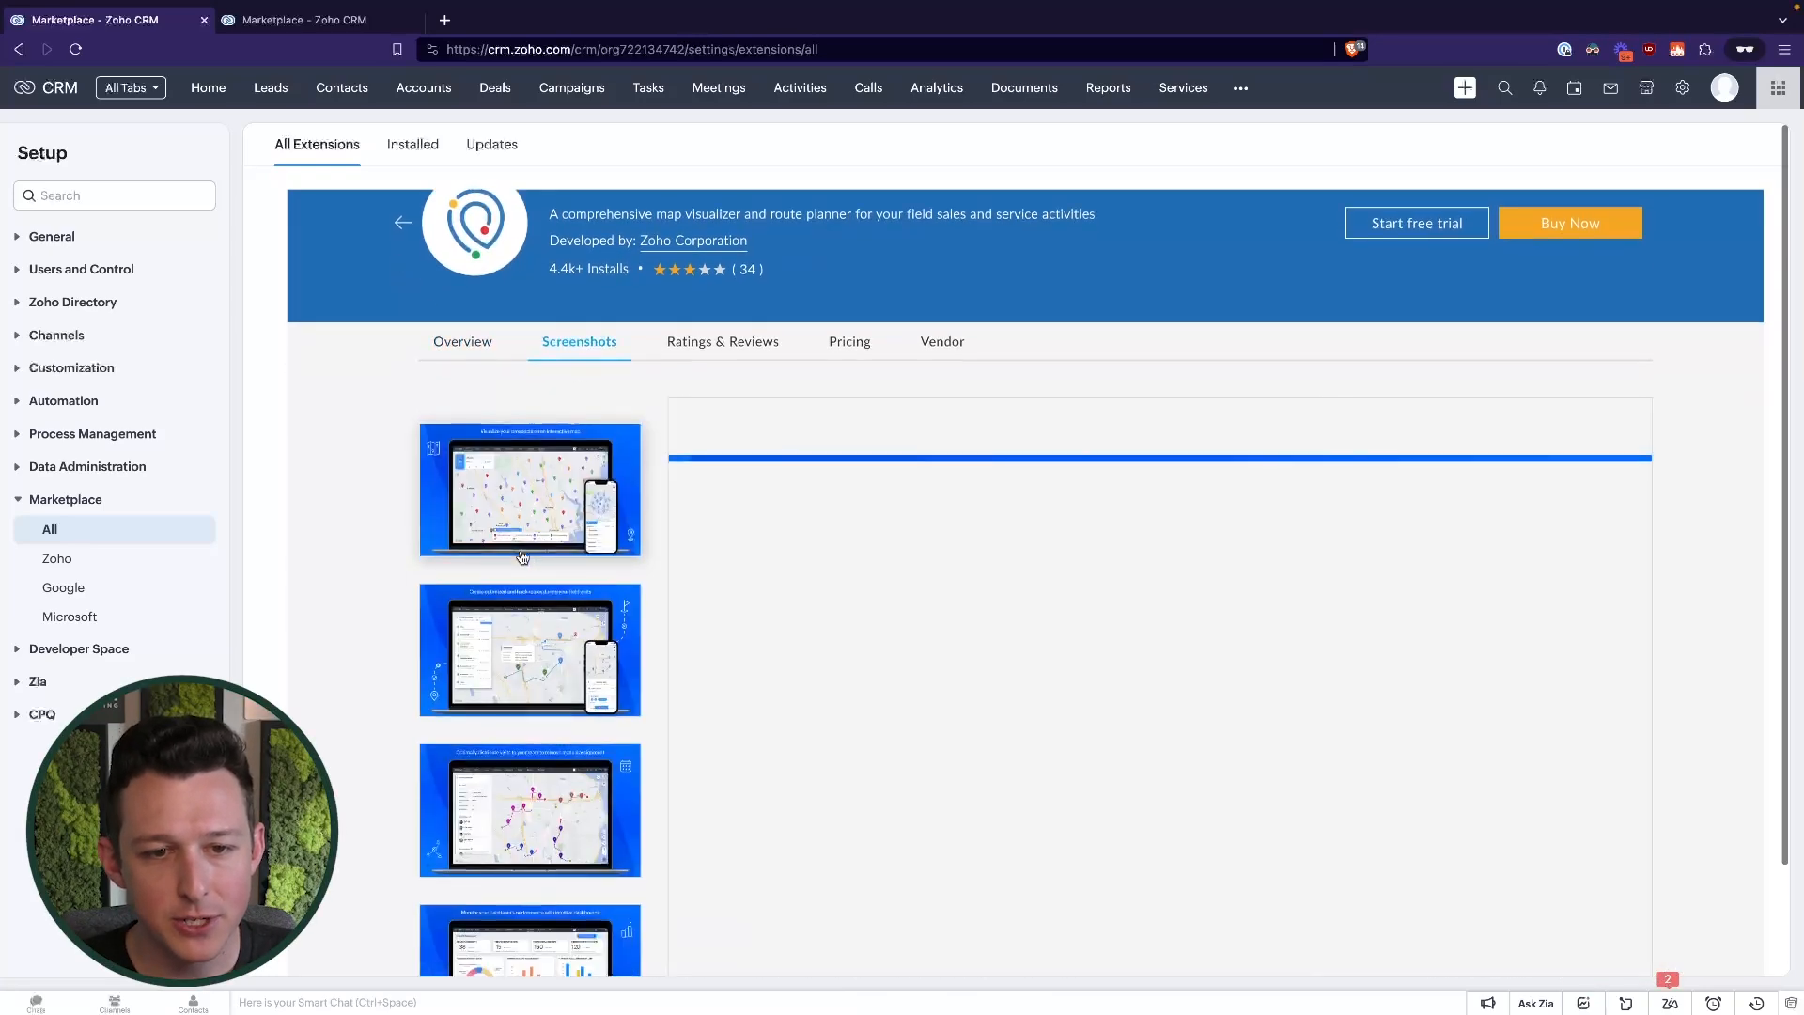
{"action": "left_click", "coordinate": [530, 488]}
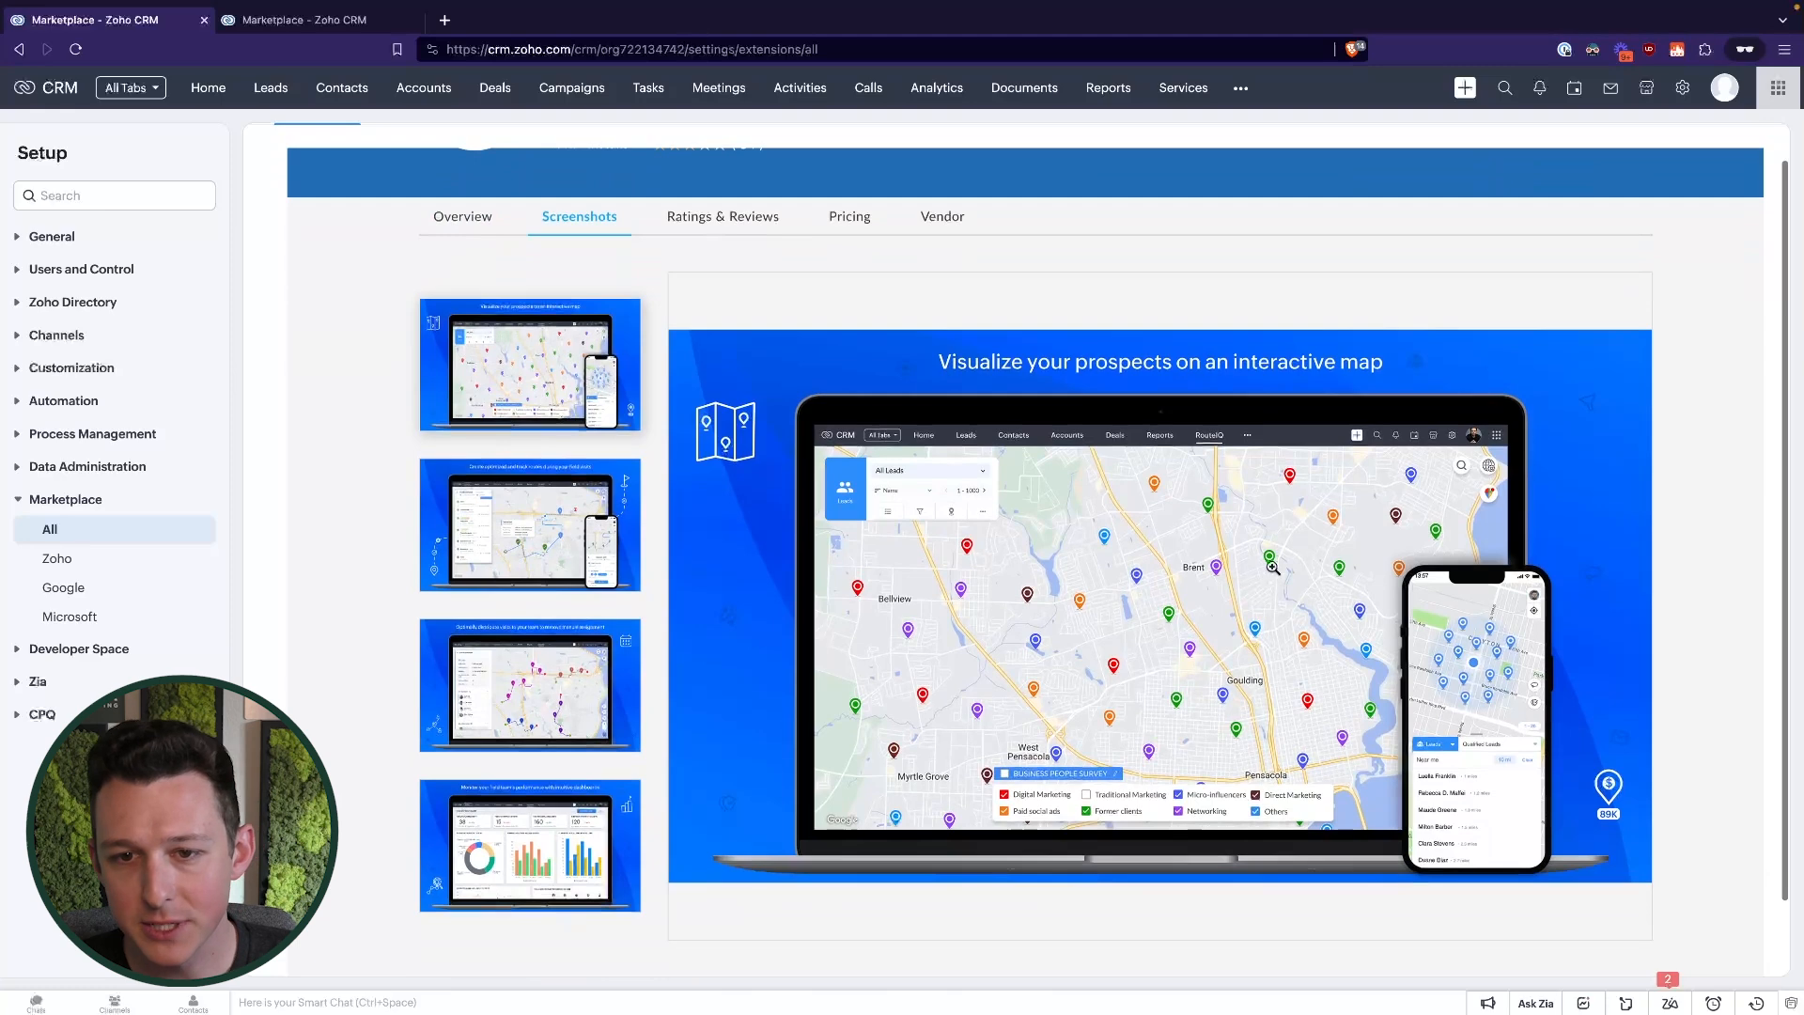
{"action": "mouse_move", "coordinate": [532, 500]}
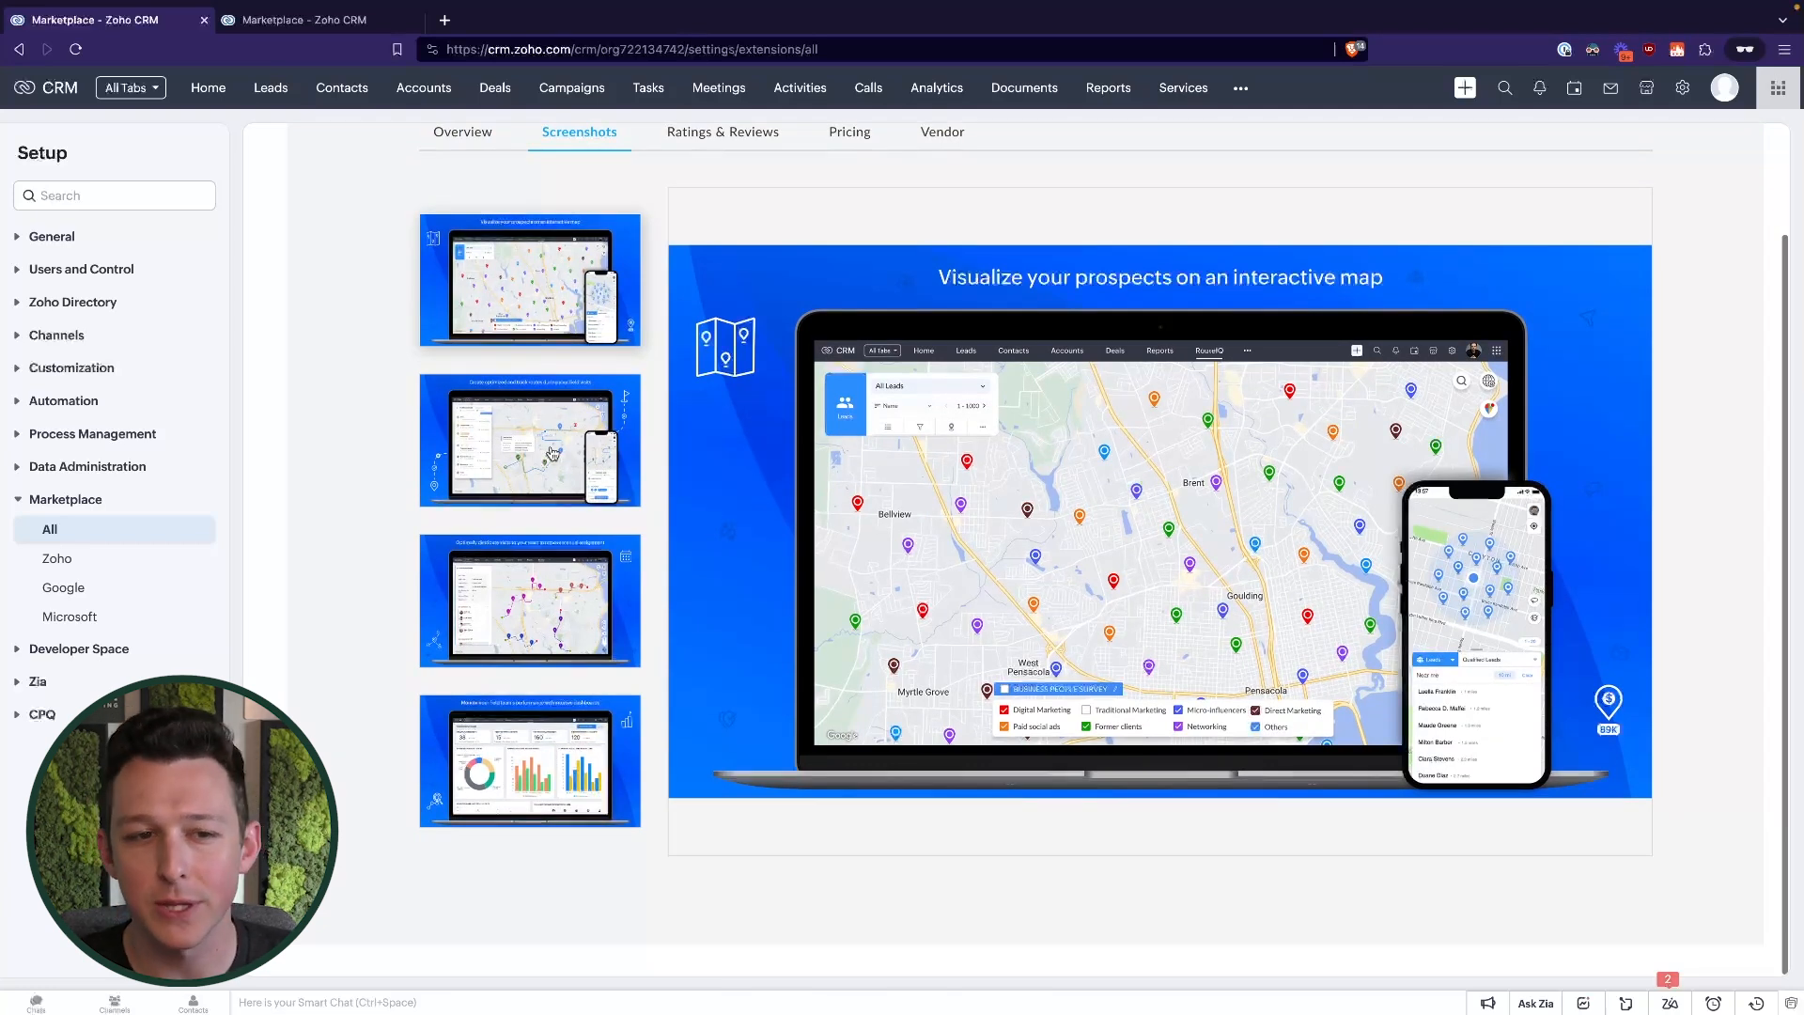
{"action": "left_click", "coordinate": [530, 440]}
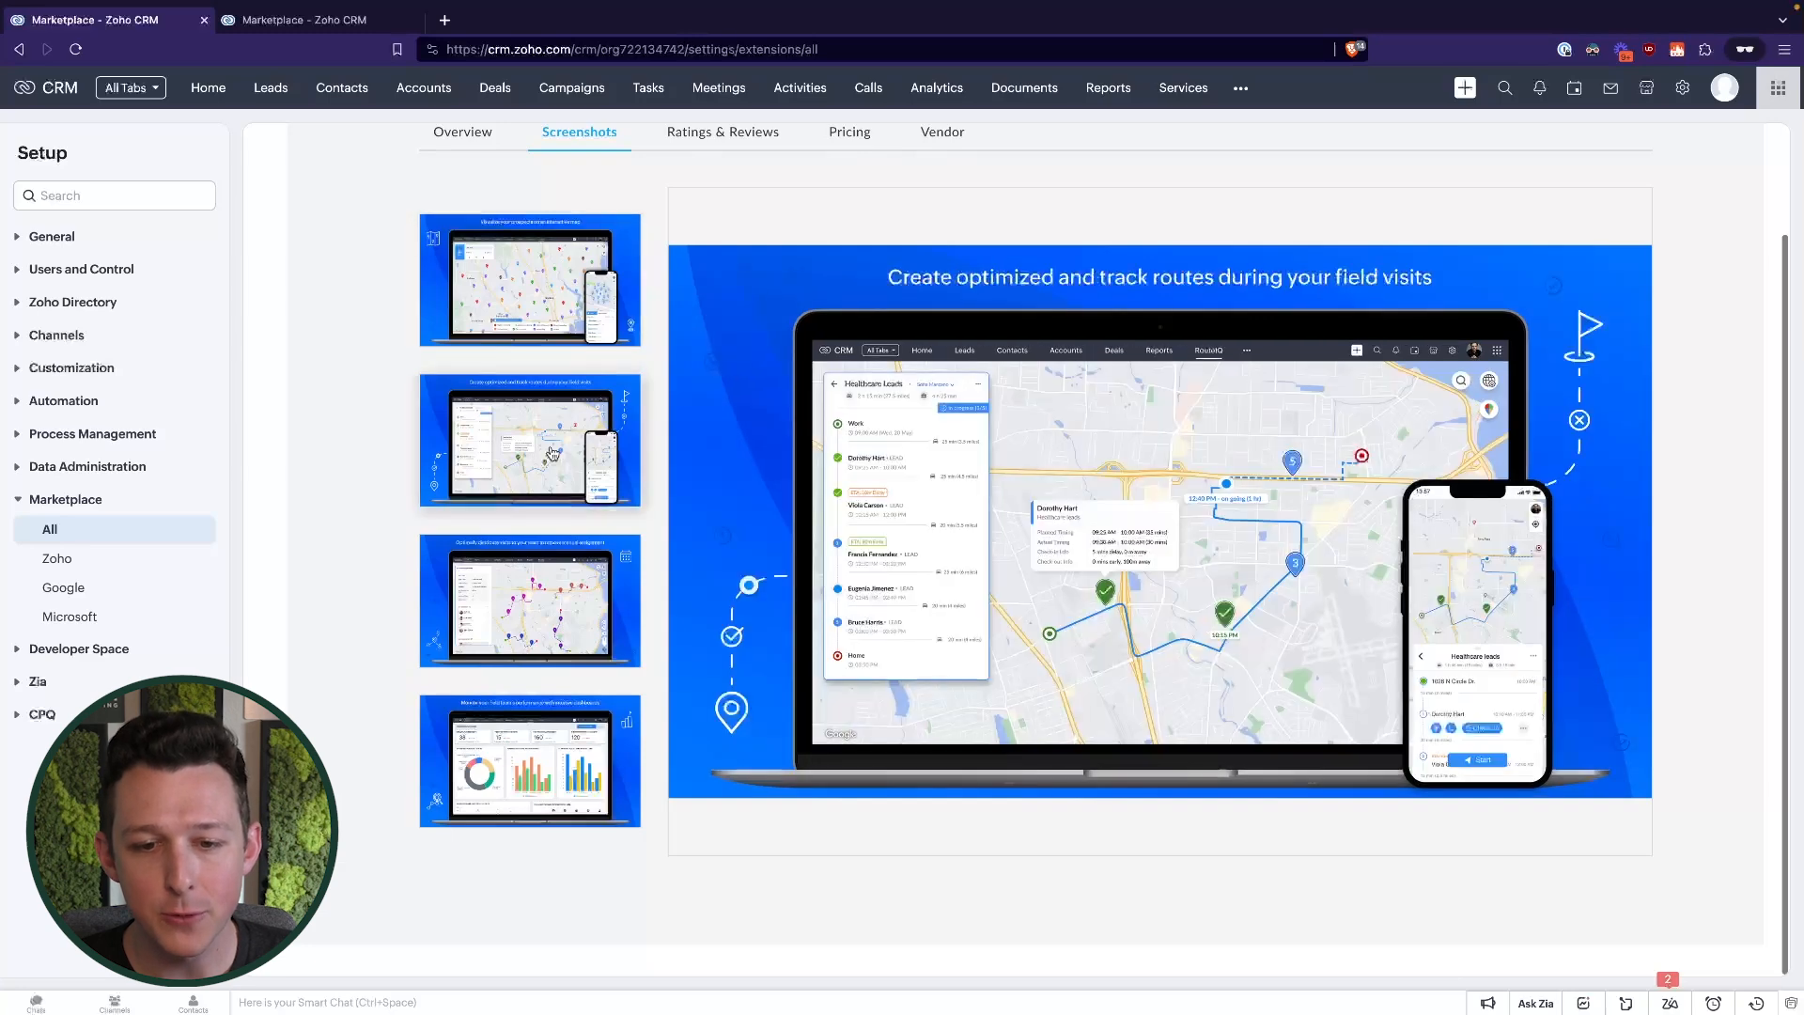
{"action": "mouse_move", "coordinate": [531, 612]}
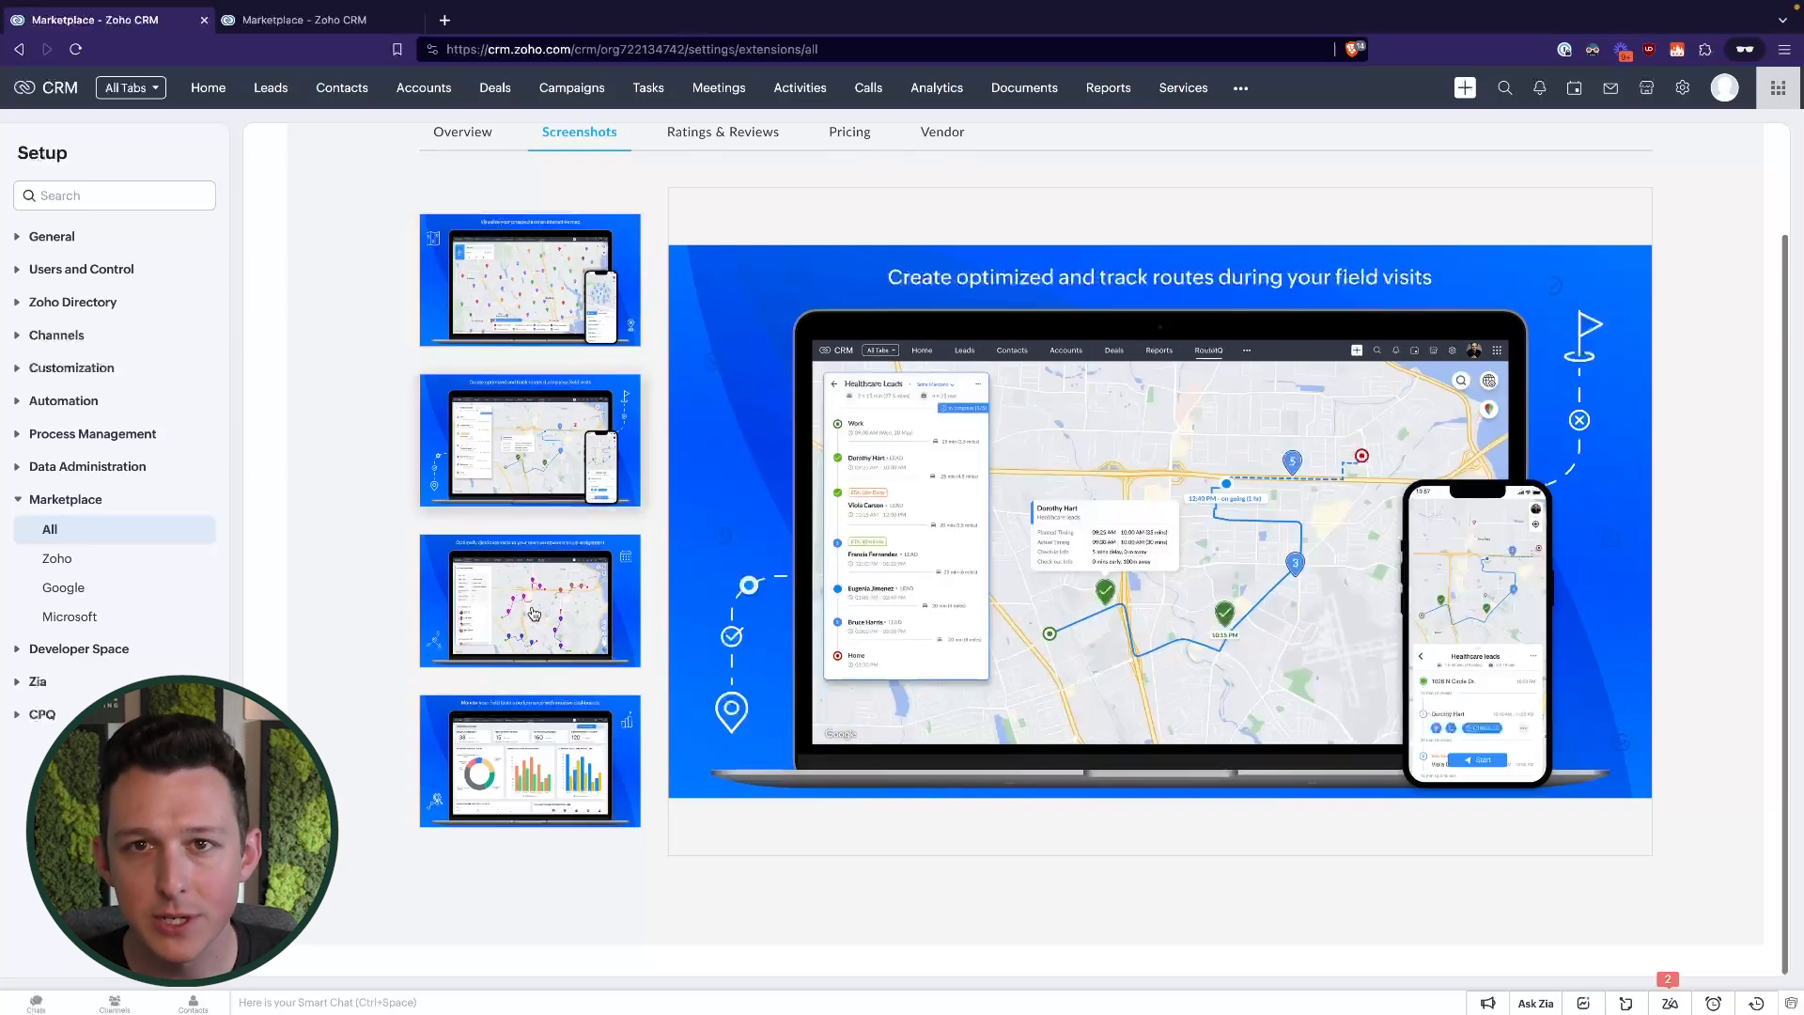
{"action": "left_click", "coordinate": [529, 607]}
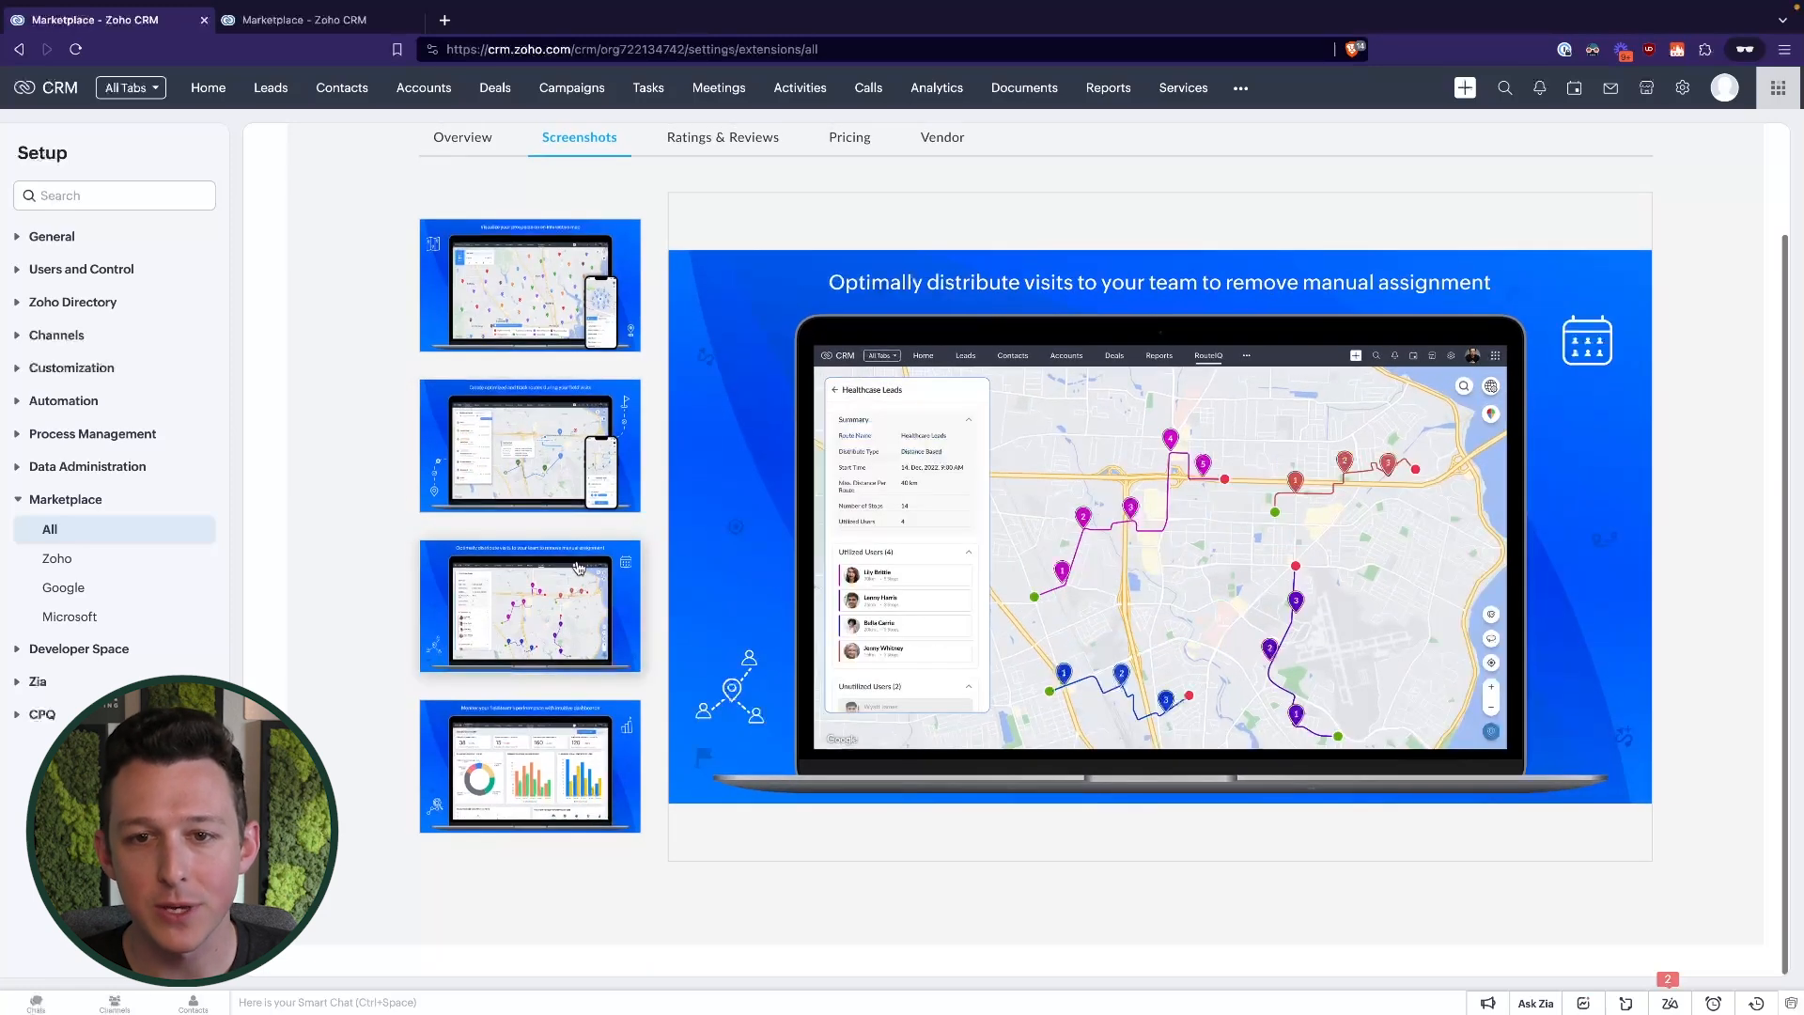
{"action": "mouse_move", "coordinate": [1152, 547]}
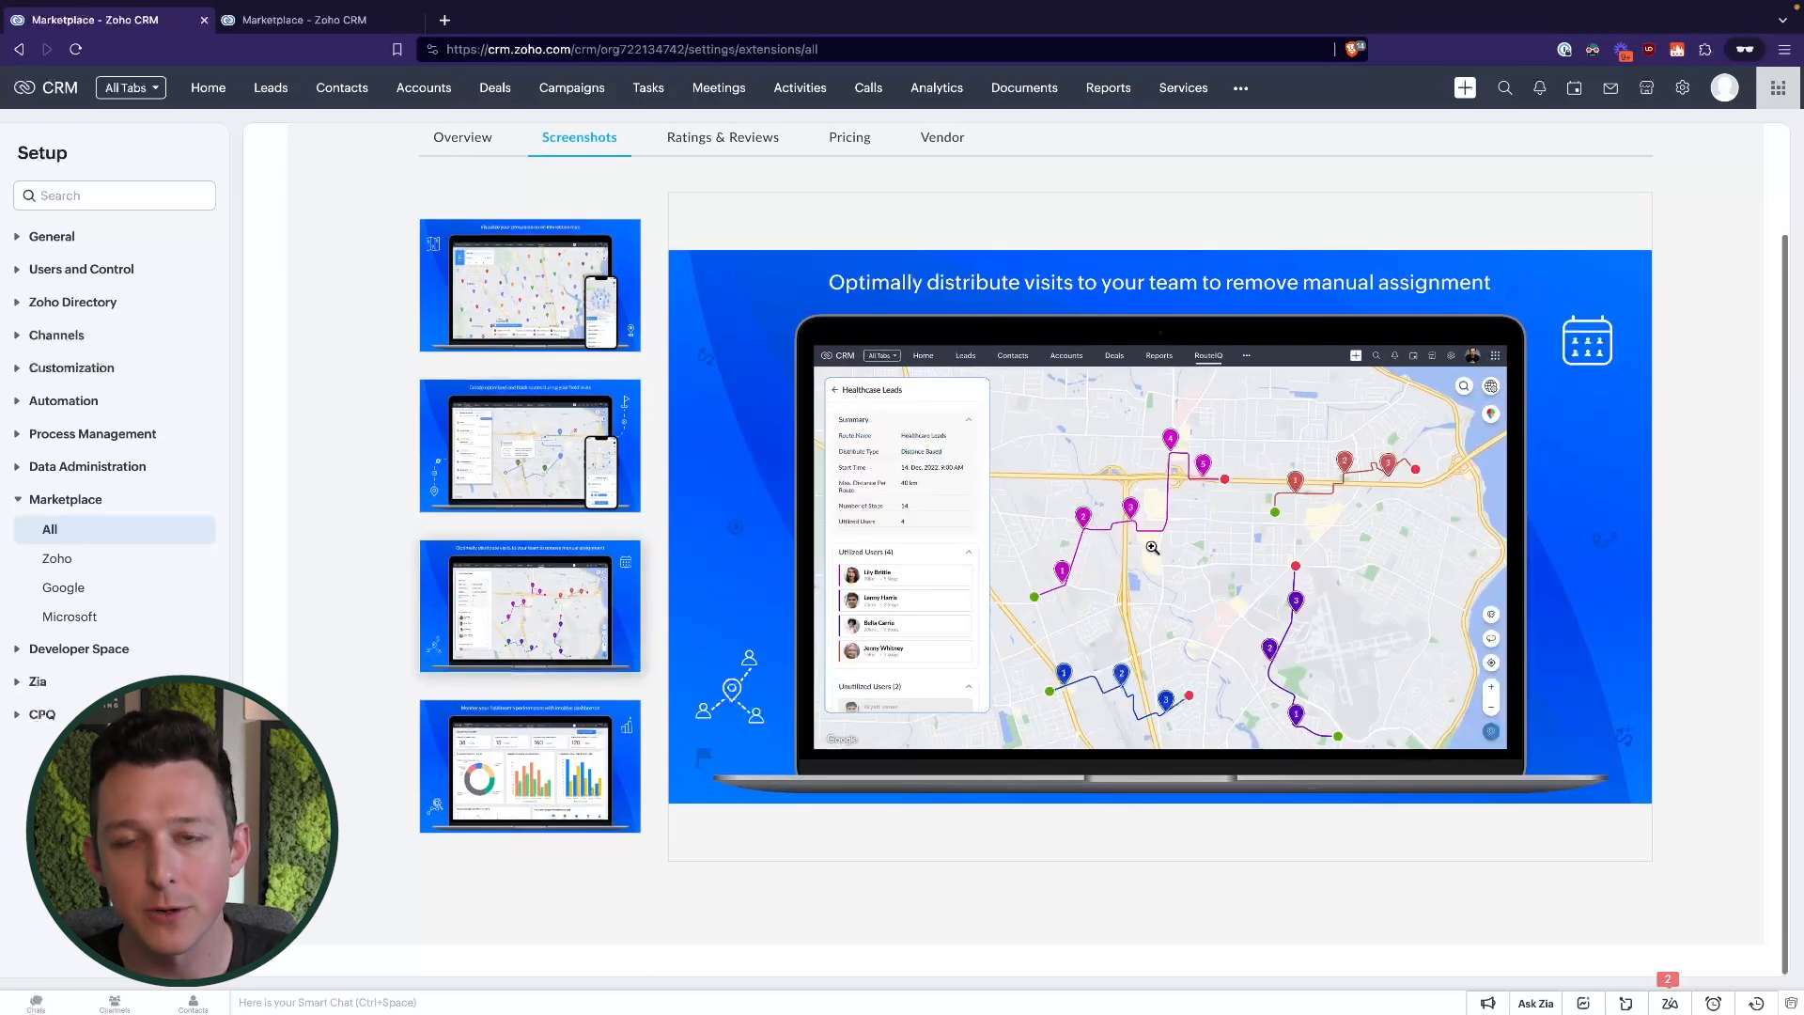
{"action": "mouse_move", "coordinate": [654, 731]}
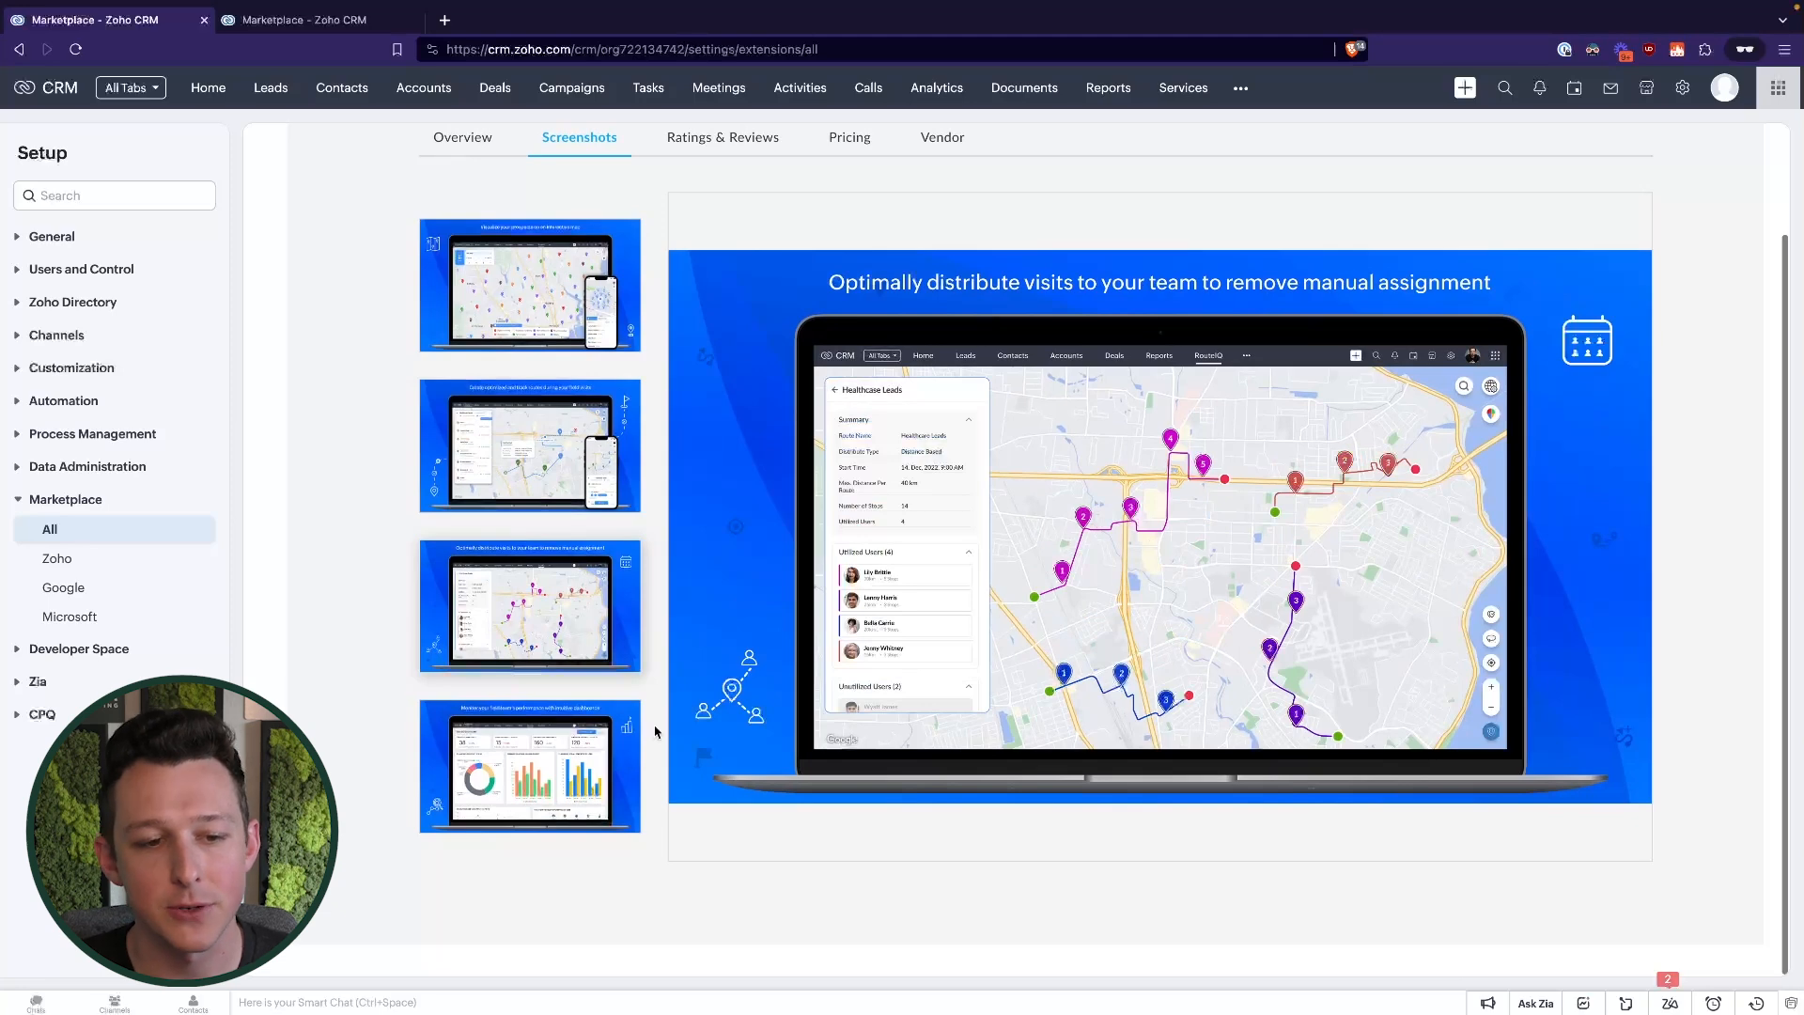
{"action": "left_click", "coordinate": [530, 764]}
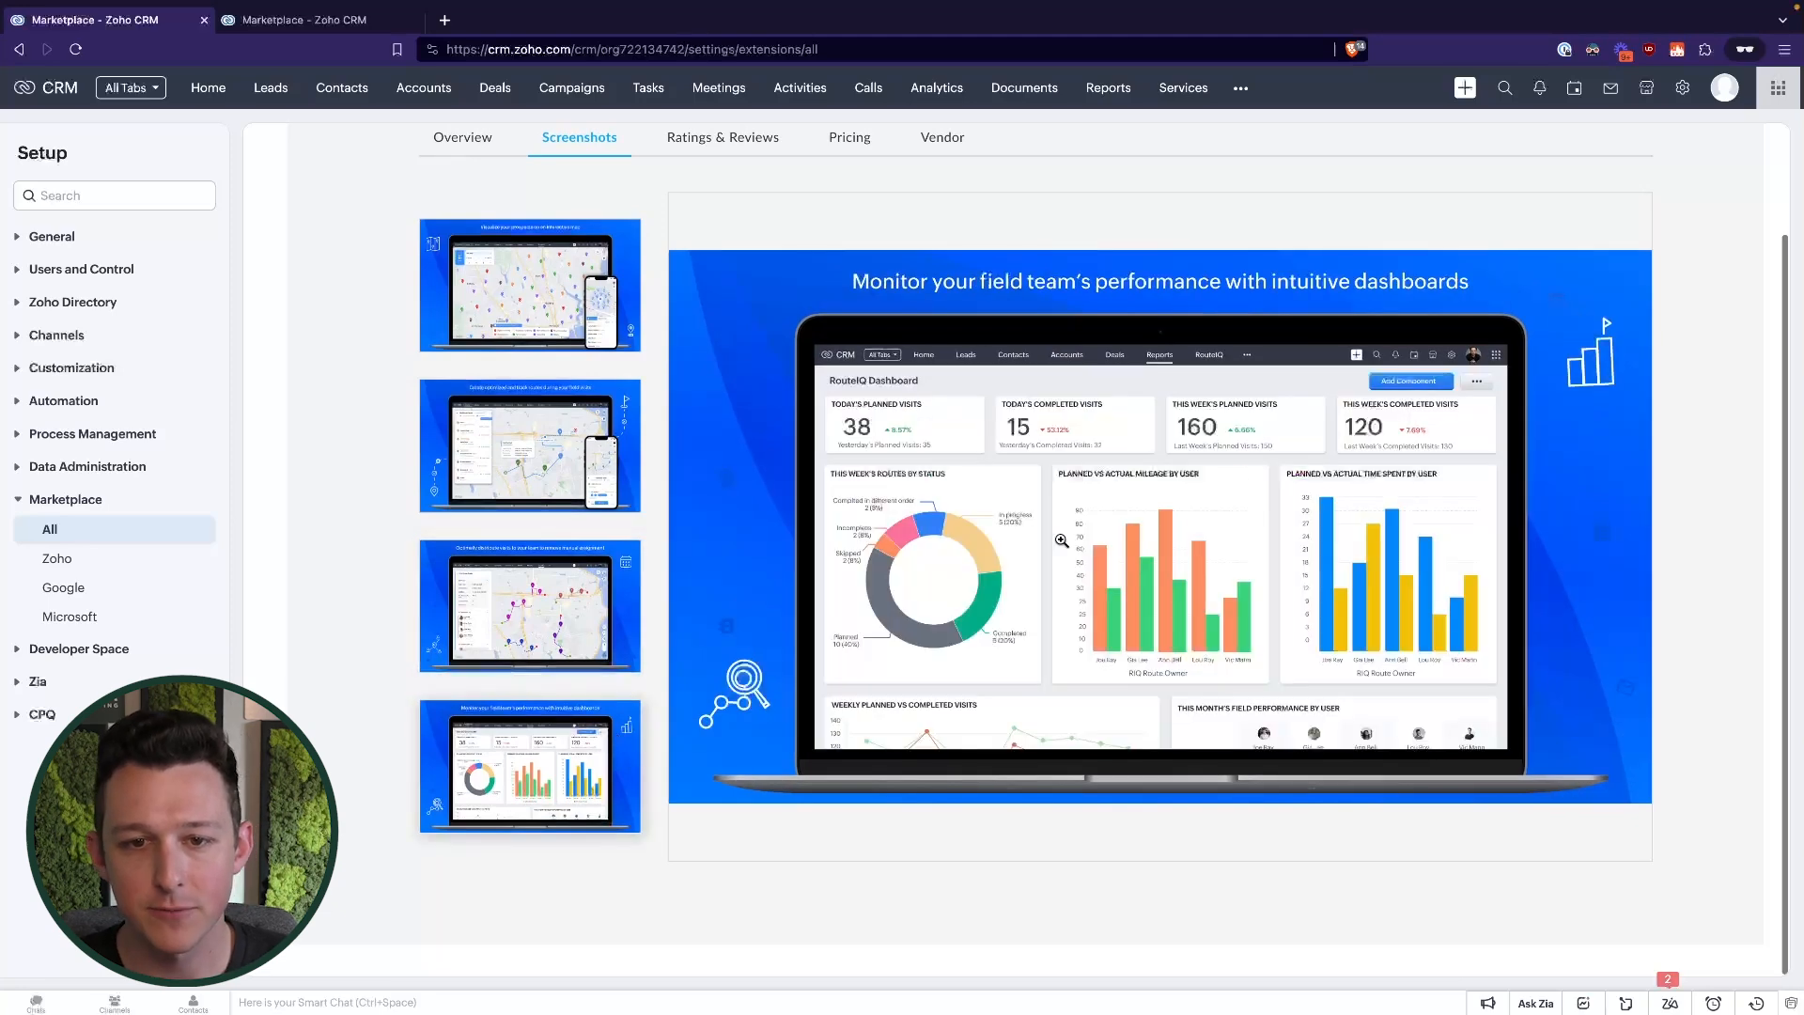
{"action": "mouse_move", "coordinate": [1171, 318]}
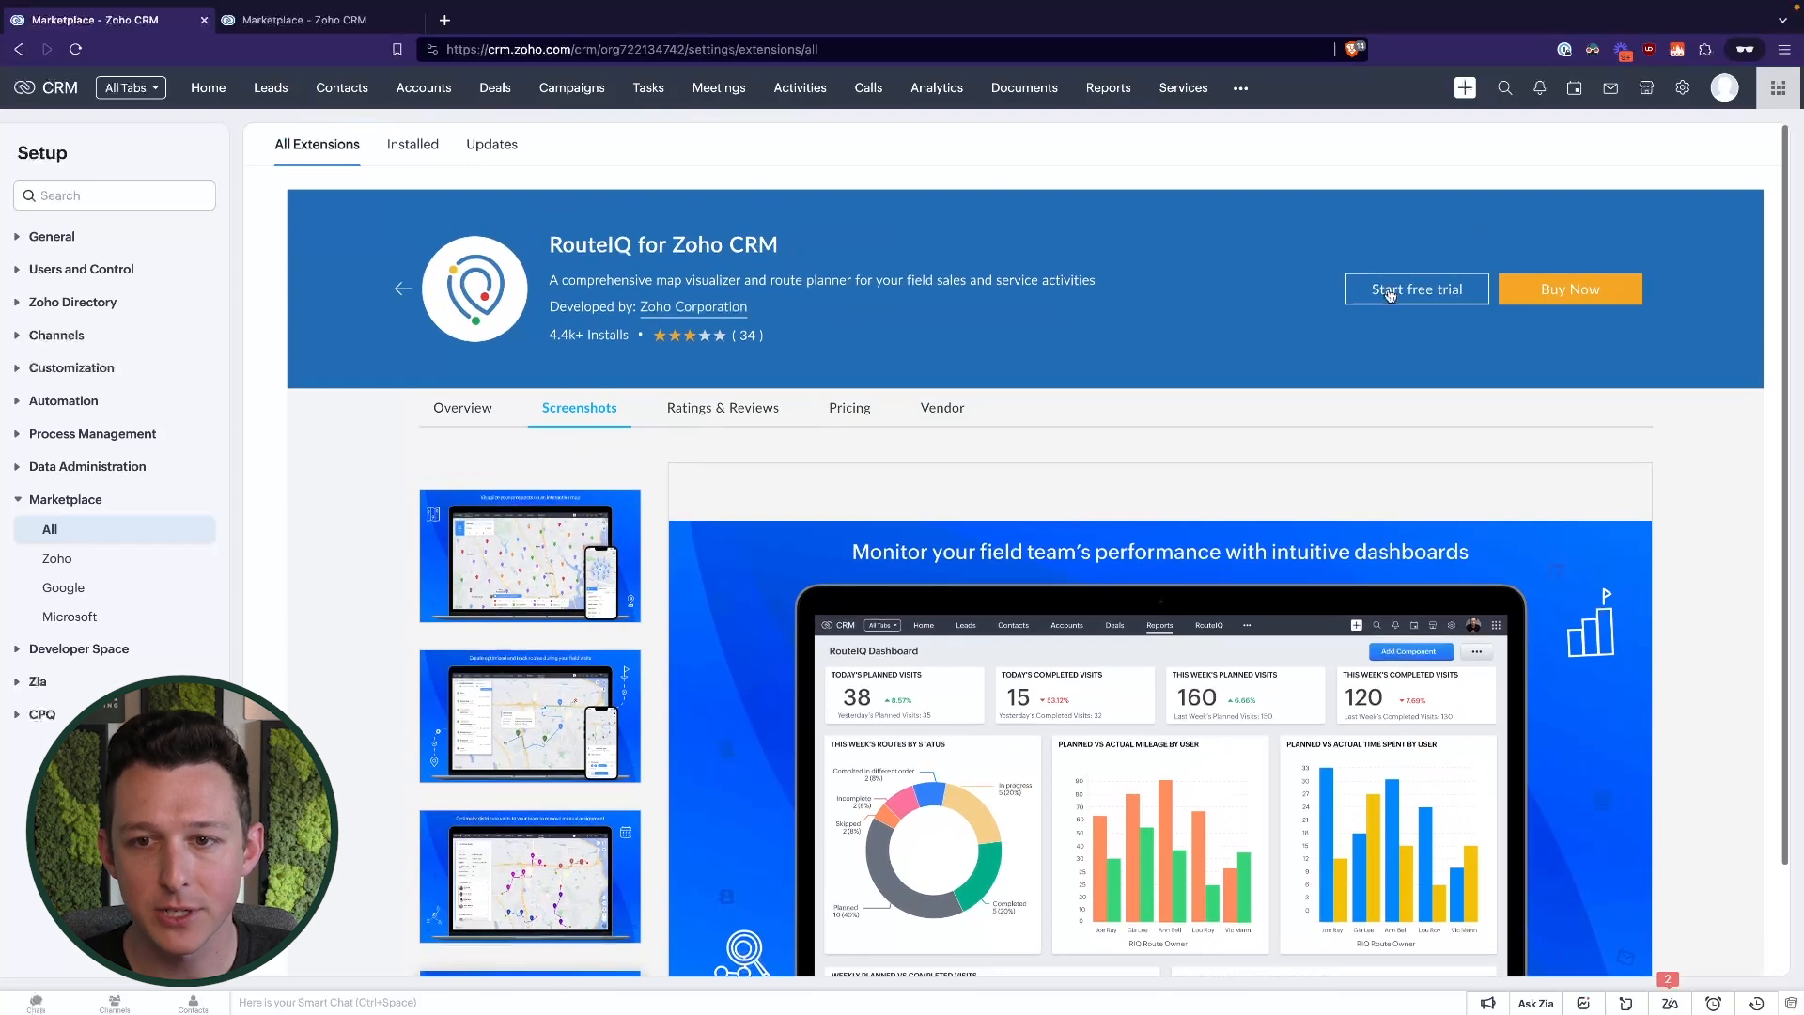
{"action": "mouse_move", "coordinate": [1138, 315]}
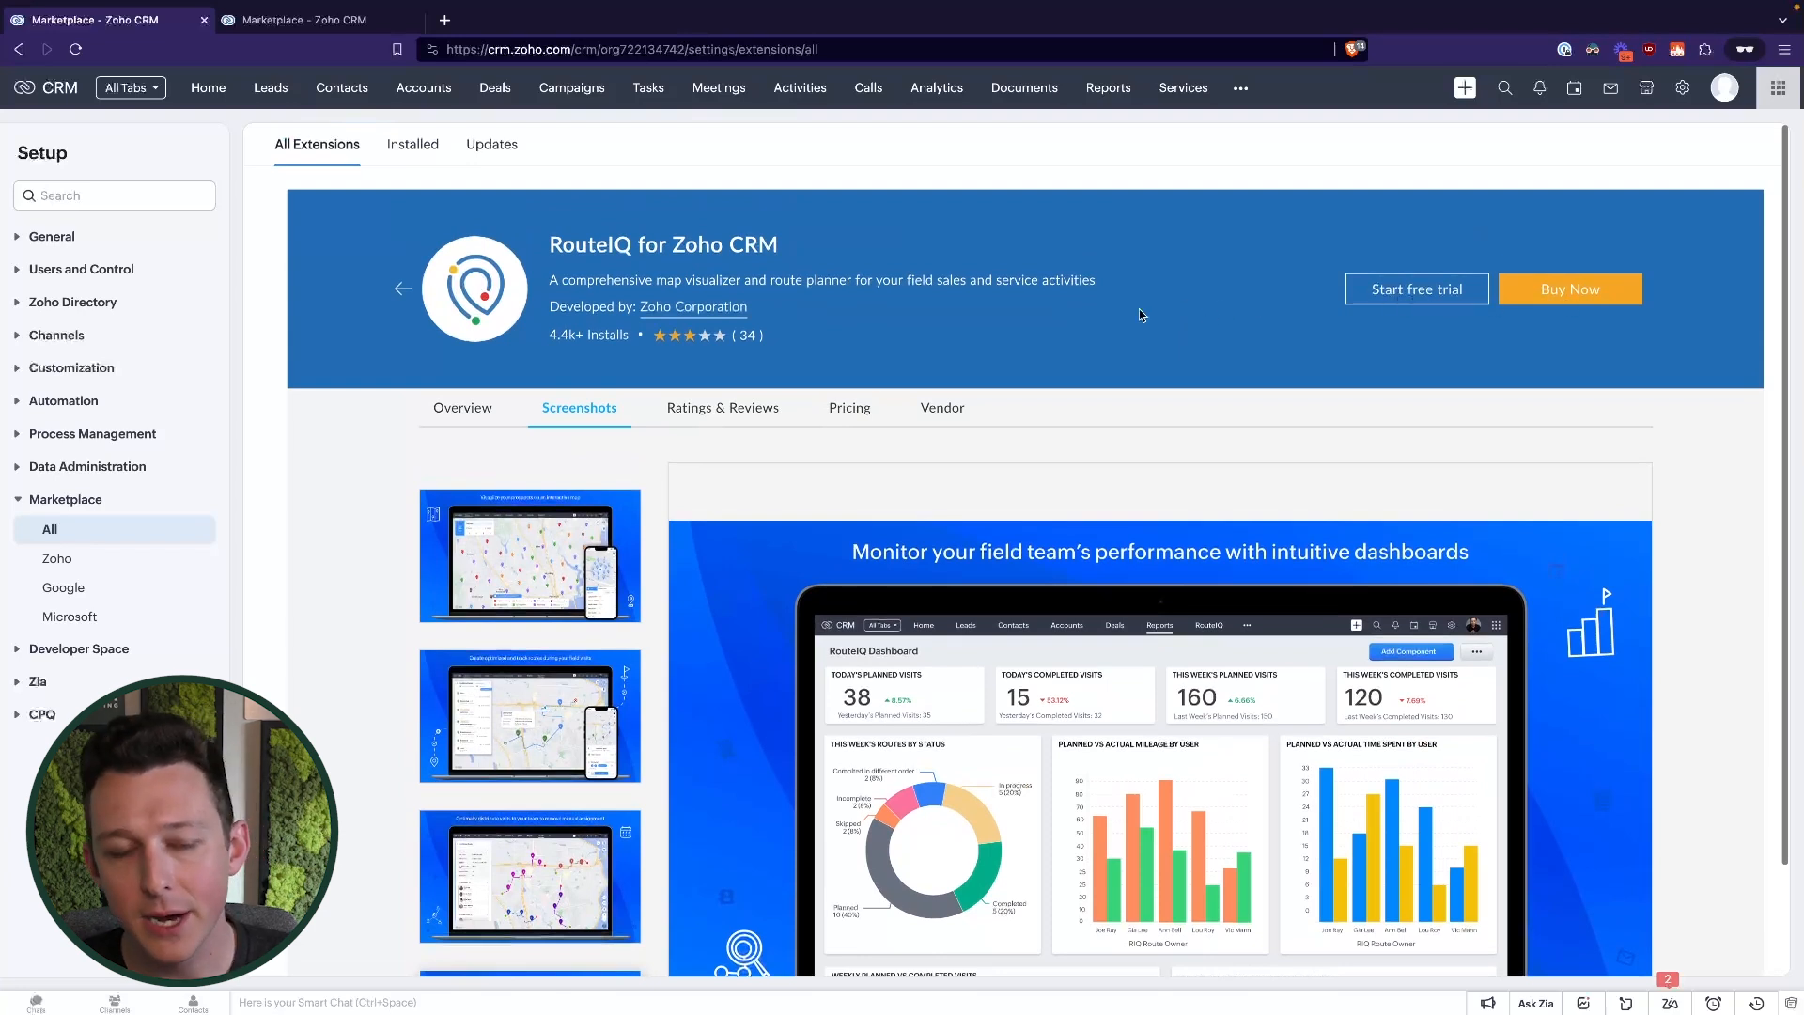
{"action": "mouse_move", "coordinate": [914, 330]}
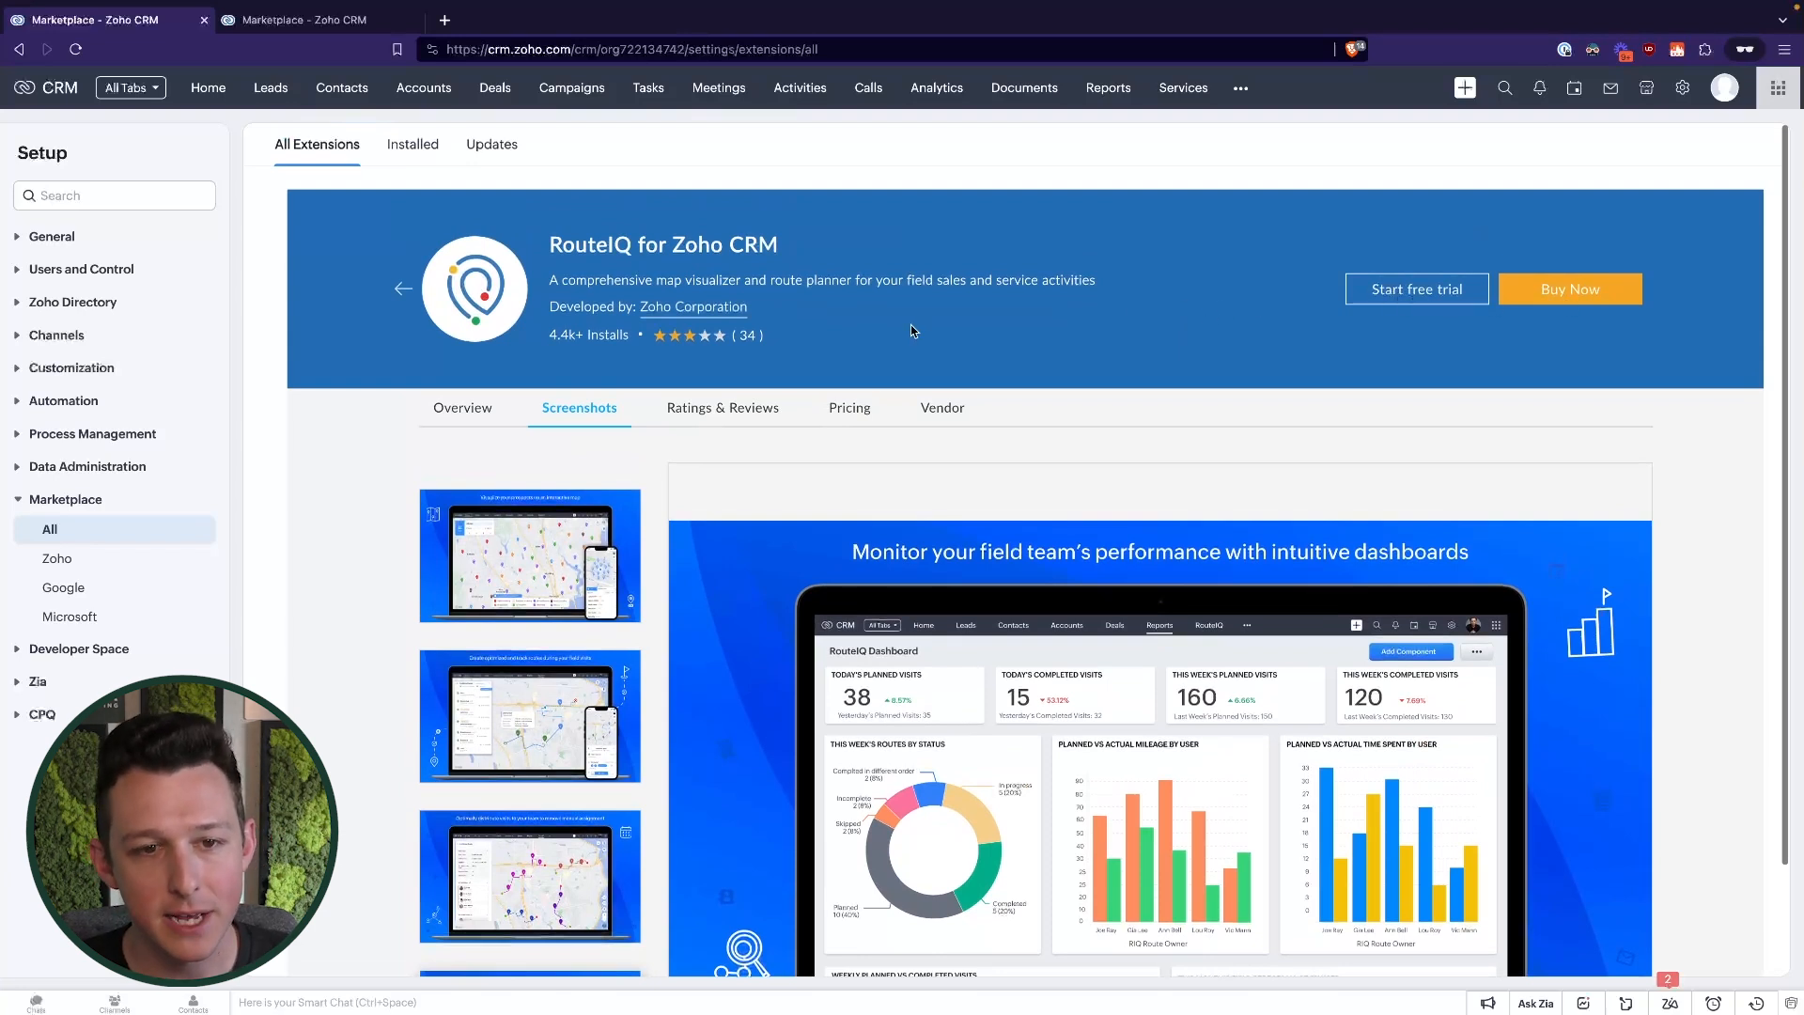
{"action": "mouse_move", "coordinate": [898, 167]}
{"action": "type", "text": "routeiq"}
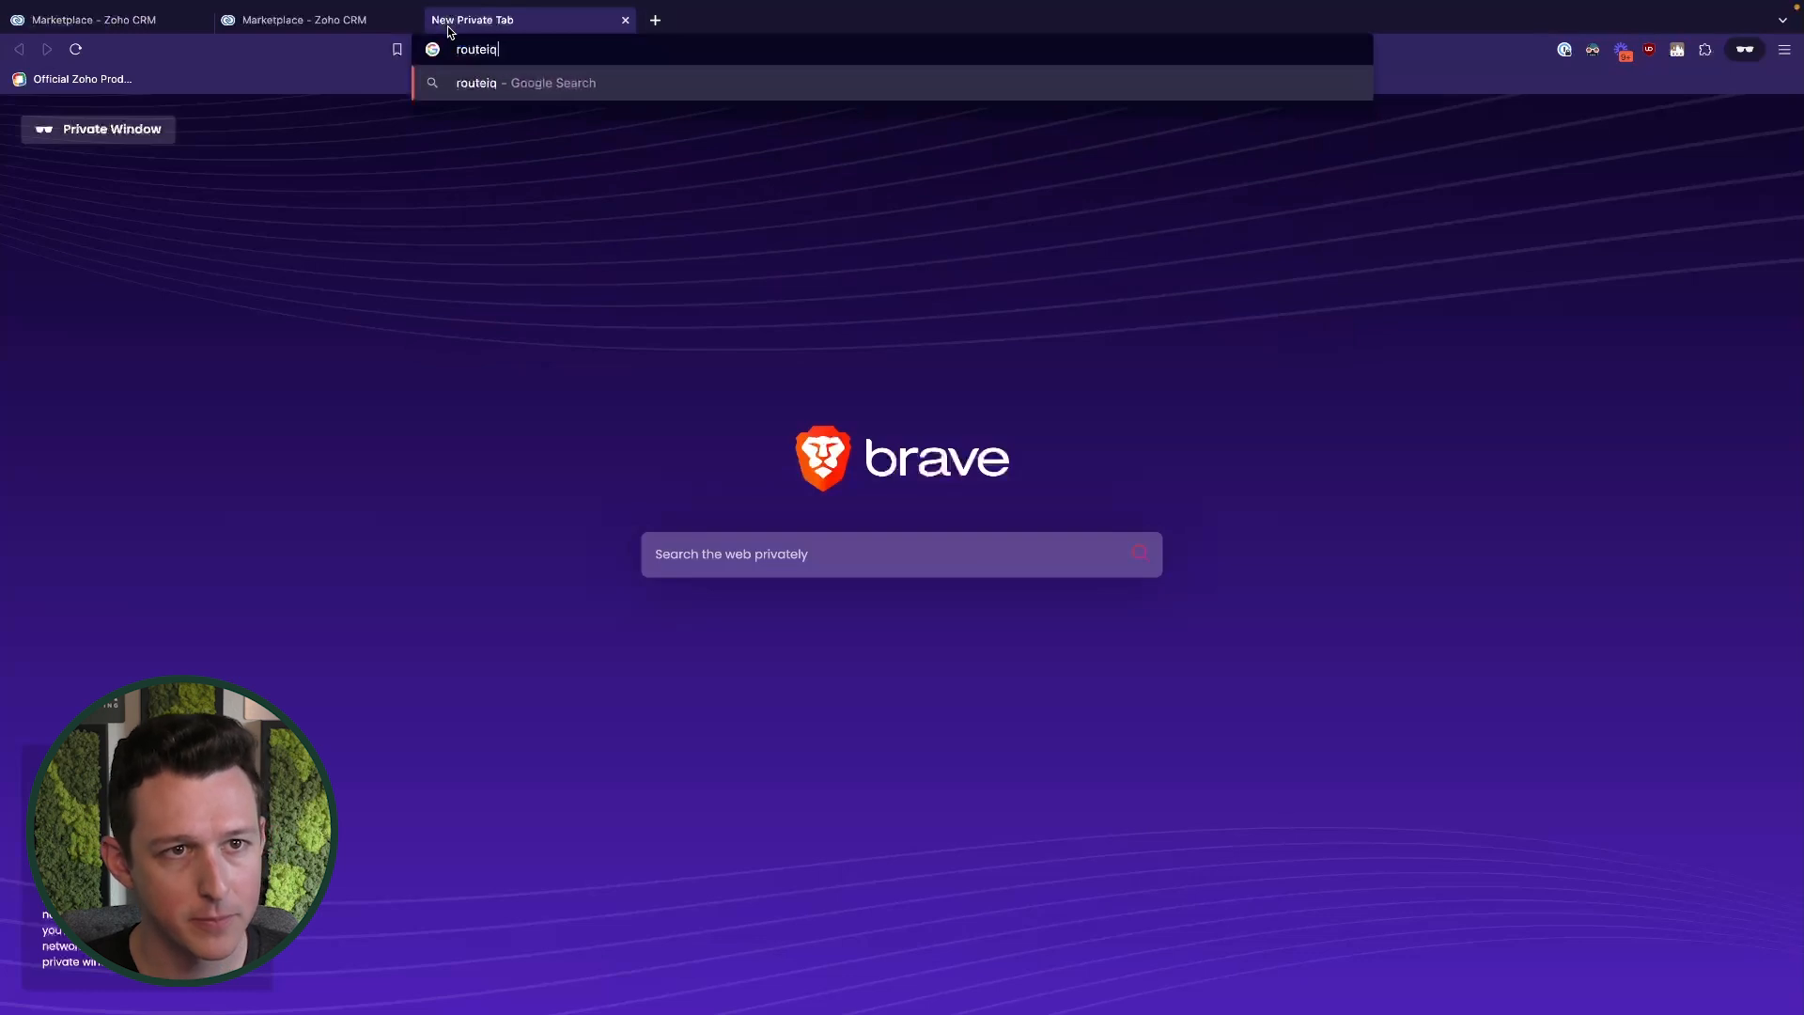
Load RouteIQ's Marketplace install page, which reports it is already installed
{"action": "key", "text": "Return"}
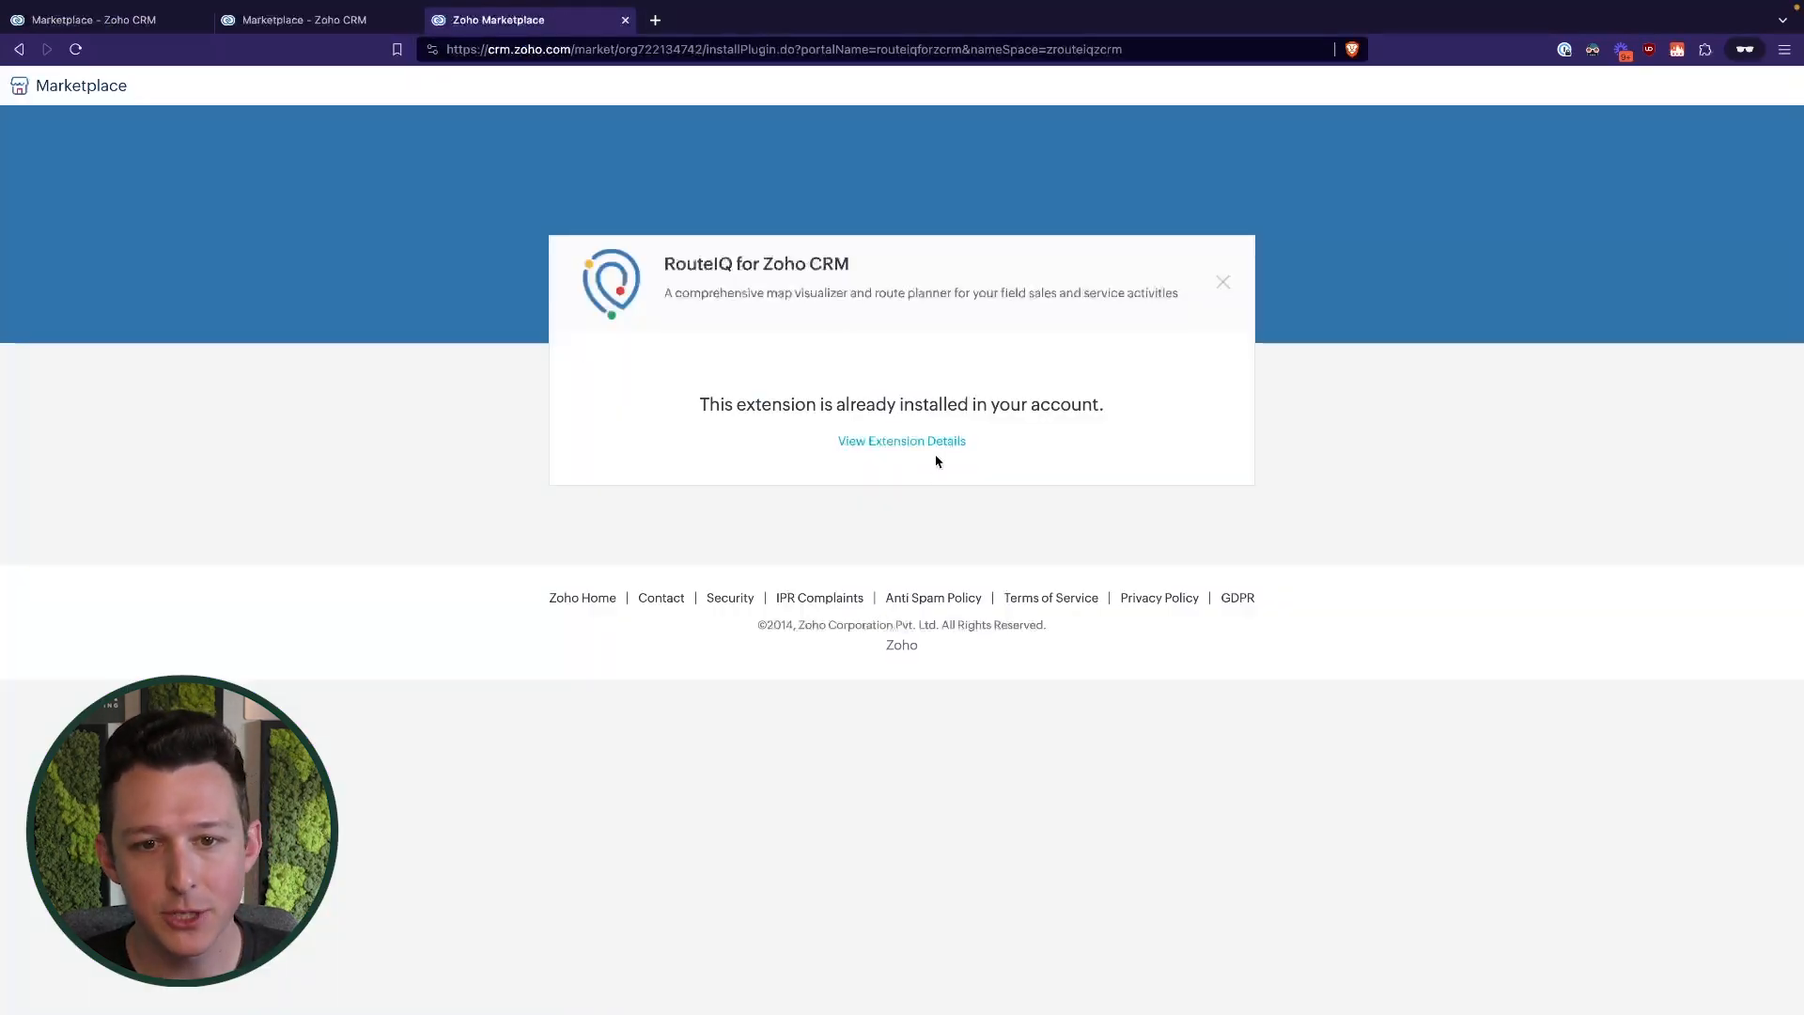
{"action": "mouse_move", "coordinate": [797, 447]}
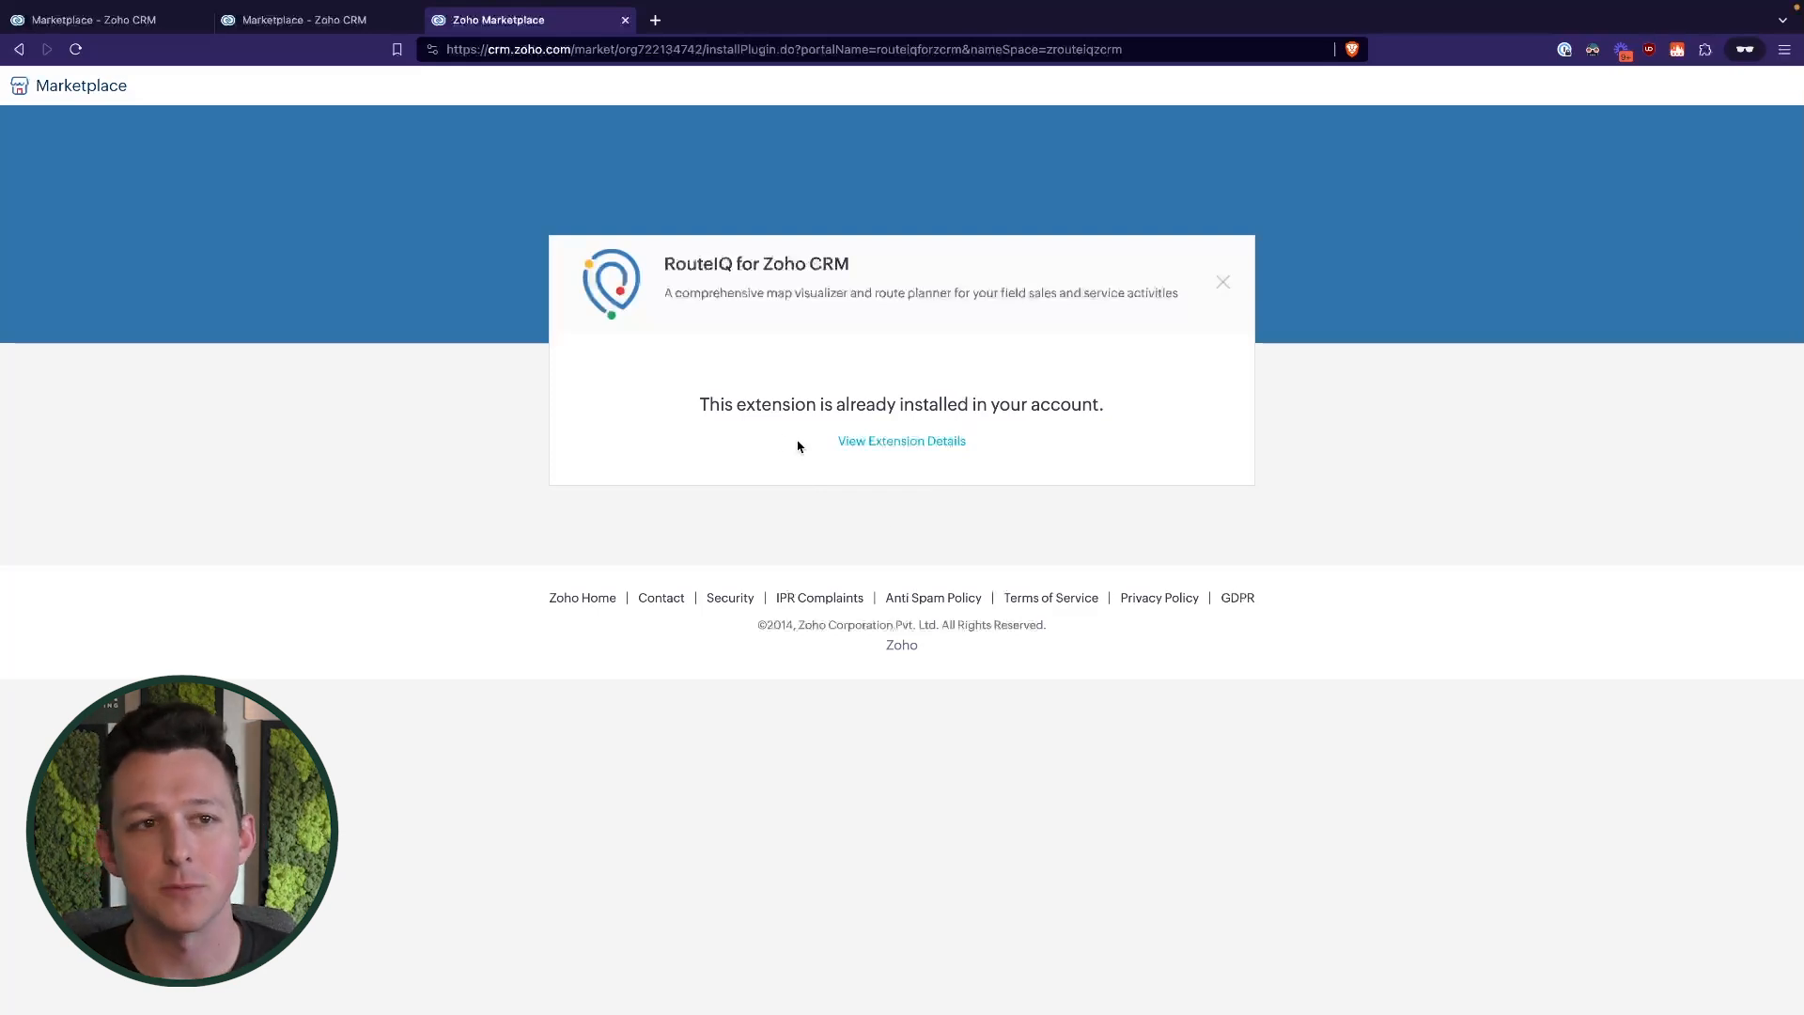
{"action": "mouse_move", "coordinate": [181, 58]}
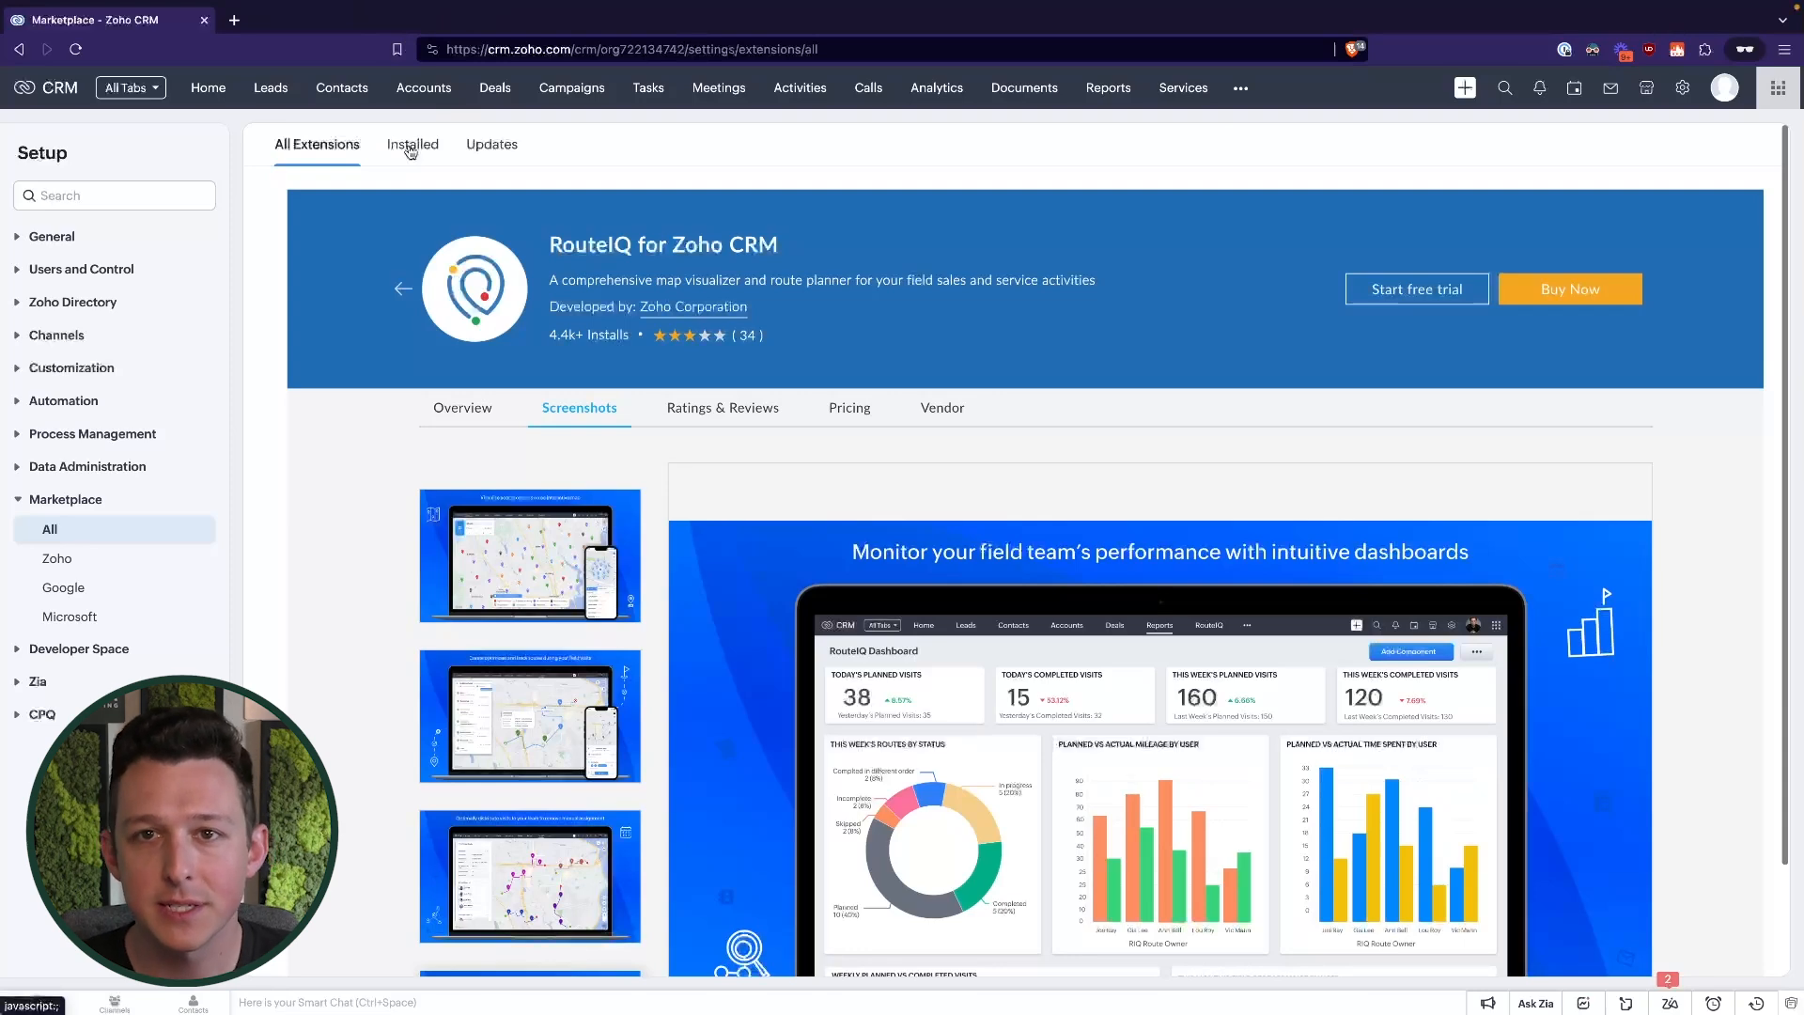
From Installed extensions, reach RouteIQ's settings and choose the CRM organization to configure
{"action": "left_click", "coordinate": [412, 144]}
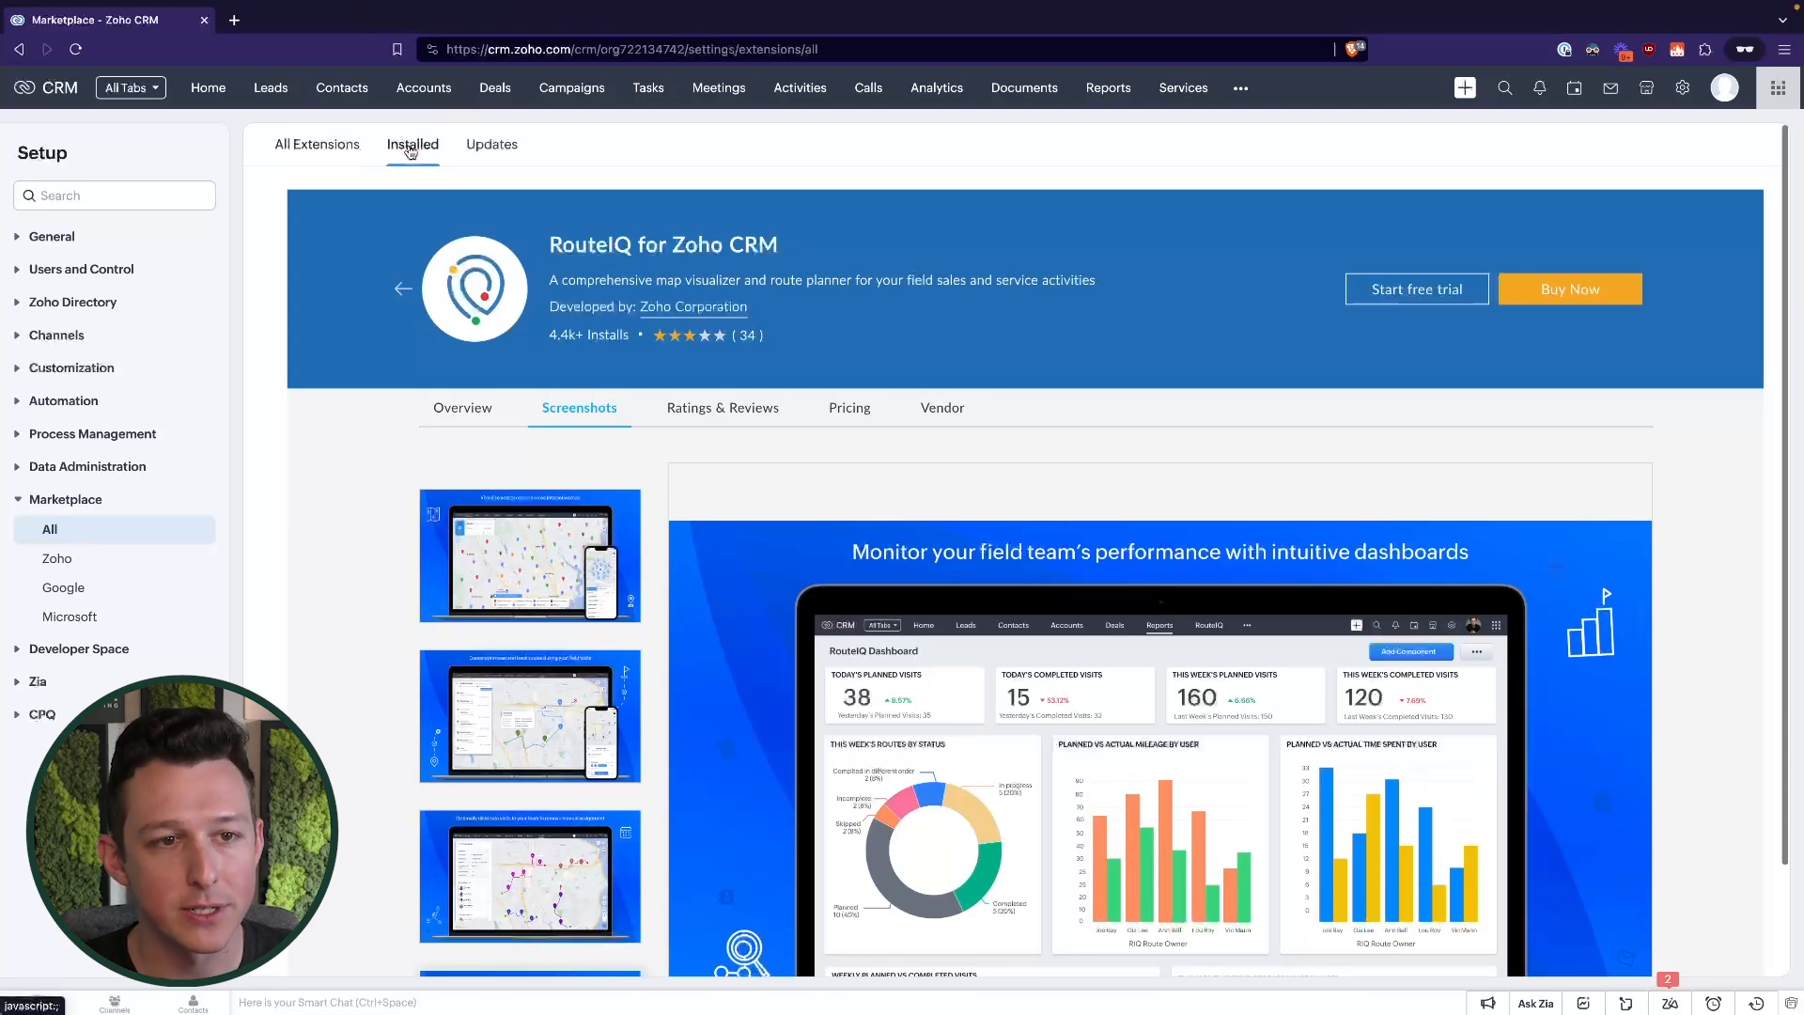
{"action": "left_click", "coordinate": [412, 144]}
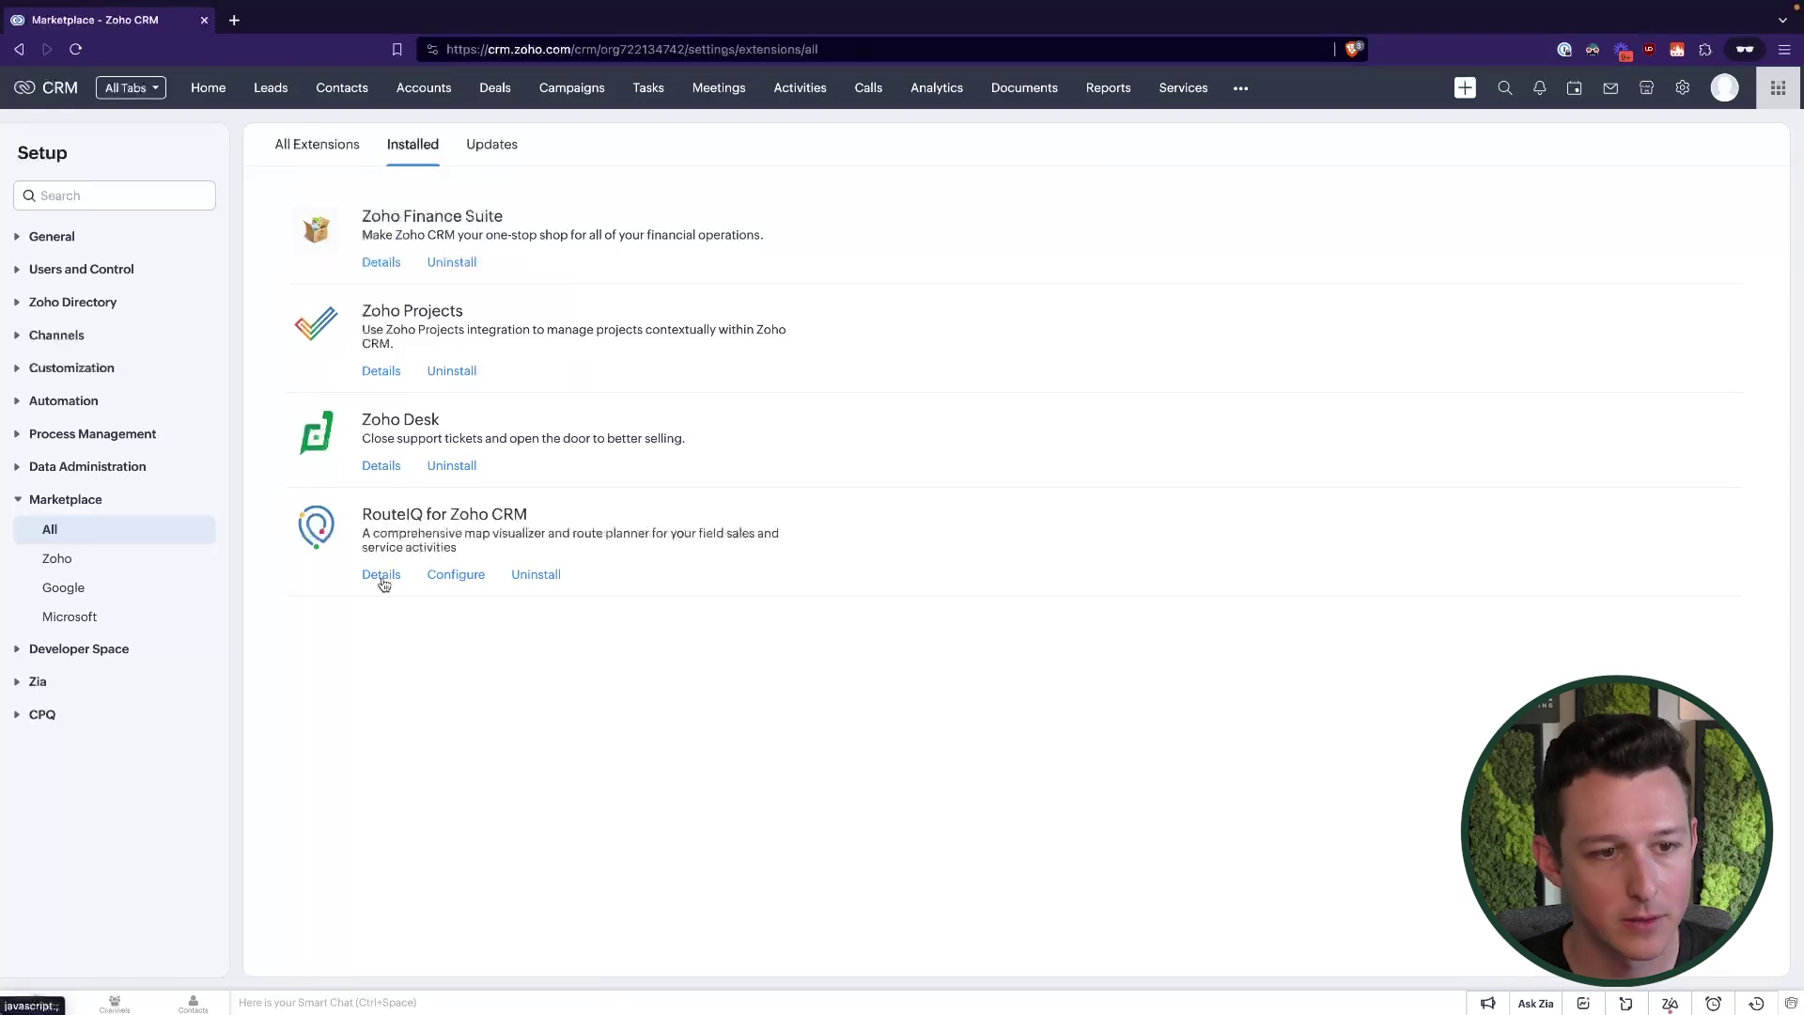
{"action": "left_click", "coordinate": [382, 575]}
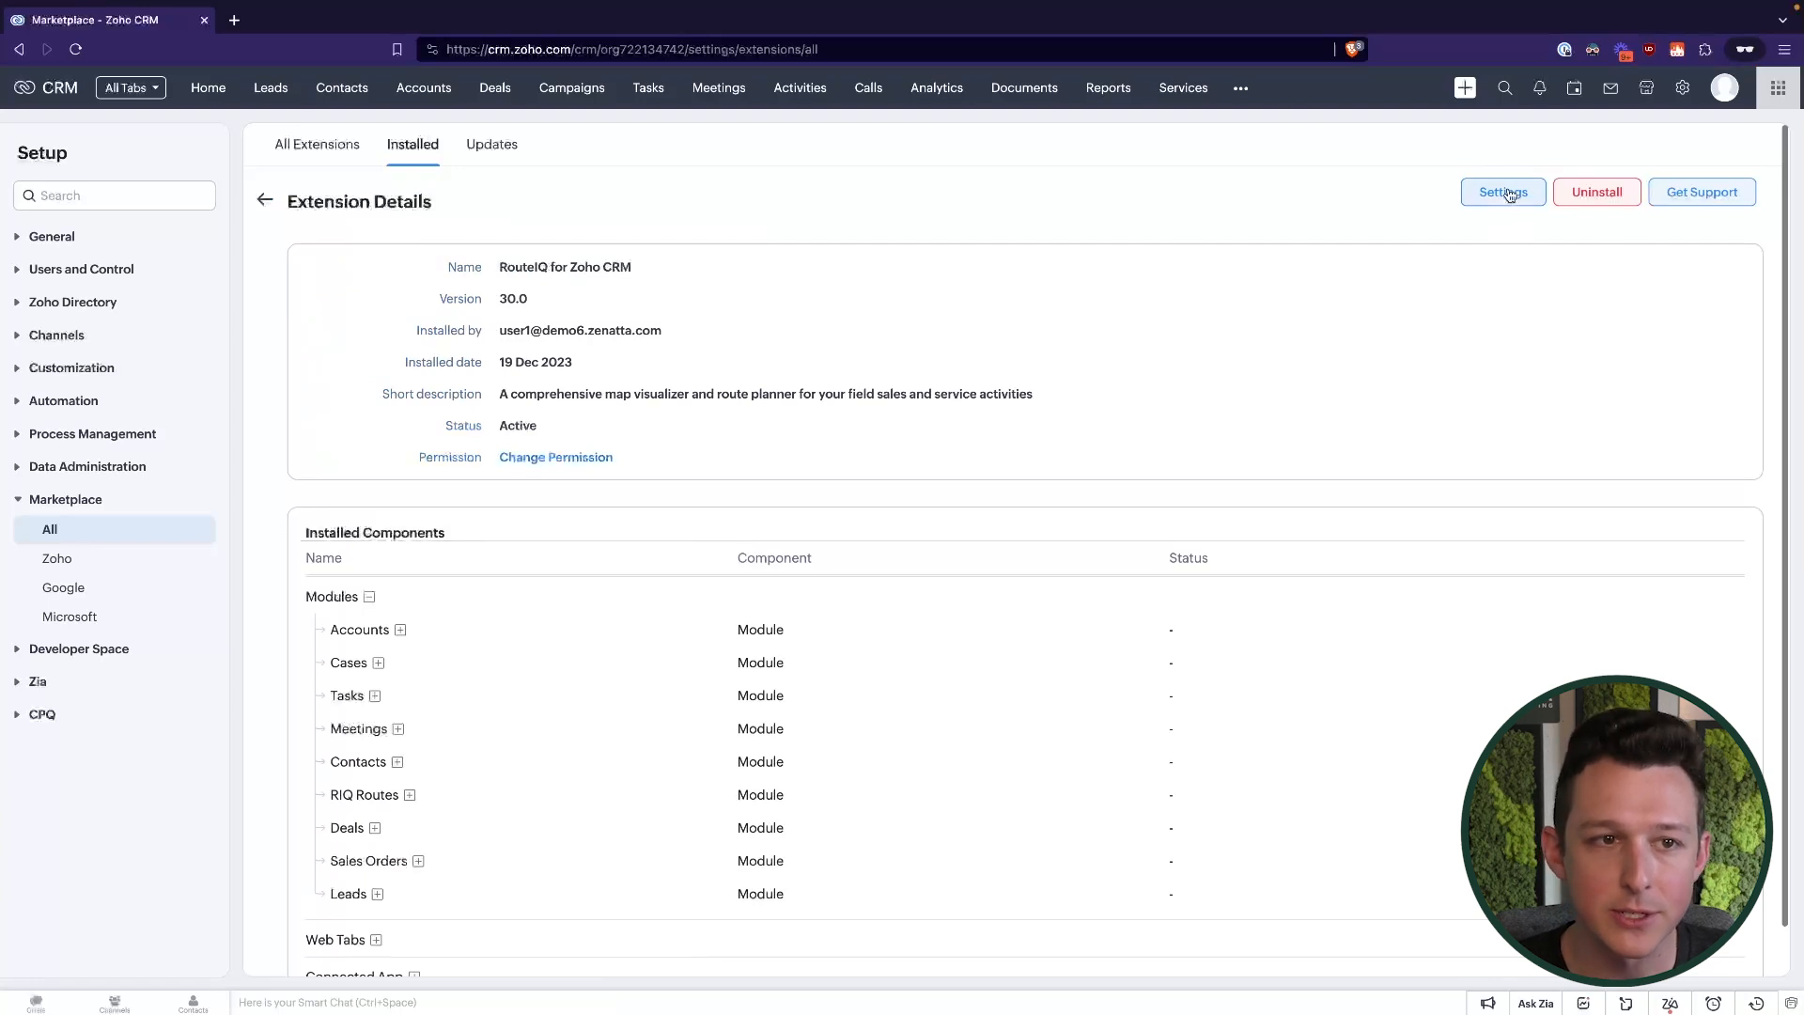
{"action": "left_click", "coordinate": [1503, 192]}
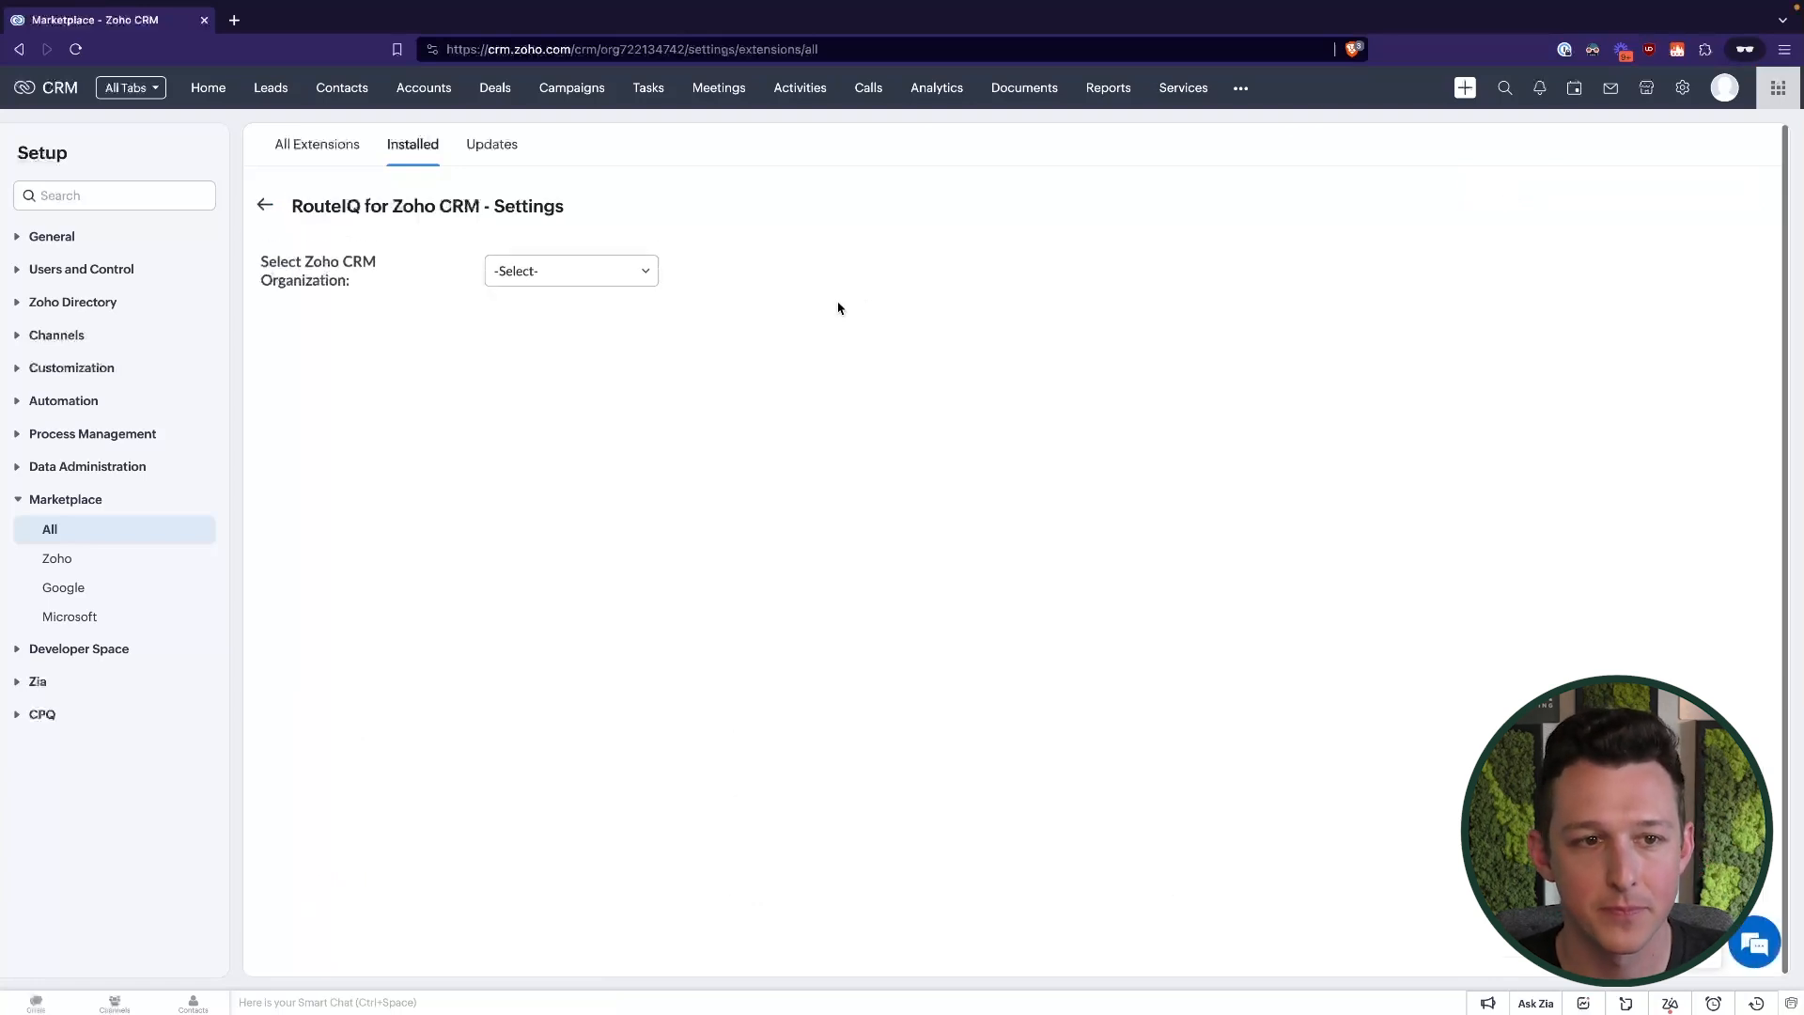
{"action": "left_click", "coordinate": [569, 271]}
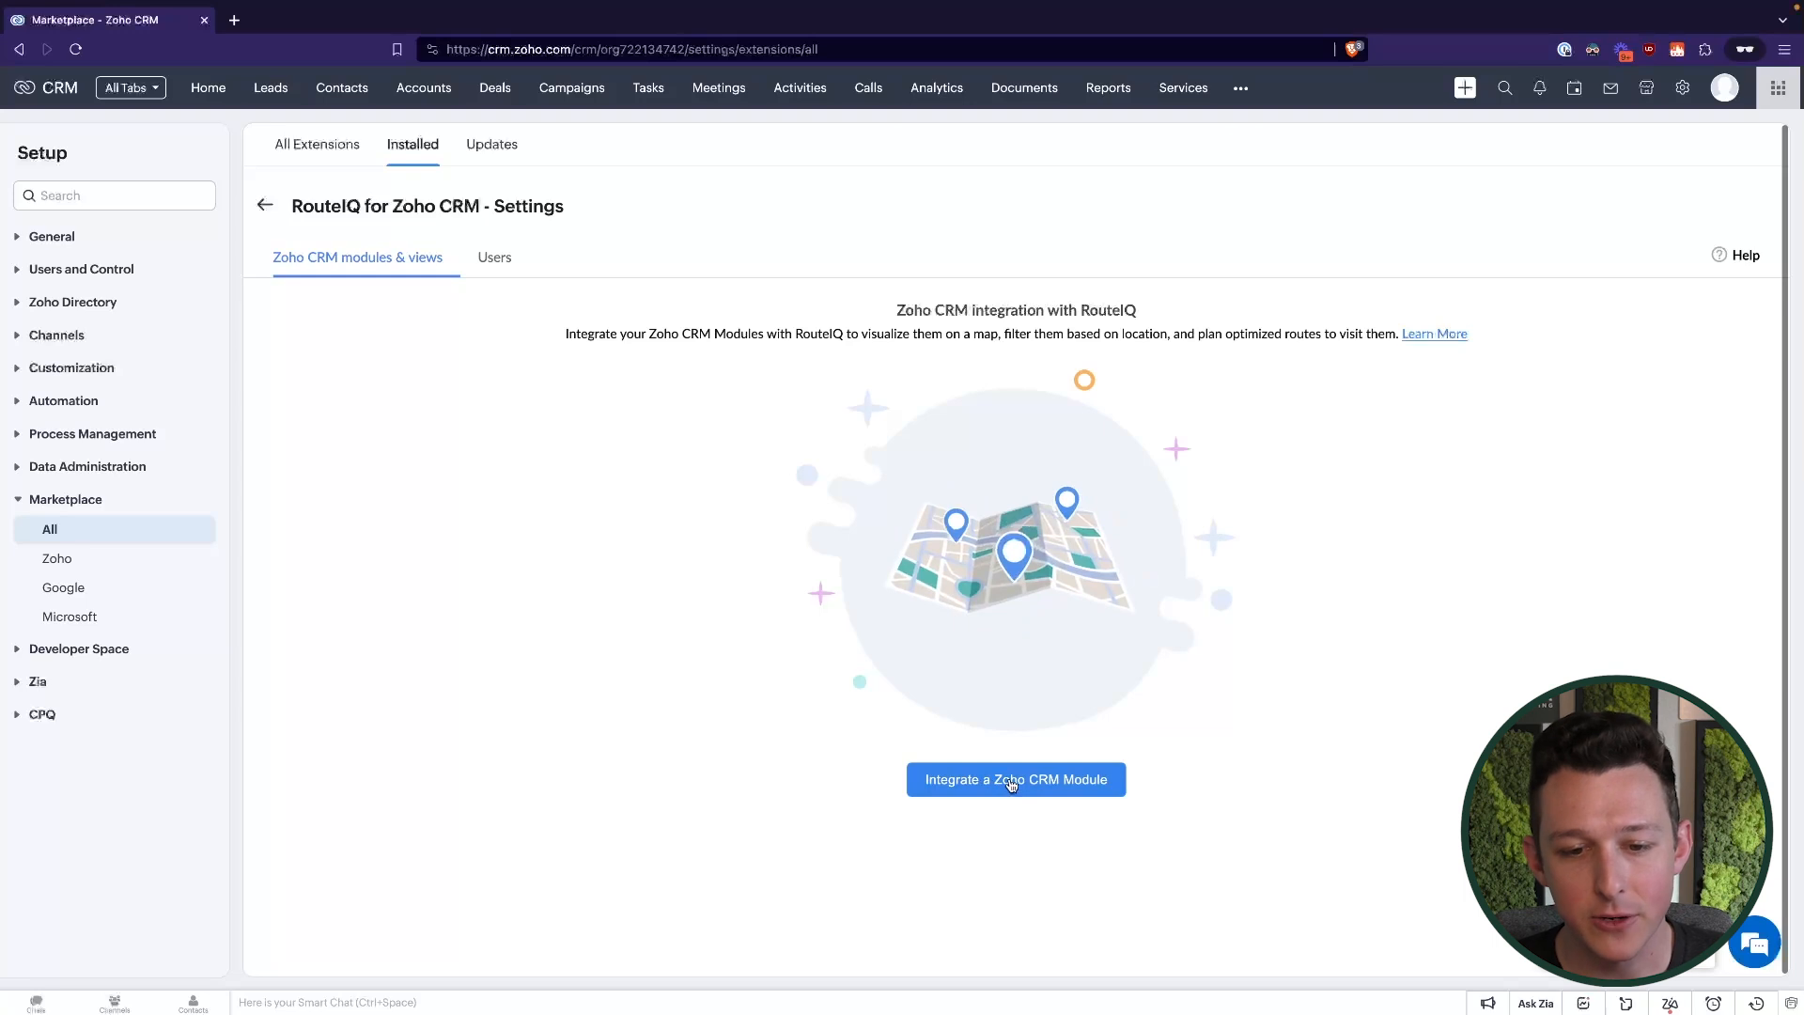
Start a new RouteIQ module integration and choose Deals as the module
{"action": "left_click", "coordinate": [1014, 778]}
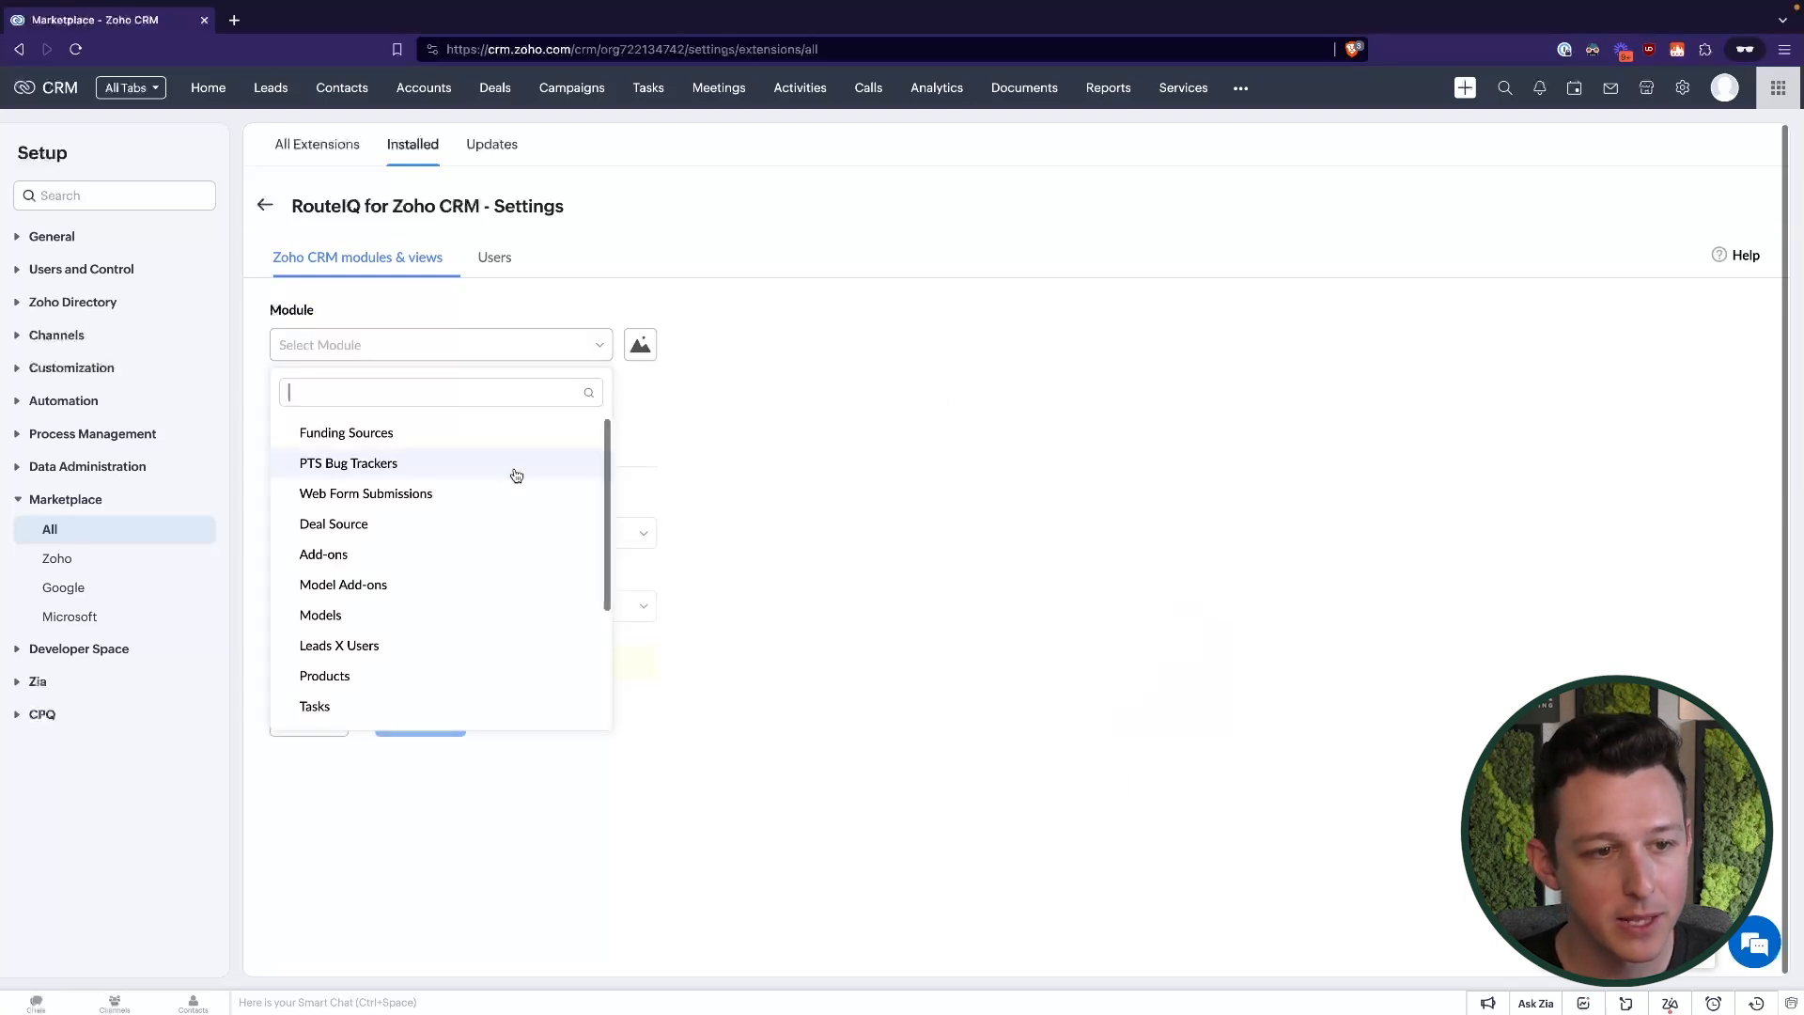
{"action": "scroll", "scroll_direction": "down", "scroll_amount": 3}
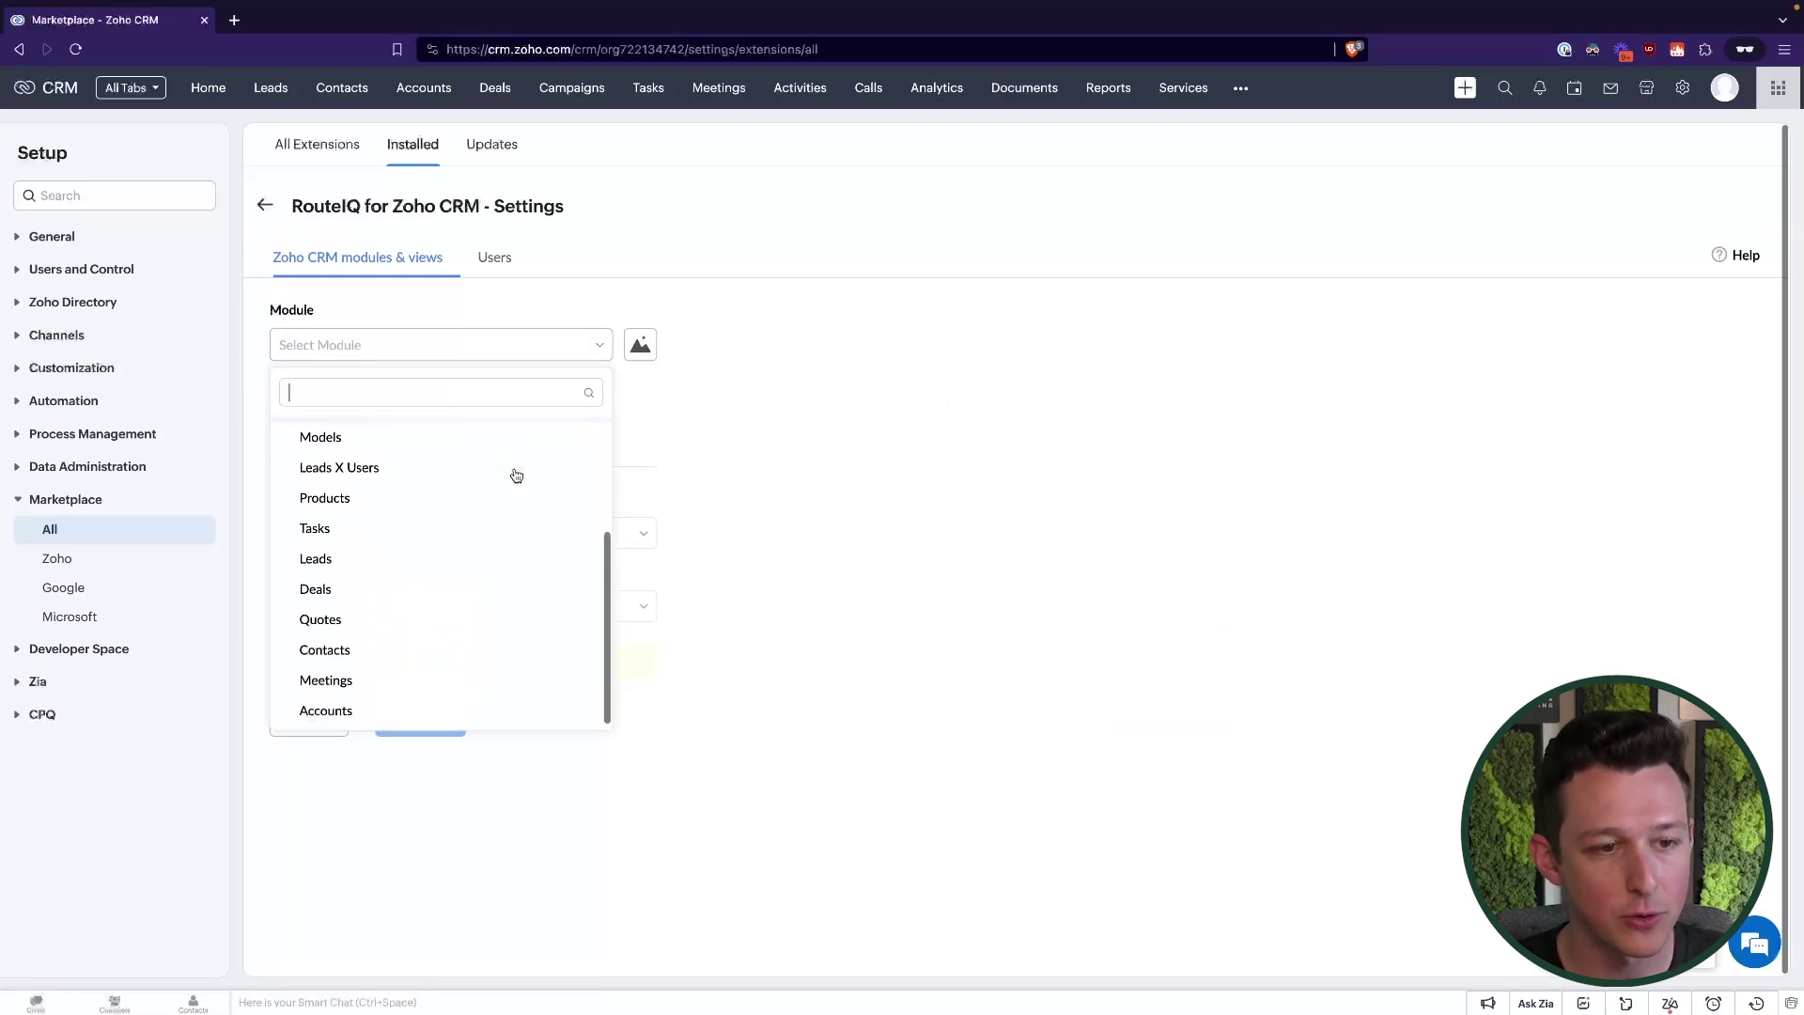
{"action": "mouse_move", "coordinate": [782, 432]}
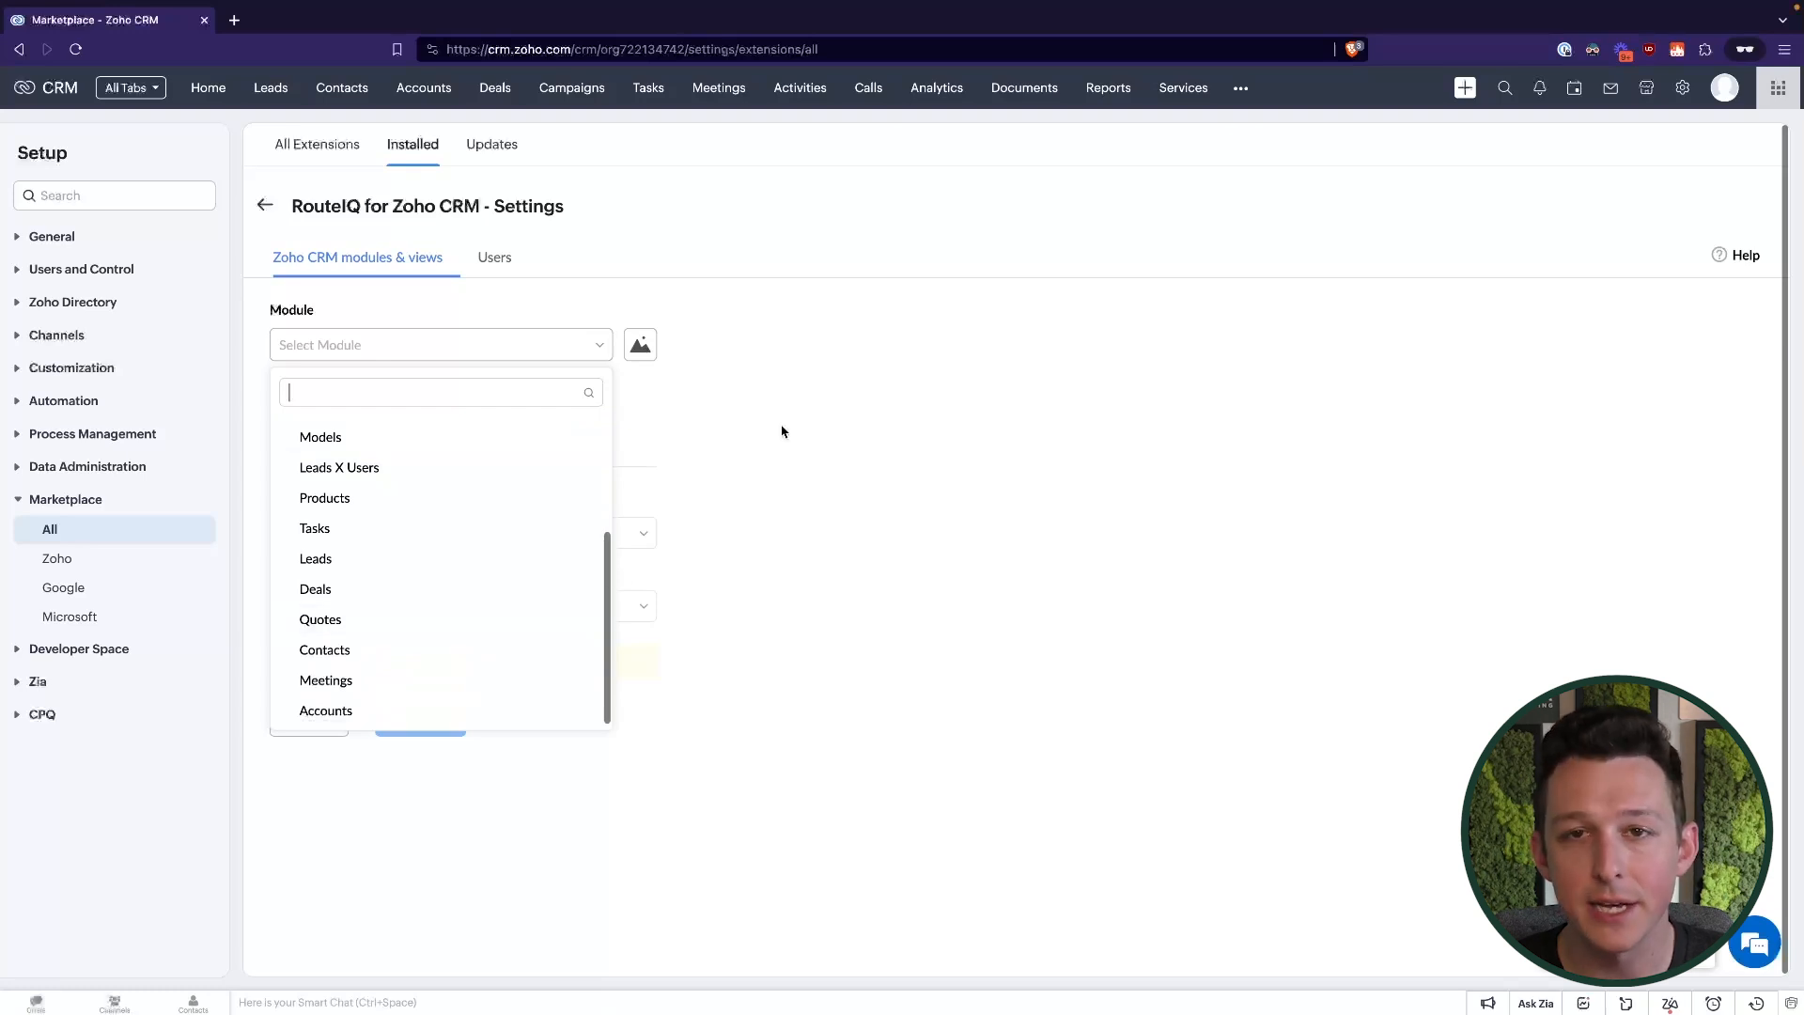
{"action": "scroll", "scroll_direction": "up", "scroll_amount": 3}
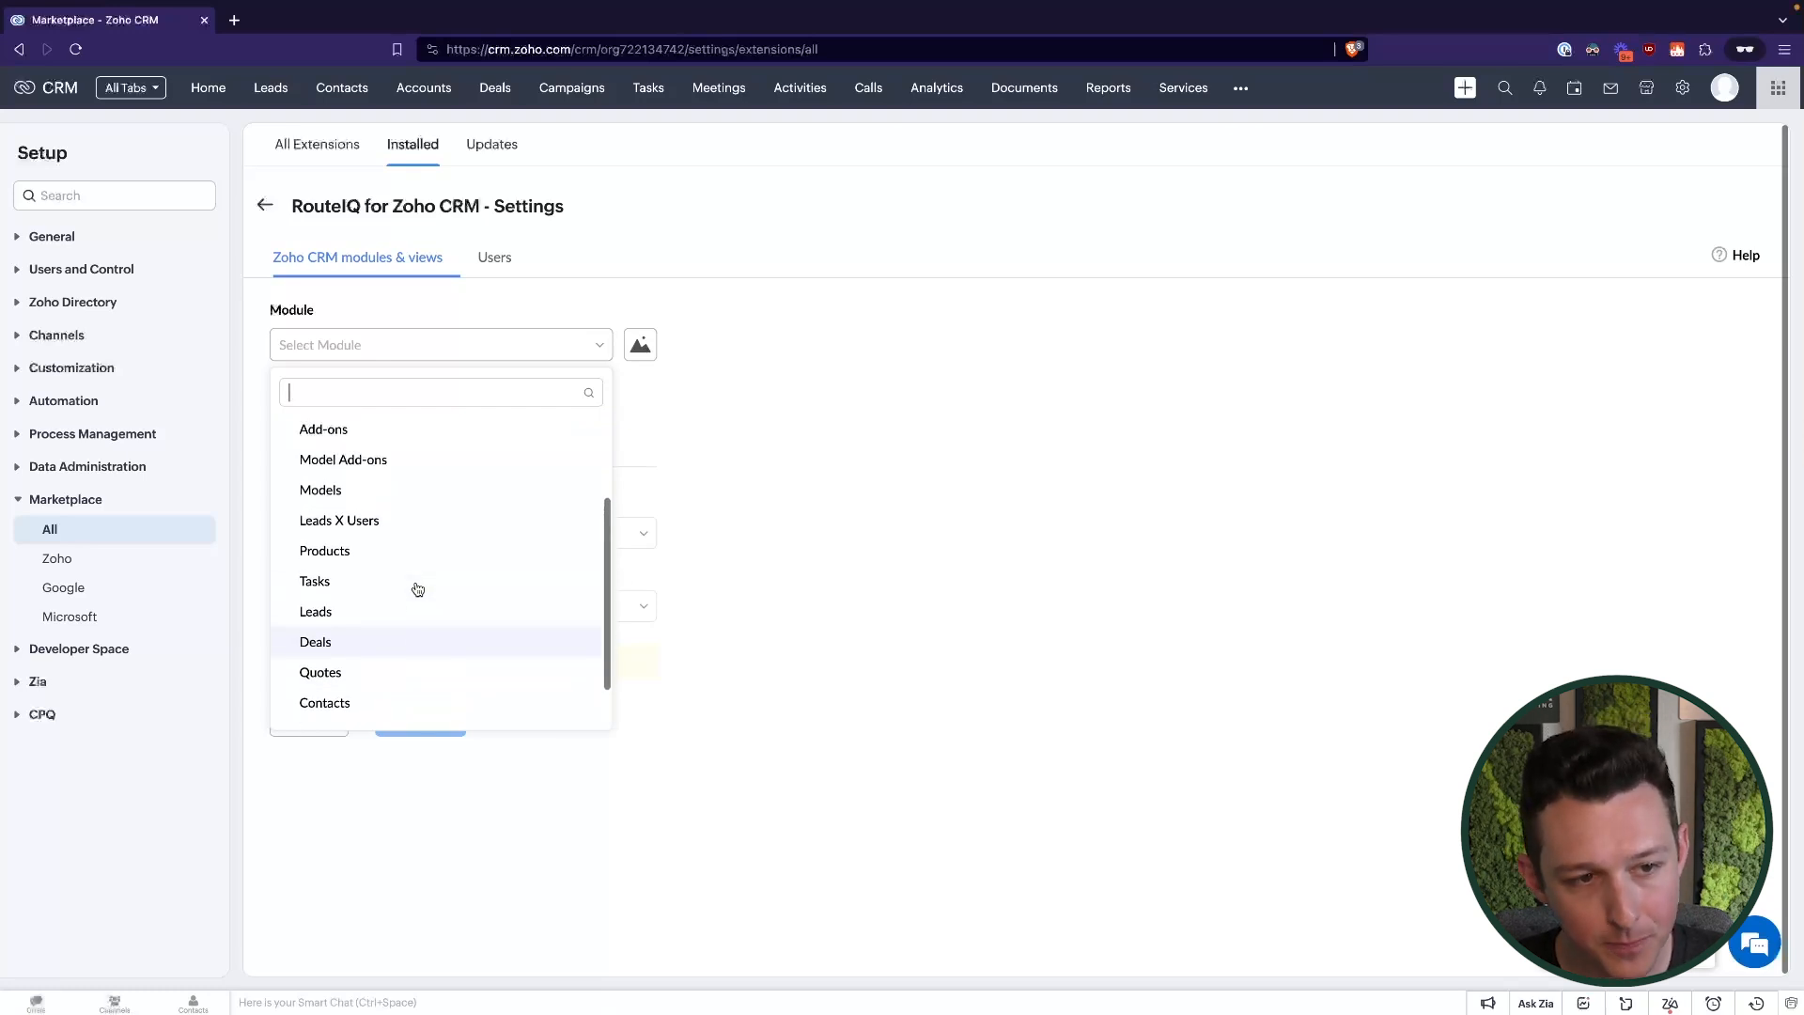
{"action": "scroll", "scroll_direction": "down", "scroll_amount": 3}
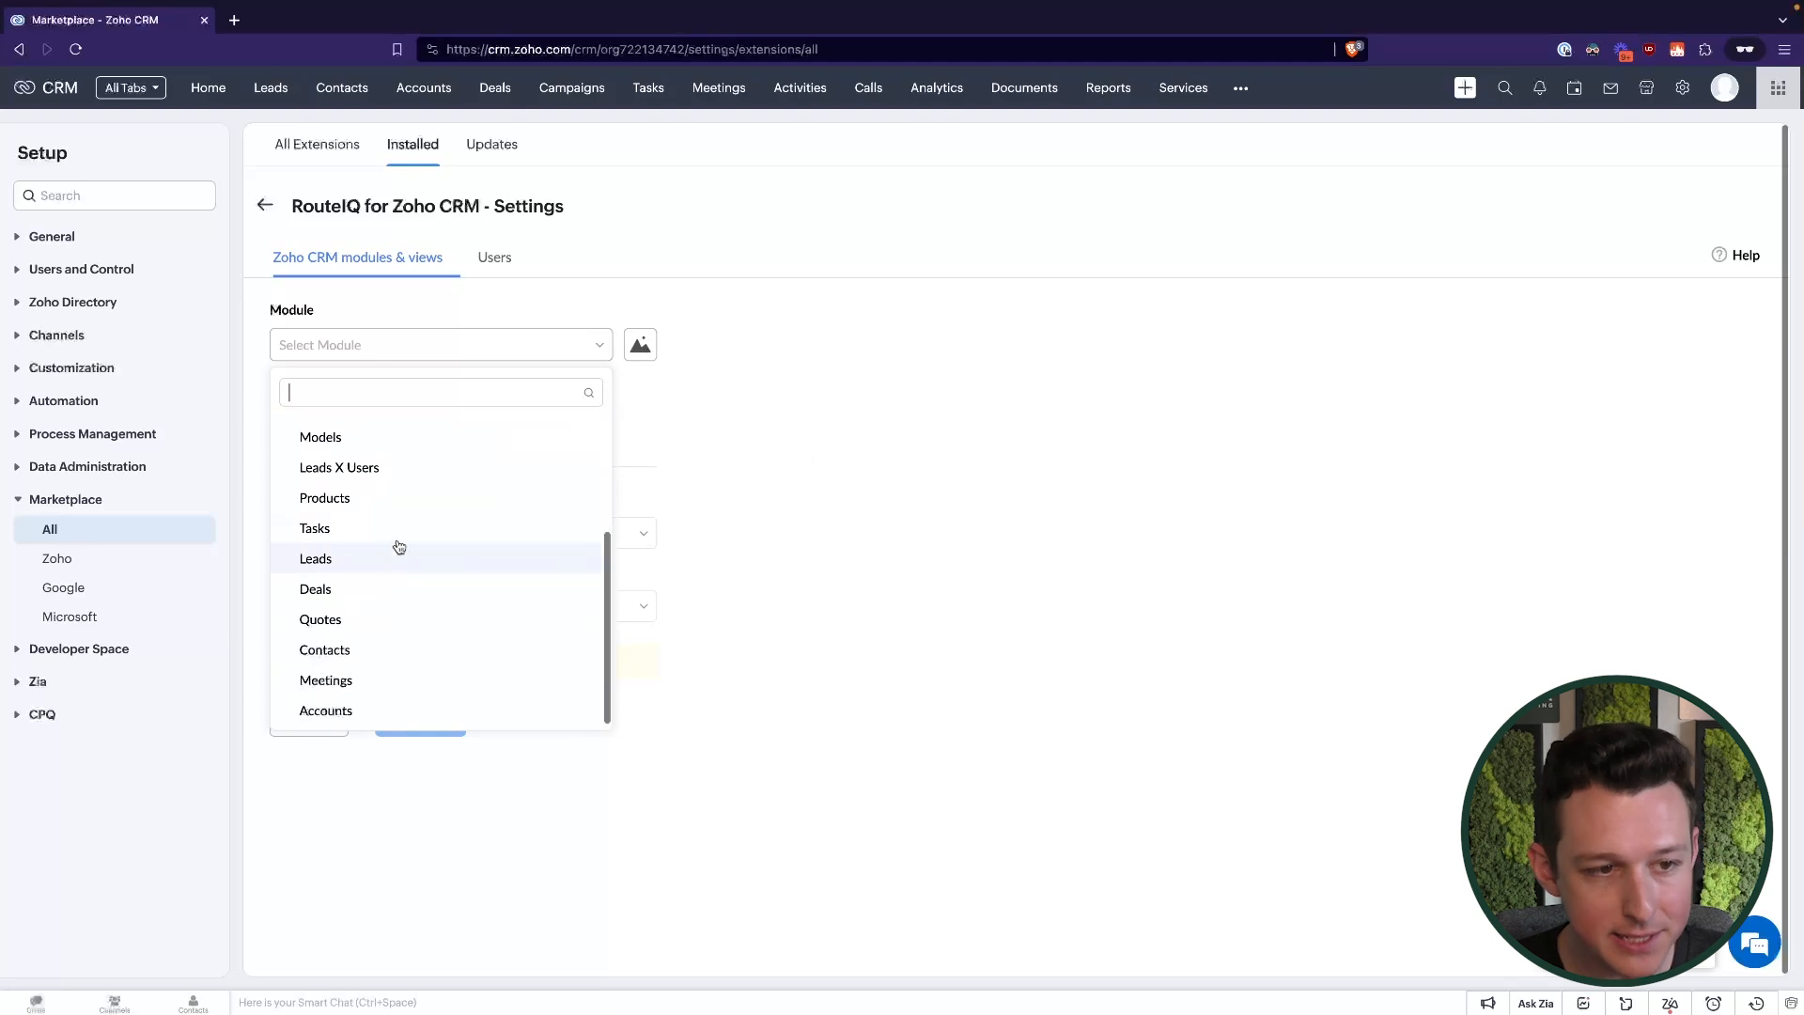
{"action": "mouse_move", "coordinate": [759, 490]}
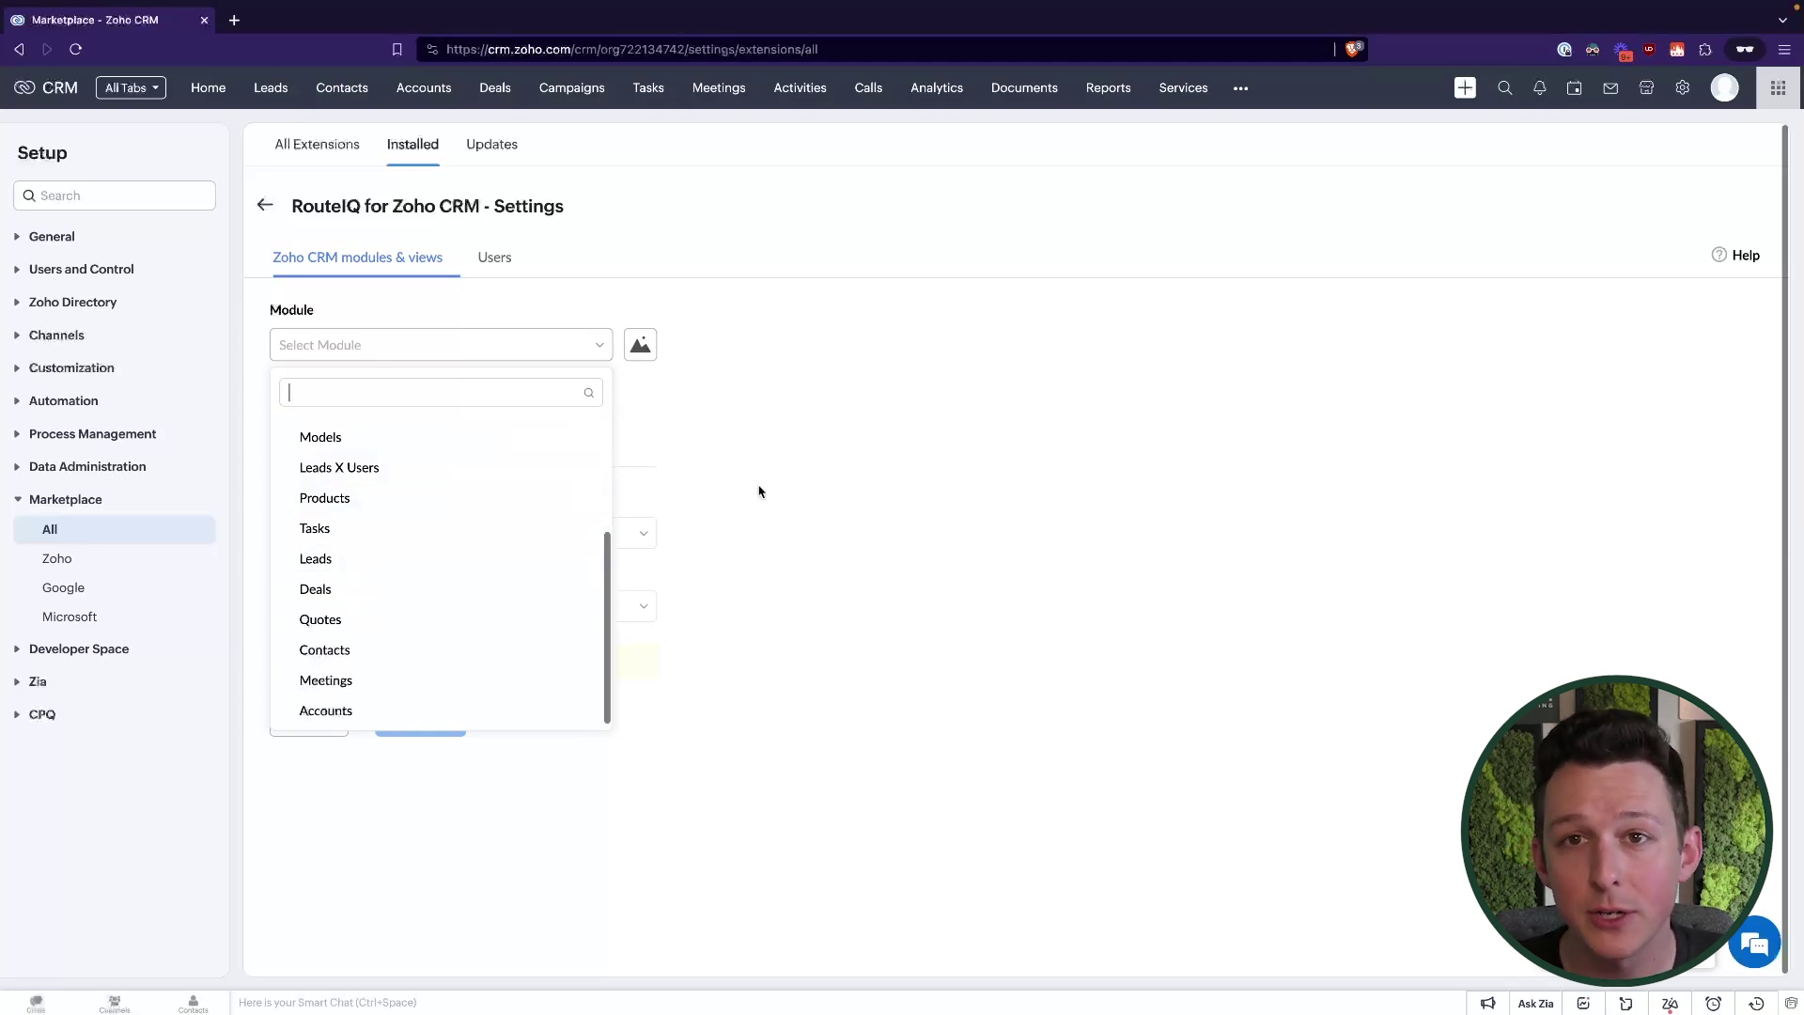
{"action": "mouse_move", "coordinate": [434, 597]}
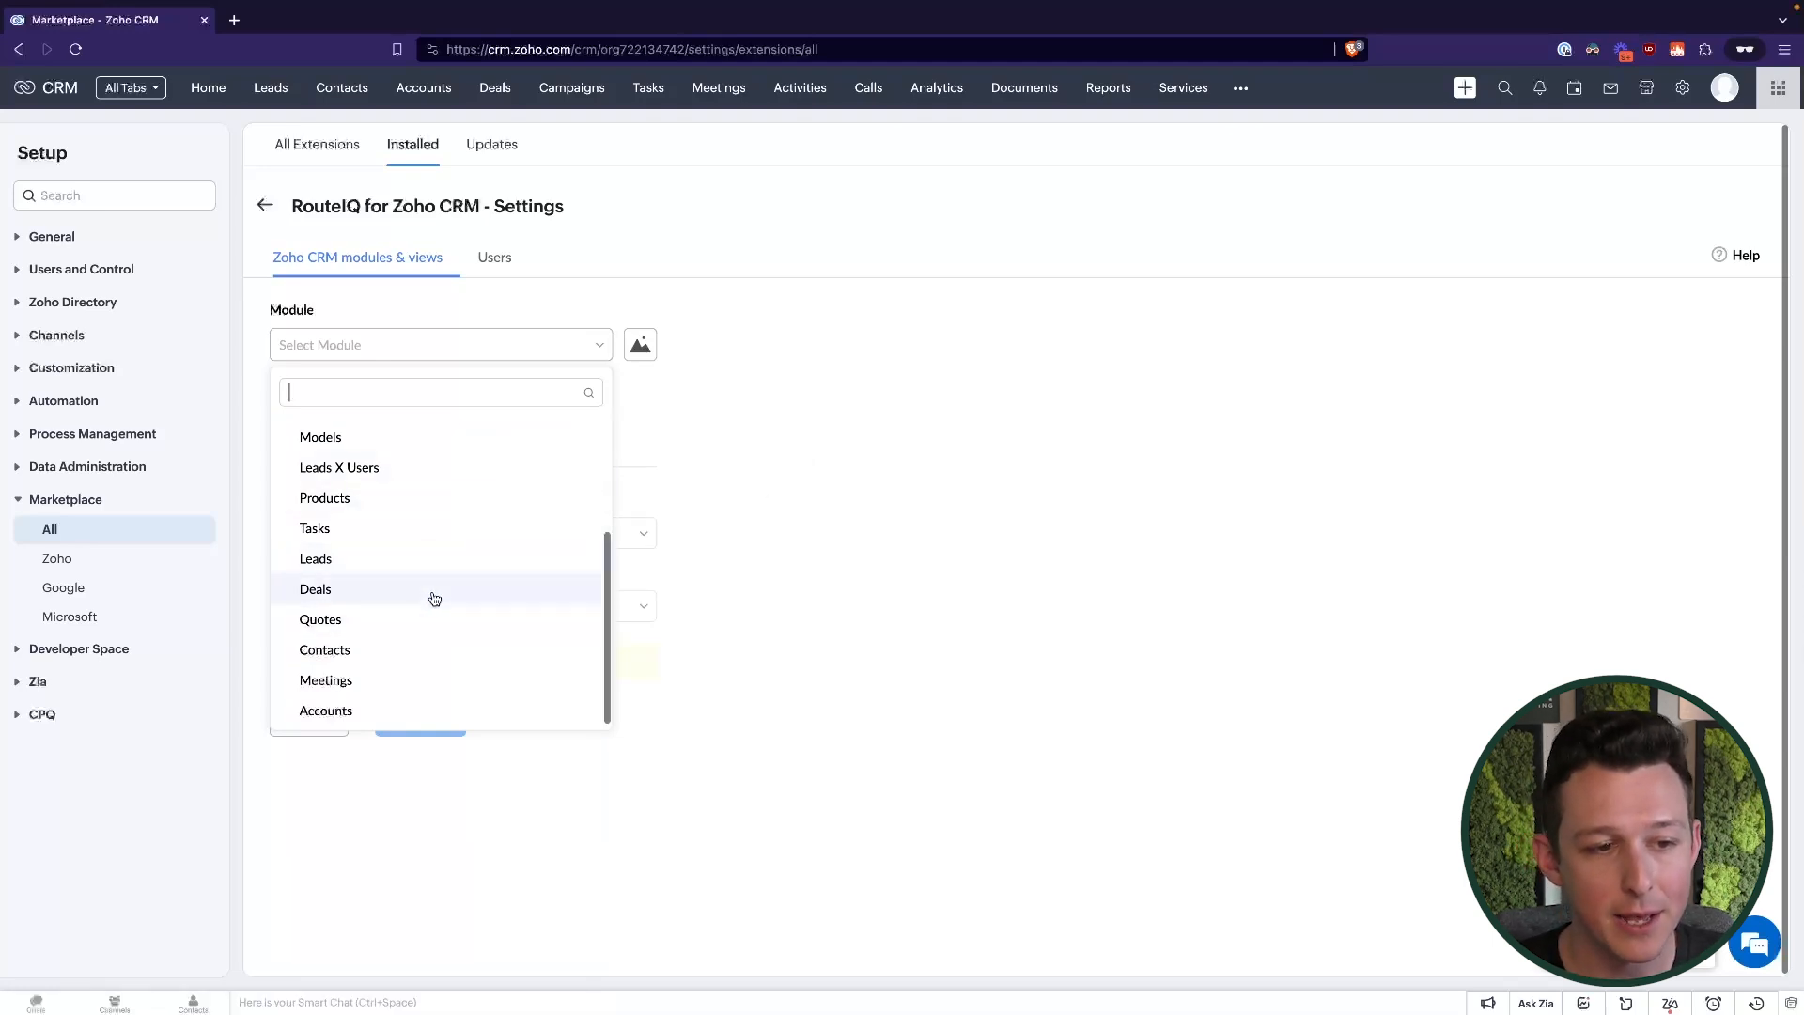
{"action": "left_click", "coordinate": [315, 588]}
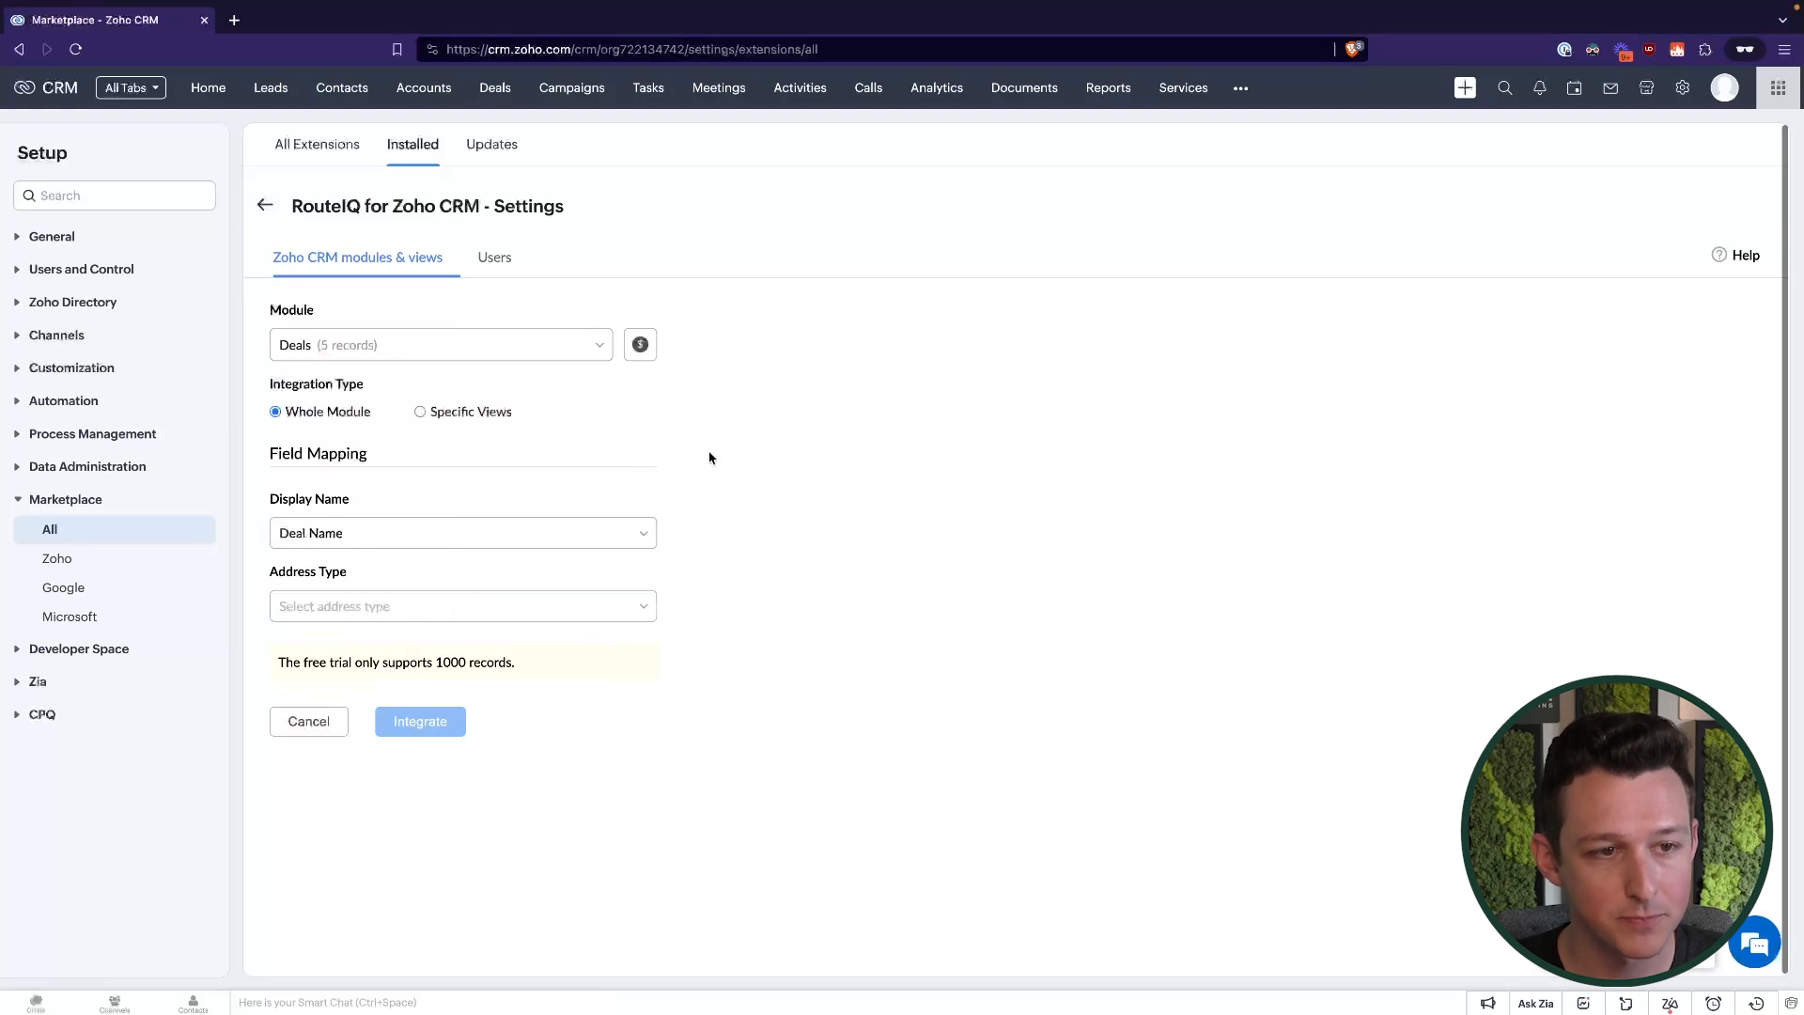
{"action": "mouse_move", "coordinate": [496, 457]}
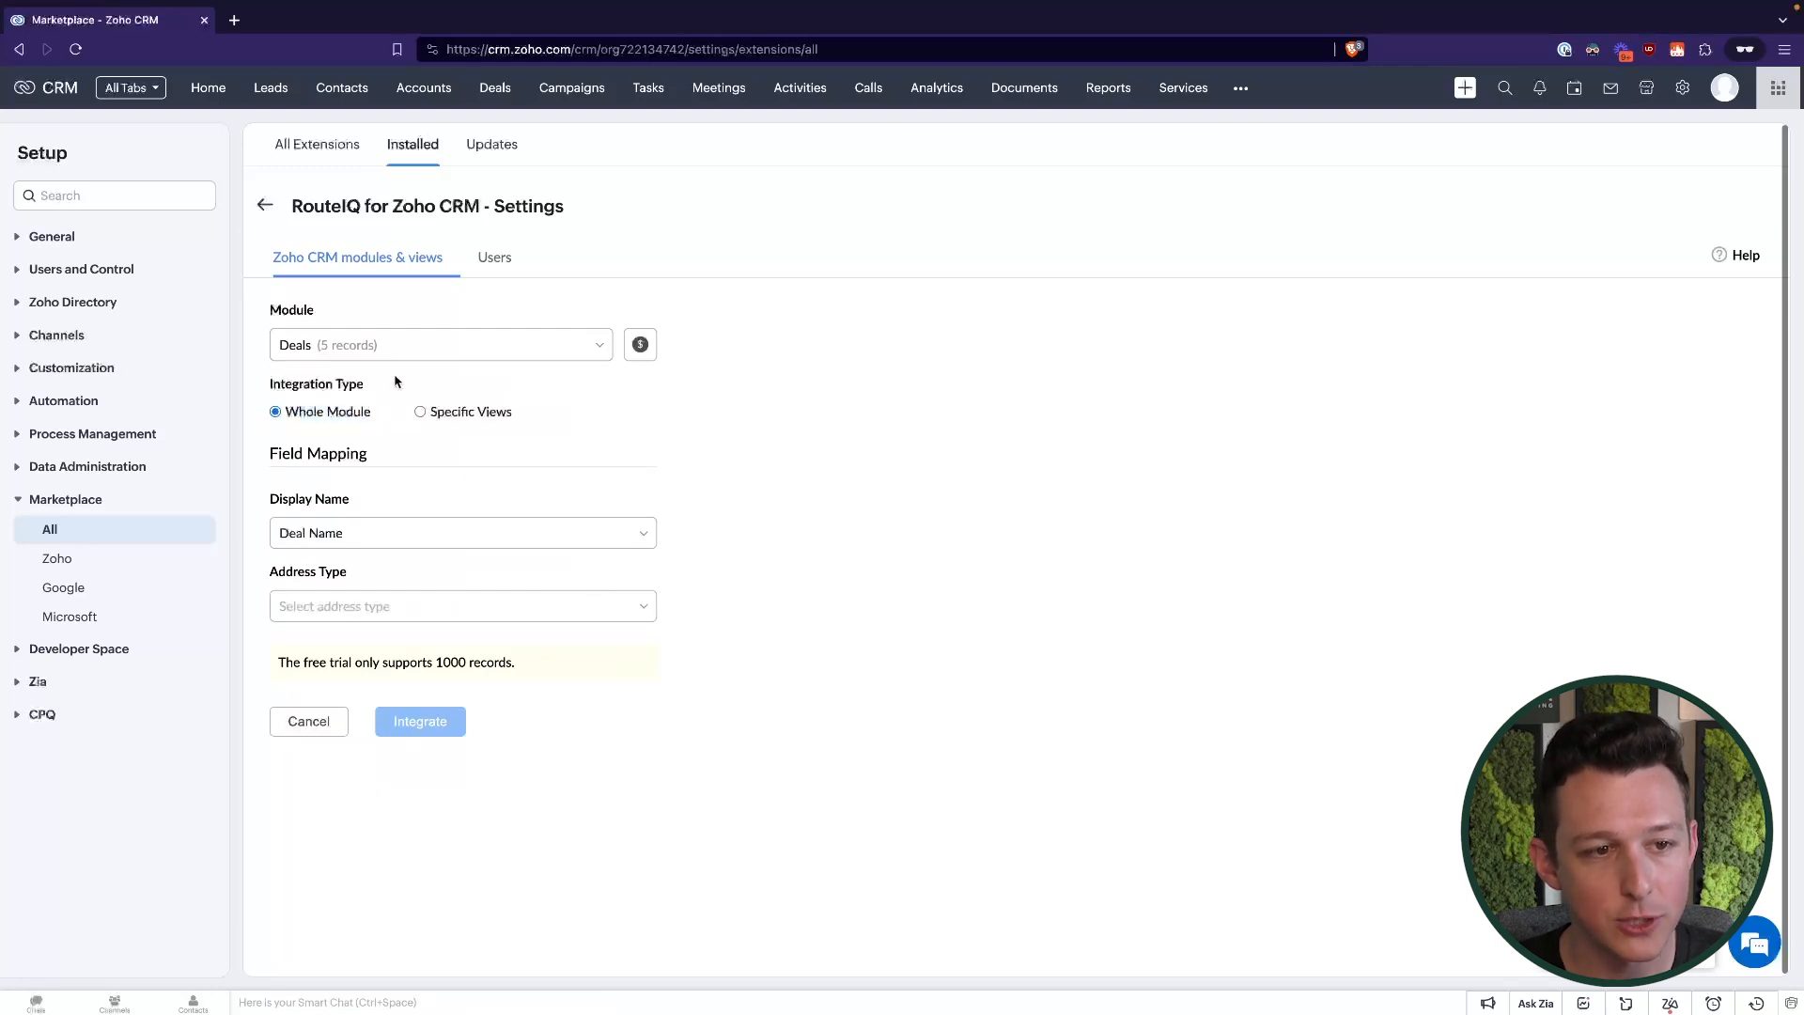
{"action": "mouse_move", "coordinate": [784, 433]}
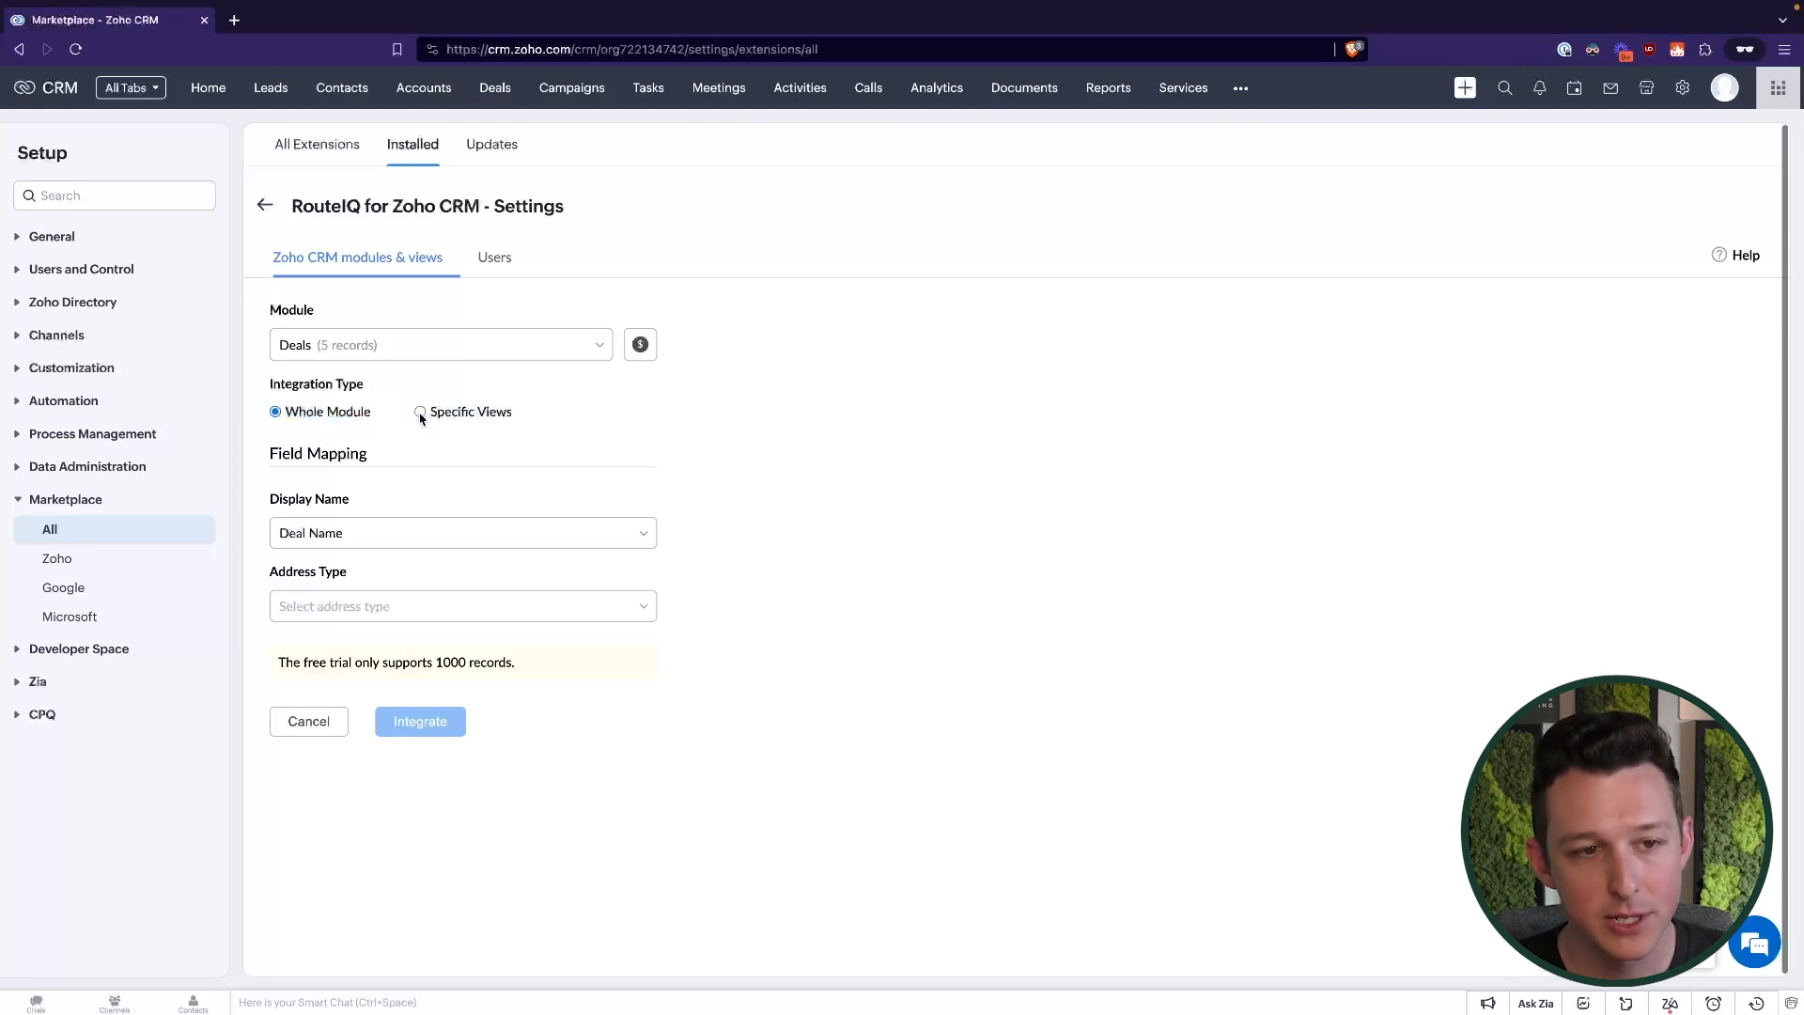
Limit the Deals integration to Specific Views and list the available deal views
{"action": "left_click", "coordinate": [419, 412]}
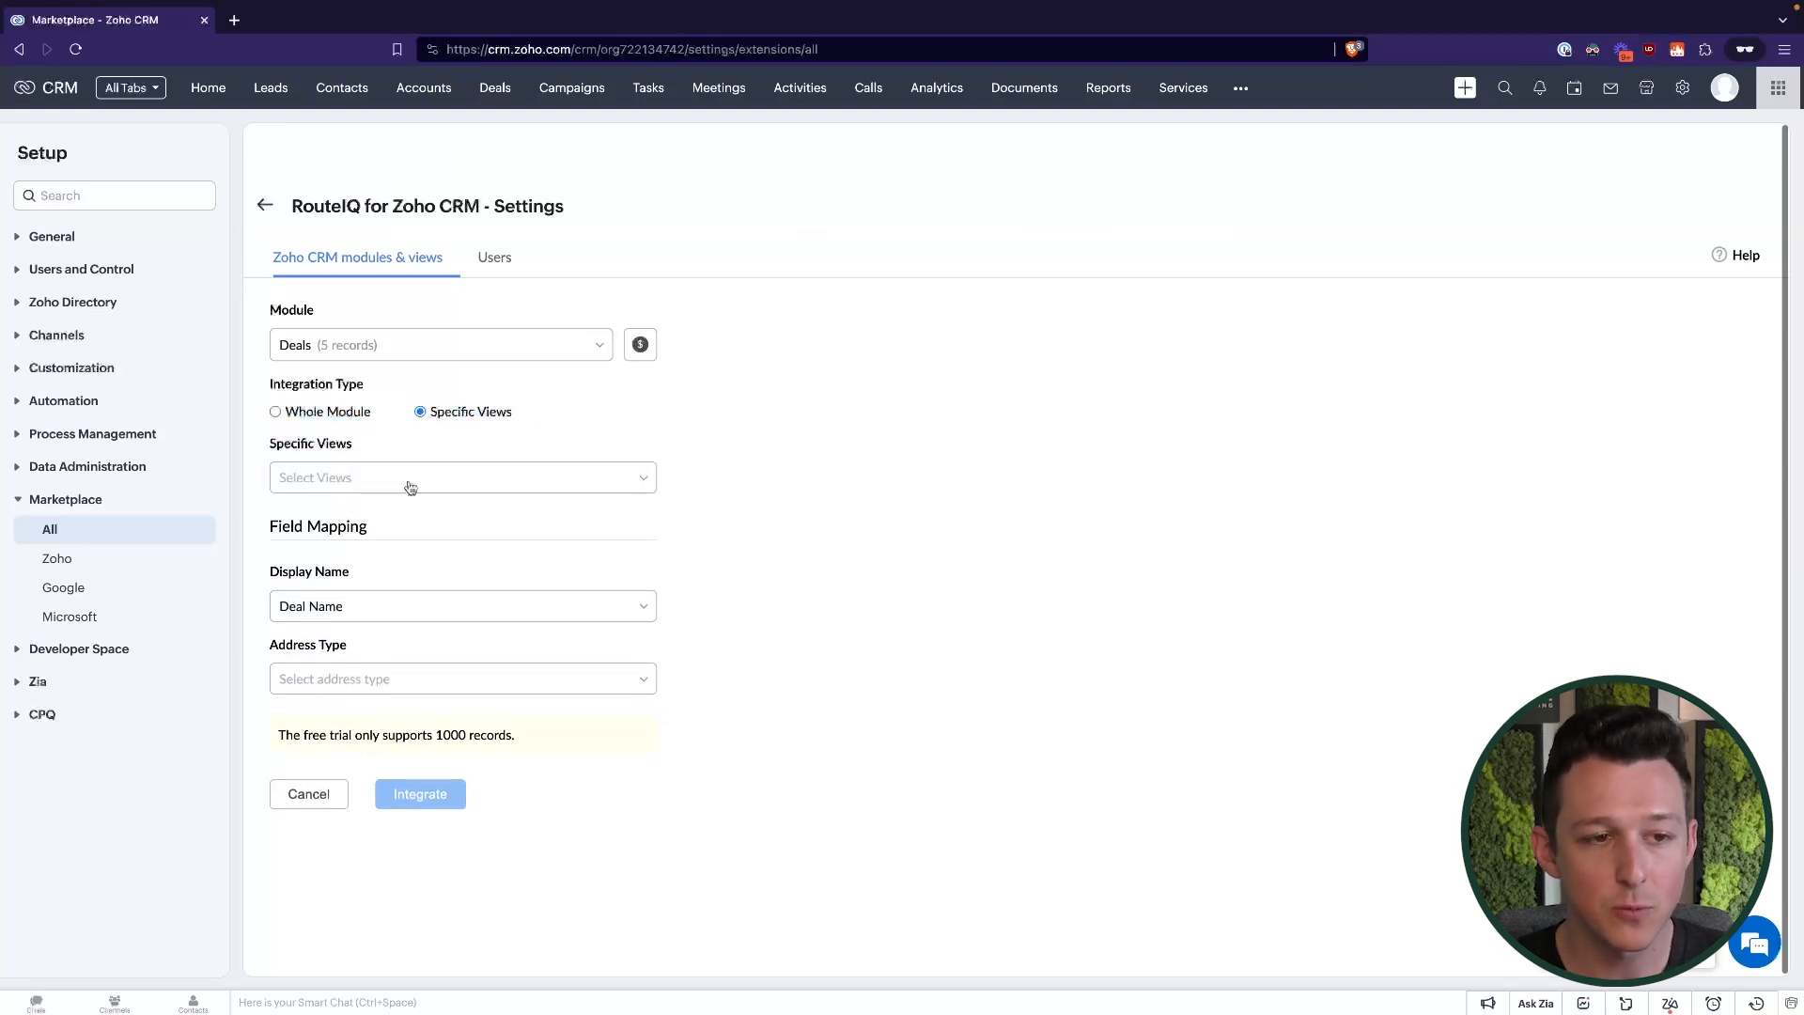
{"action": "left_click", "coordinate": [460, 476]}
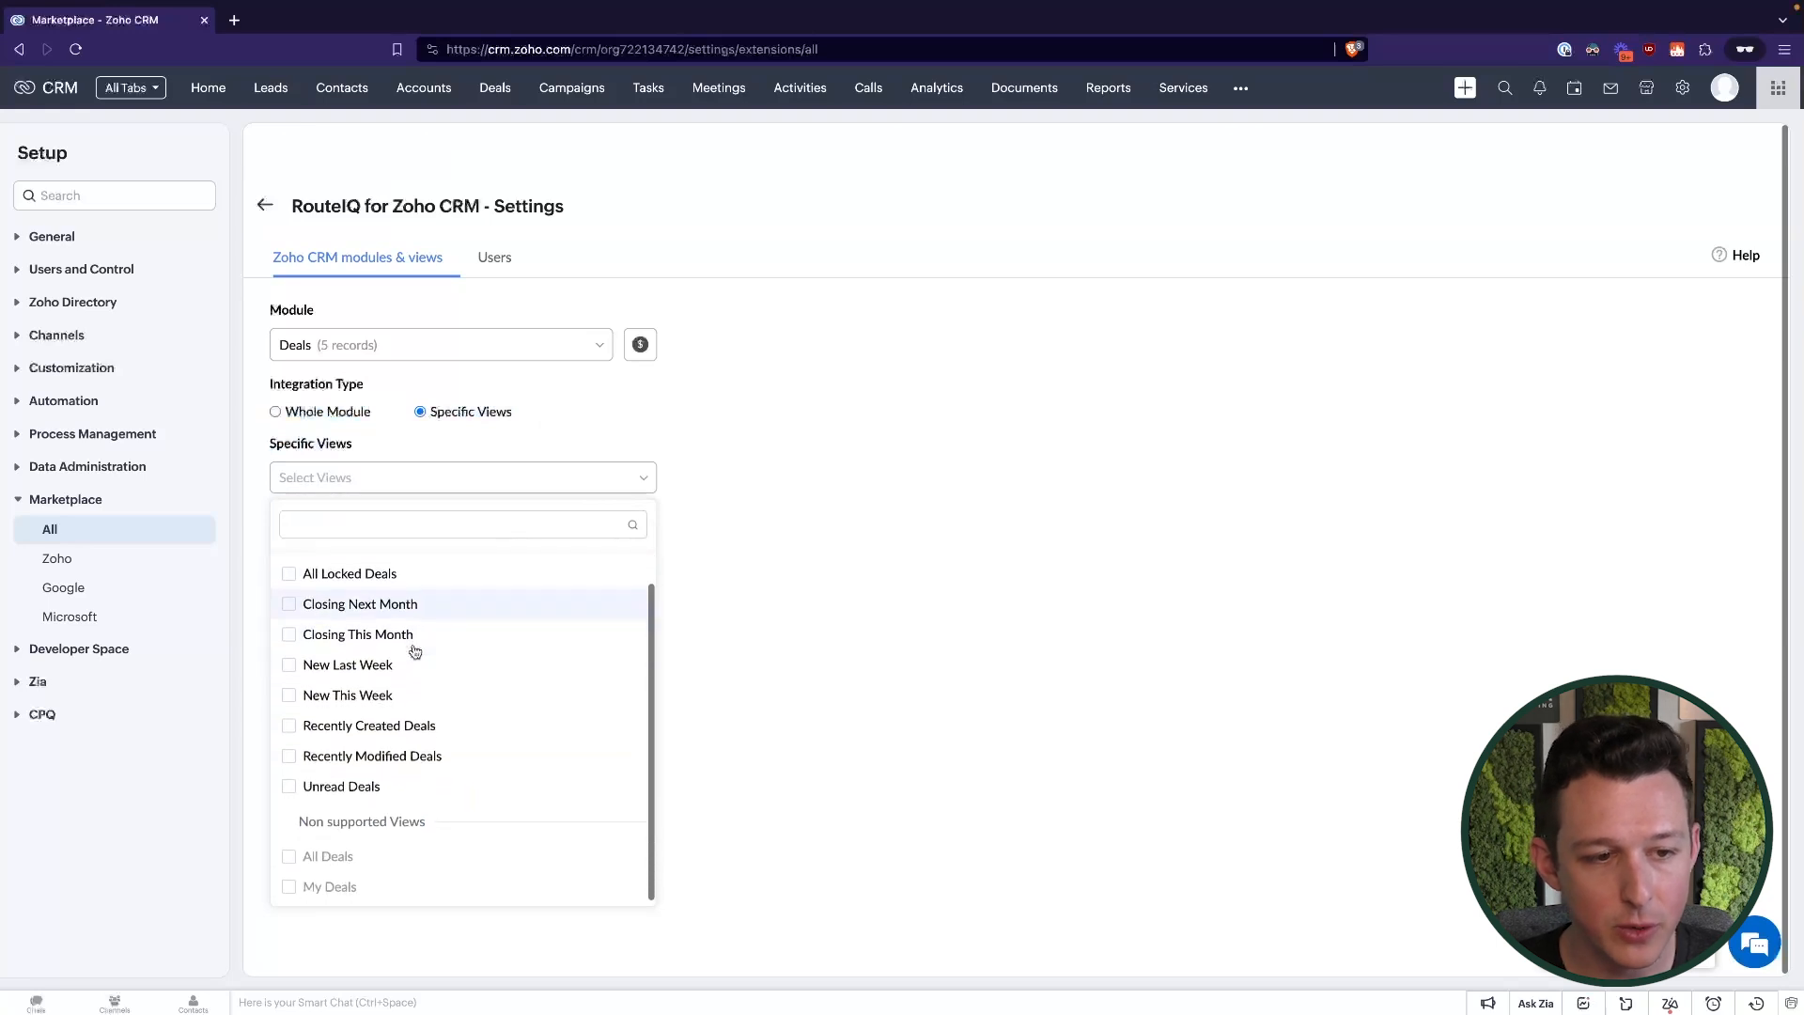
{"action": "mouse_move", "coordinate": [468, 671]}
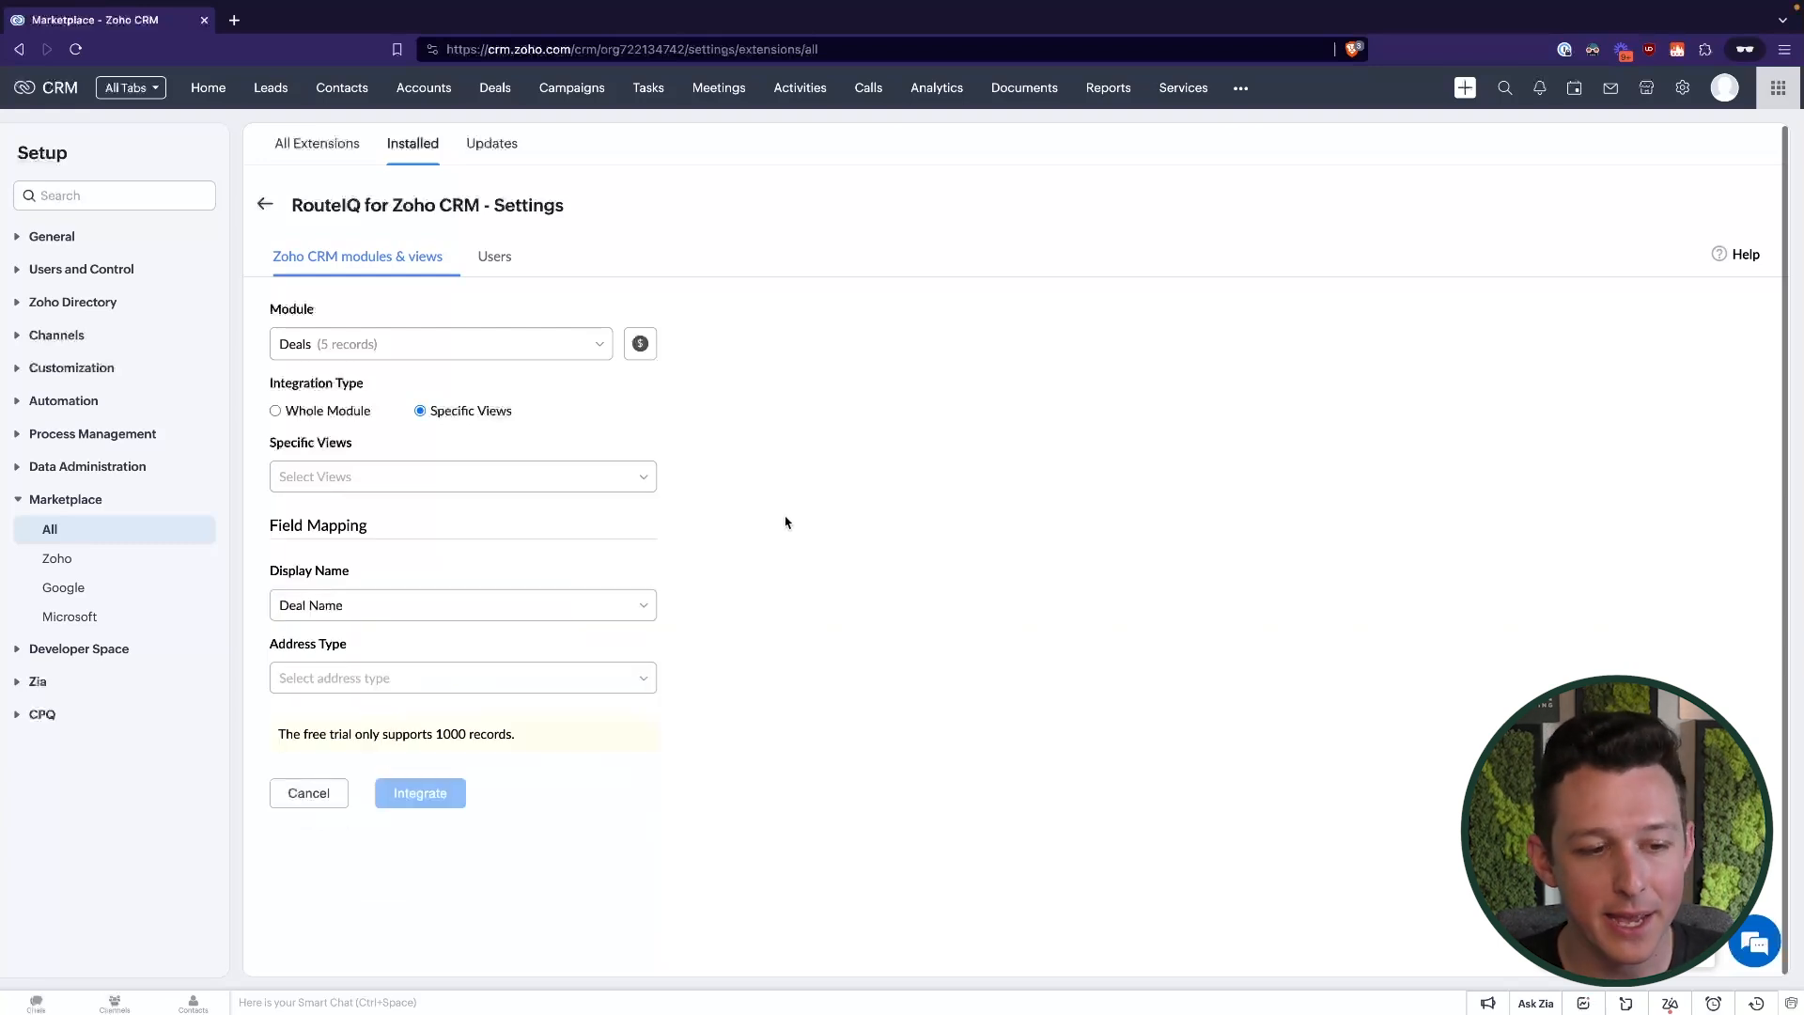
{"action": "mouse_move", "coordinate": [319, 417]}
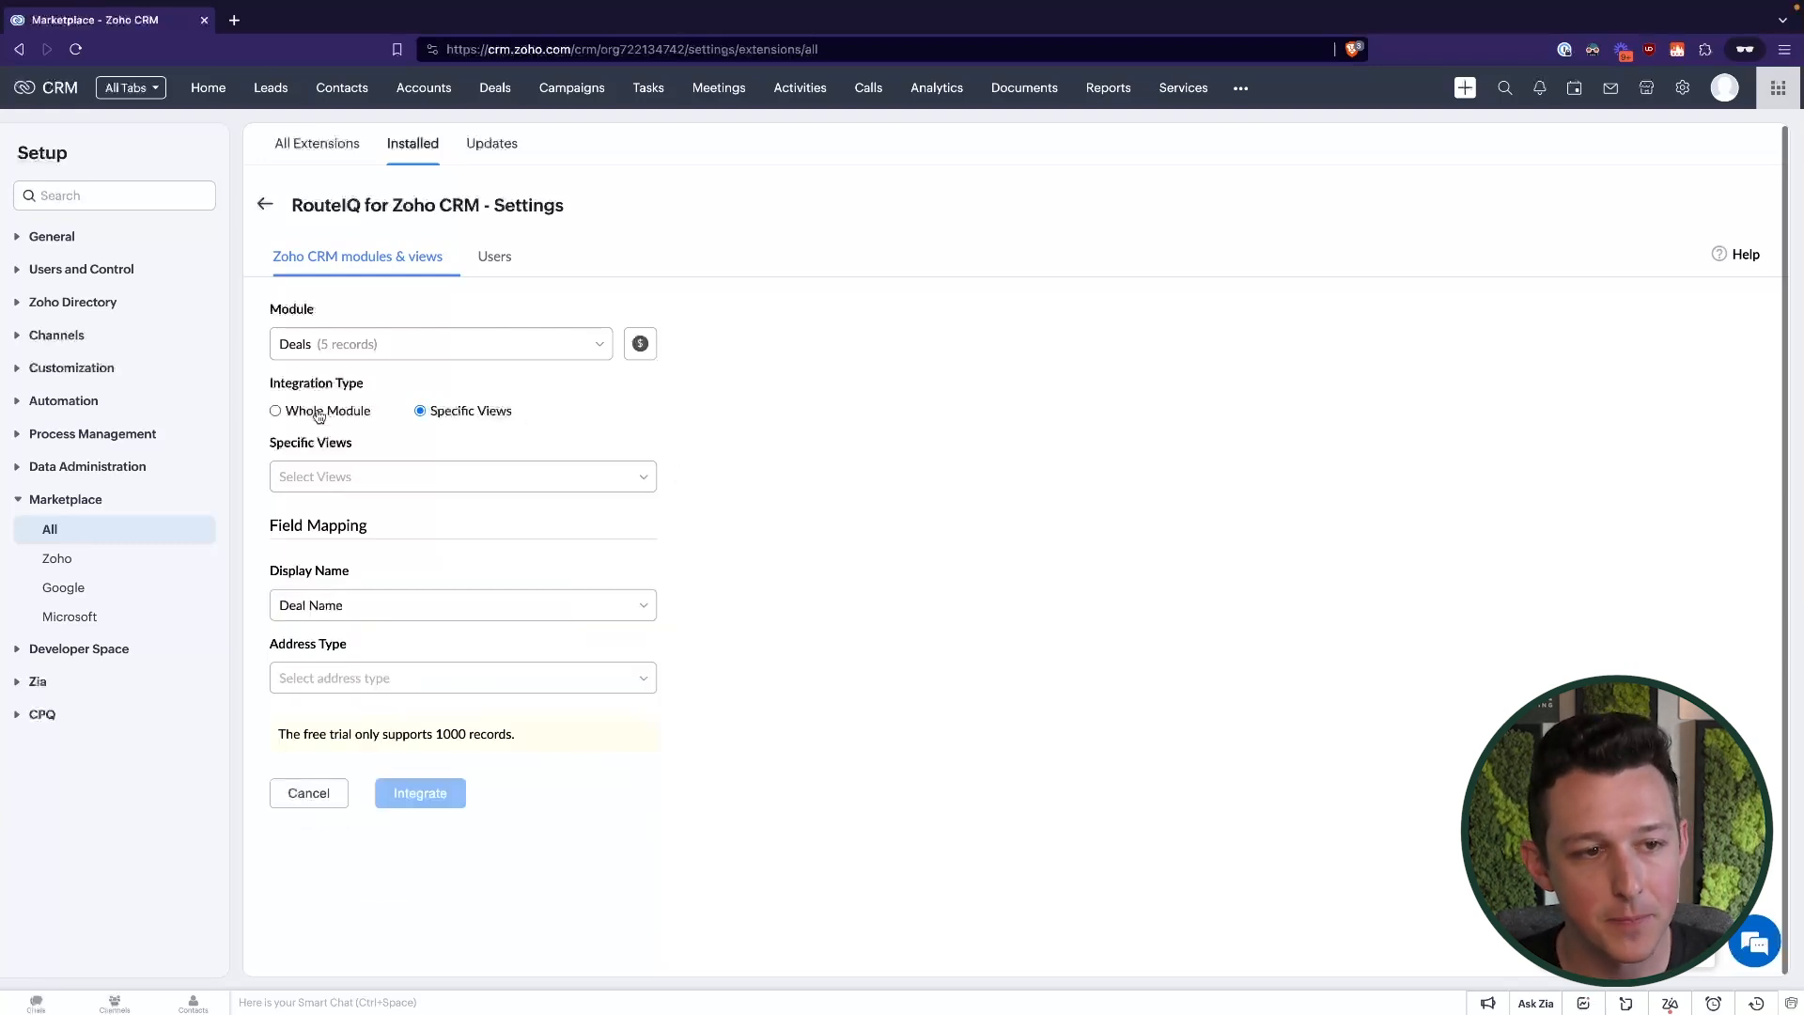
Switch Deals back to Whole Module integration with Deal Name display and a structured address
{"action": "left_click", "coordinate": [274, 411]}
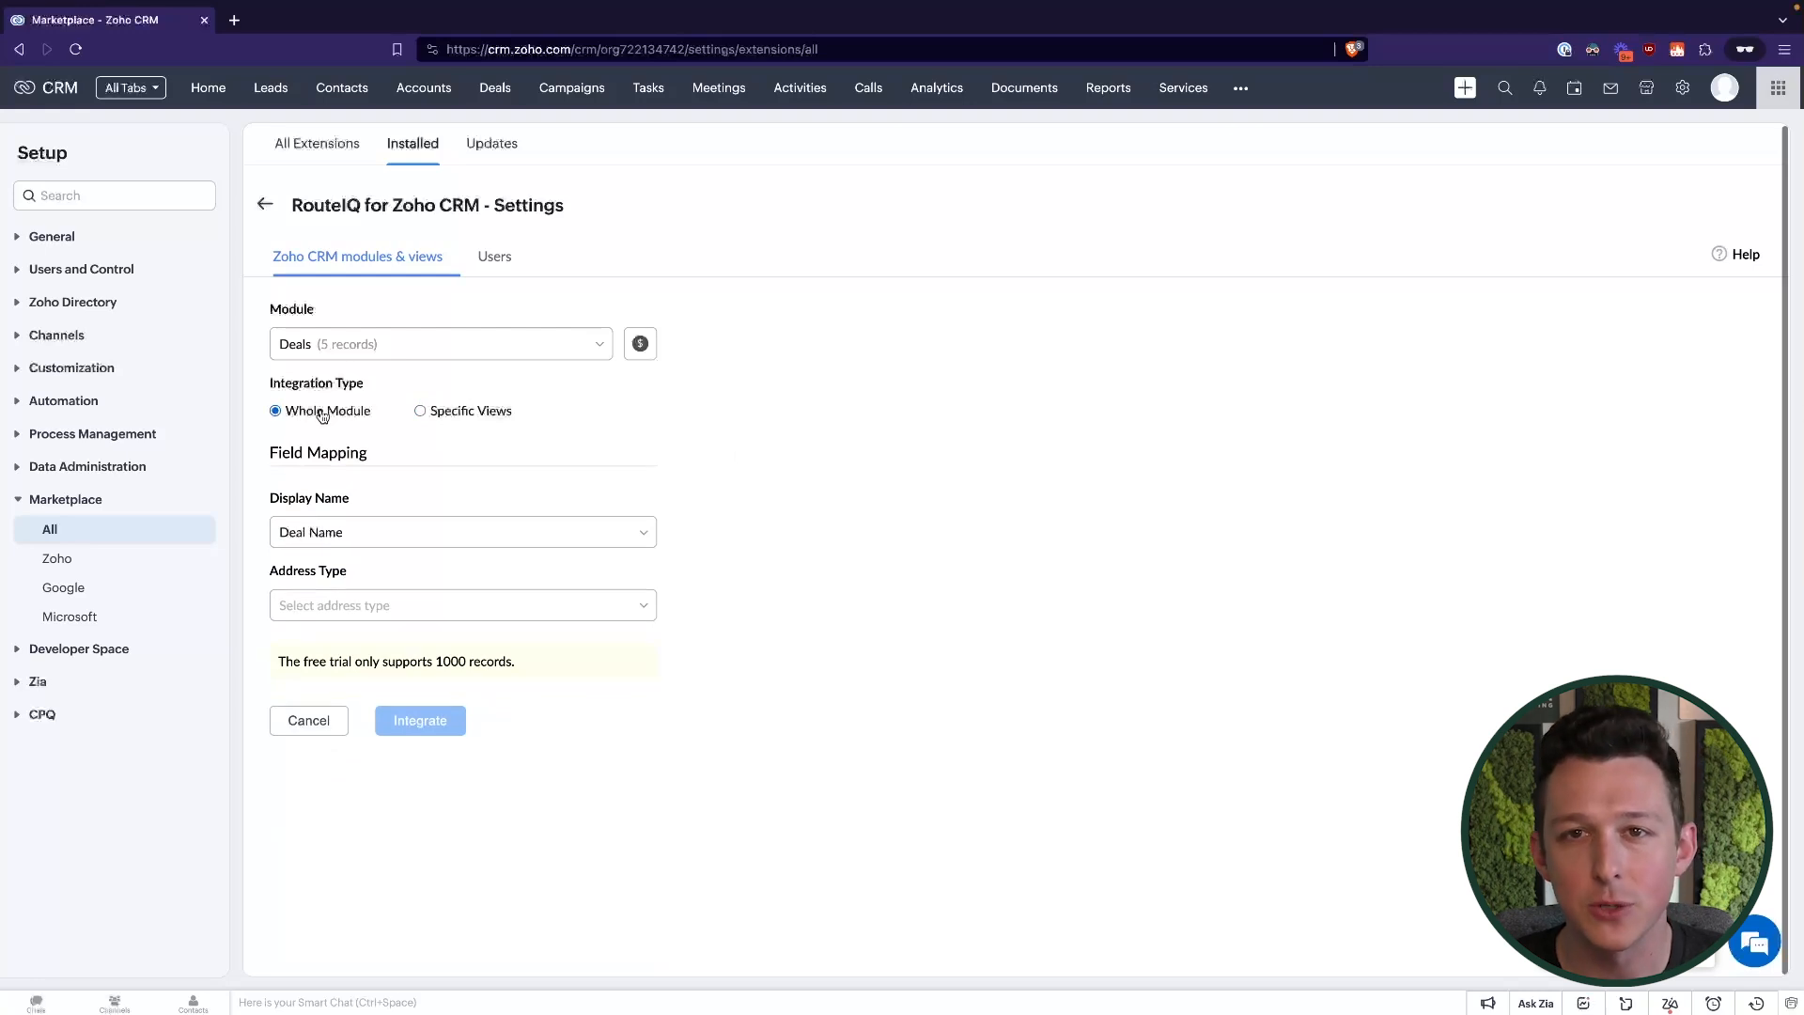
{"action": "mouse_move", "coordinate": [775, 456]}
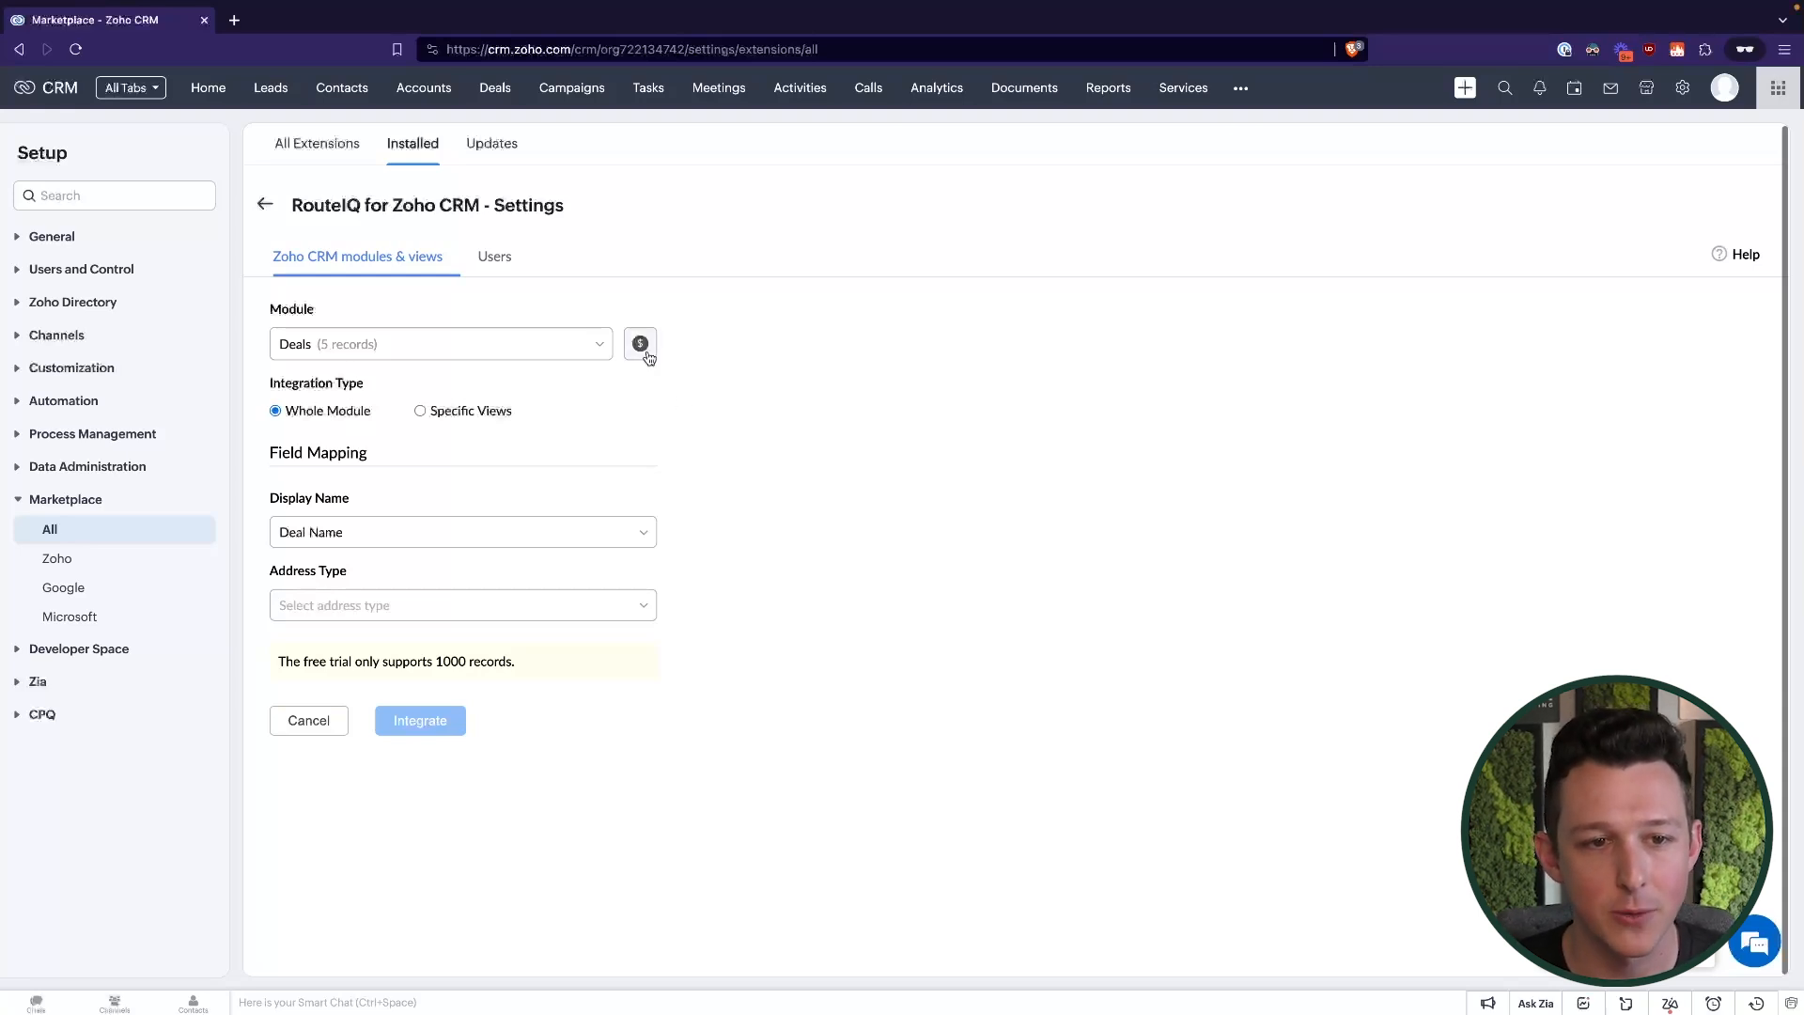
{"action": "mouse_move", "coordinate": [453, 530]}
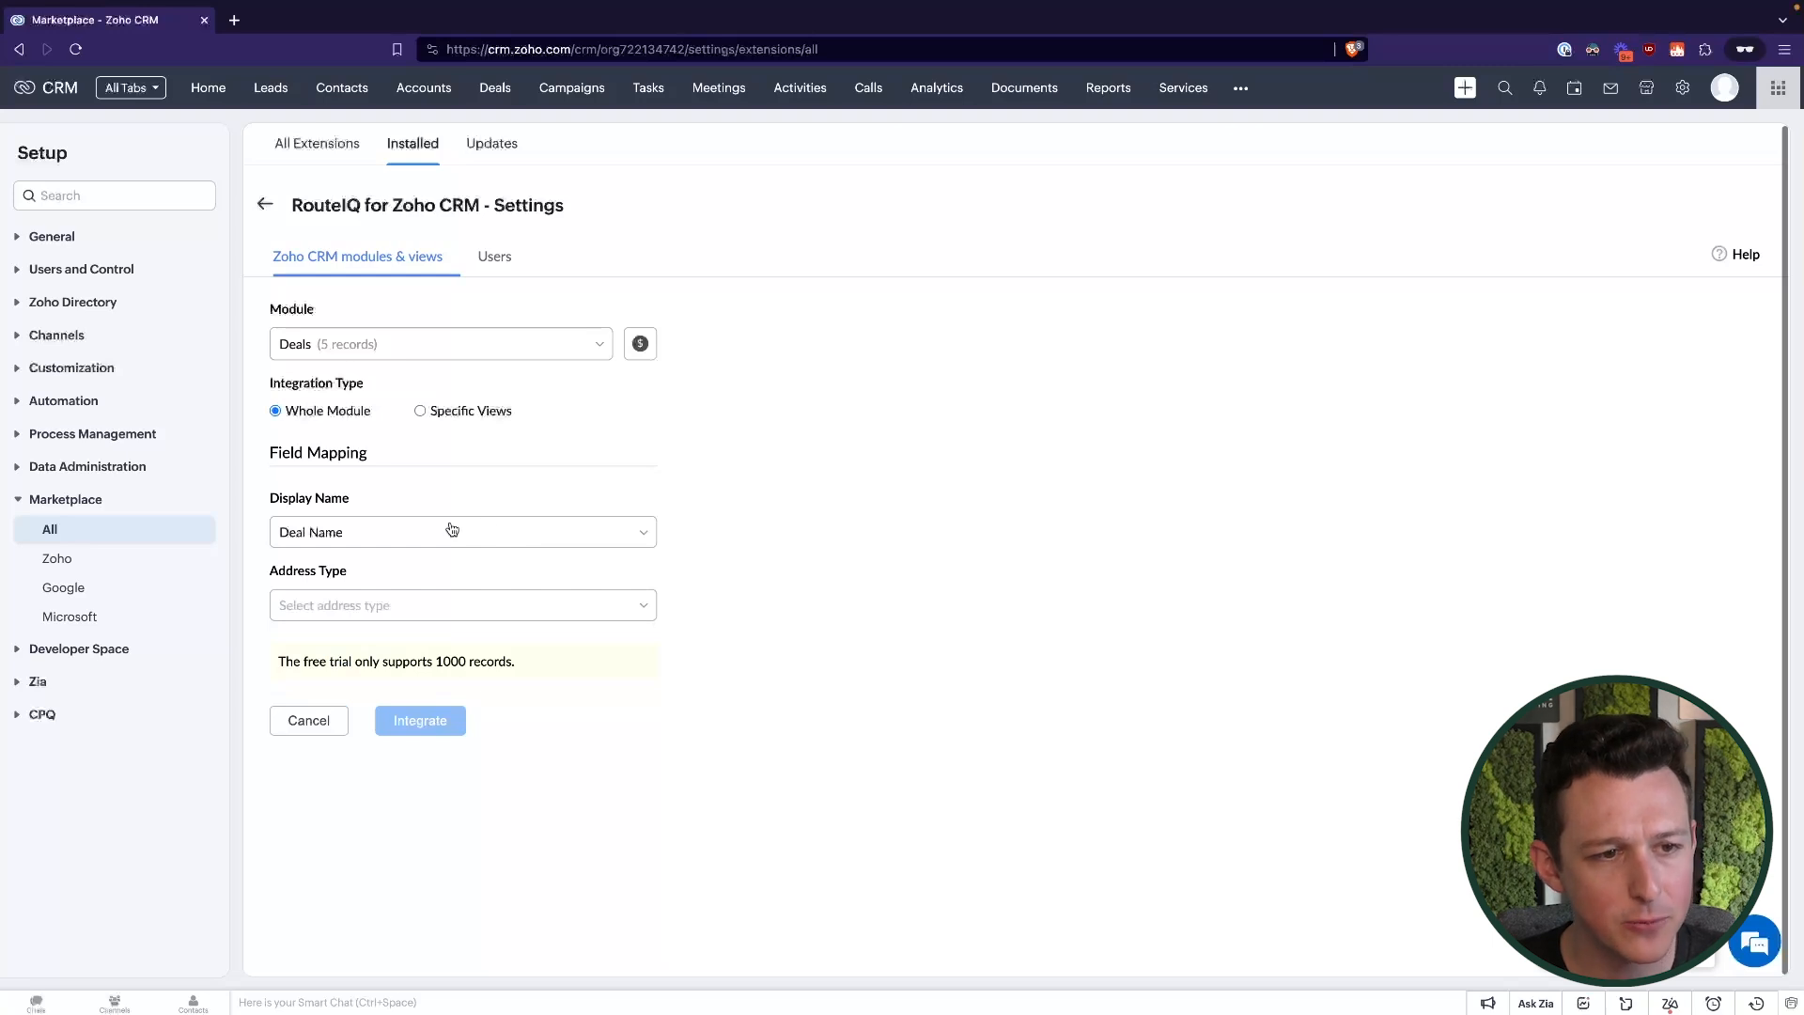
{"action": "left_click", "coordinate": [462, 531]}
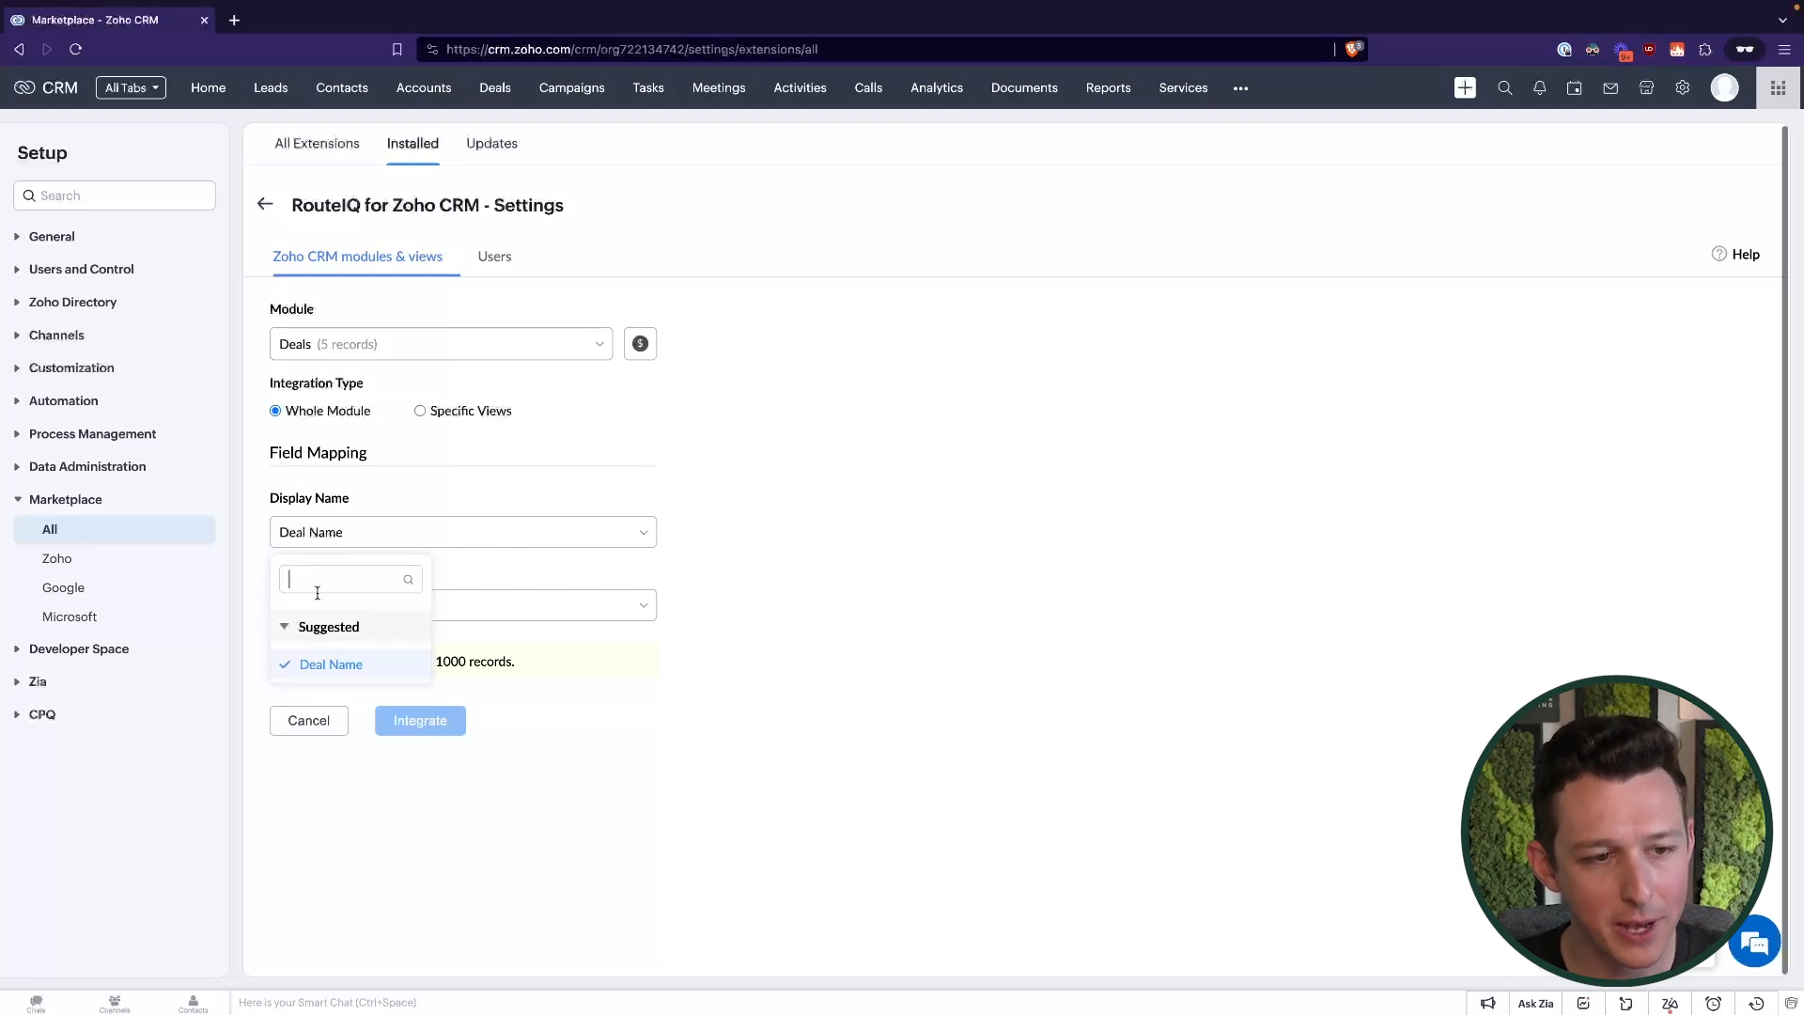
{"action": "mouse_move", "coordinate": [885, 623]}
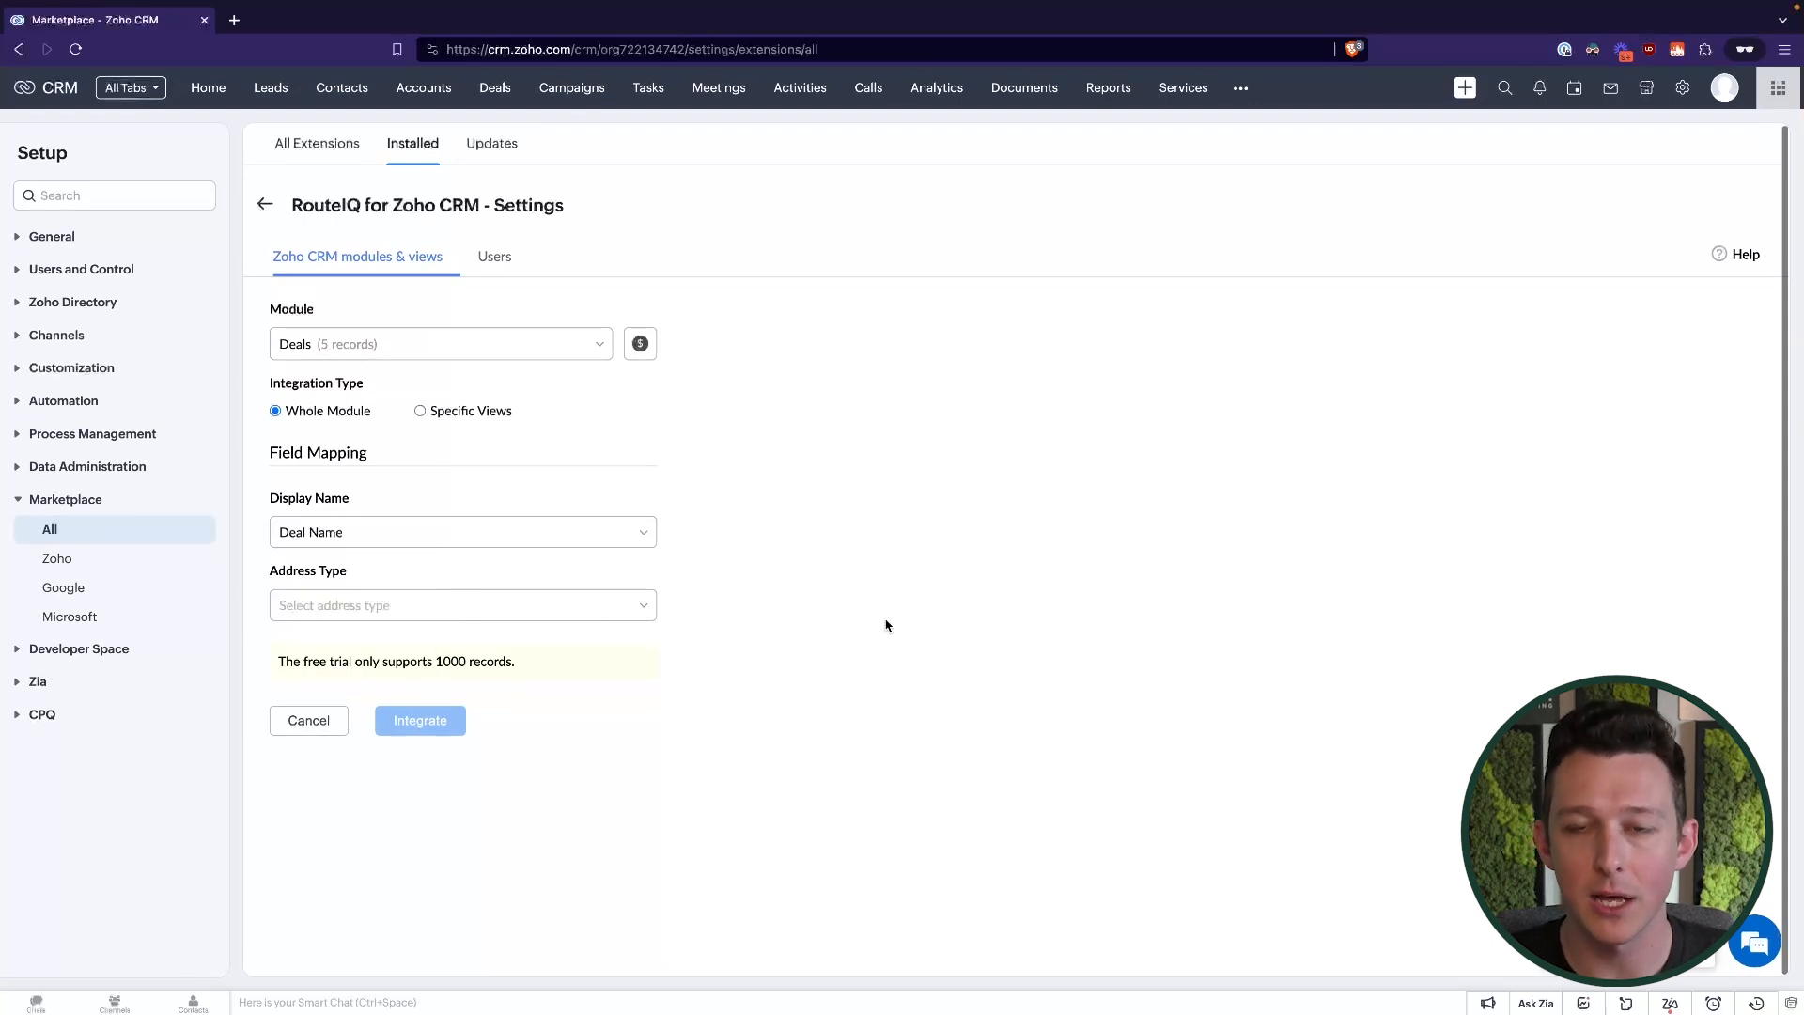
{"action": "left_click", "coordinate": [463, 603]}
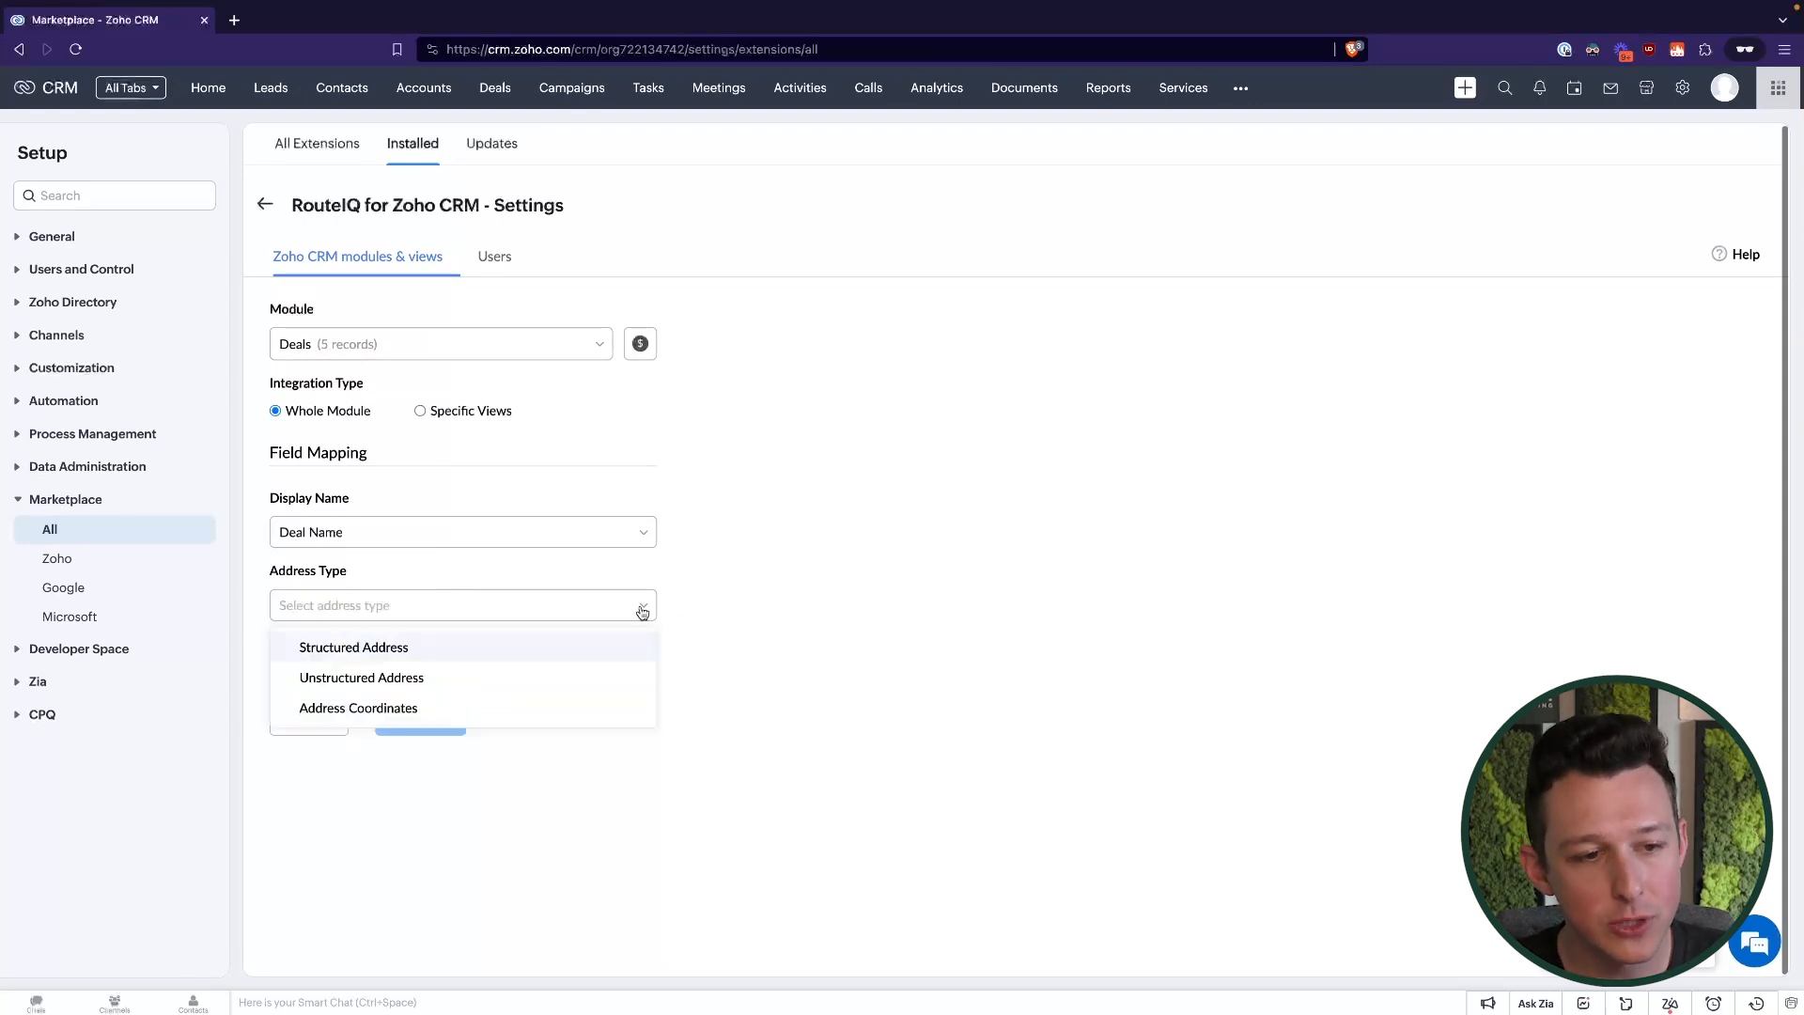
{"action": "mouse_move", "coordinate": [560, 667]}
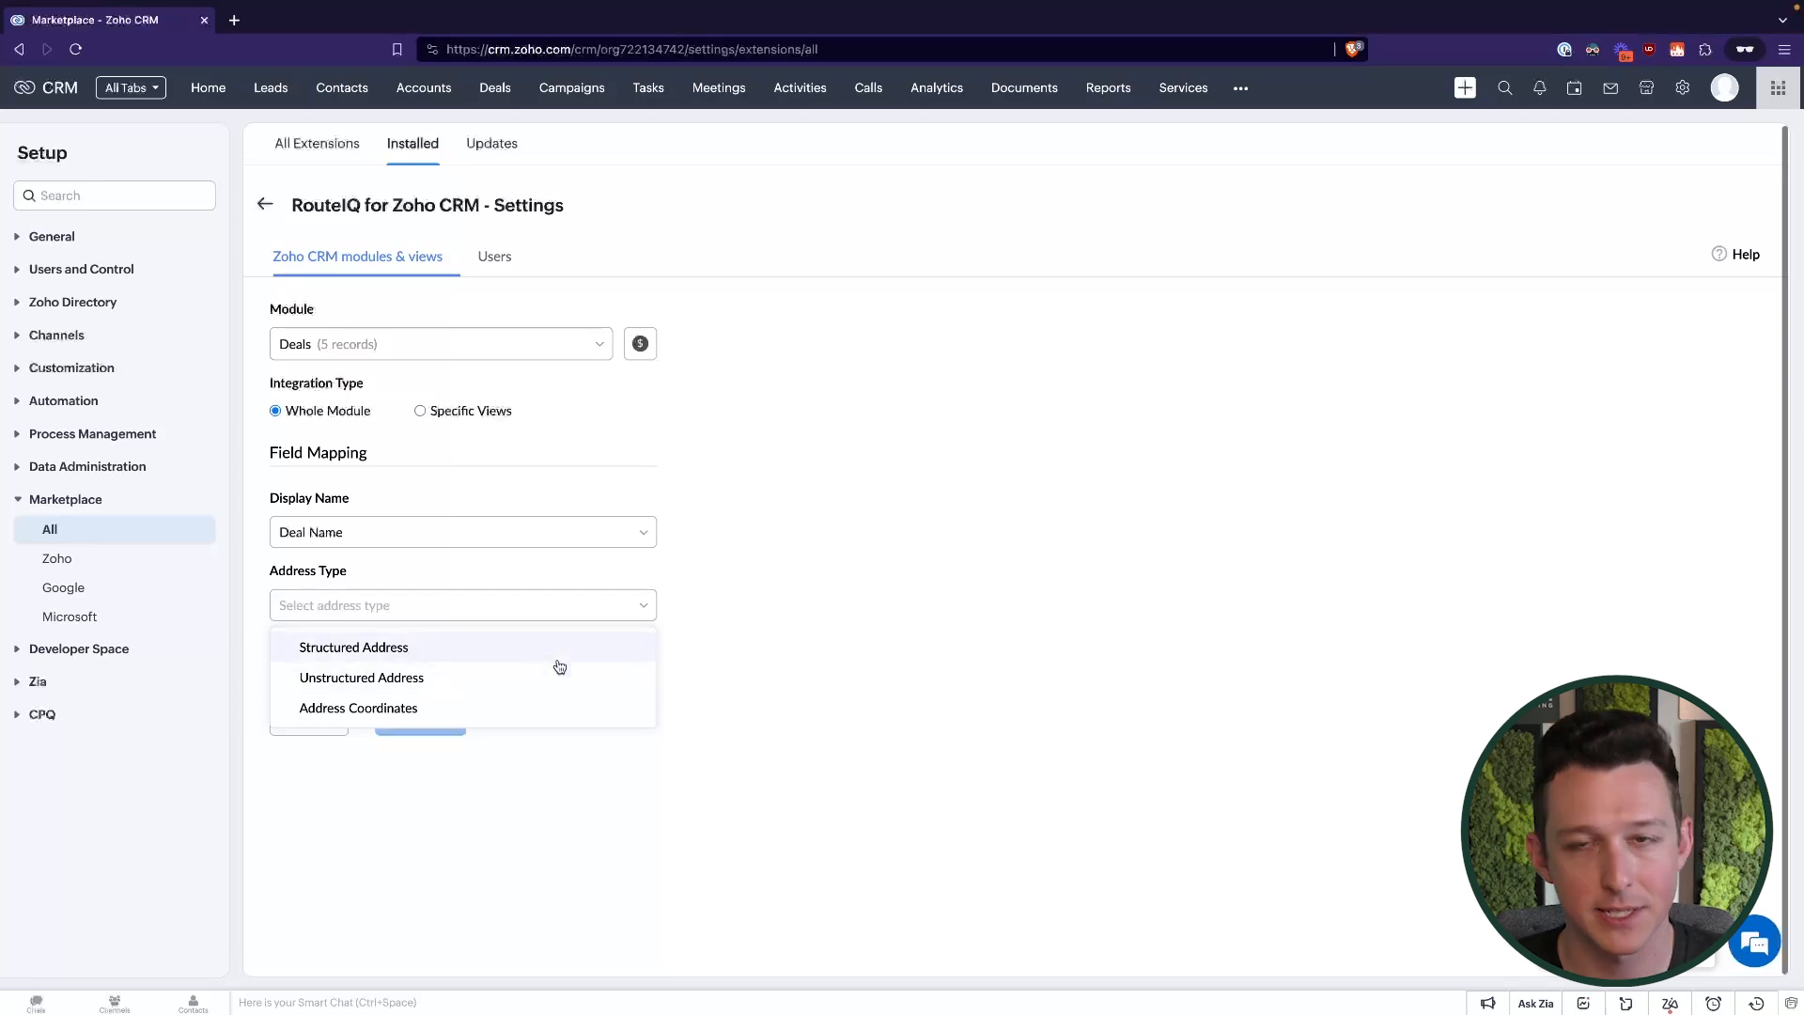
{"action": "mouse_move", "coordinate": [574, 652]}
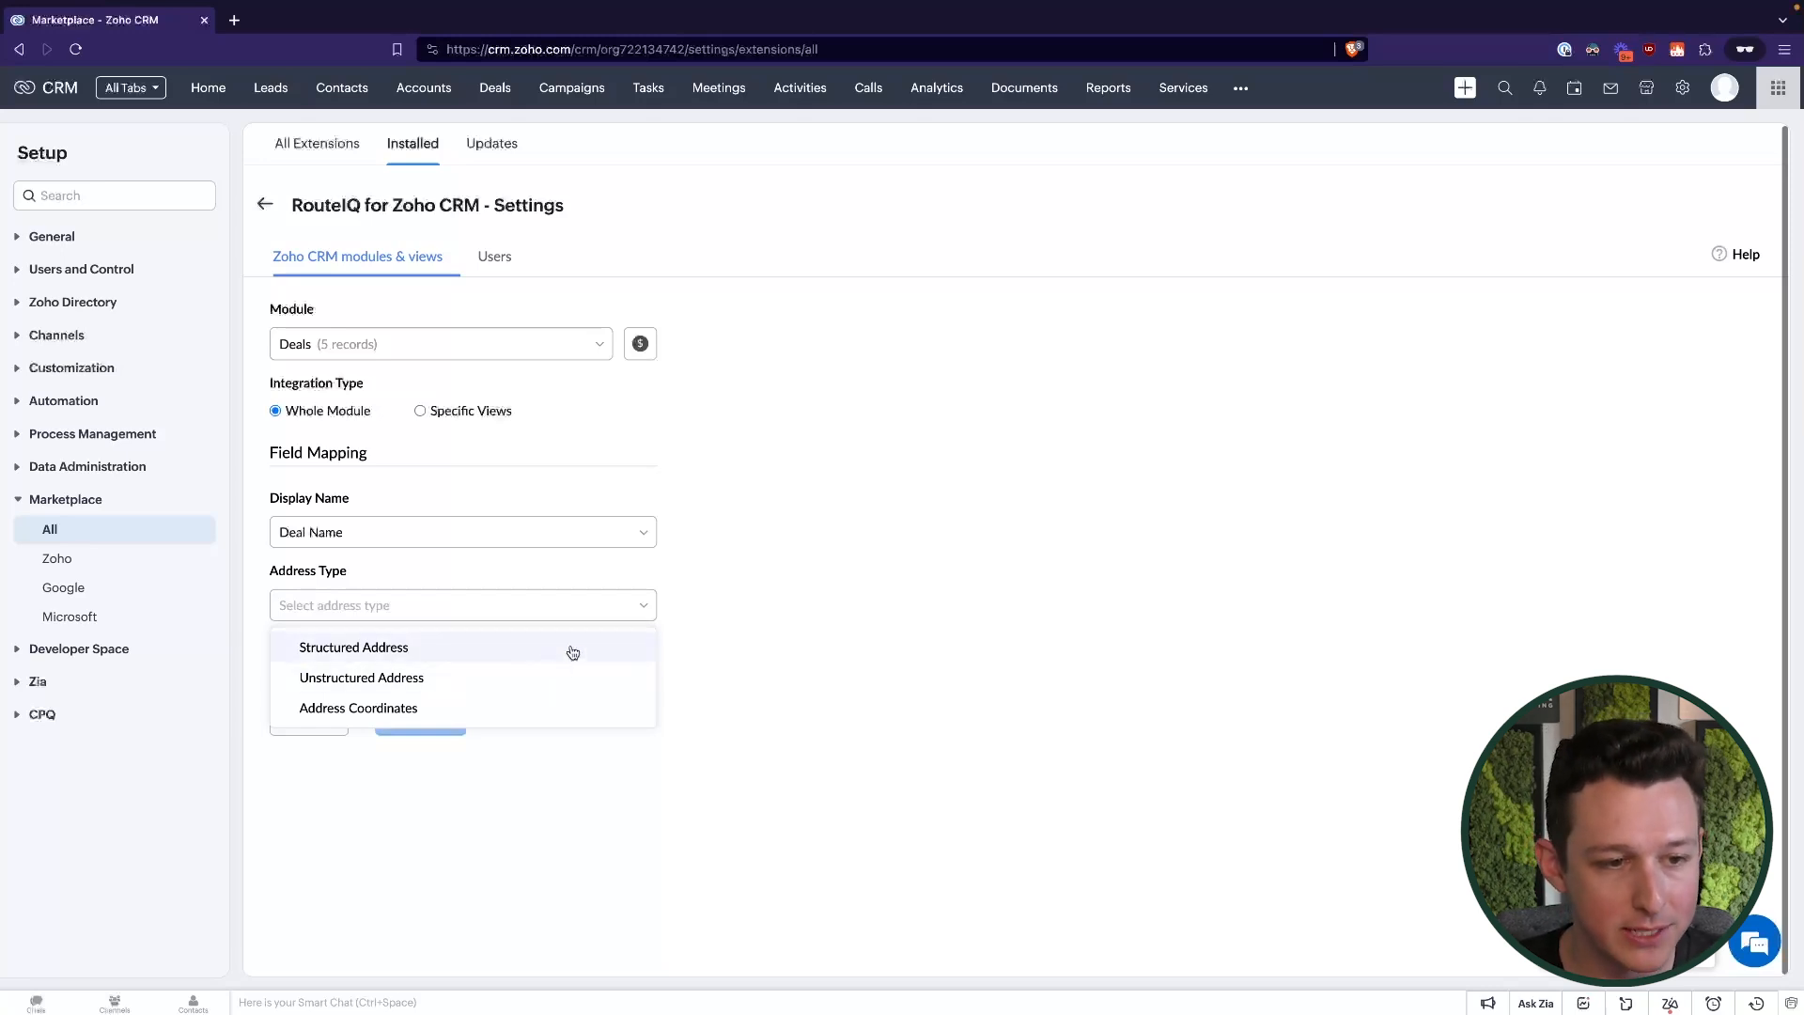
{"action": "left_click", "coordinate": [353, 646]}
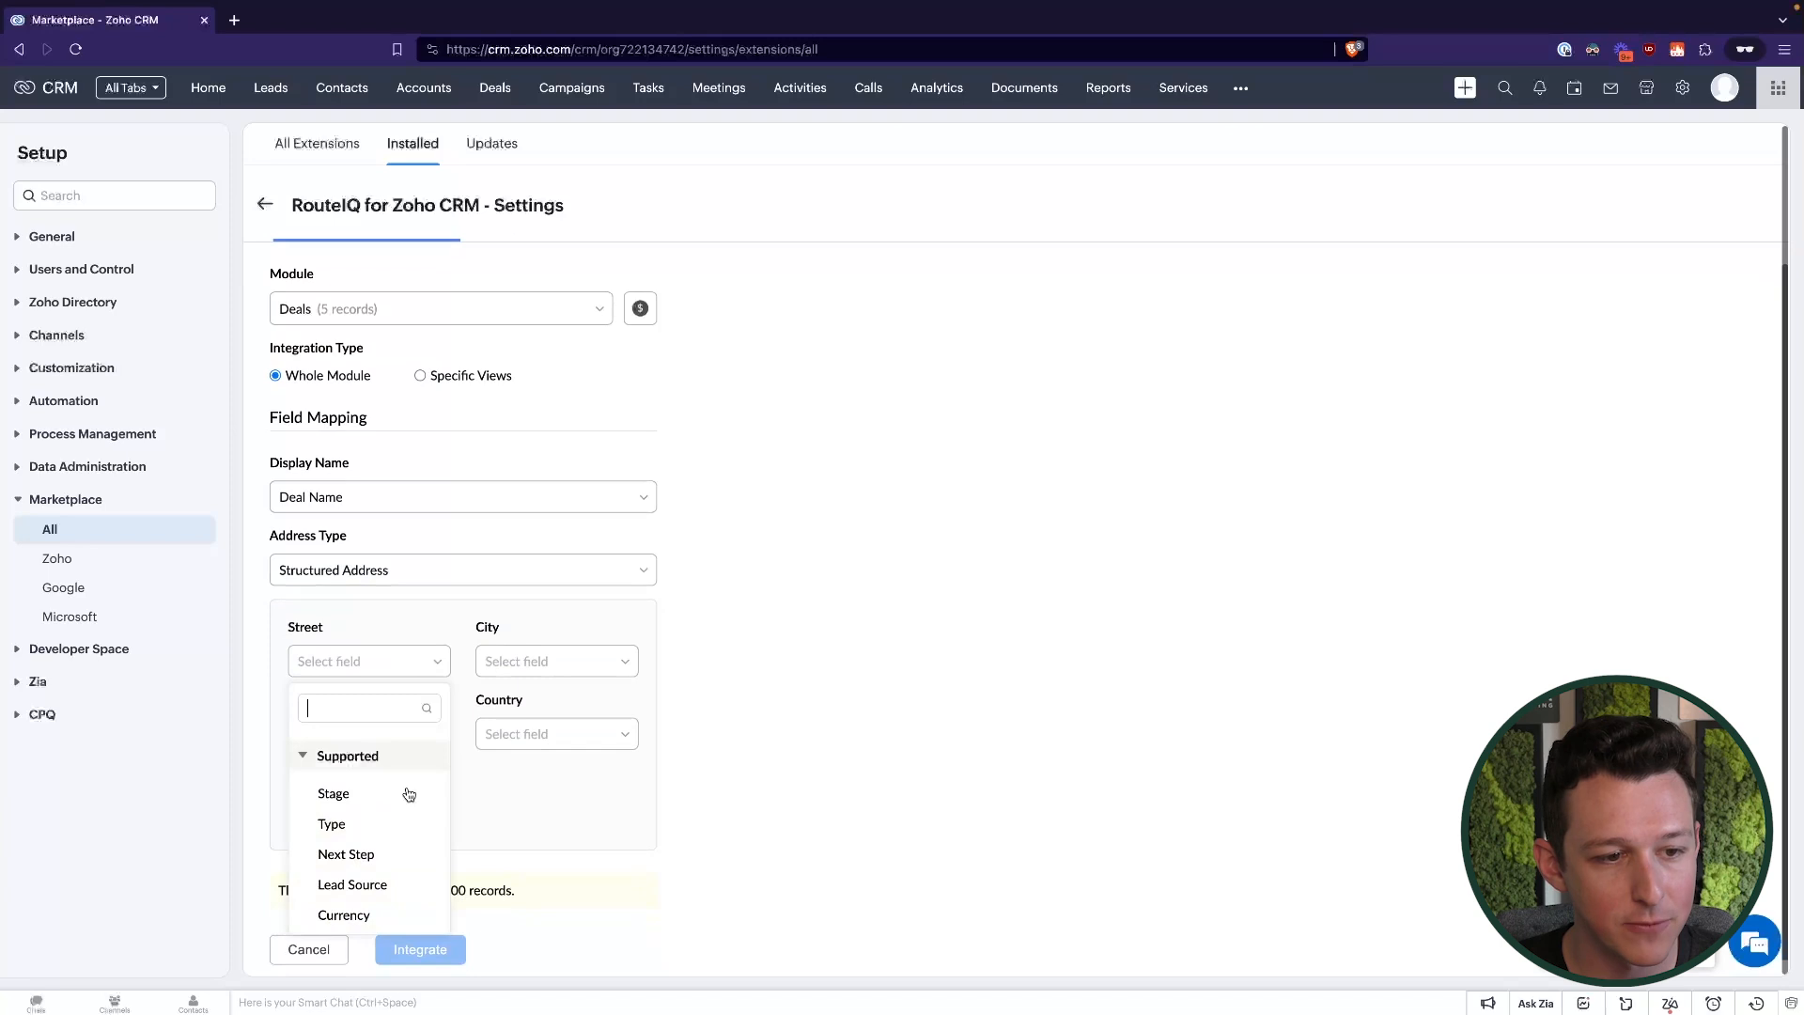
{"action": "left_click", "coordinate": [558, 613]}
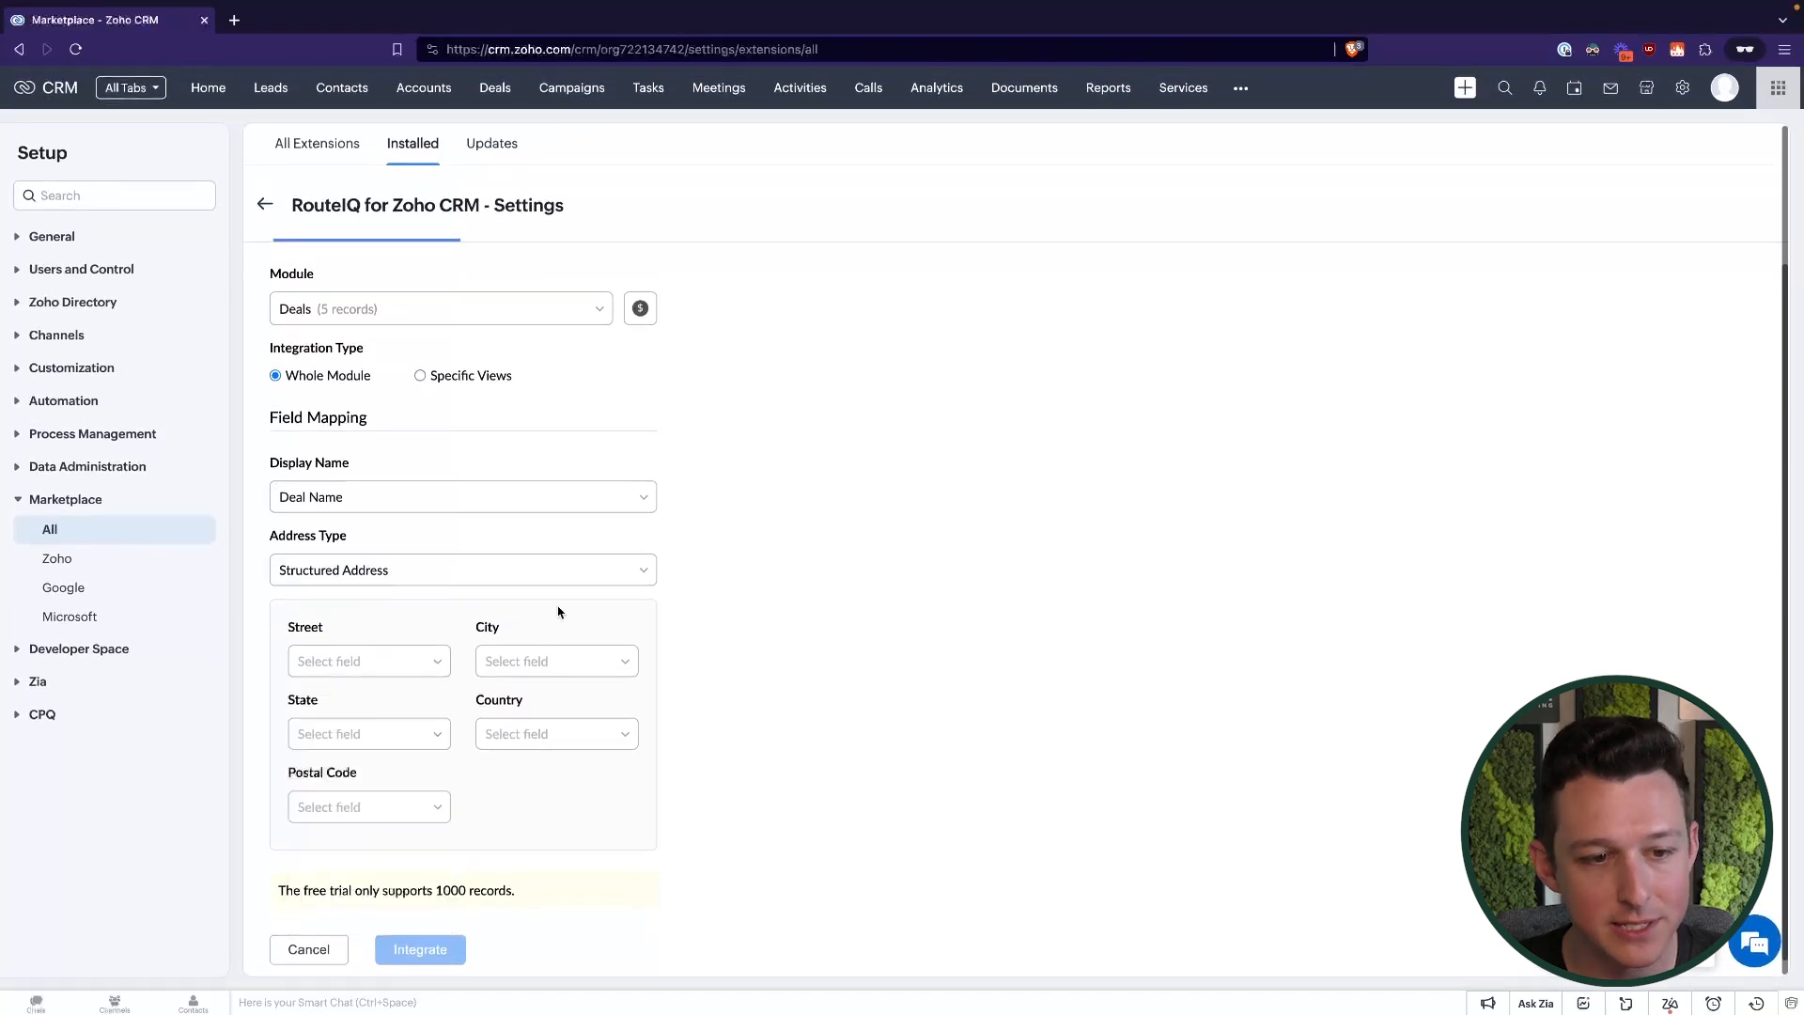
Try the unstructured and latitude/longitude address types, then settle on Structured Address
{"action": "left_click", "coordinate": [462, 570]}
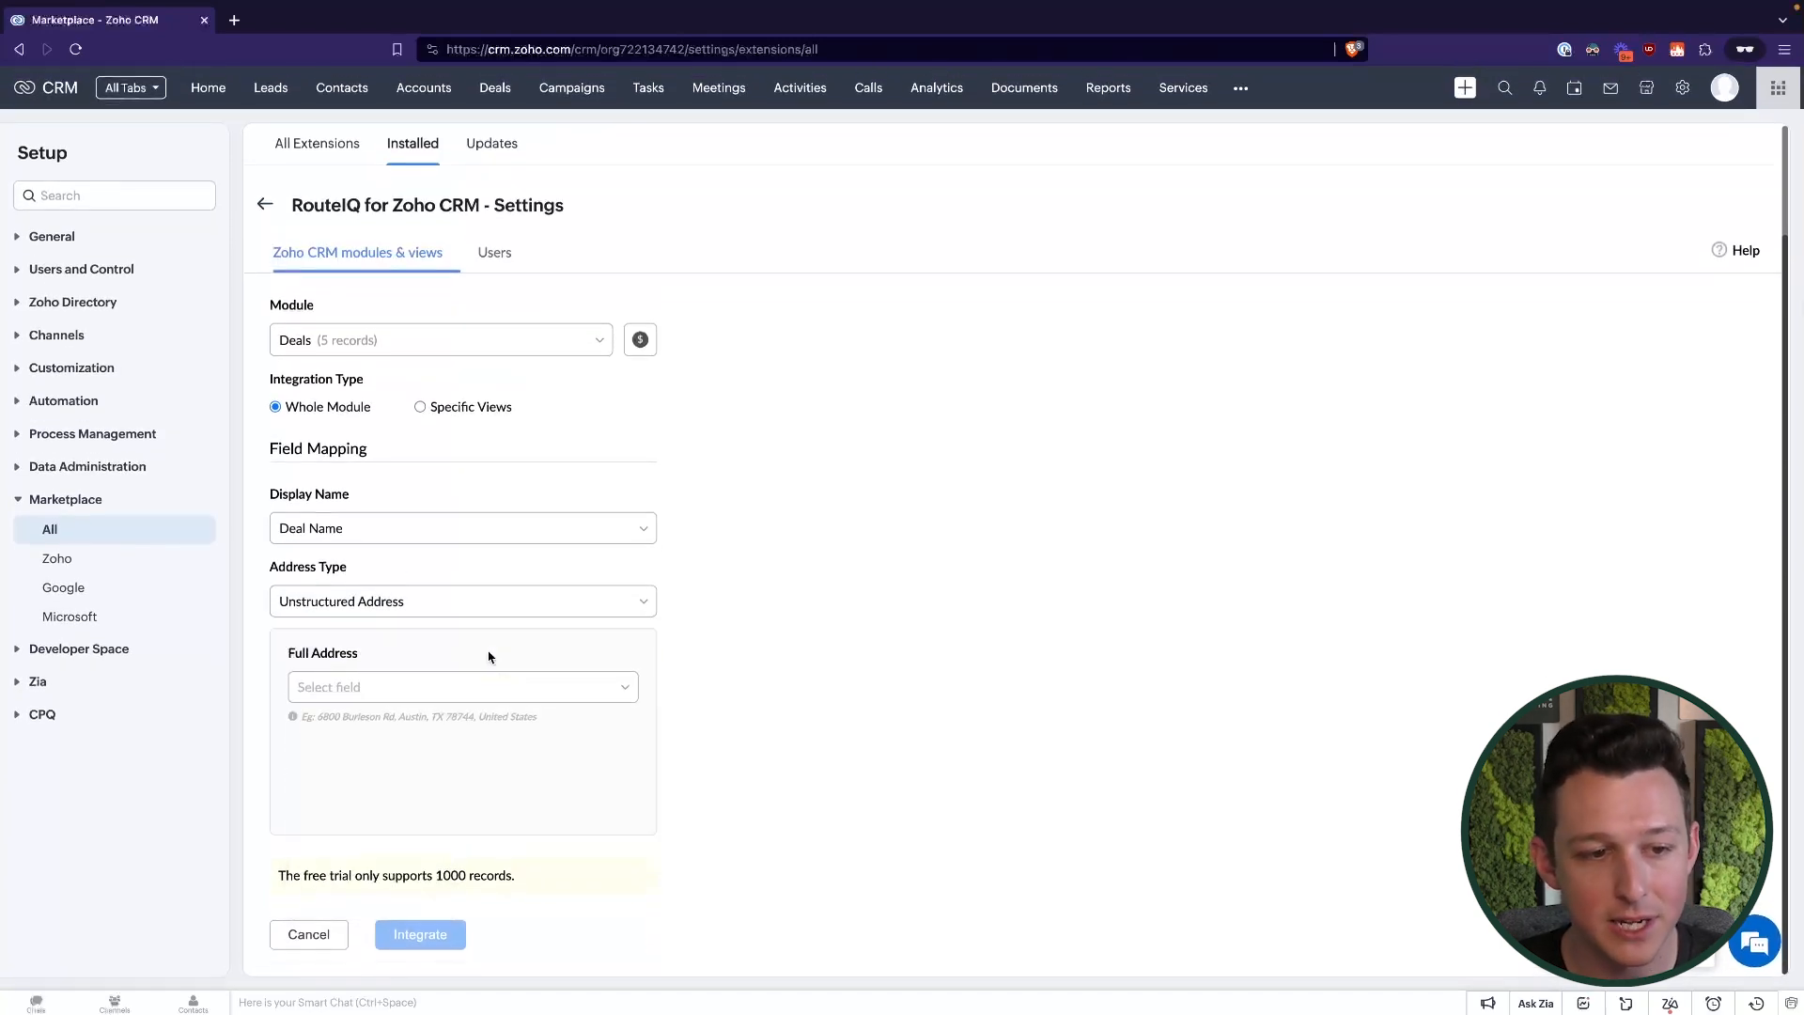
{"action": "left_click", "coordinate": [462, 688]}
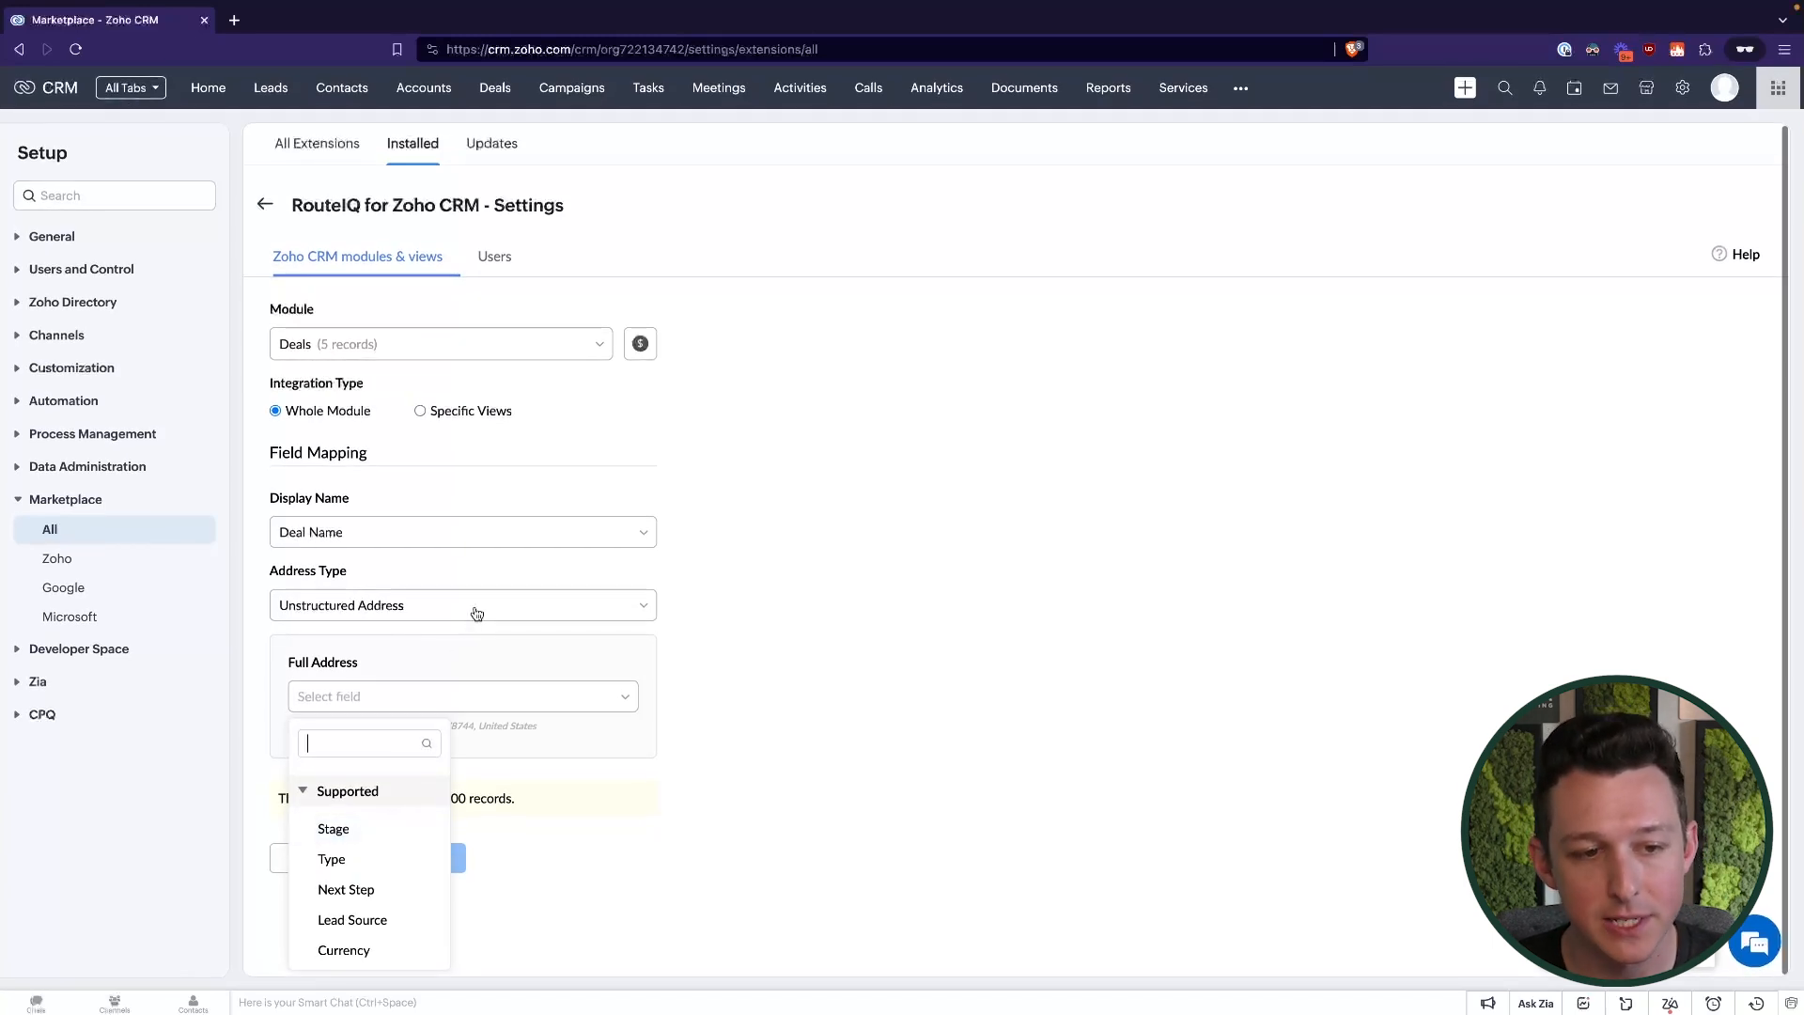
{"action": "left_click", "coordinate": [463, 603]}
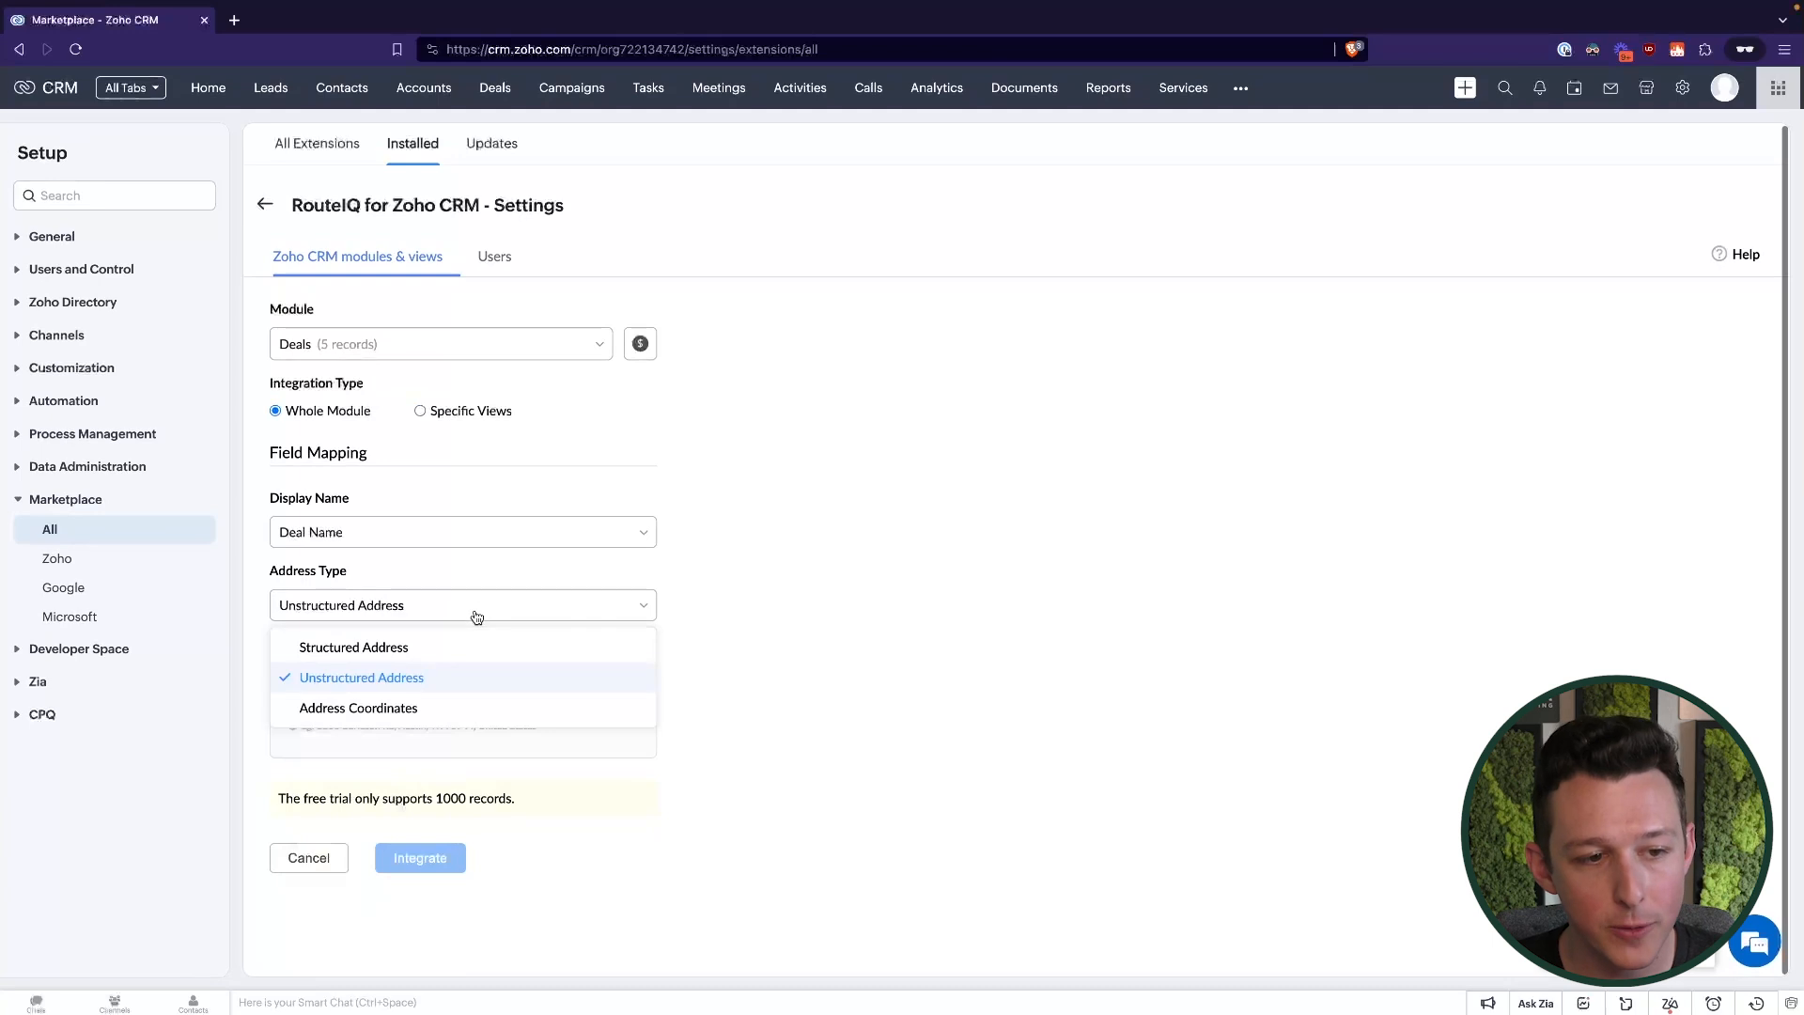
{"action": "left_click", "coordinate": [357, 707]}
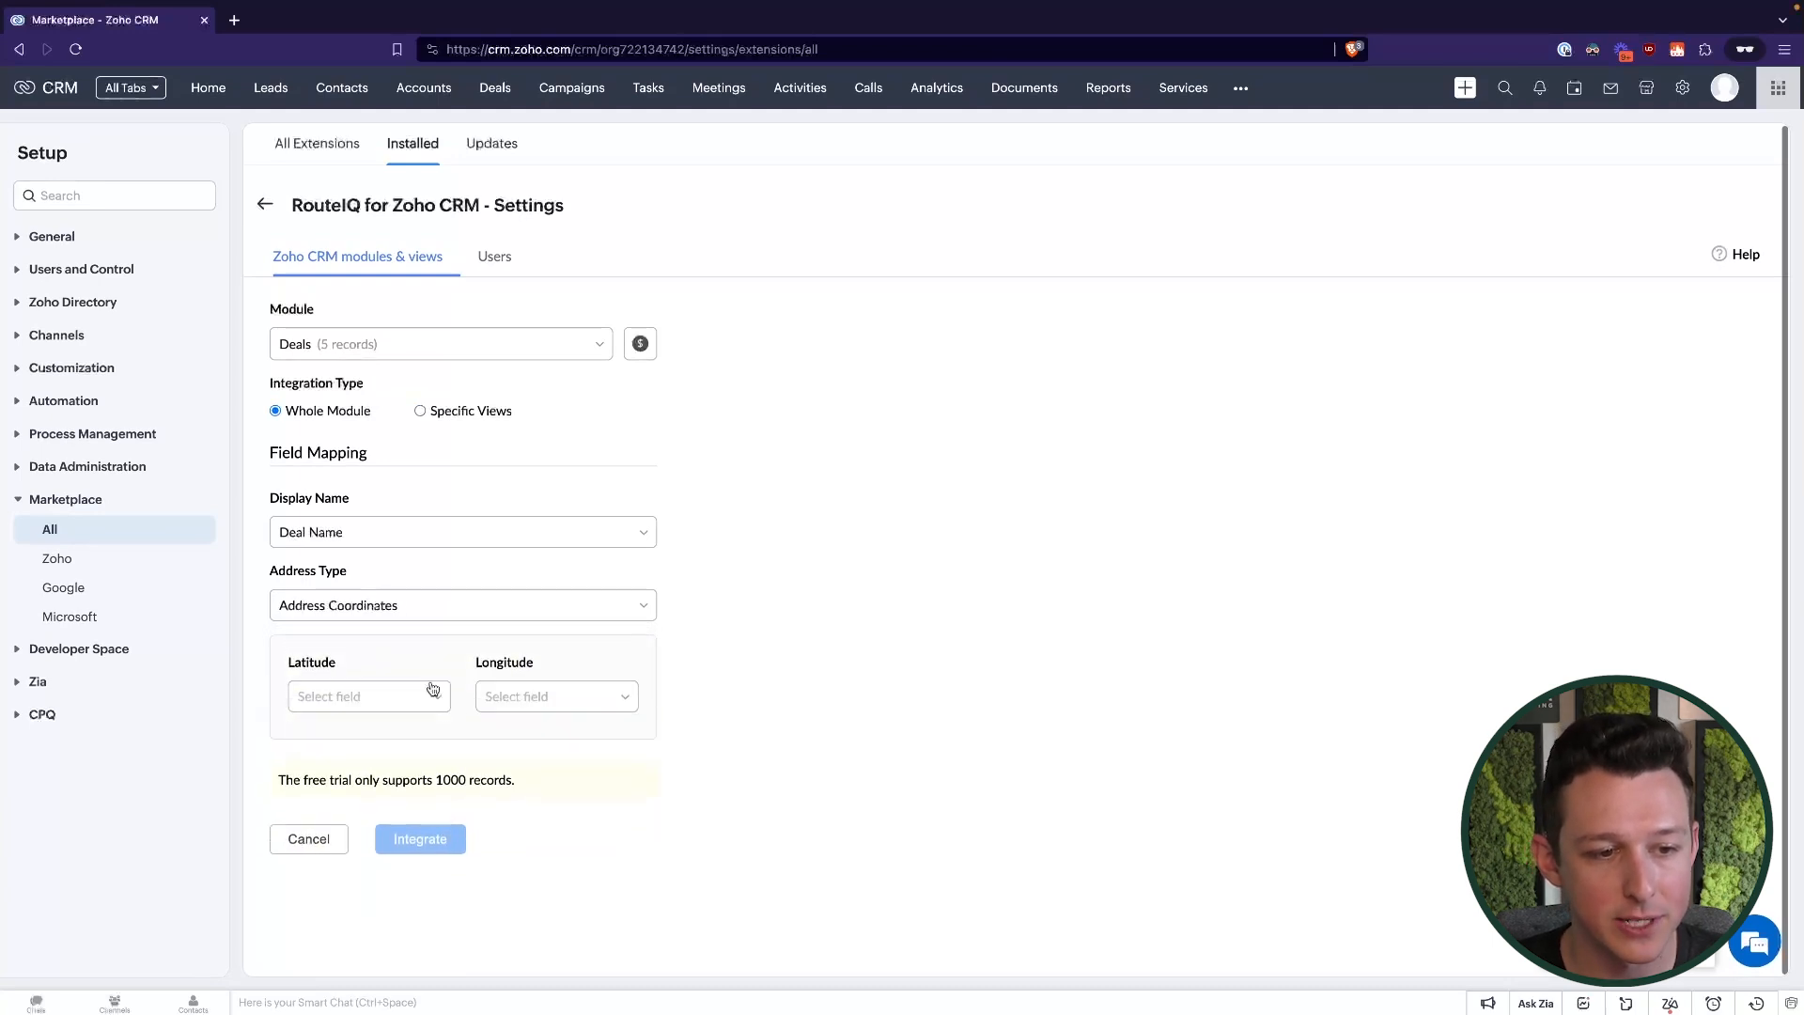
{"action": "mouse_move", "coordinate": [563, 652]}
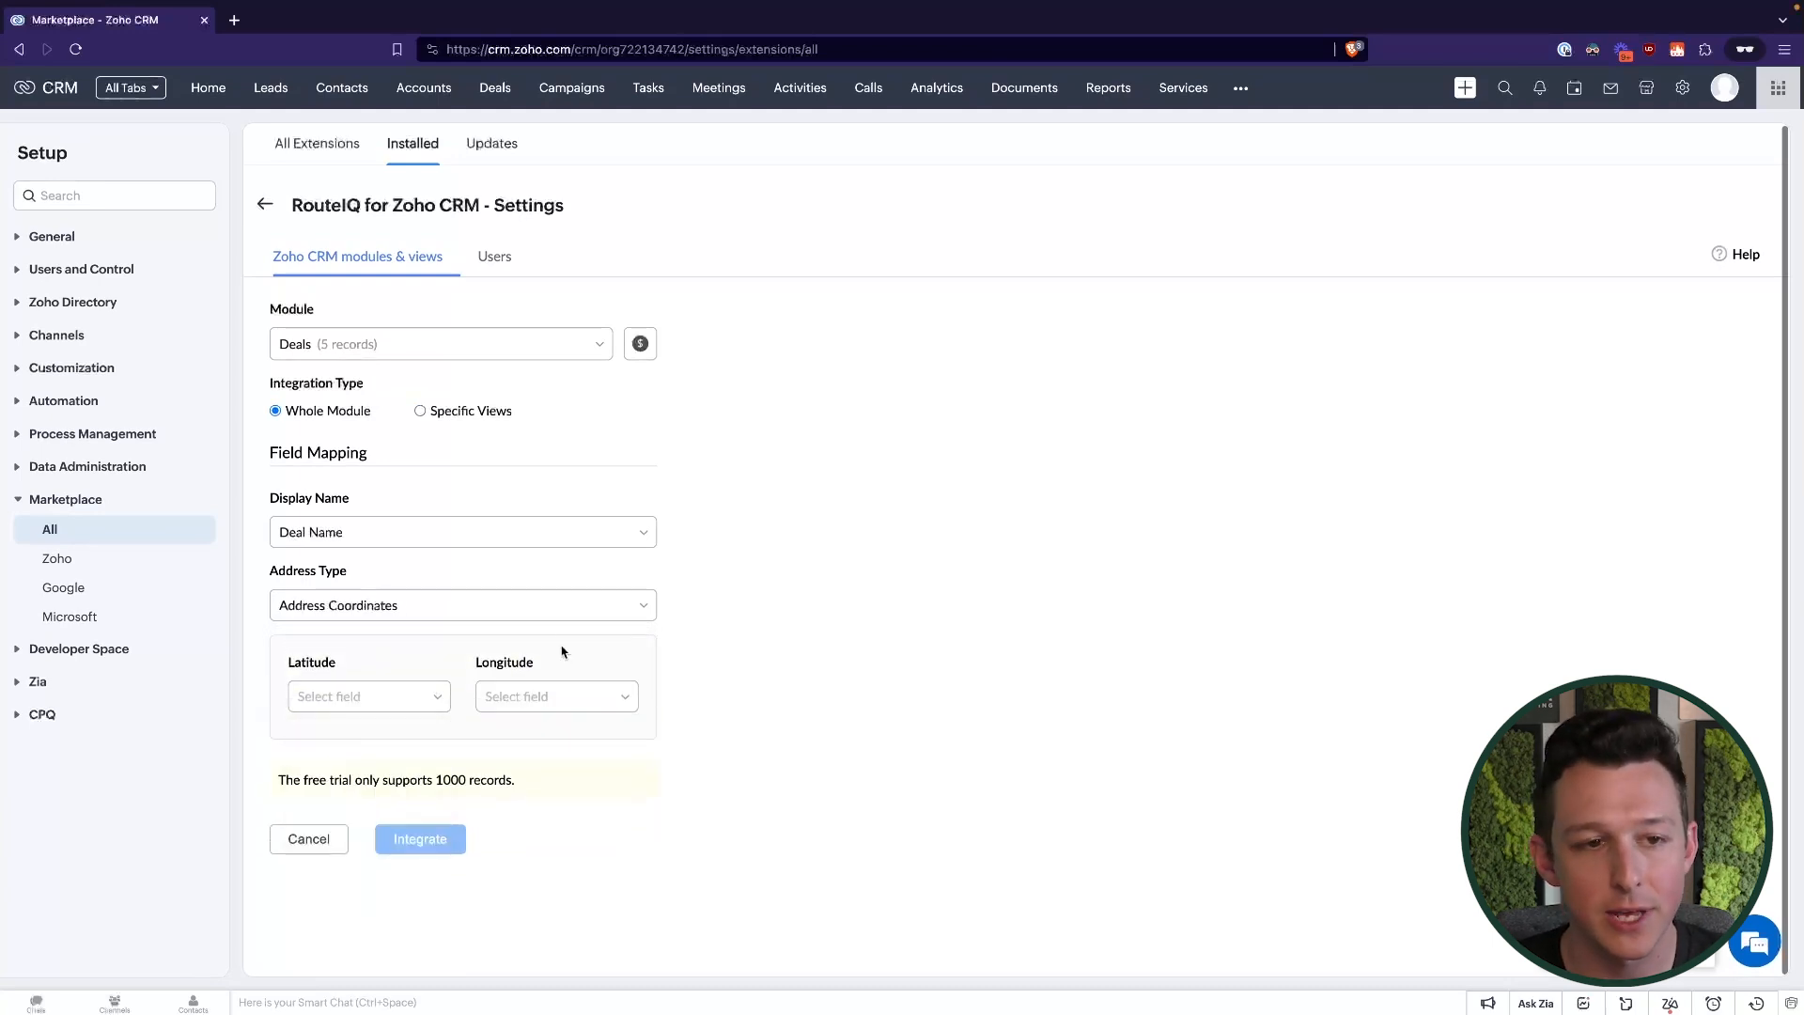
{"action": "left_click", "coordinate": [462, 603]}
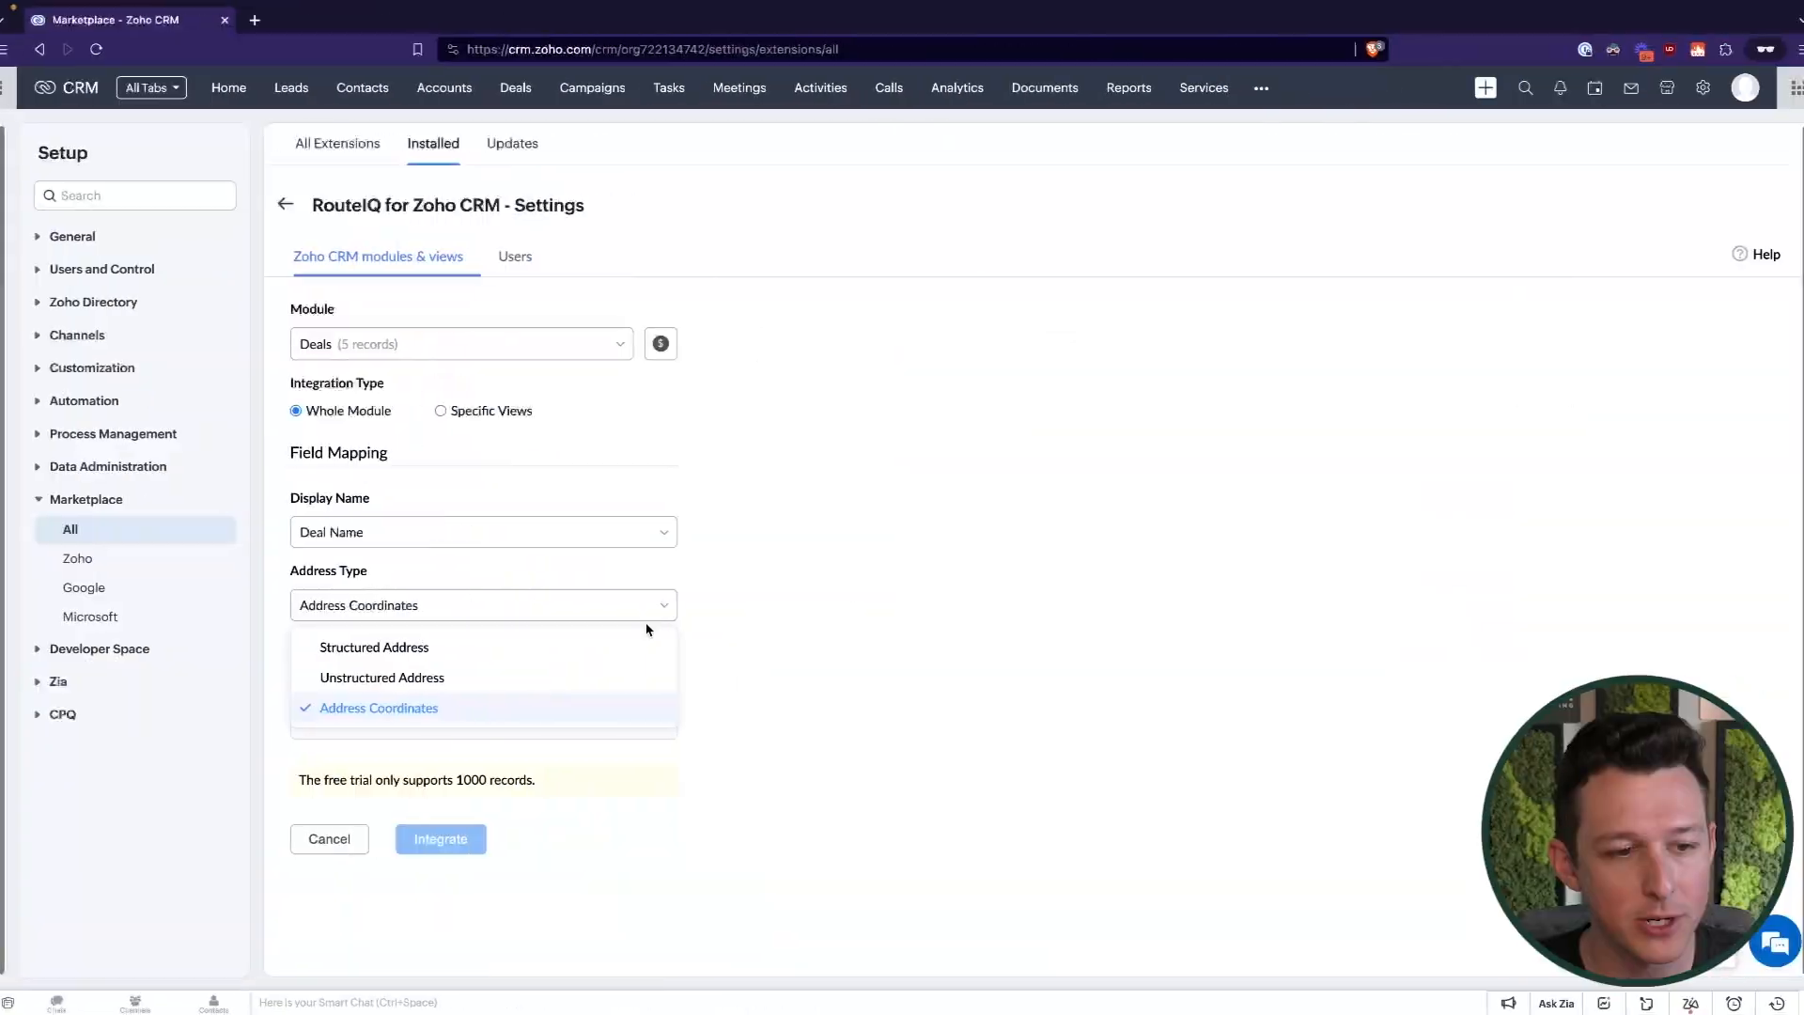
{"action": "left_click", "coordinate": [372, 646]}
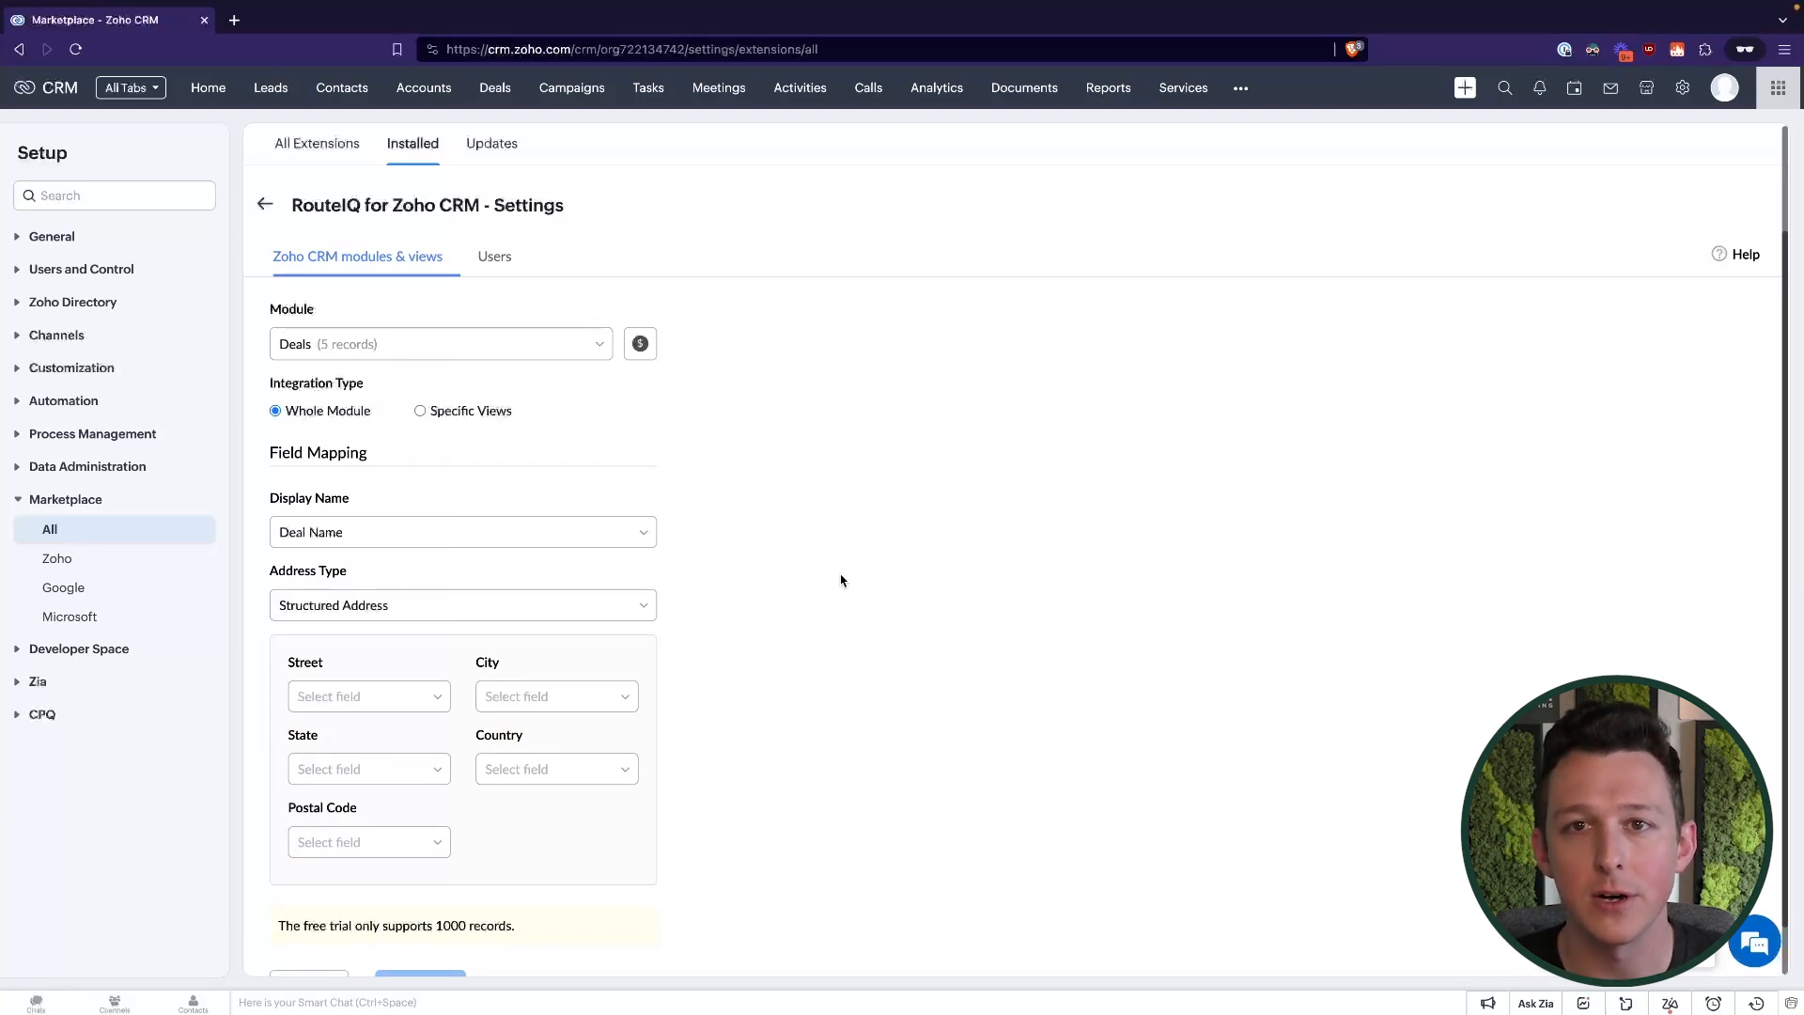
Map the deal address parts to the Street, City and State fields
{"action": "left_click", "coordinate": [369, 695]}
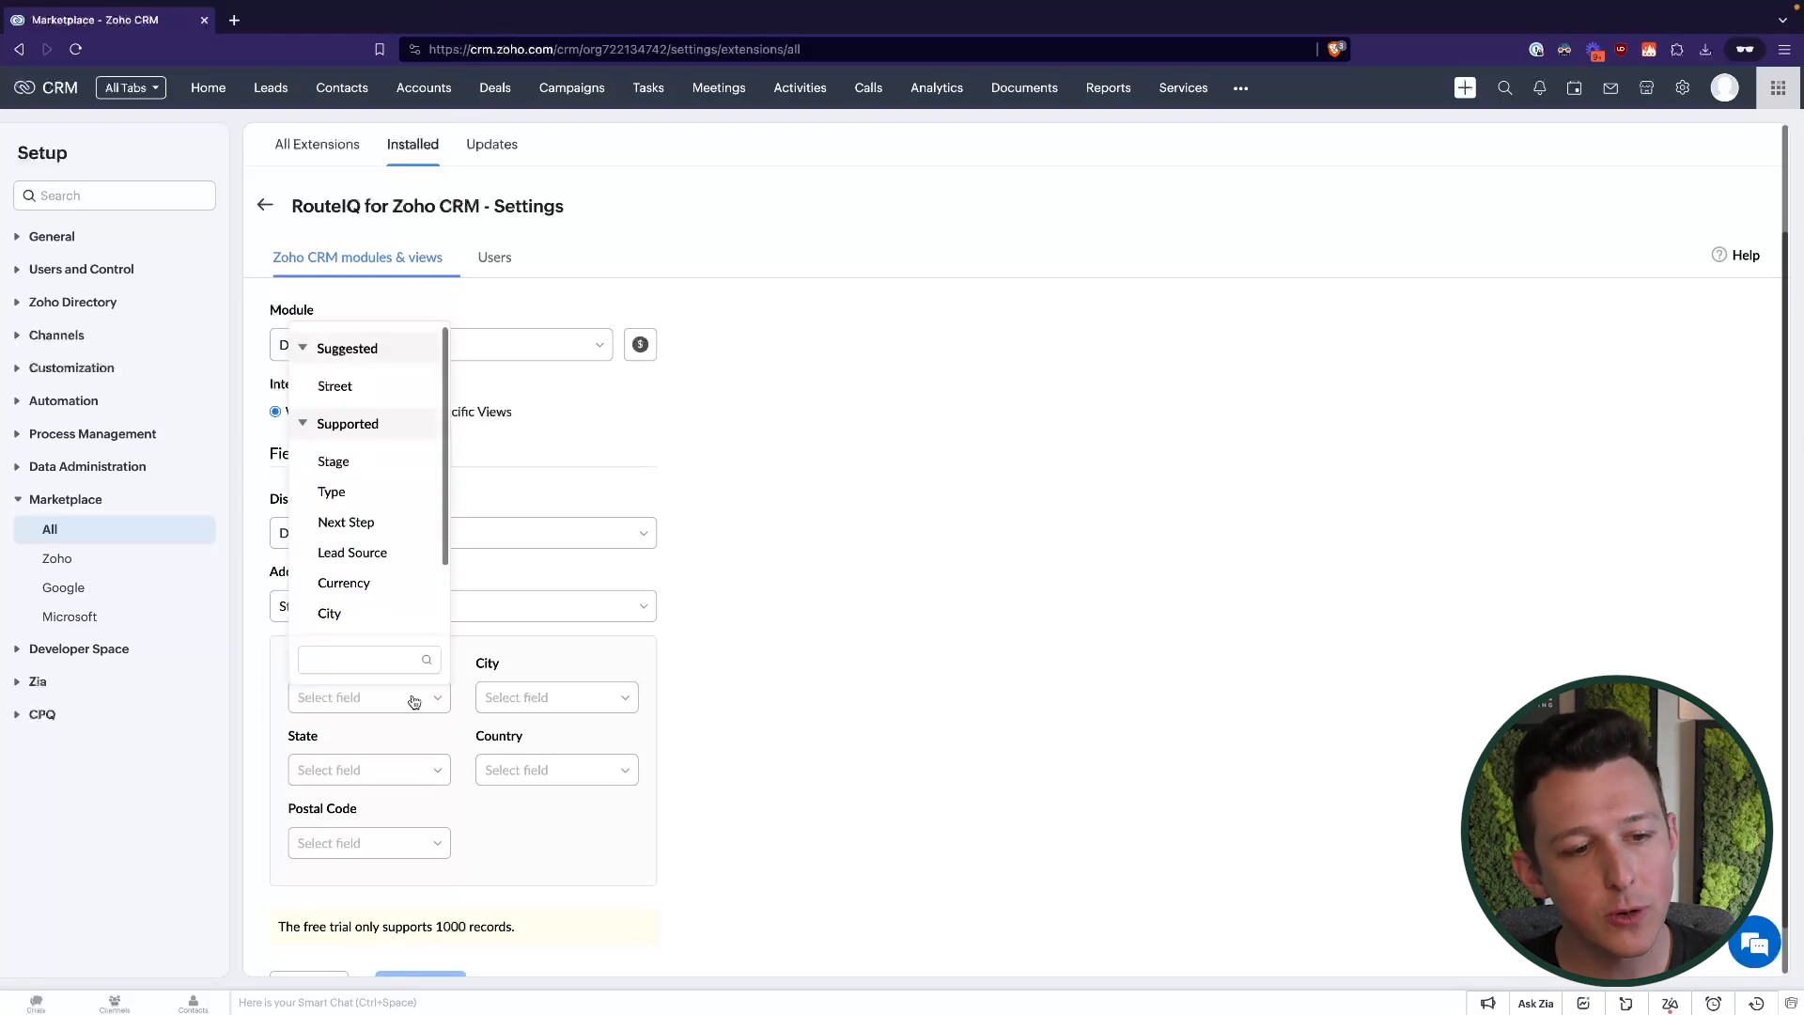
{"action": "left_click", "coordinate": [335, 385]}
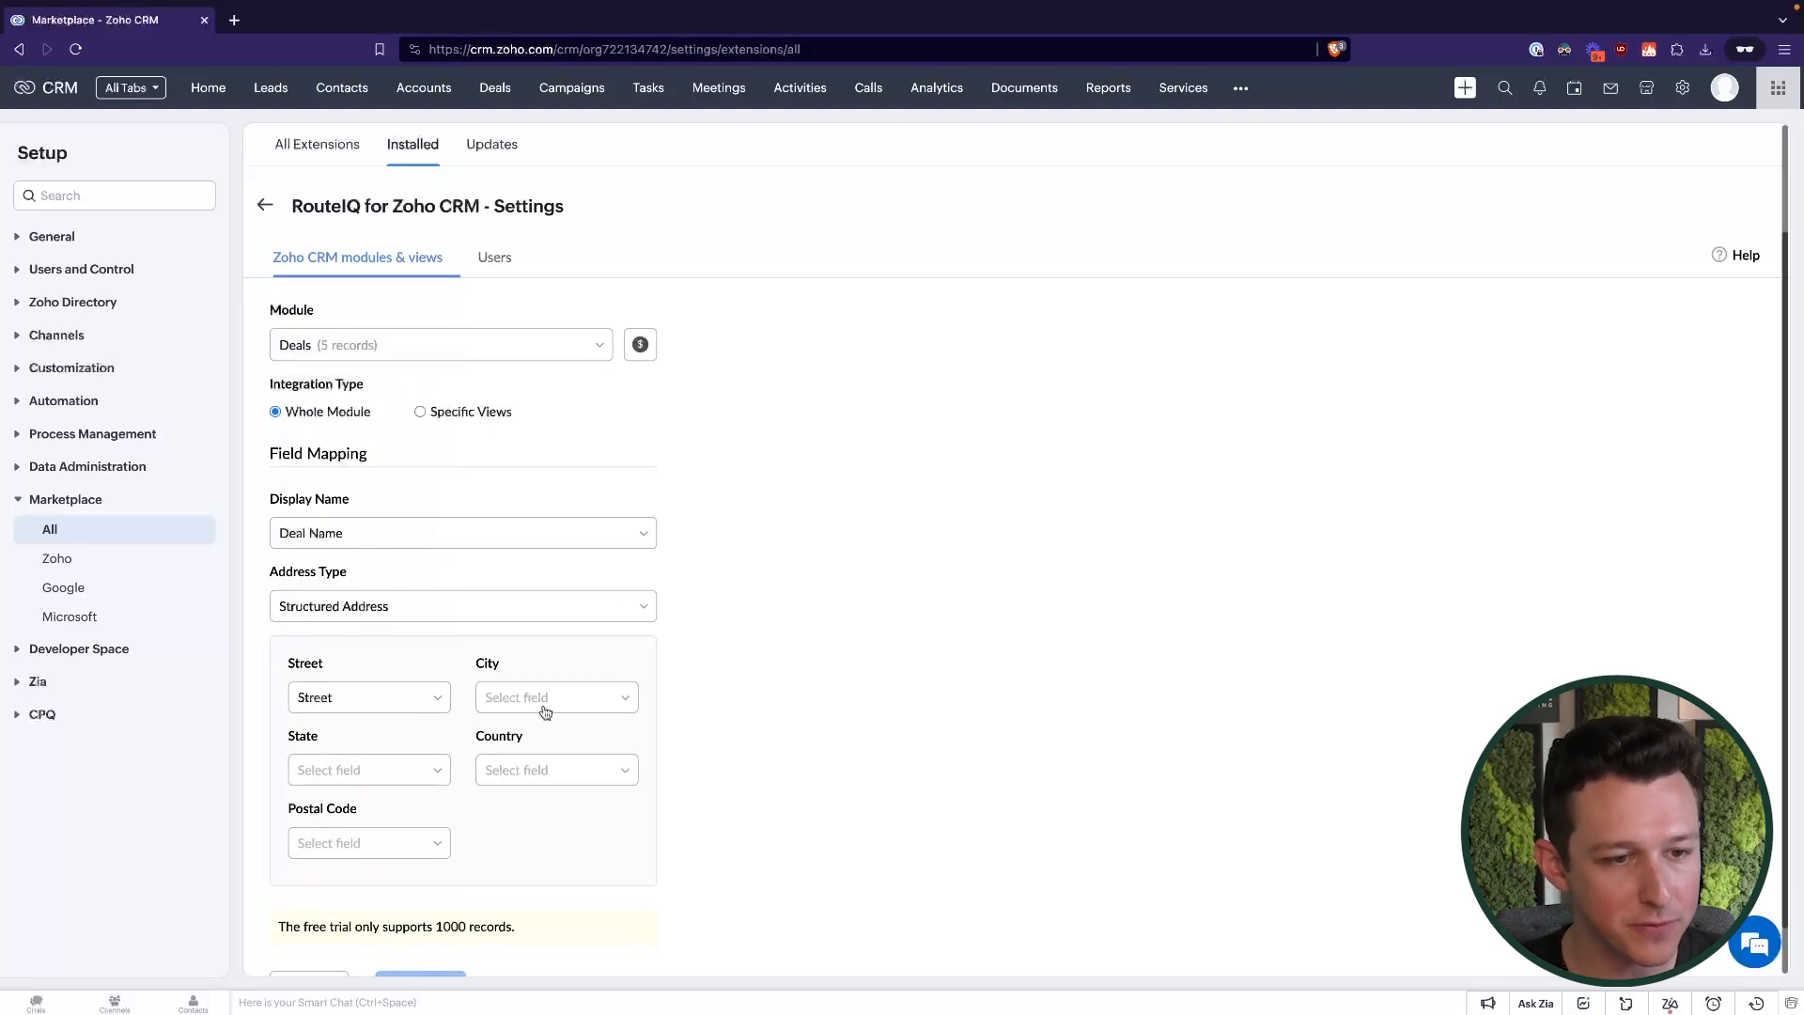
{"action": "left_click", "coordinate": [557, 695]}
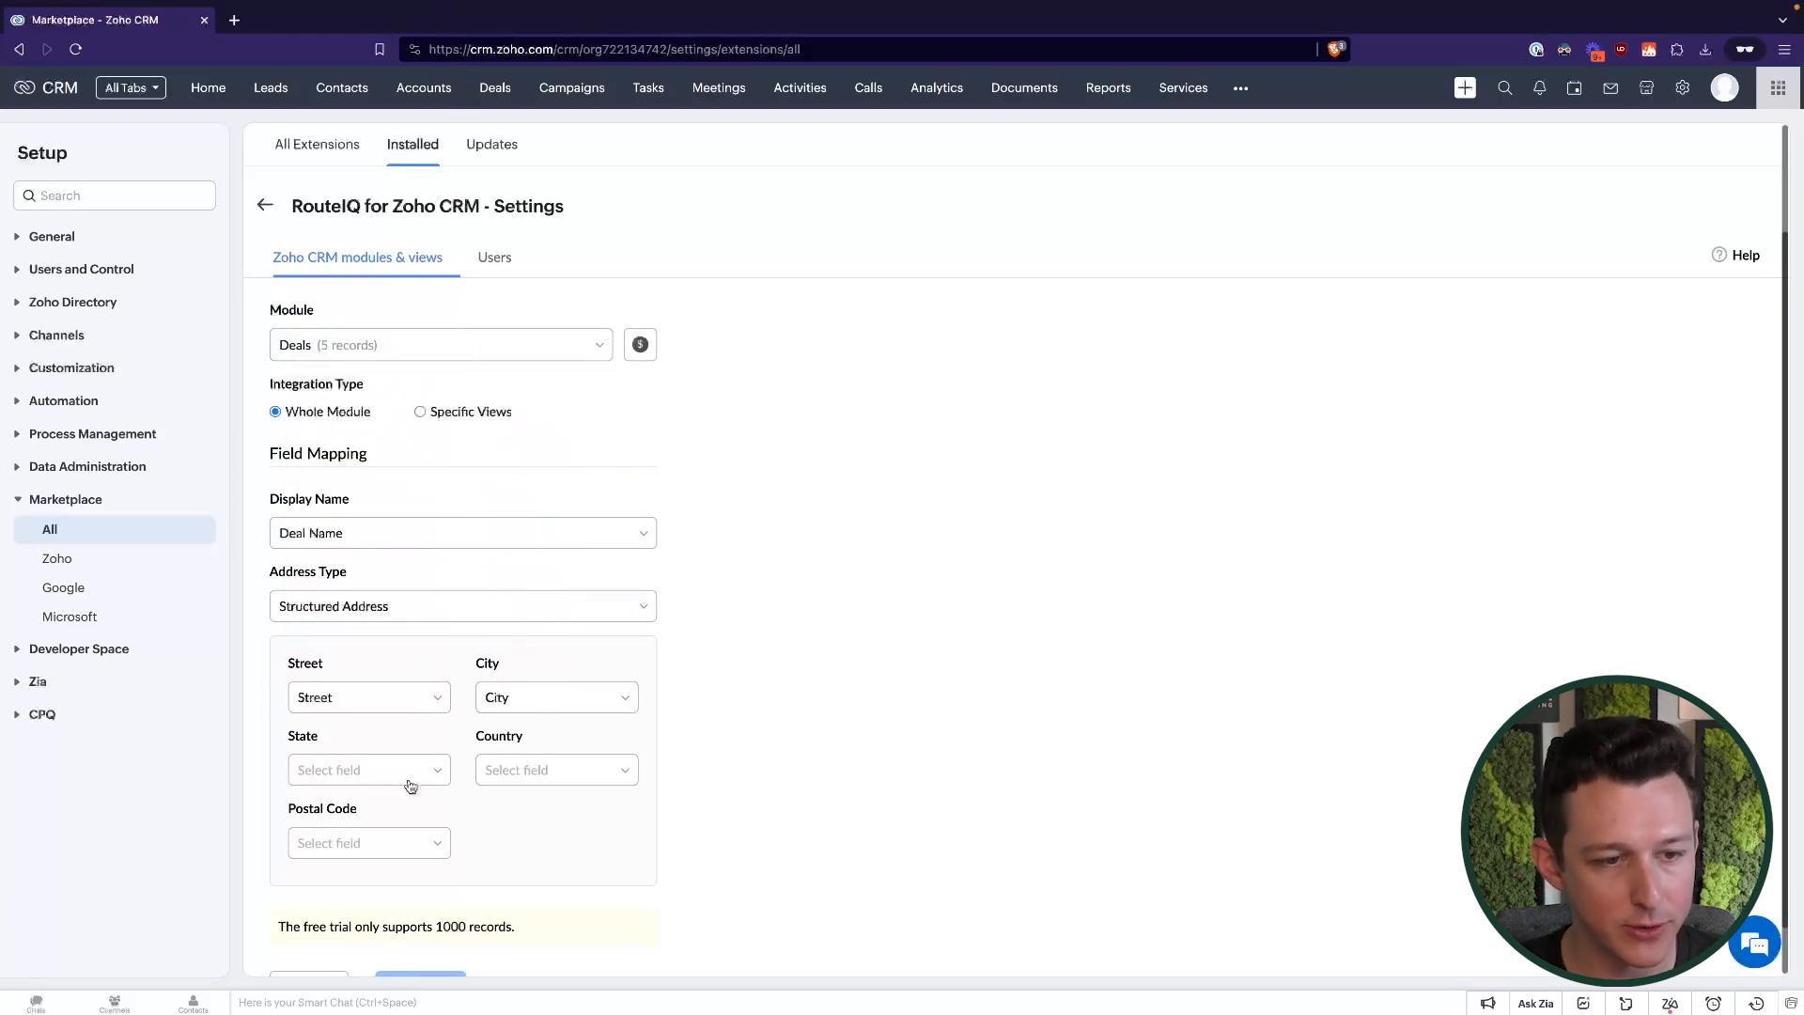
{"action": "left_click", "coordinate": [368, 768]}
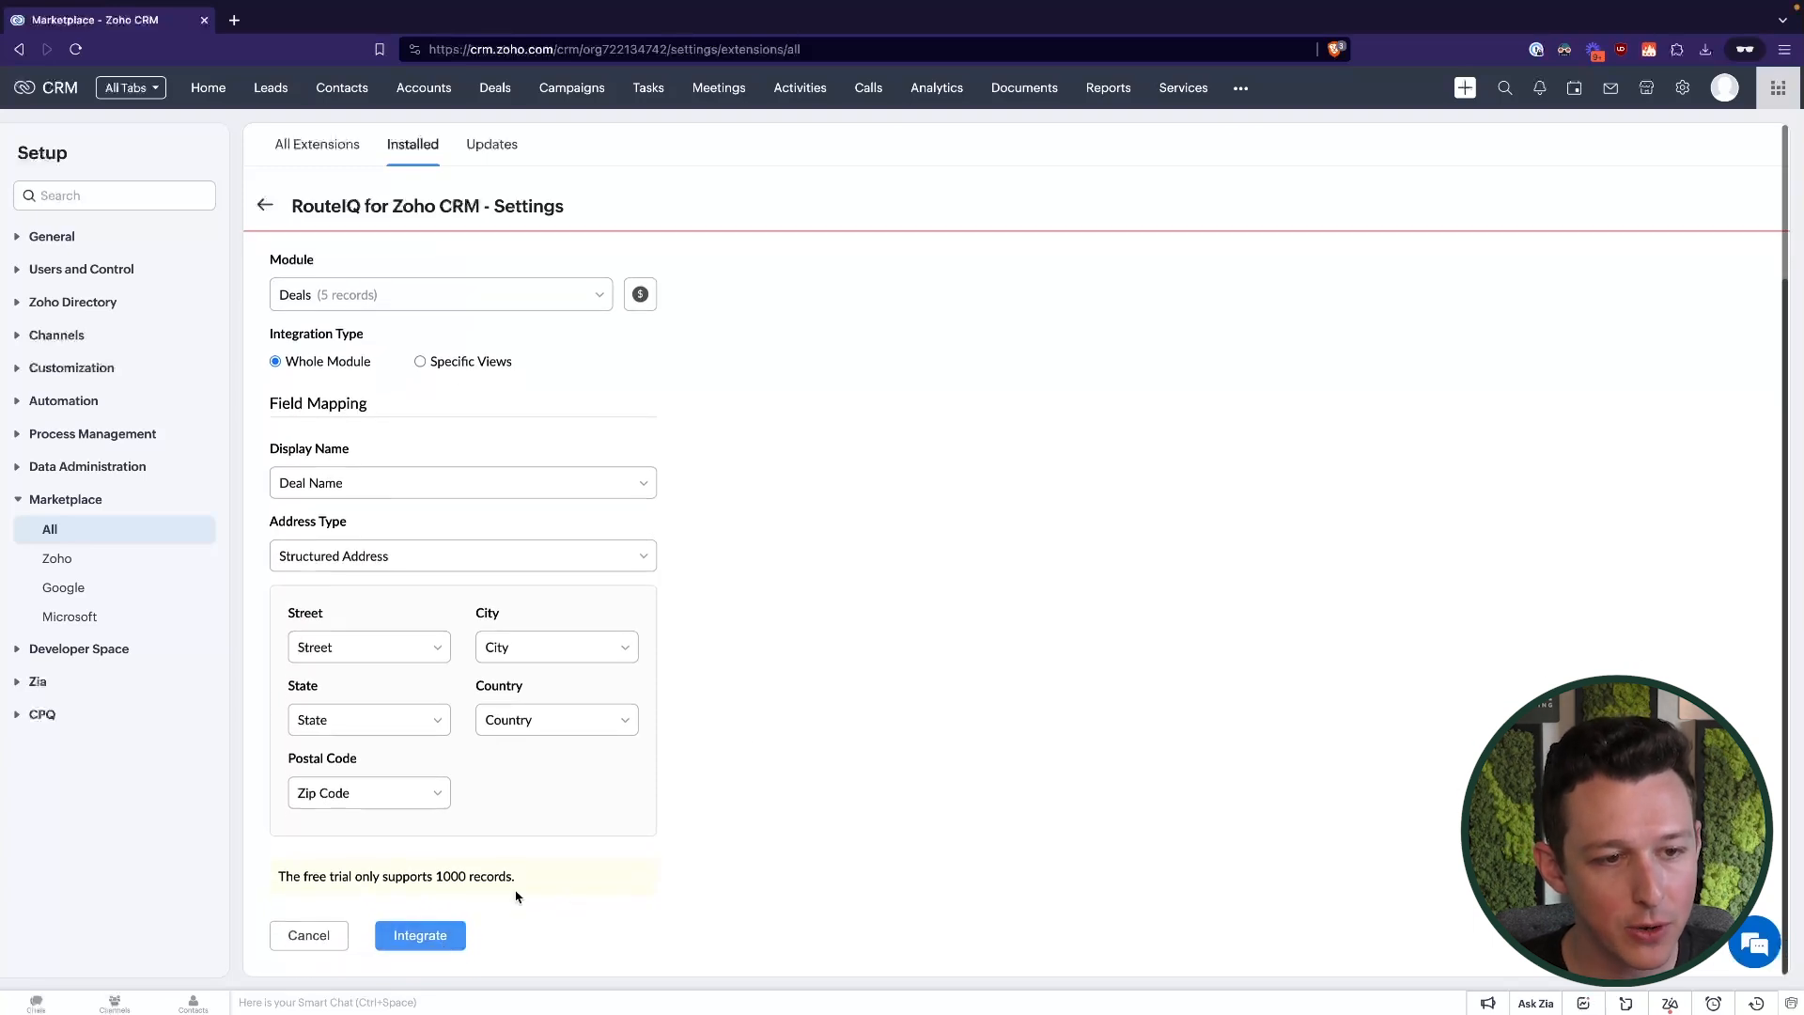
{"action": "mouse_move", "coordinate": [773, 434]}
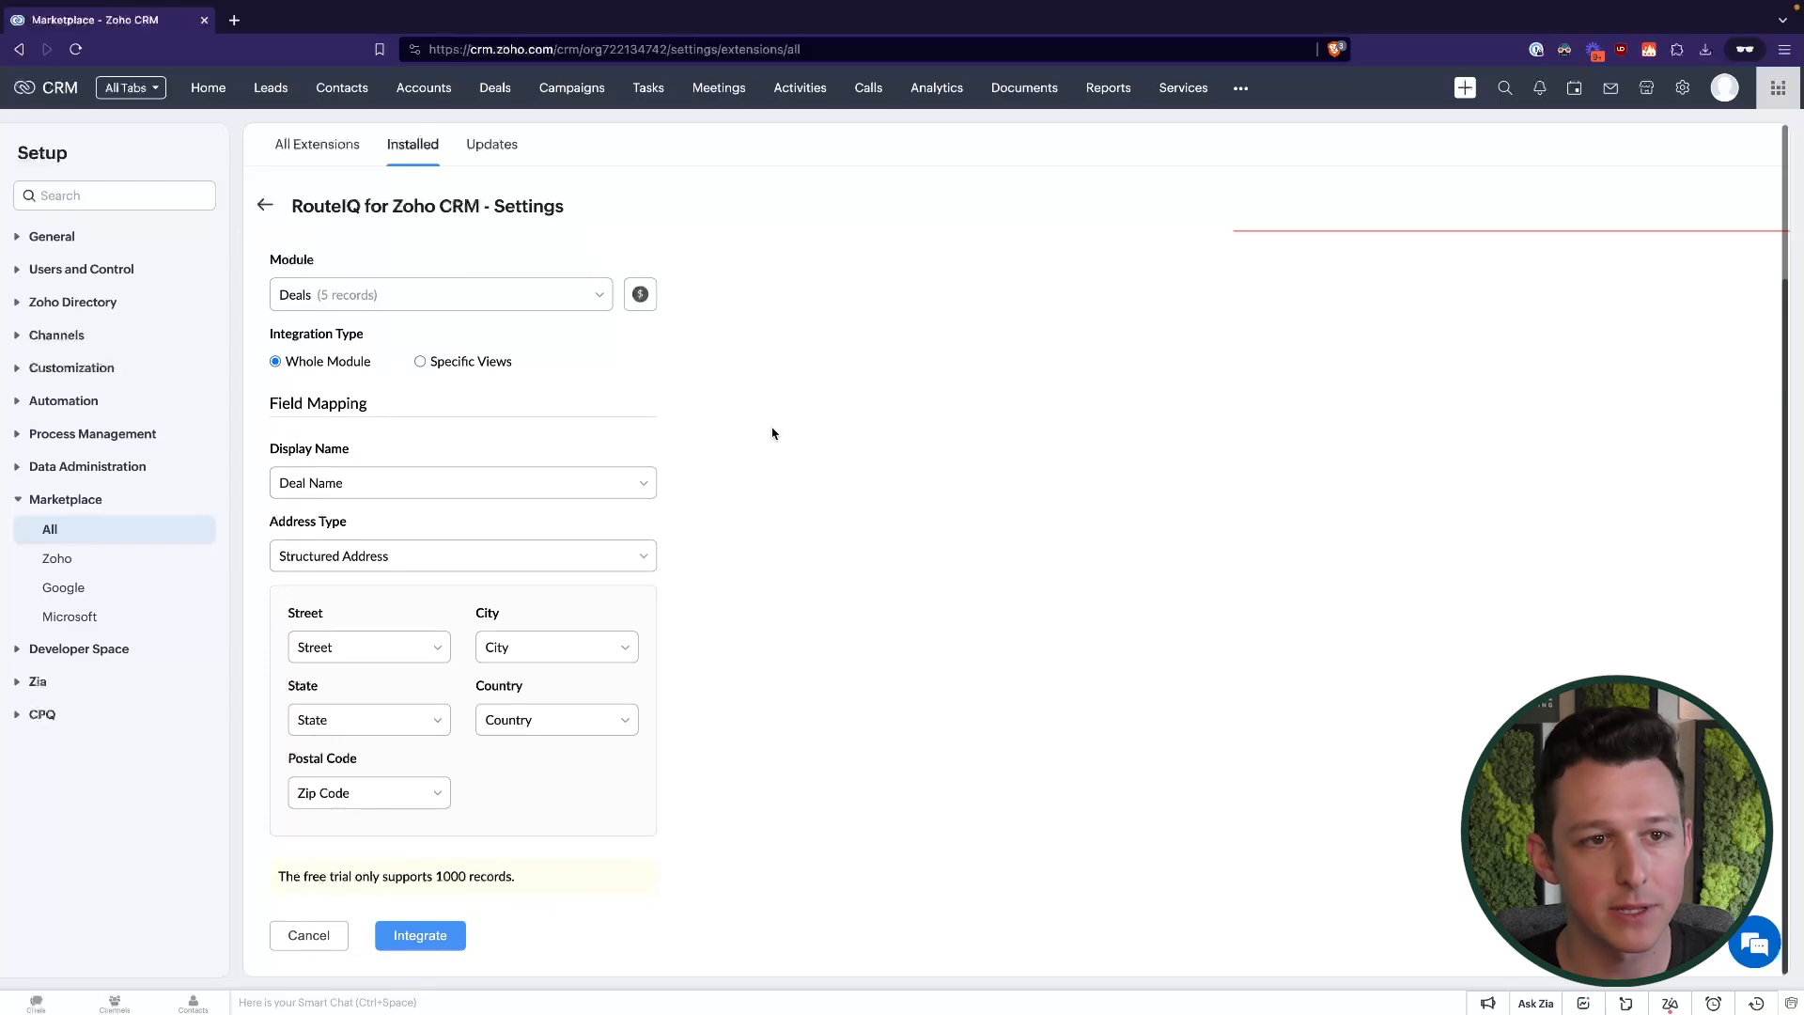
Save the Deals integration with its structured address mappings
{"action": "left_click", "coordinate": [419, 934]}
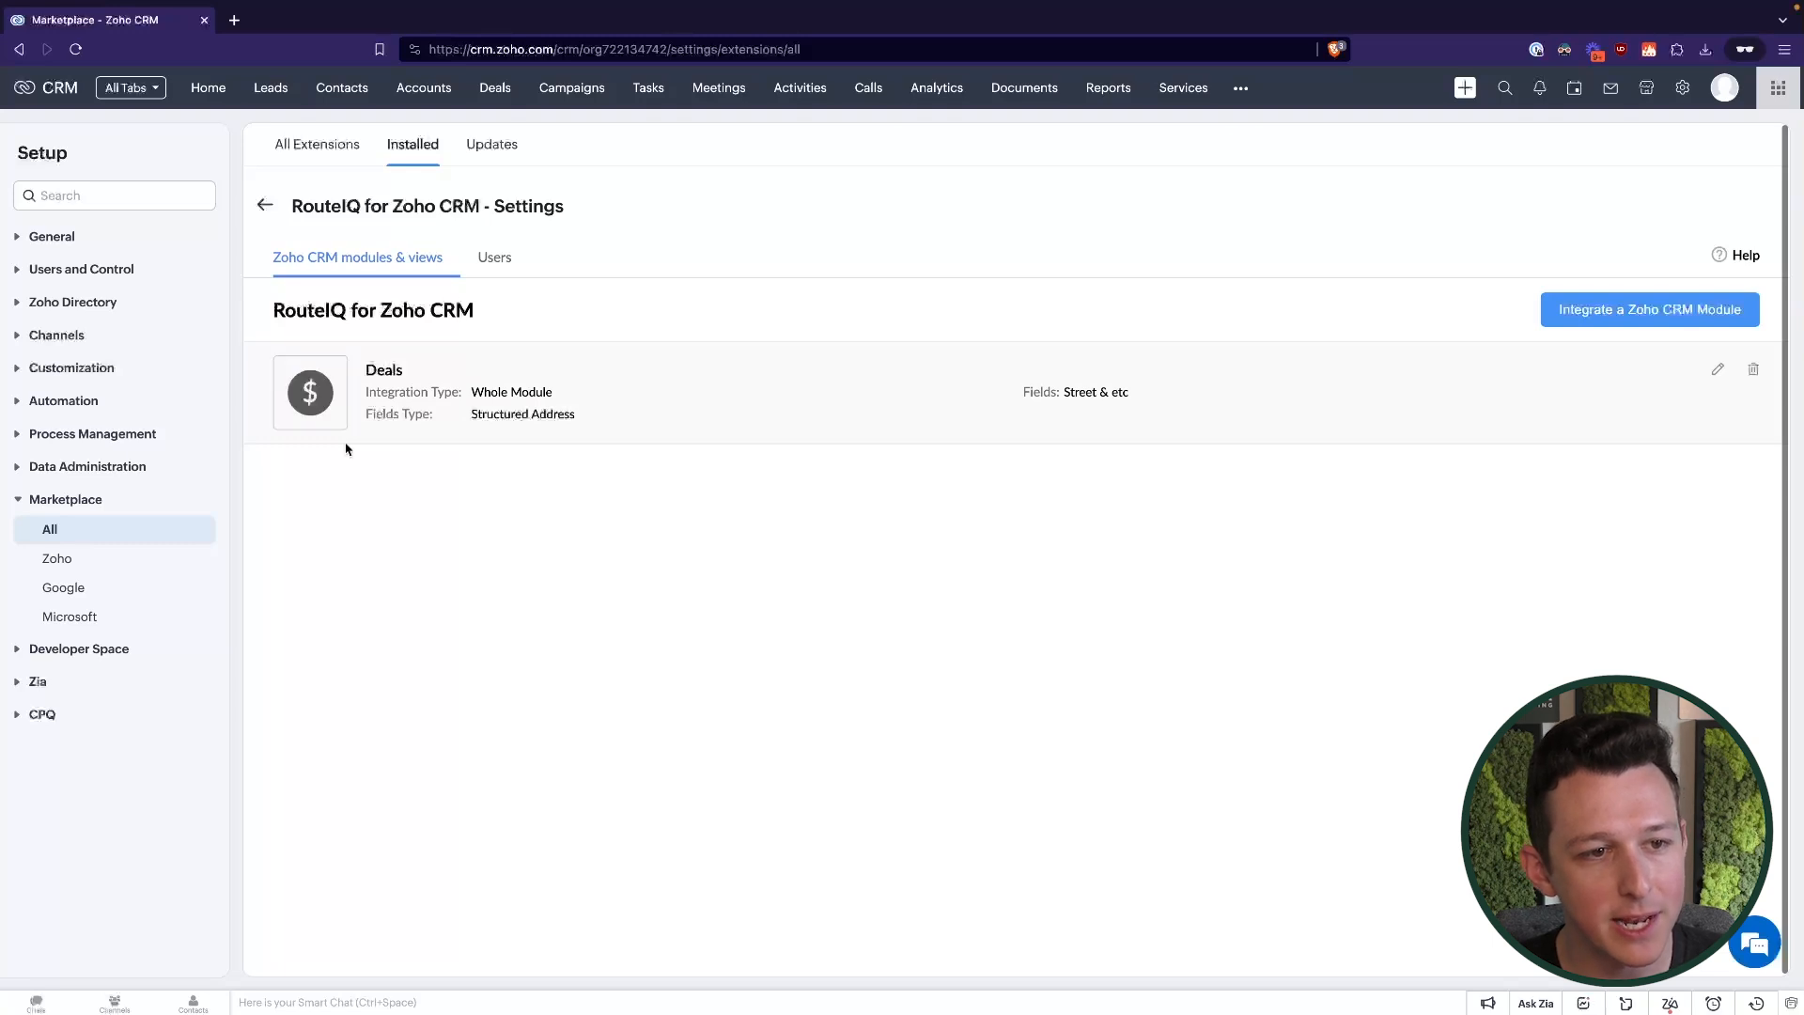
{"action": "mouse_move", "coordinate": [971, 389]}
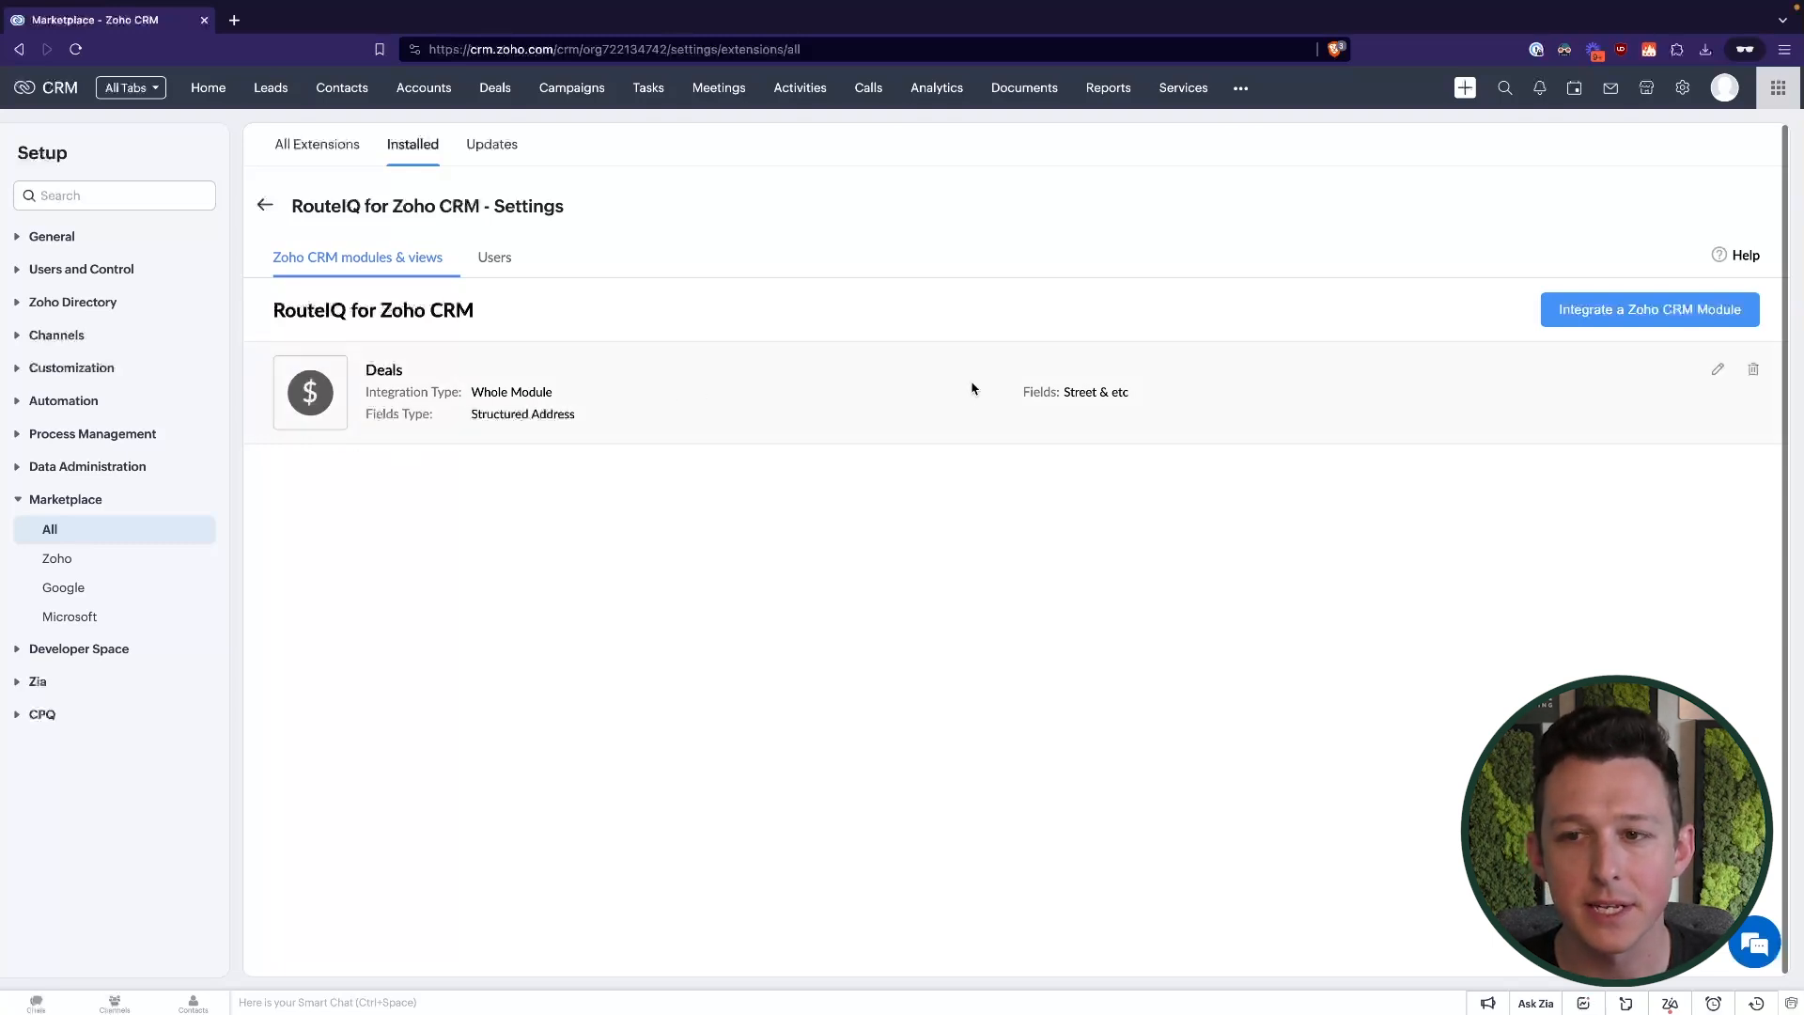
{"action": "mouse_move", "coordinate": [1537, 298]}
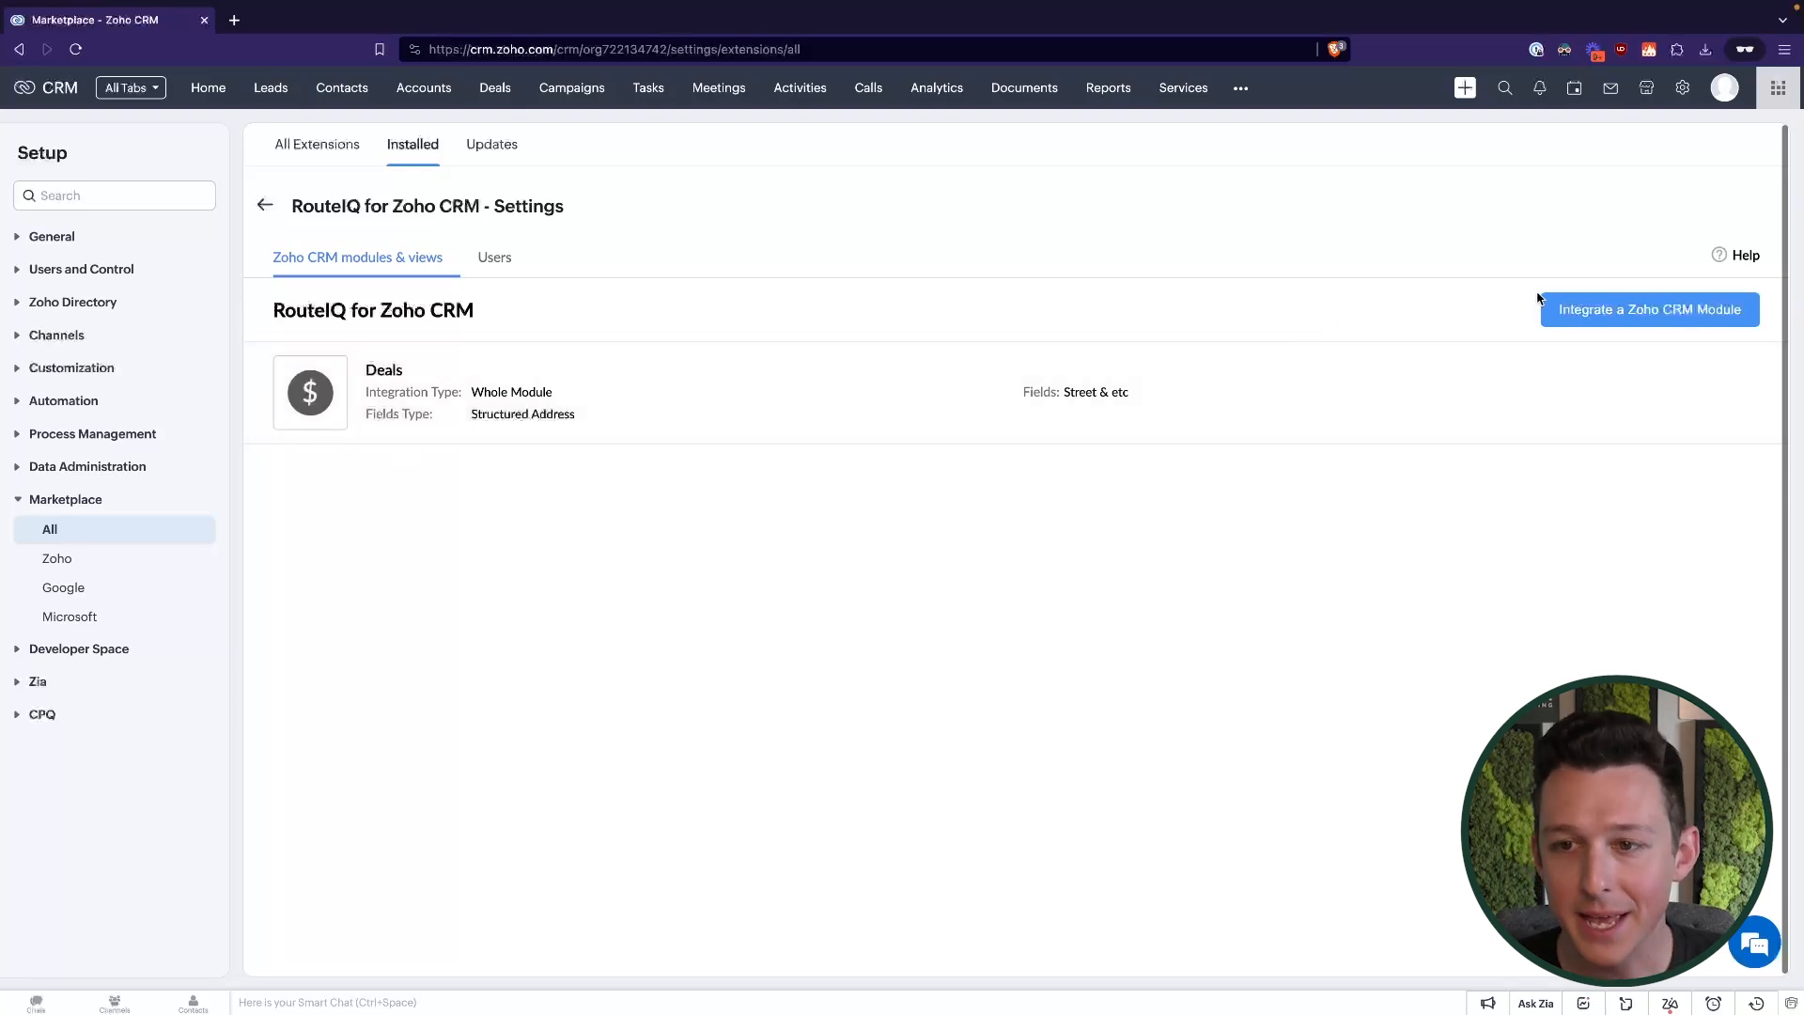
{"action": "left_click", "coordinate": [1648, 308]}
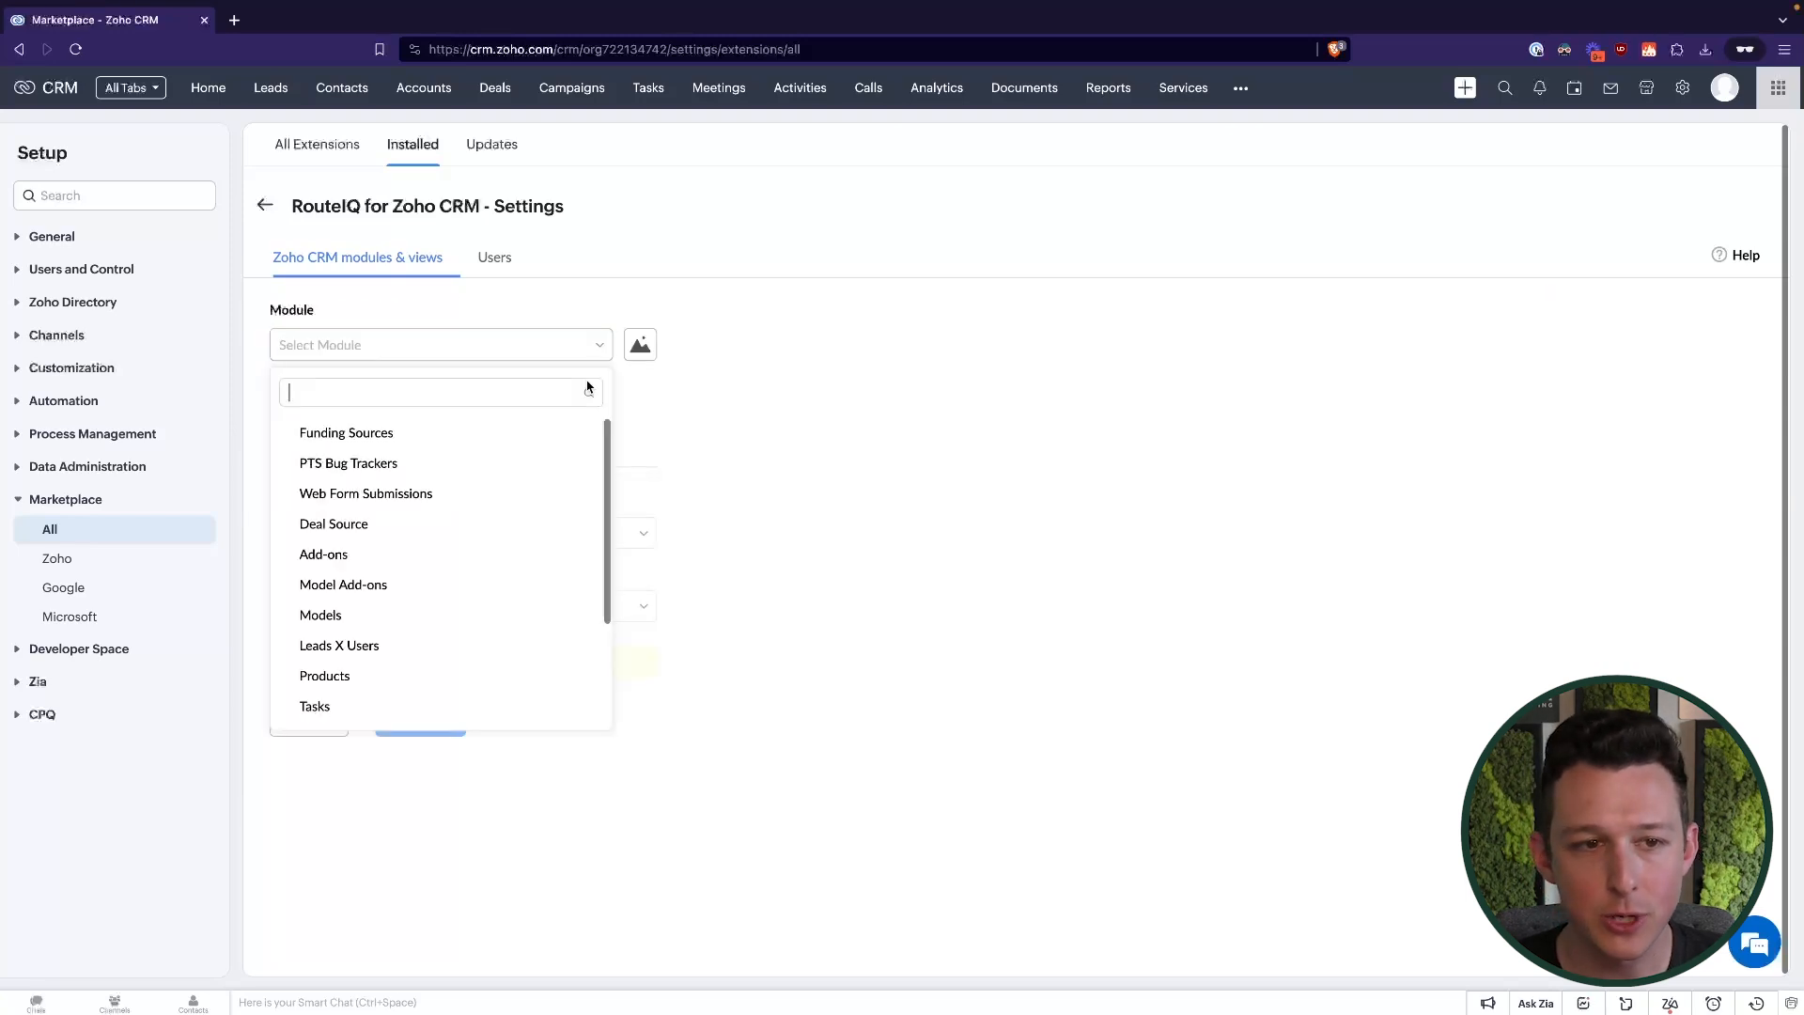
{"action": "scroll", "scroll_direction": "down", "scroll_amount": 3}
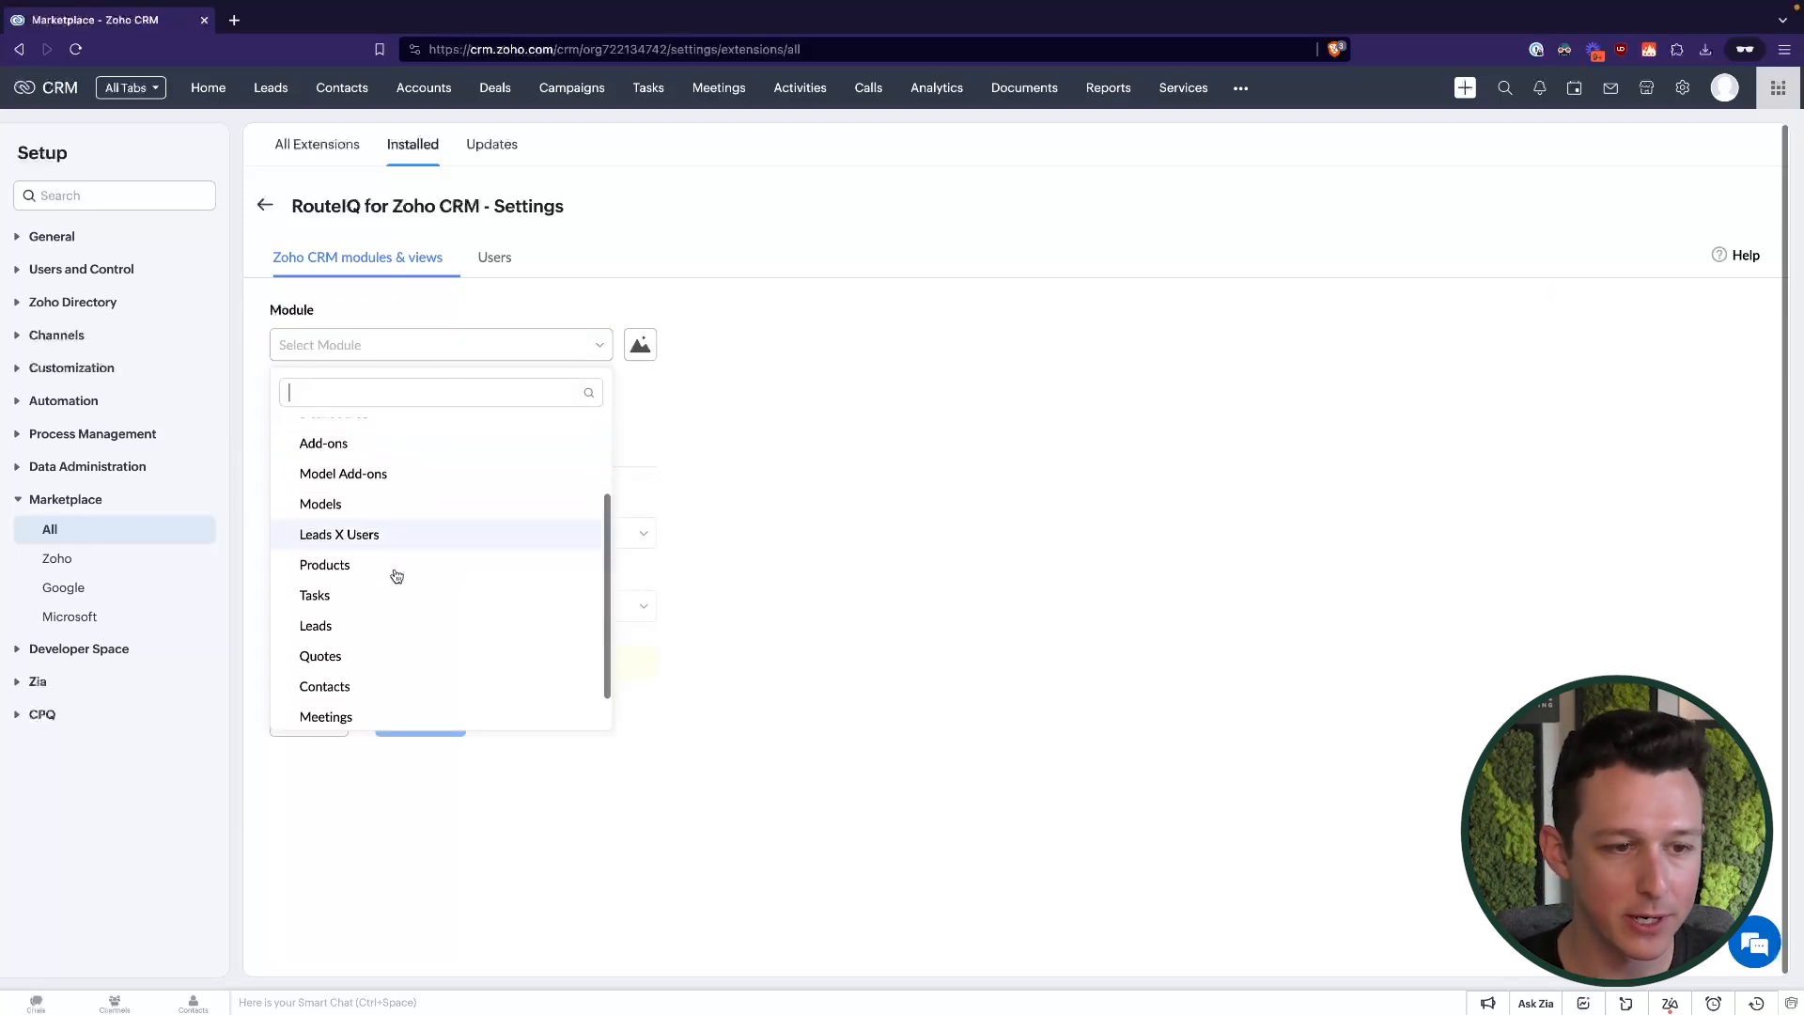
{"action": "left_click", "coordinate": [315, 624]}
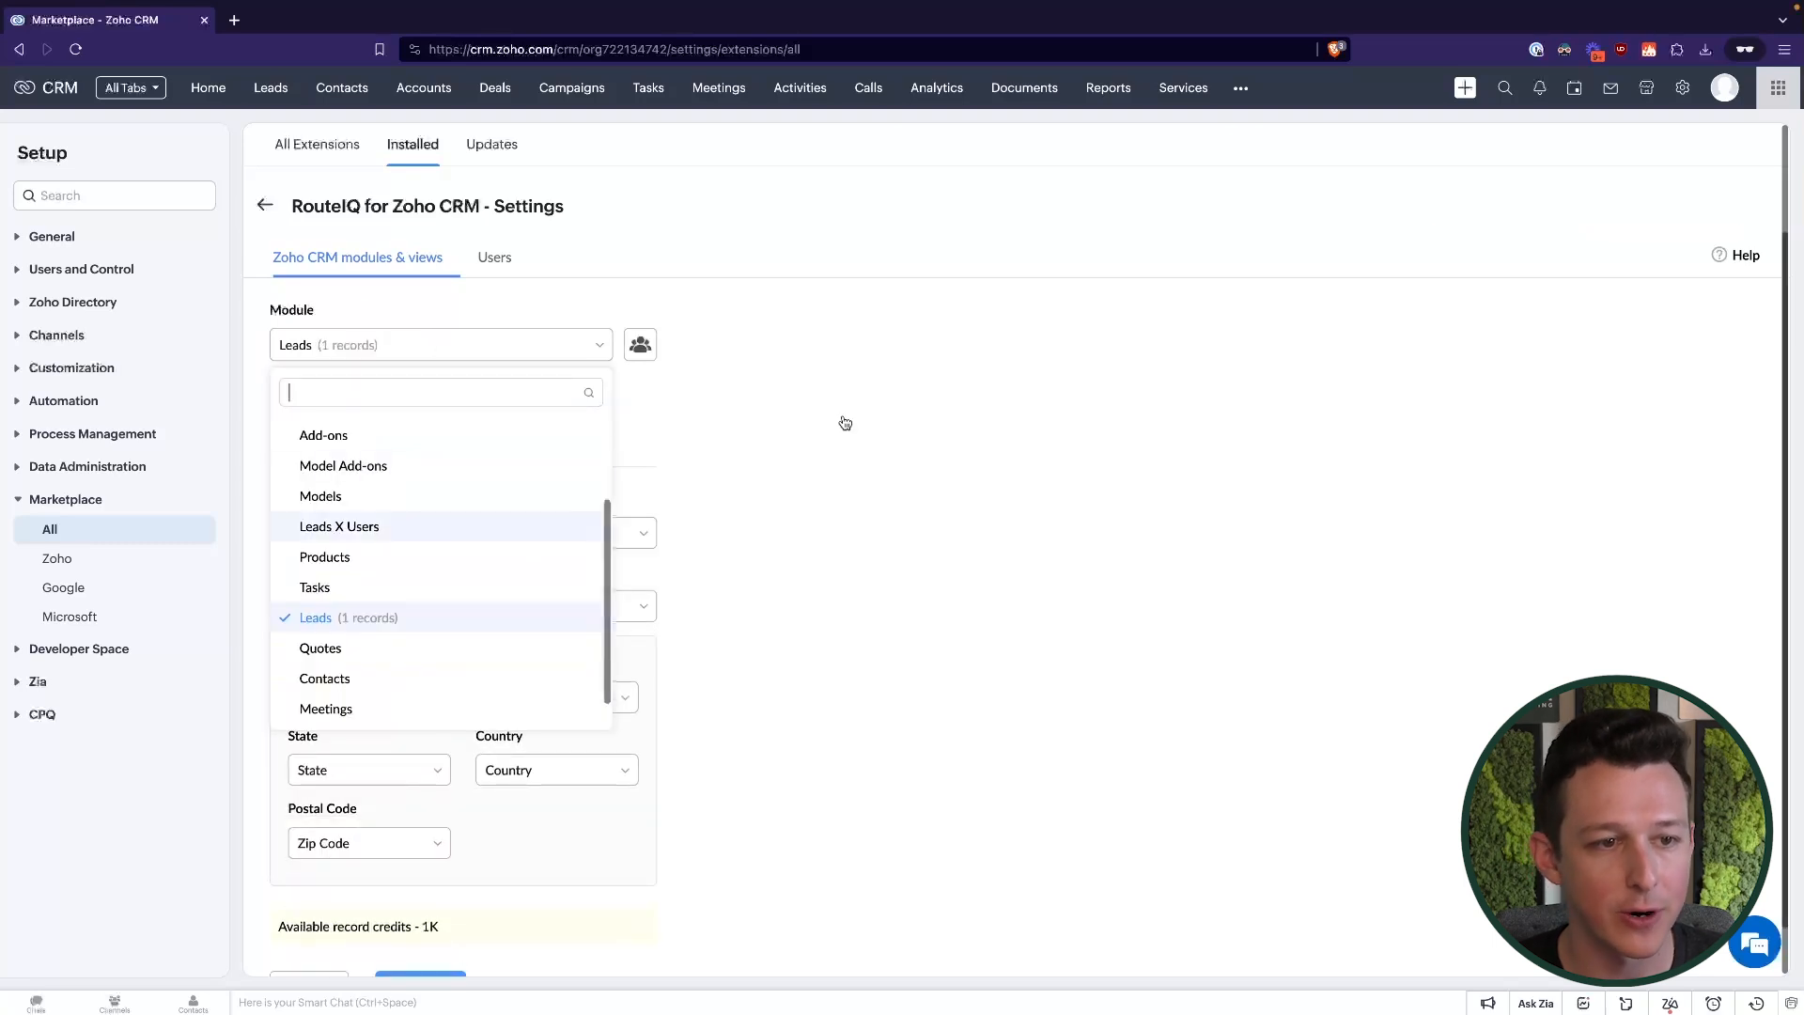
{"action": "left_click", "coordinate": [349, 616]}
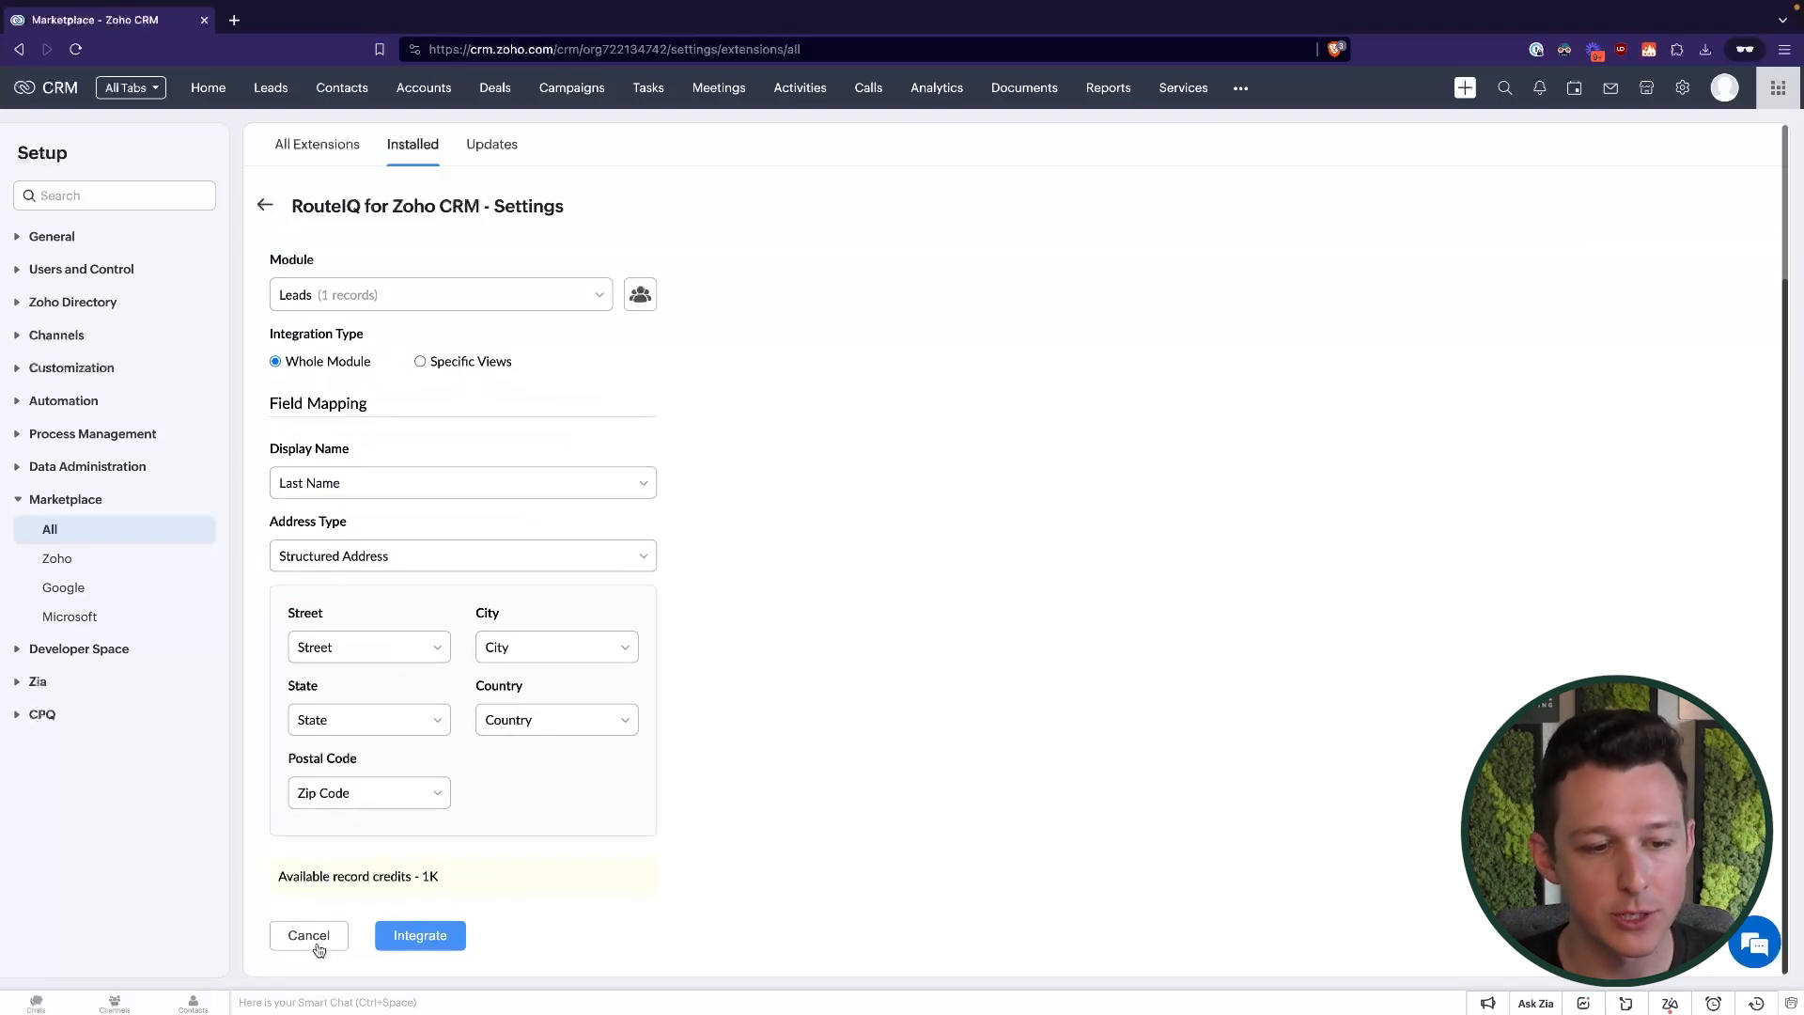
{"action": "left_click", "coordinate": [307, 934]}
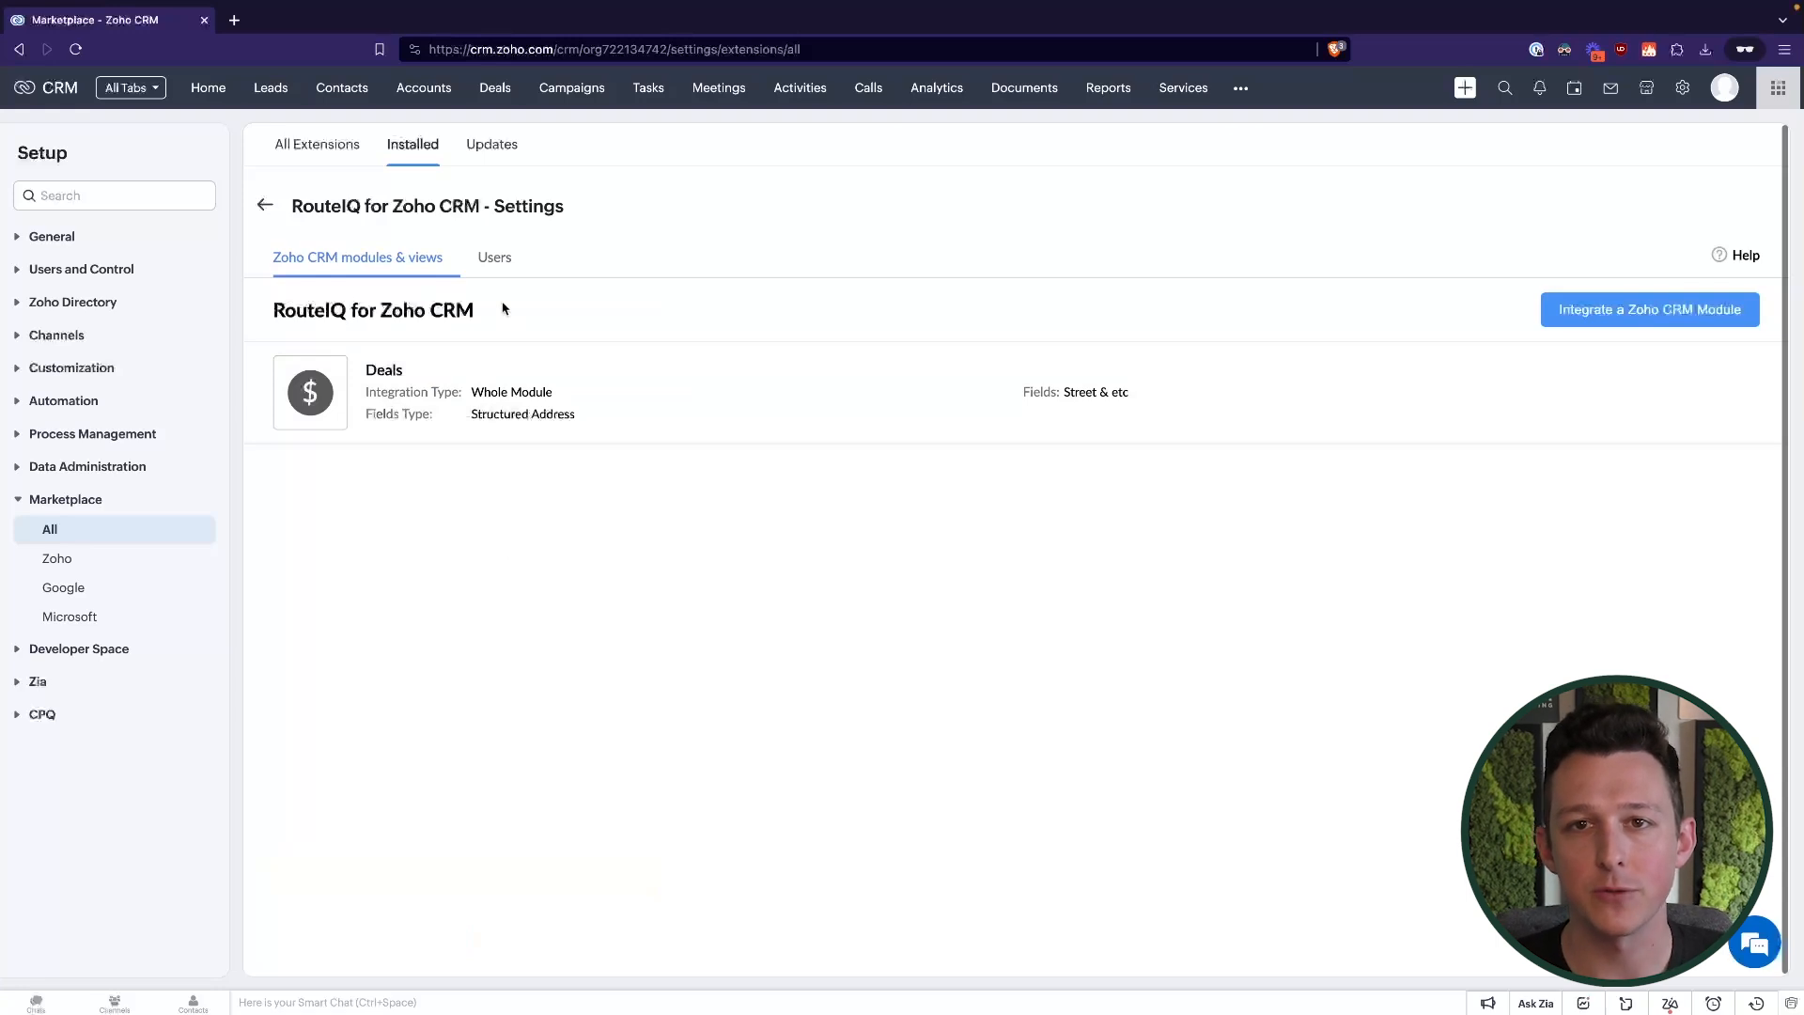
{"action": "mouse_move", "coordinate": [504, 263]}
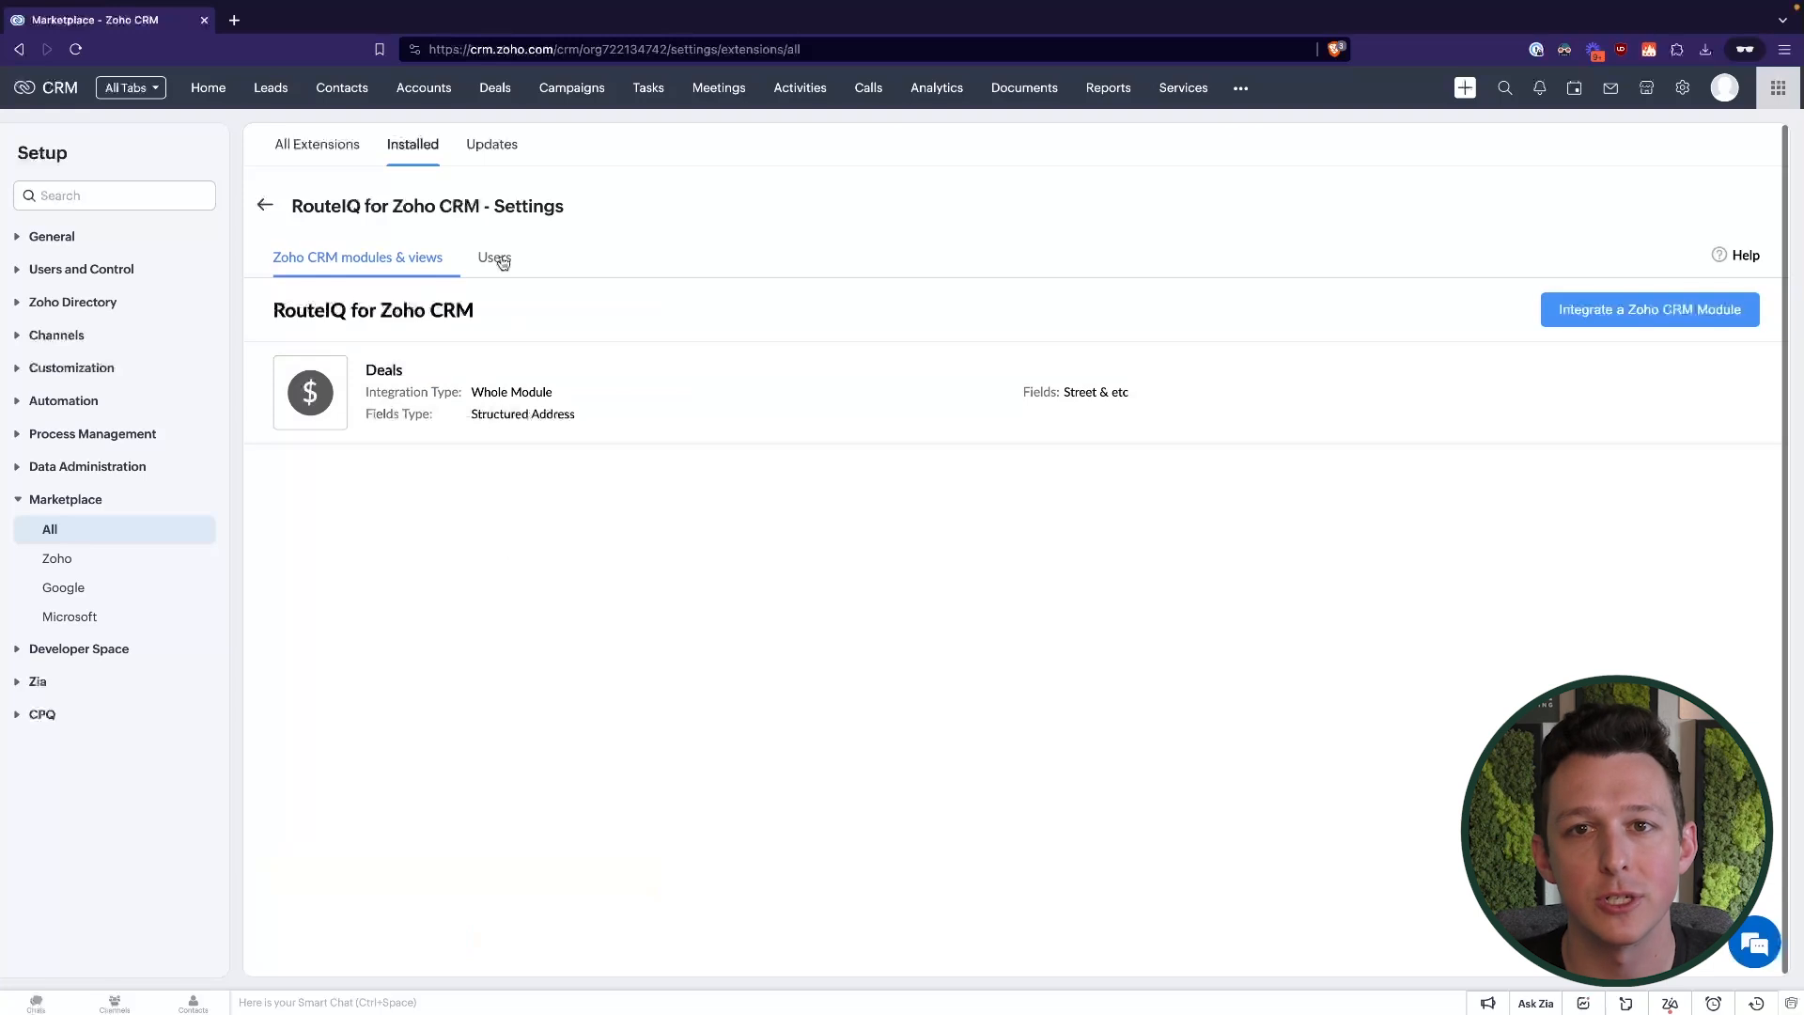
{"action": "left_click", "coordinate": [494, 257]}
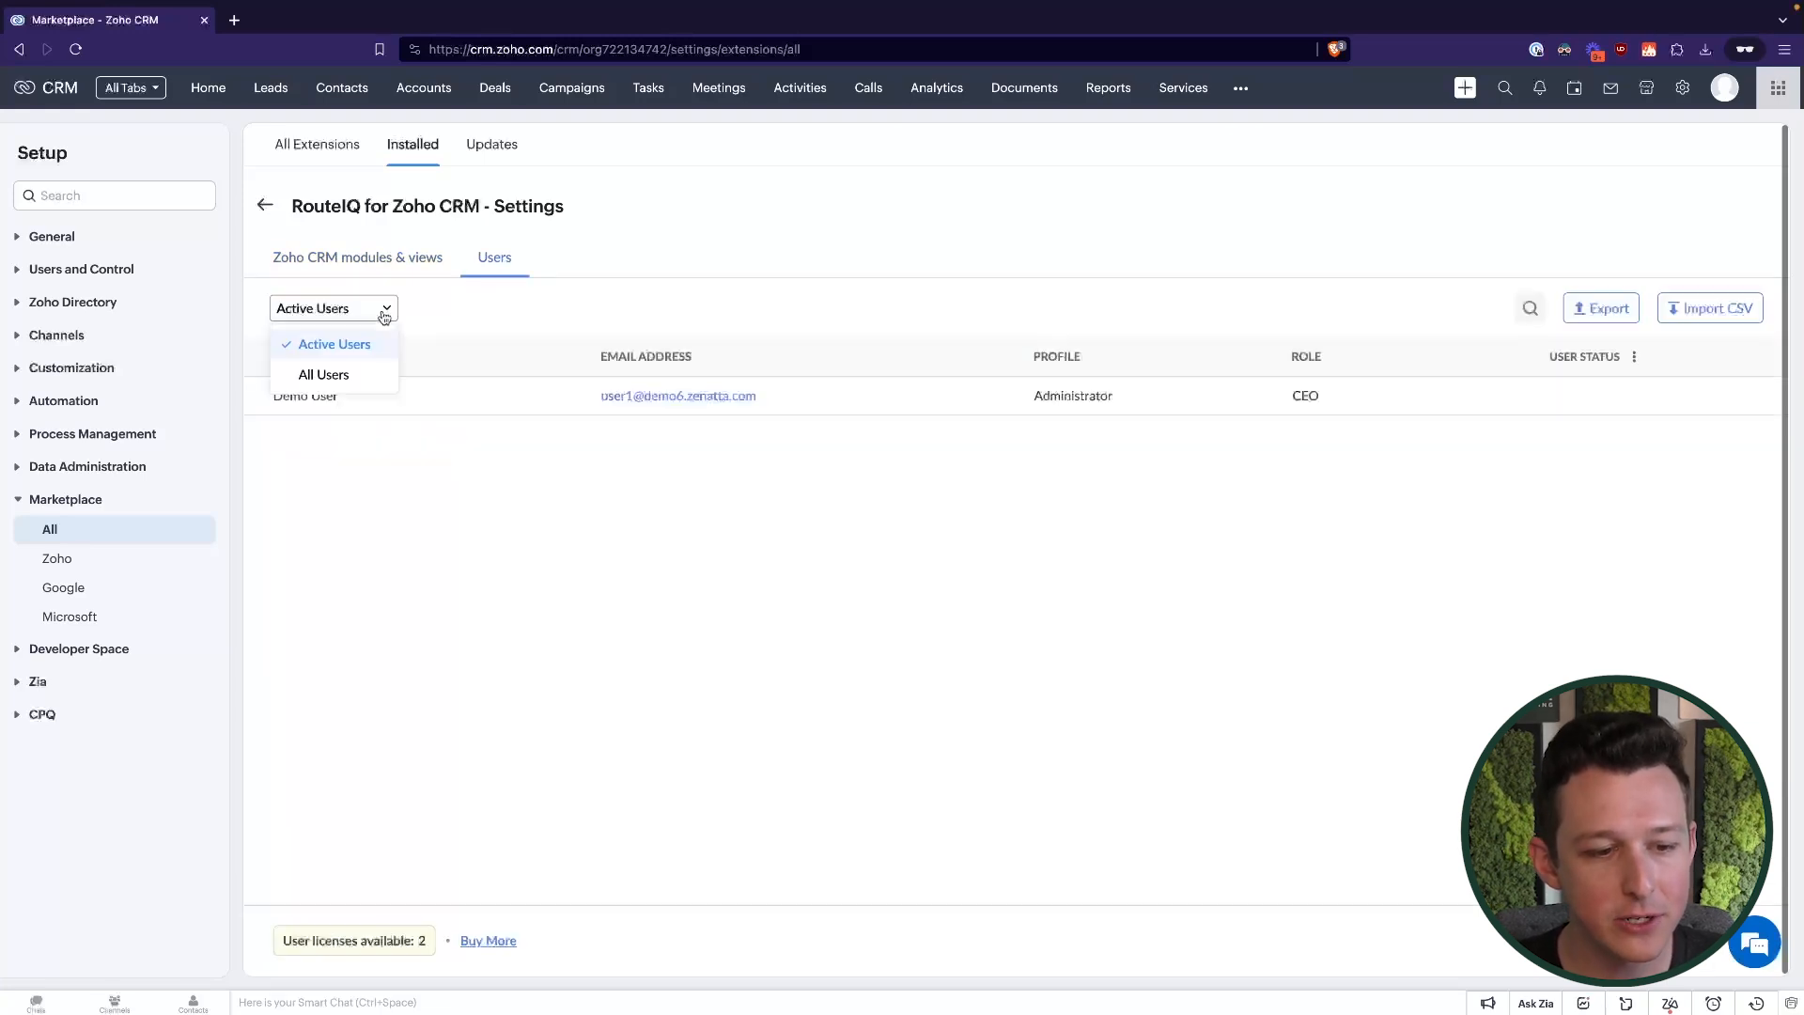
{"action": "left_click", "coordinate": [335, 342]}
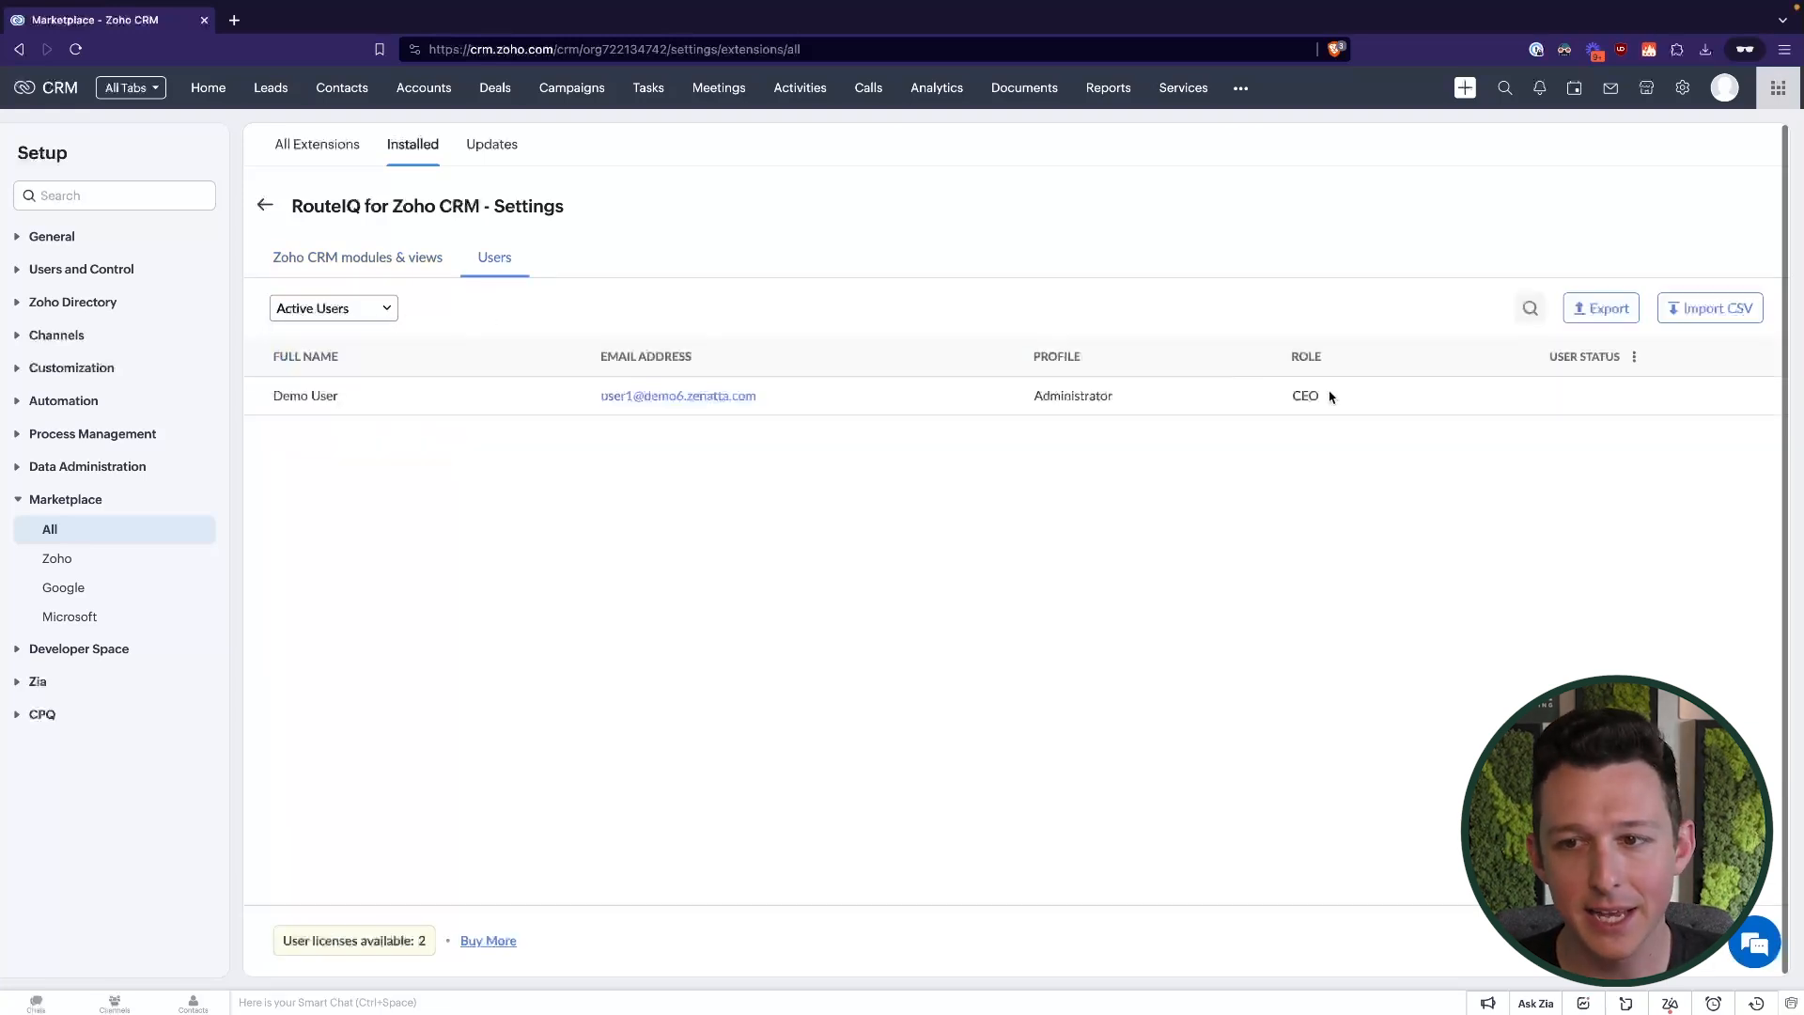
{"action": "mouse_move", "coordinate": [601, 558]}
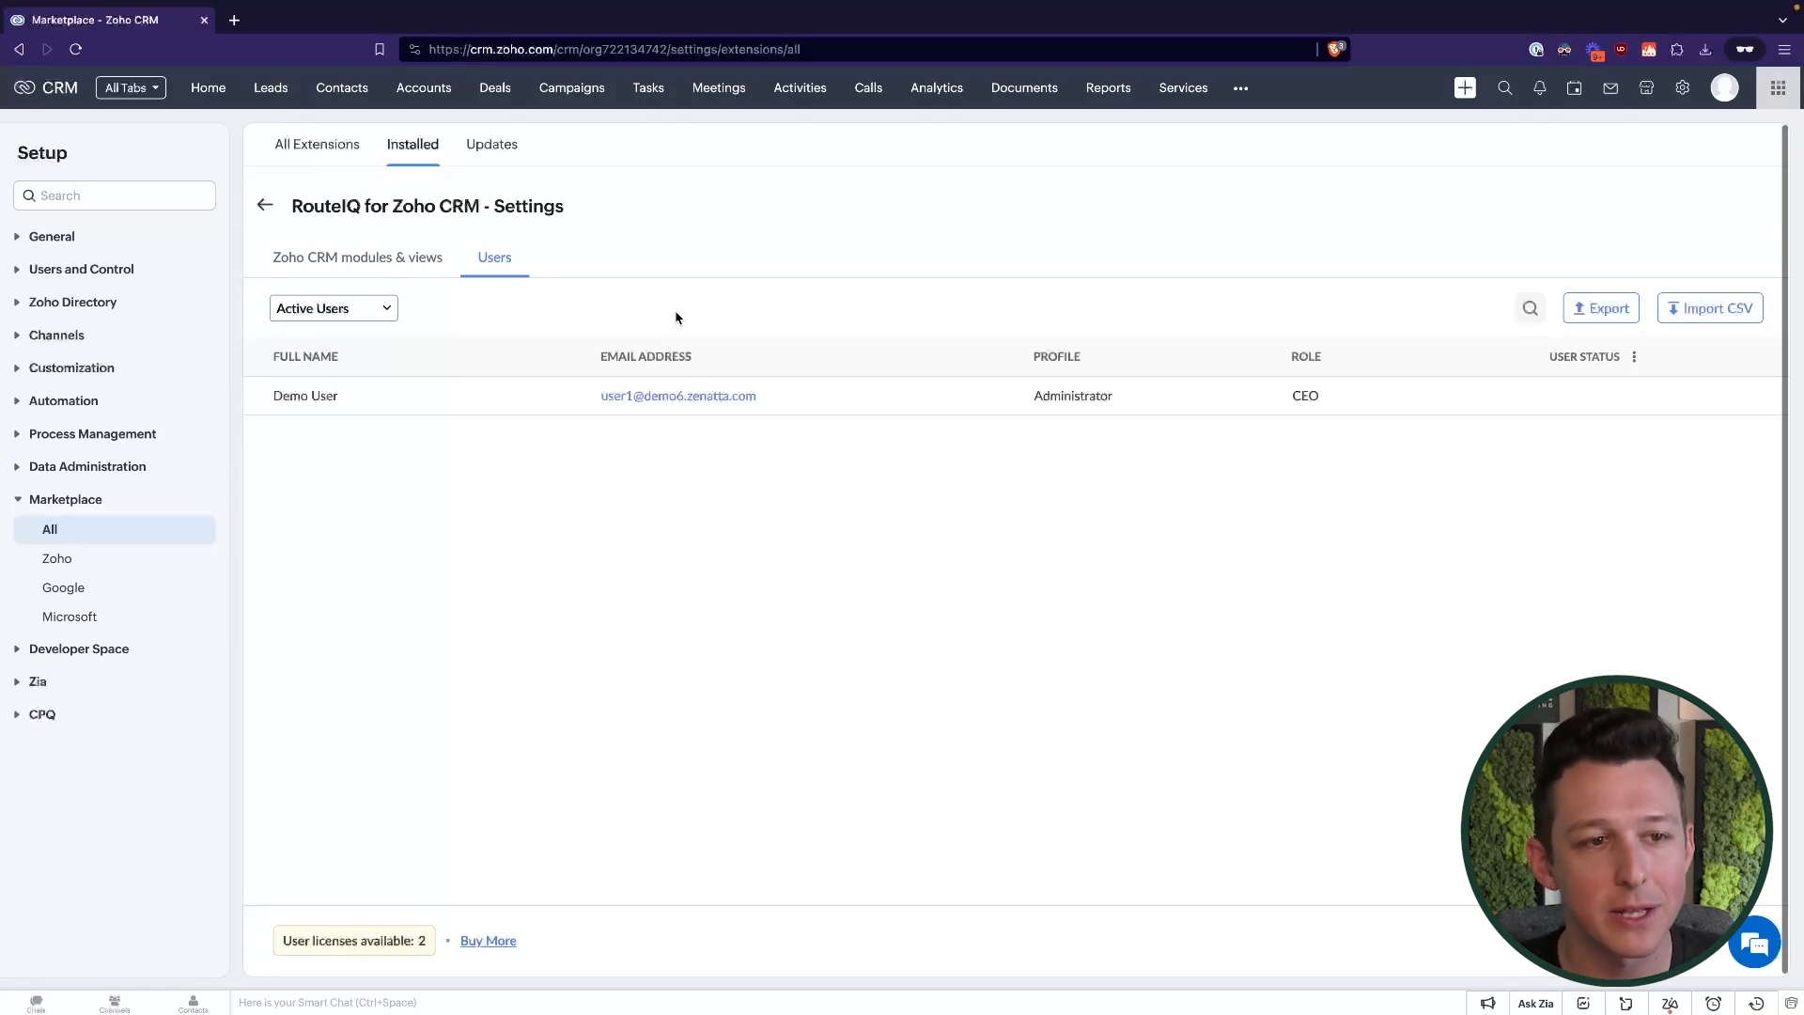
{"action": "left_click", "coordinate": [332, 307]}
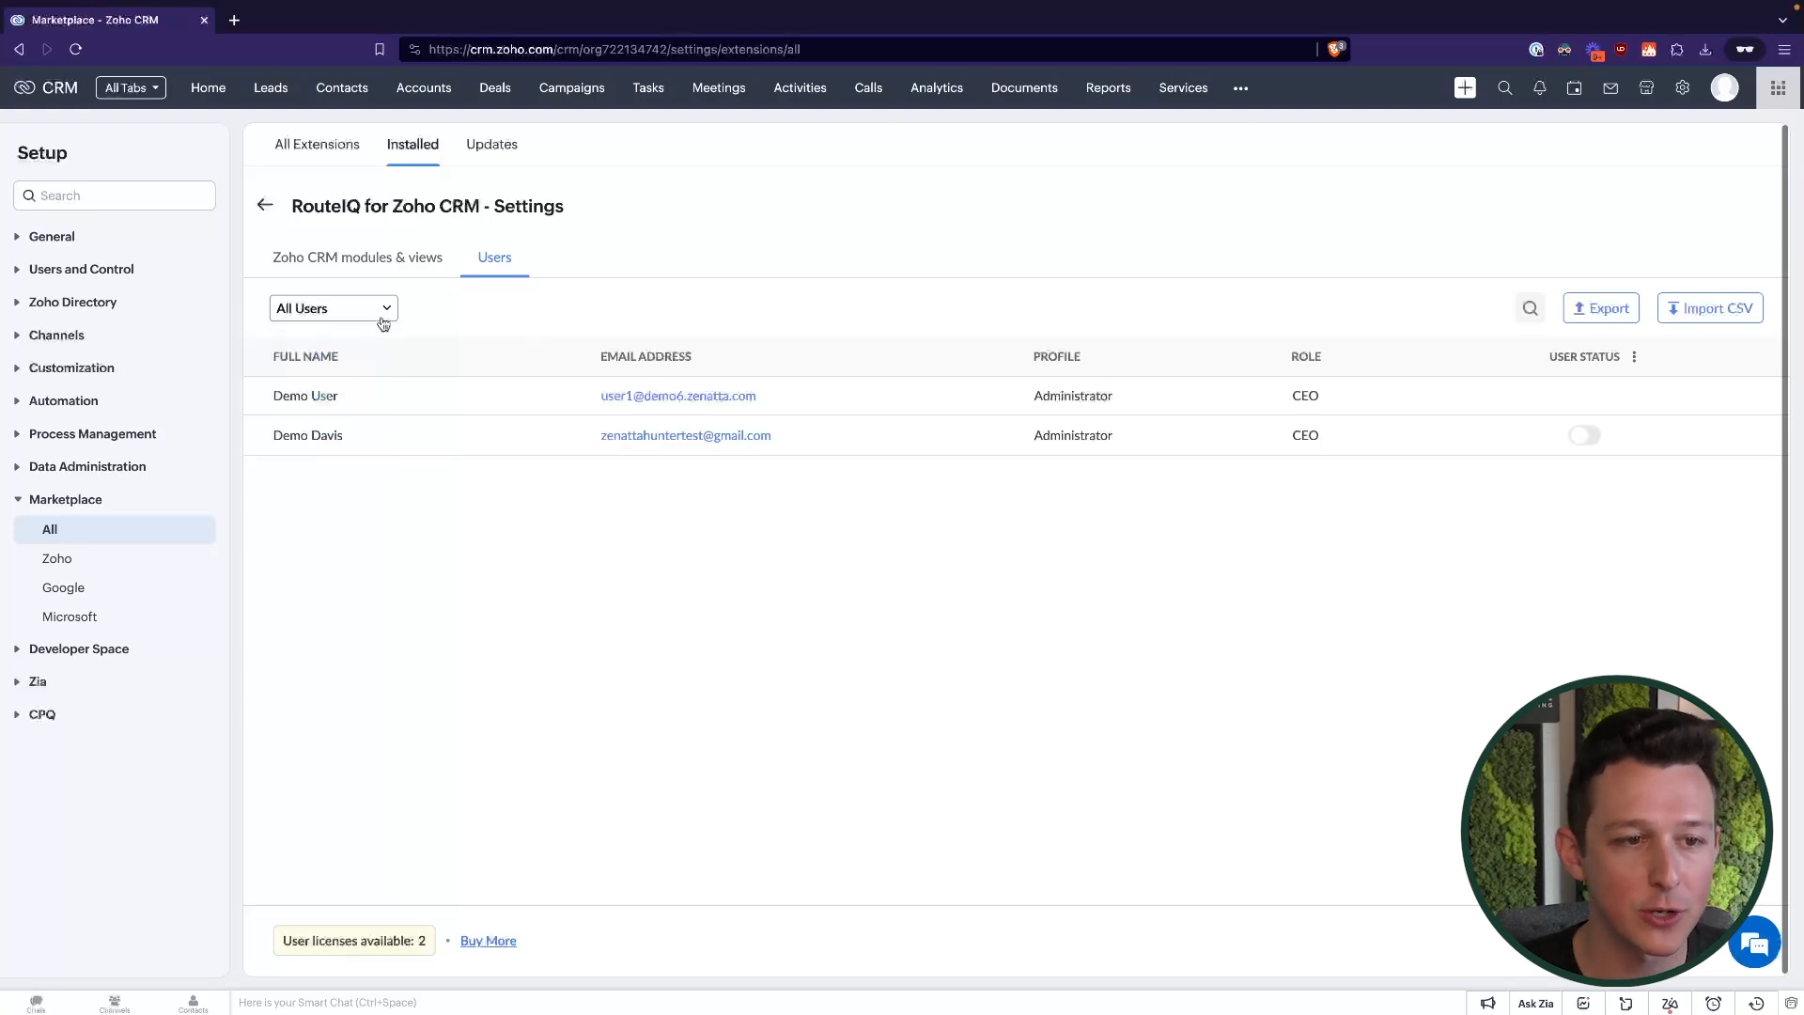
{"action": "left_click", "coordinate": [332, 306]}
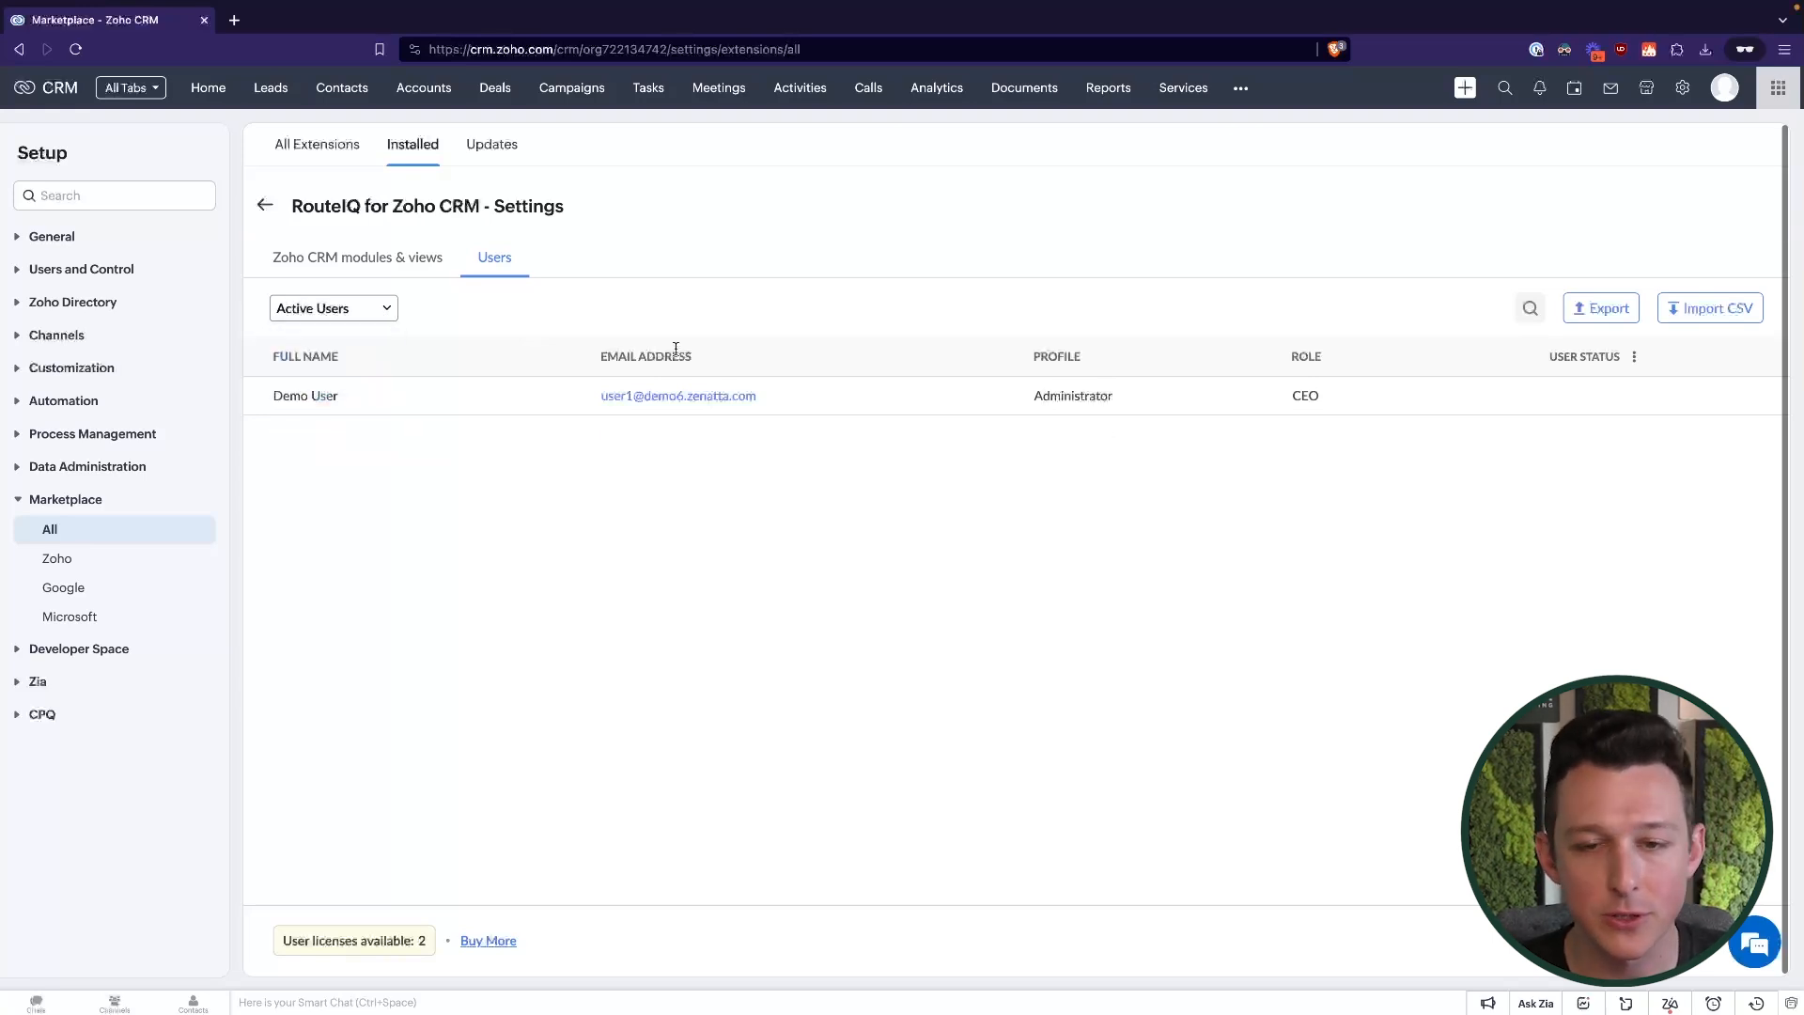
{"action": "mouse_move", "coordinate": [881, 349]}
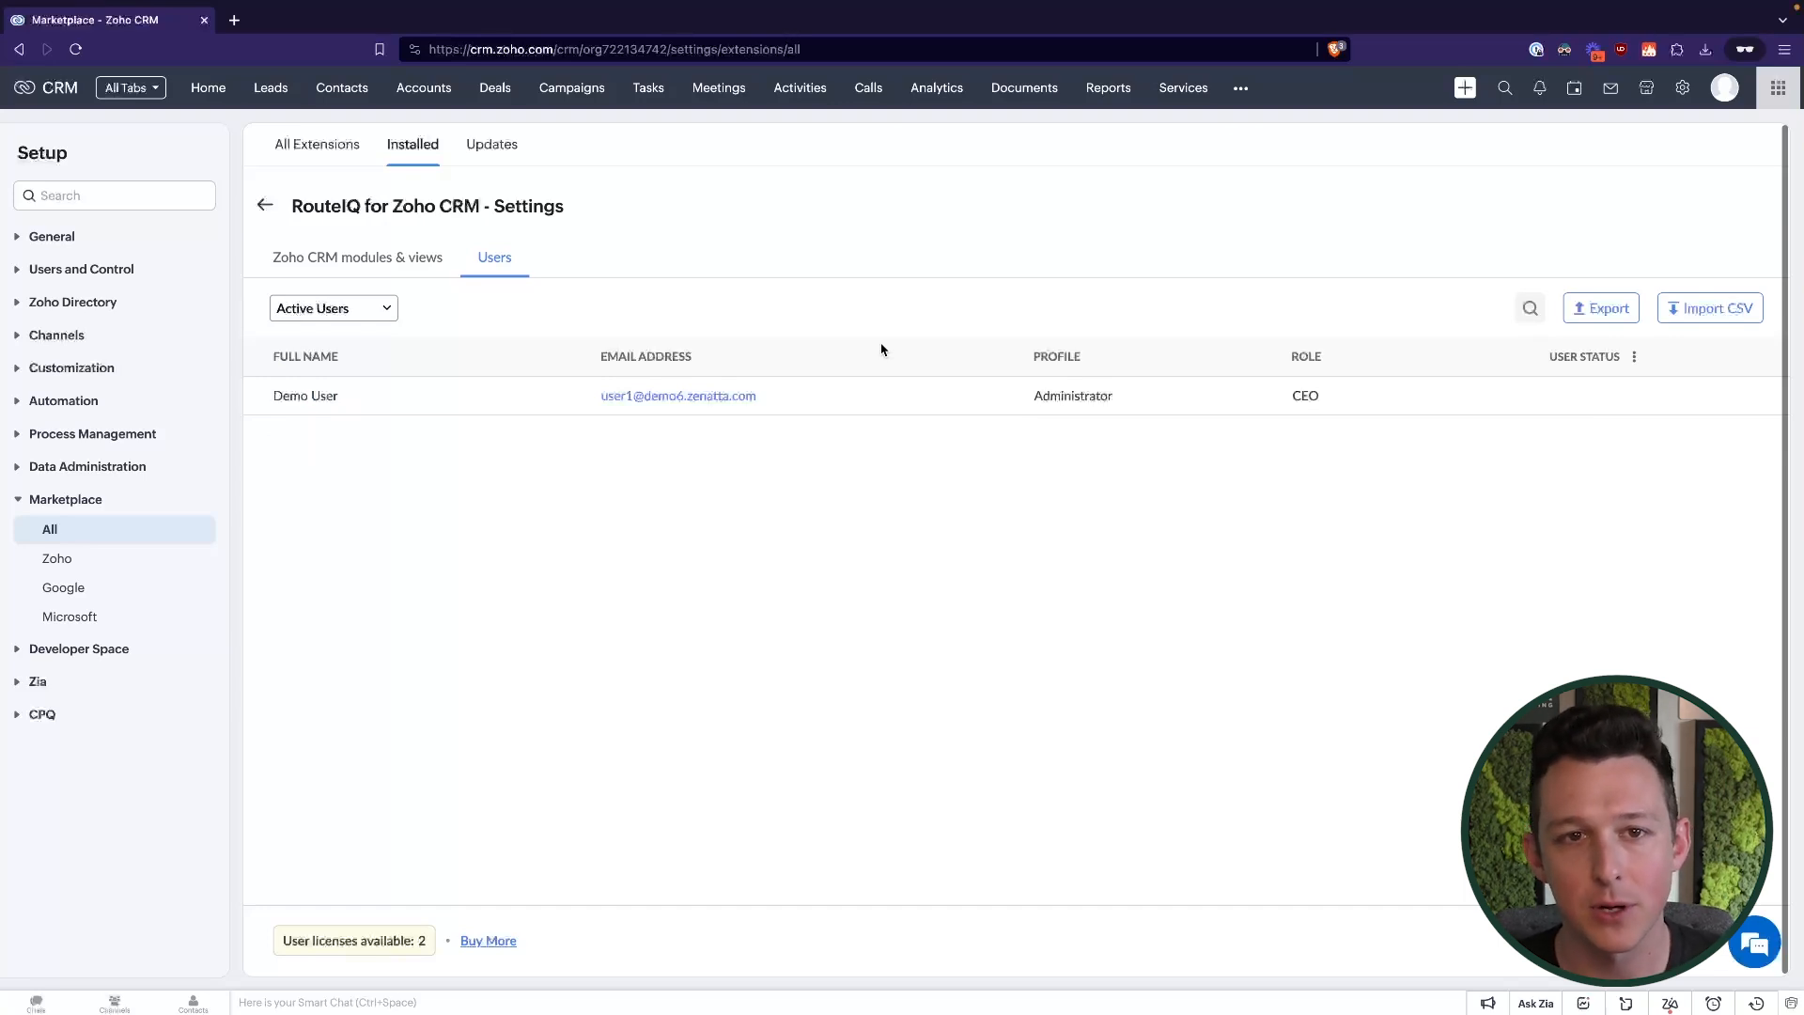
{"action": "mouse_move", "coordinate": [955, 302]}
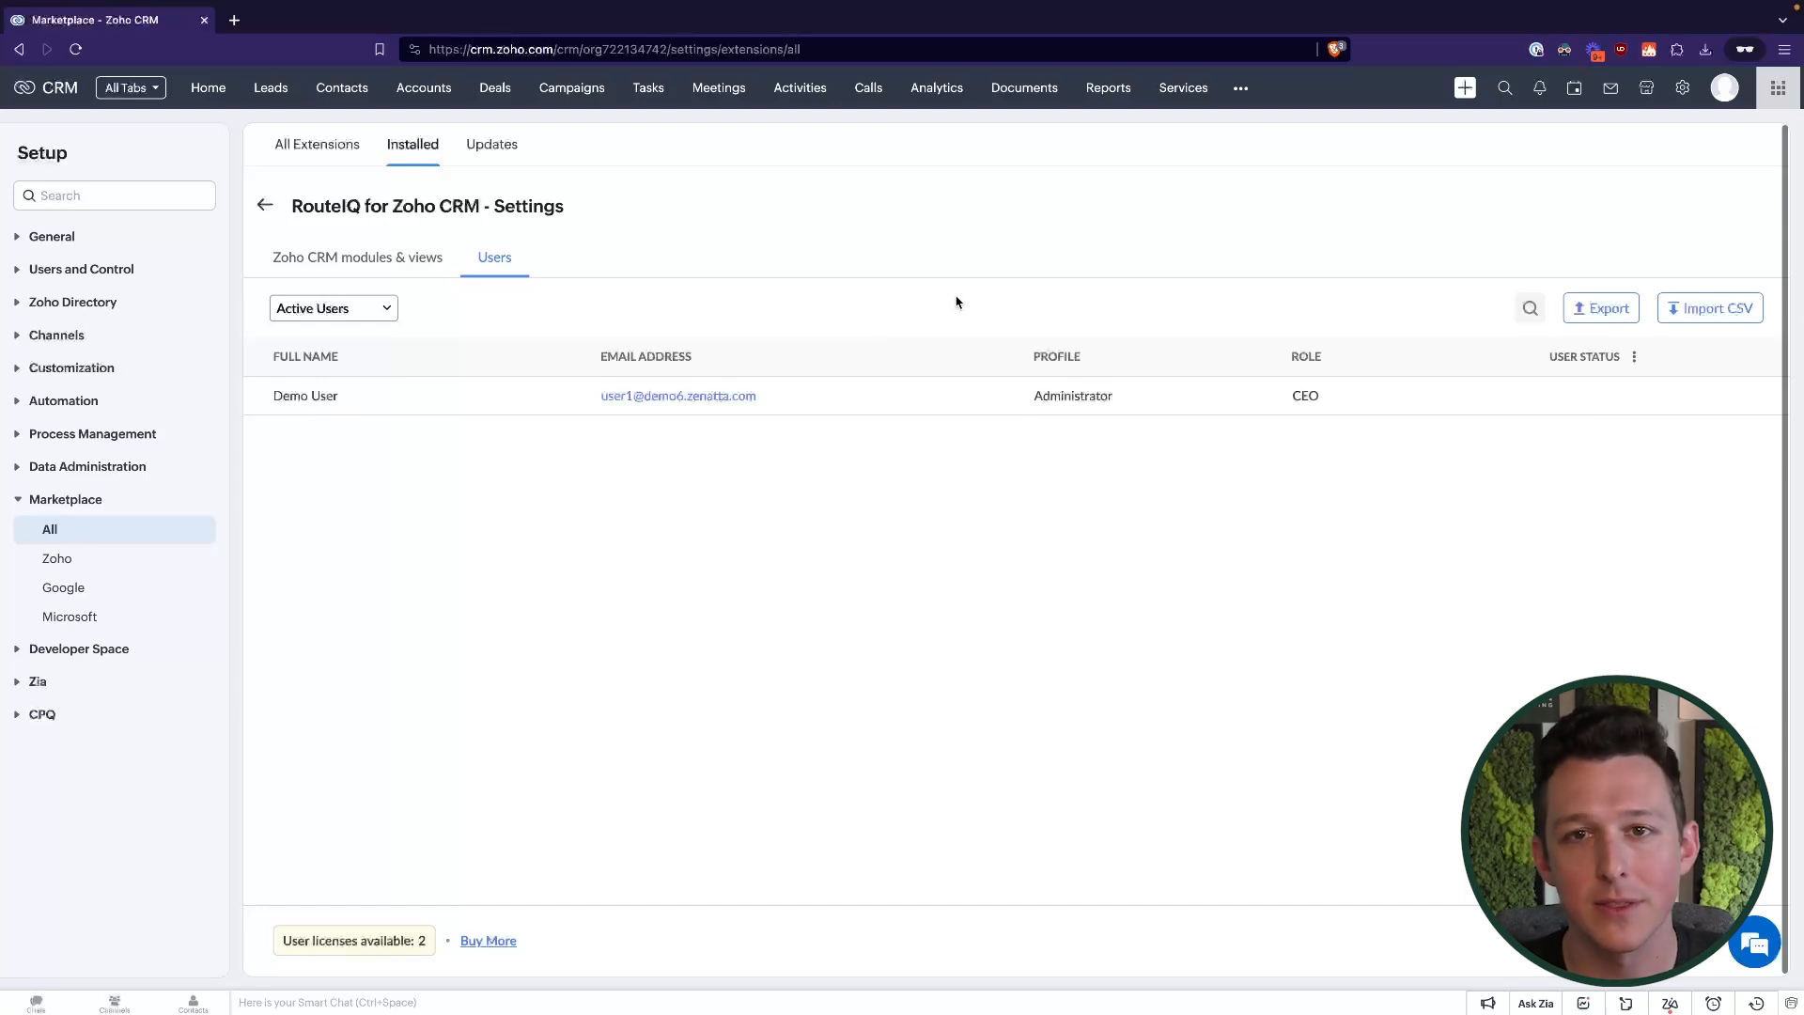
{"action": "mouse_move", "coordinate": [1011, 233]}
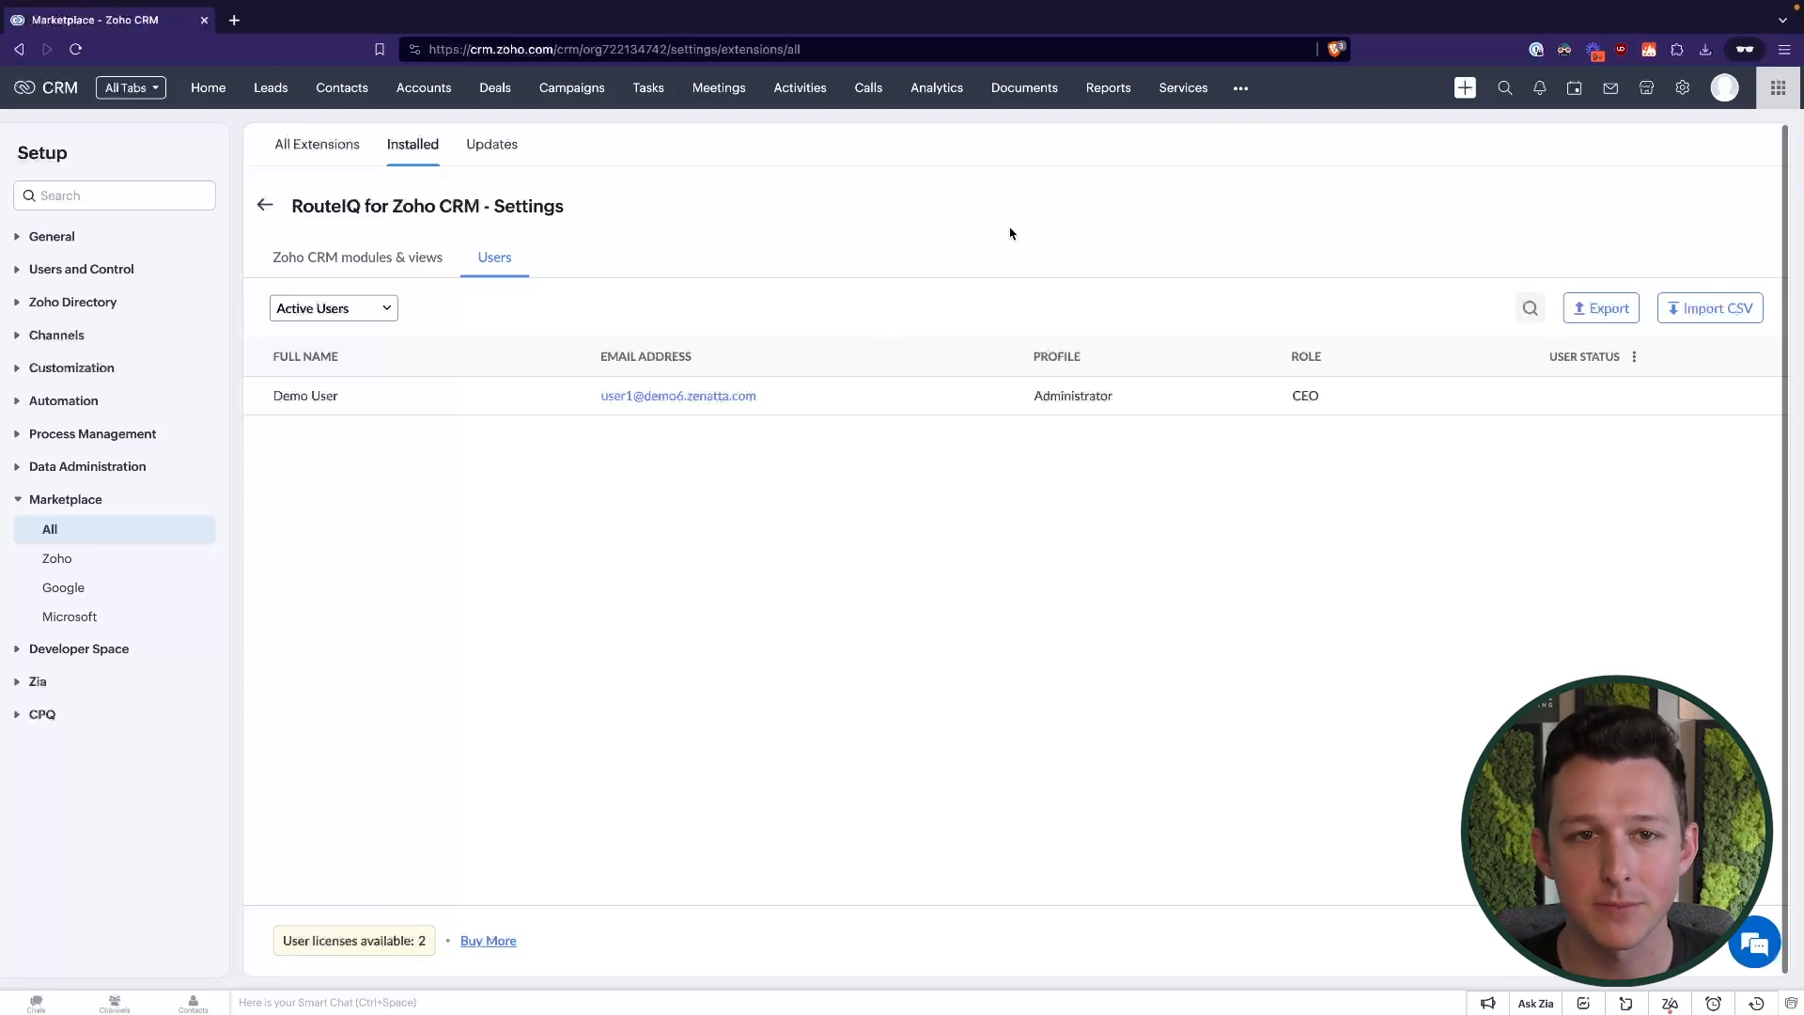
{"action": "left_click", "coordinate": [358, 258]}
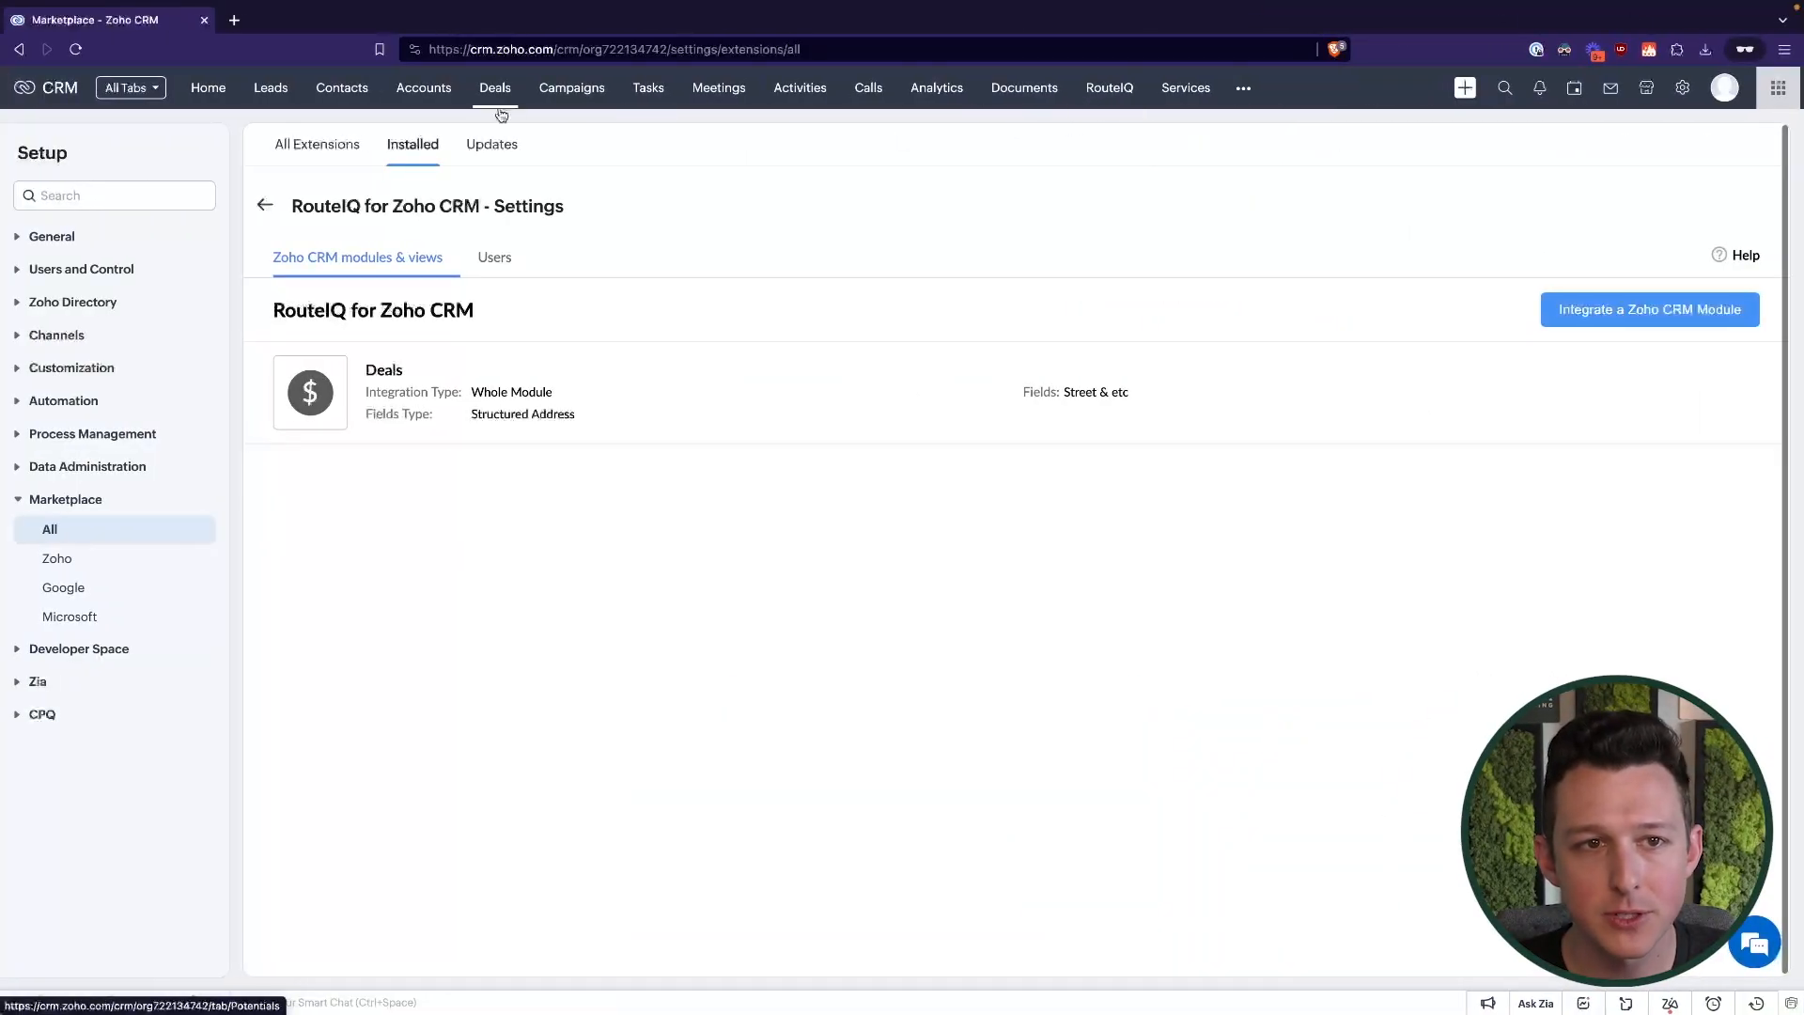
{"action": "mouse_move", "coordinate": [1109, 88]}
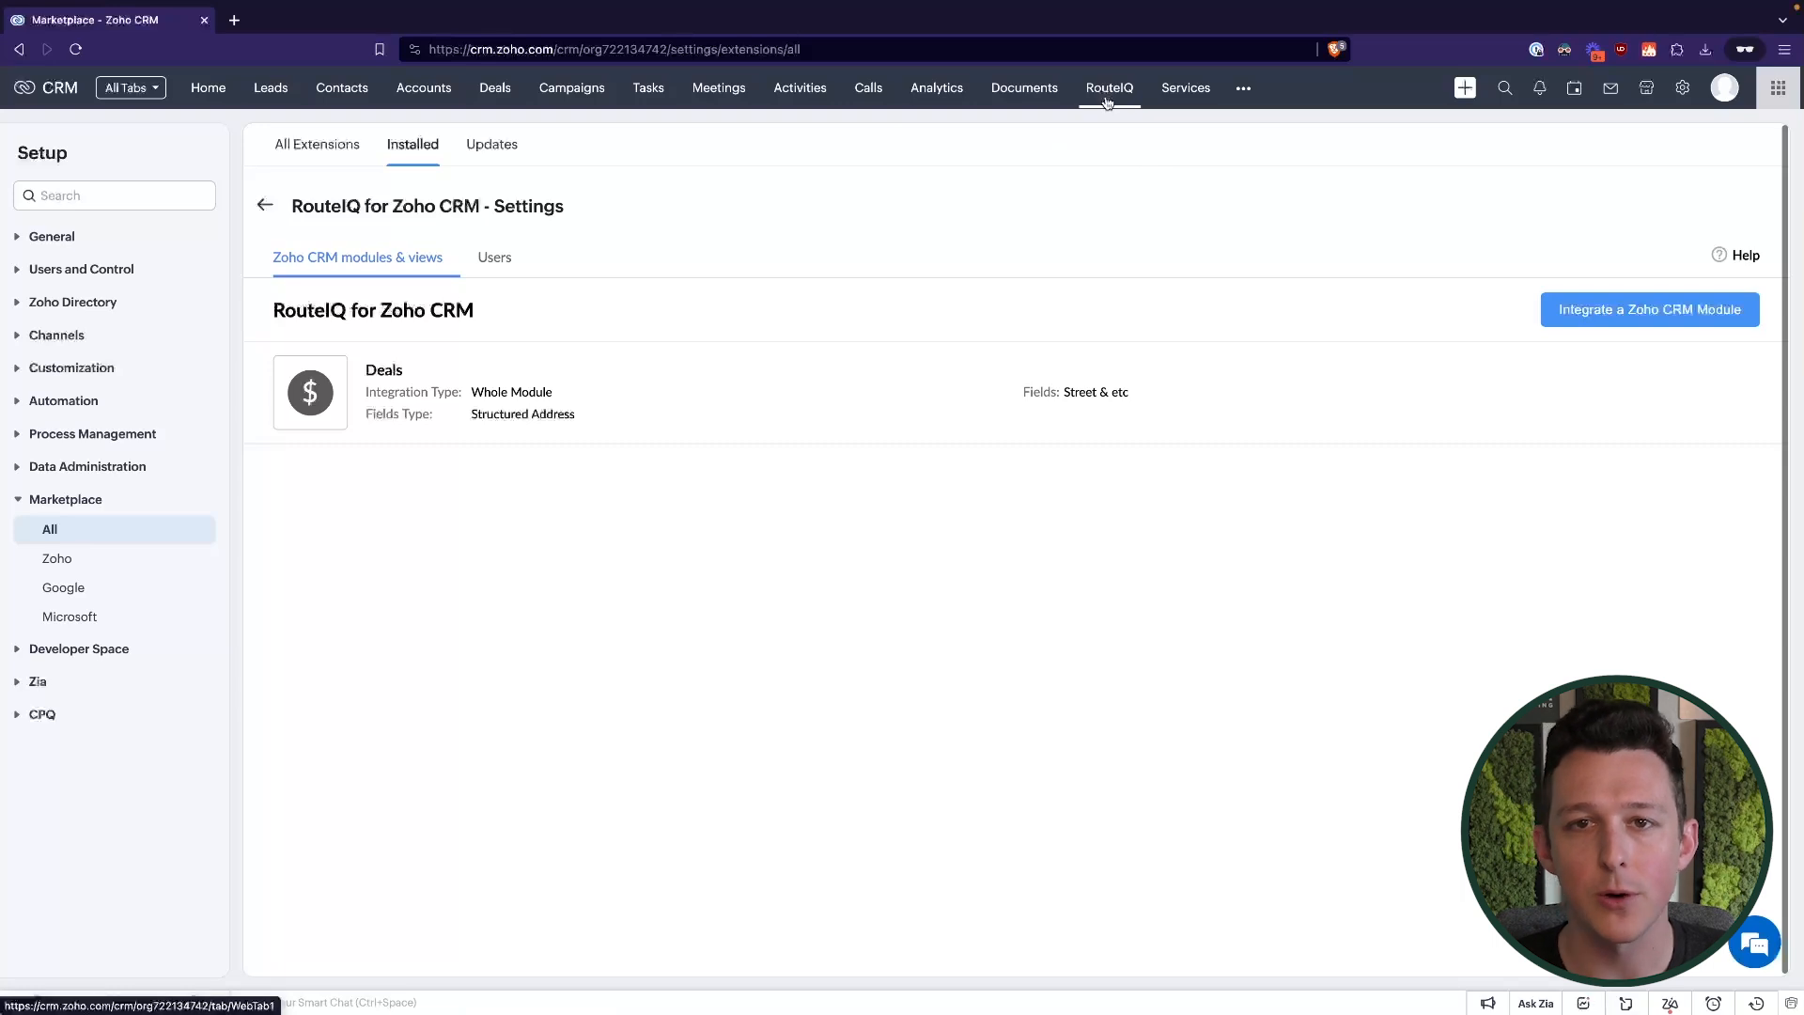
Show the RouteIQ map with the All Routes view, which lists no routes yet
{"action": "left_click", "coordinate": [1109, 88]}
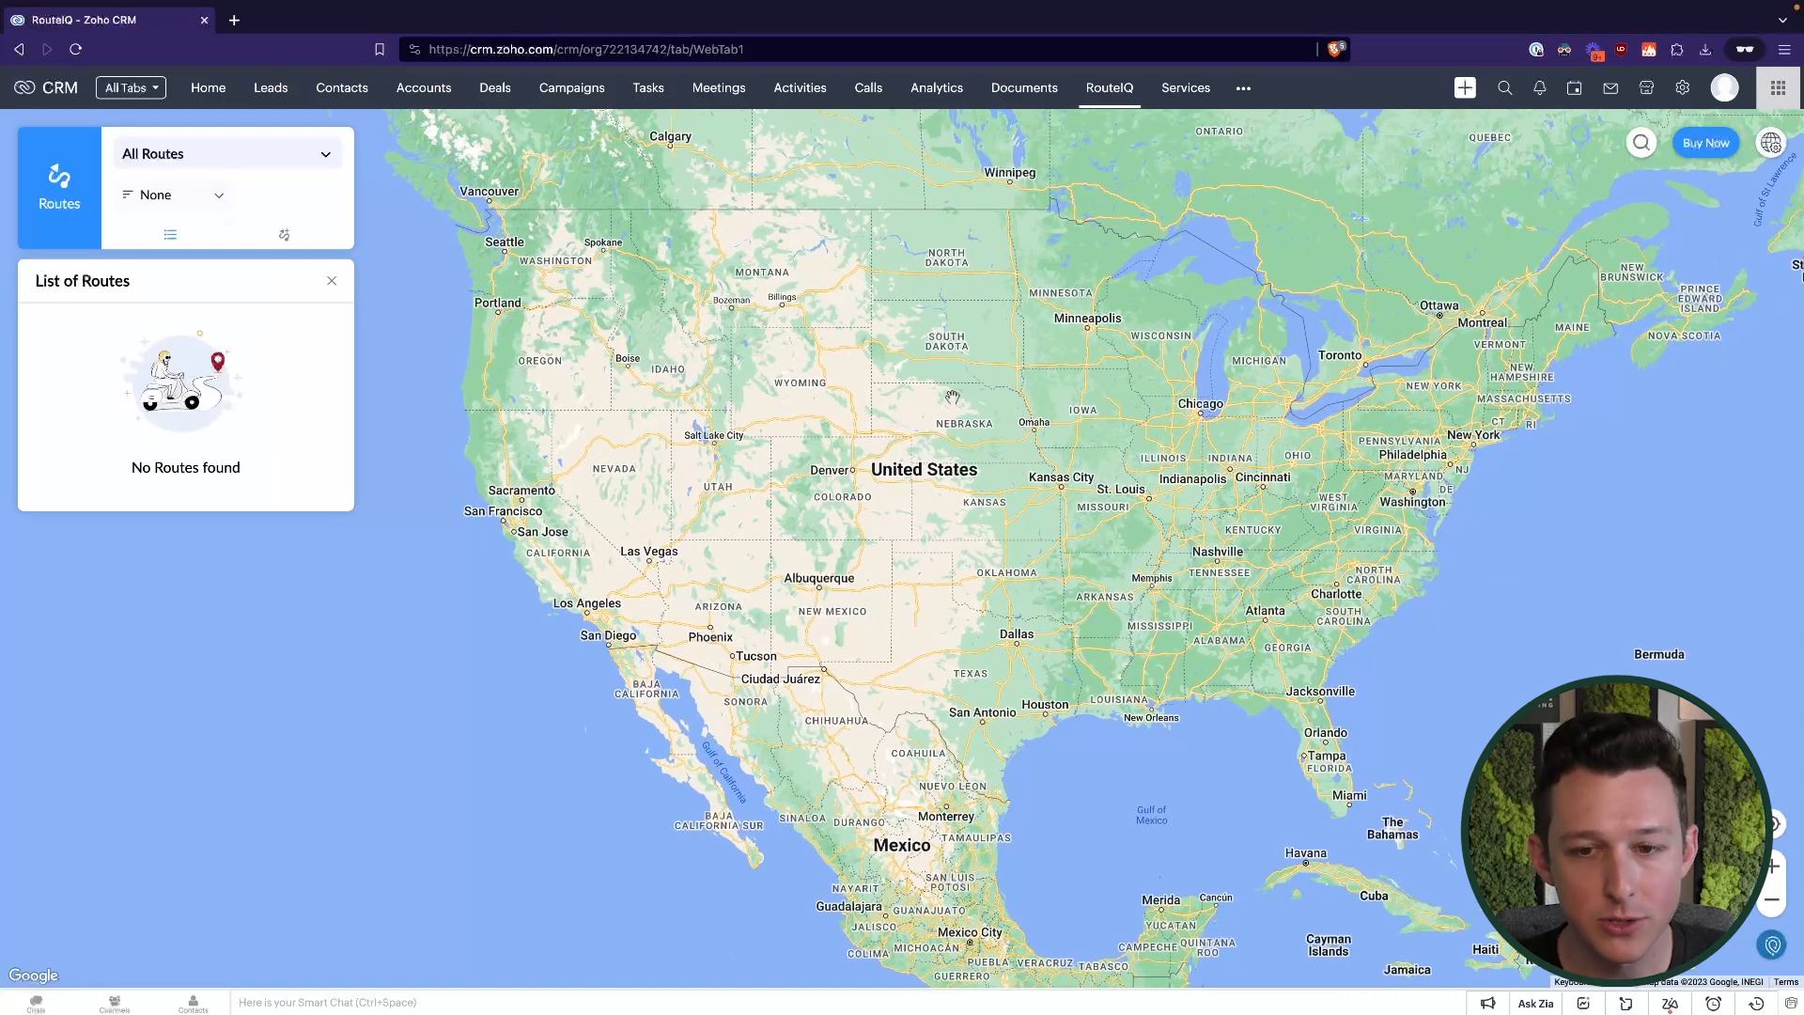
{"action": "mouse_move", "coordinate": [609, 321]}
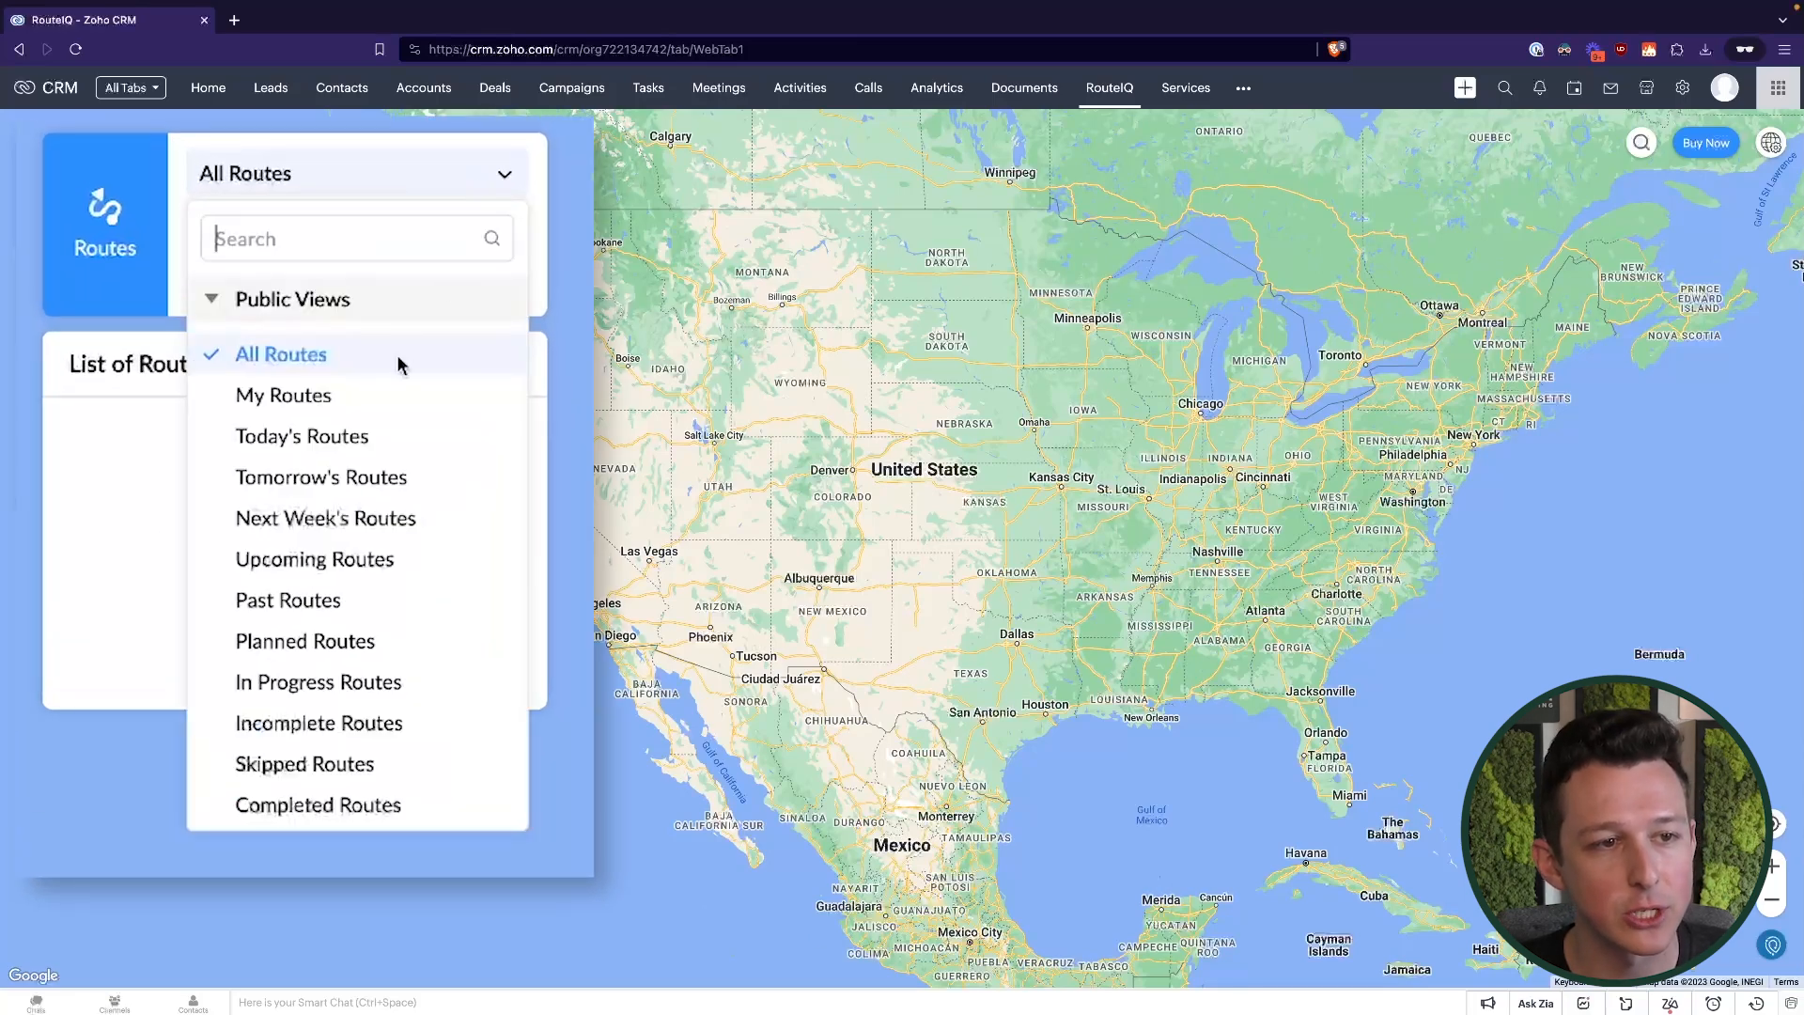
{"action": "left_click", "coordinate": [280, 354]}
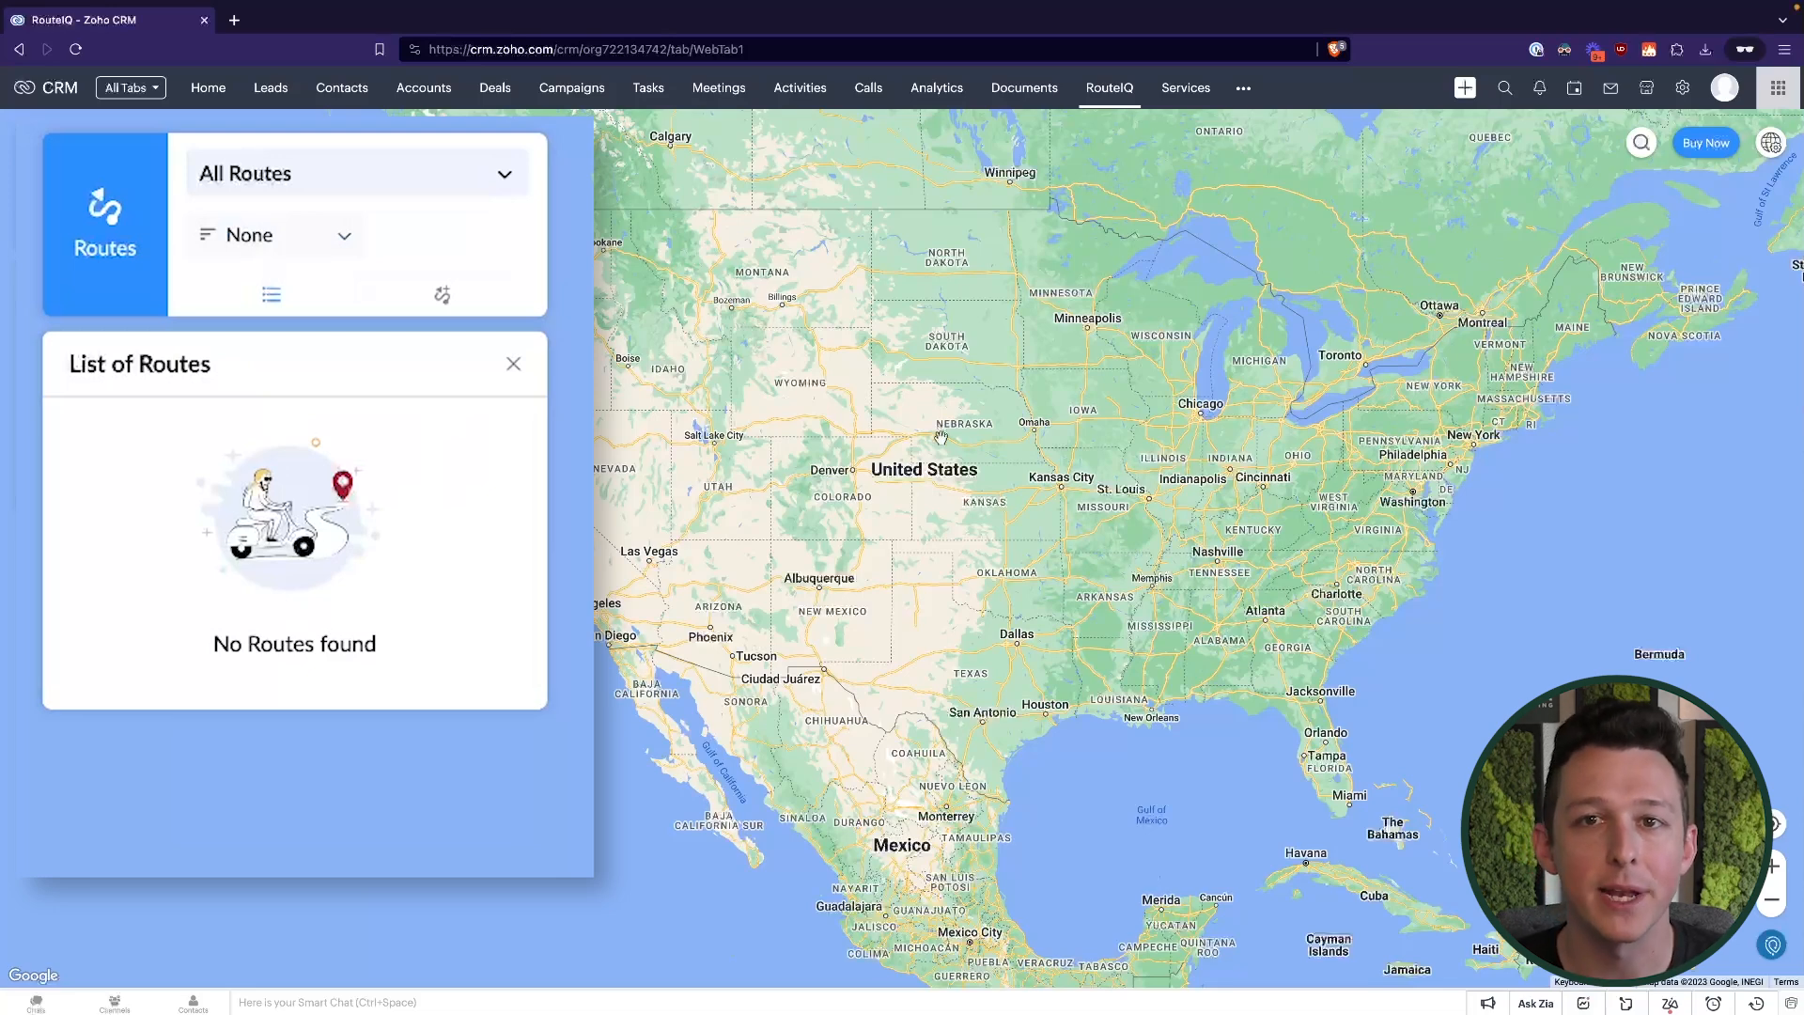
{"action": "mouse_move", "coordinate": [645, 327]}
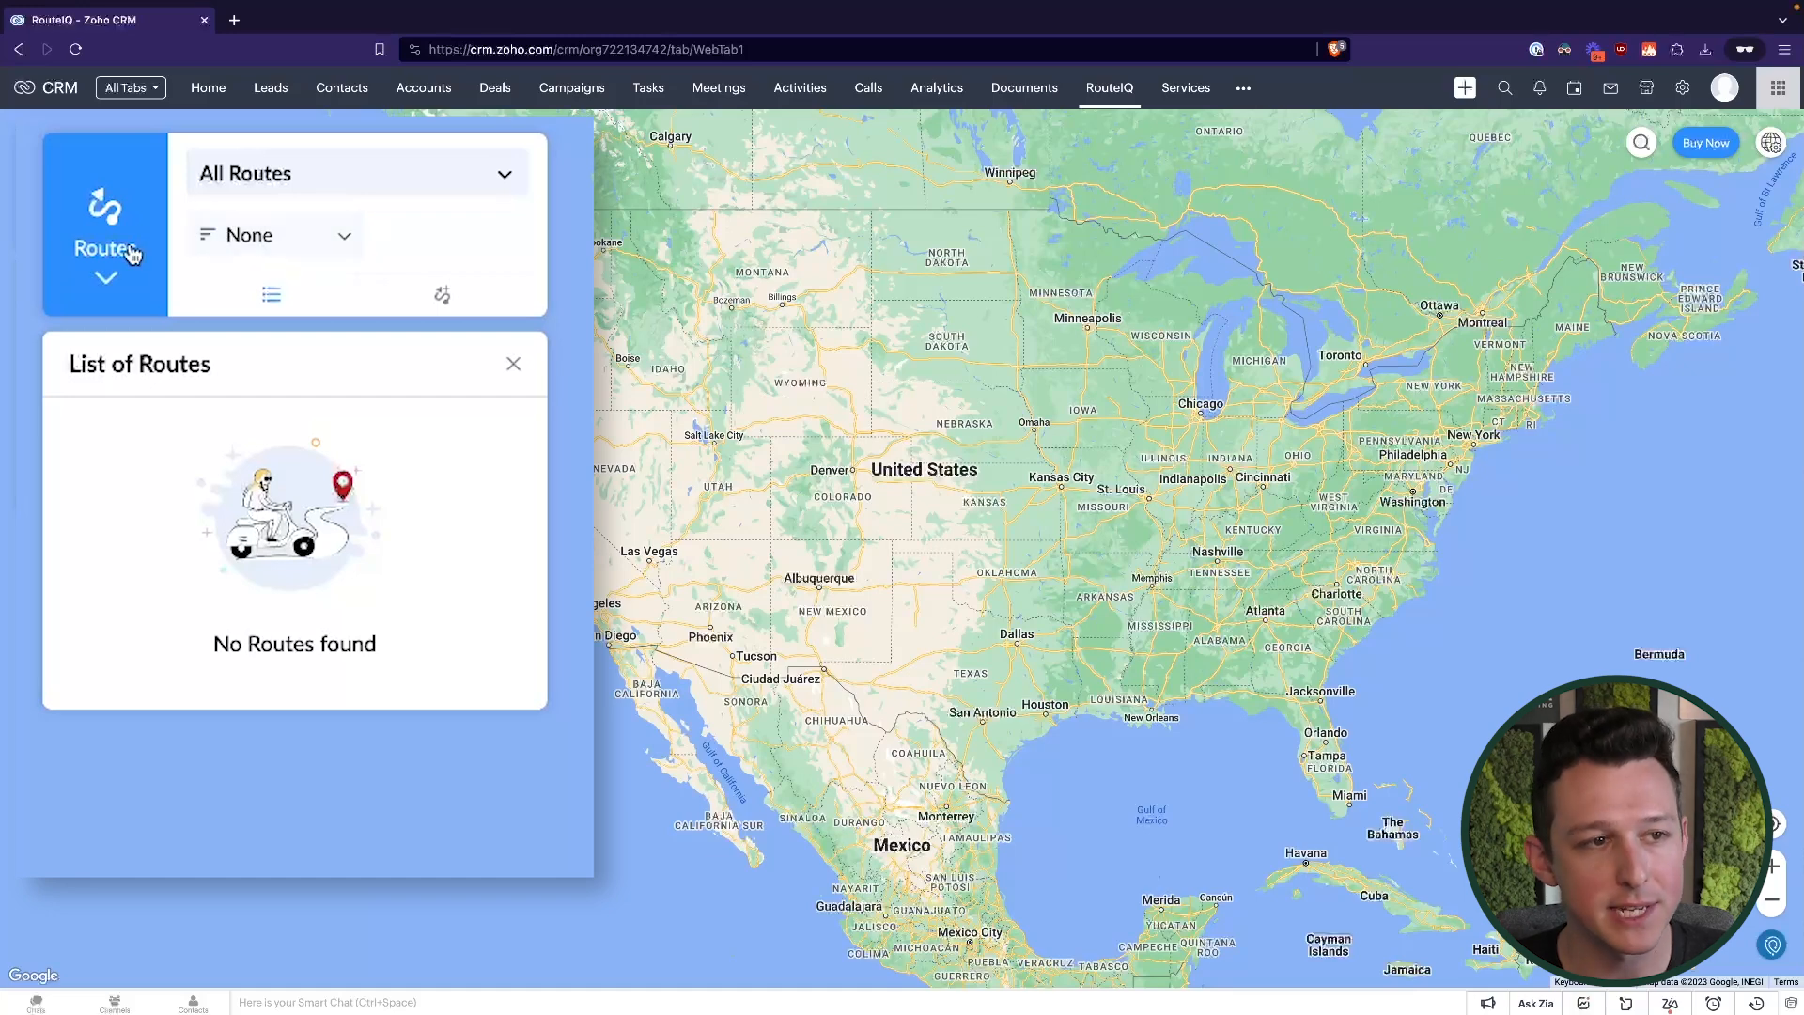
Switch the RouteIQ map from Routes to Deals, plotting deals as pins
{"action": "left_click", "coordinate": [105, 248]}
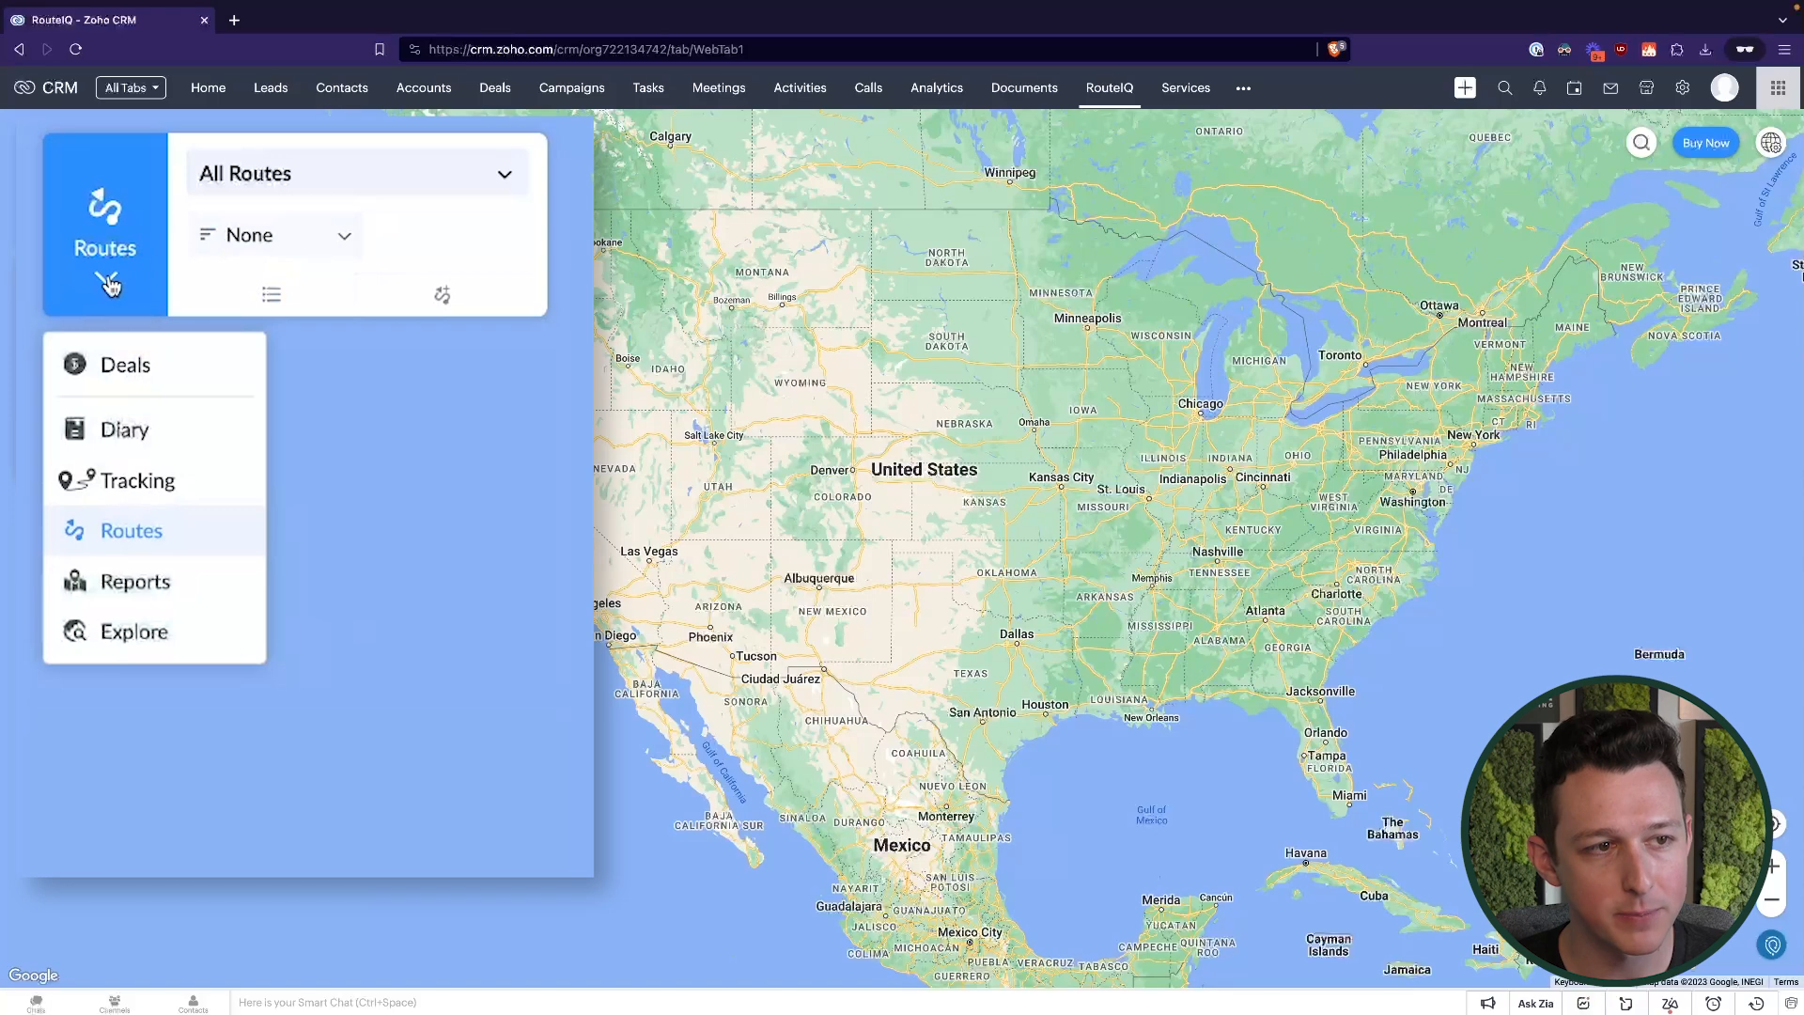
{"action": "left_click", "coordinate": [124, 364]}
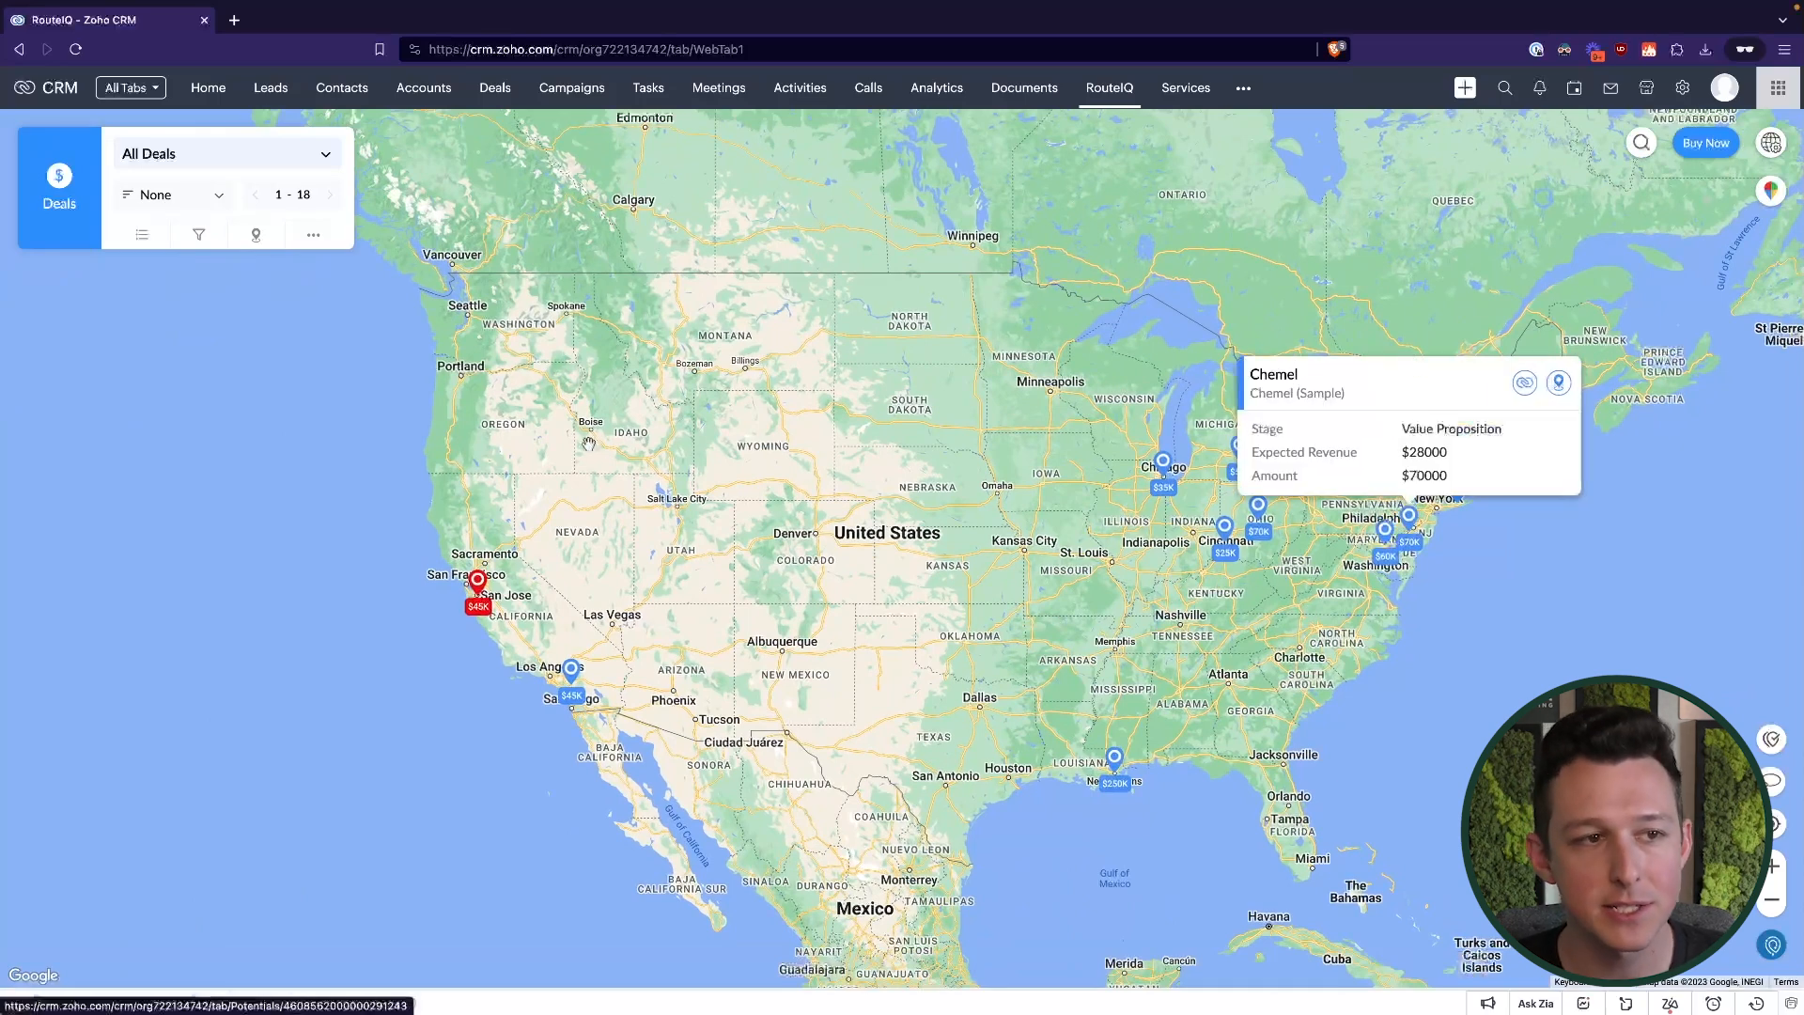
Filter the map to deals closing next month, then return to showing all deals
{"action": "left_click", "coordinate": [223, 153]}
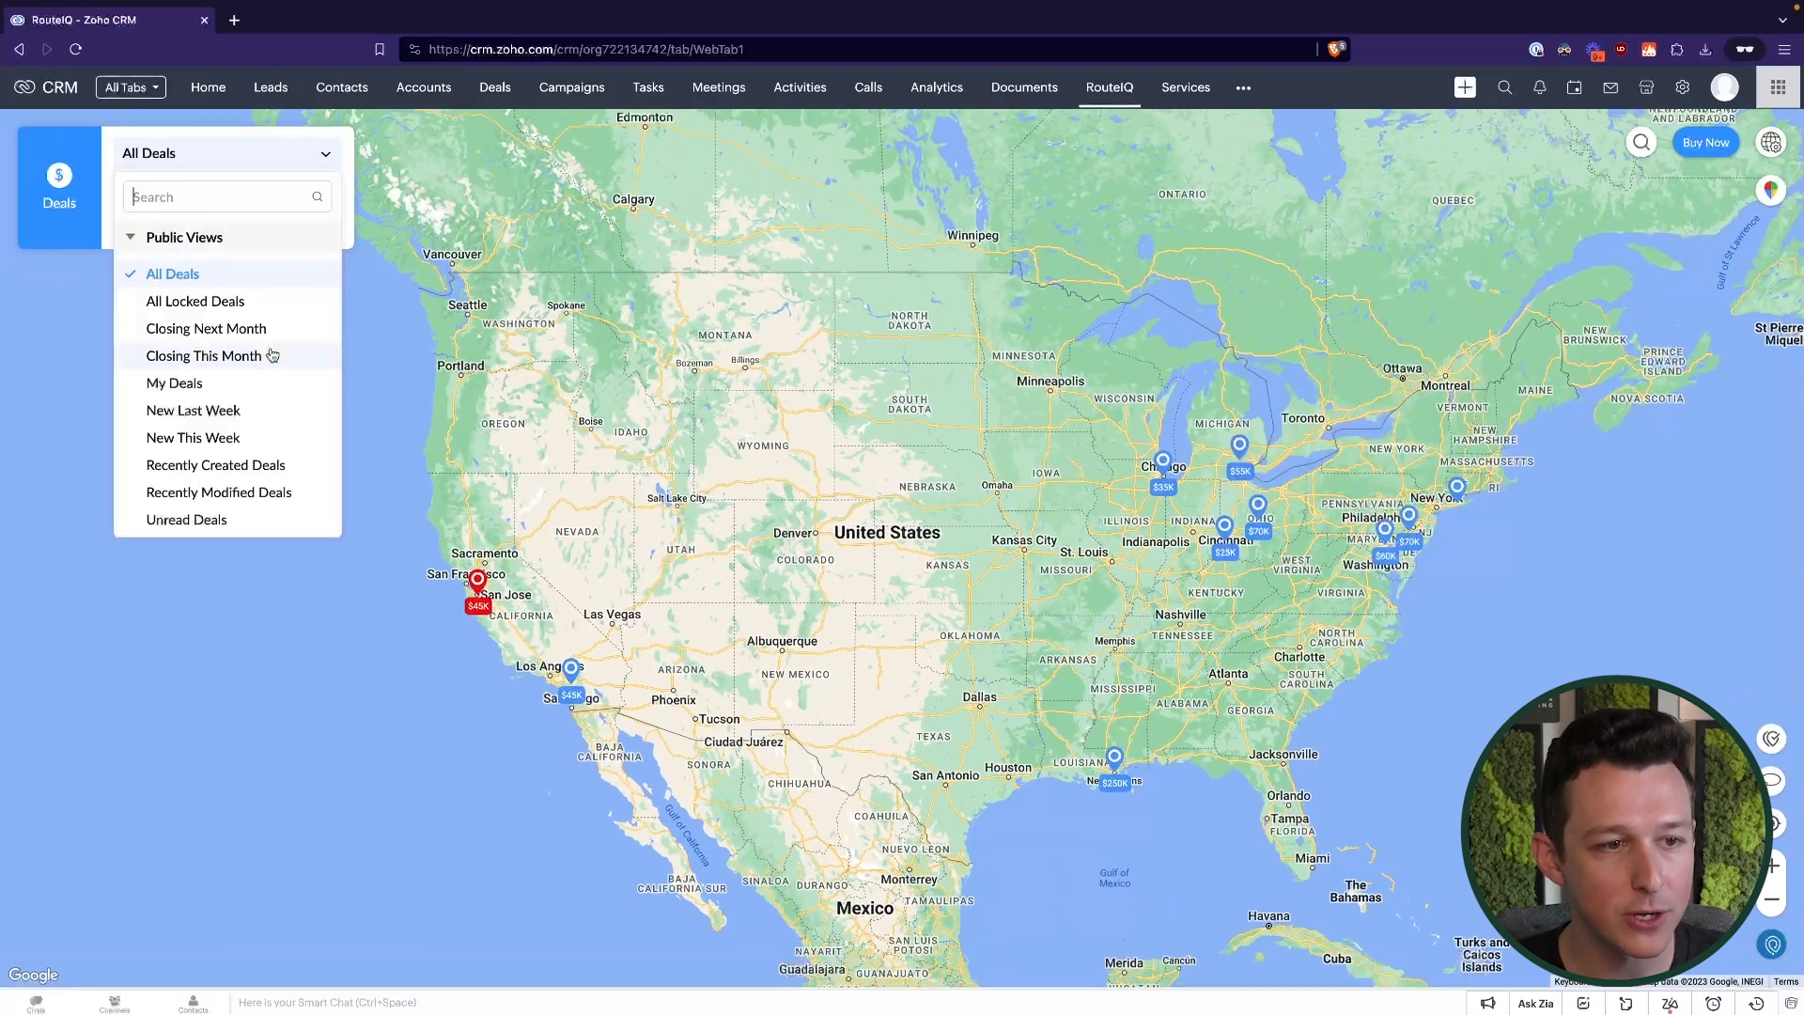
{"action": "mouse_move", "coordinate": [233, 289]}
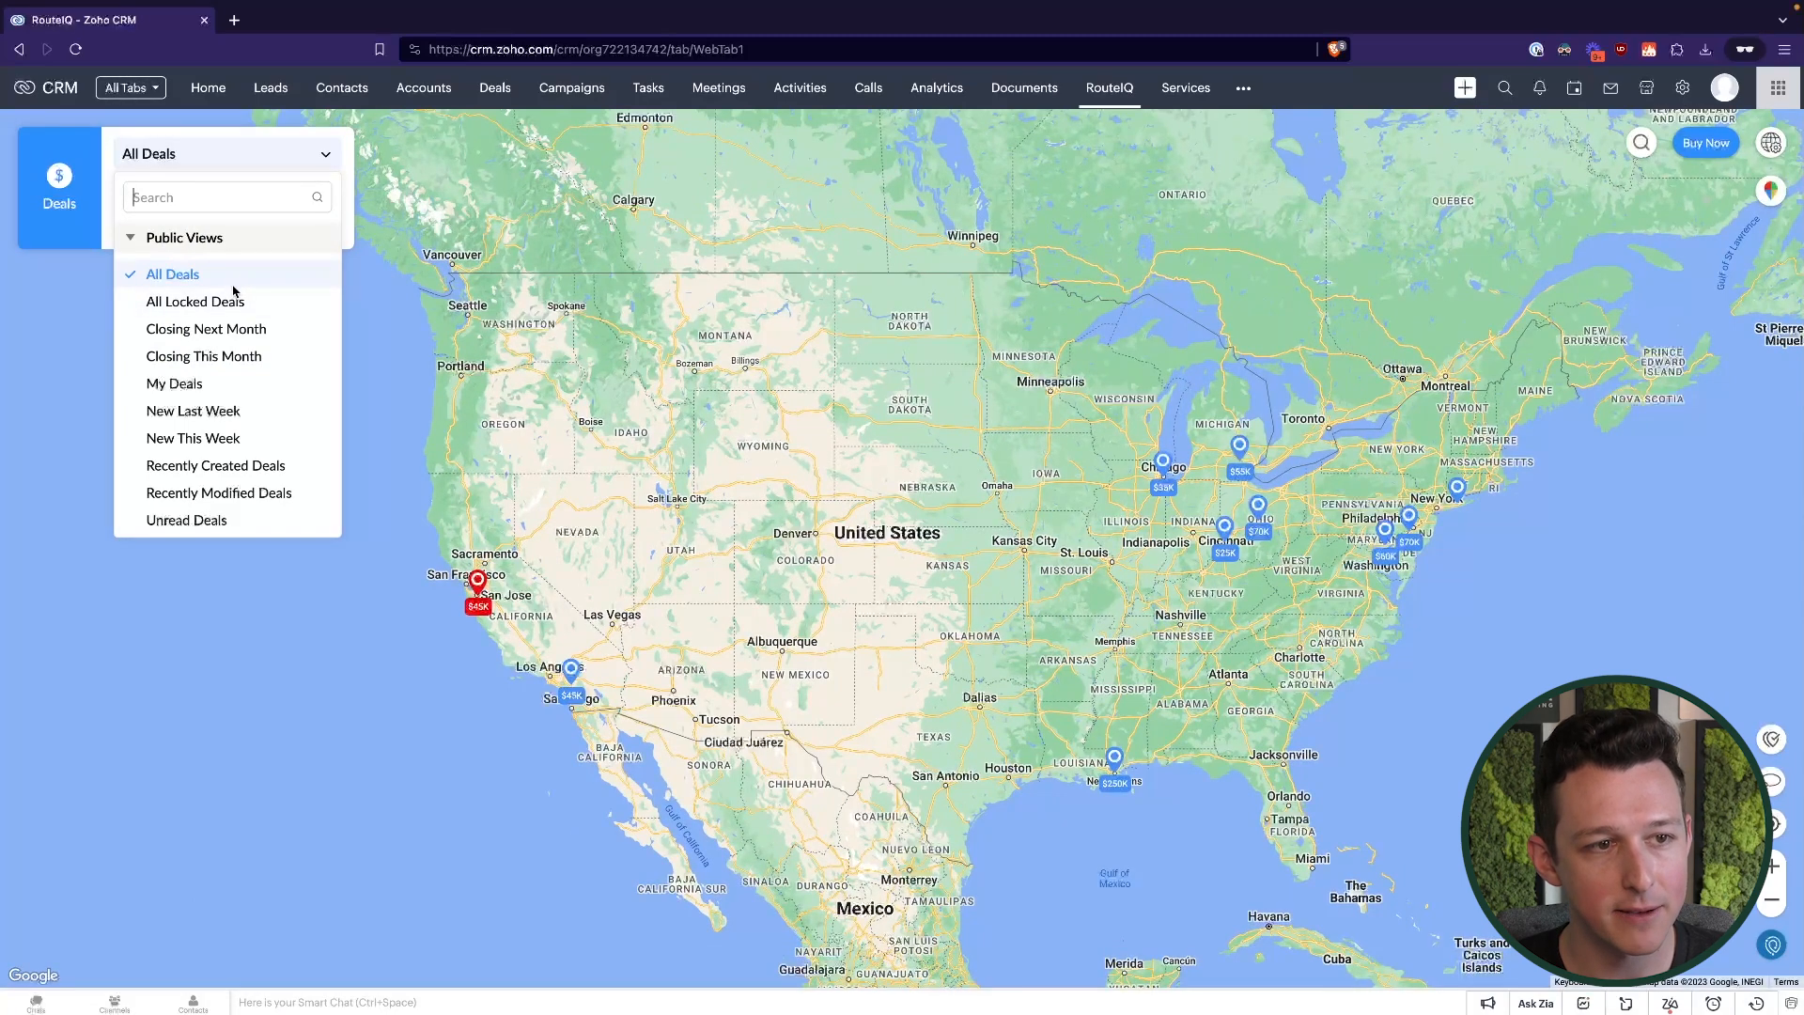
{"action": "mouse_move", "coordinate": [186, 520]}
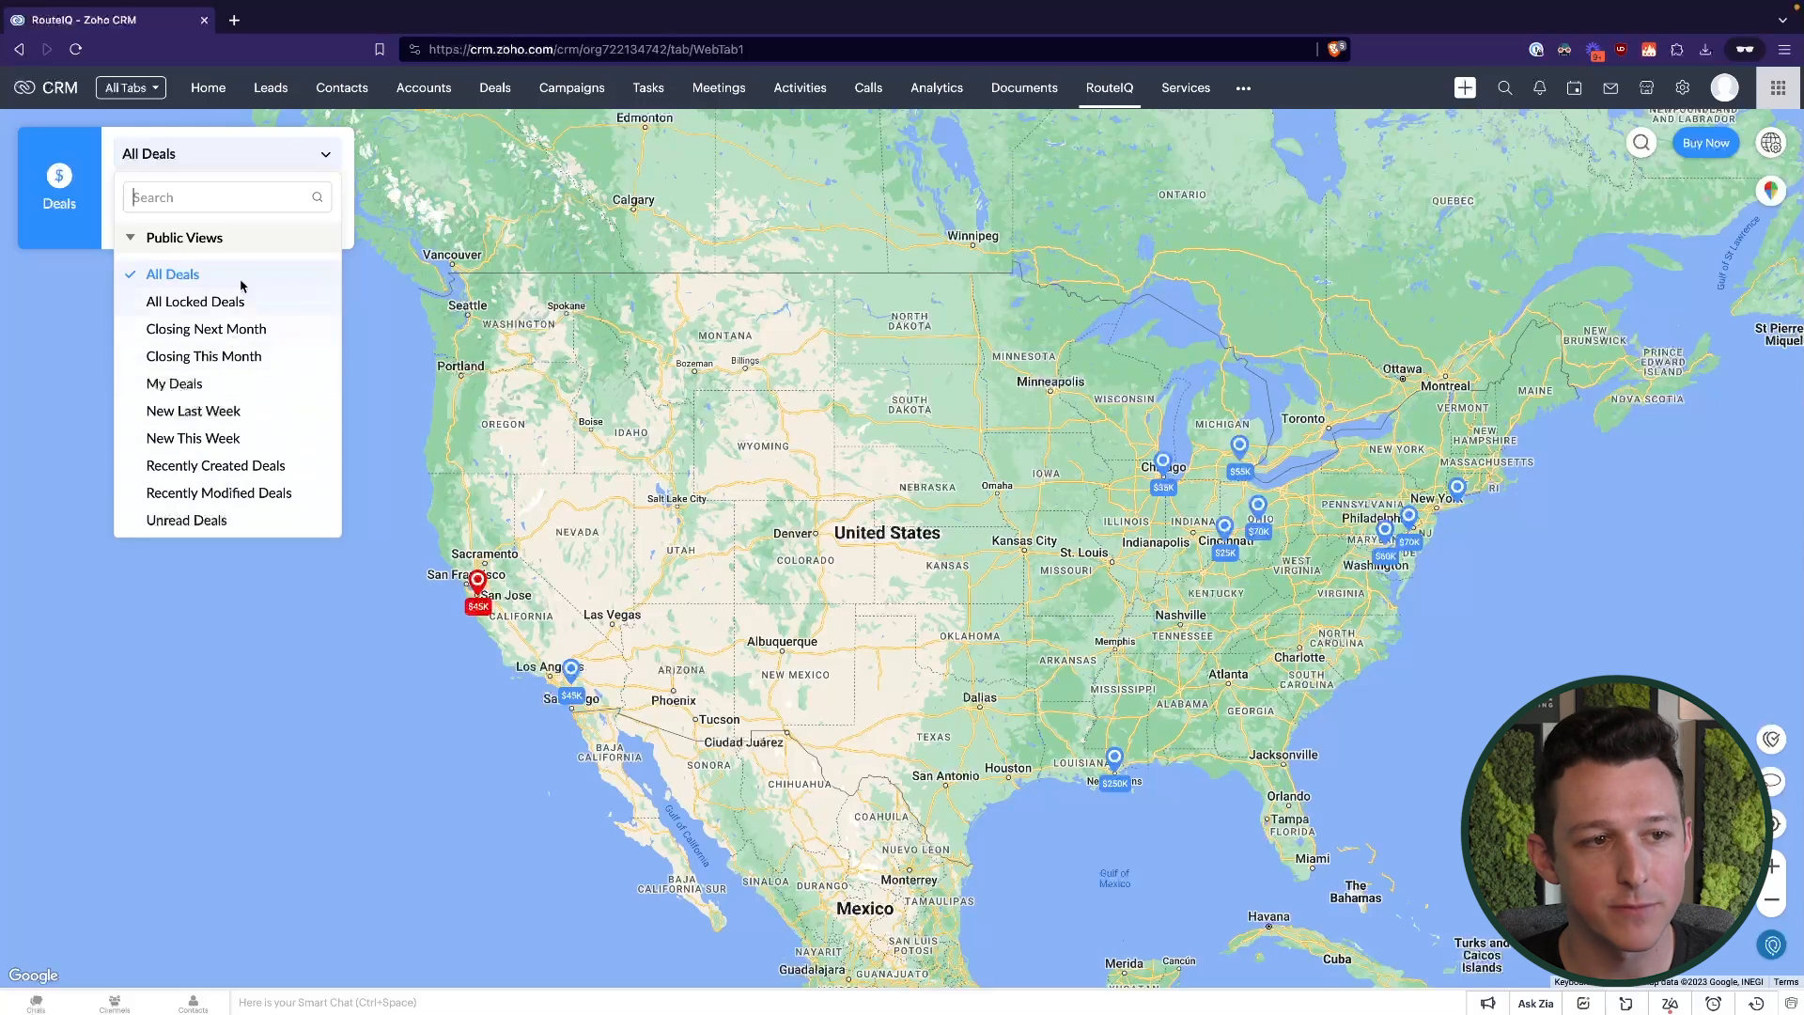
{"action": "mouse_move", "coordinate": [237, 350]}
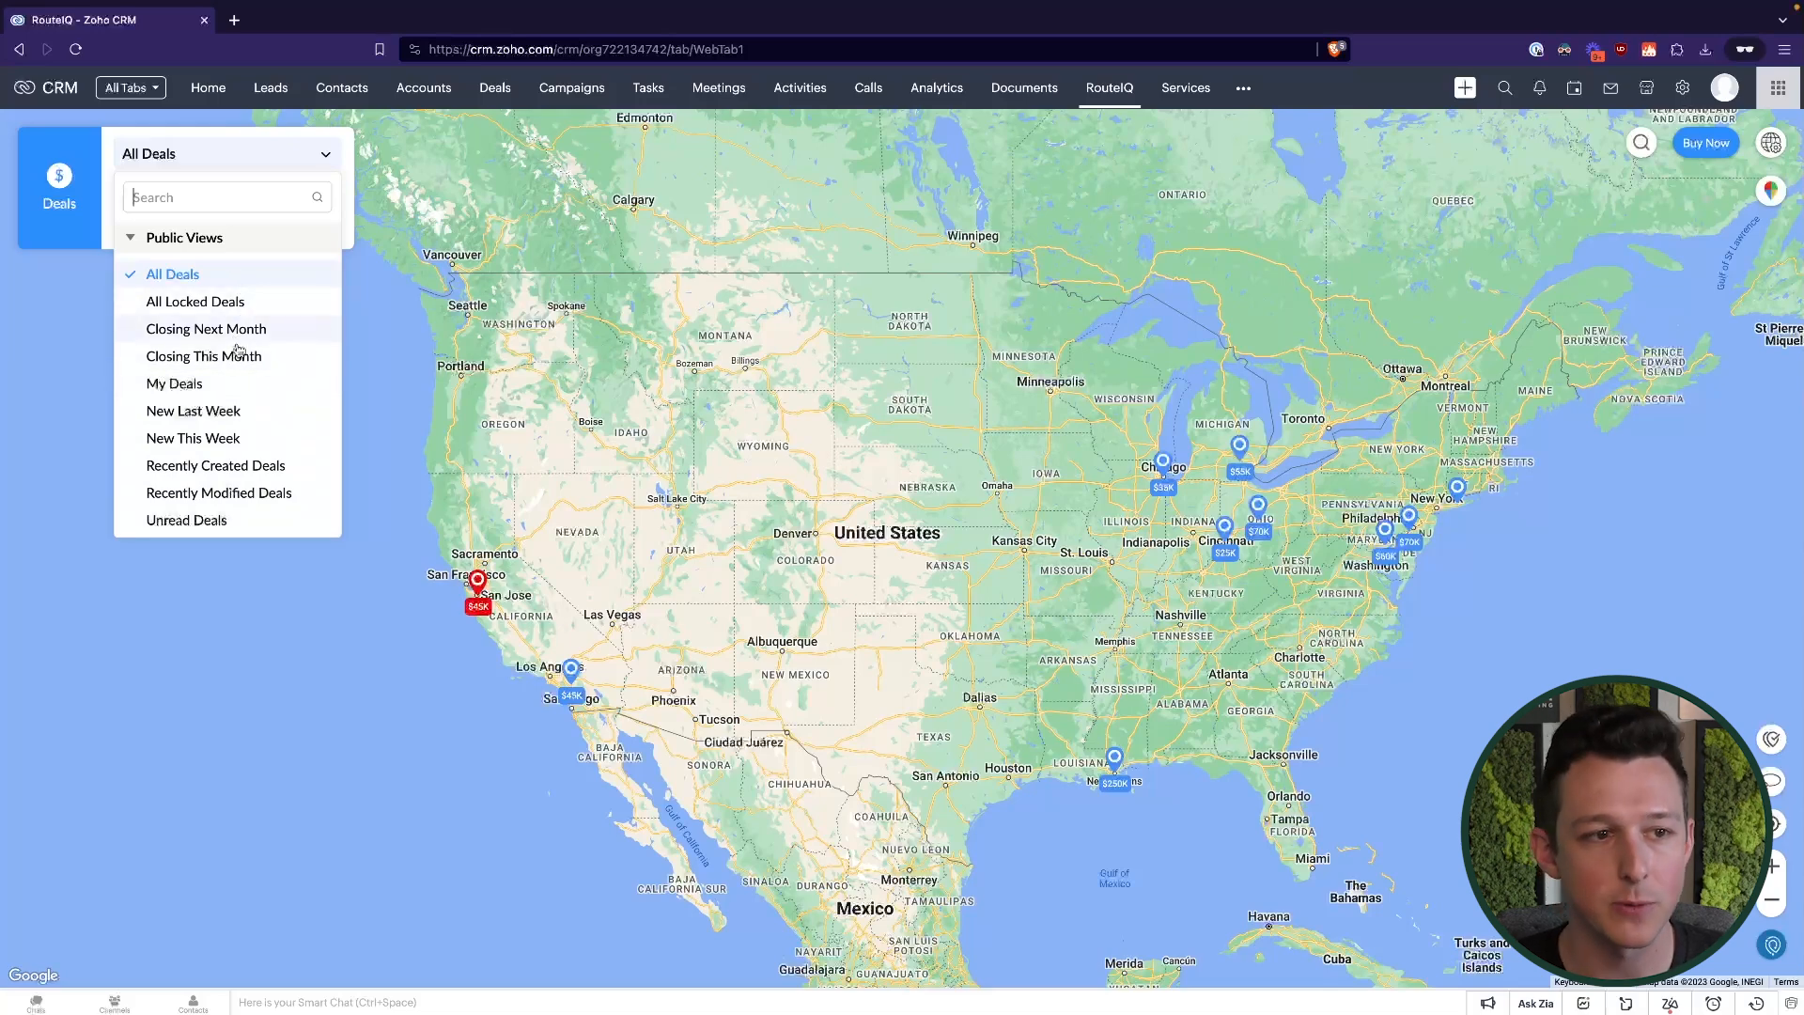
{"action": "mouse_move", "coordinate": [238, 396]}
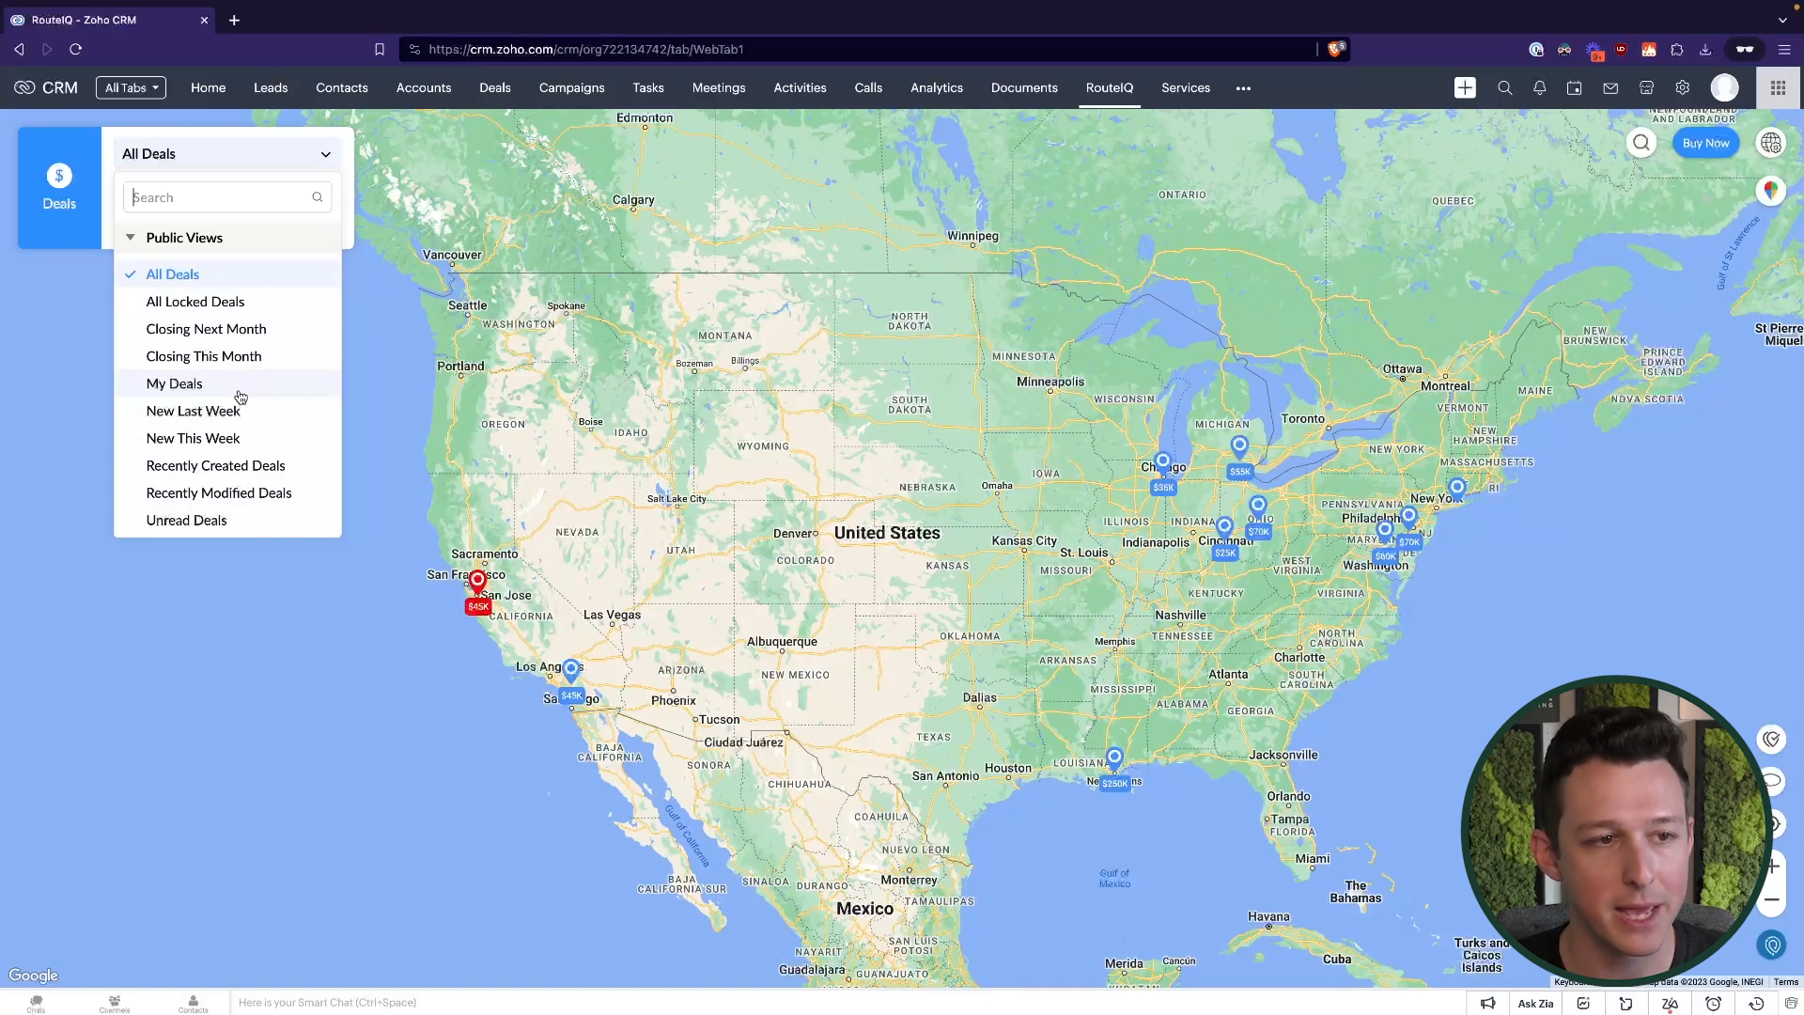
{"action": "mouse_move", "coordinate": [265, 334]}
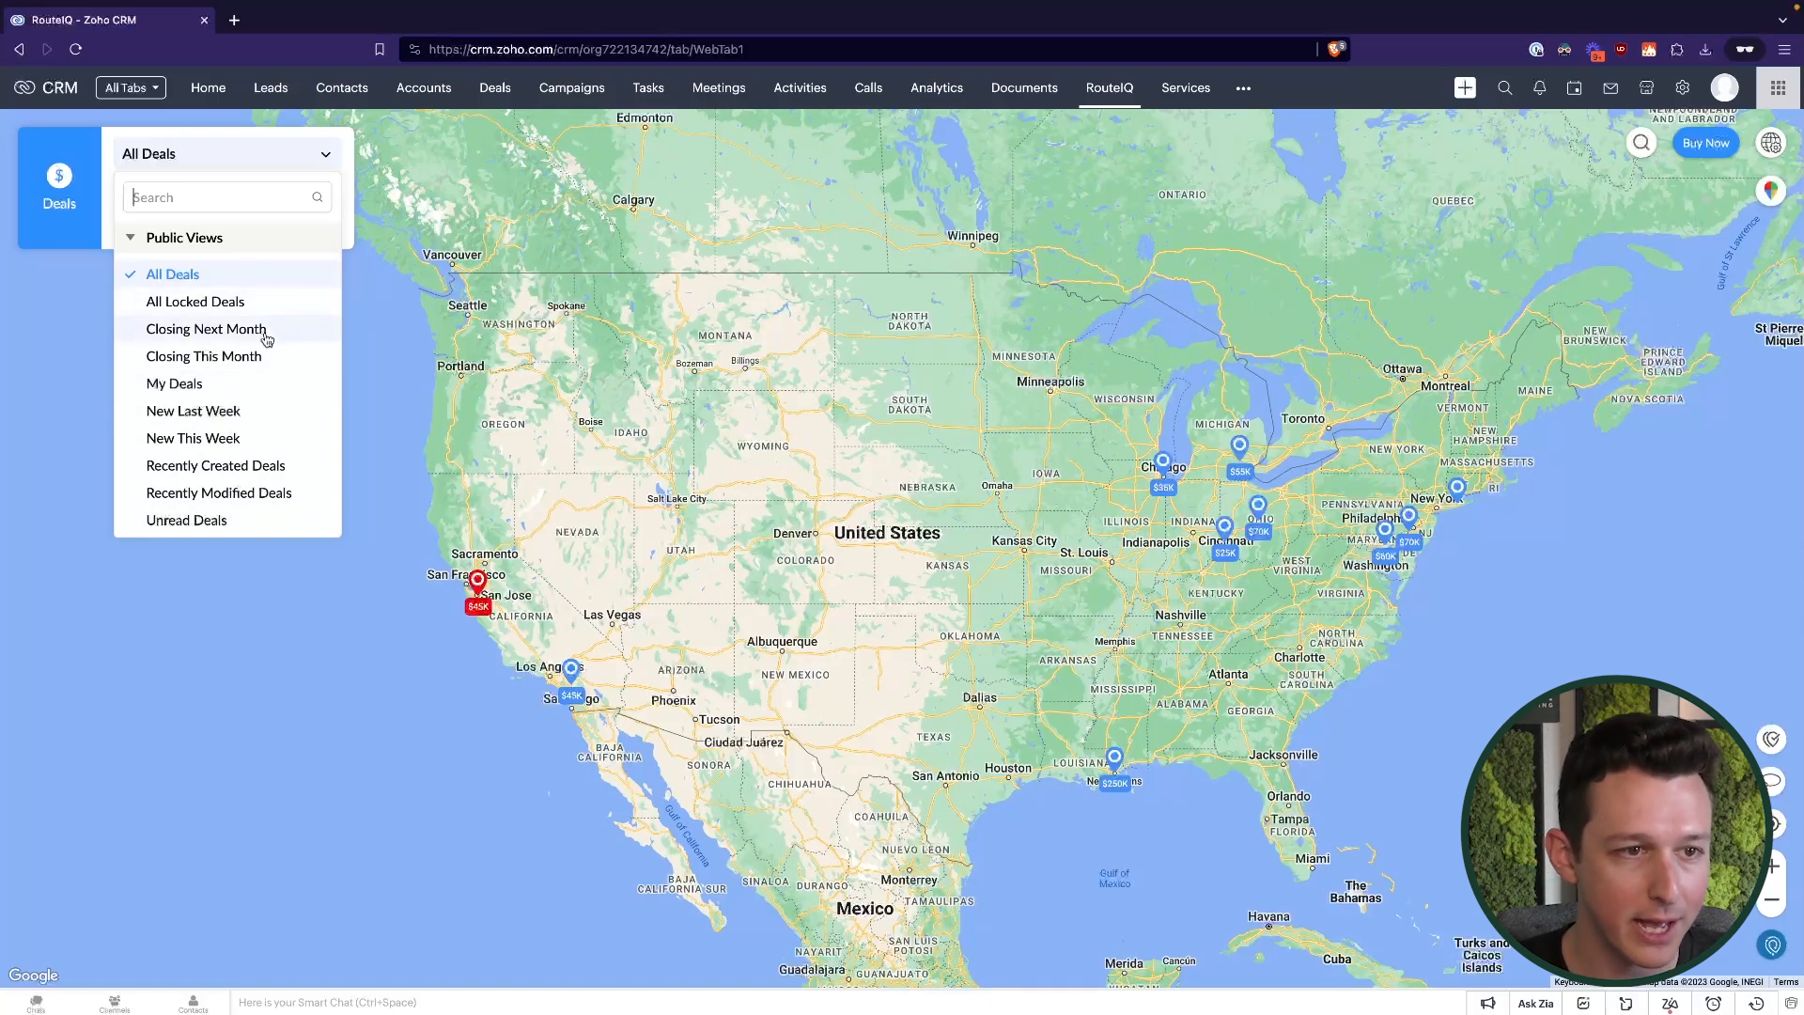
{"action": "left_click", "coordinate": [205, 329]}
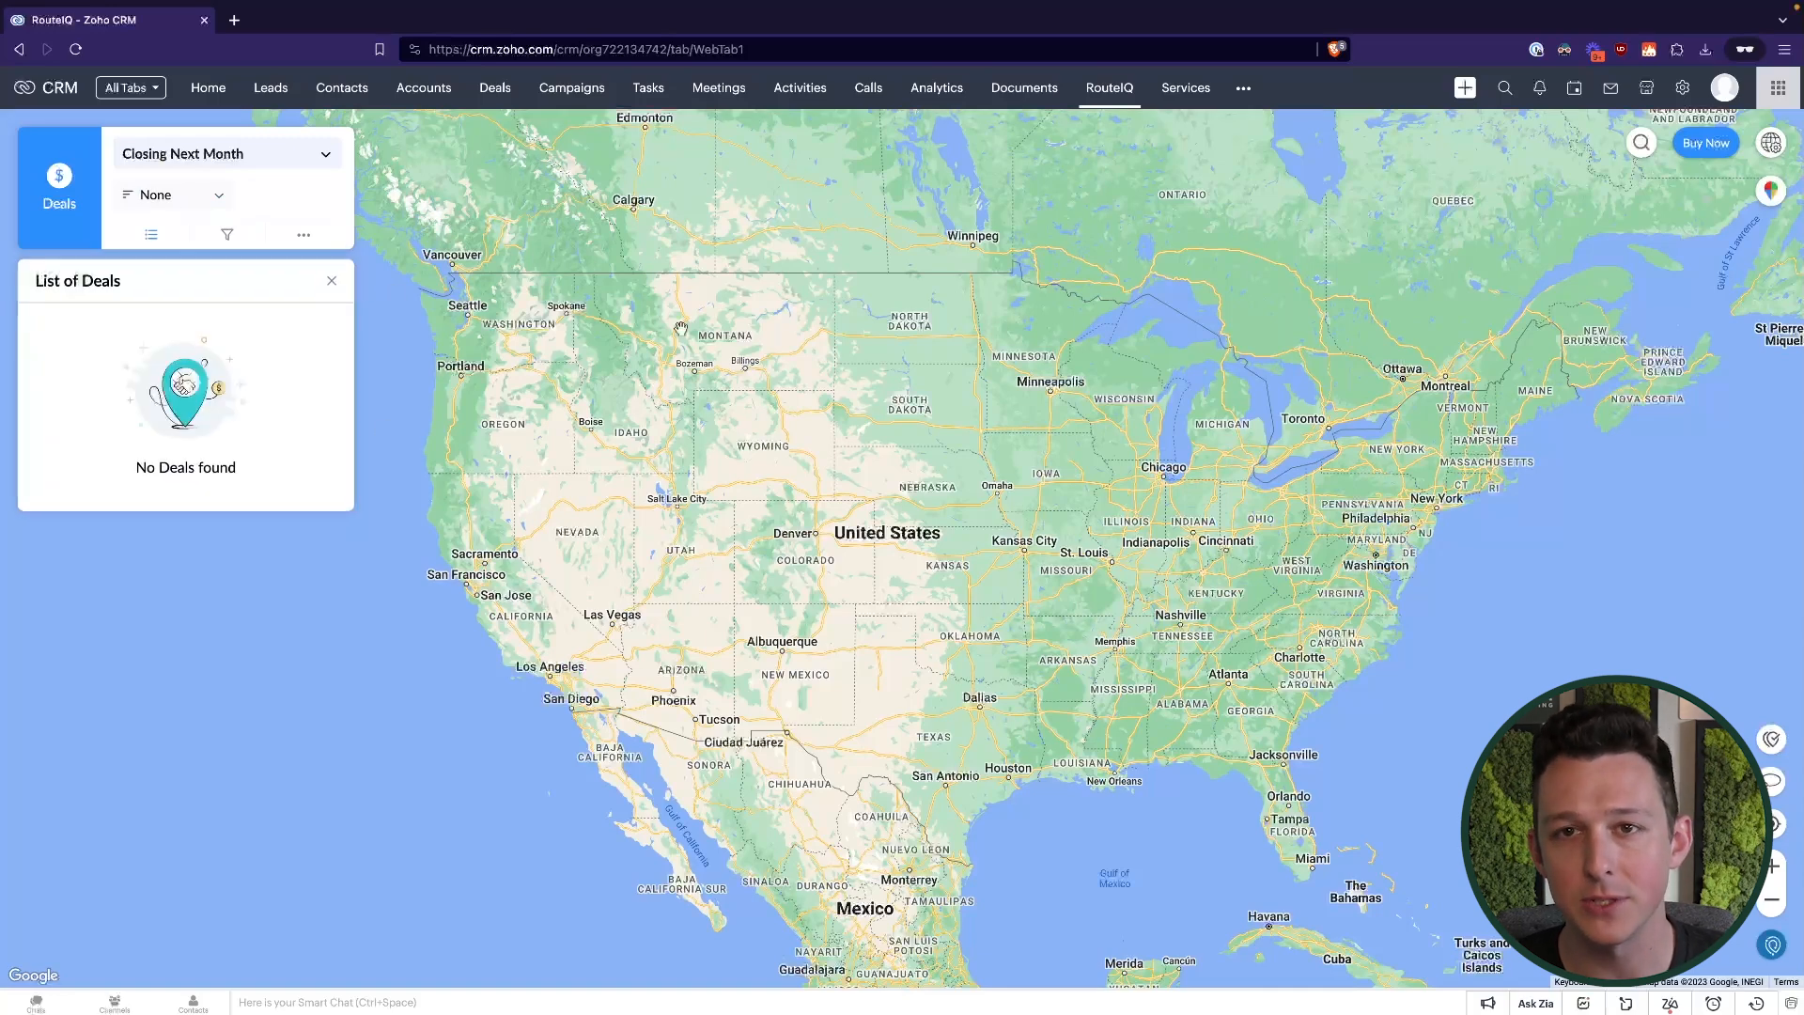
{"action": "left_click", "coordinate": [225, 152]}
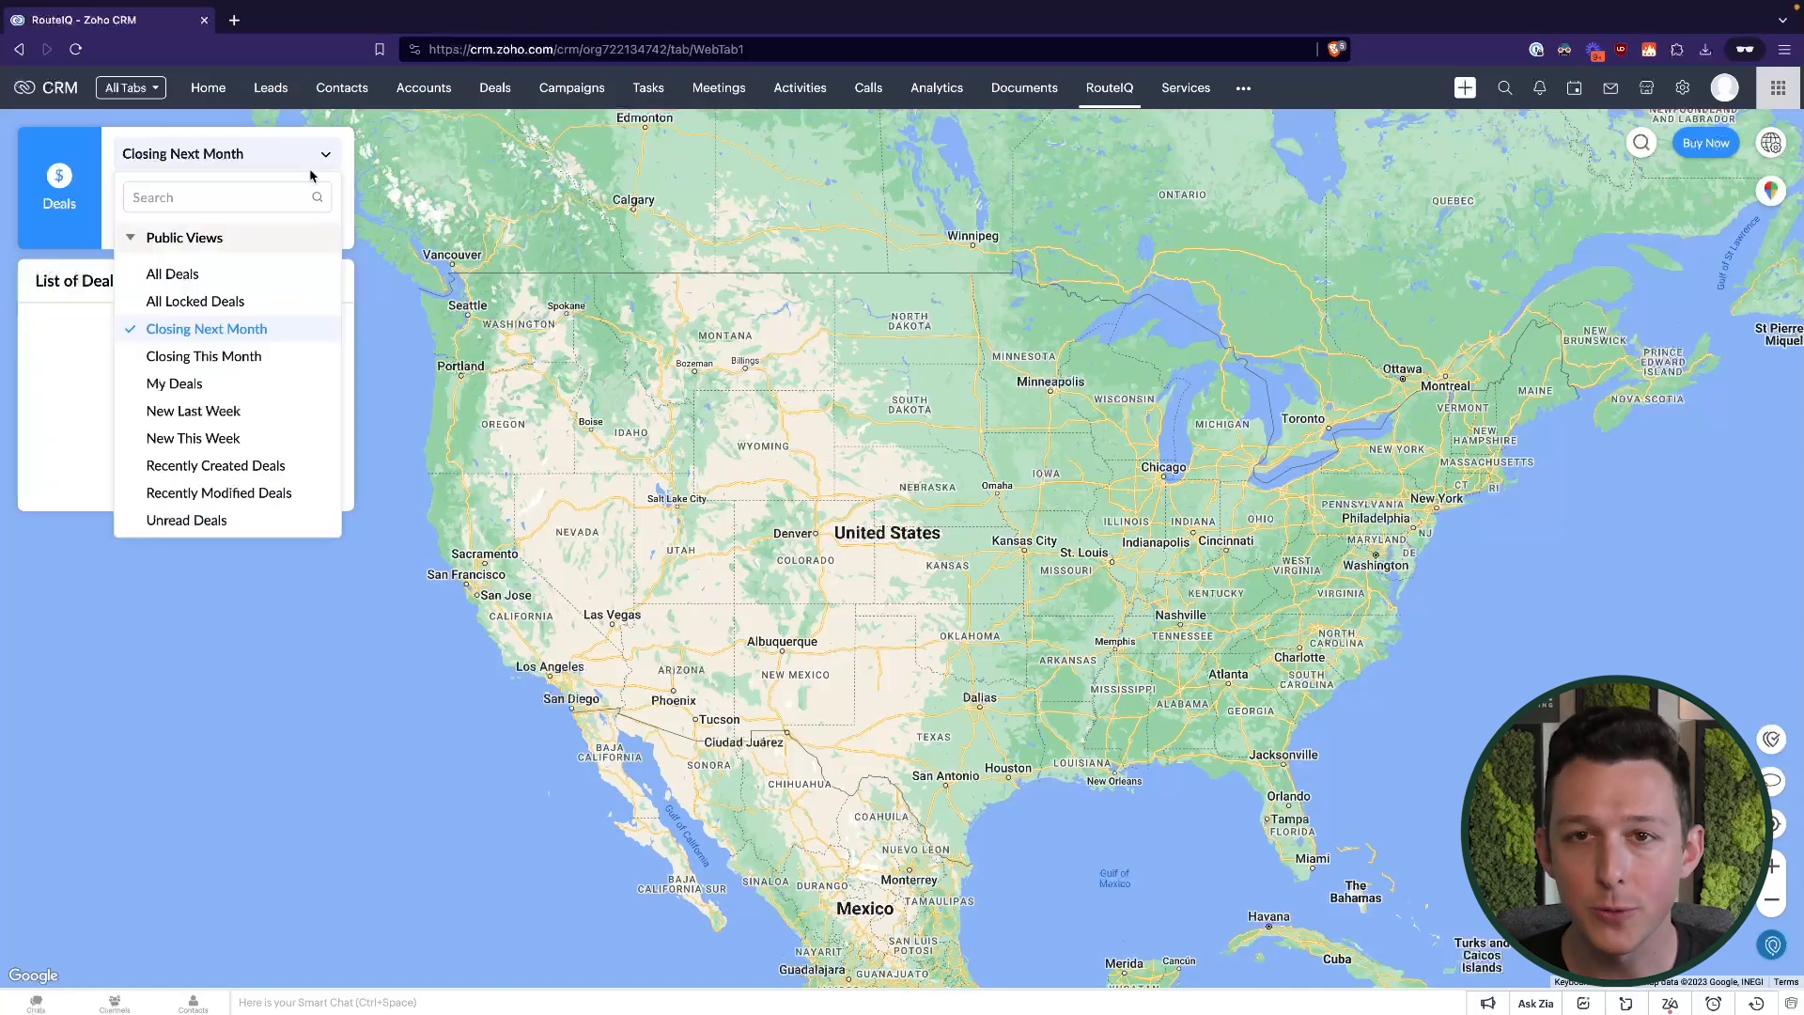
{"action": "left_click", "coordinate": [171, 274]}
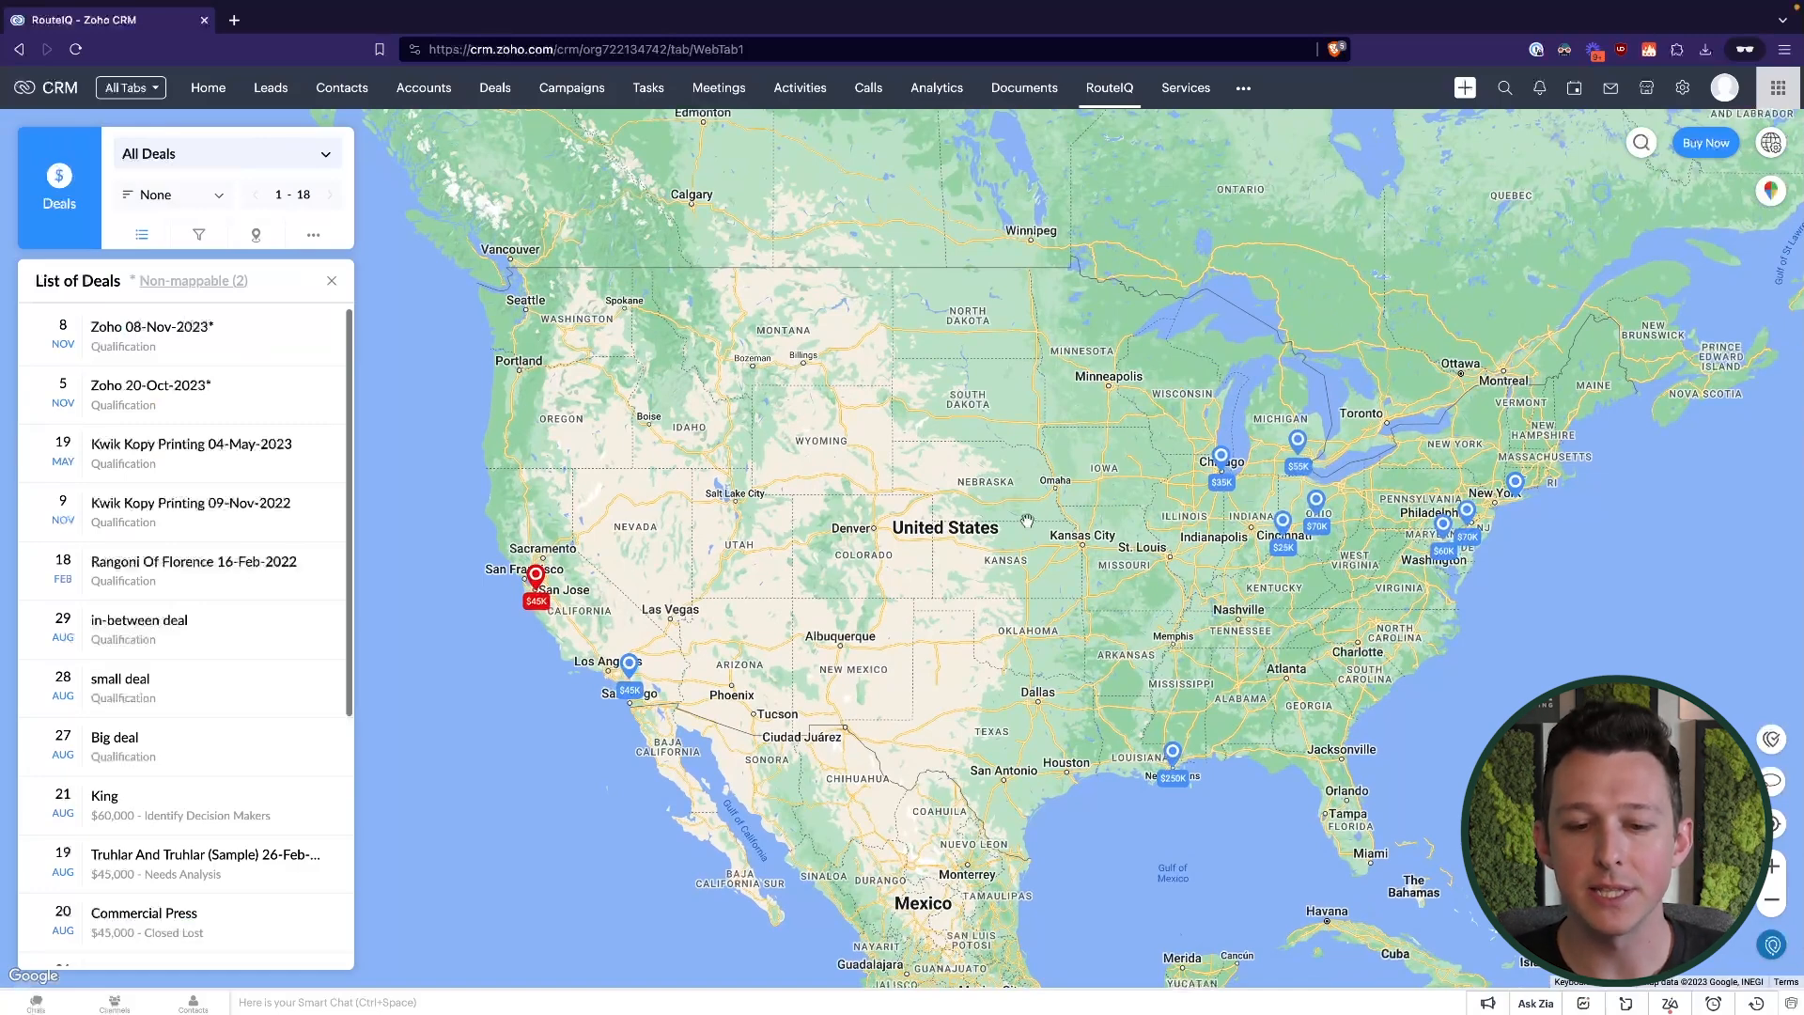
{"action": "mouse_move", "coordinate": [986, 412]}
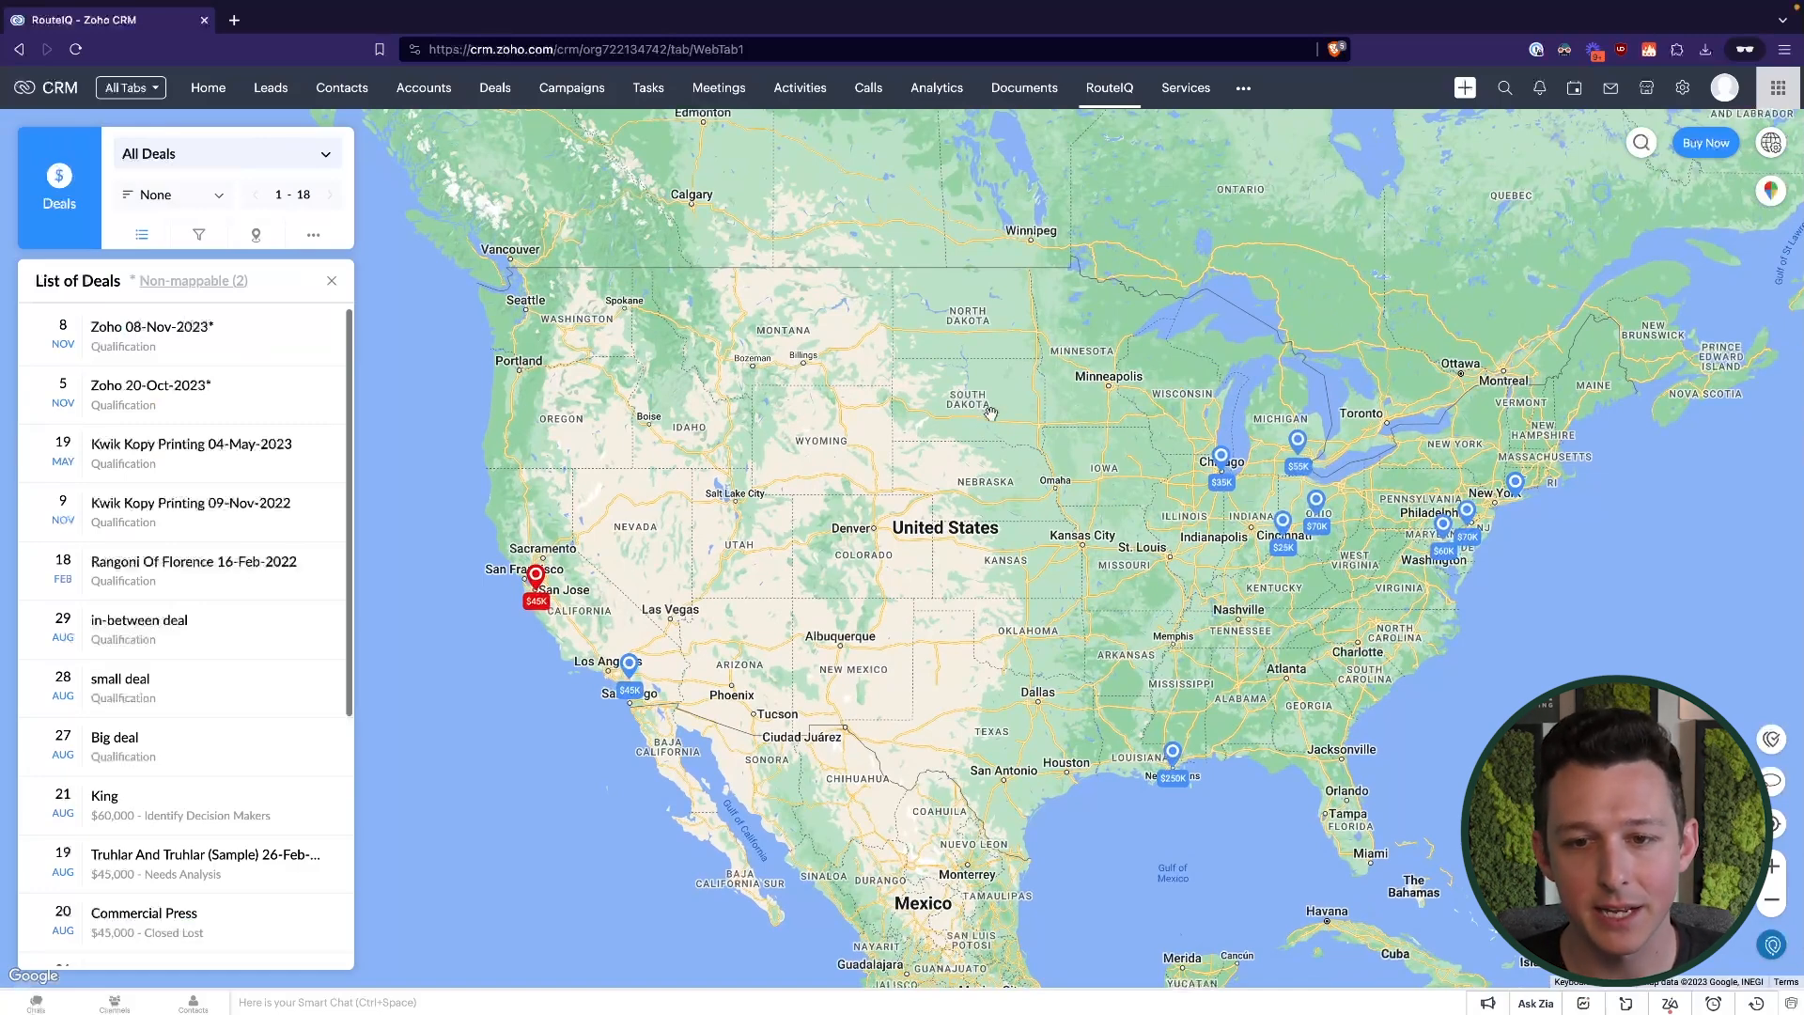
{"action": "mouse_move", "coordinate": [710, 281]}
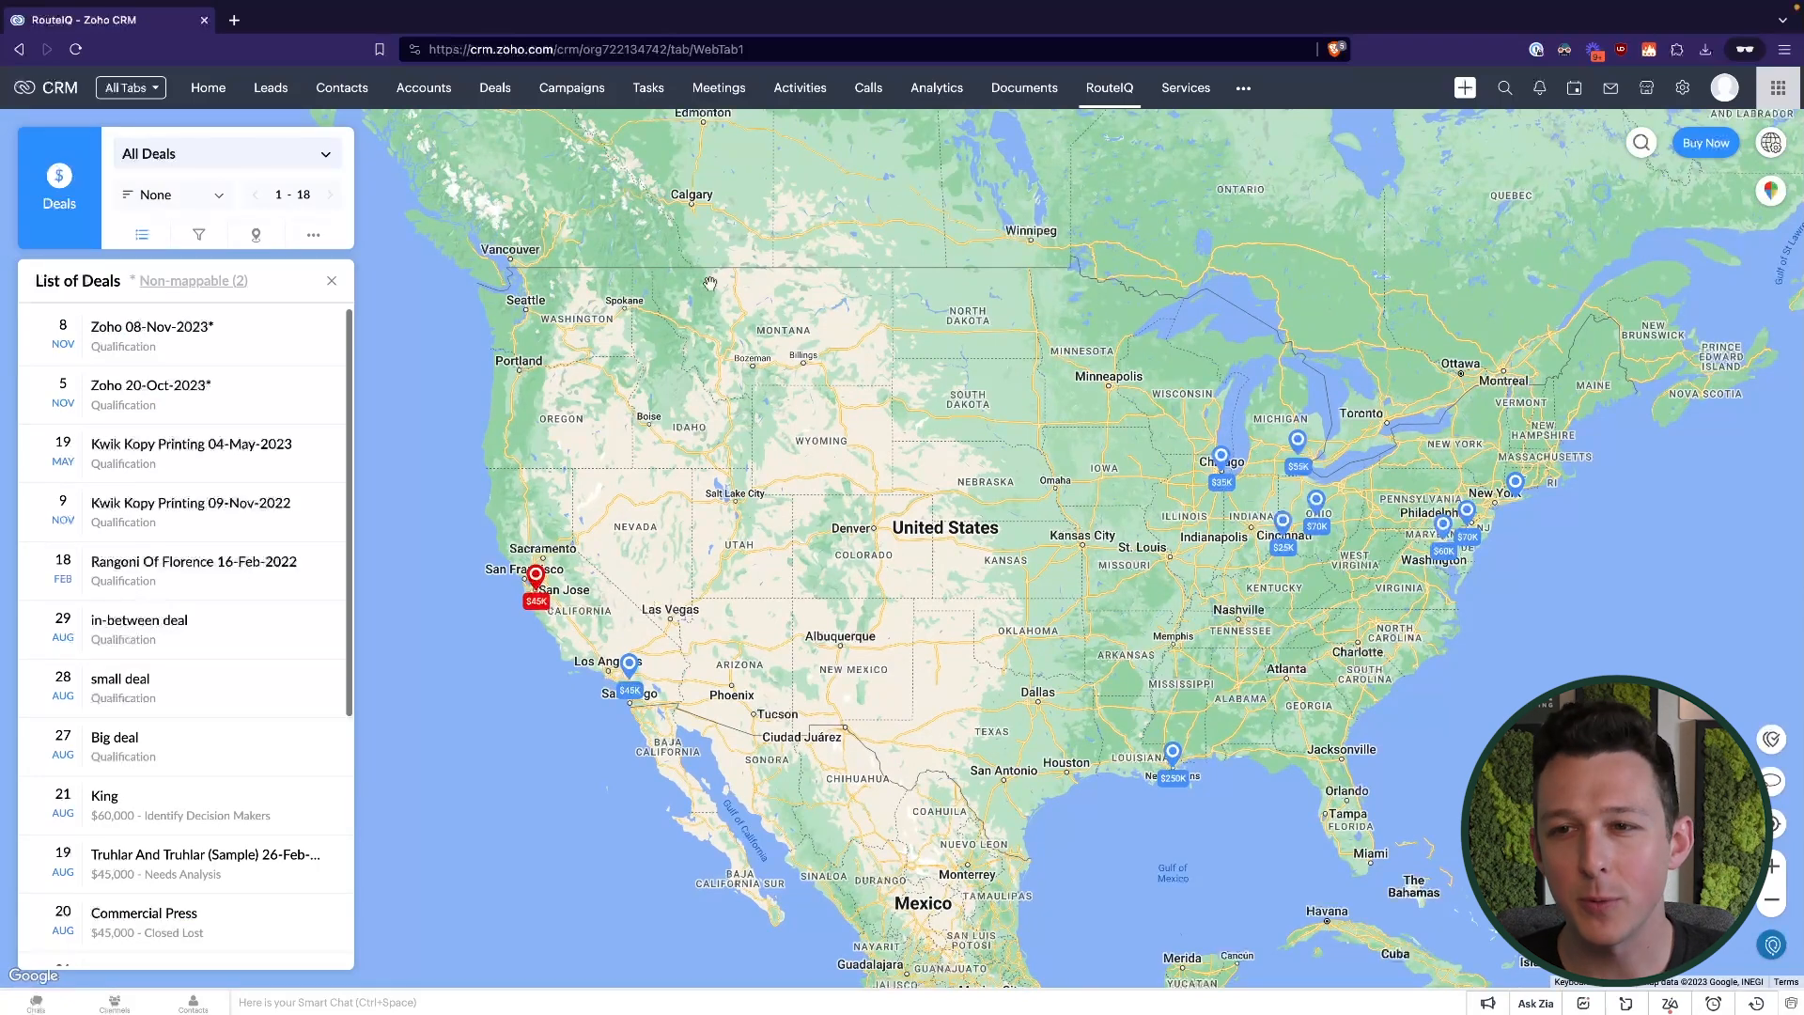
{"action": "mouse_move", "coordinate": [526, 201]}
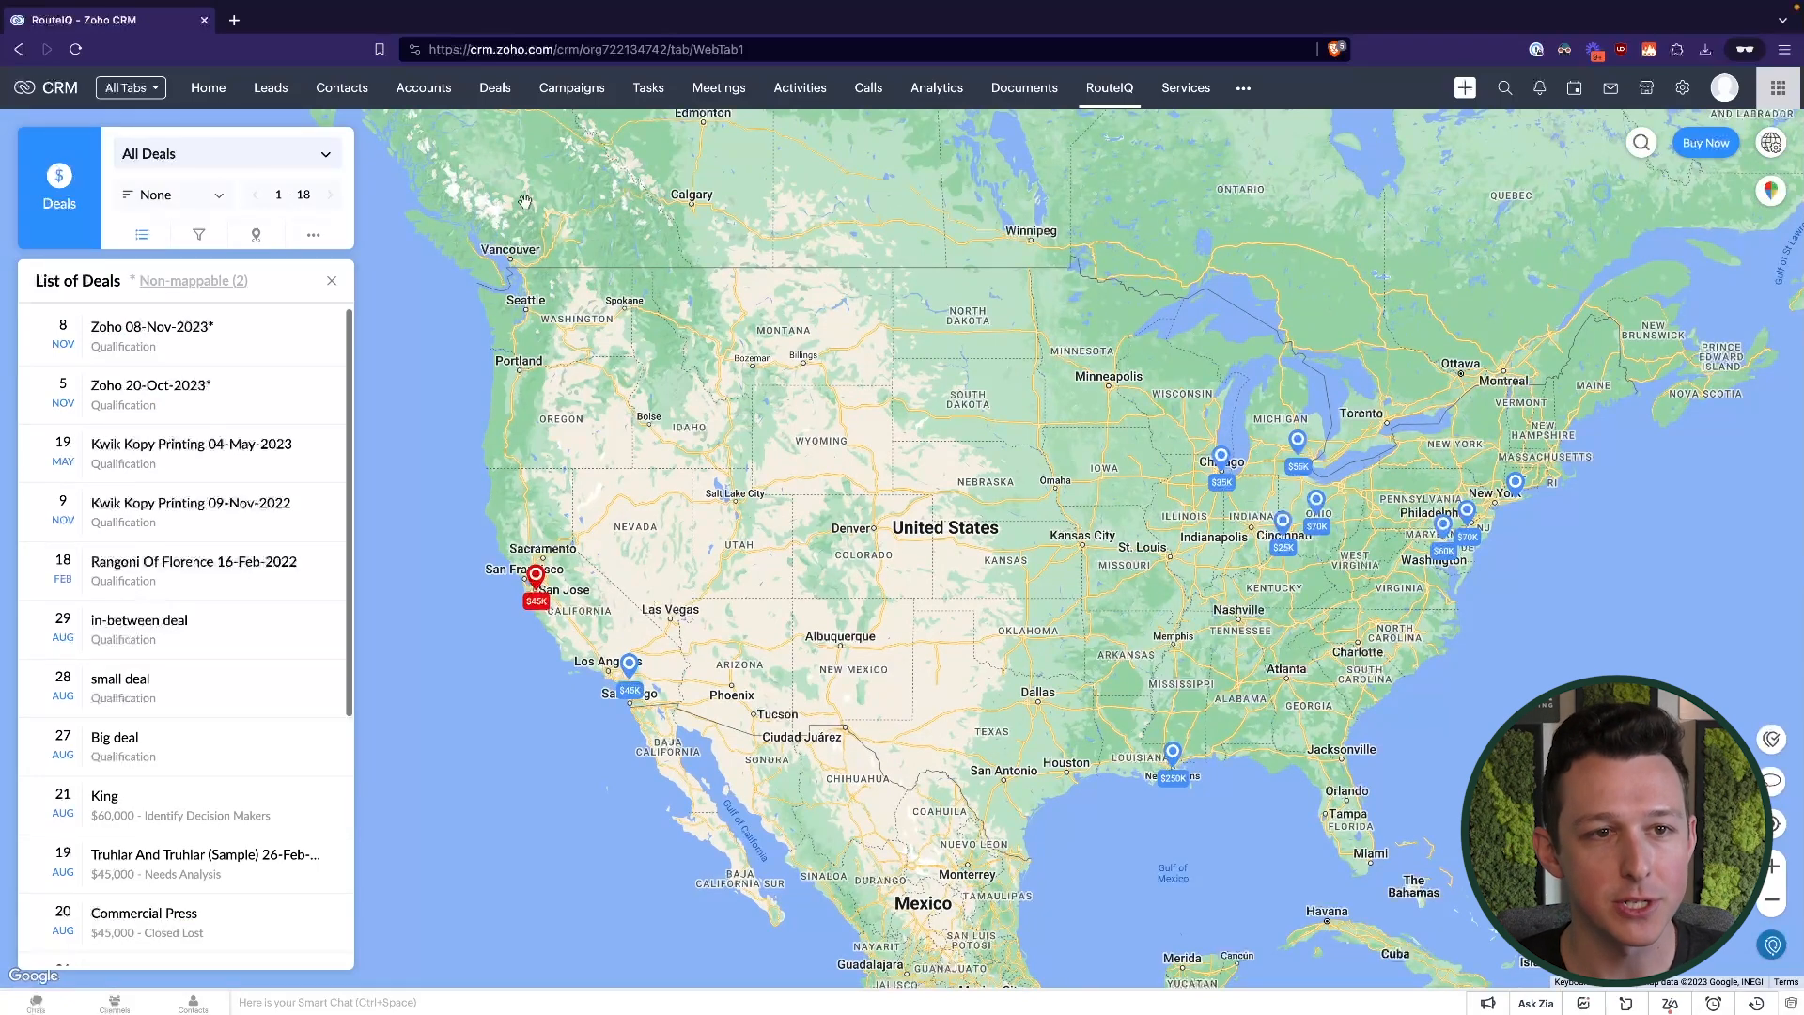
Open the Deals module in a new browser tab showing the stage kanban view
{"action": "left_click", "coordinate": [233, 19]}
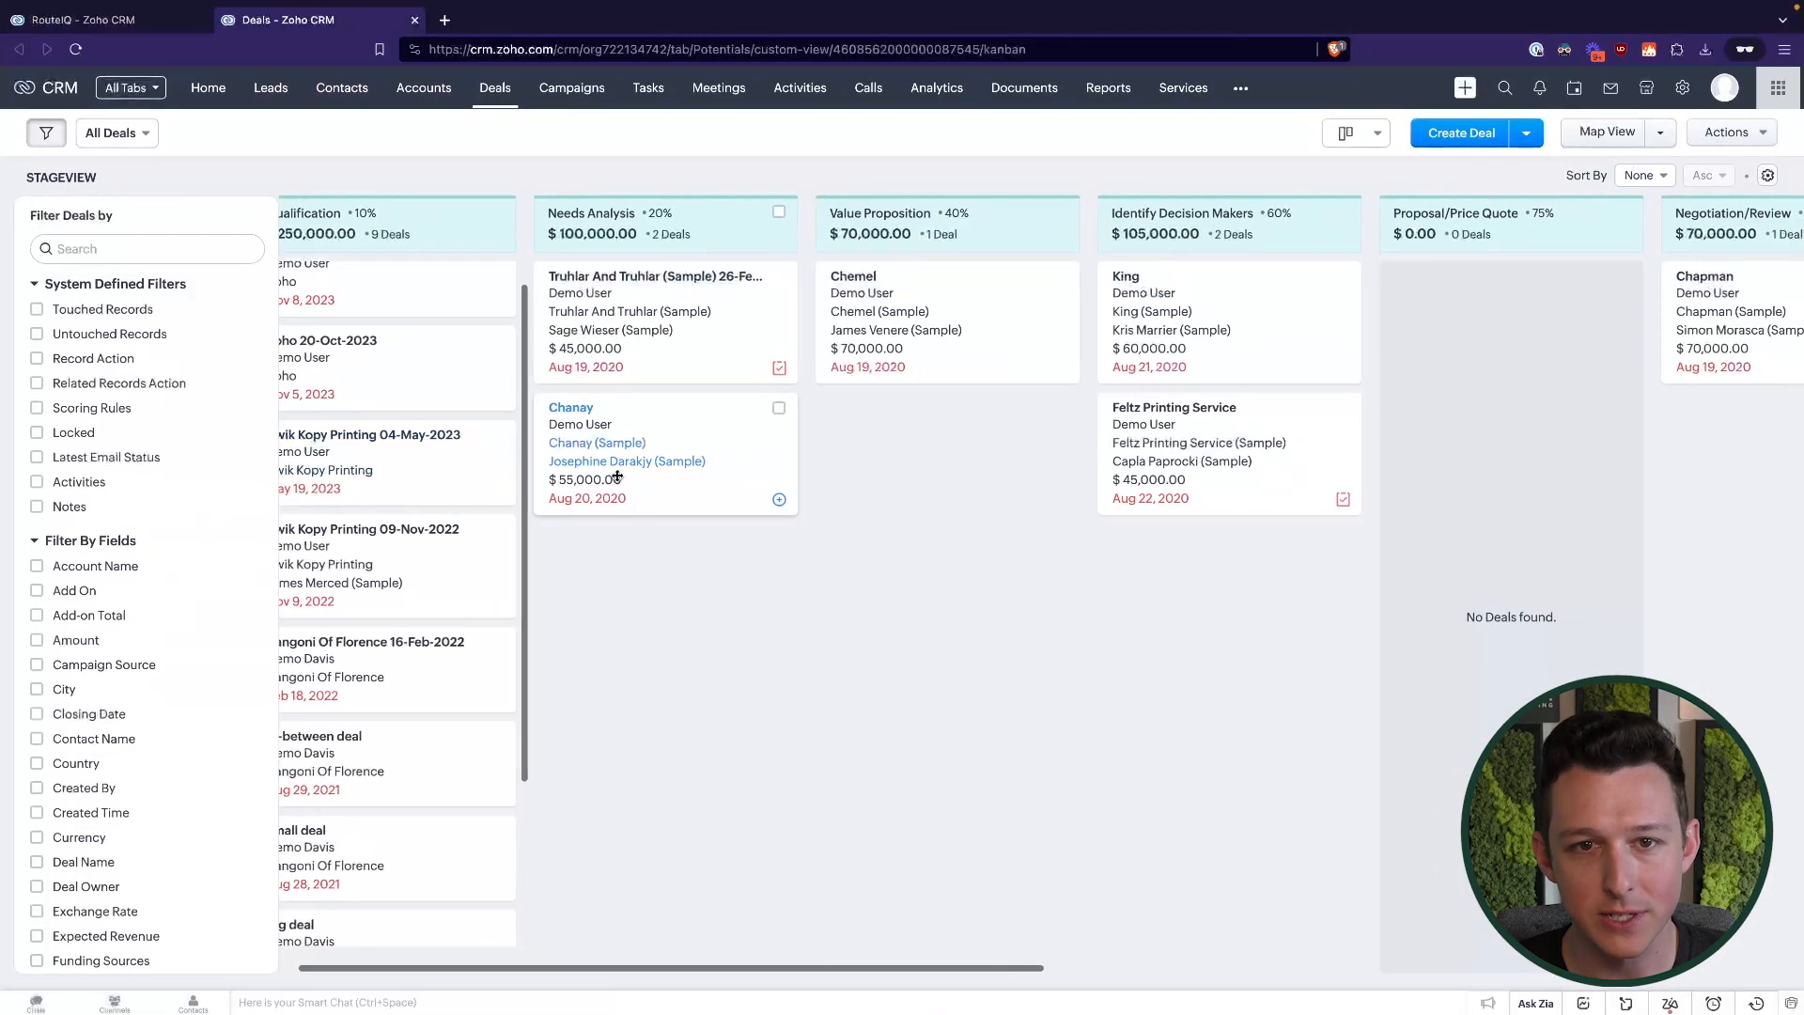
Choose New Custom View from the All Deals view dropdown
{"action": "scroll", "scroll_direction": "left", "scroll_amount": 3}
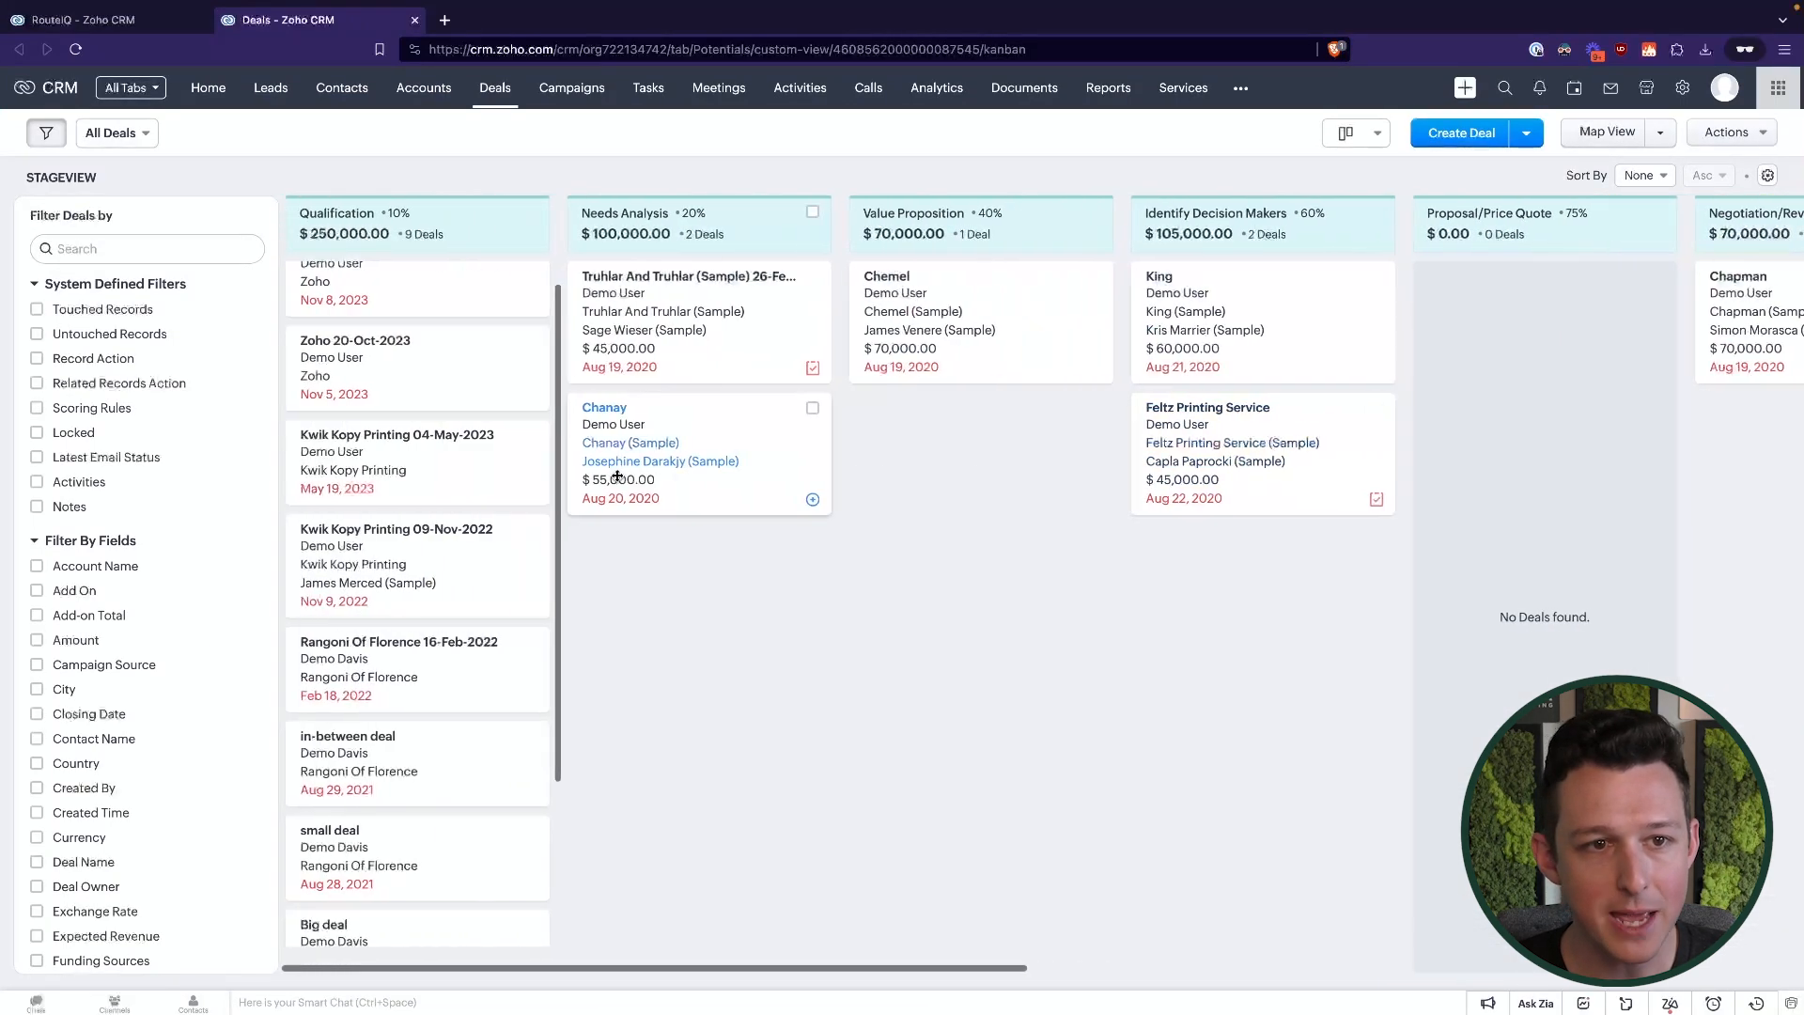
{"action": "mouse_move", "coordinate": [870, 599]}
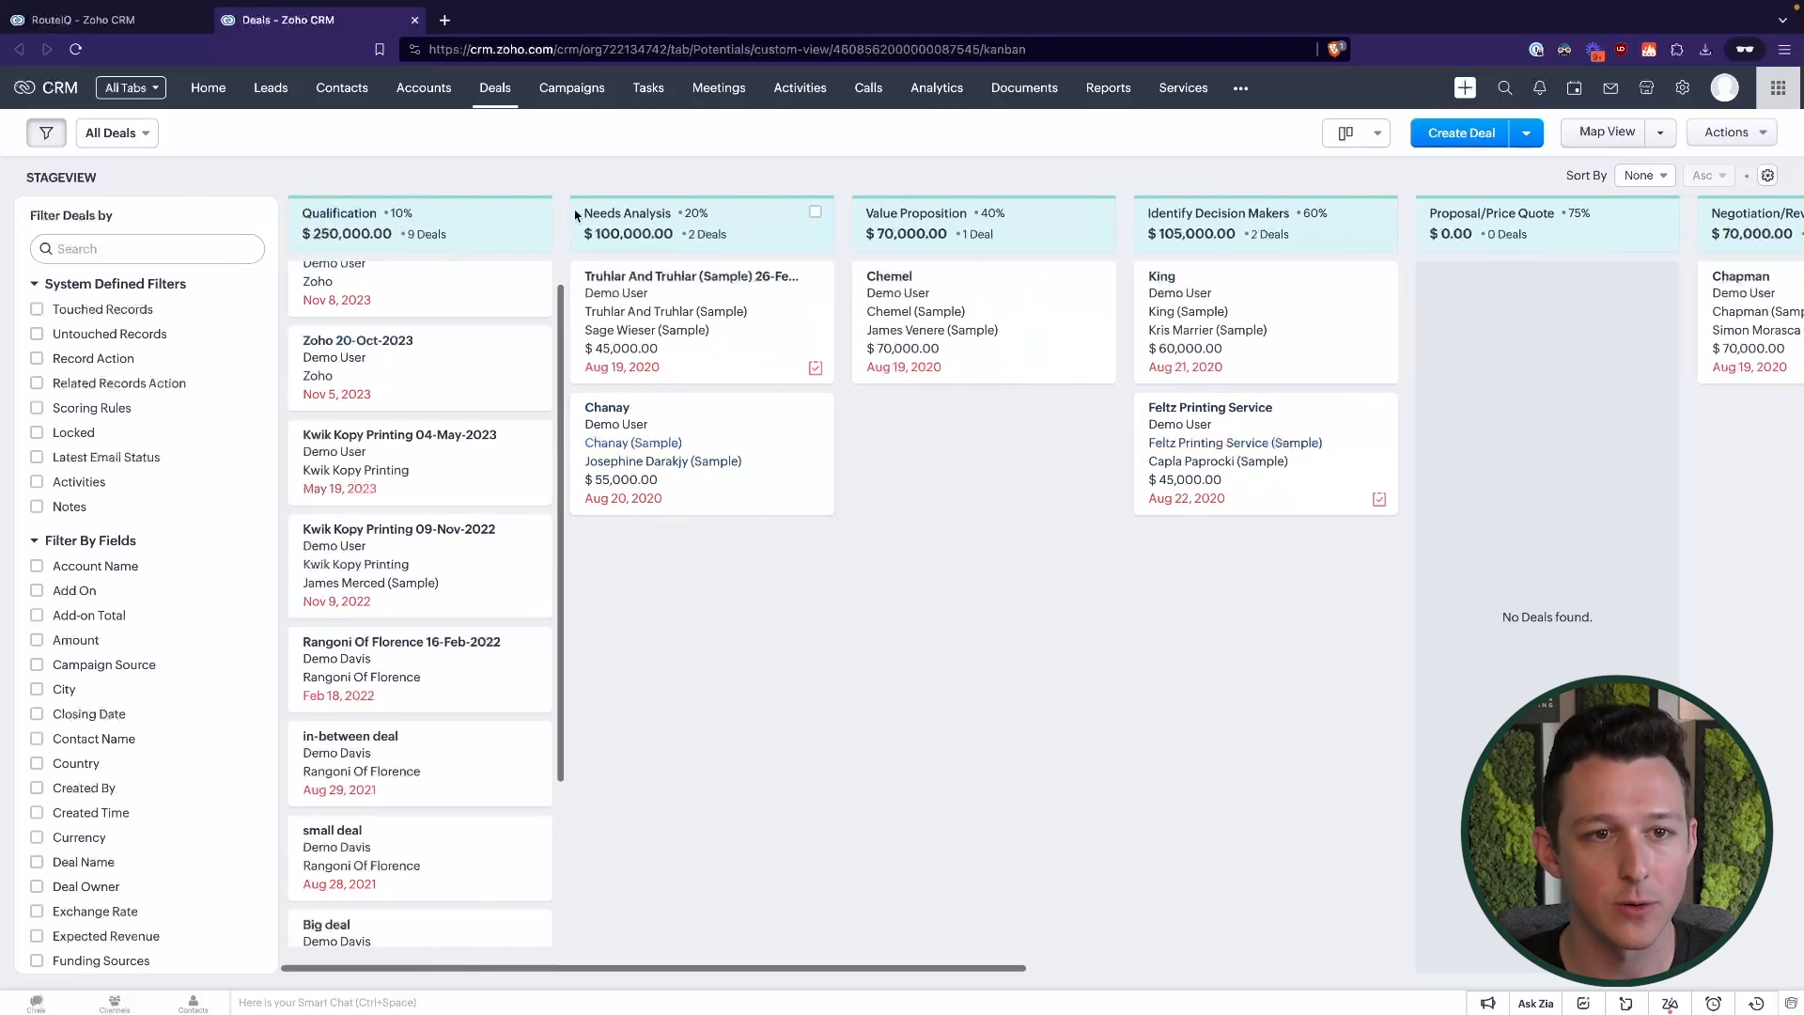
{"action": "left_click", "coordinate": [110, 131]}
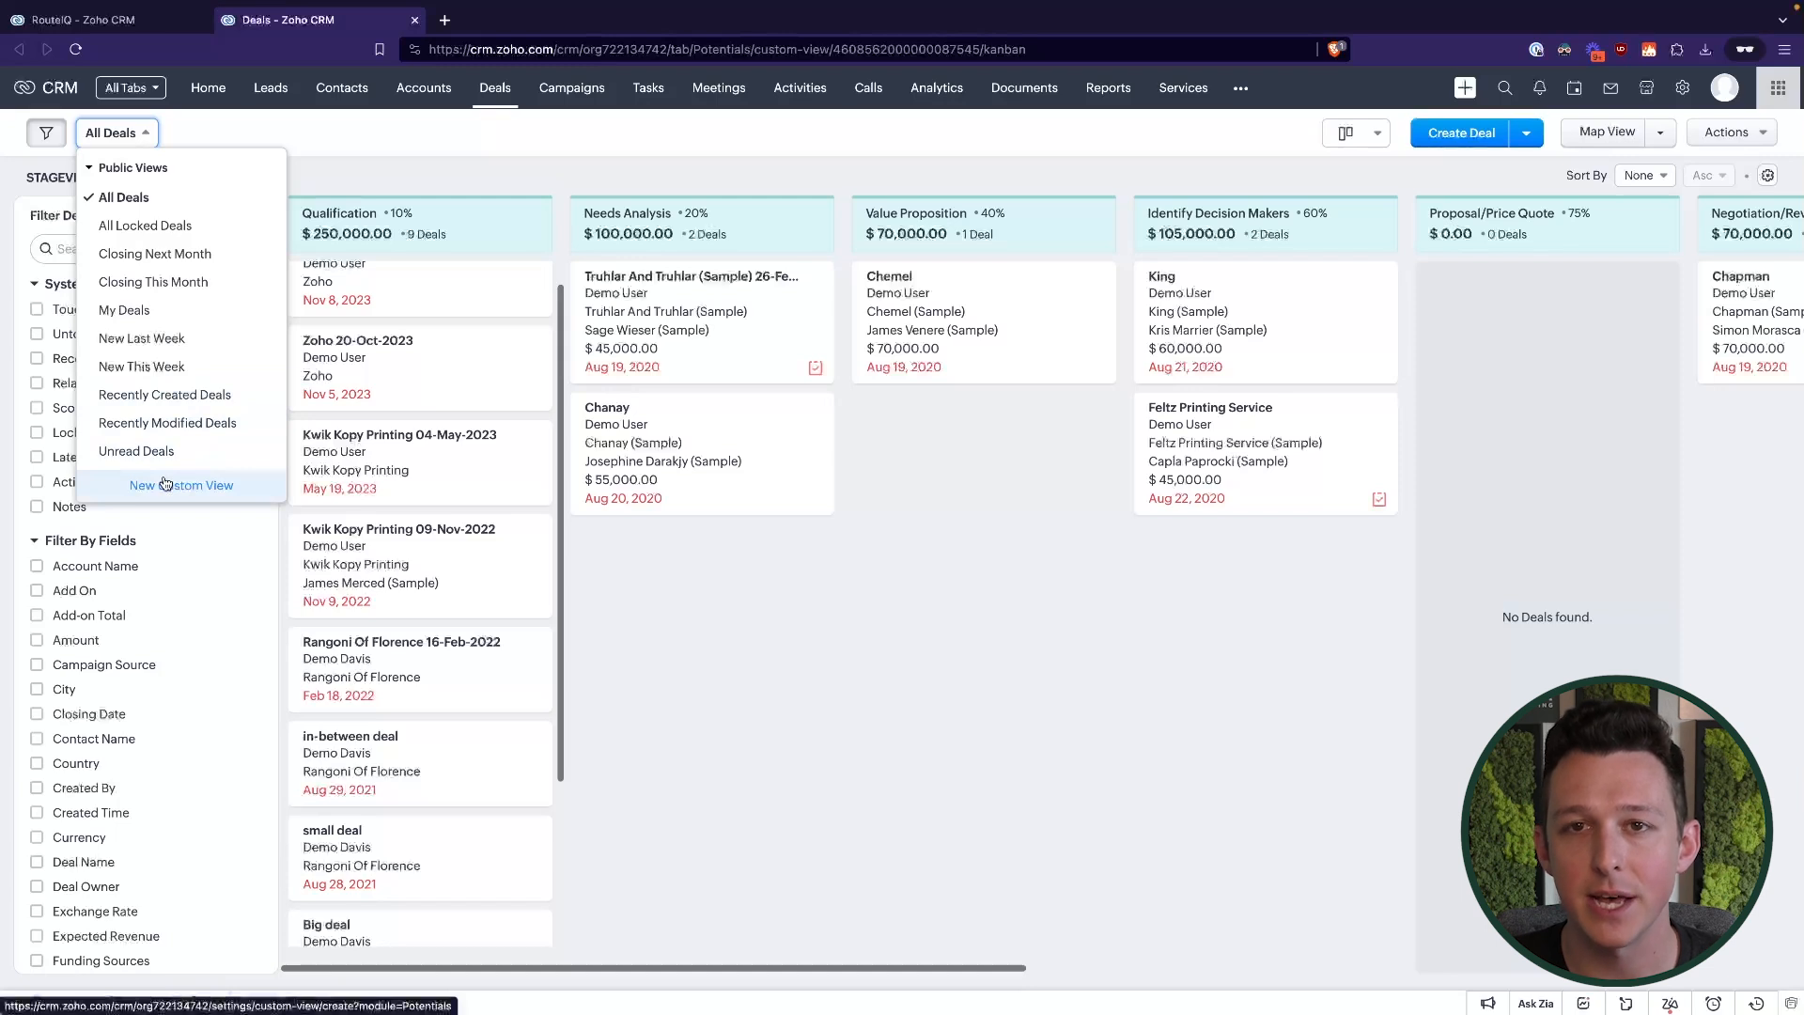
{"action": "left_click", "coordinate": [180, 485]}
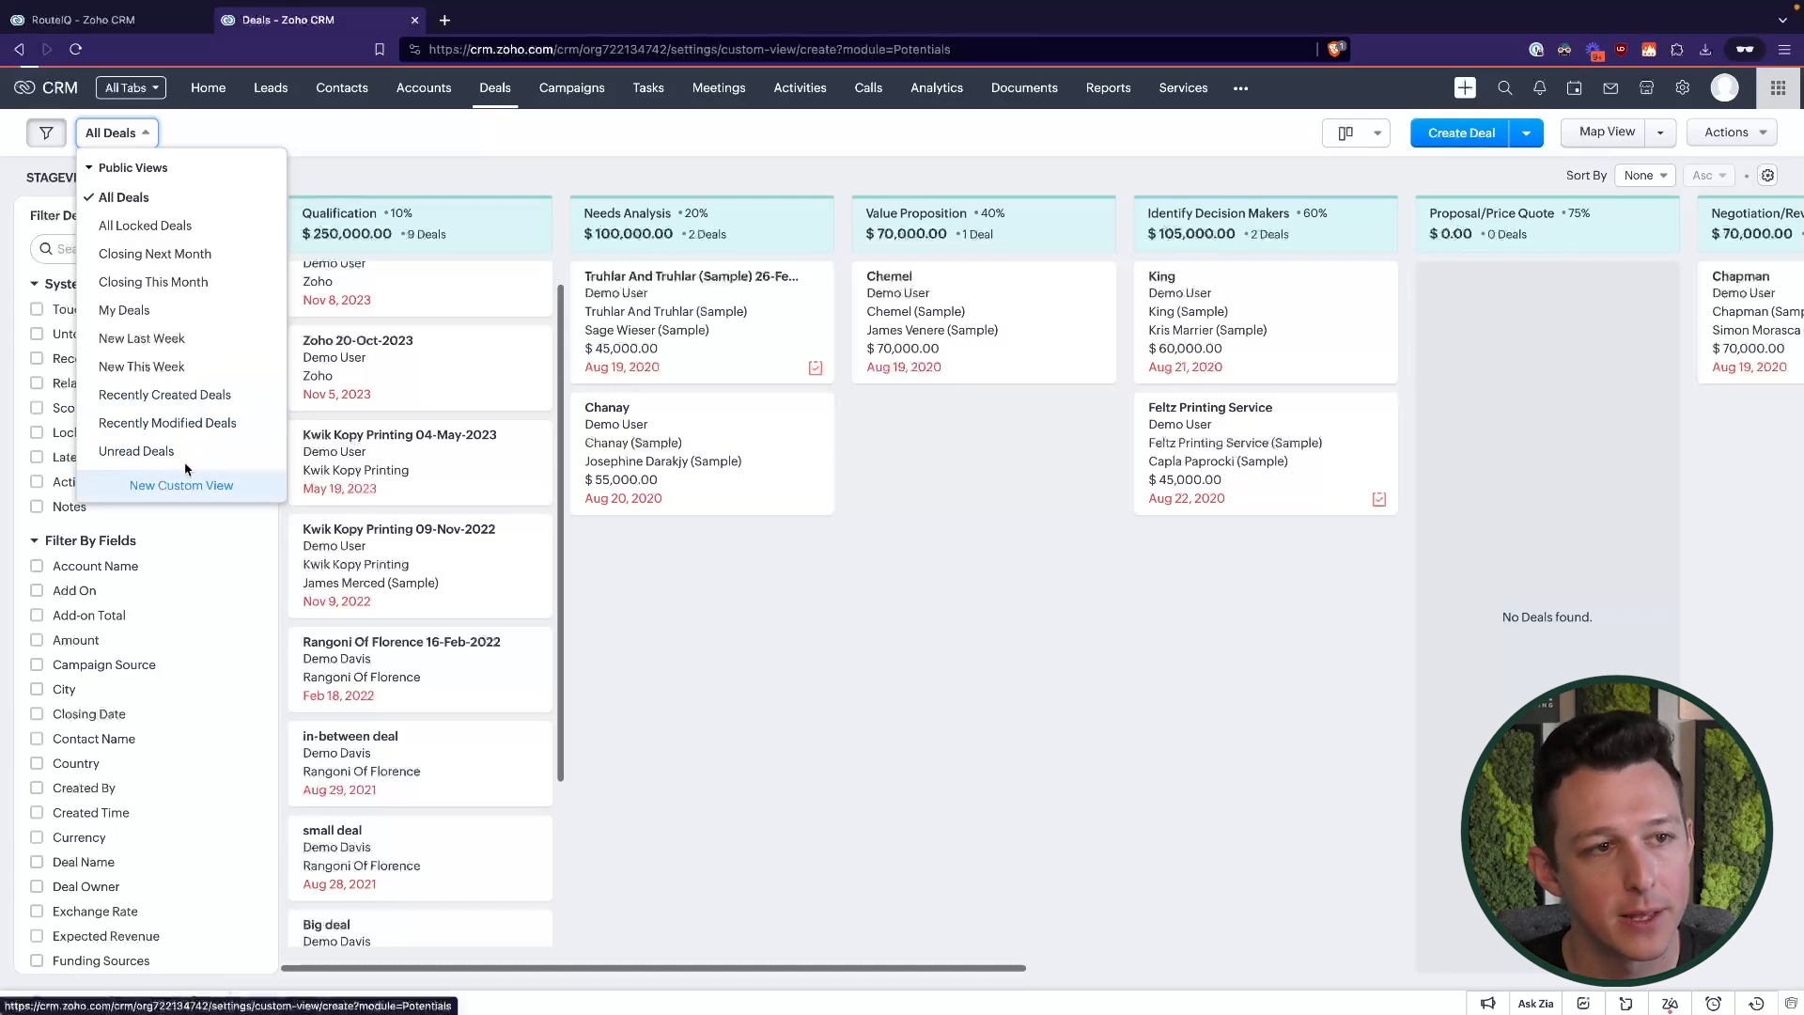
Save a 'Needs Site Visit' view with Stage Qualification, Needs Analysis, shared with Everyone
{"action": "left_click", "coordinate": [181, 485]}
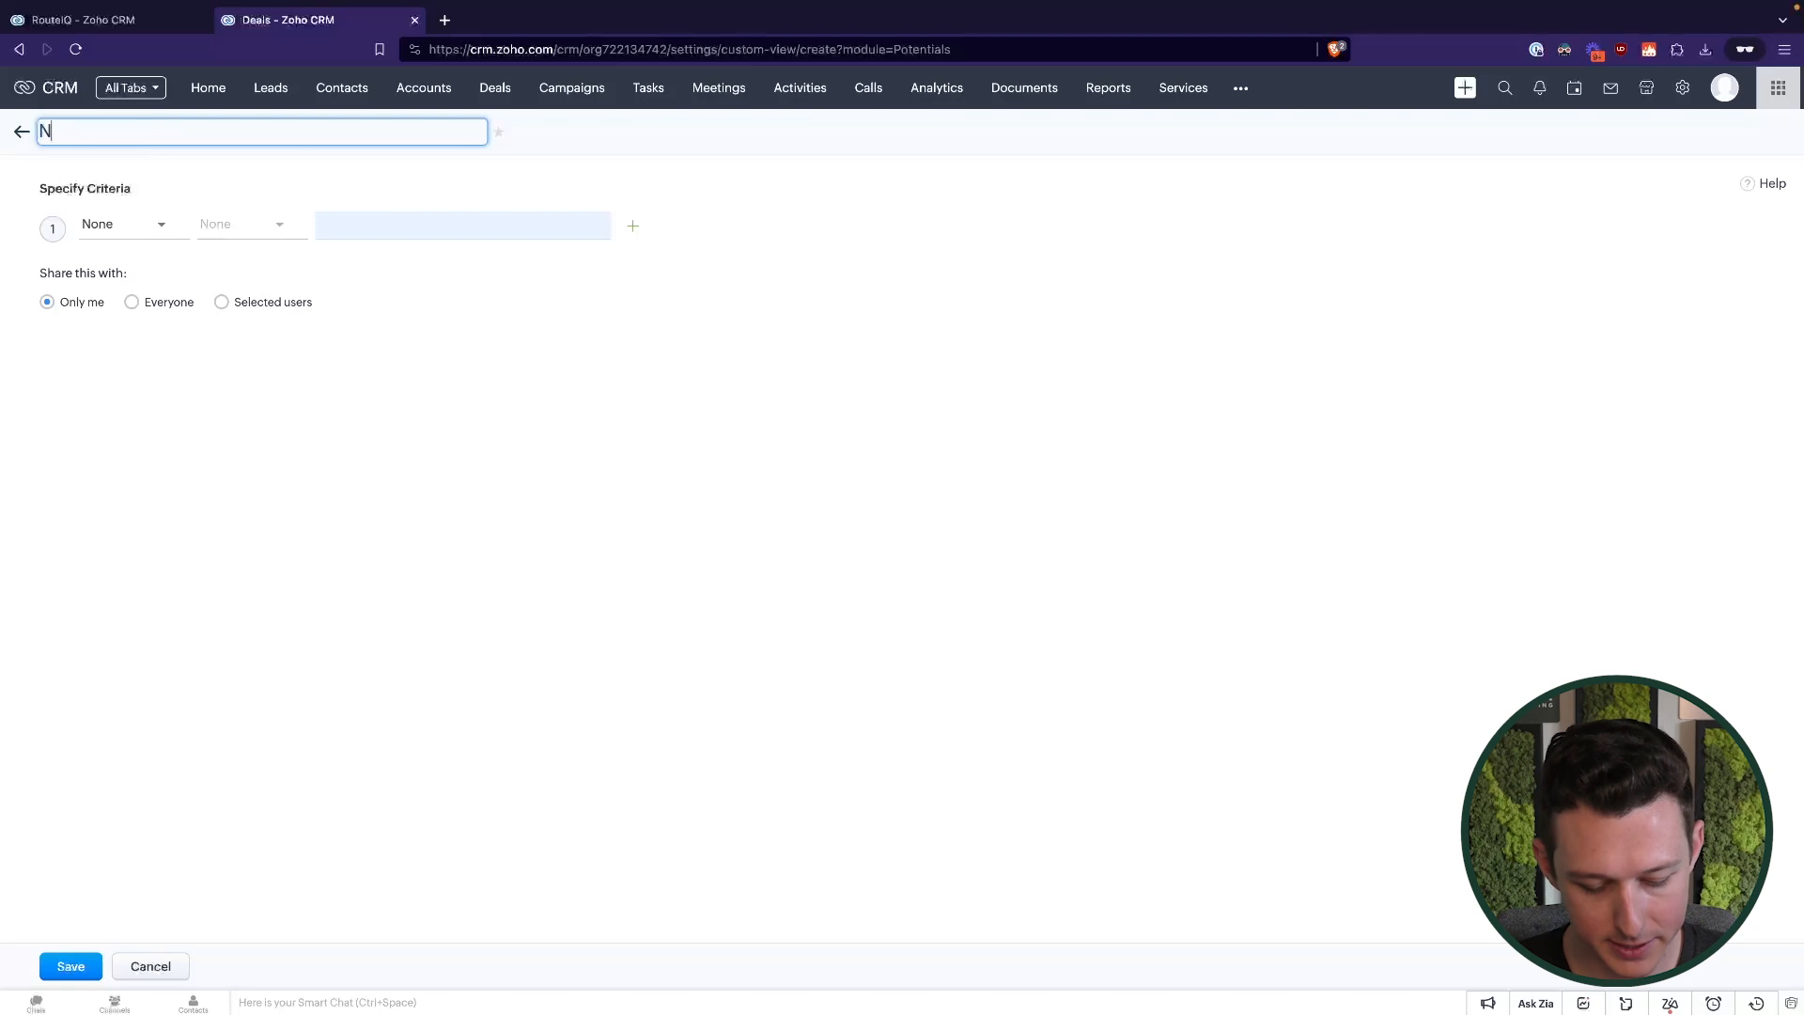
{"action": "type", "text": "eeds Site Visit"}
{"action": "type", "text": "sta"}
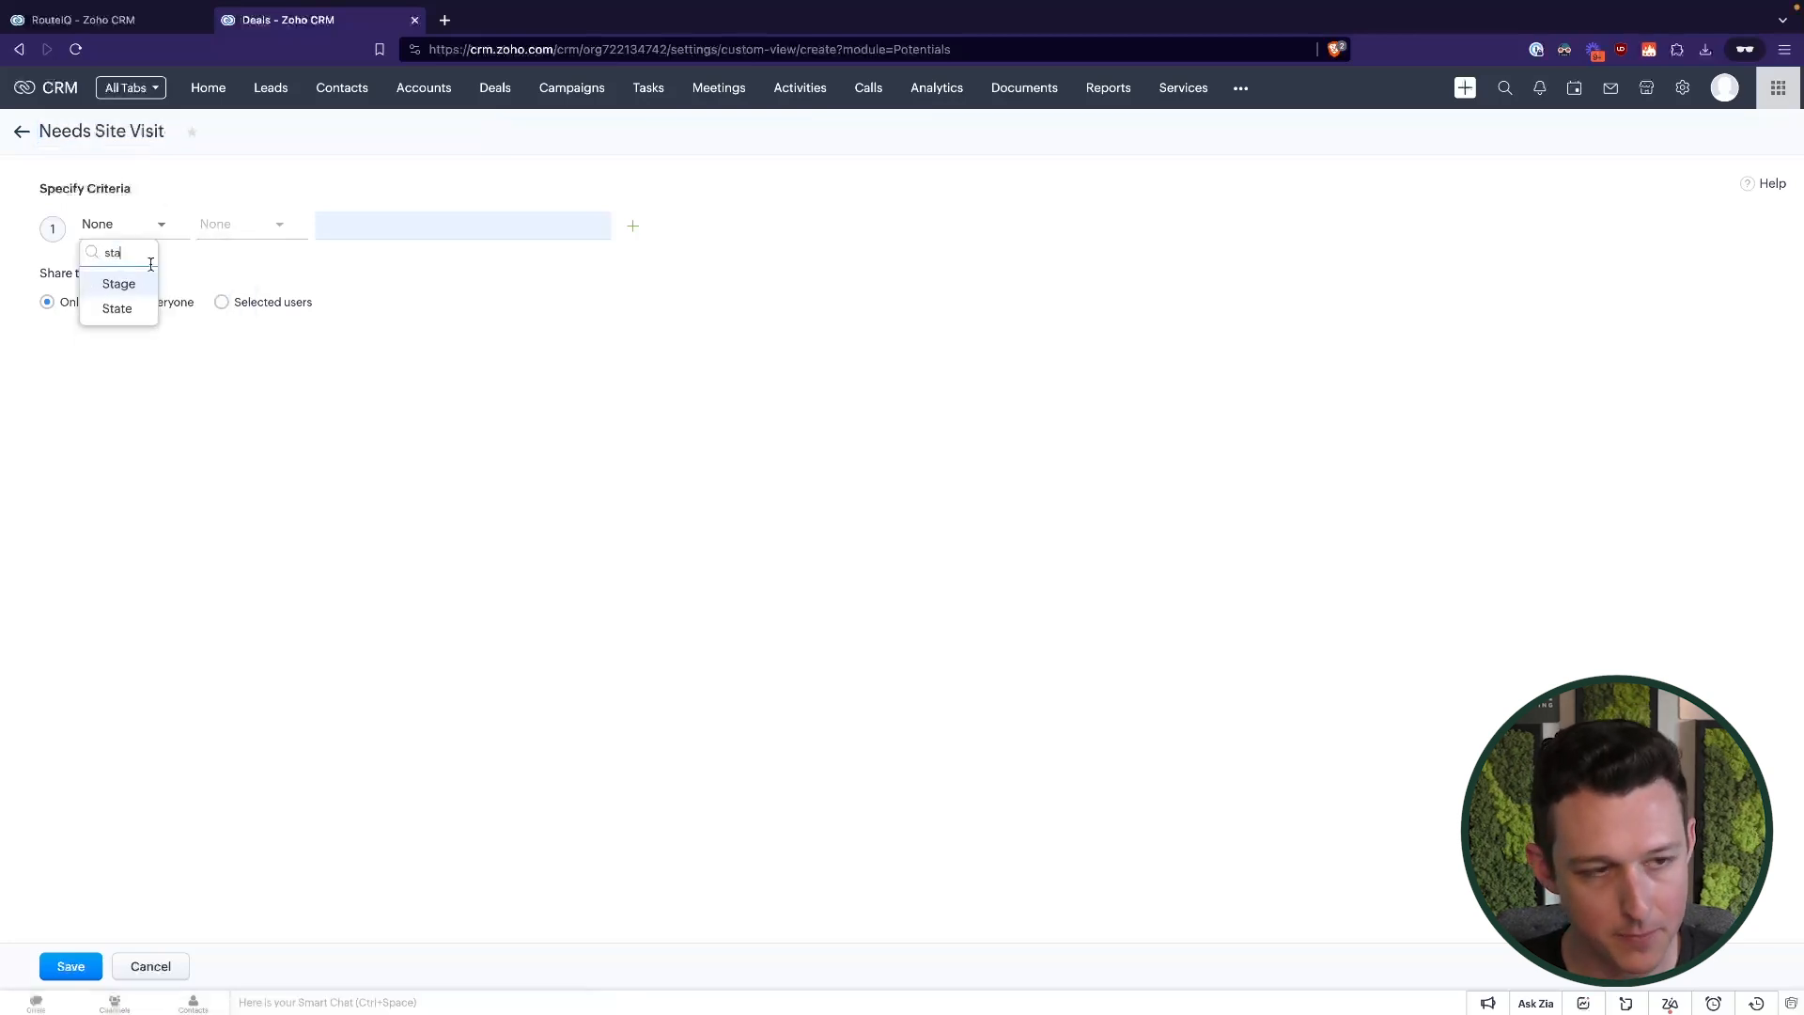
{"action": "left_click", "coordinate": [119, 284]}
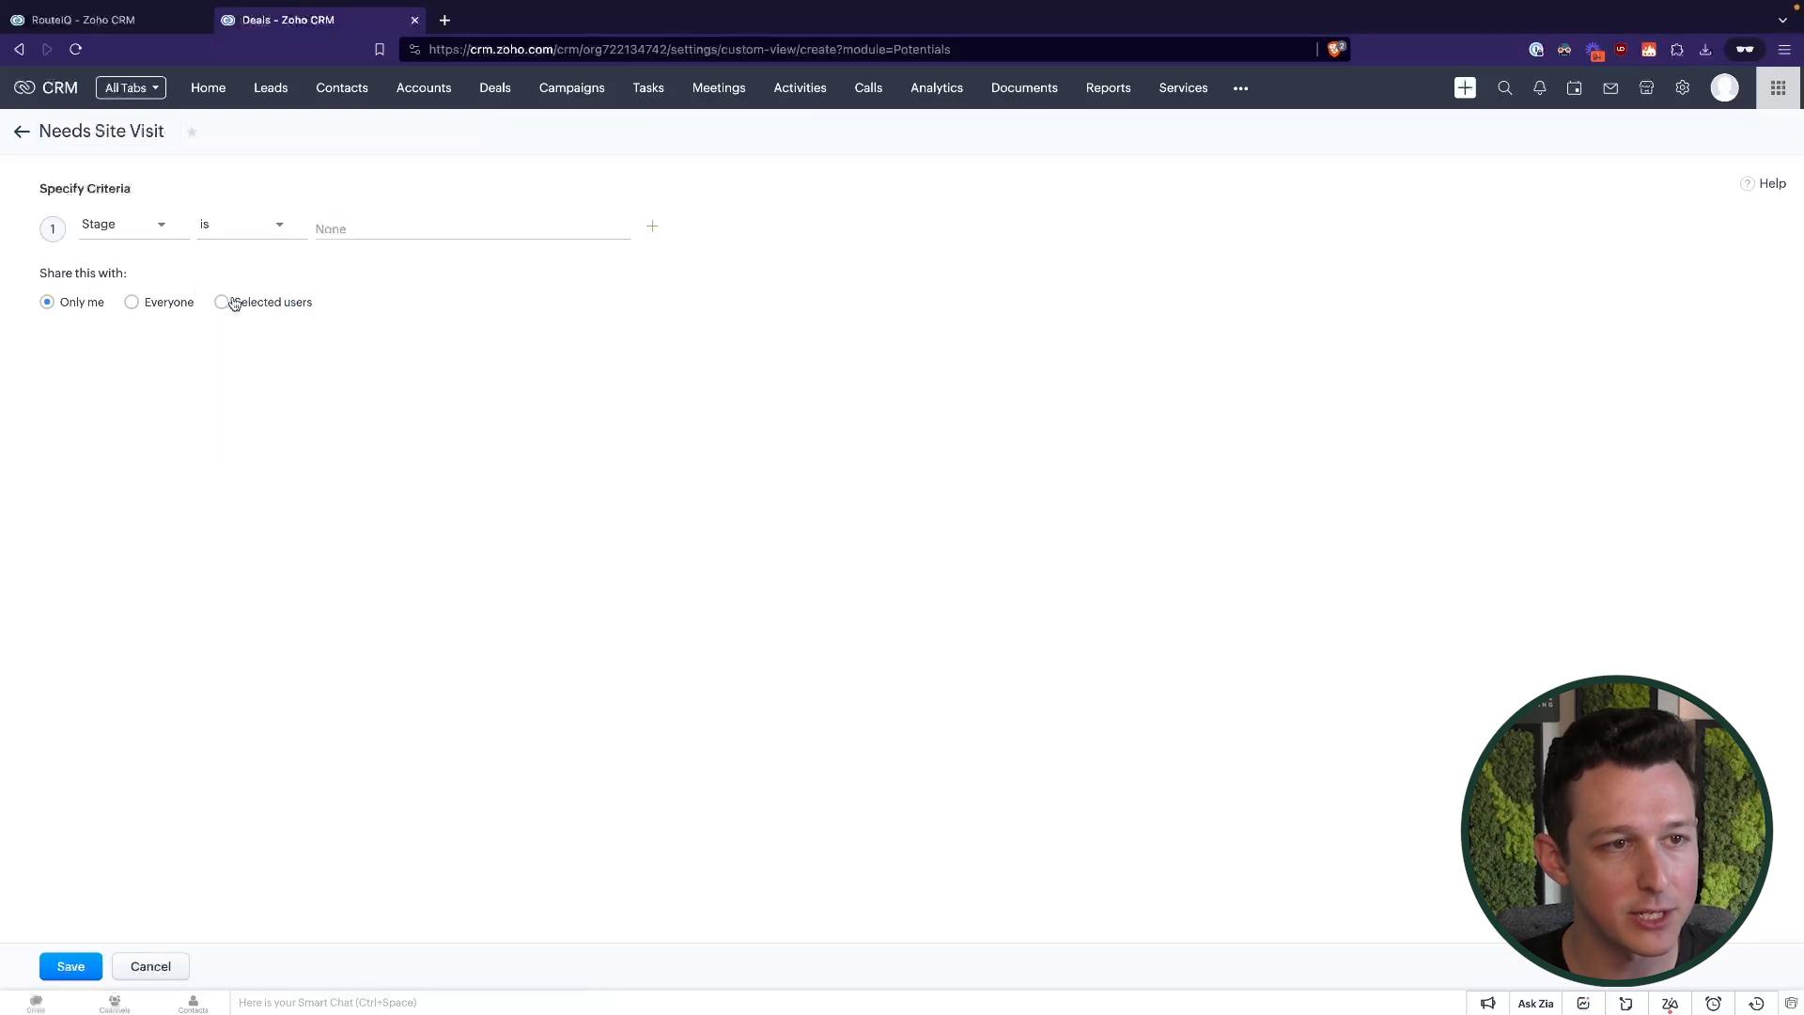
{"action": "left_click", "coordinate": [471, 227]}
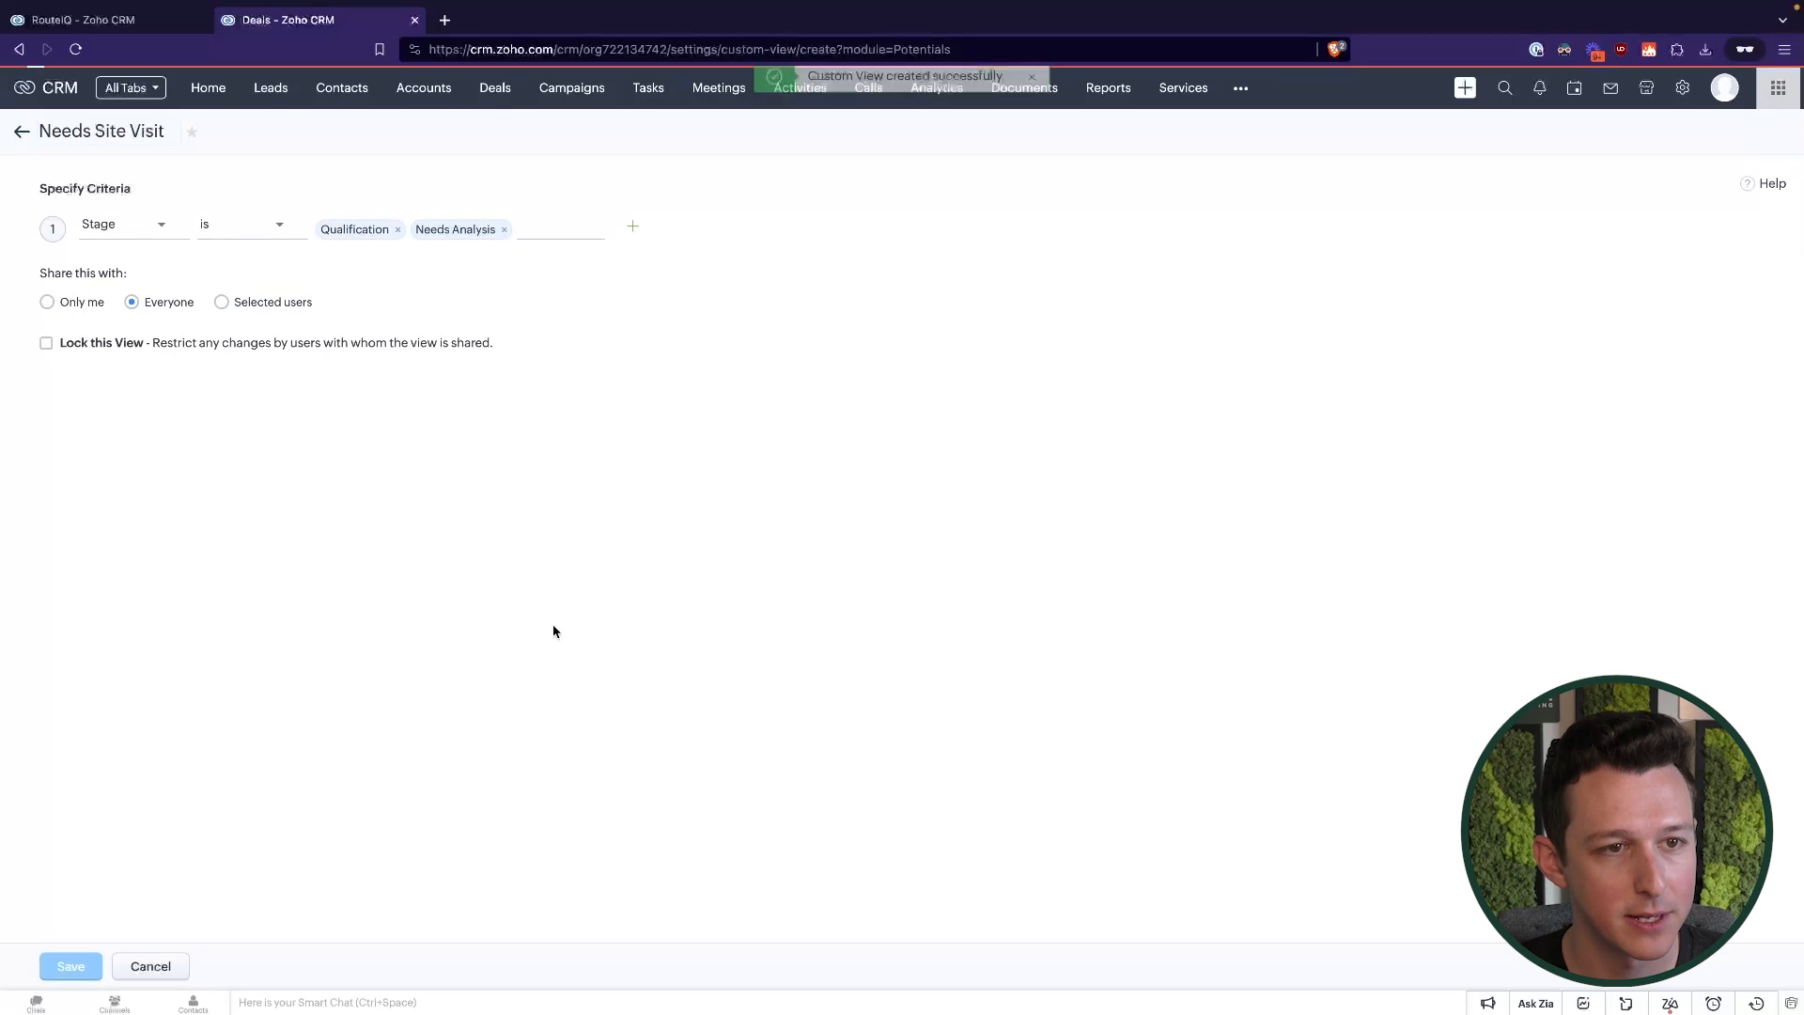
{"action": "left_click", "coordinate": [69, 966]}
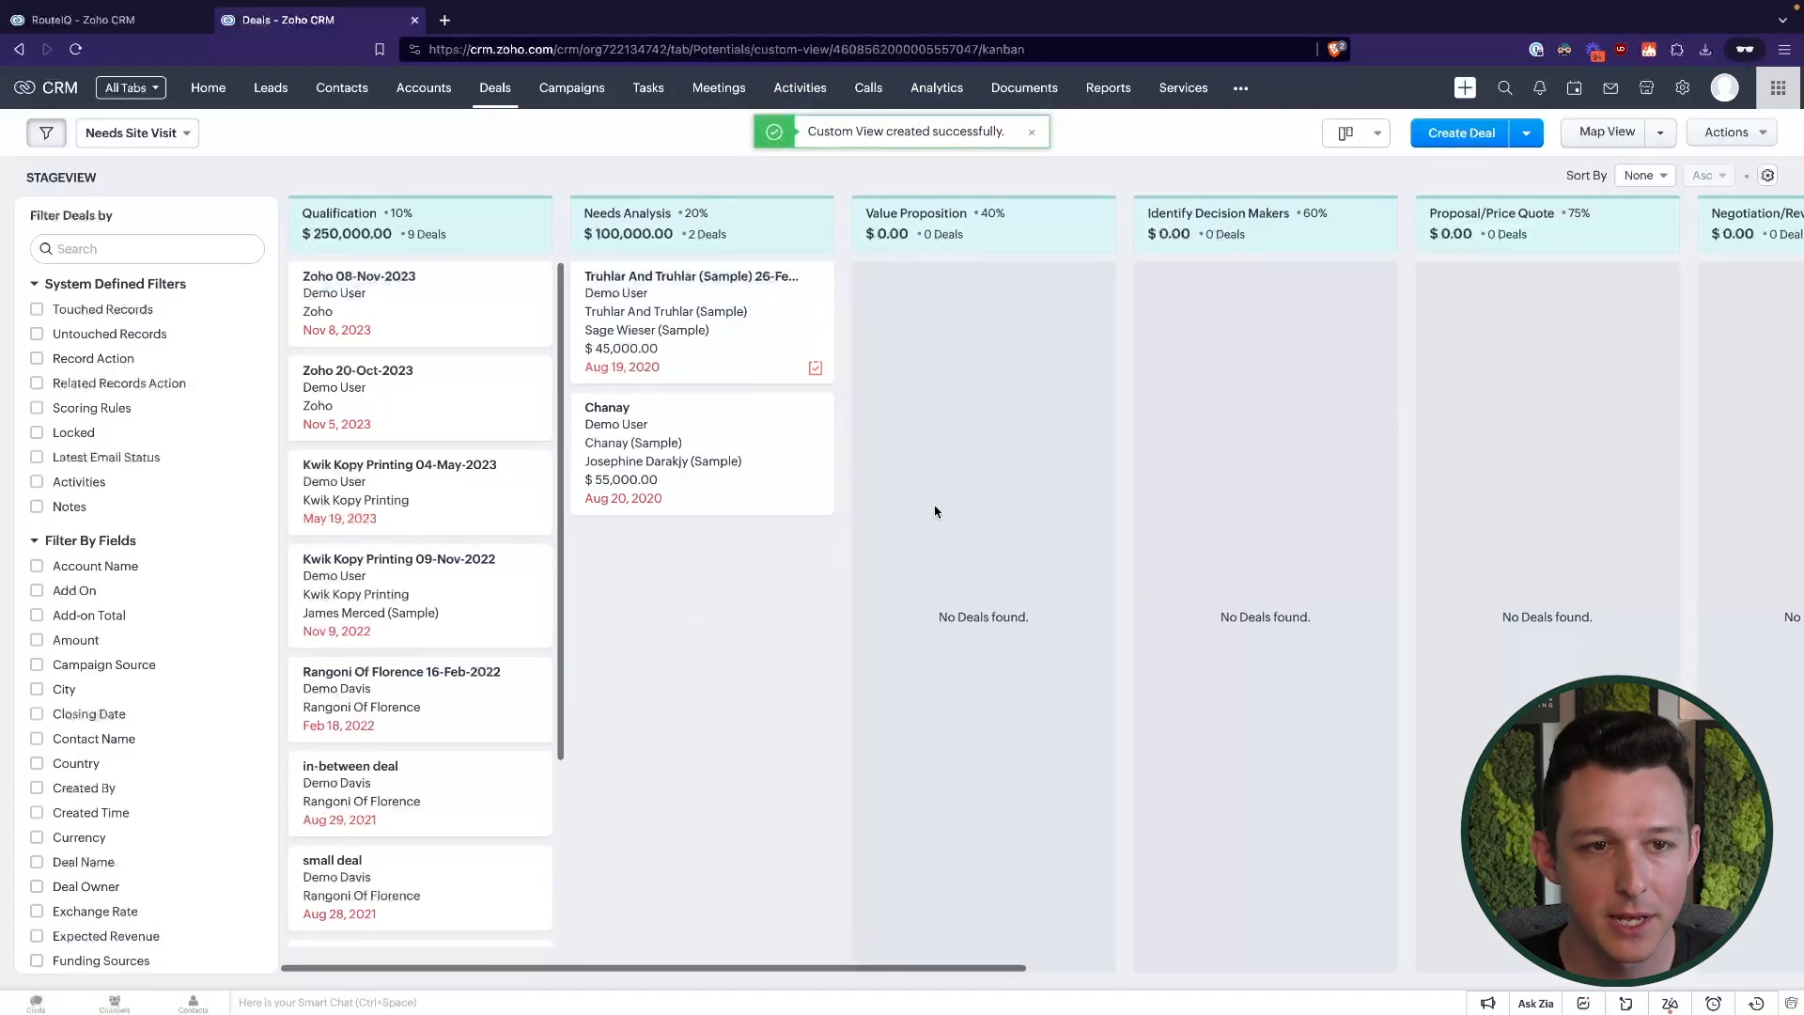
{"action": "mouse_move", "coordinate": [676, 335]}
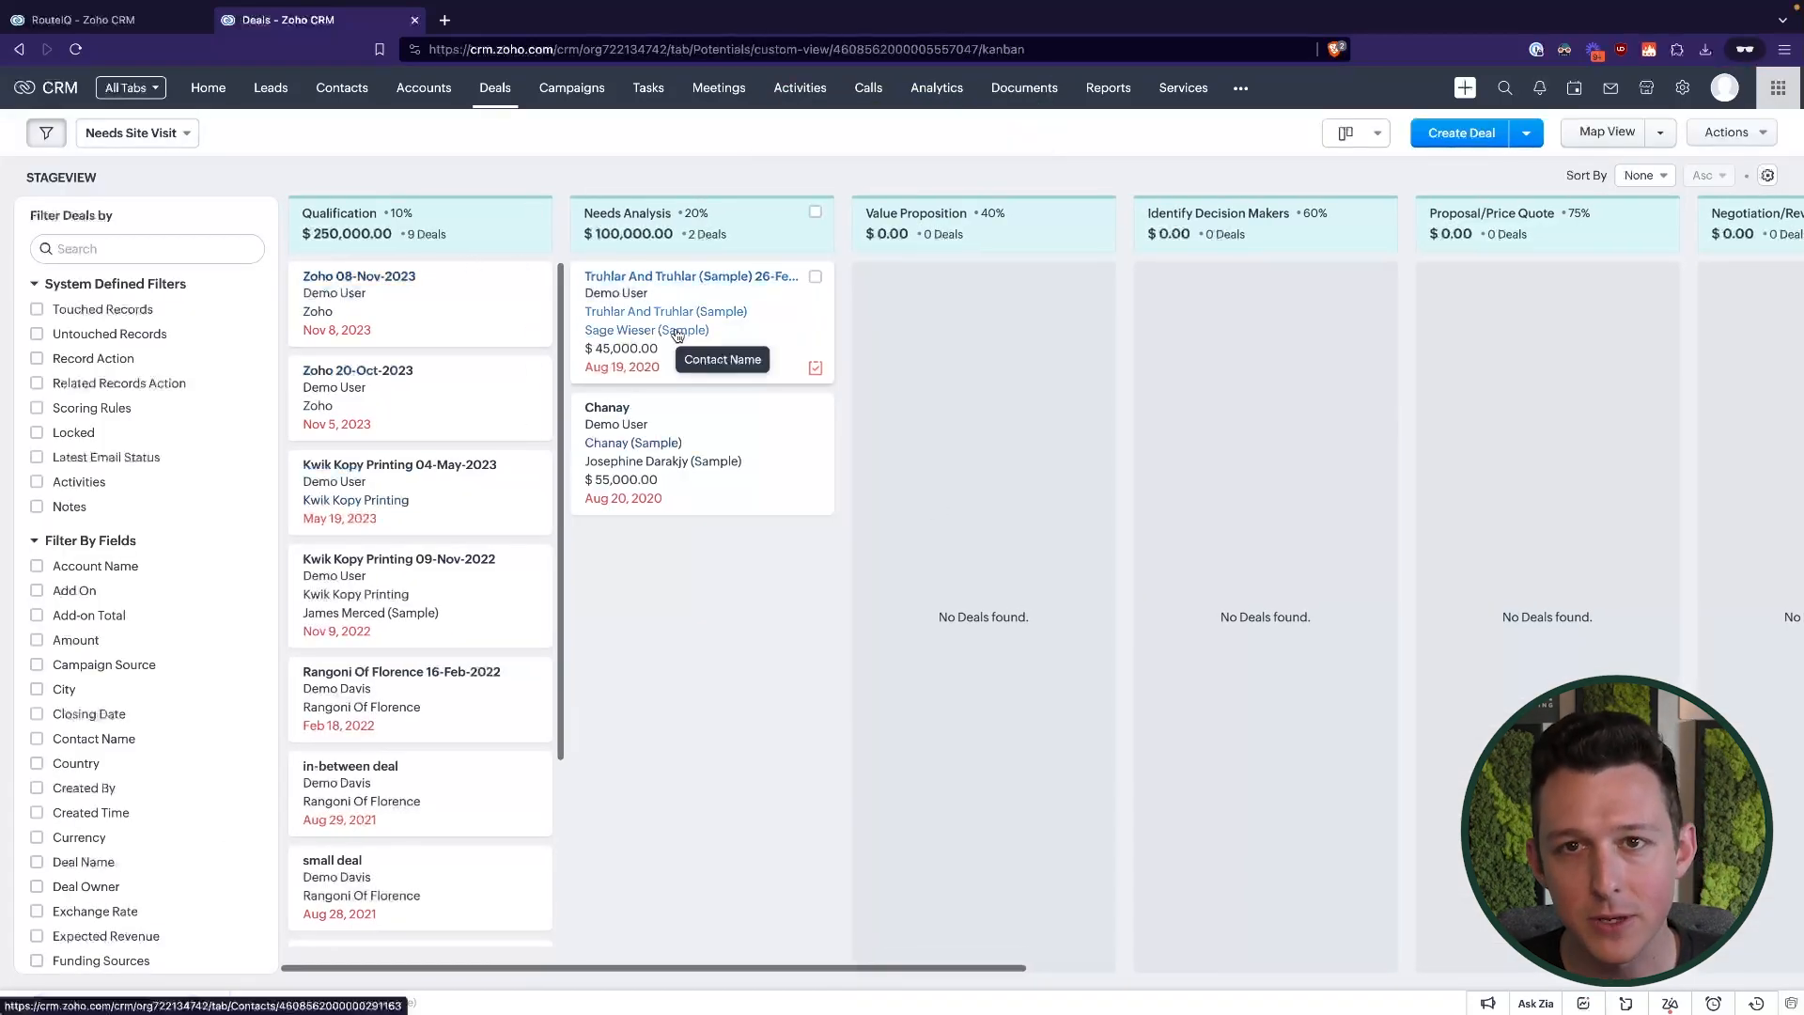
Scroll around the kanban board, then switch back to the RouteIQ map tab
{"action": "scroll", "scroll_direction": "down", "scroll_amount": 3}
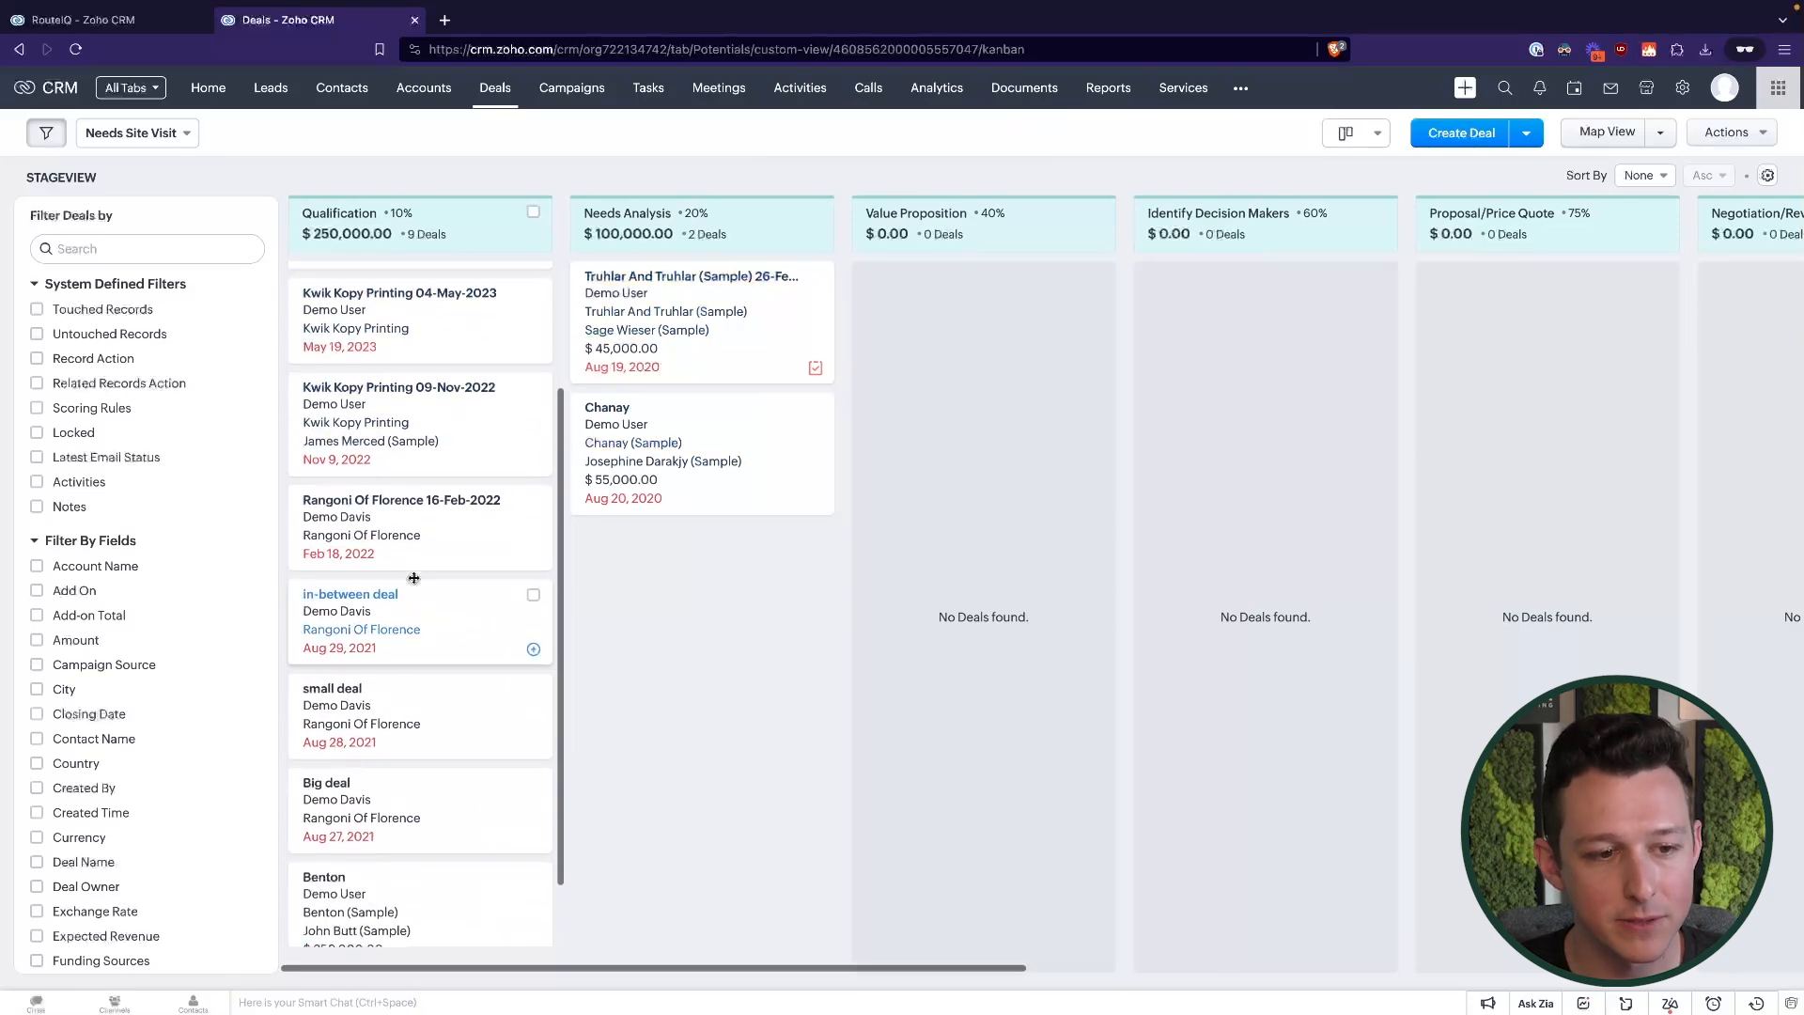
{"action": "scroll", "scroll_direction": "right", "scroll_amount": 3}
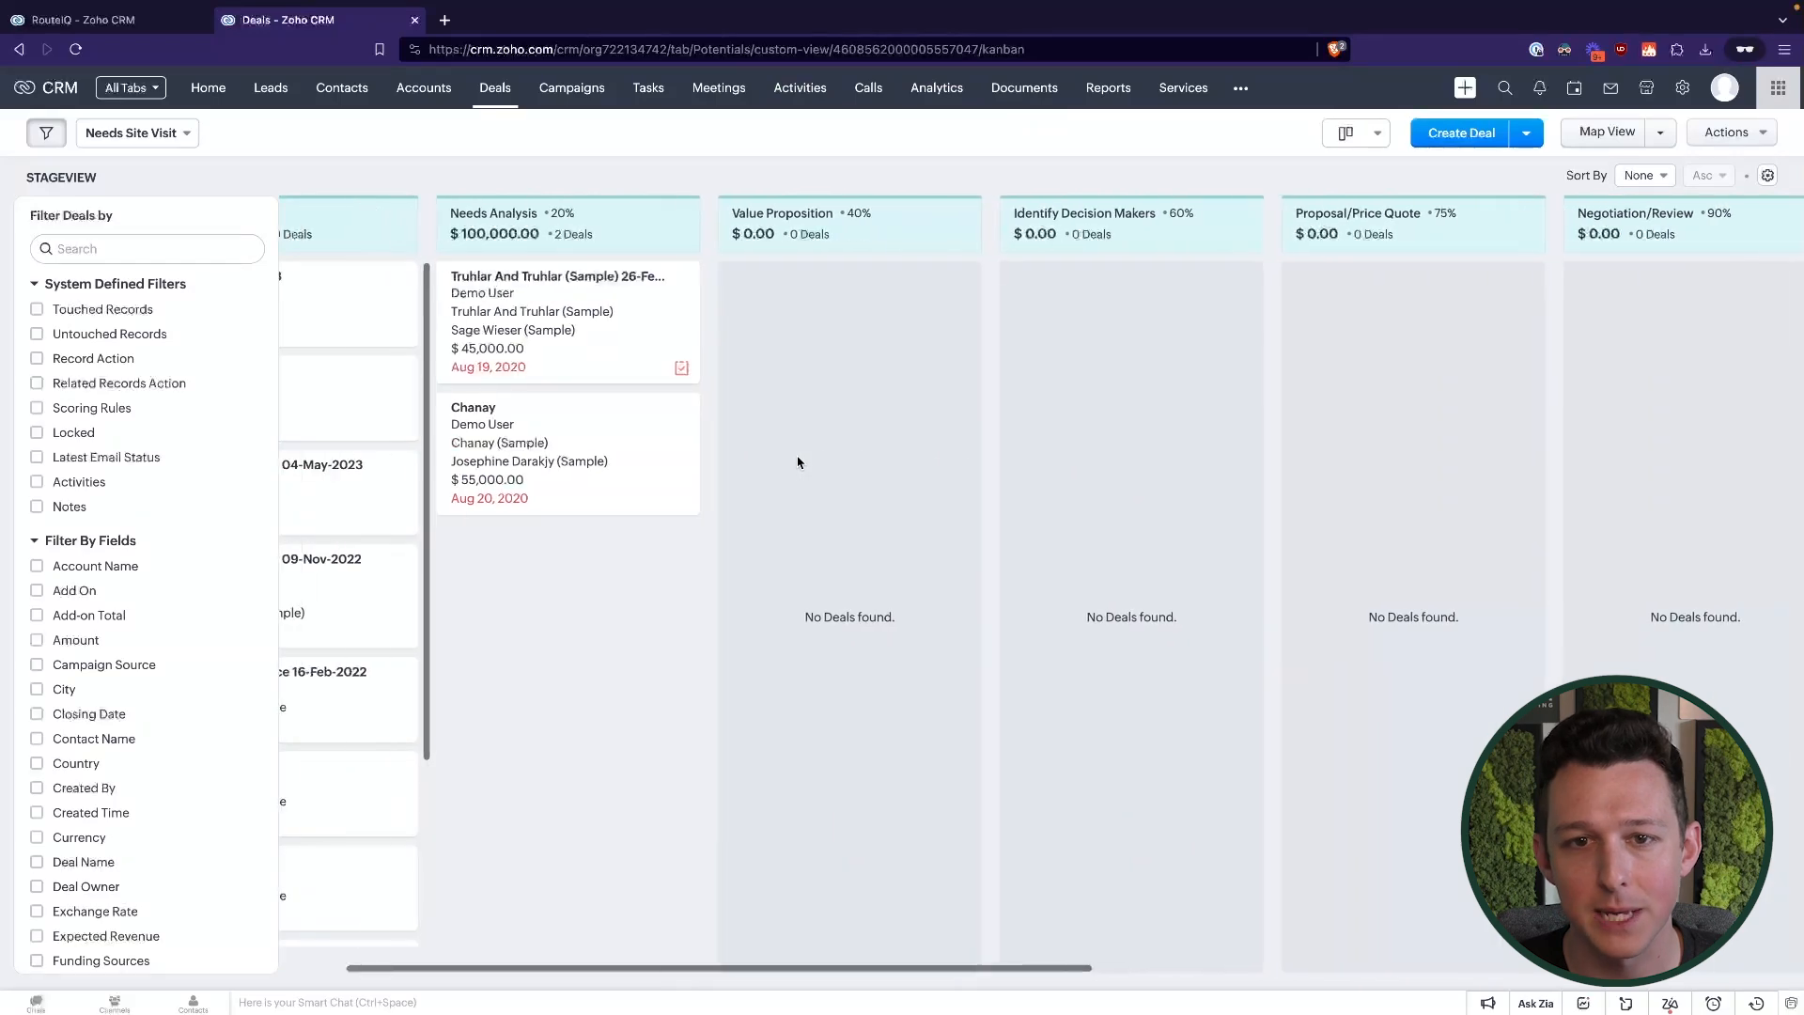
{"action": "scroll", "scroll_direction": "left", "scroll_amount": 3}
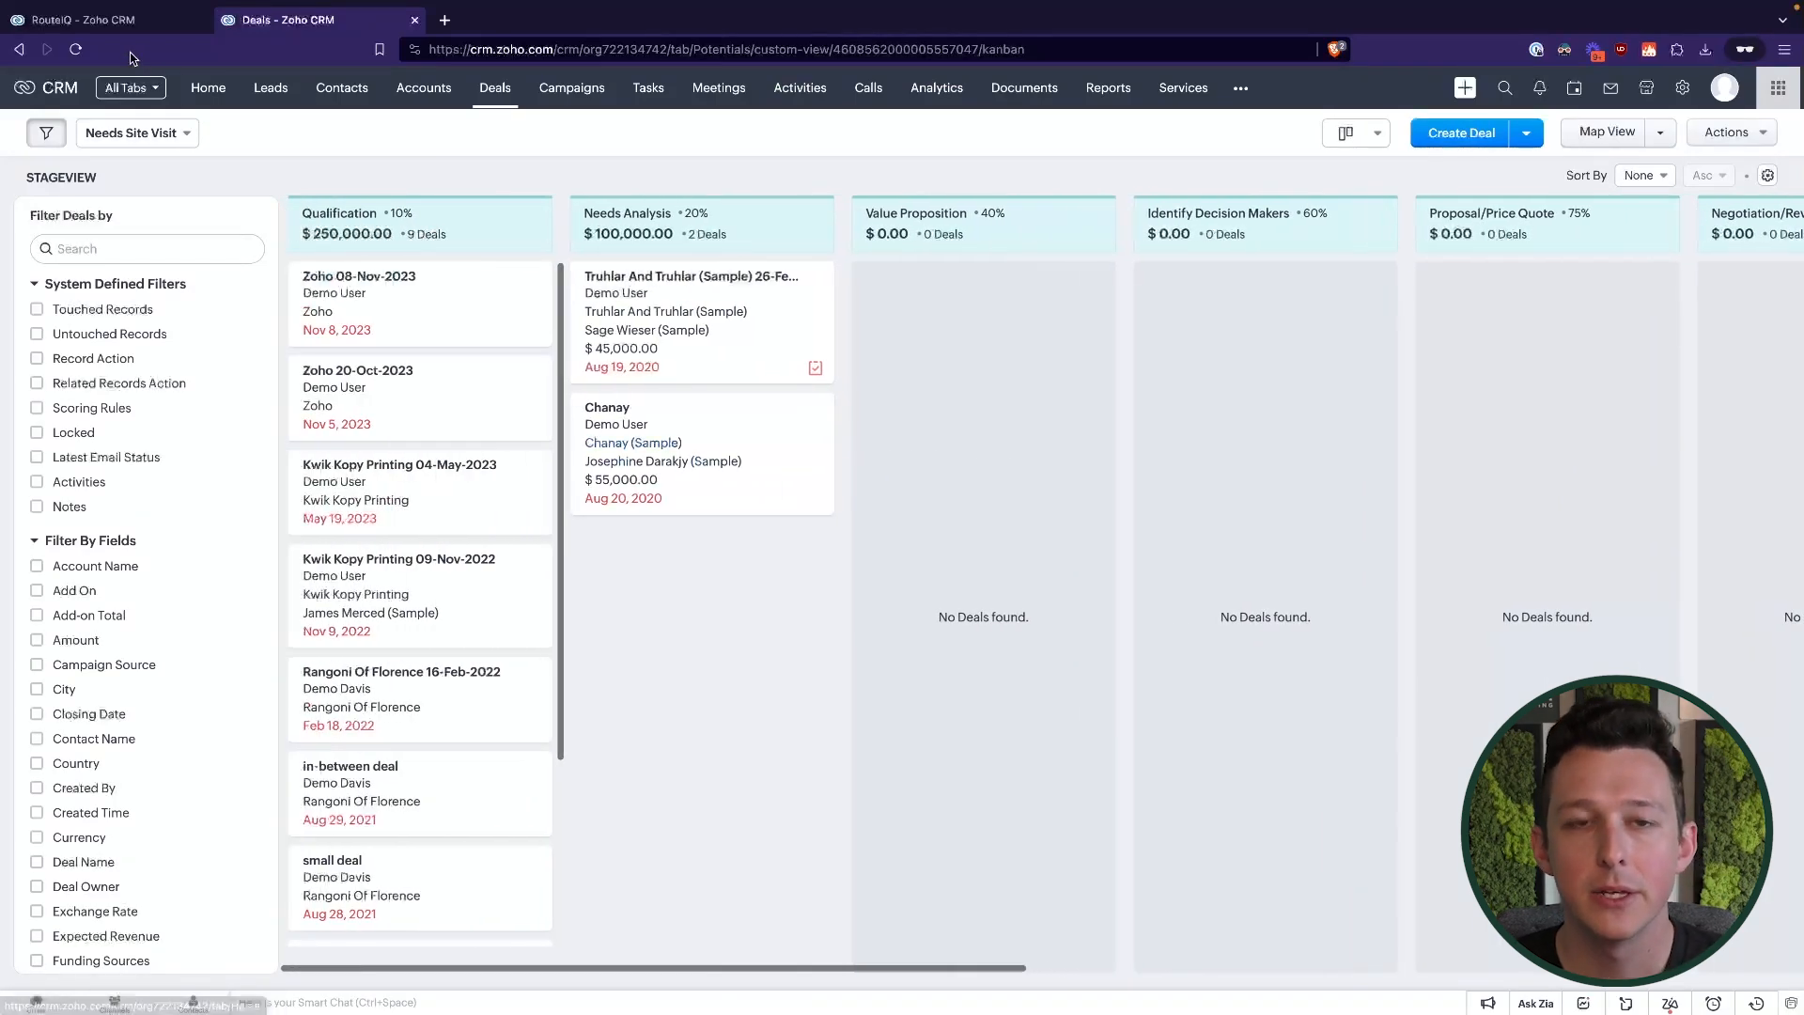
{"action": "left_click", "coordinate": [1107, 88]}
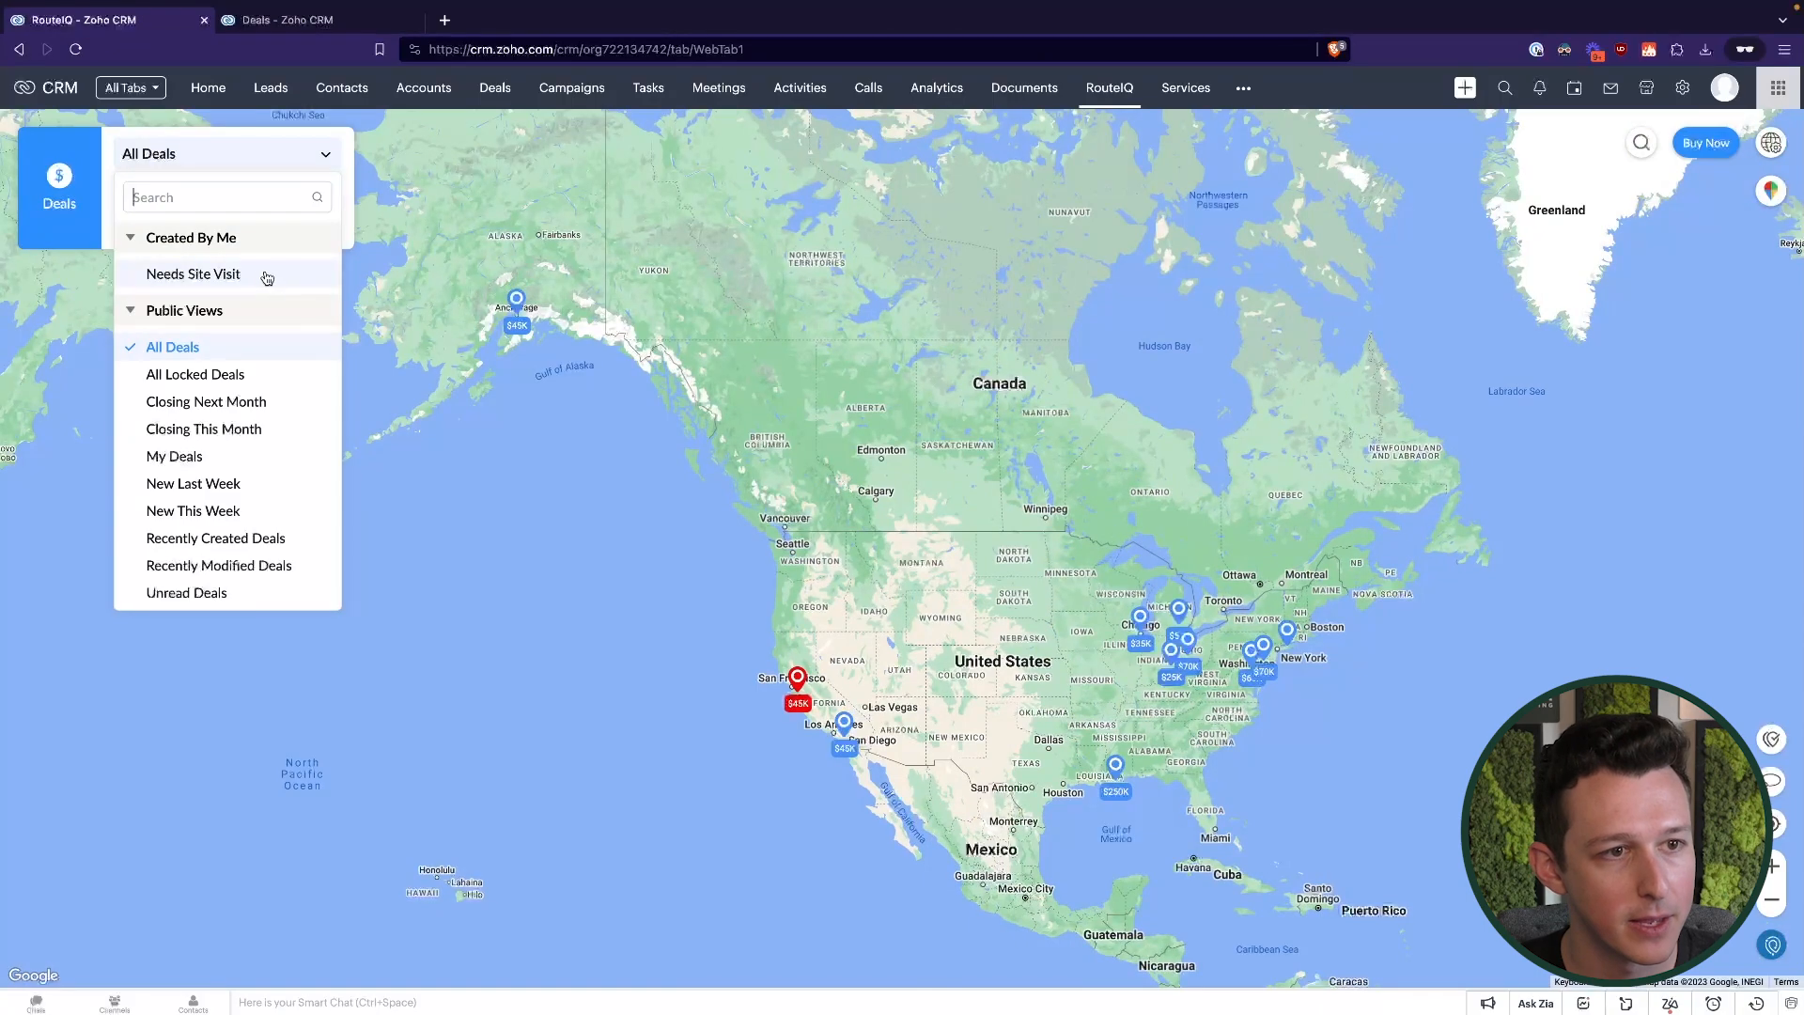
{"action": "mouse_move", "coordinate": [228, 276]}
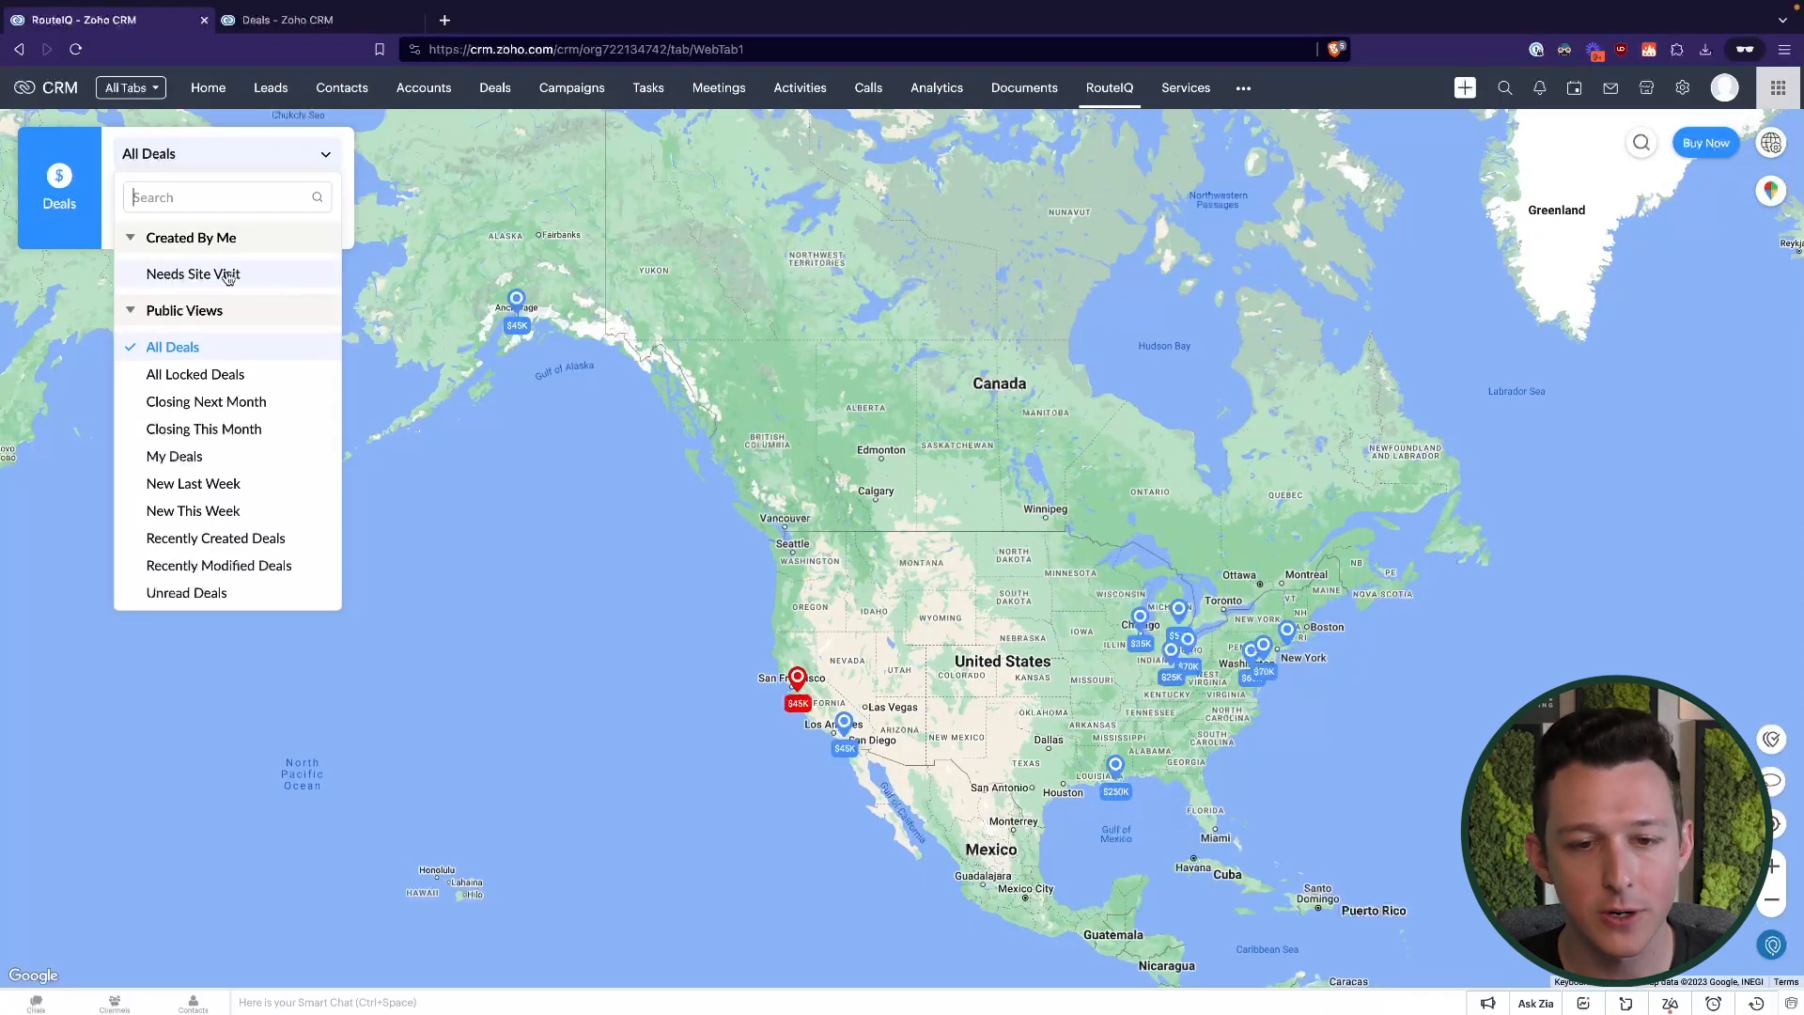
{"action": "left_click", "coordinate": [194, 274]}
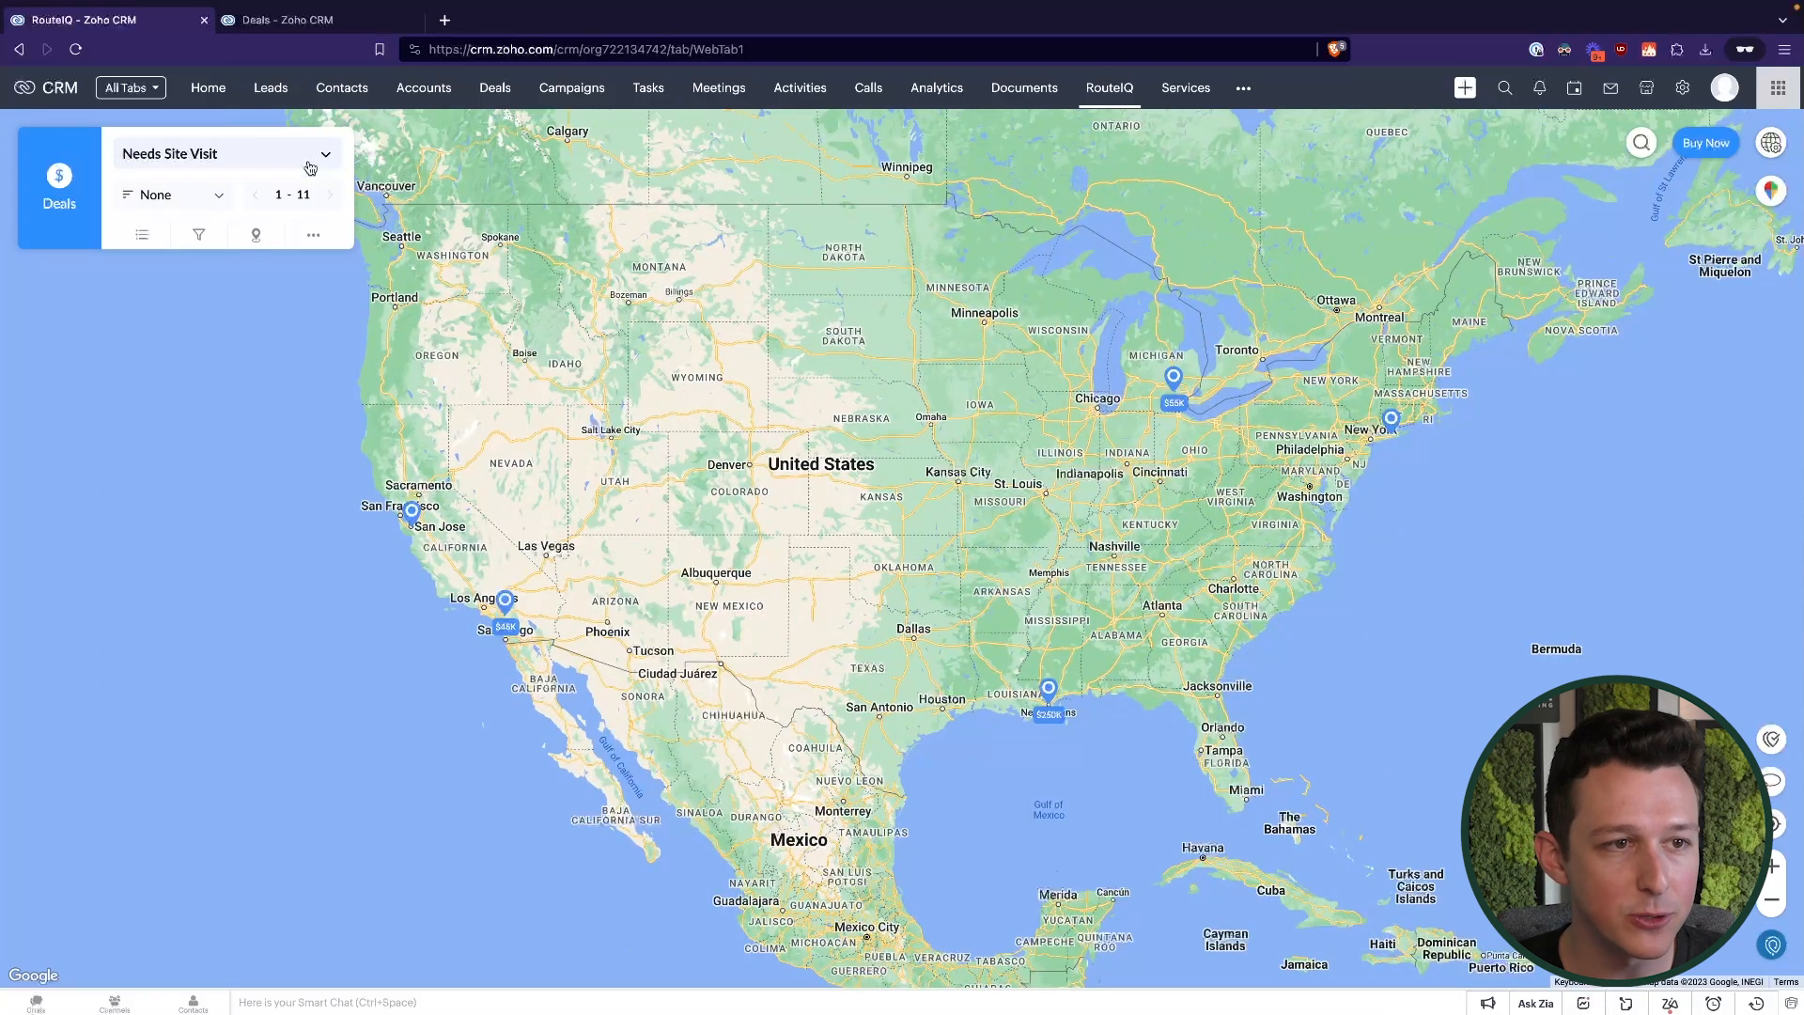
{"action": "mouse_move", "coordinate": [325, 246]}
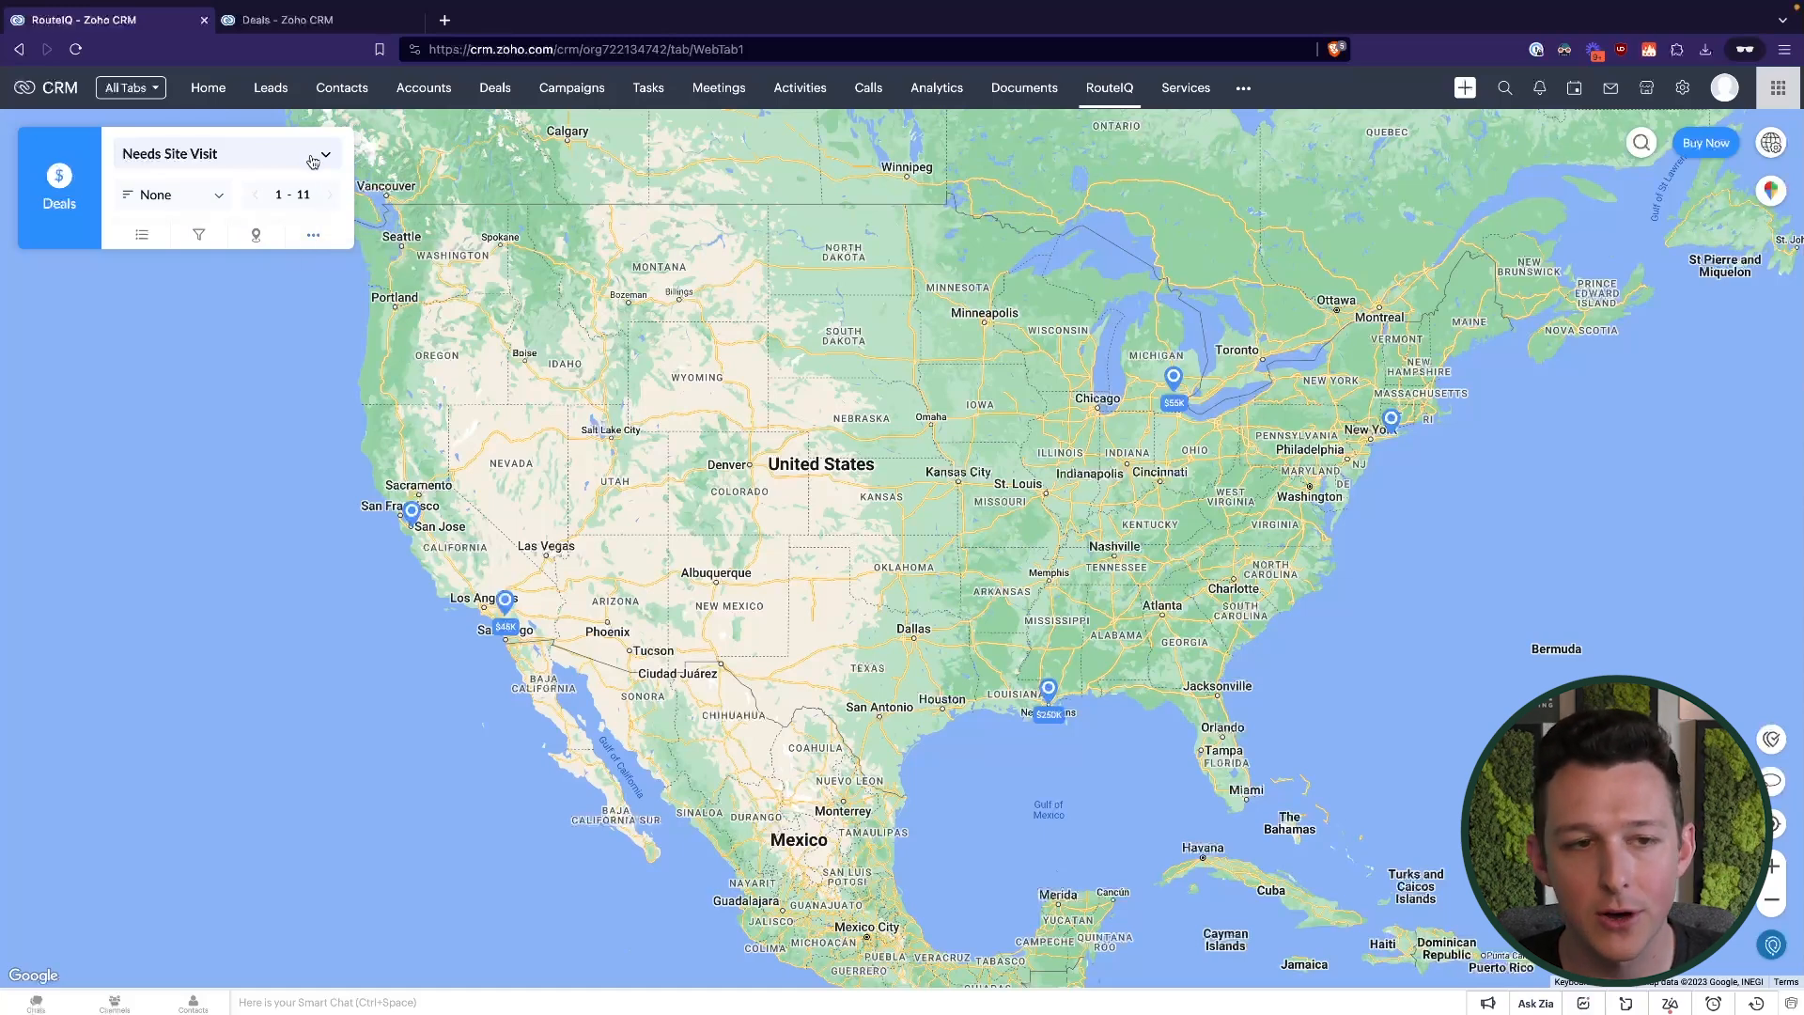
{"action": "left_click", "coordinate": [323, 152]}
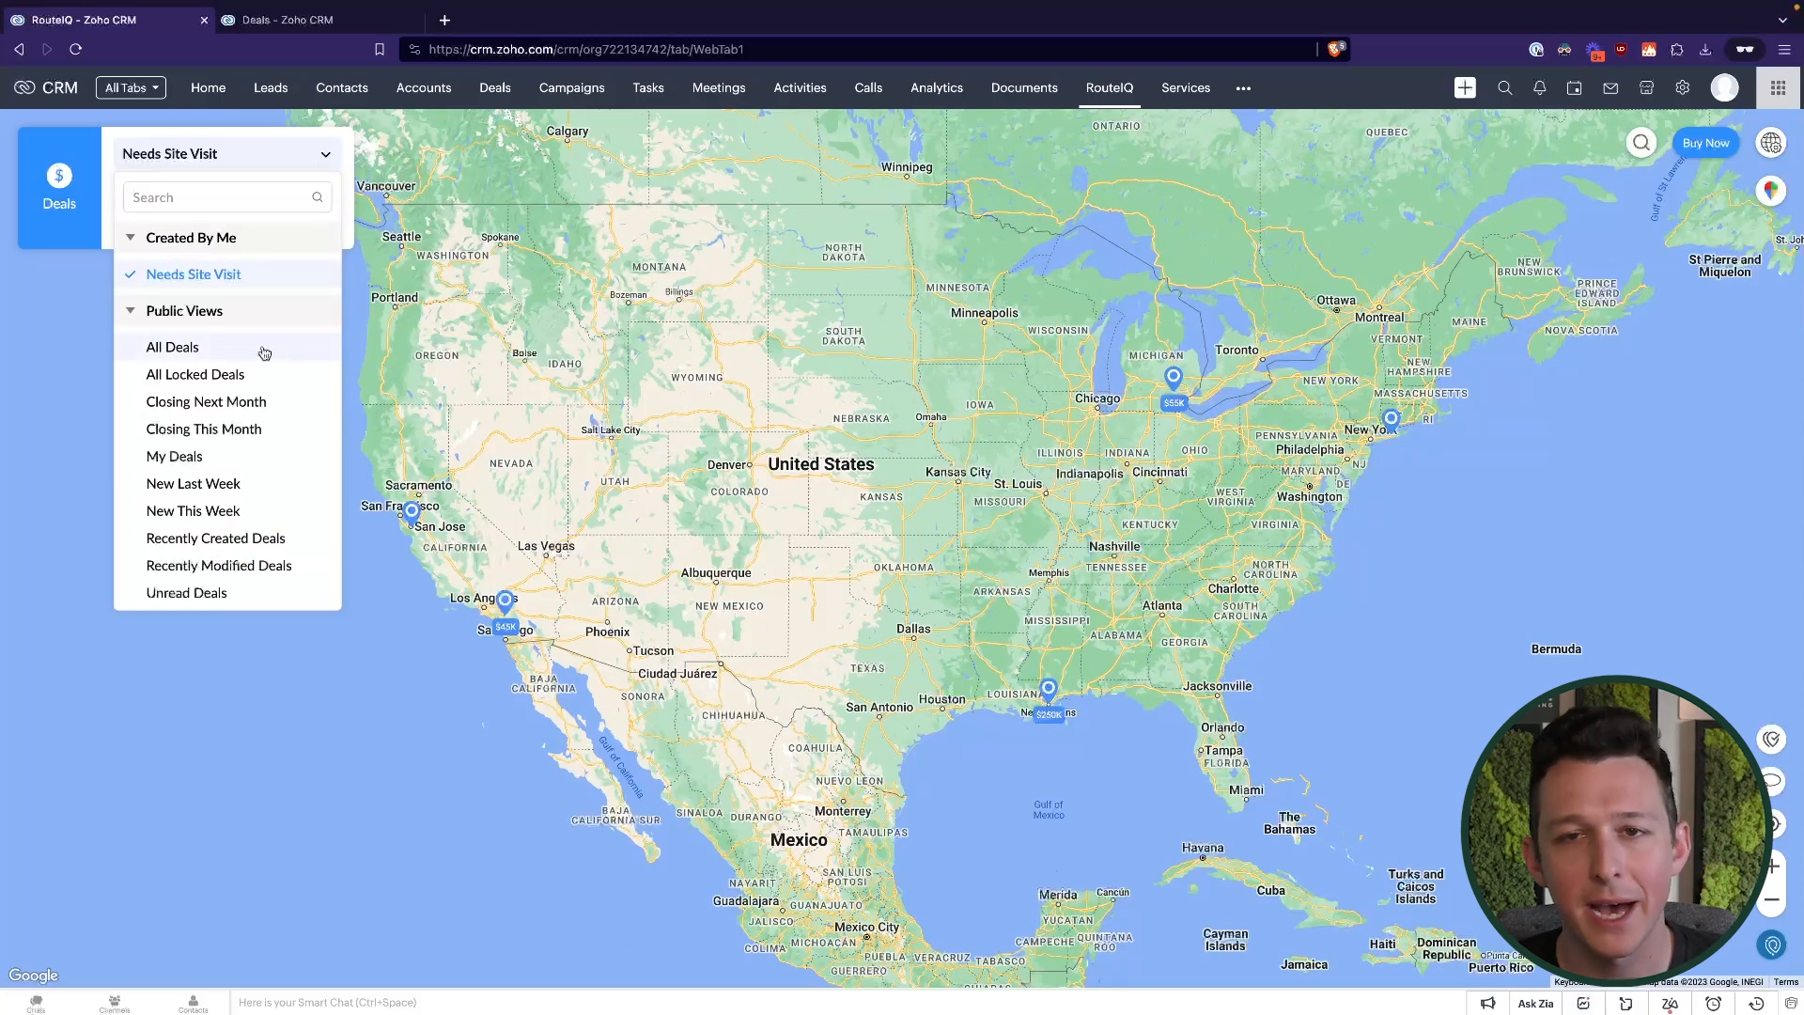
{"action": "left_click", "coordinate": [171, 346]}
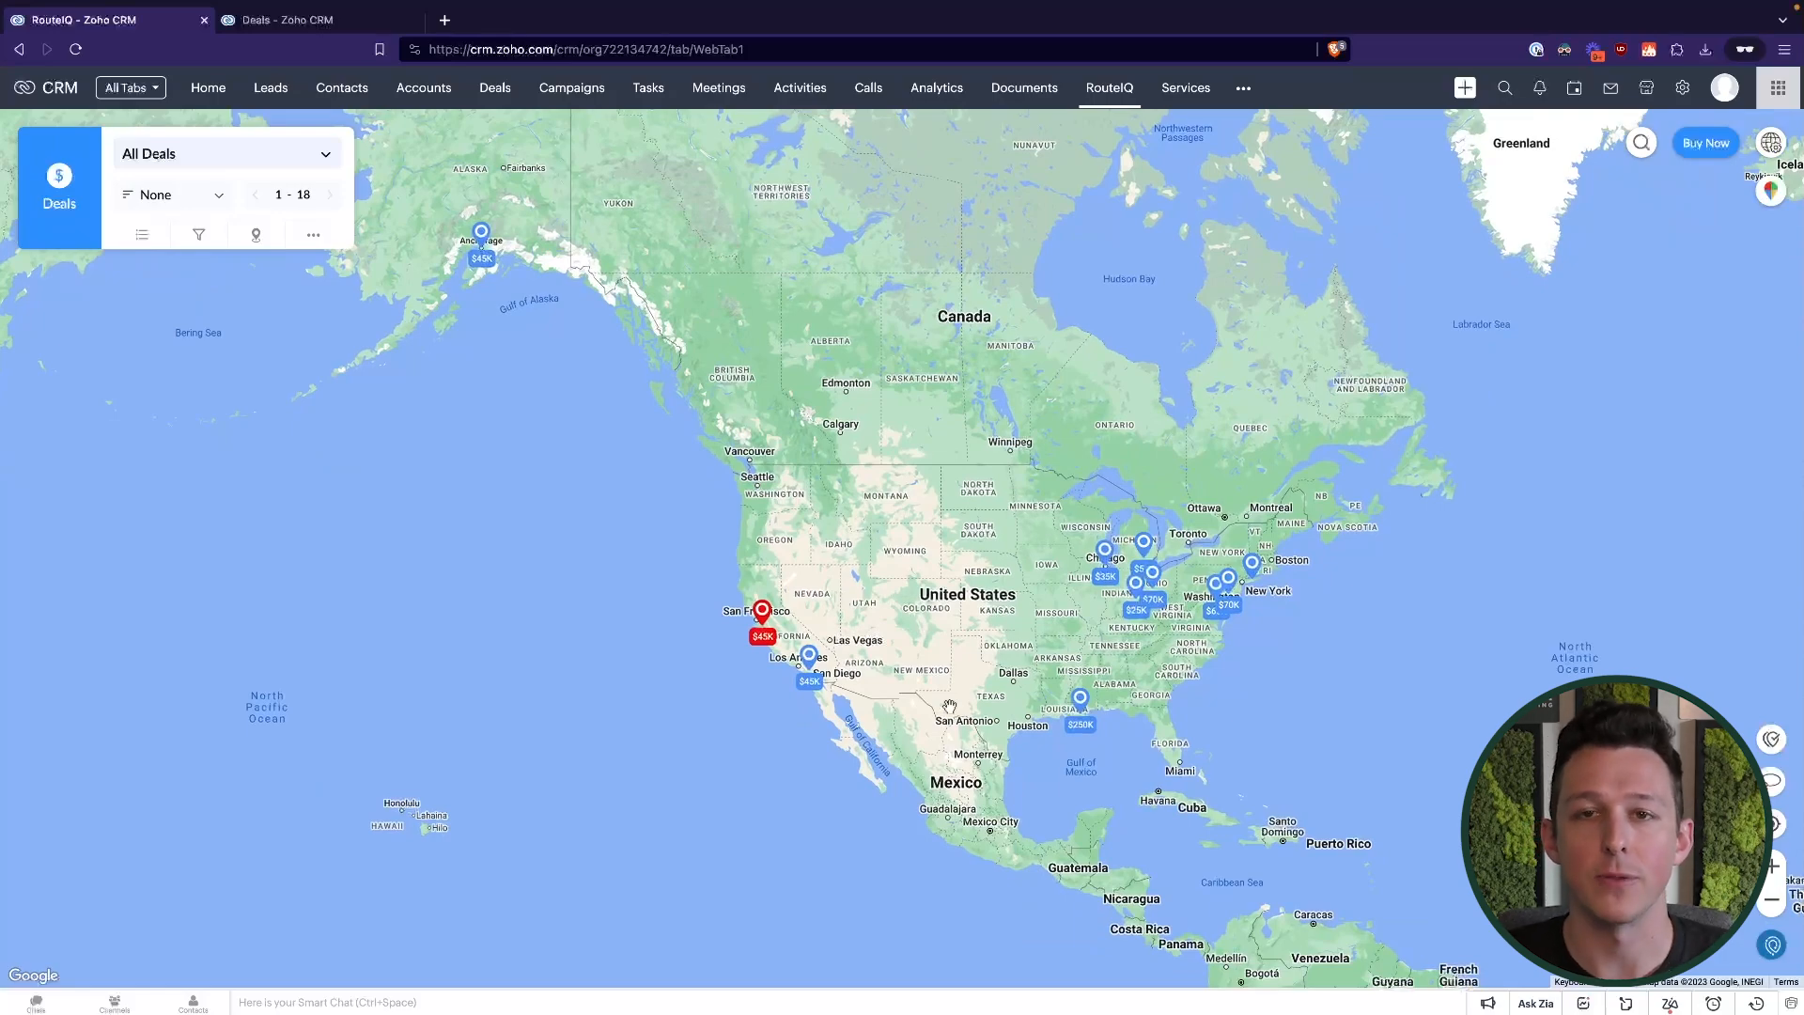
Zoom the map into the Mid-Atlantic and Northeast deal pins
{"action": "scroll", "scroll_direction": "up", "scroll_amount": 3}
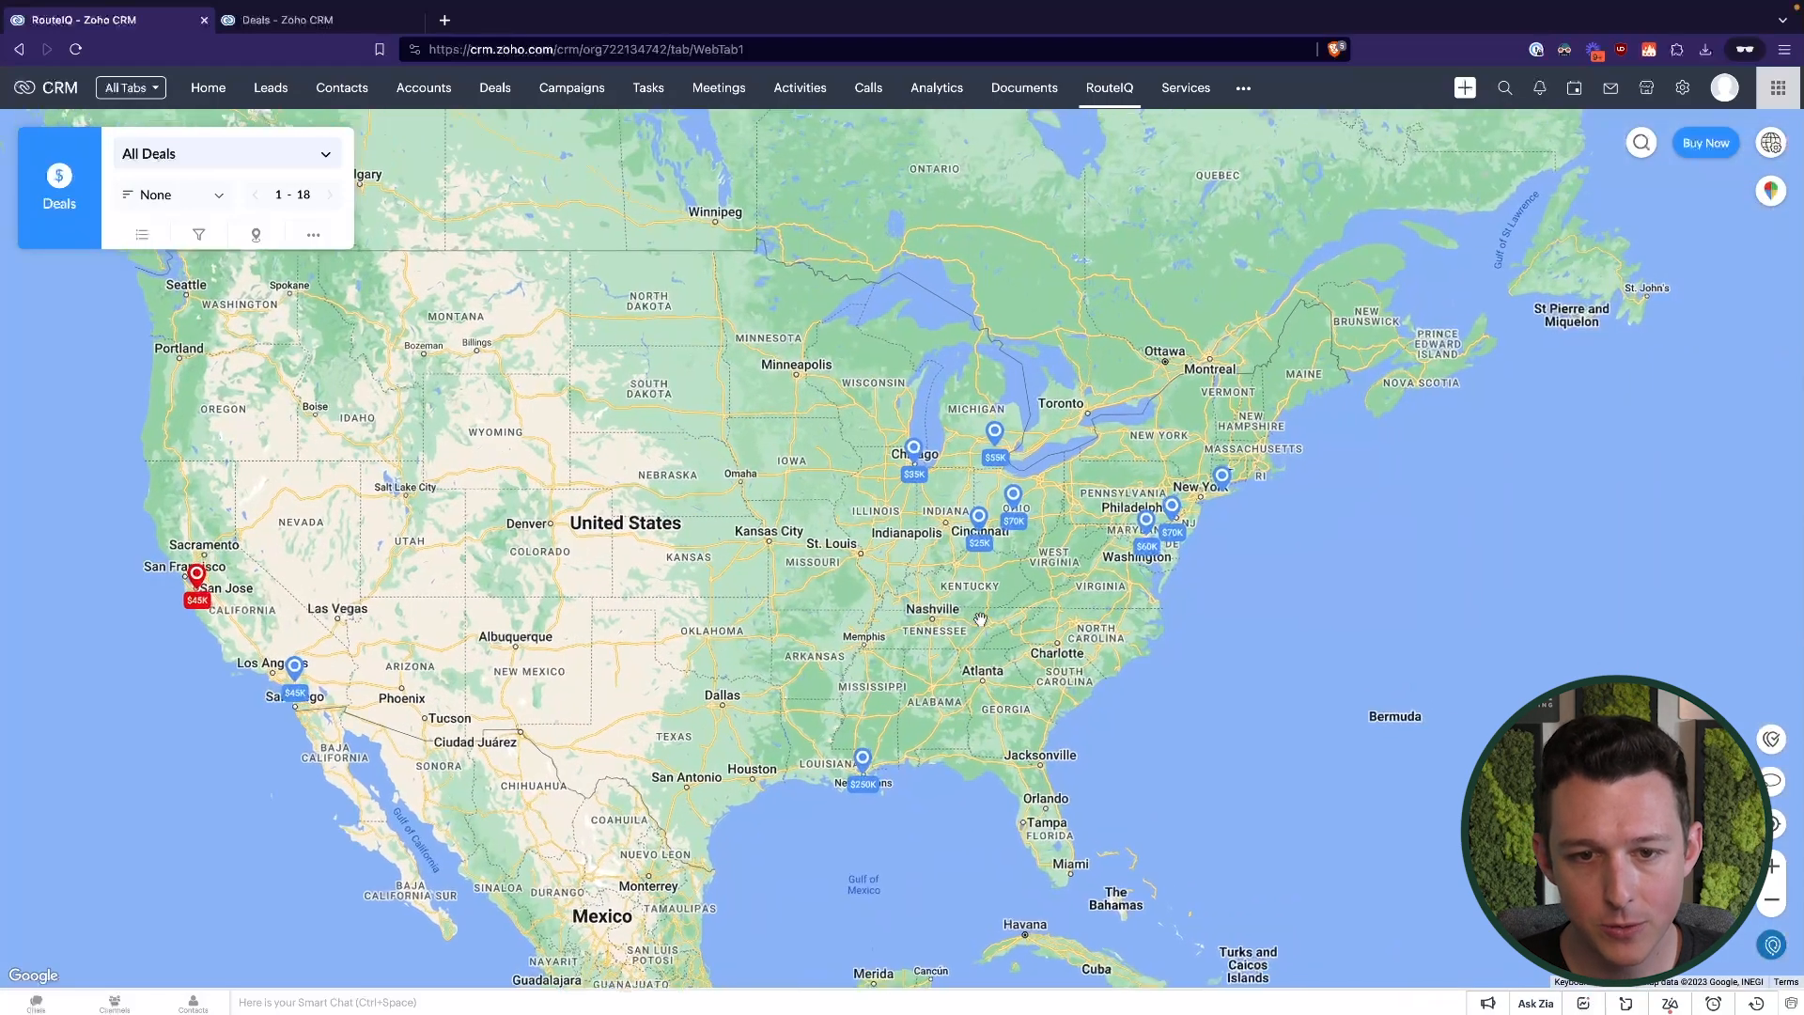
{"action": "scroll", "scroll_direction": "up", "scroll_amount": 3}
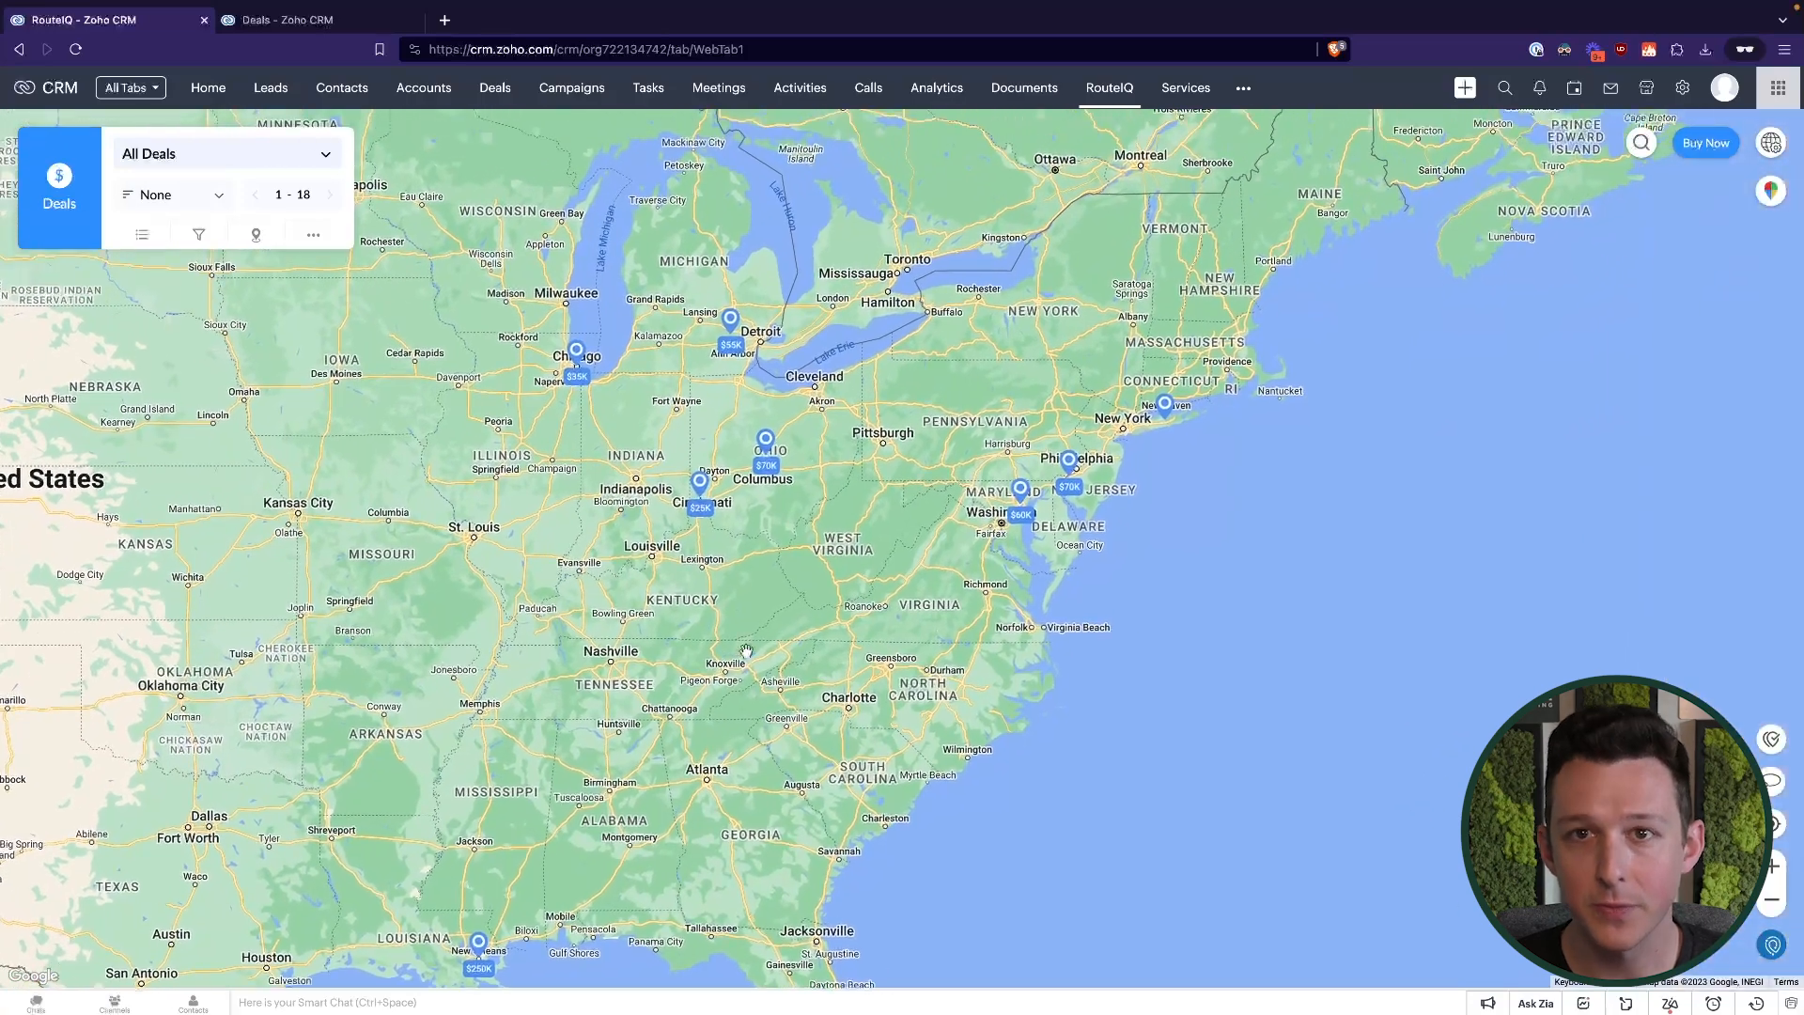
{"action": "mouse_move", "coordinate": [982, 563]}
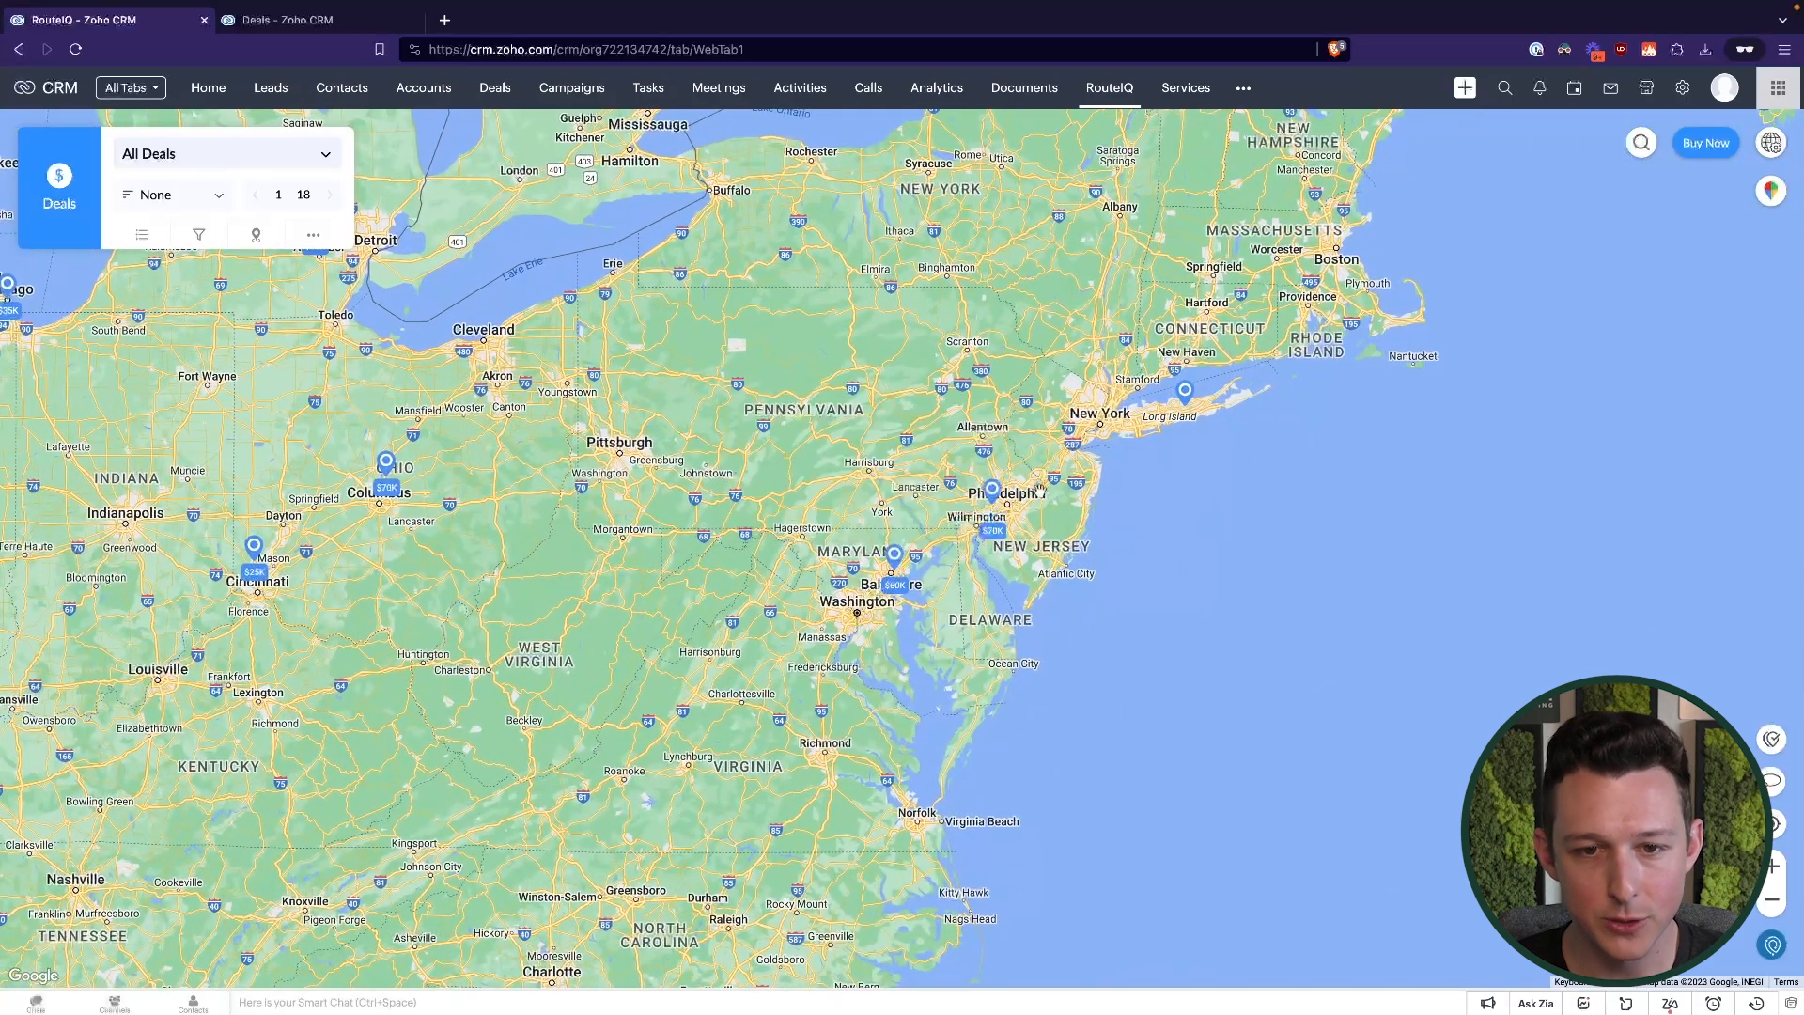
{"action": "left_click", "coordinate": [1183, 389]}
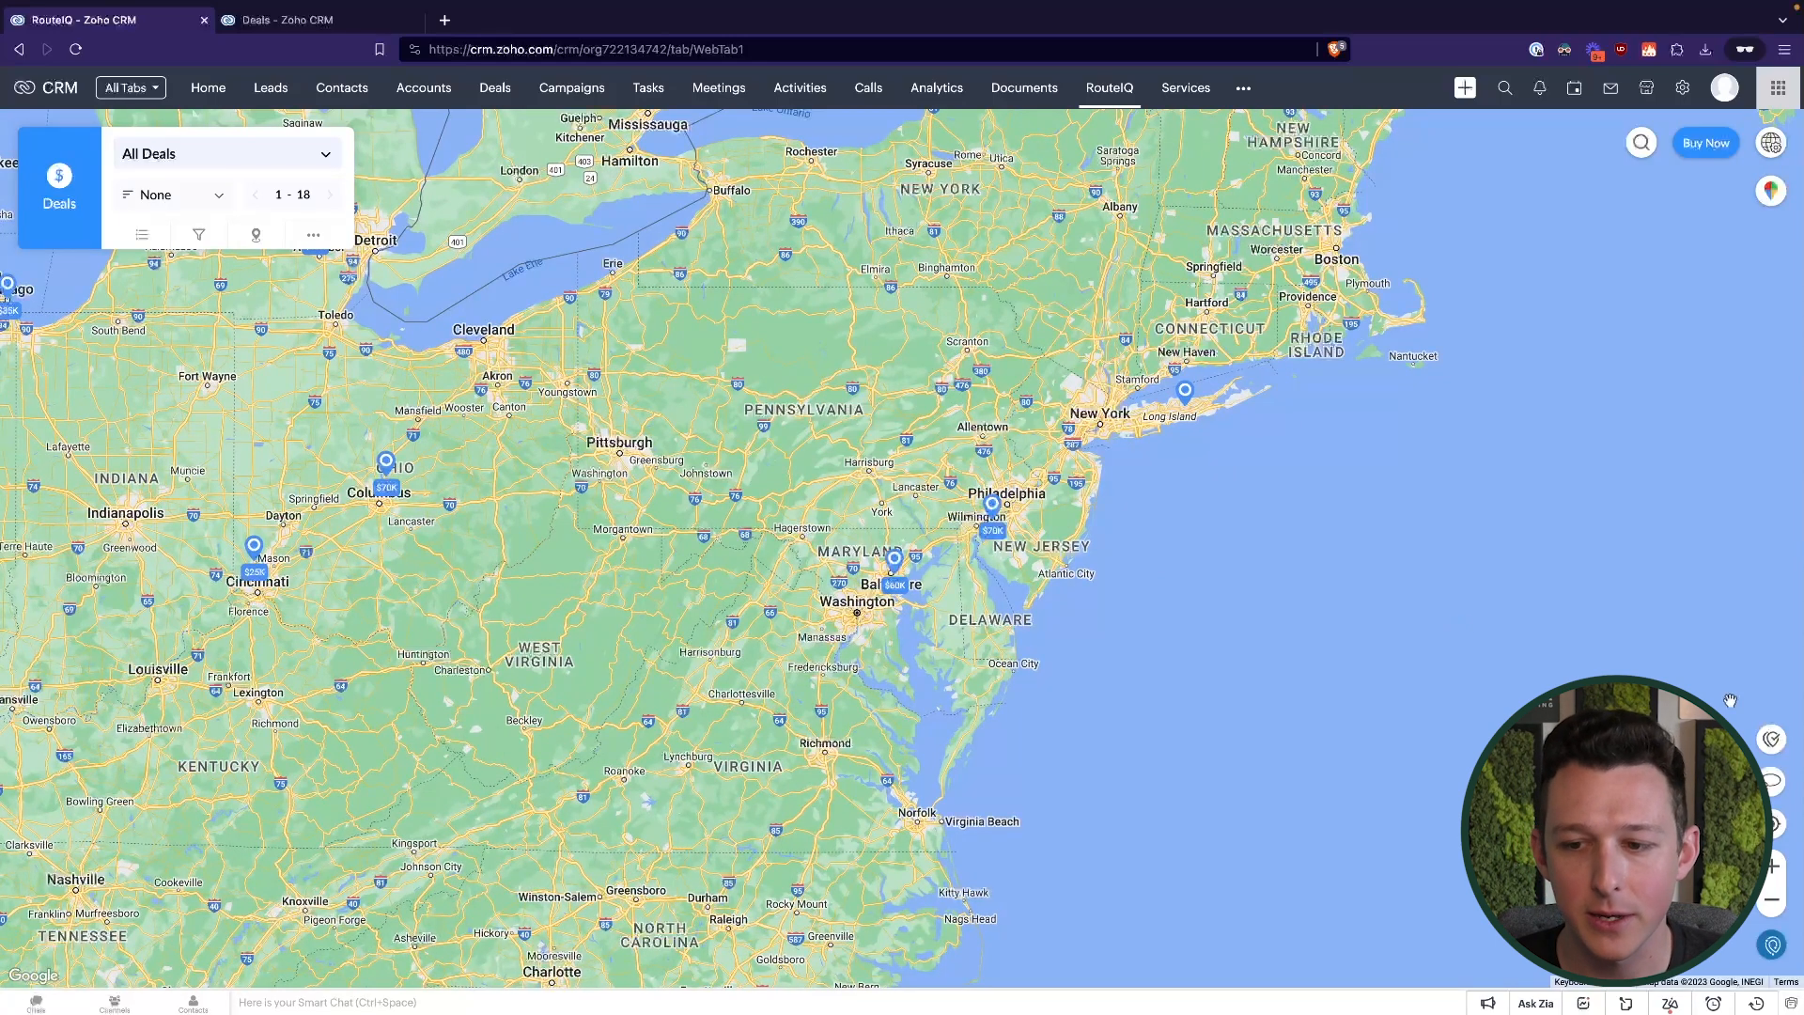
{"action": "mouse_move", "coordinate": [1421, 627]}
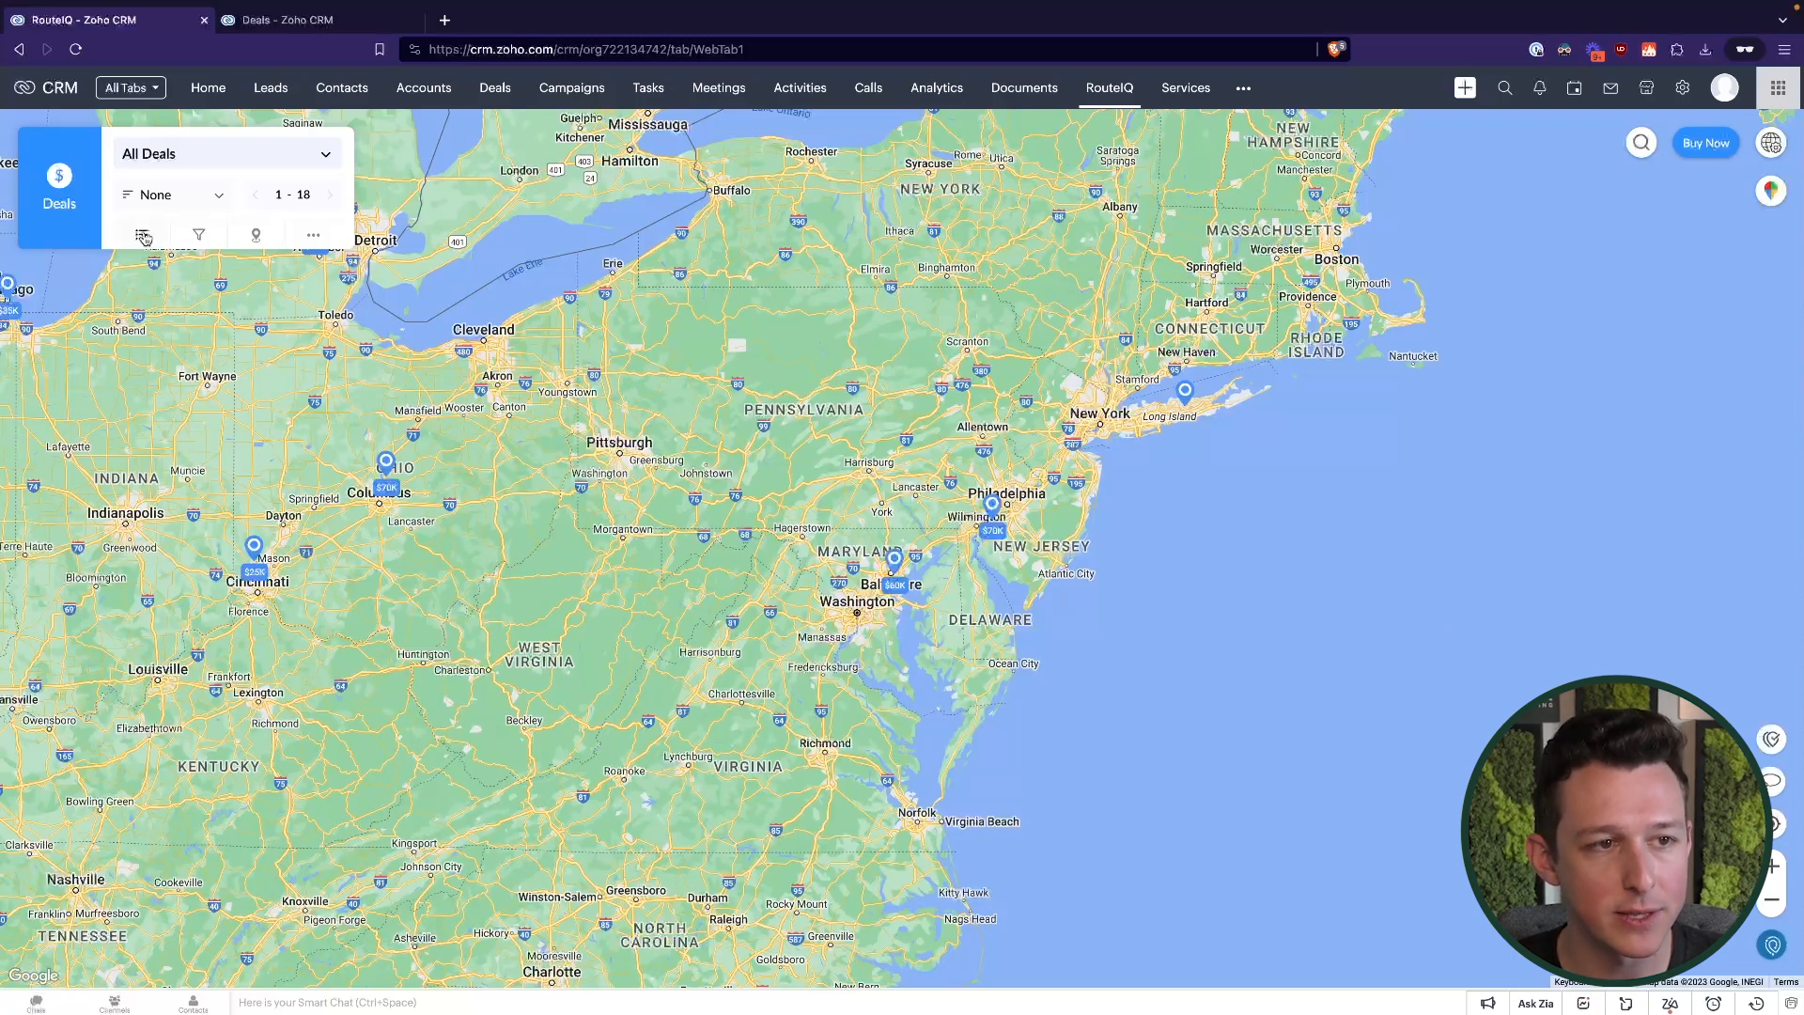
From the List of Deals, check six East Coast deals and start Create Route with them
{"action": "left_click", "coordinate": [141, 235]}
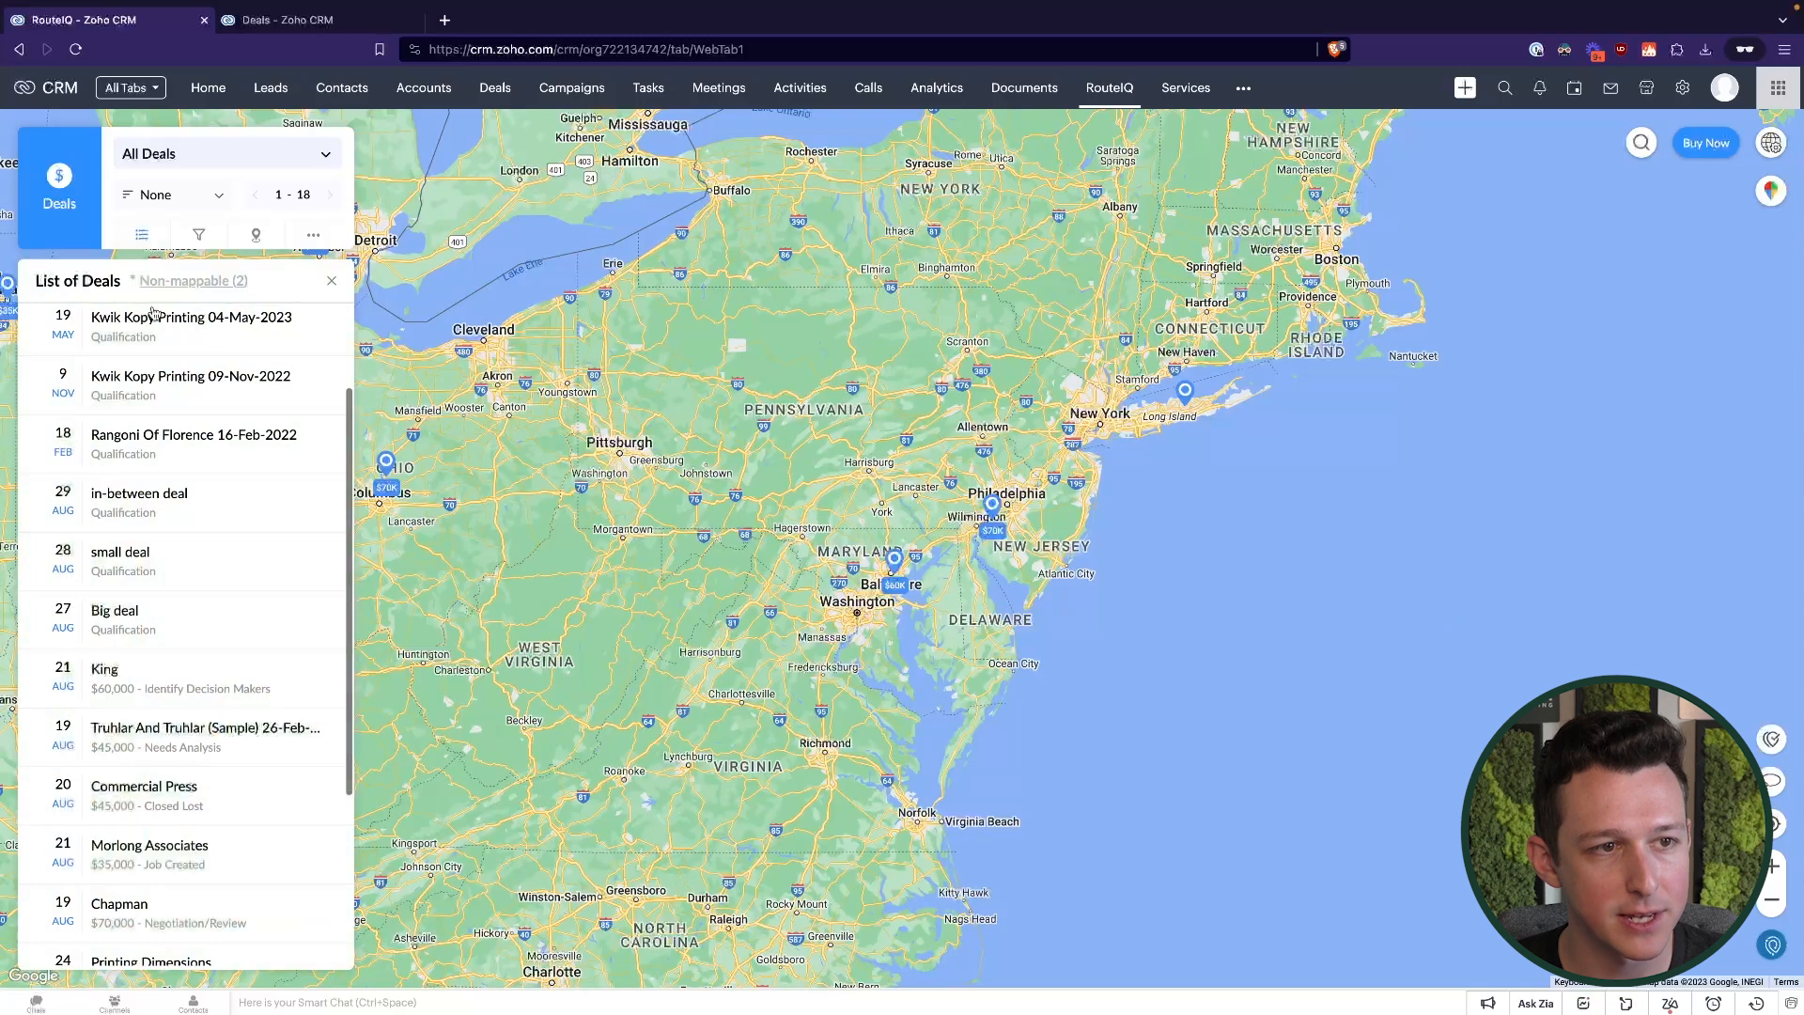
{"action": "scroll", "scroll_direction": "down", "scroll_amount": 3}
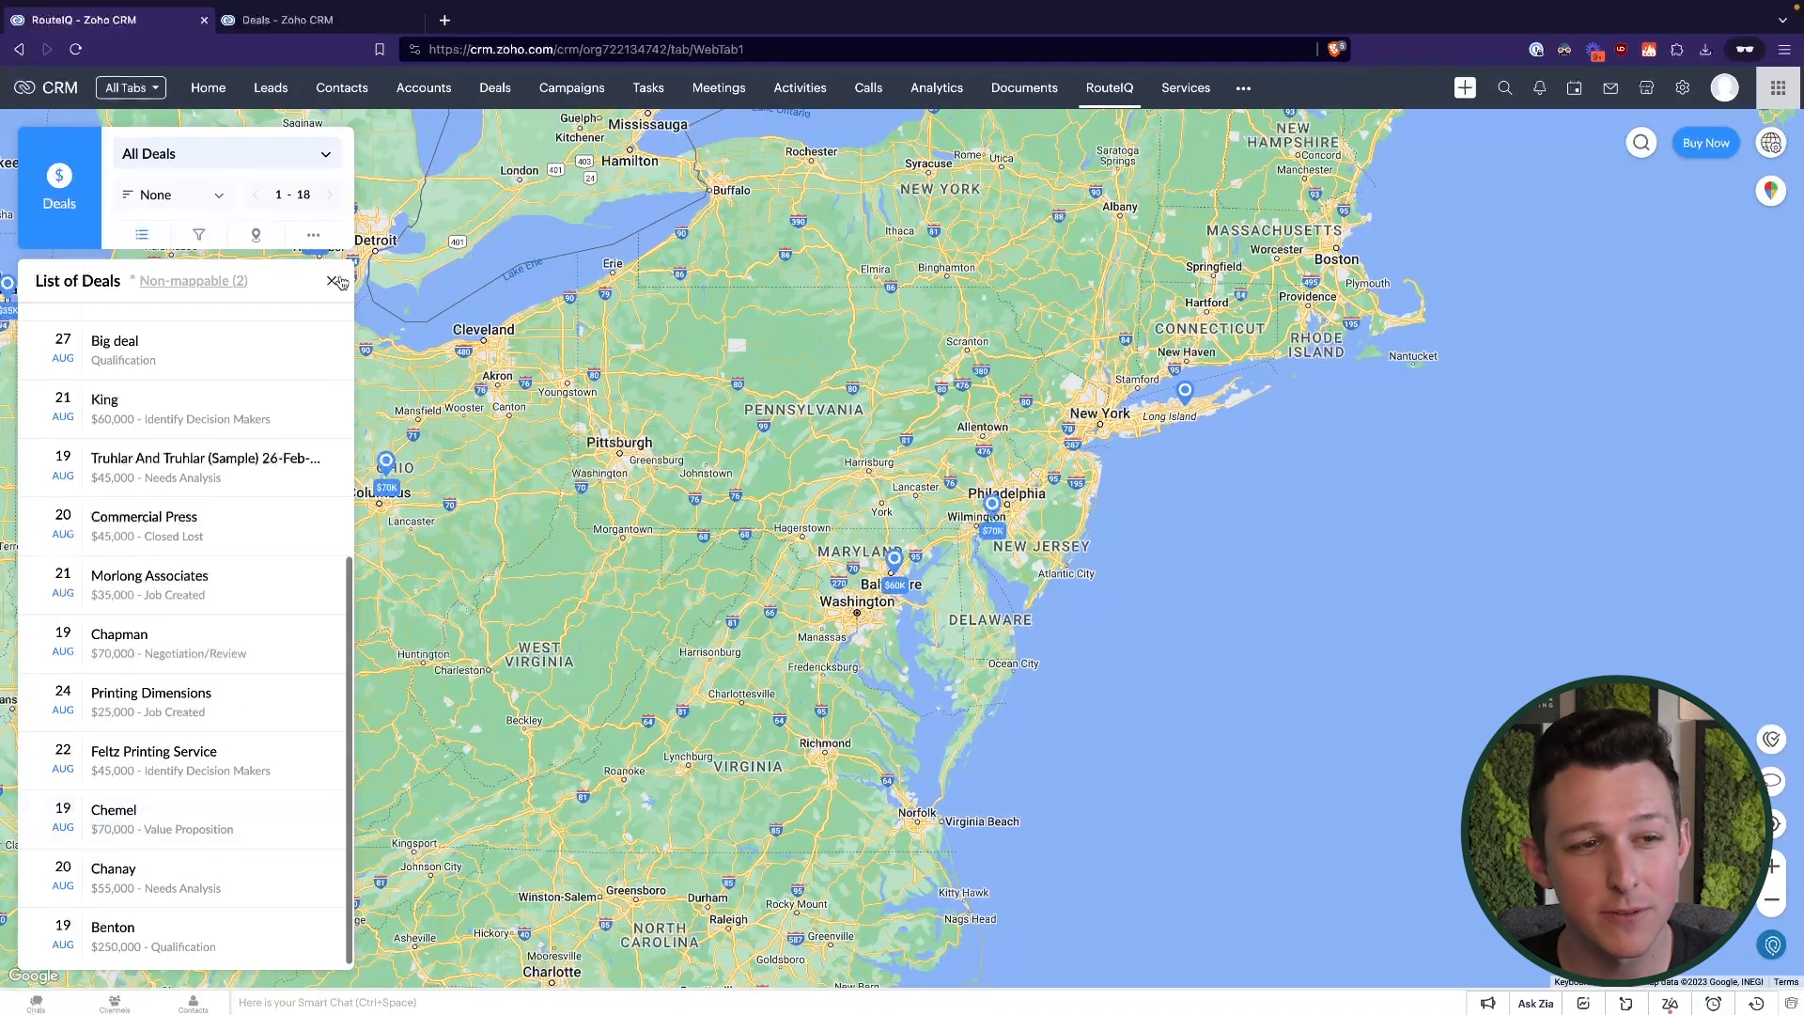
{"action": "left_click", "coordinate": [337, 280]}
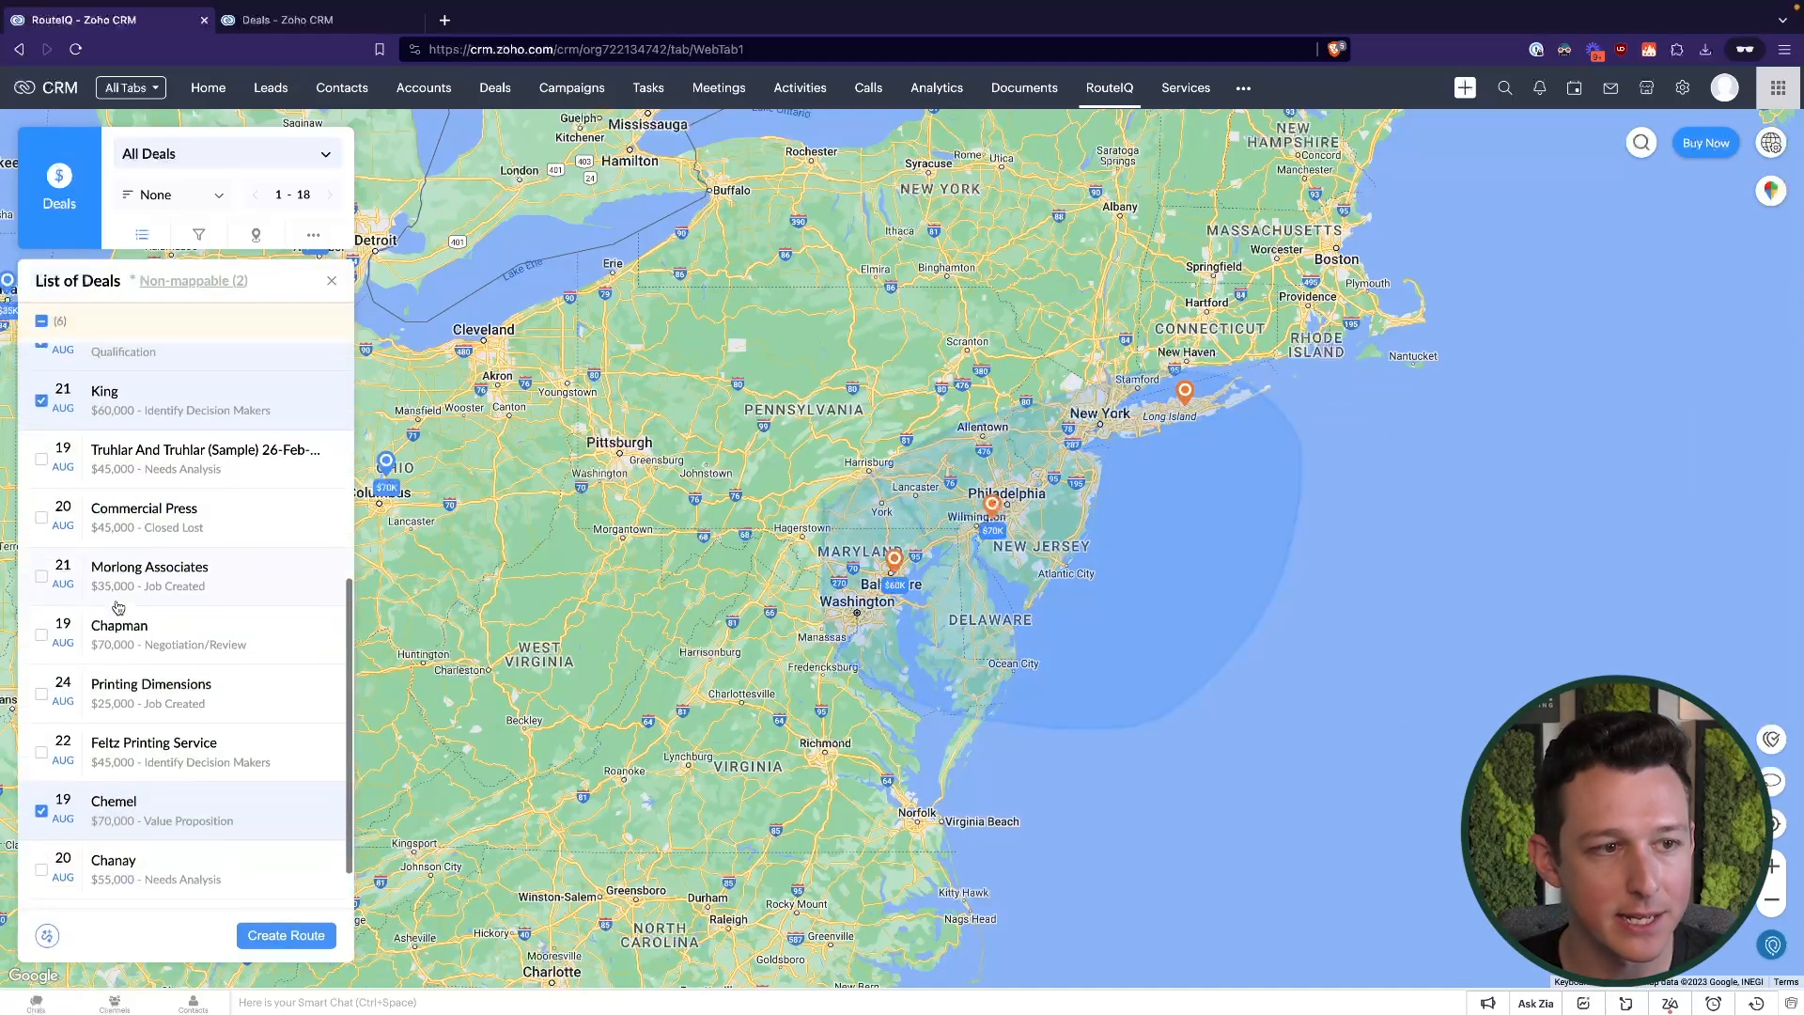
{"action": "scroll", "scroll_direction": "up", "scroll_amount": 3}
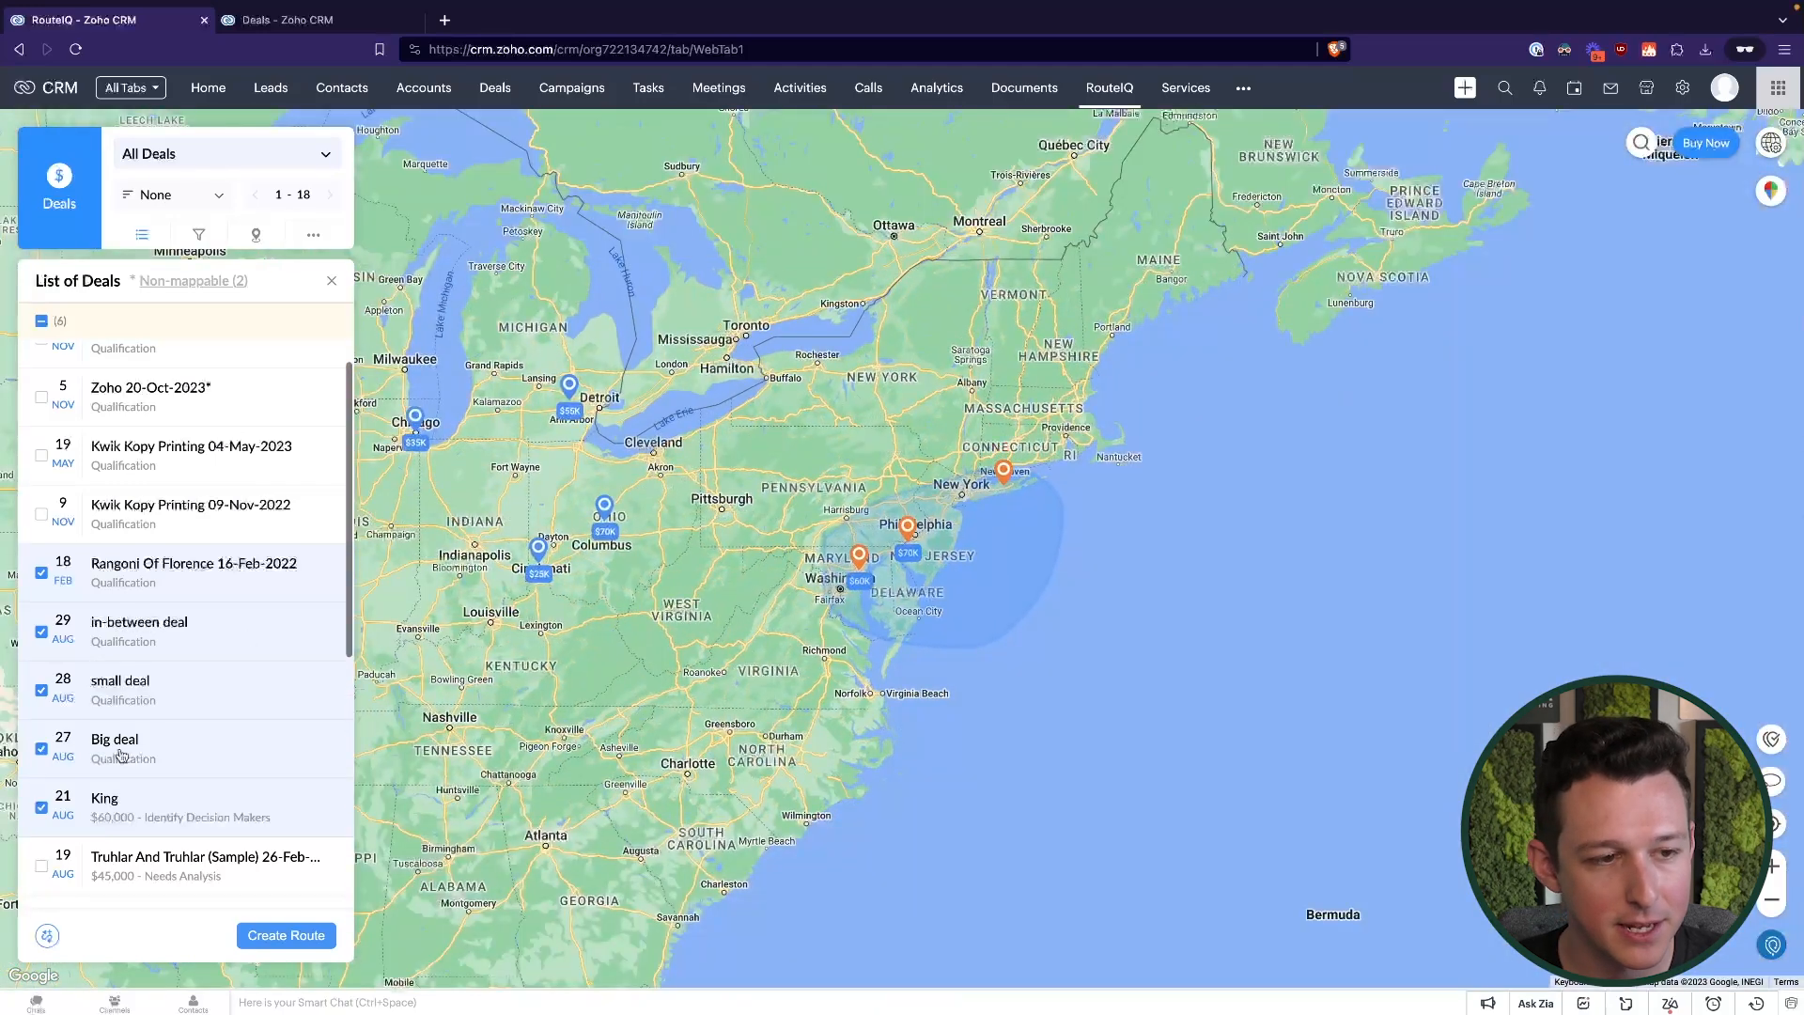
{"action": "scroll", "scroll_direction": "down", "scroll_amount": 3}
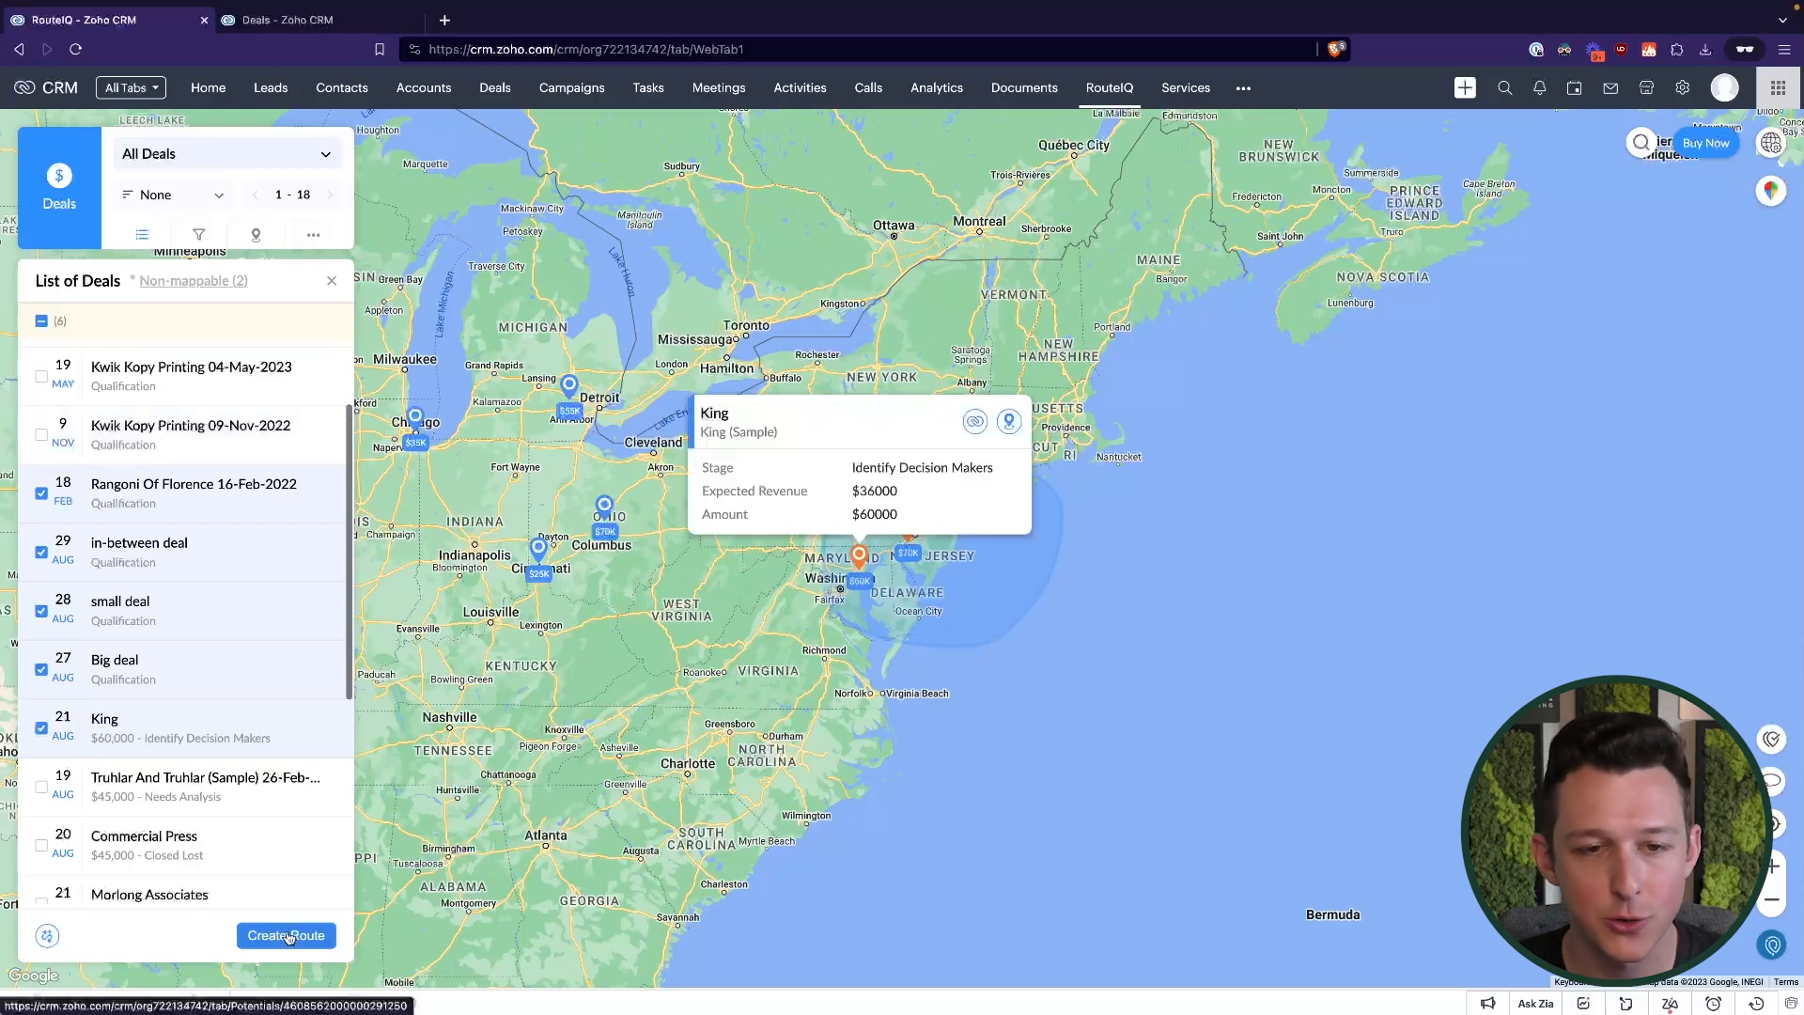
{"action": "left_click", "coordinate": [285, 934]}
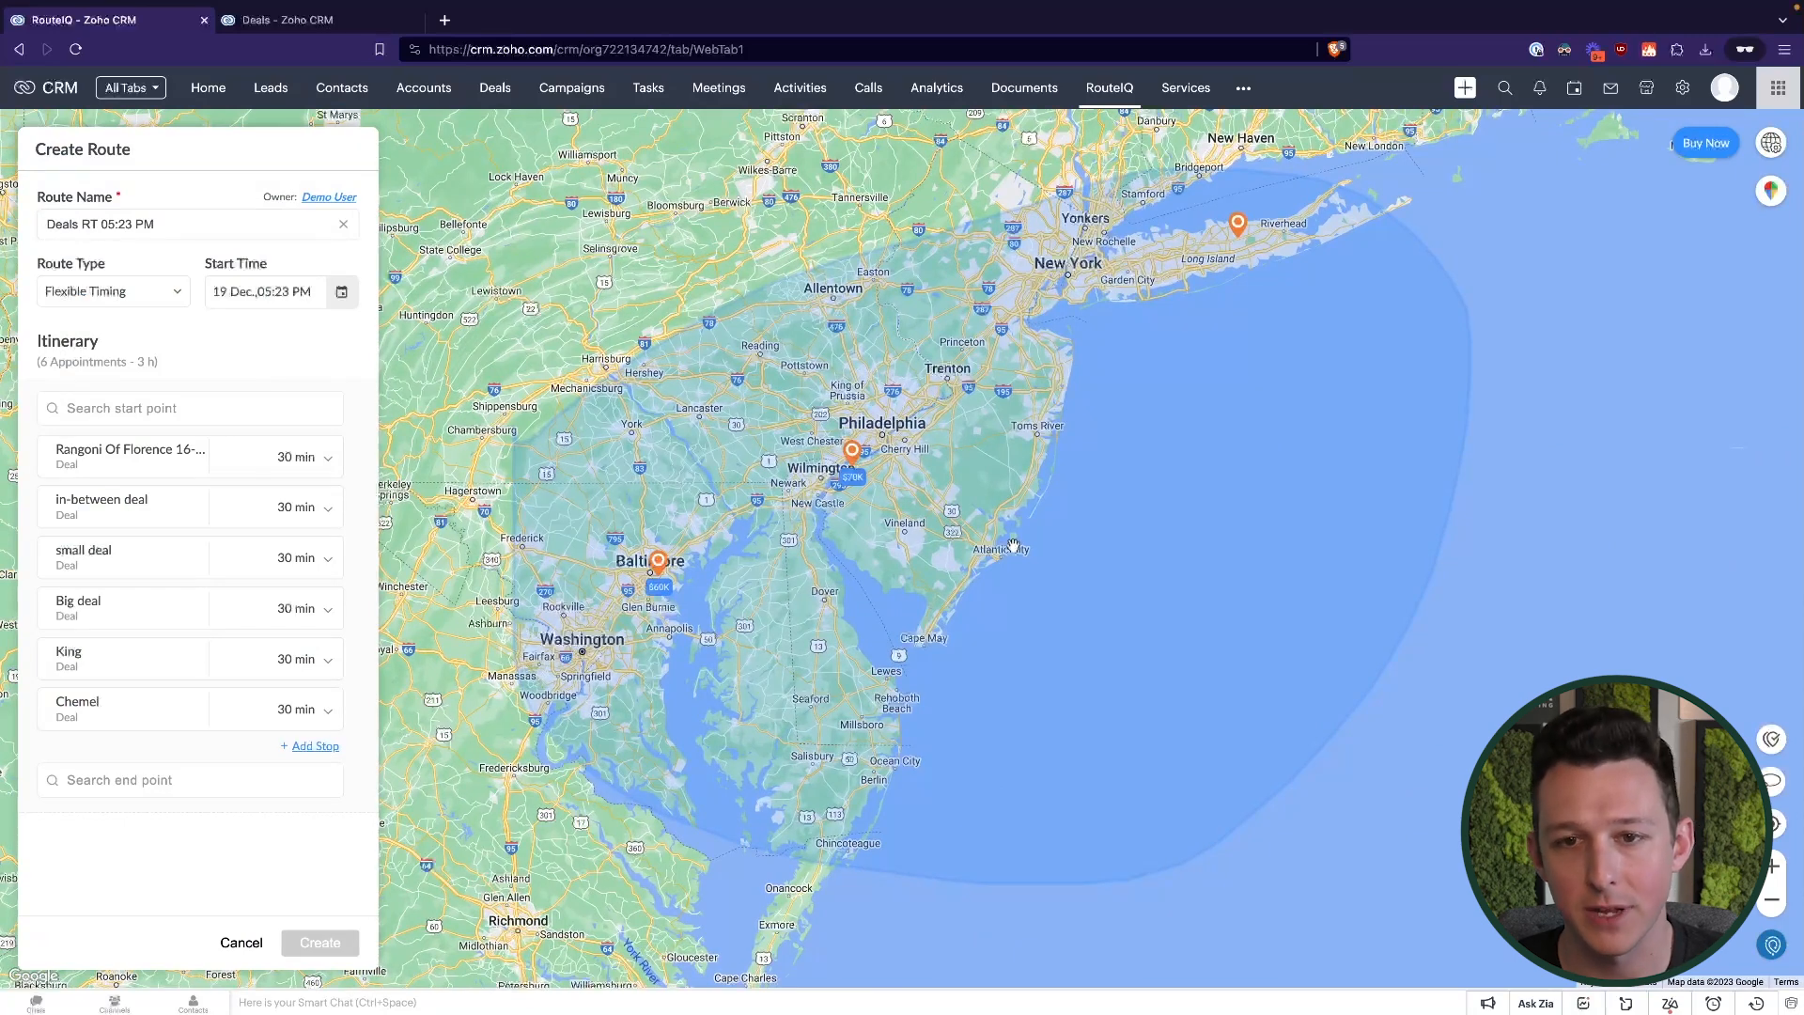
Set Rangoni Of Florence as start and King as end, reviewing the Long Island Big deal details
{"action": "left_click", "coordinate": [190, 408]}
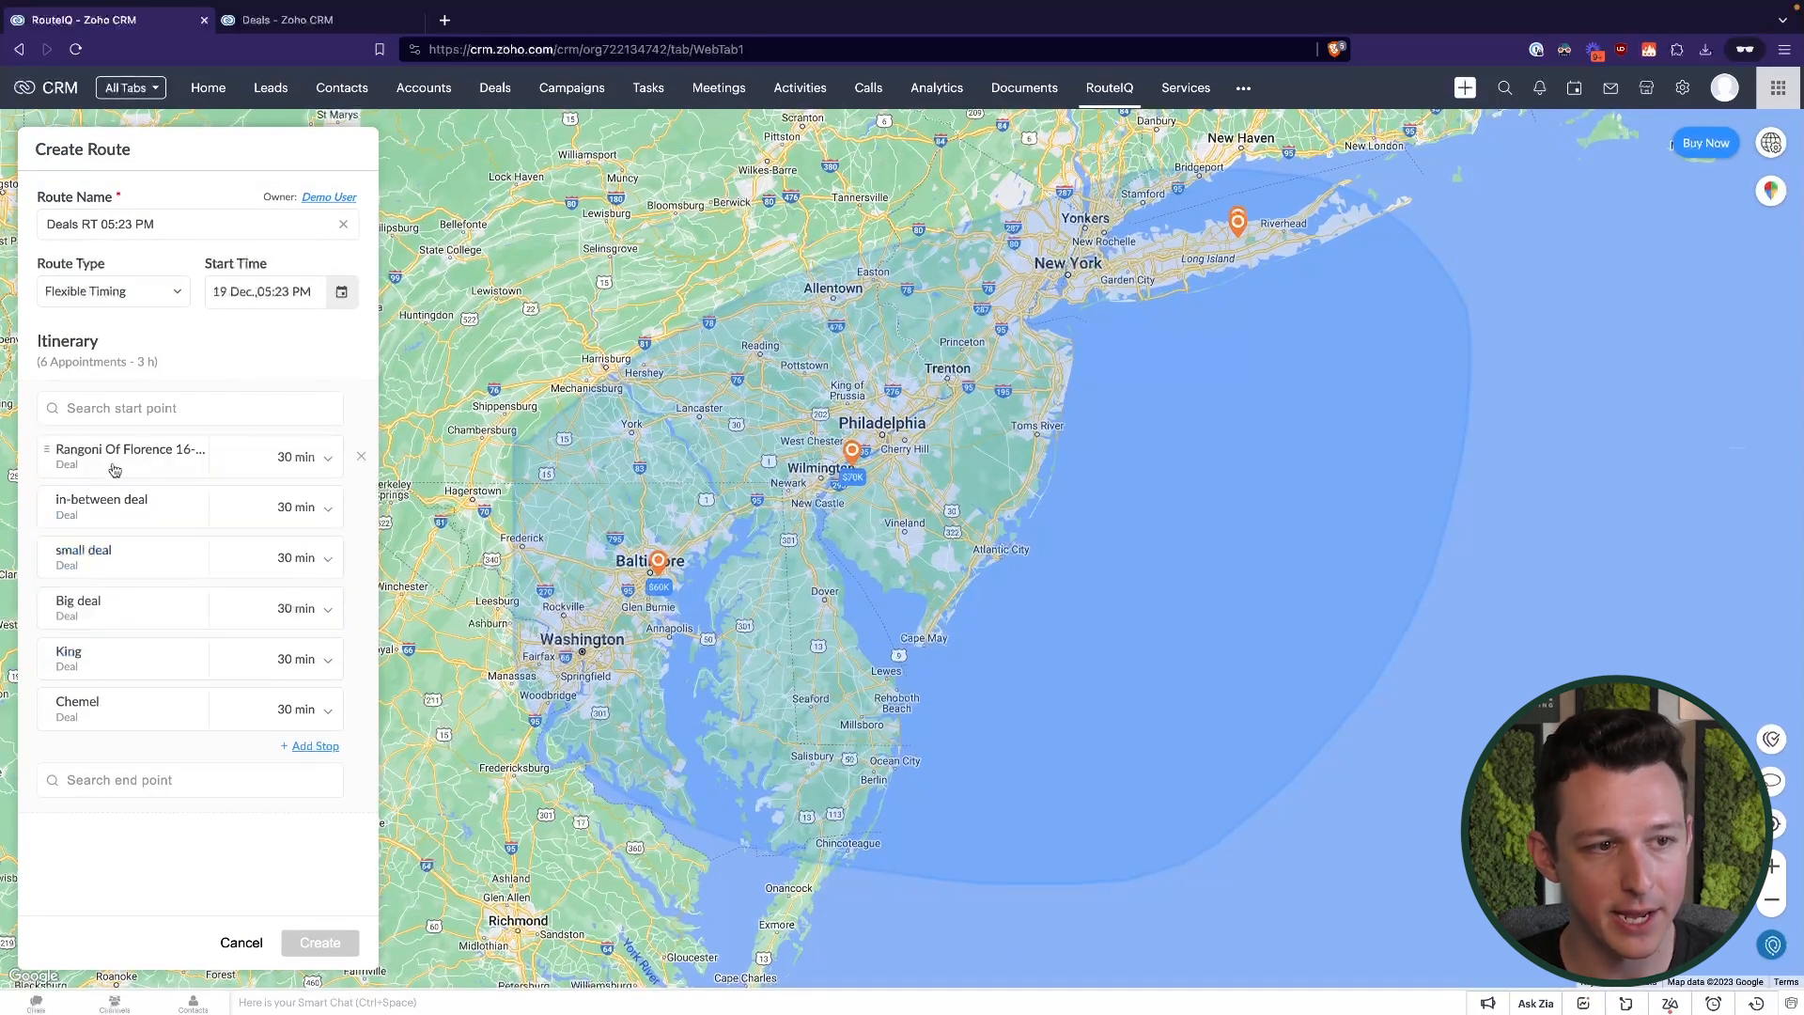
{"action": "mouse_move", "coordinate": [96, 726]}
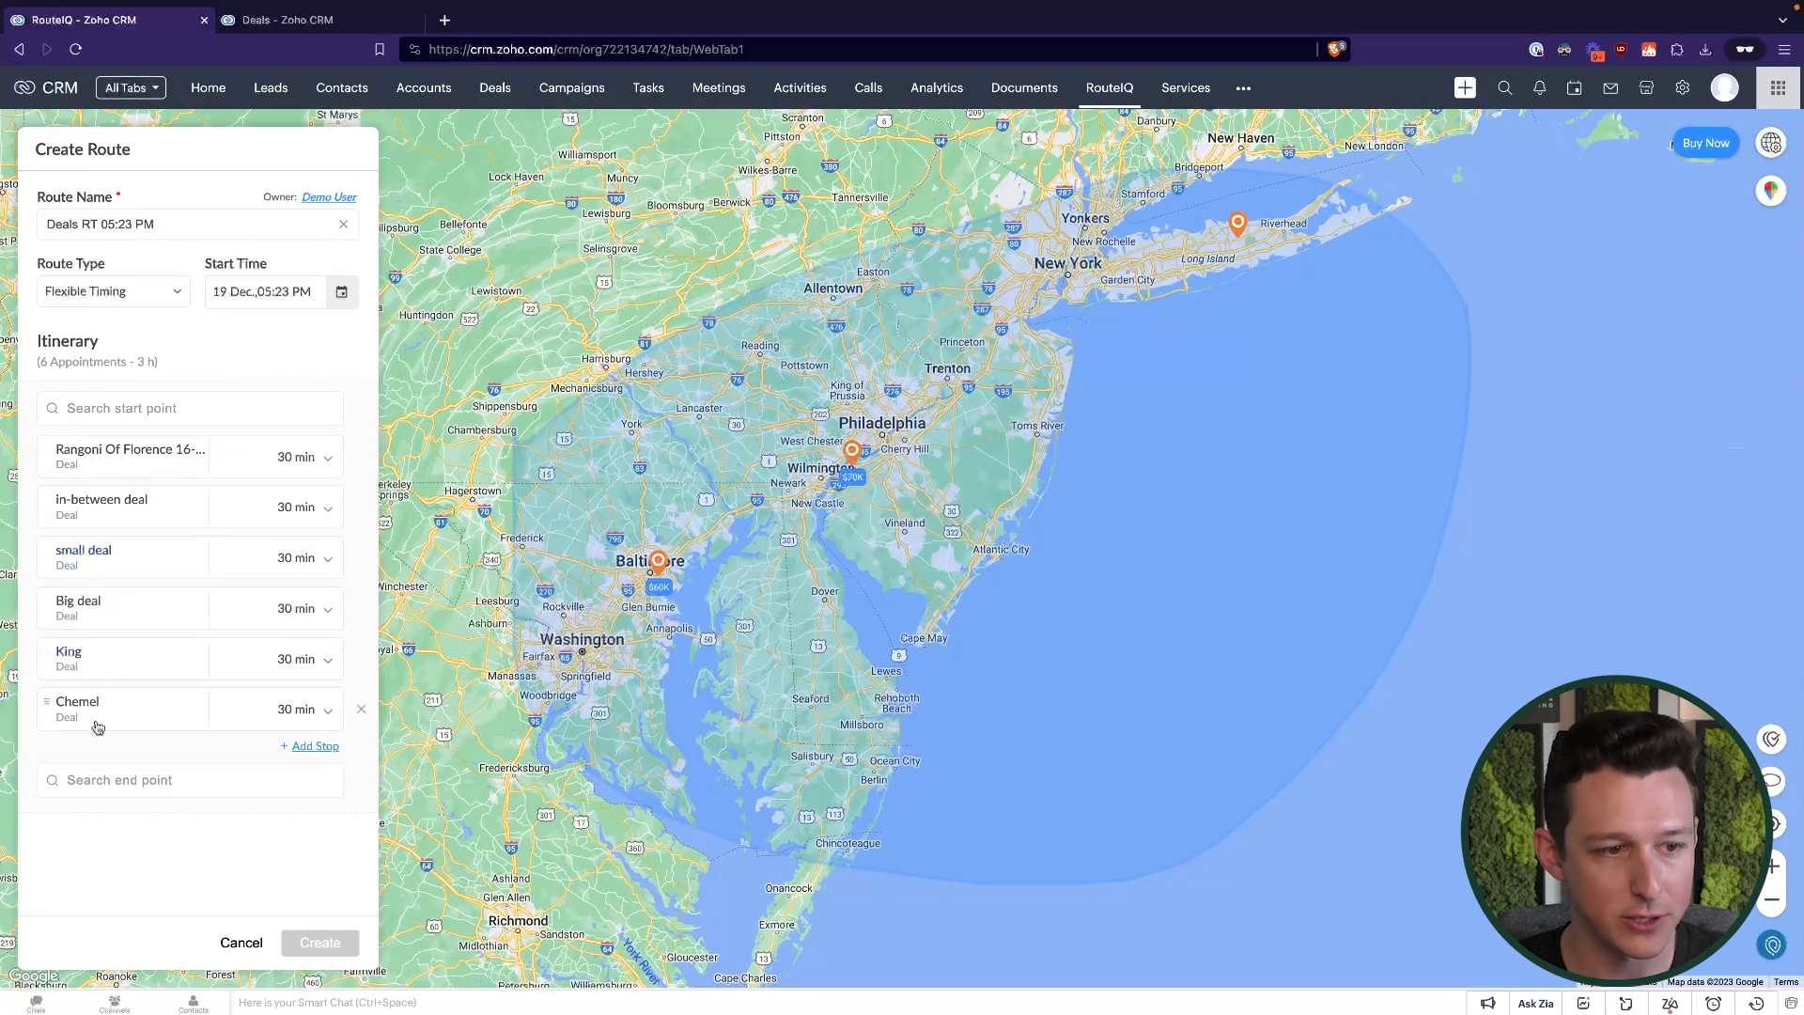
{"action": "mouse_move", "coordinate": [131, 661]}
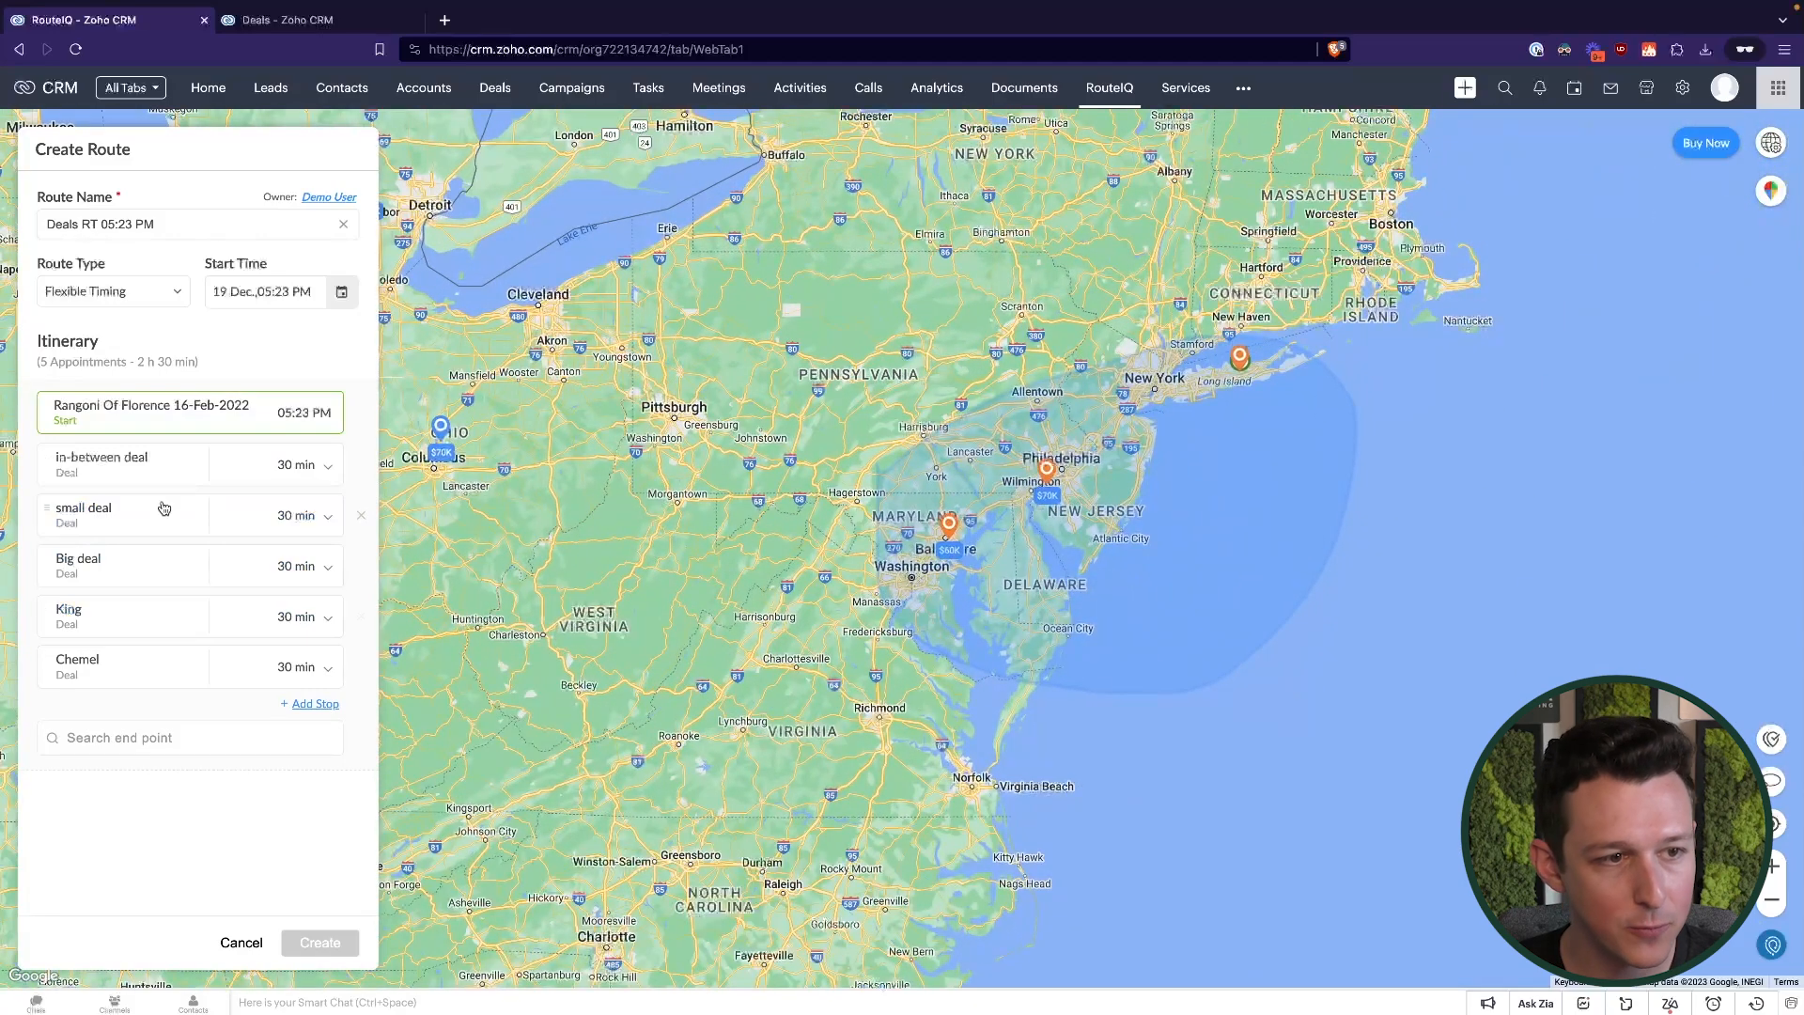
{"action": "mouse_move", "coordinate": [137, 613]}
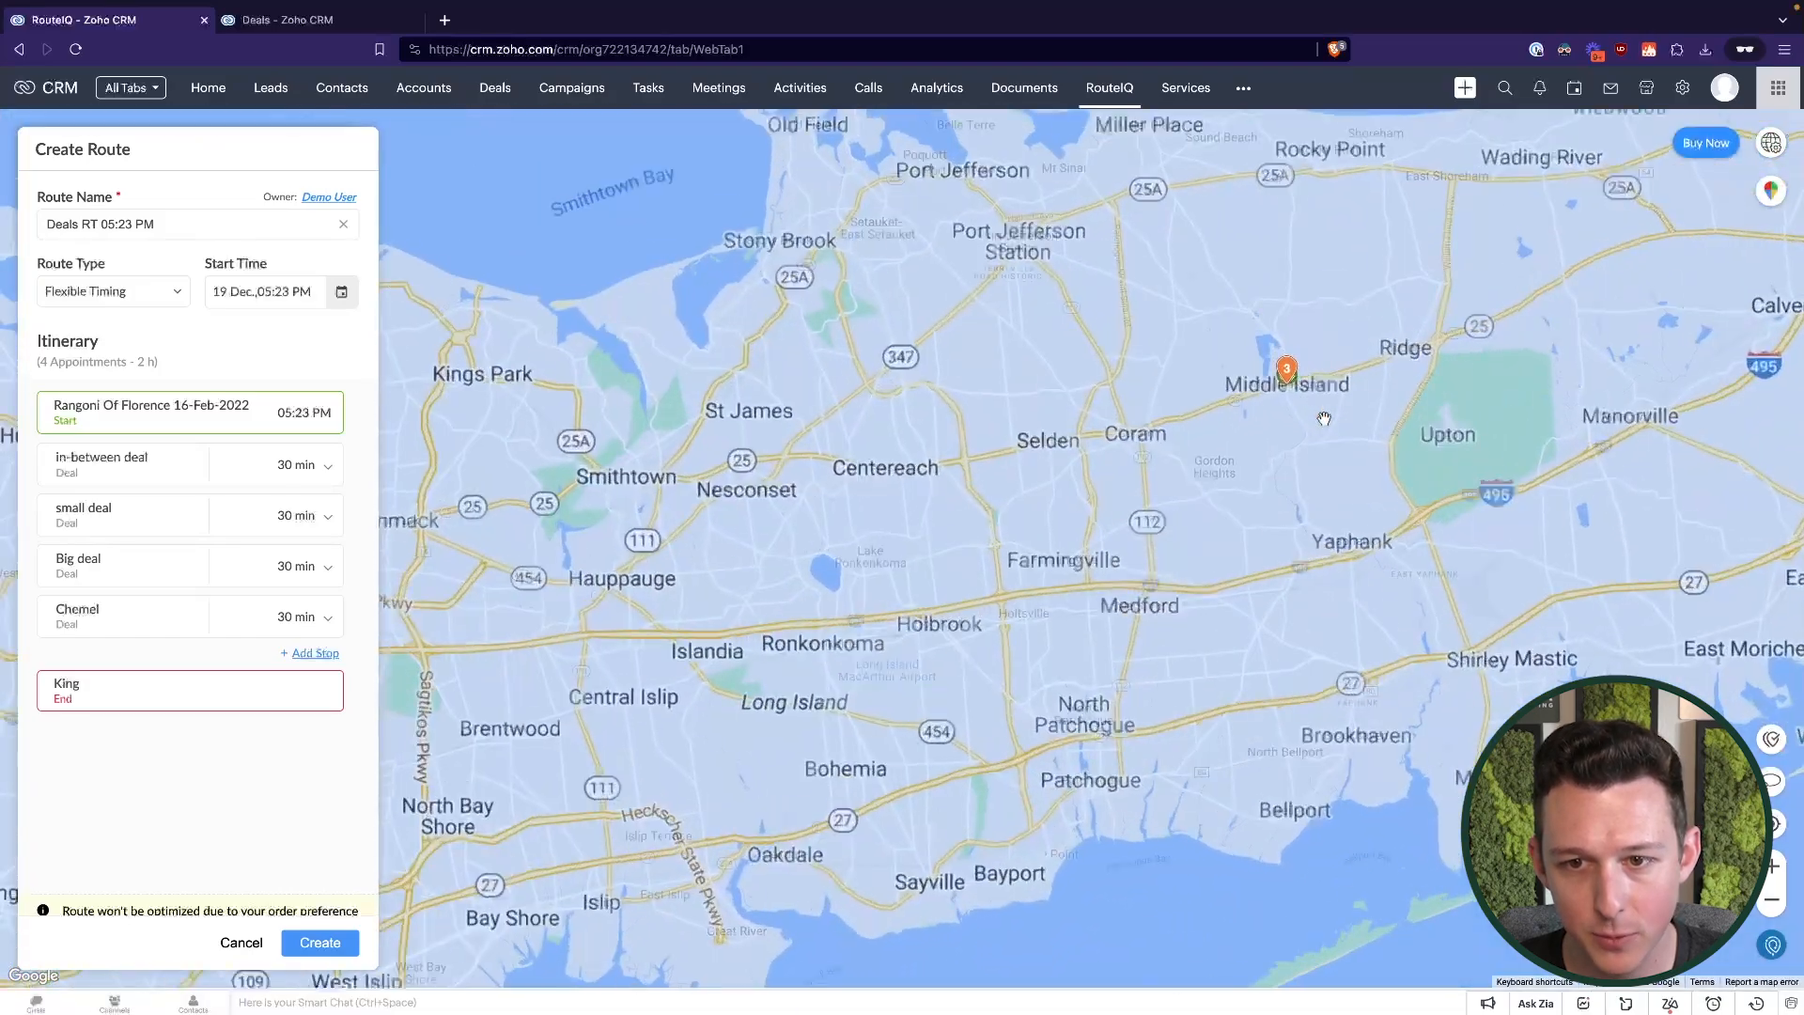
{"action": "left_click", "coordinate": [1287, 370]}
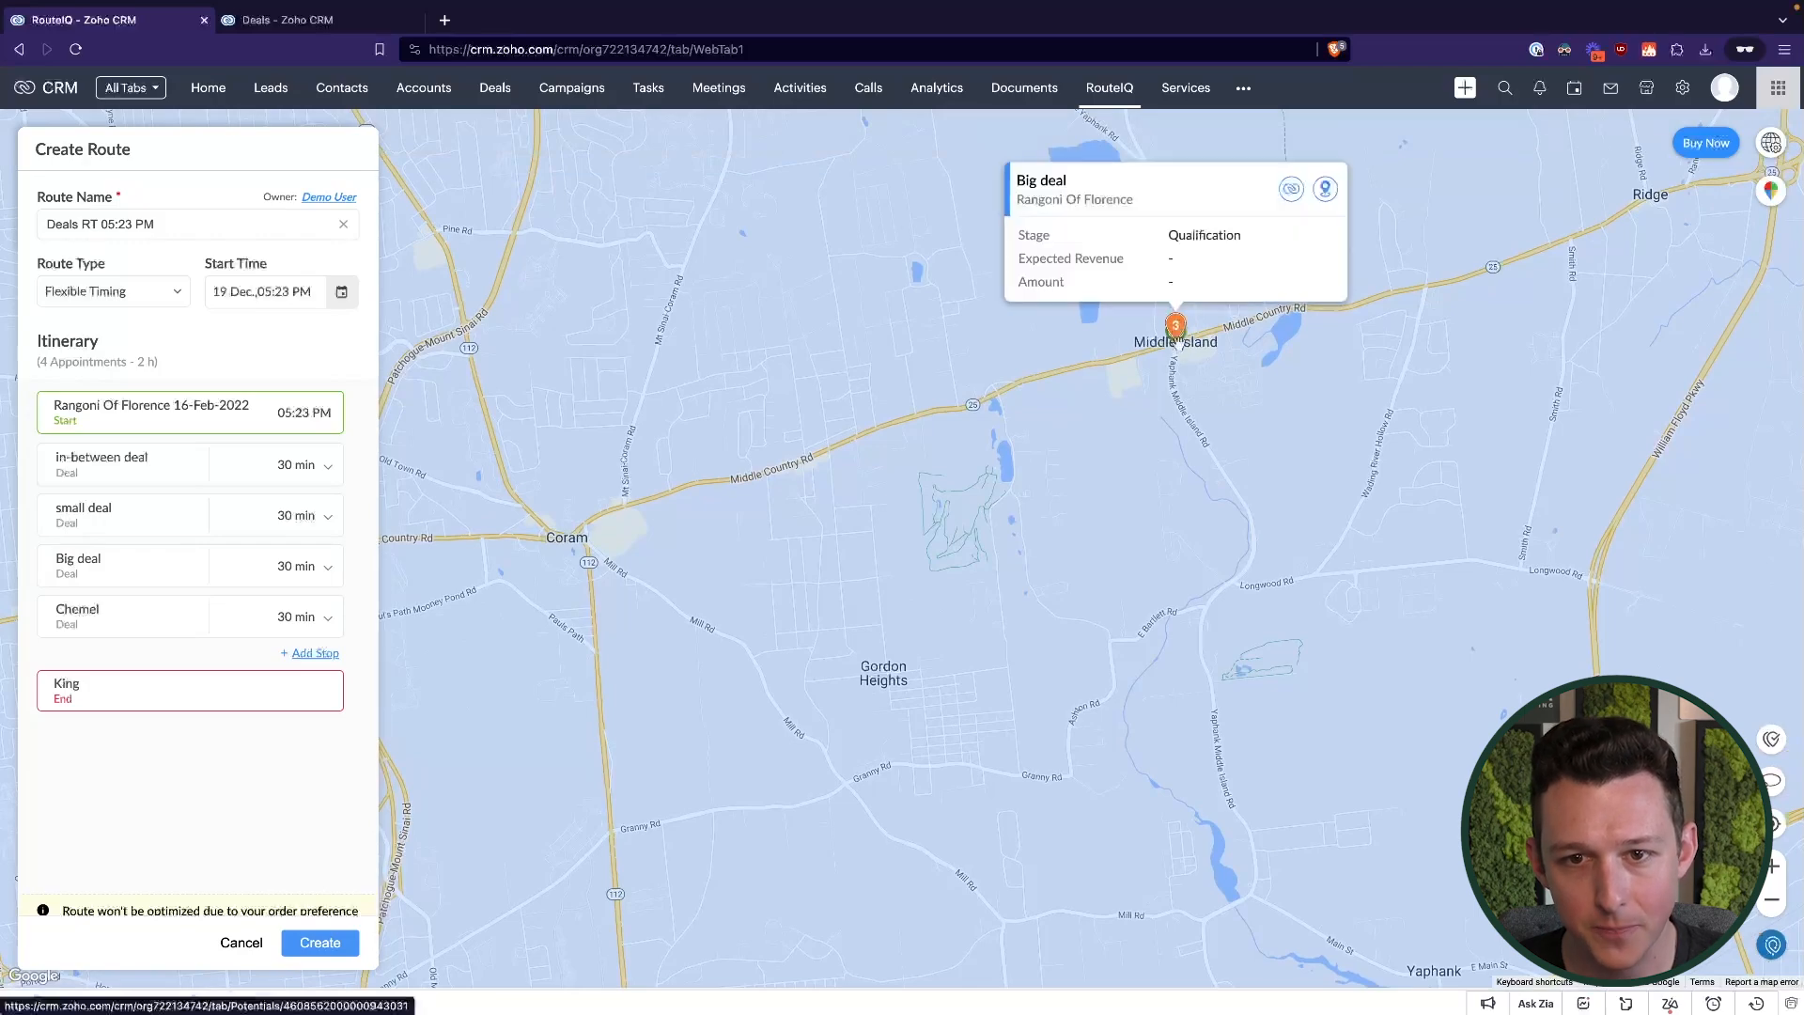
{"action": "scroll", "scroll_direction": "down", "scroll_amount": 3}
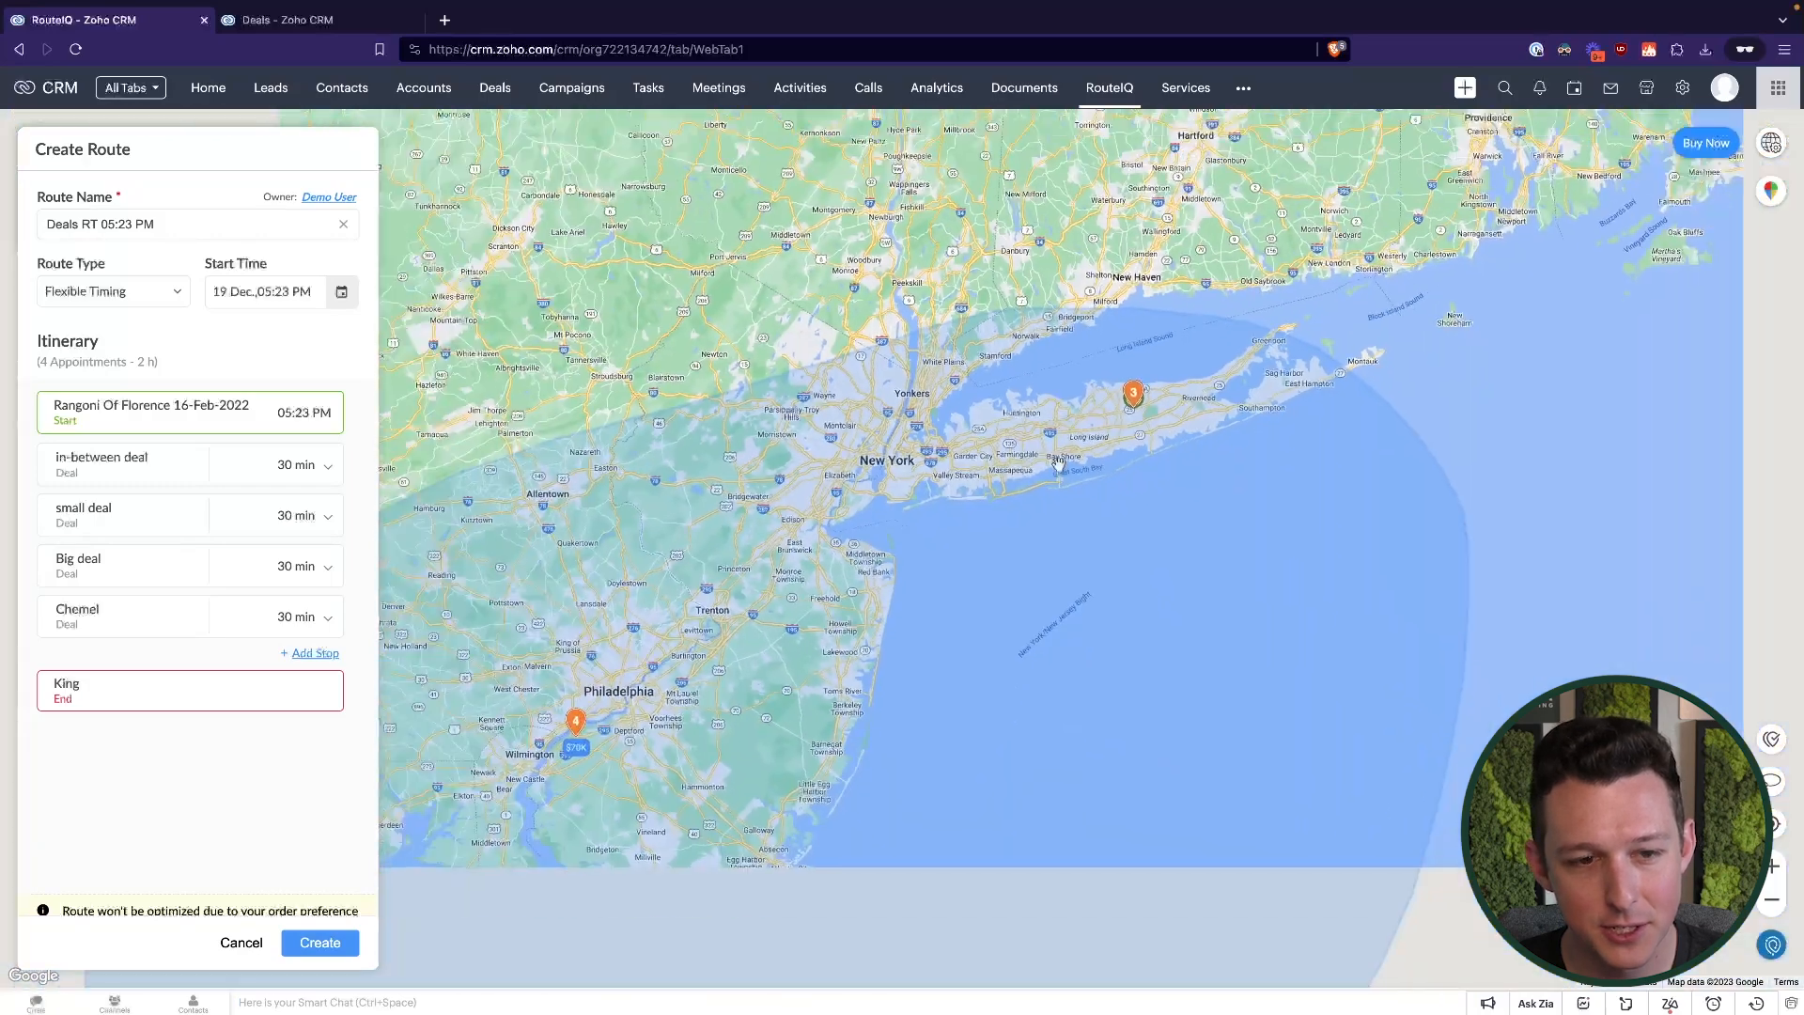
{"action": "left_click", "coordinate": [1131, 391]}
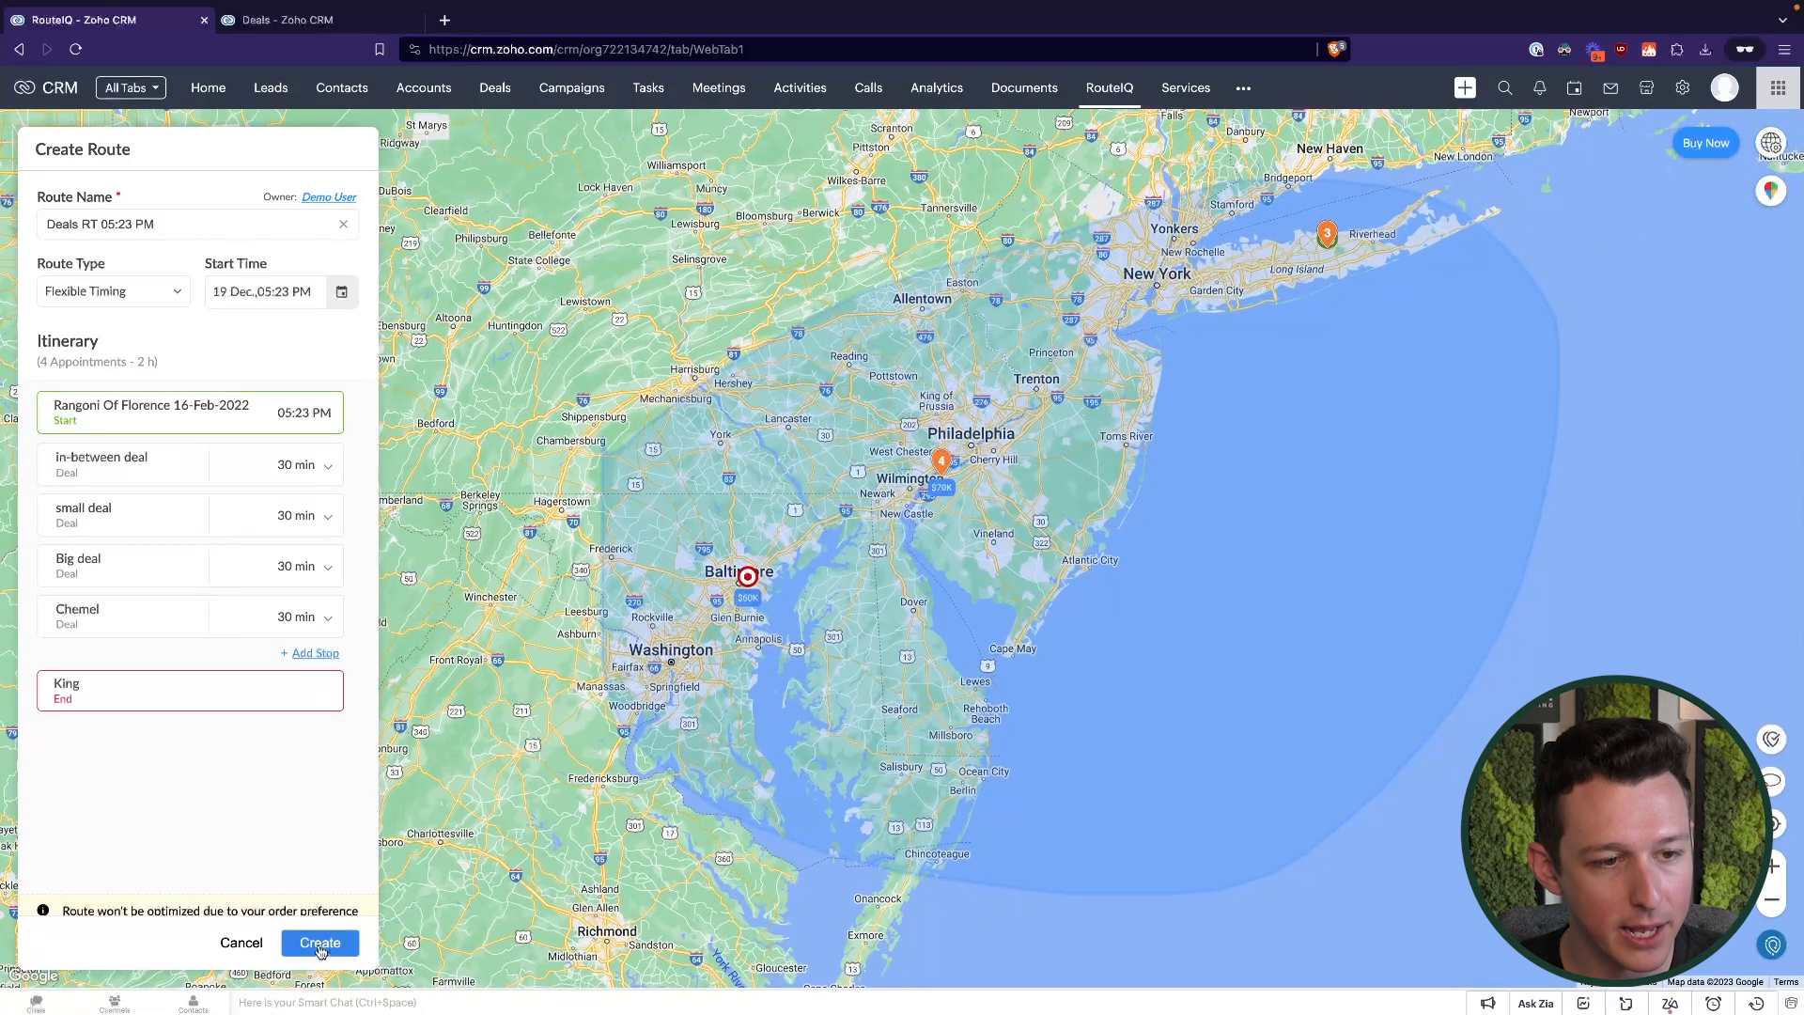
{"action": "mouse_move", "coordinate": [904, 609]}
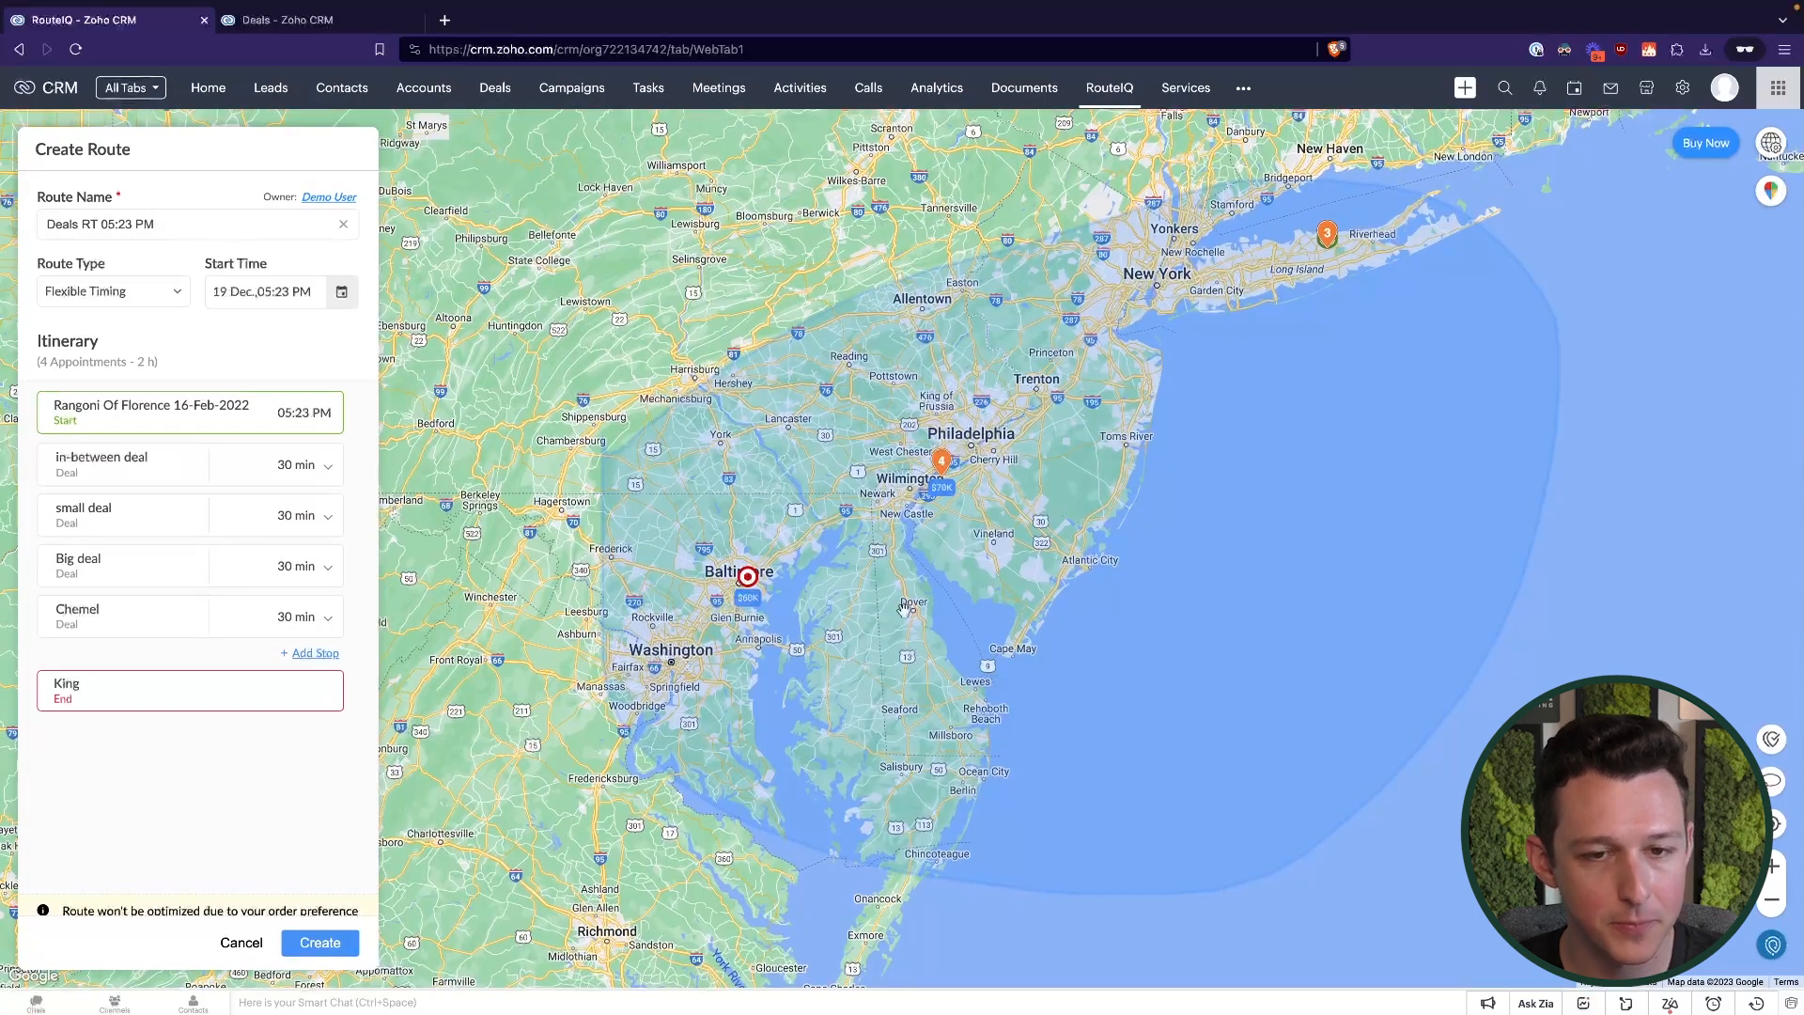
Create the route Deals RT 05:23 PM and request optimization of its stop order
{"action": "left_click", "coordinate": [320, 941]}
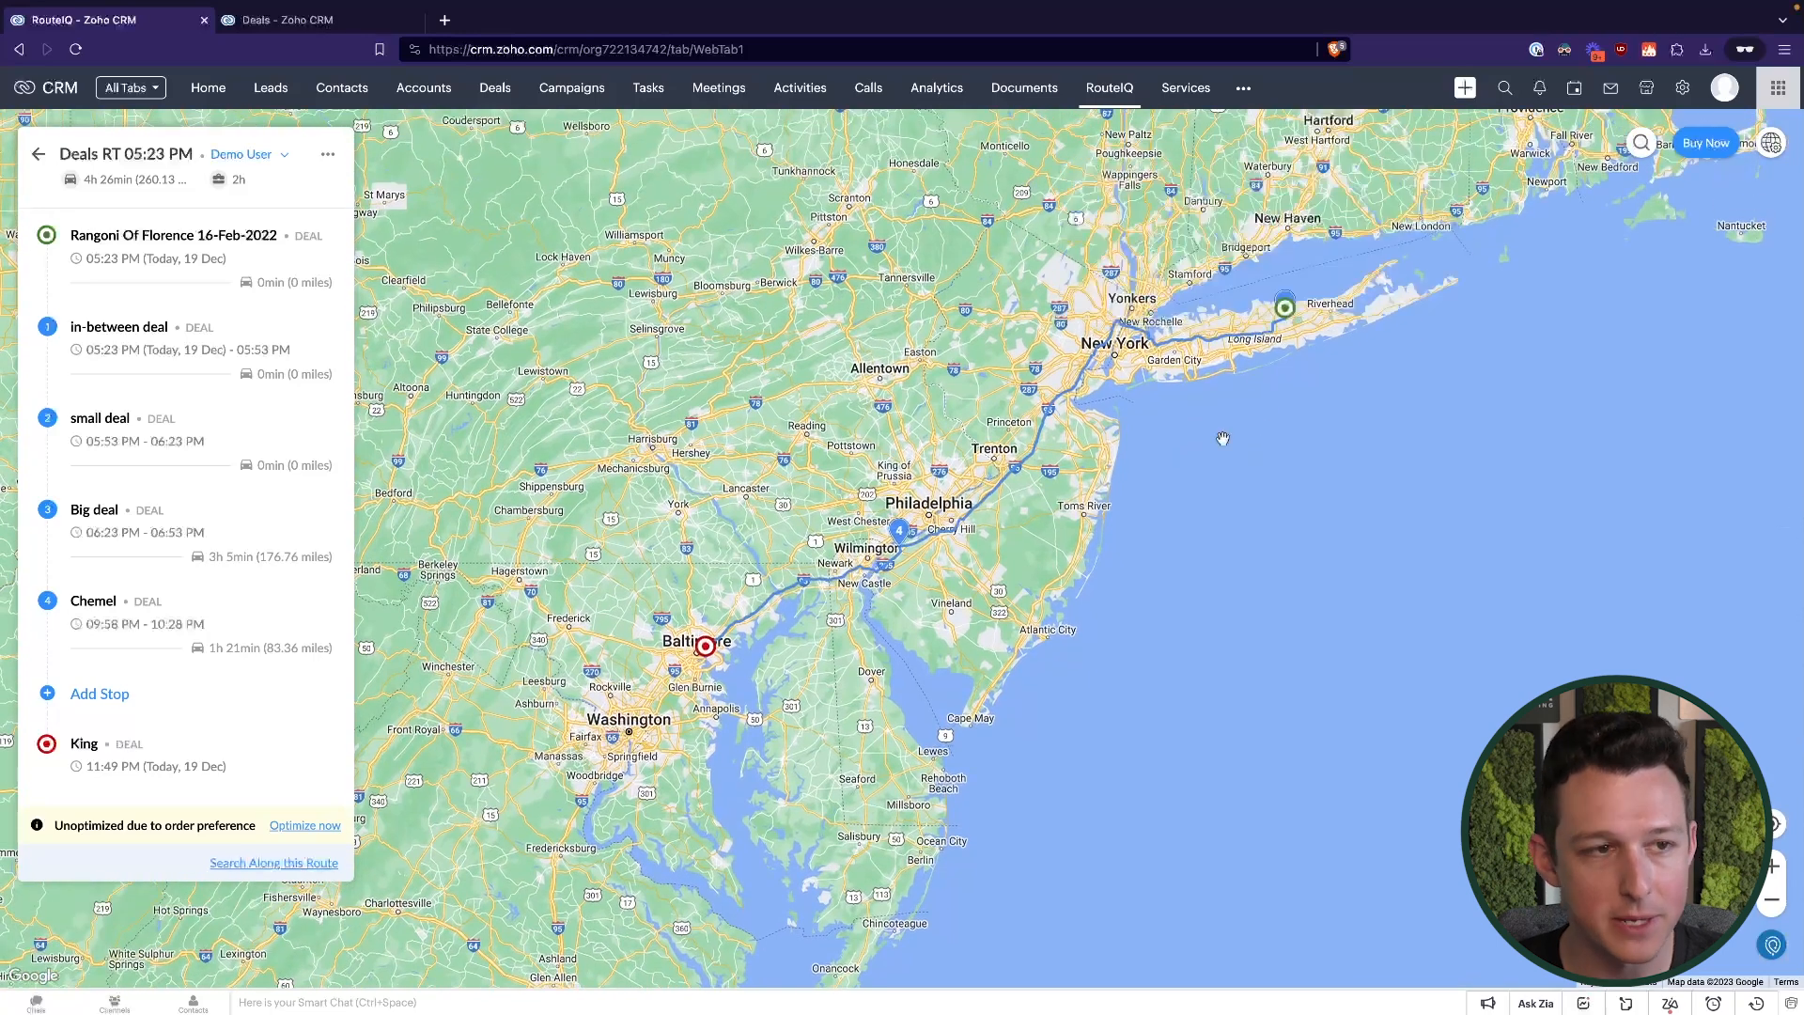
{"action": "mouse_move", "coordinate": [1197, 444]}
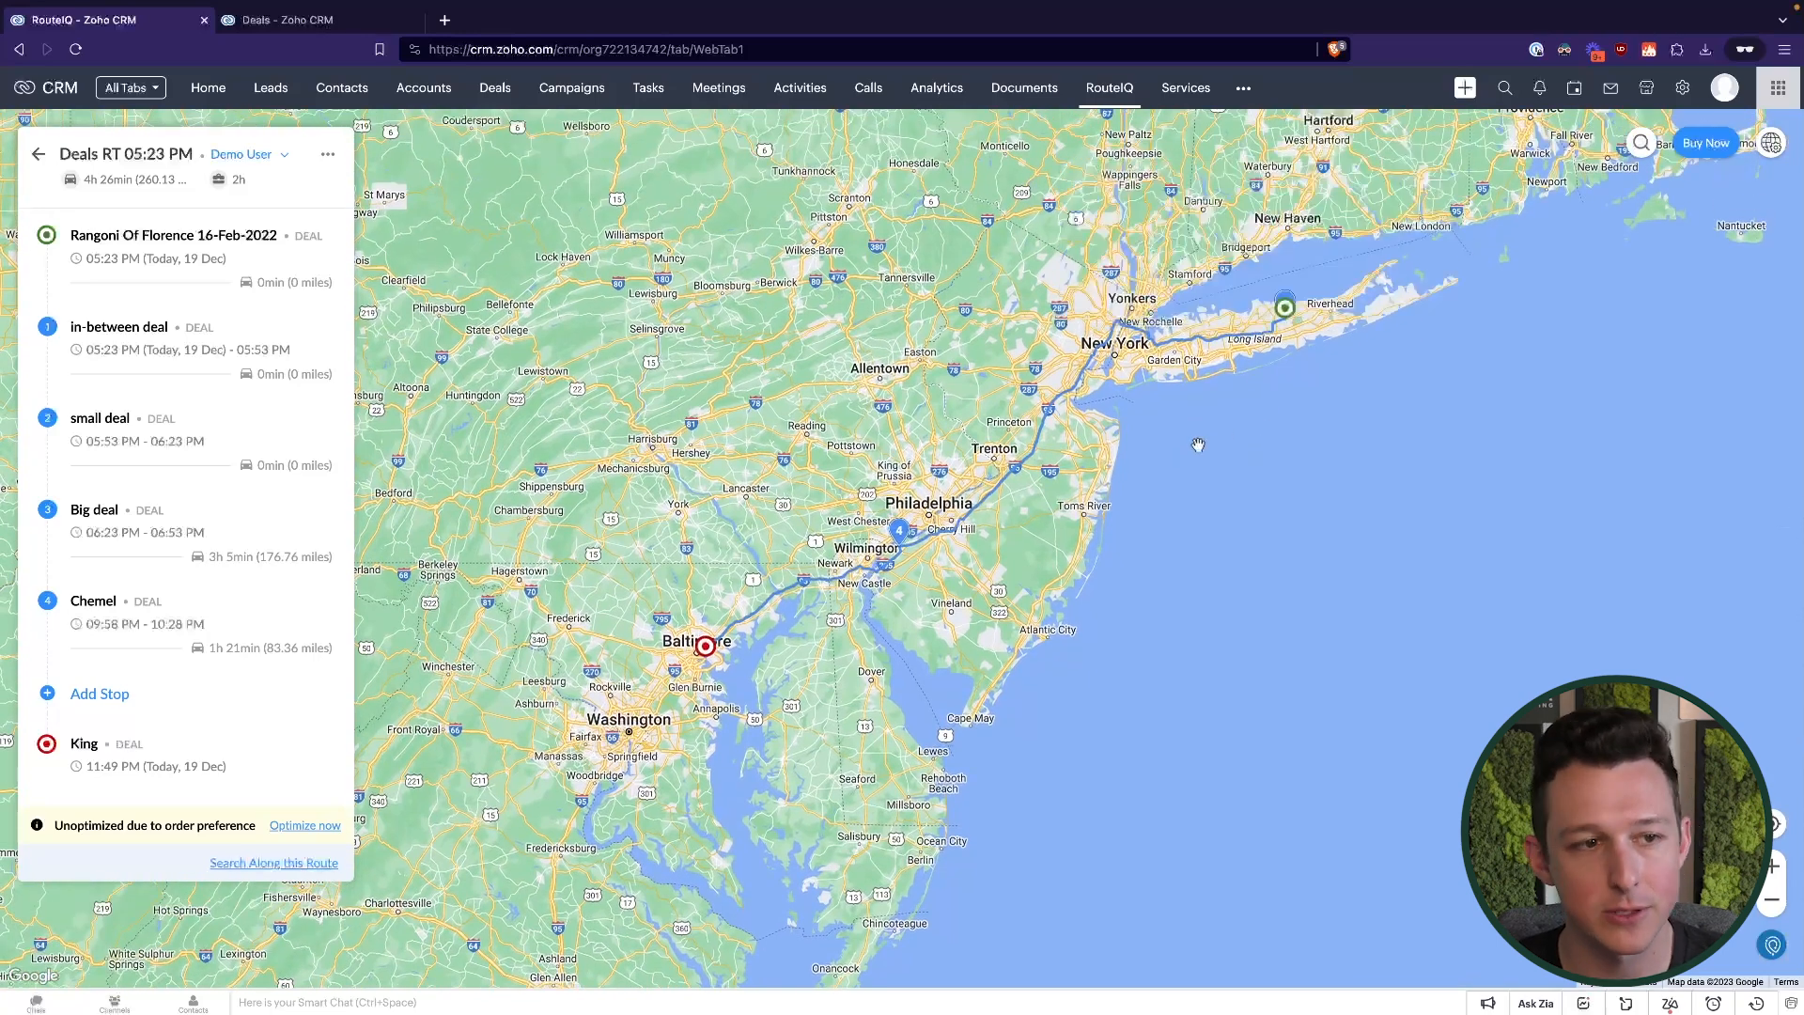
{"action": "mouse_move", "coordinate": [172, 511]}
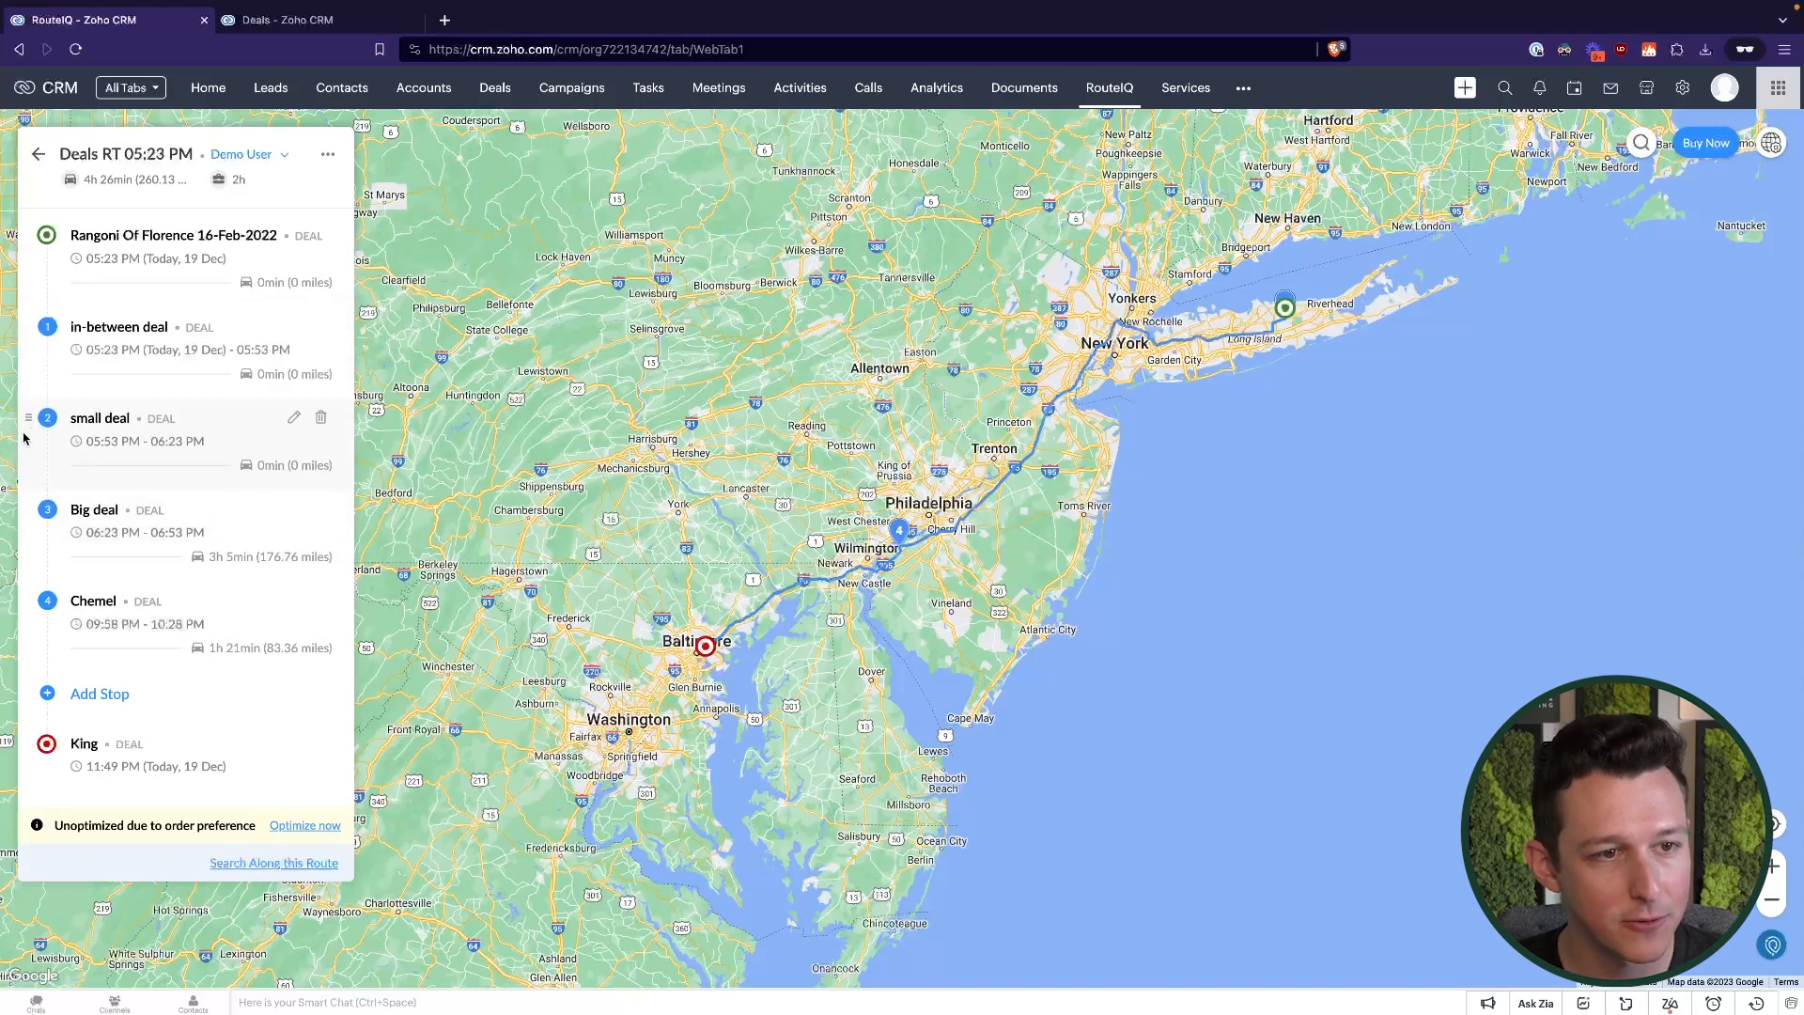
{"action": "mouse_move", "coordinate": [276, 157]}
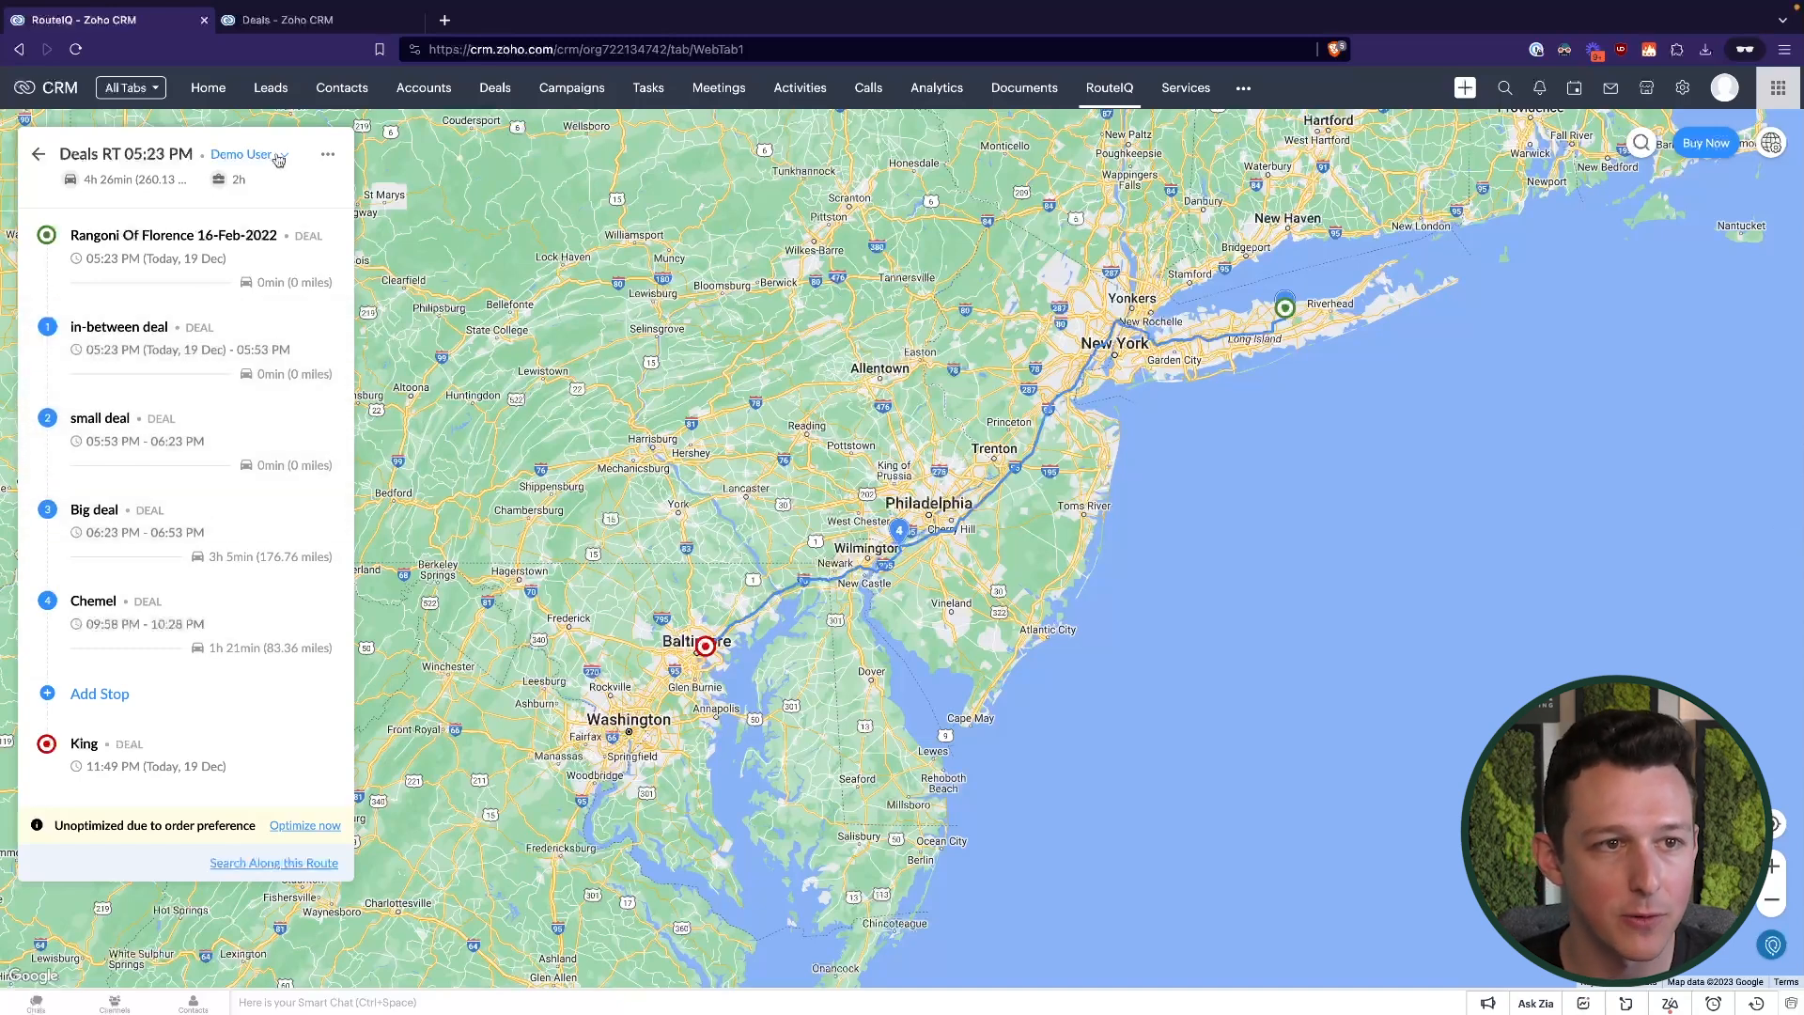
{"action": "left_click", "coordinate": [244, 154]}
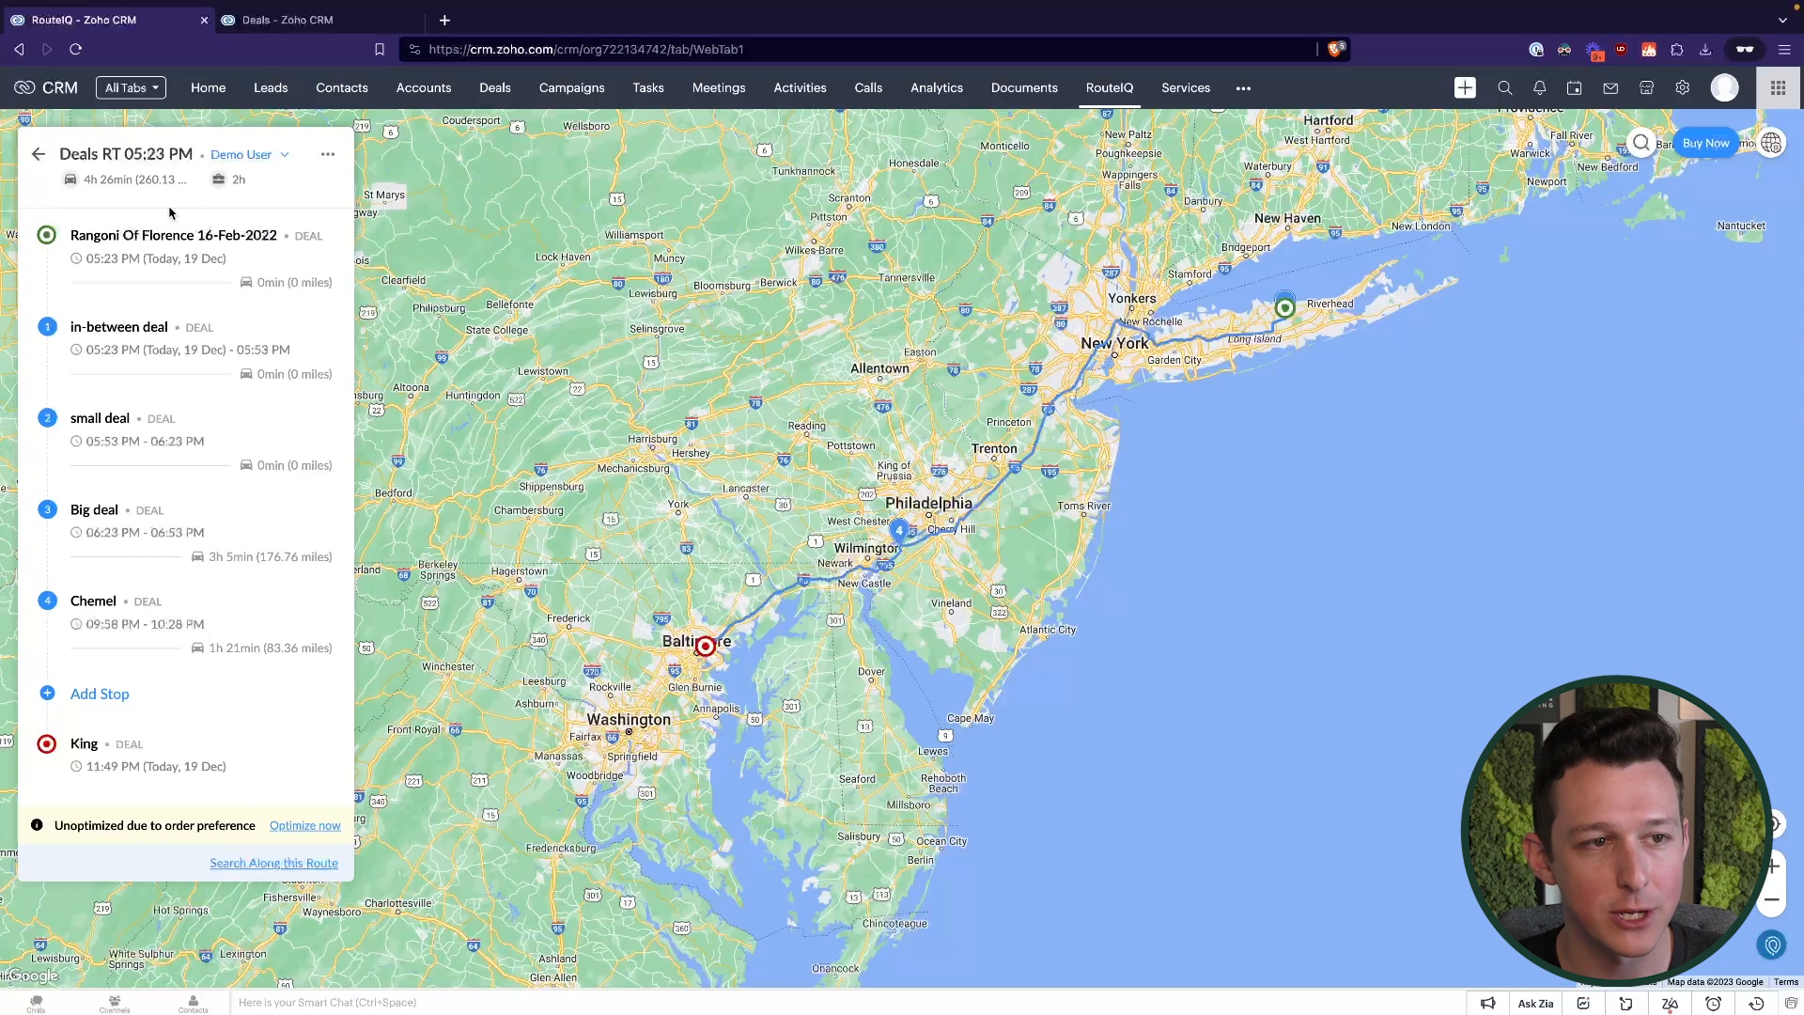
{"action": "left_click", "coordinate": [242, 154]}
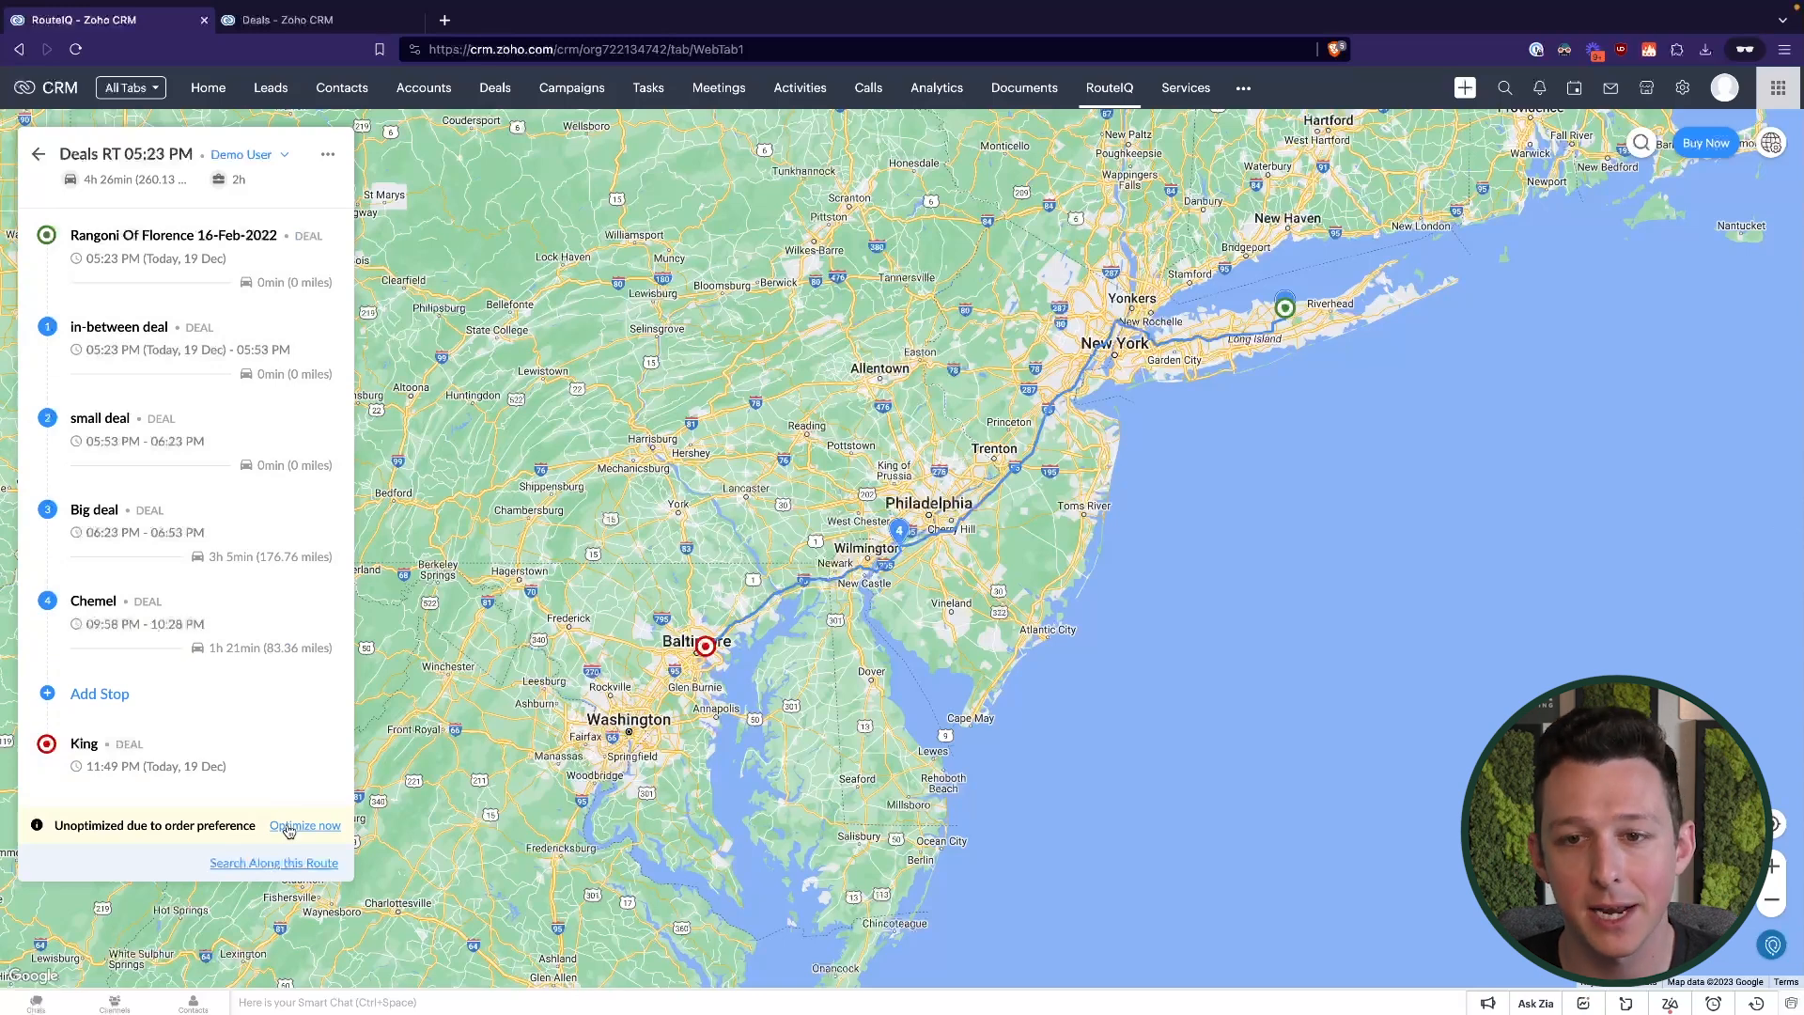
{"action": "left_click", "coordinate": [305, 825]}
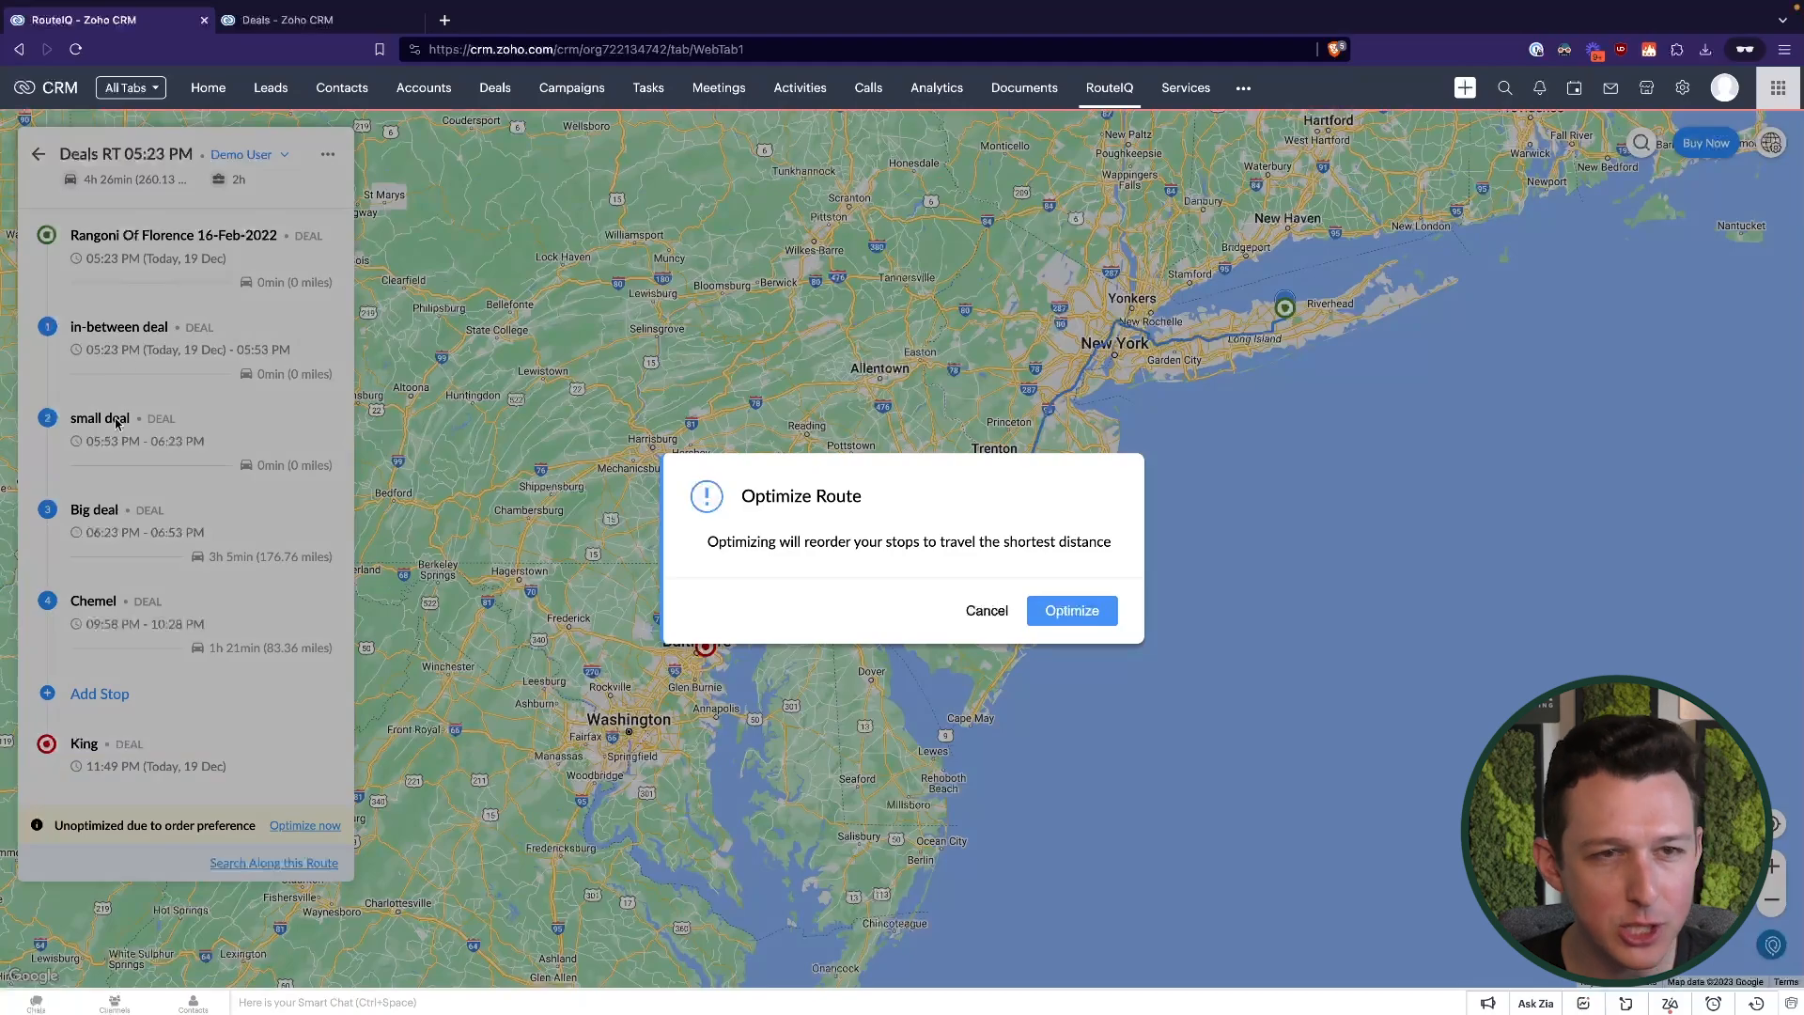
Confirm shortest-distance optimization, then return to the All Deals map
{"action": "left_click", "coordinate": [1069, 608]}
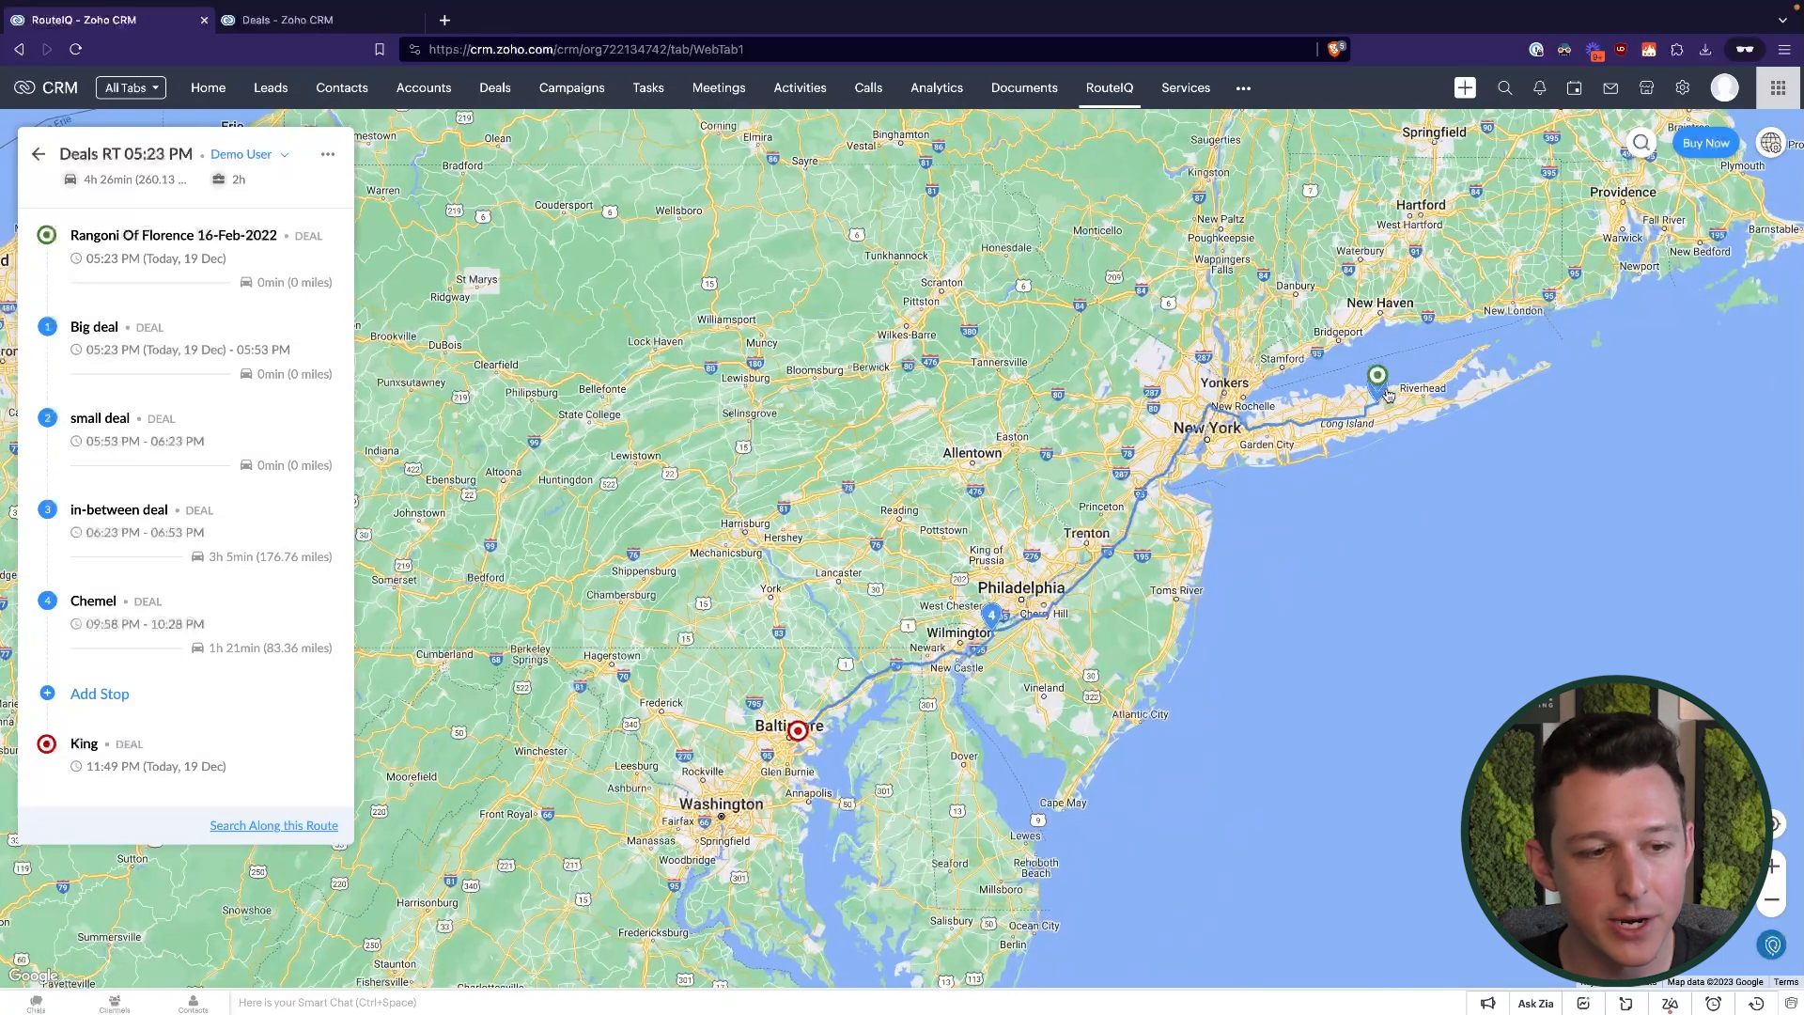
{"action": "left_click", "coordinate": [1375, 376]}
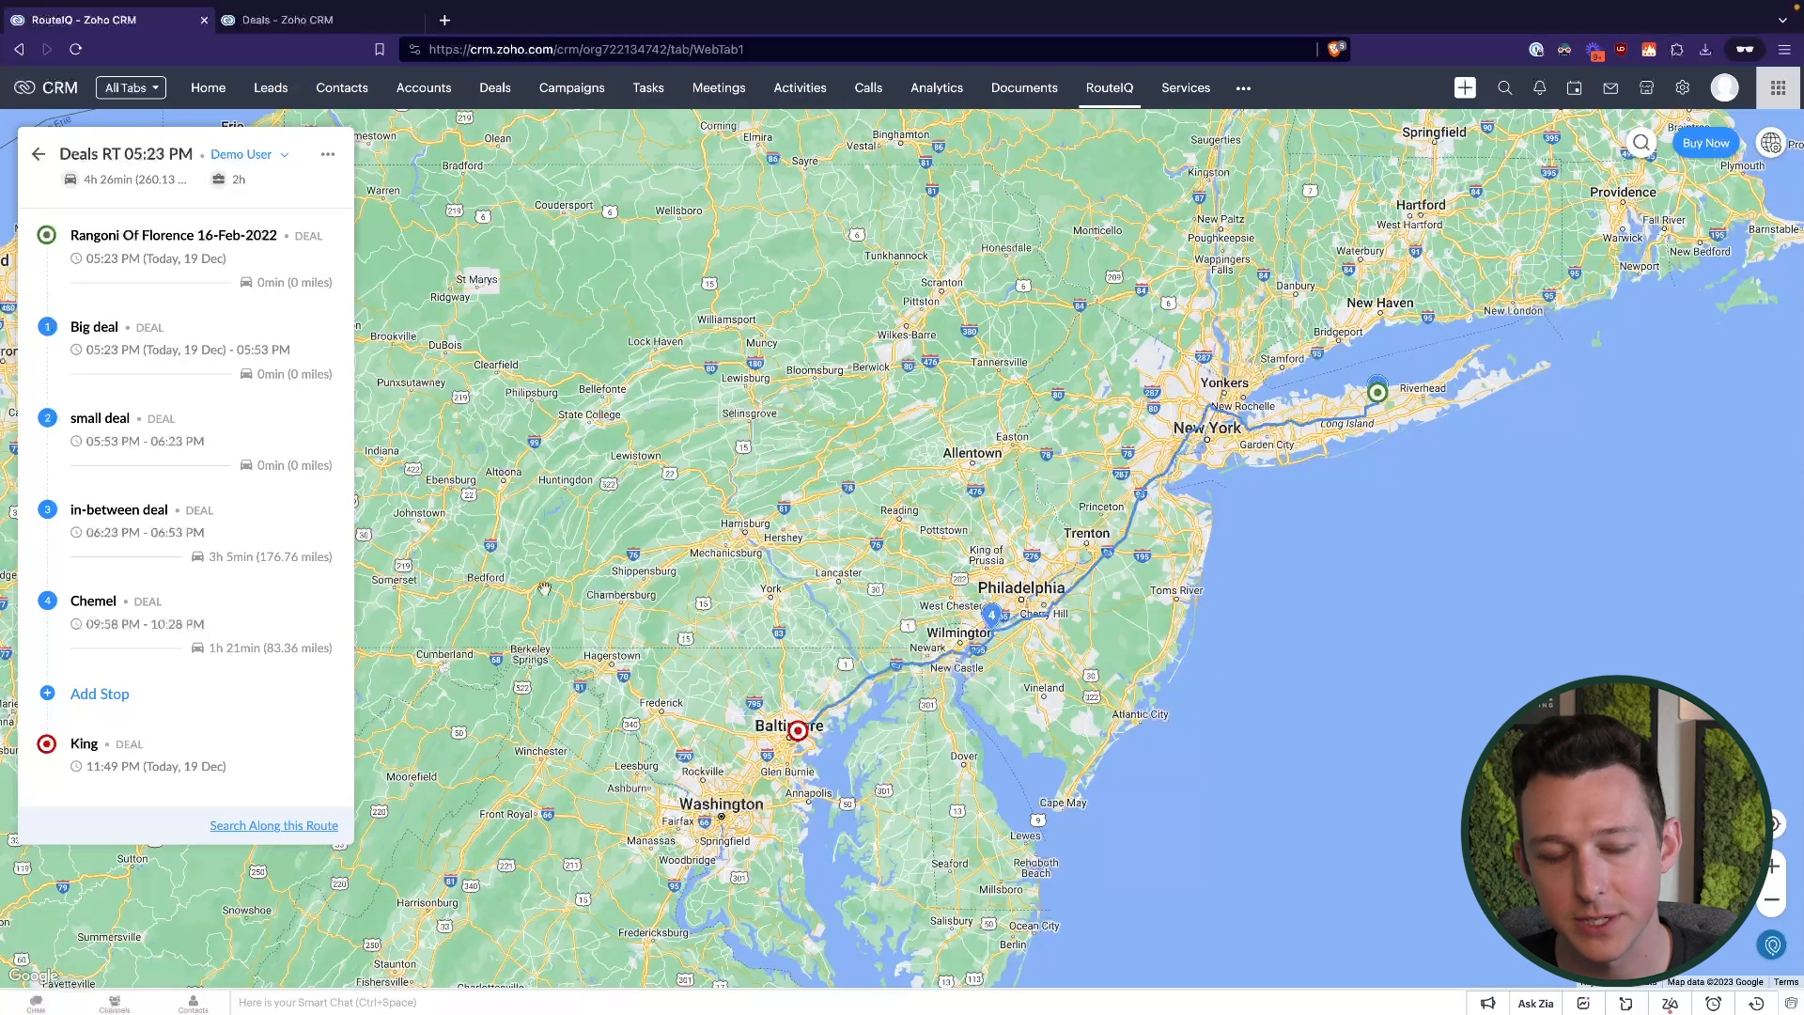
{"action": "left_click", "coordinate": [38, 152]}
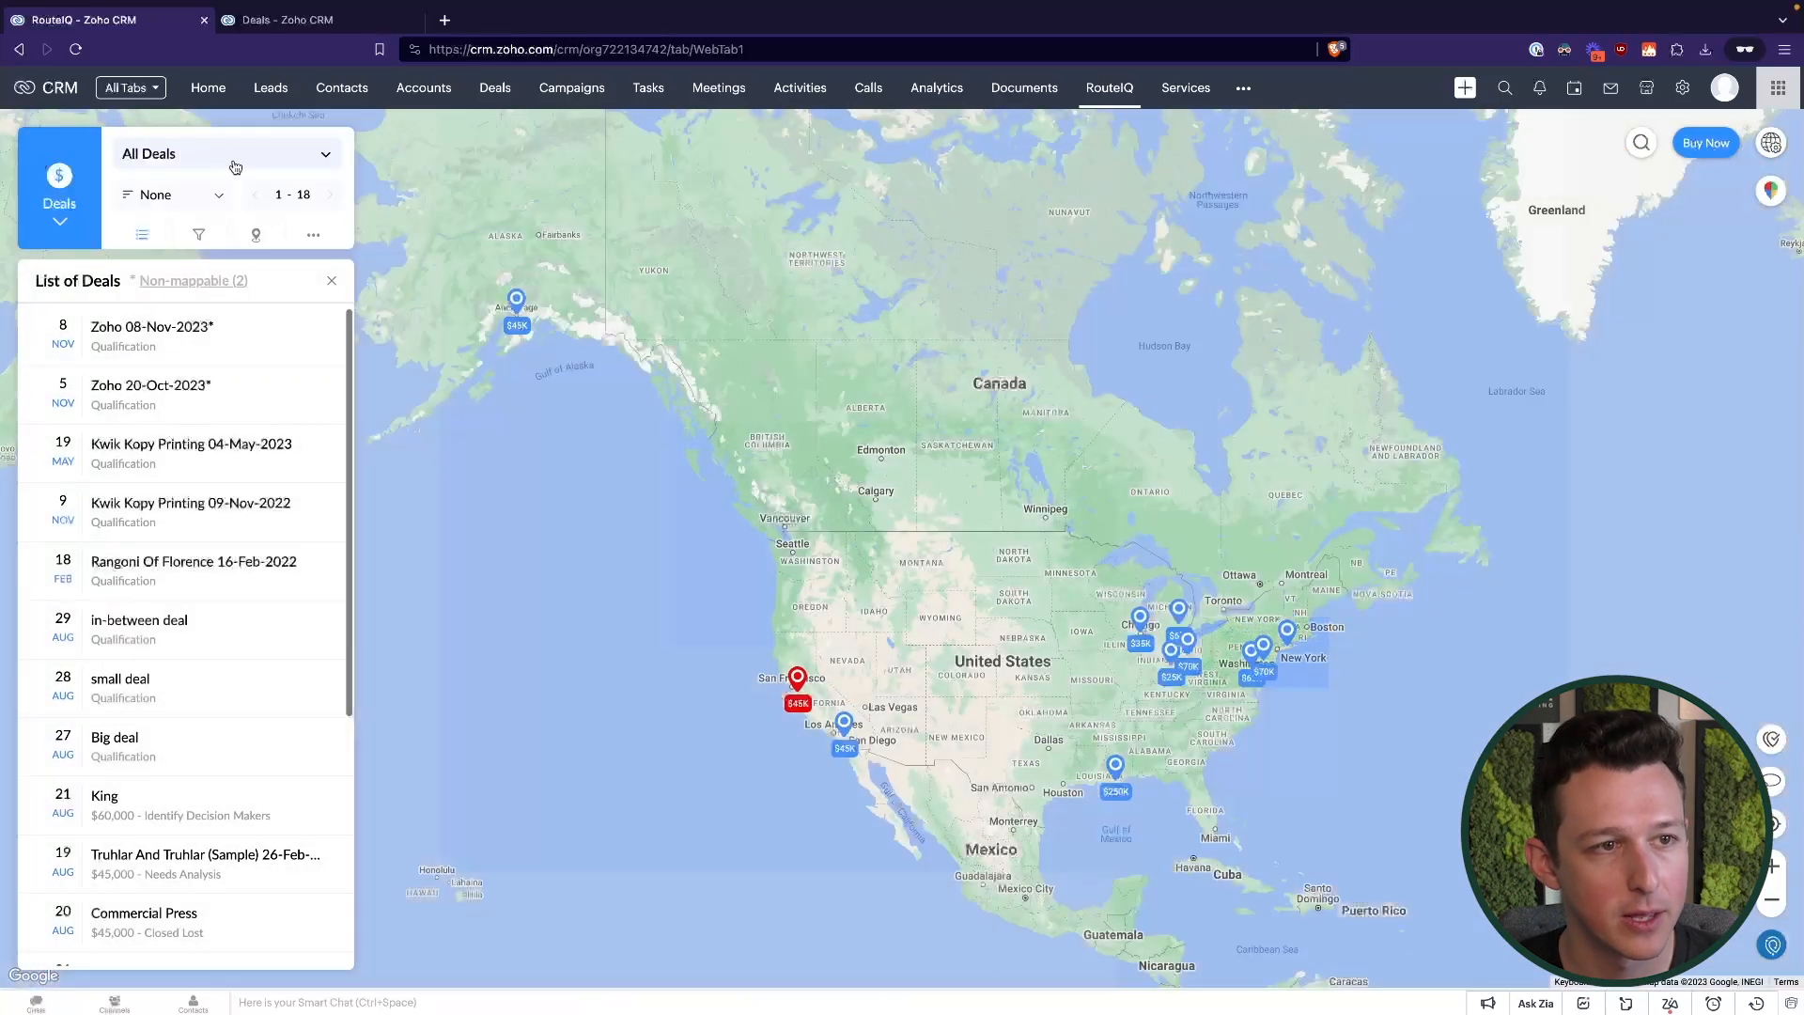
Switch RouteIQ to Routes and focus the map on the saved Deals RT 05:23 PM route
{"action": "left_click", "coordinate": [225, 152]}
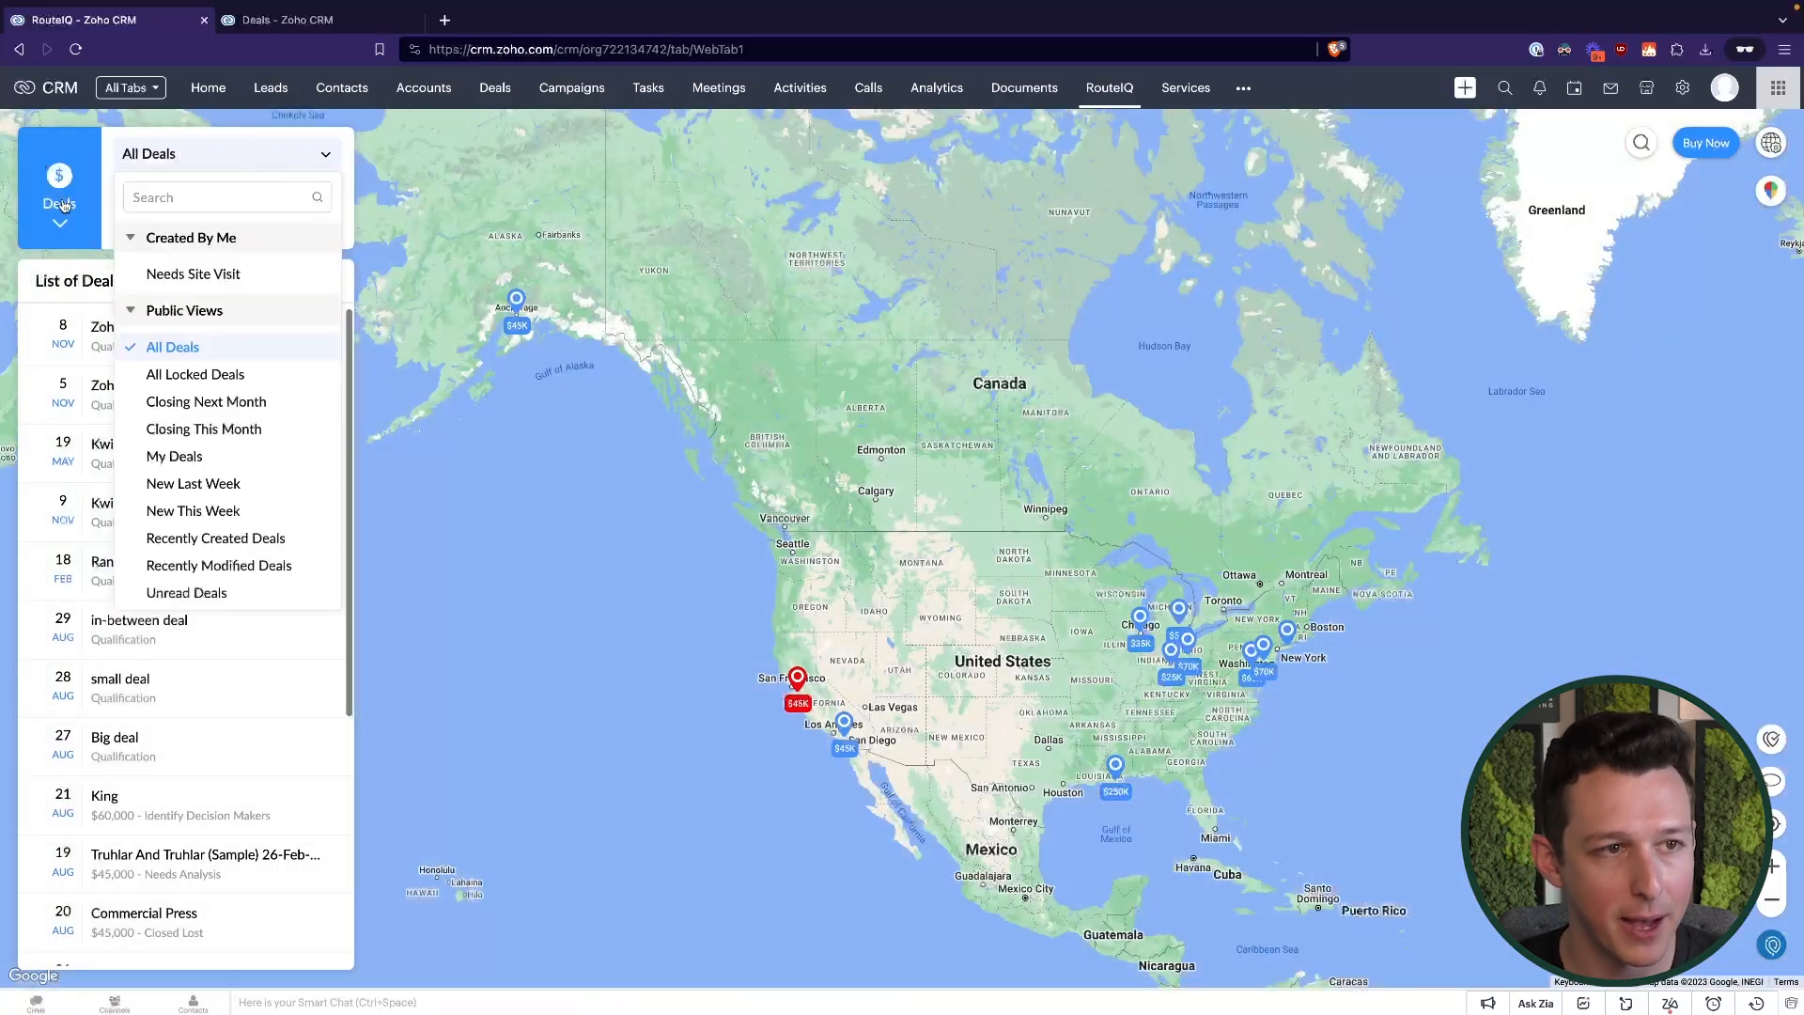
{"action": "left_click", "coordinate": [58, 184]}
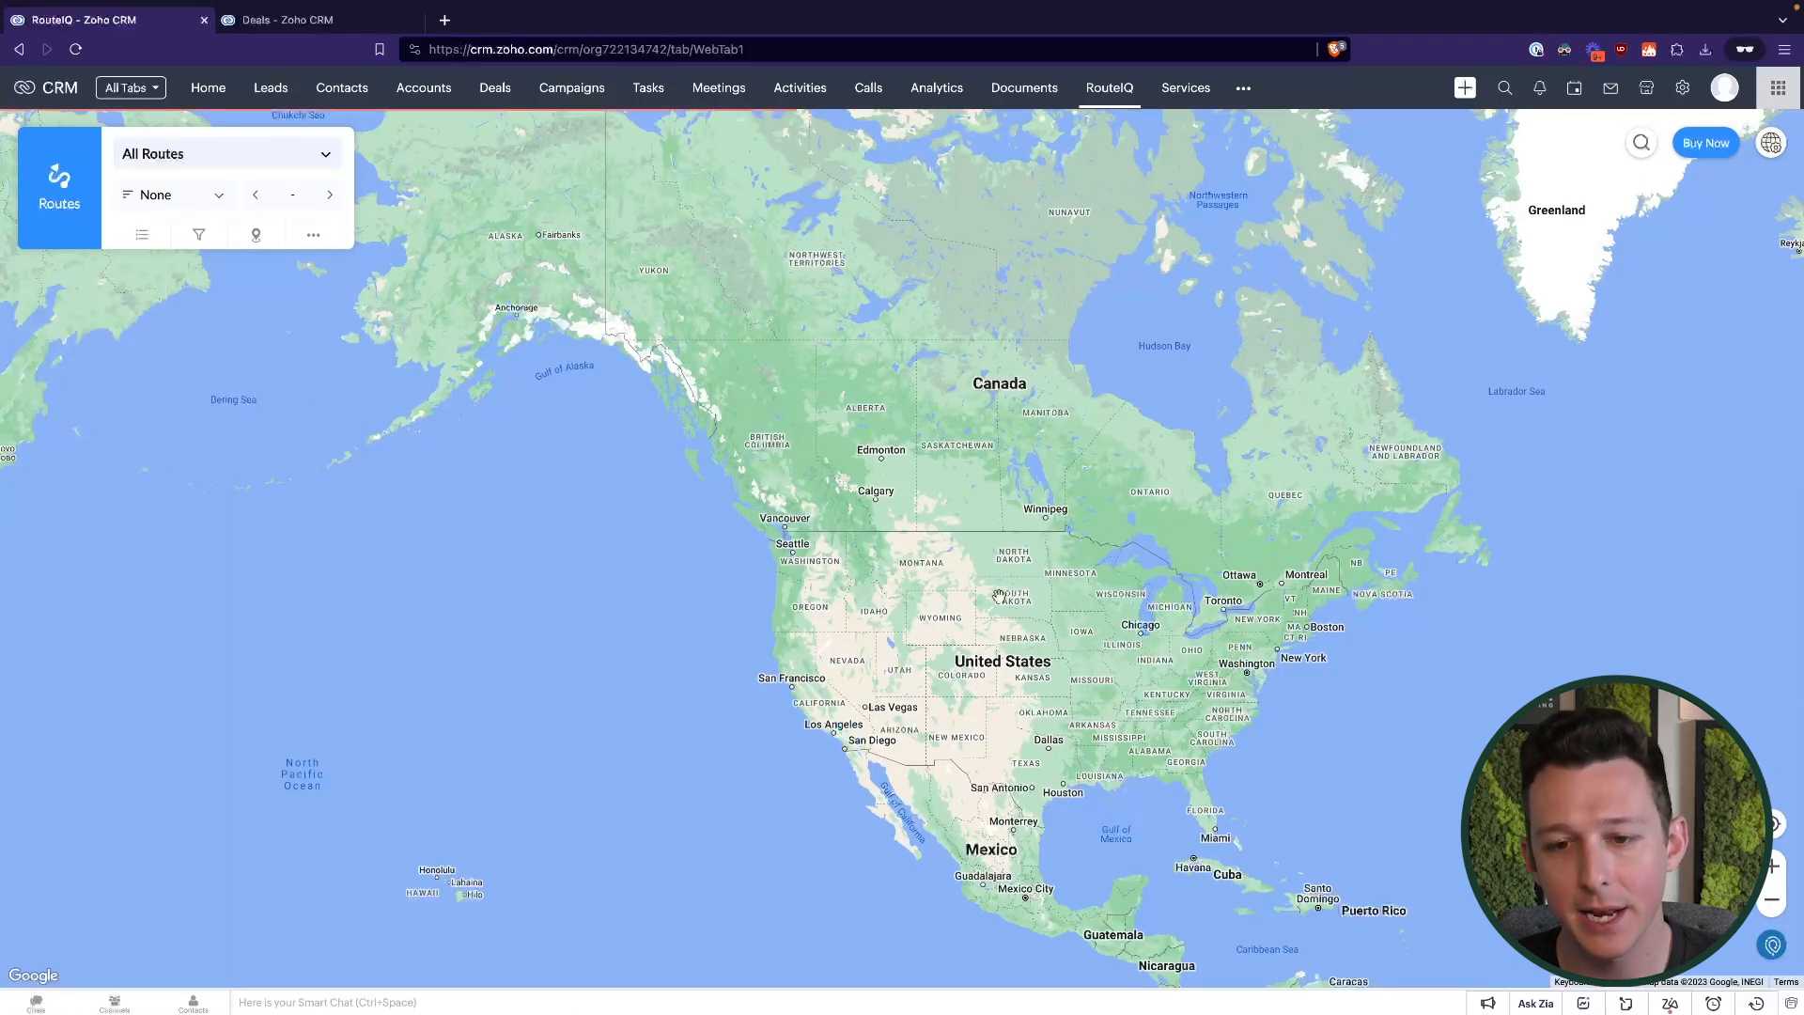
{"action": "left_click", "coordinate": [141, 235]}
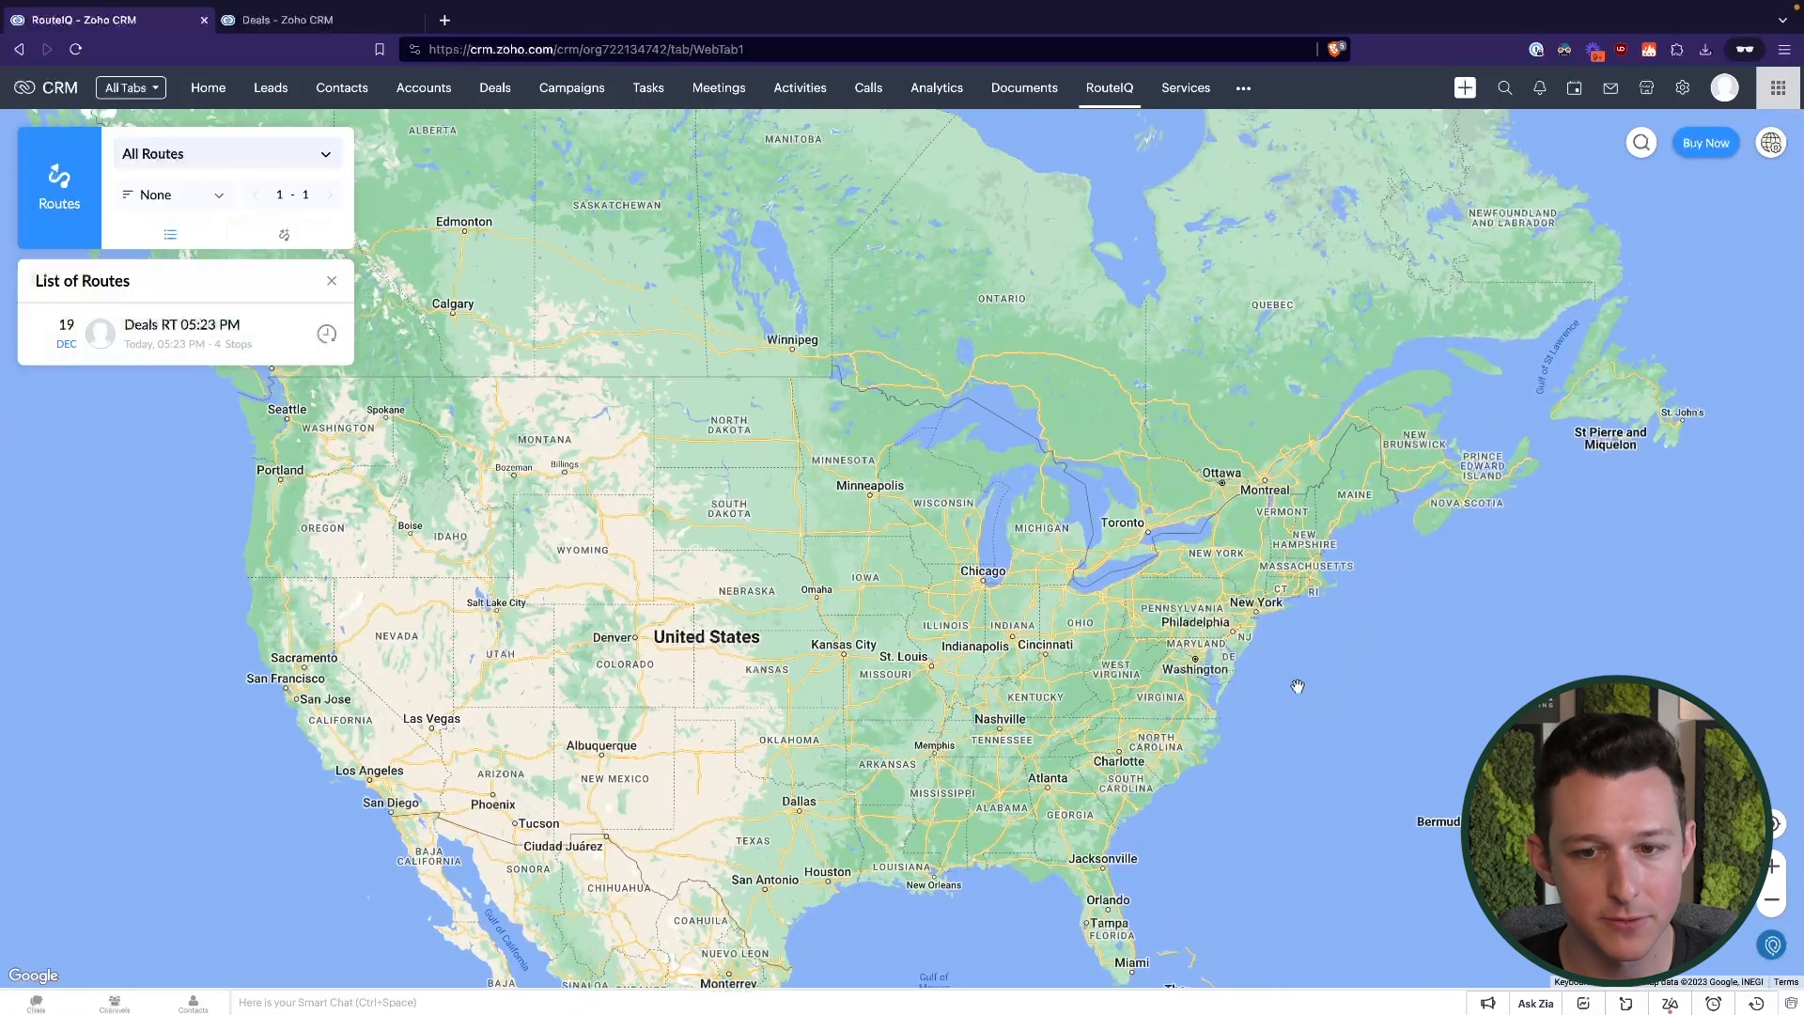
{"action": "mouse_move", "coordinate": [229, 335]}
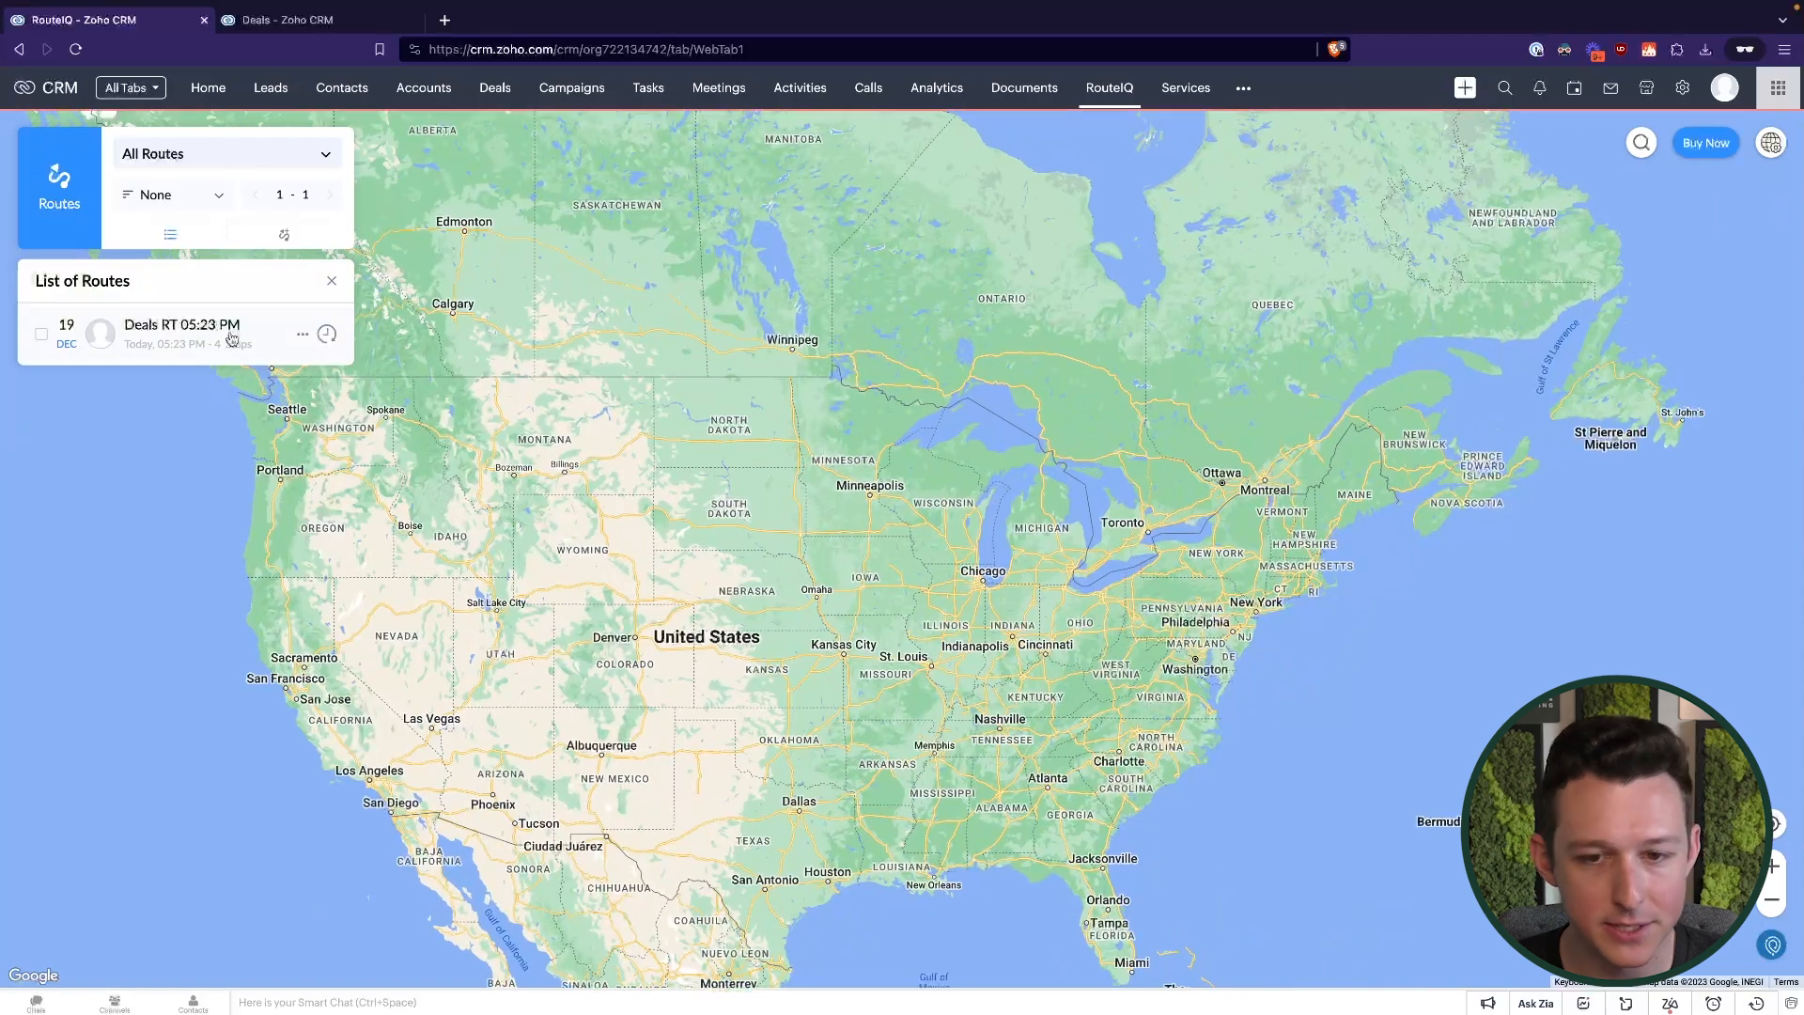
{"action": "left_click", "coordinate": [182, 333]}
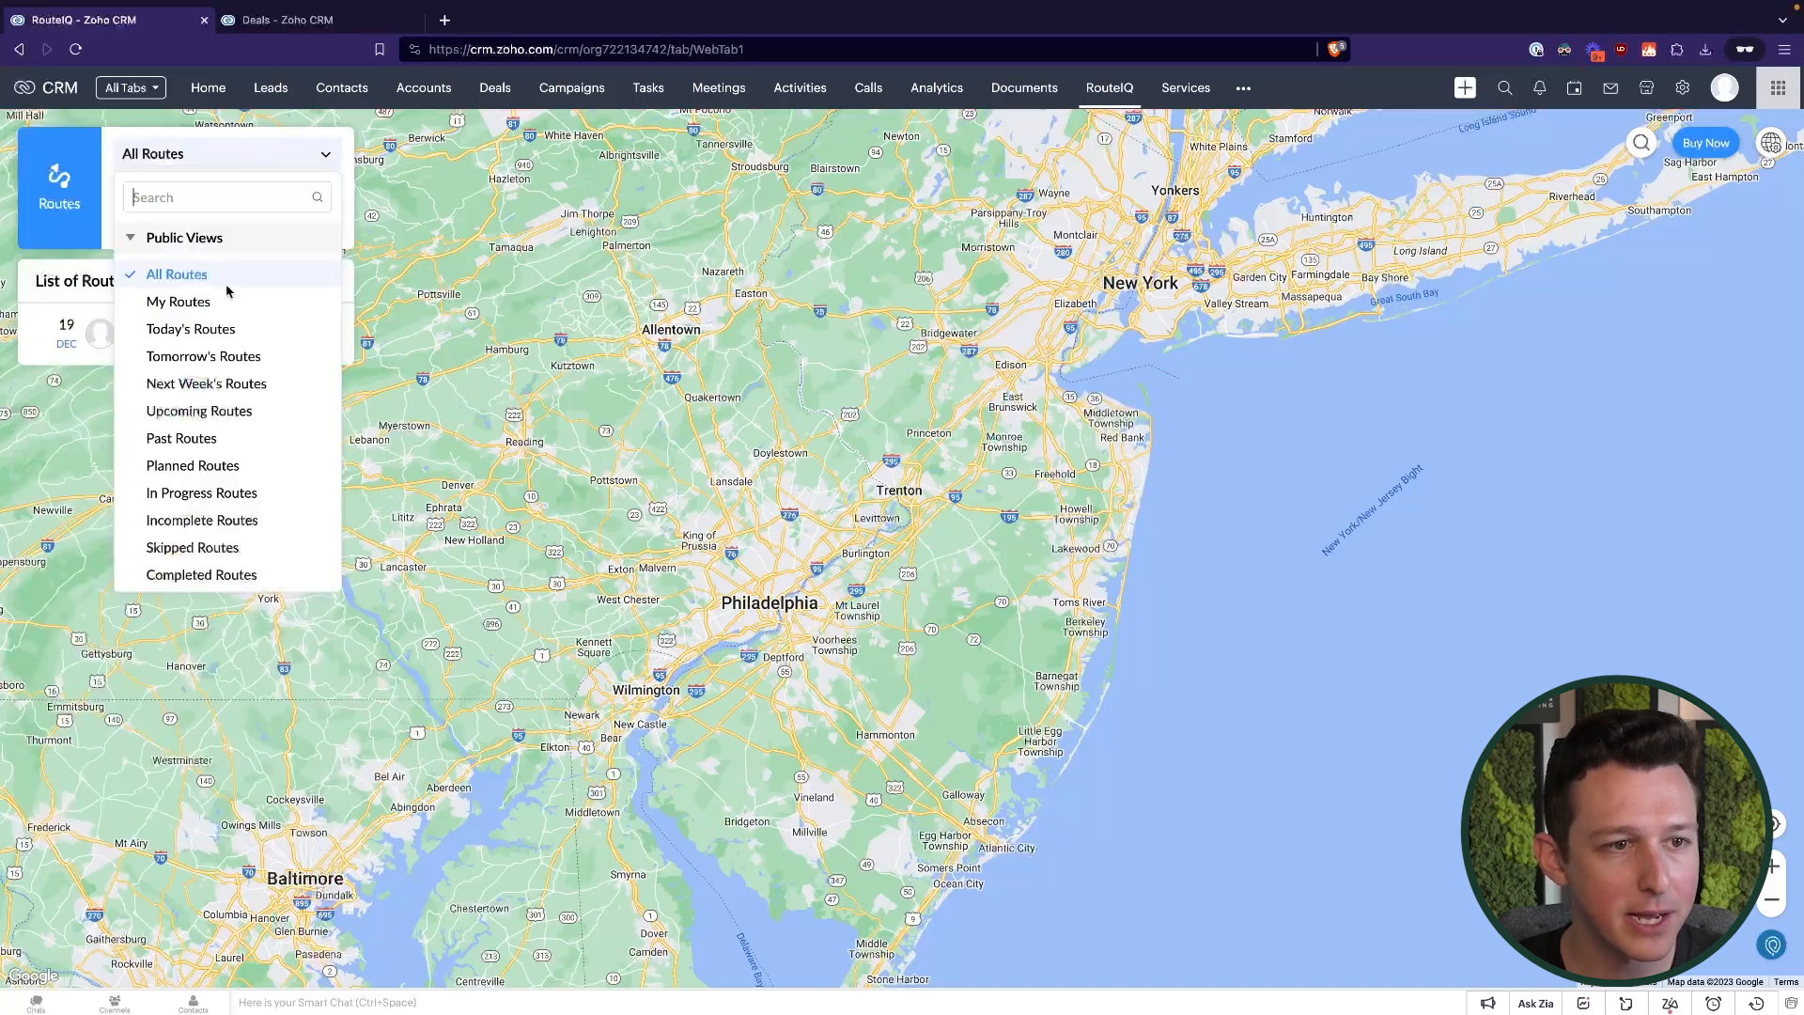
{"action": "mouse_move", "coordinate": [207, 383]}
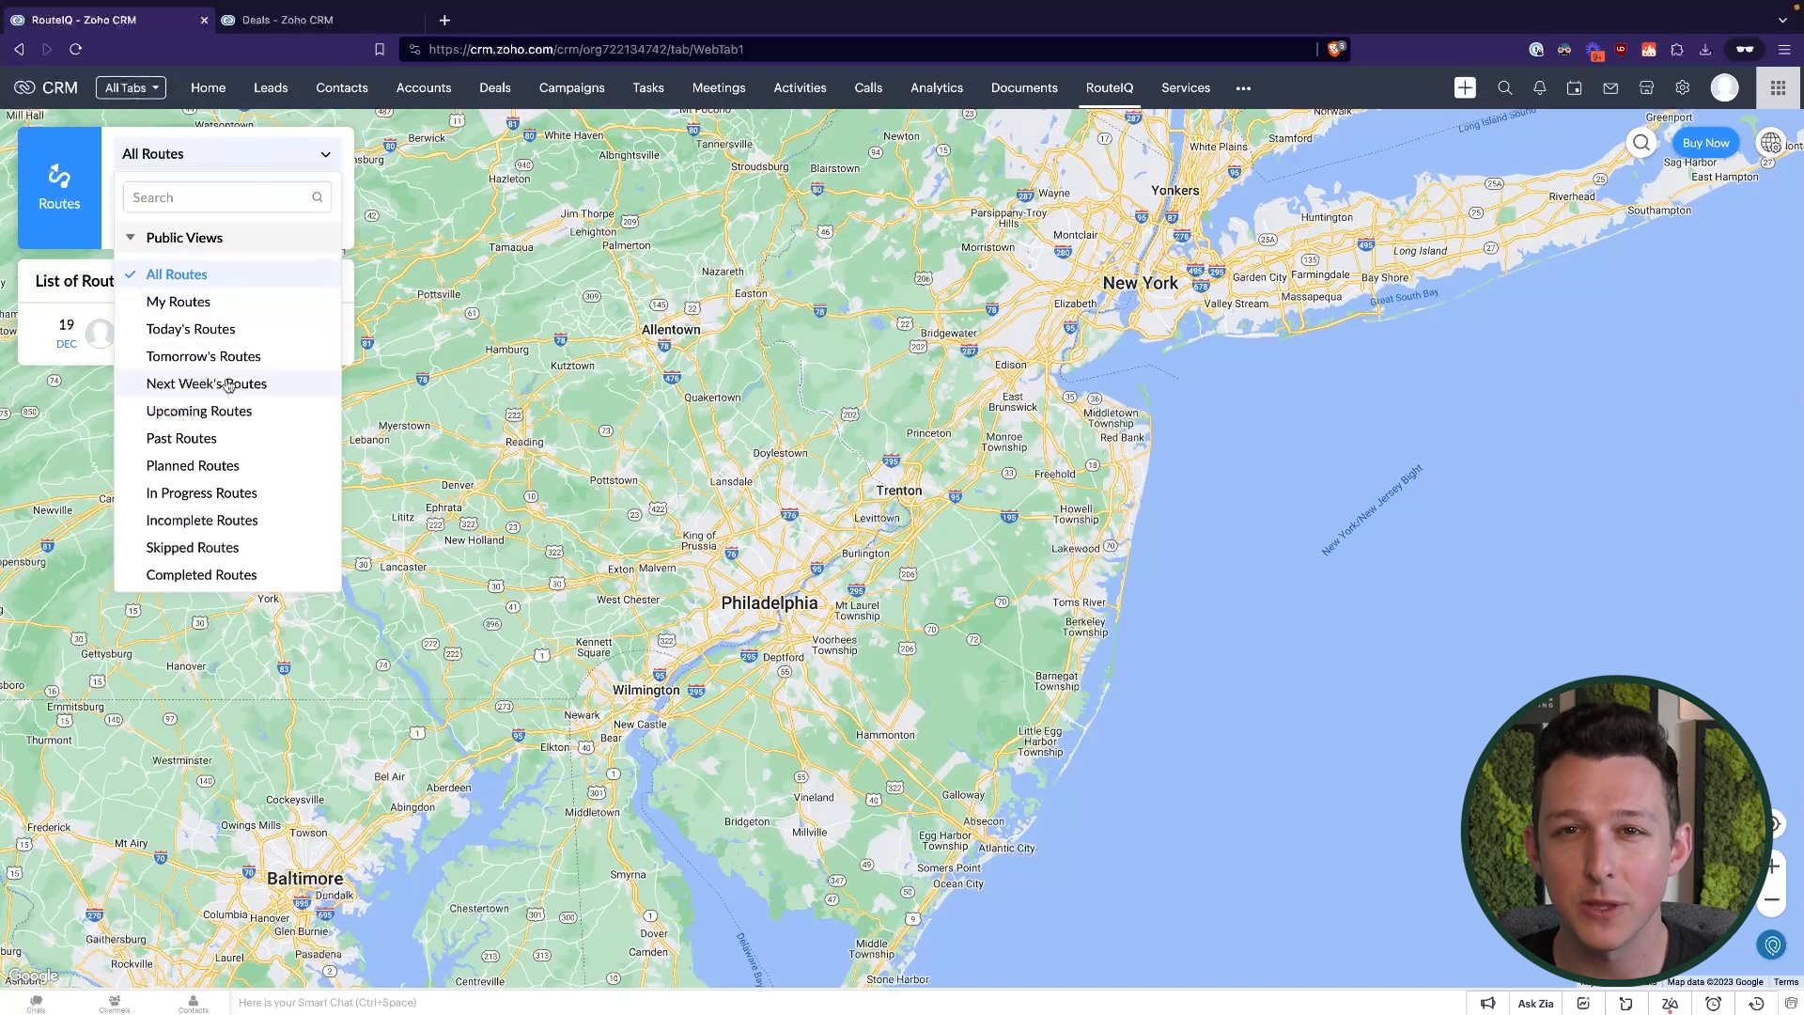
{"action": "mouse_move", "coordinate": [217, 450]}
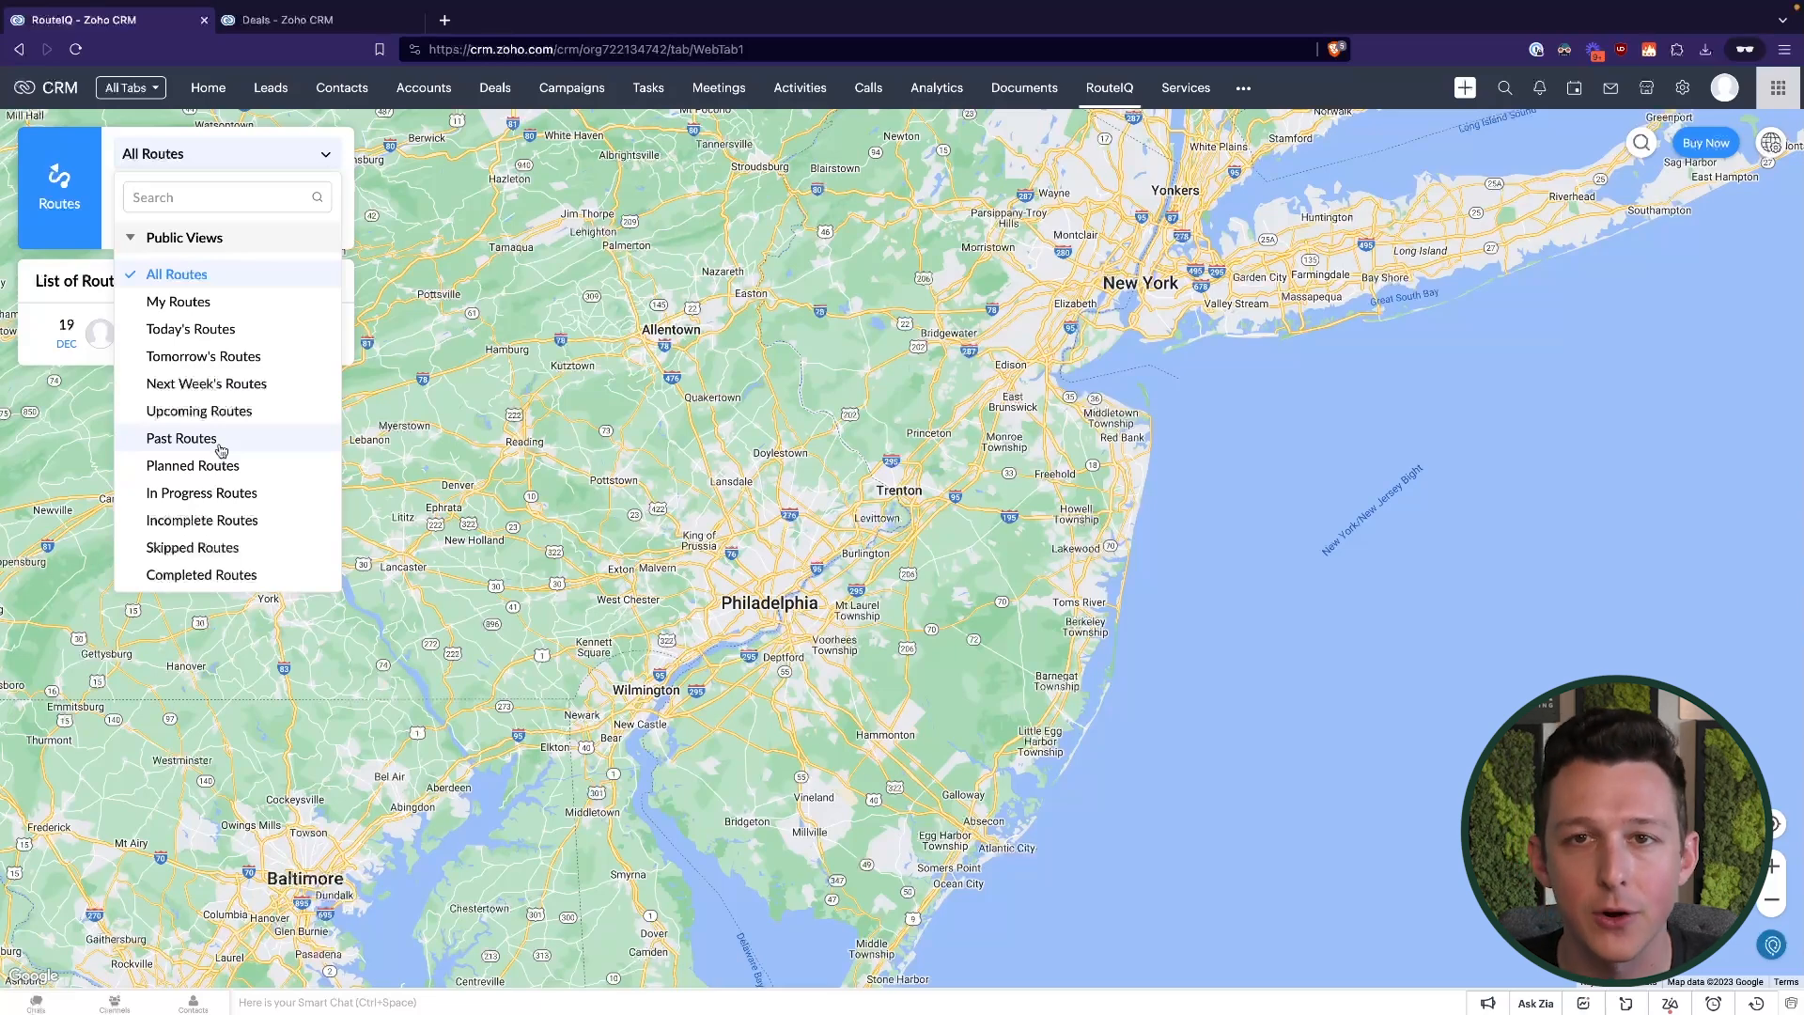
{"action": "mouse_move", "coordinate": [205, 391]}
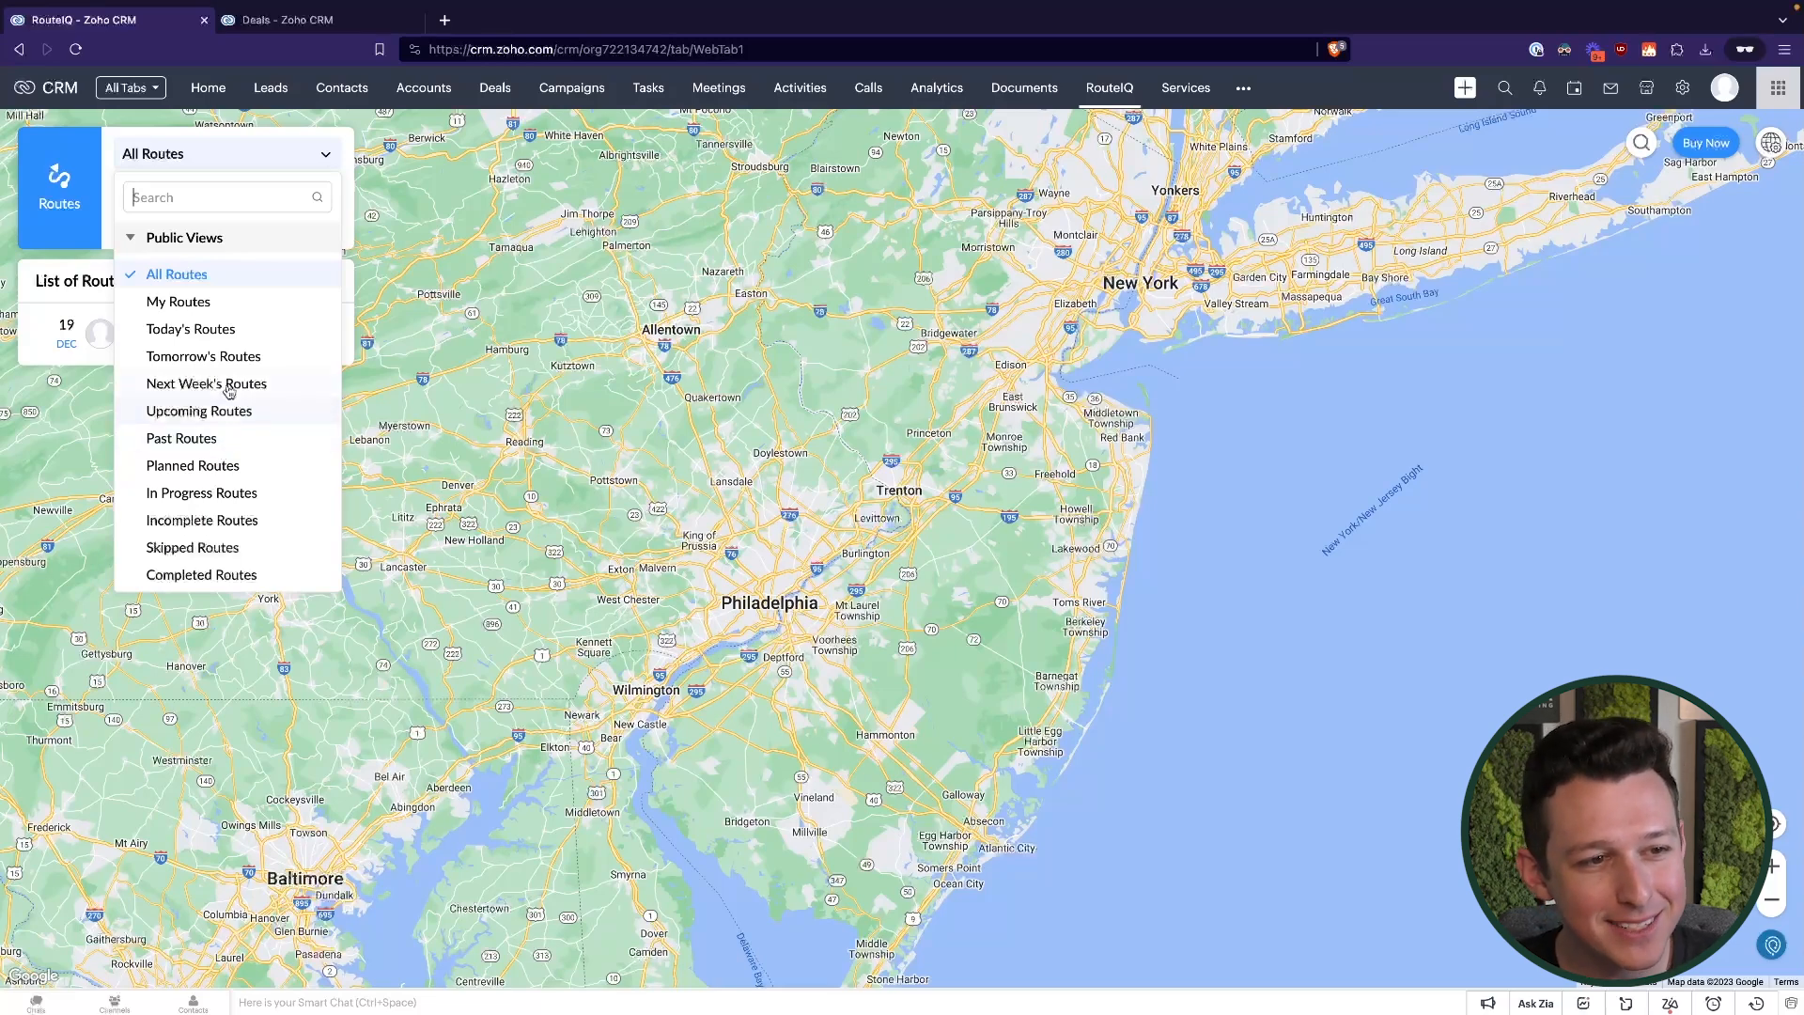
{"action": "mouse_move", "coordinate": [197, 411]}
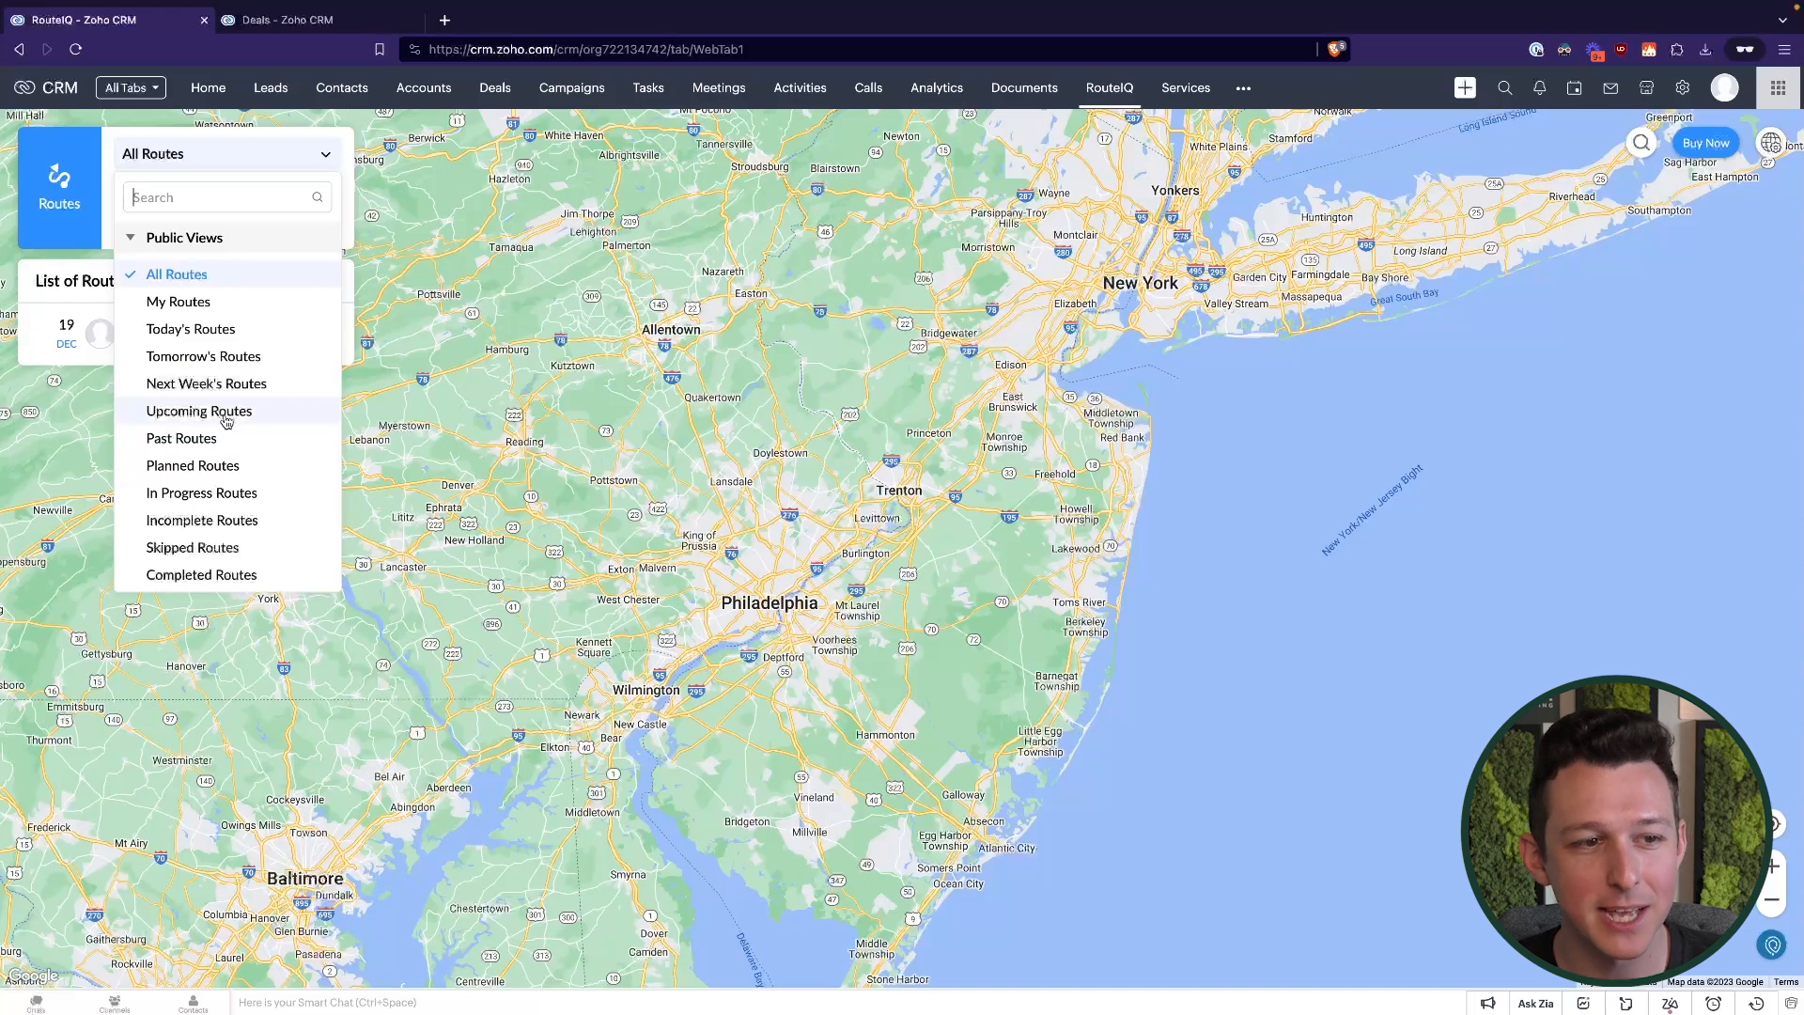
Review the route under Planned, Upcoming and All Routes views
{"action": "left_click", "coordinate": [191, 464]}
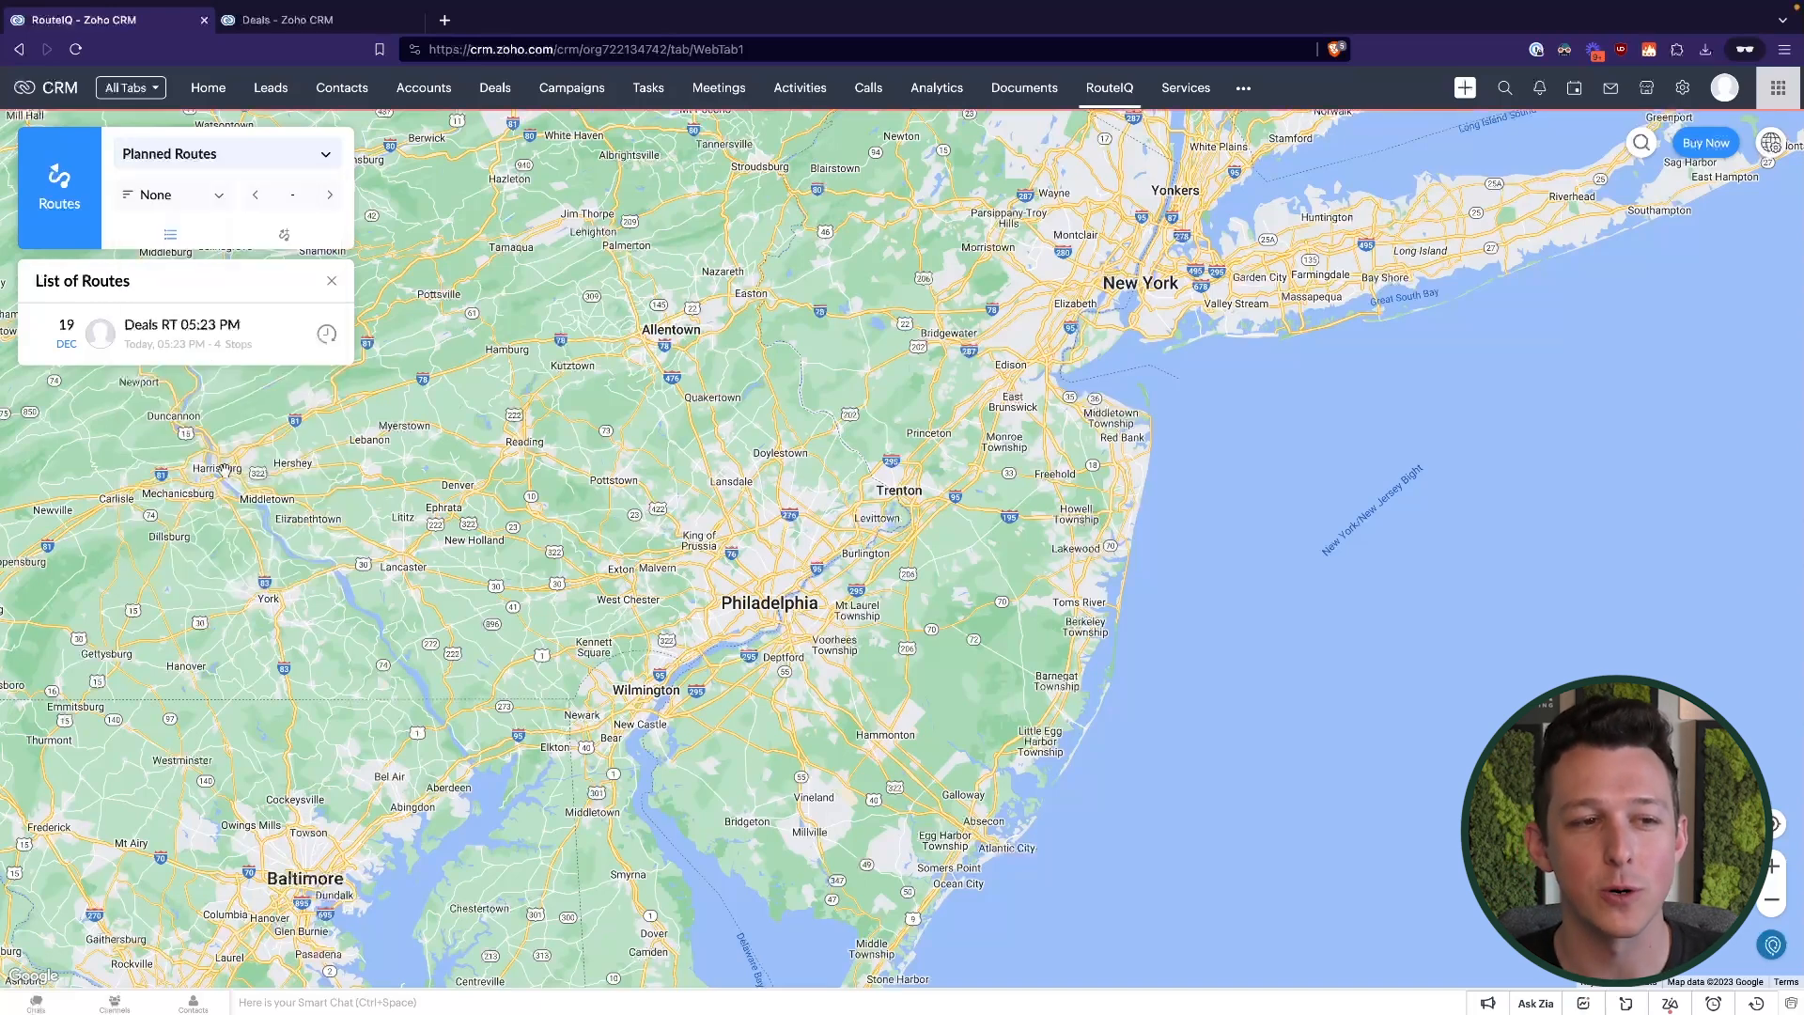
{"action": "left_click", "coordinate": [224, 152]}
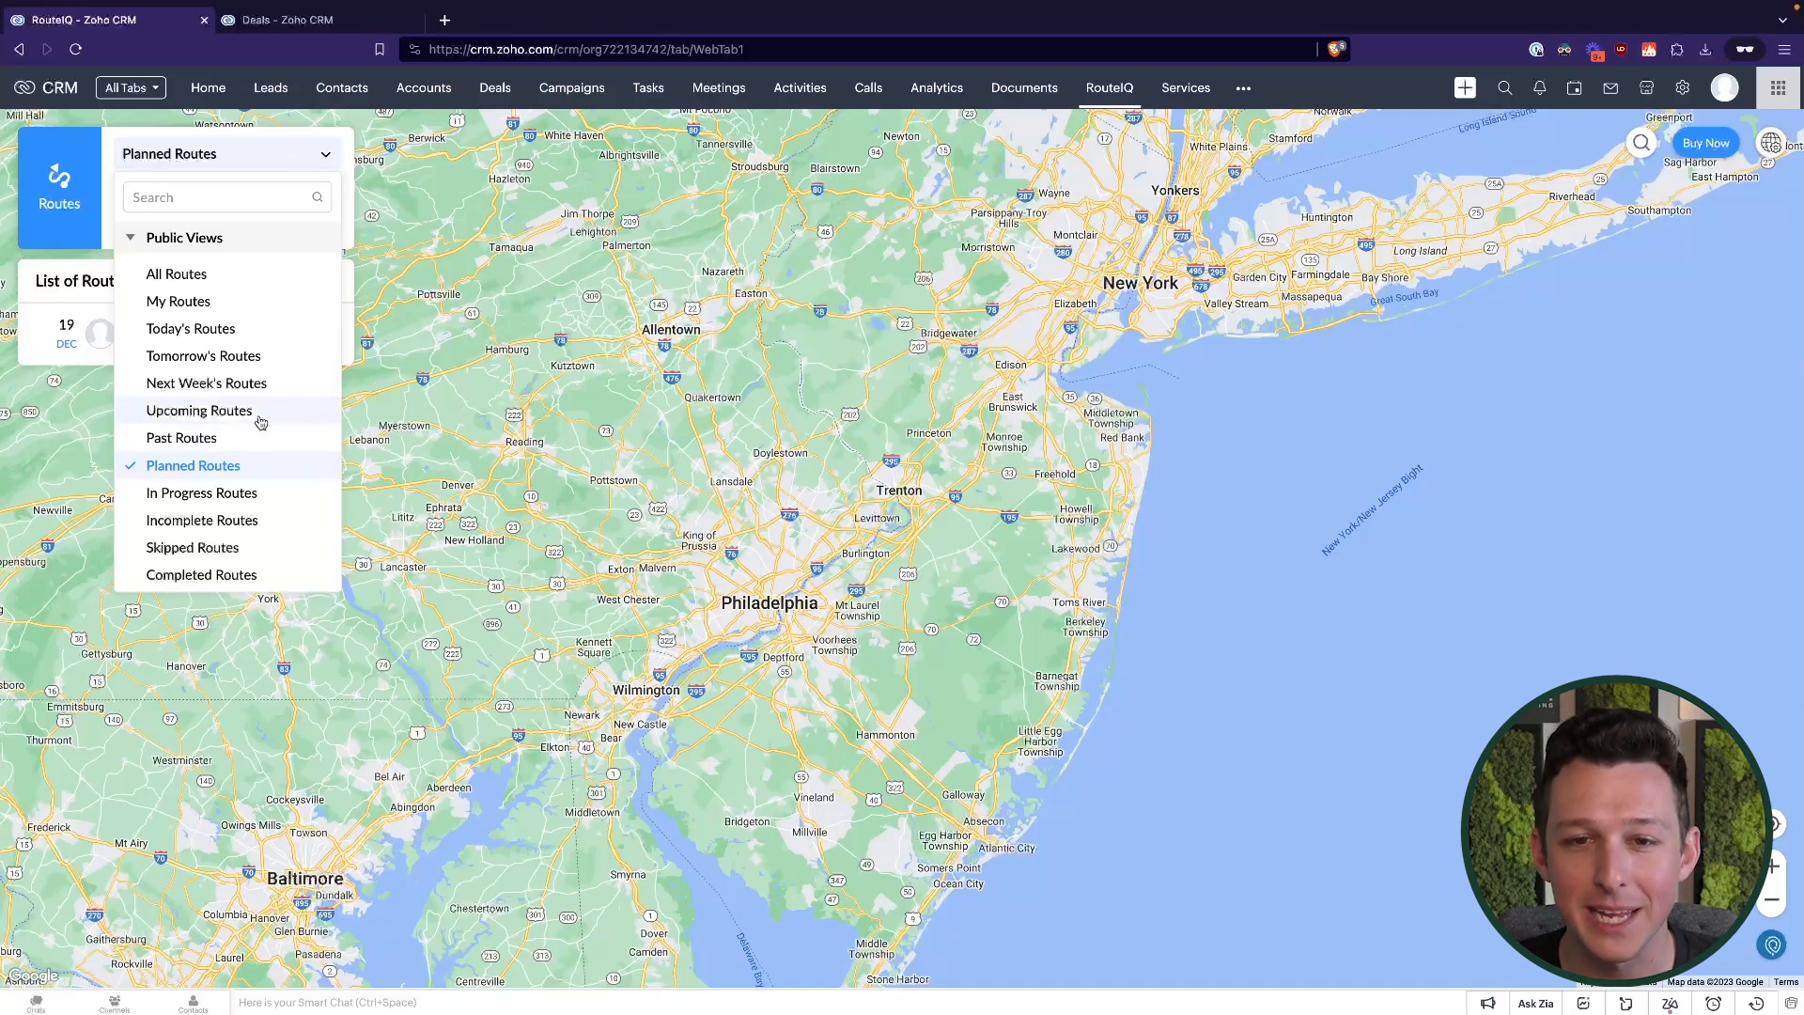
{"action": "left_click", "coordinate": [197, 411]}
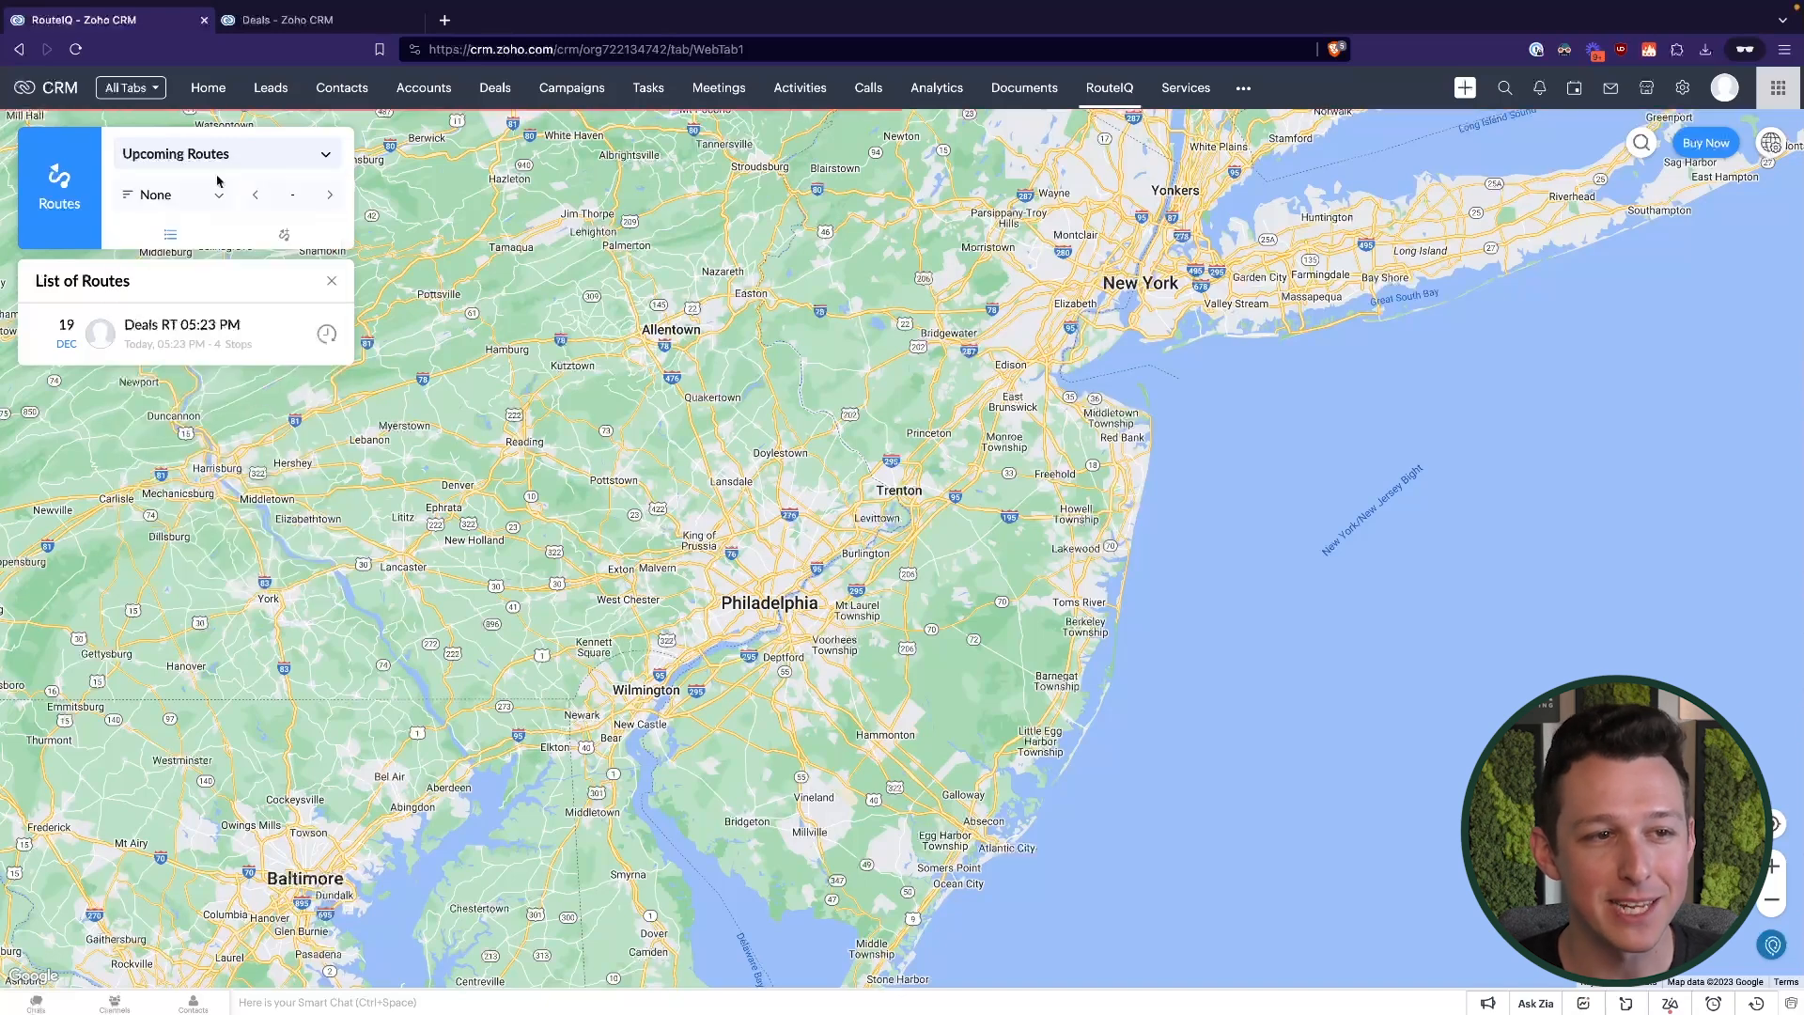
{"action": "left_click", "coordinate": [223, 152]}
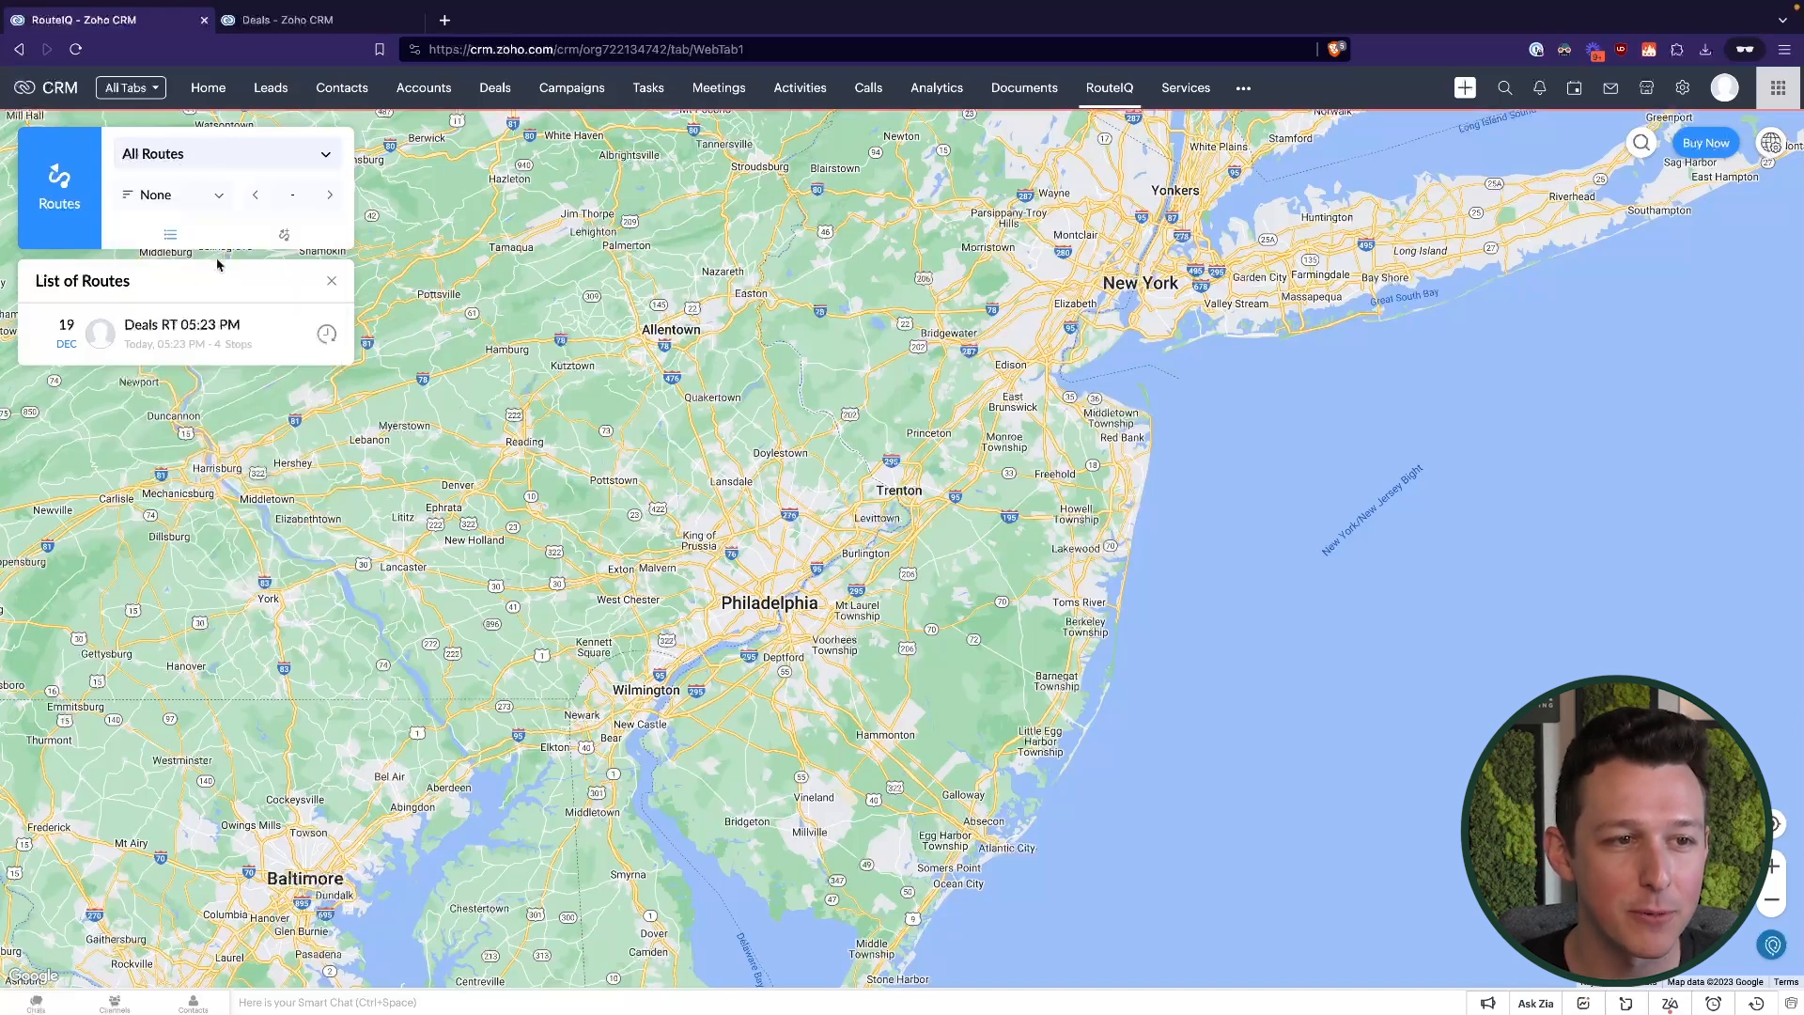
{"action": "left_click", "coordinate": [226, 152]}
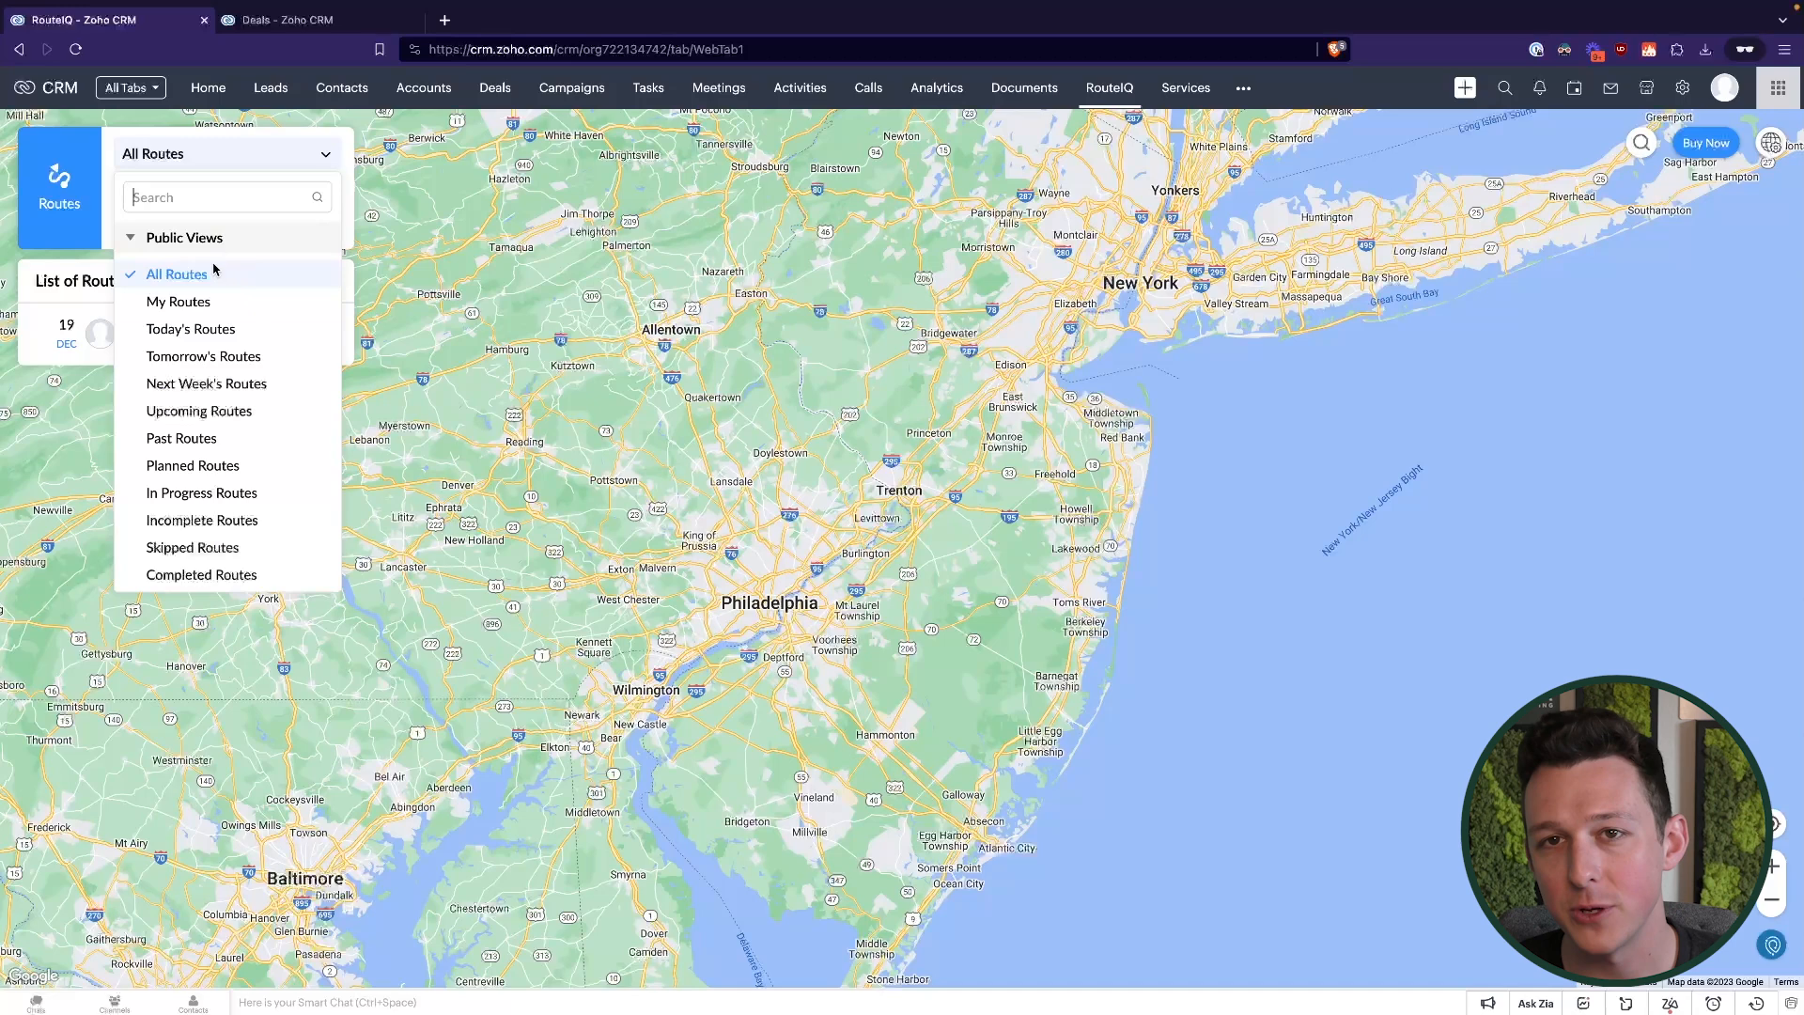
{"action": "left_click", "coordinate": [176, 274]}
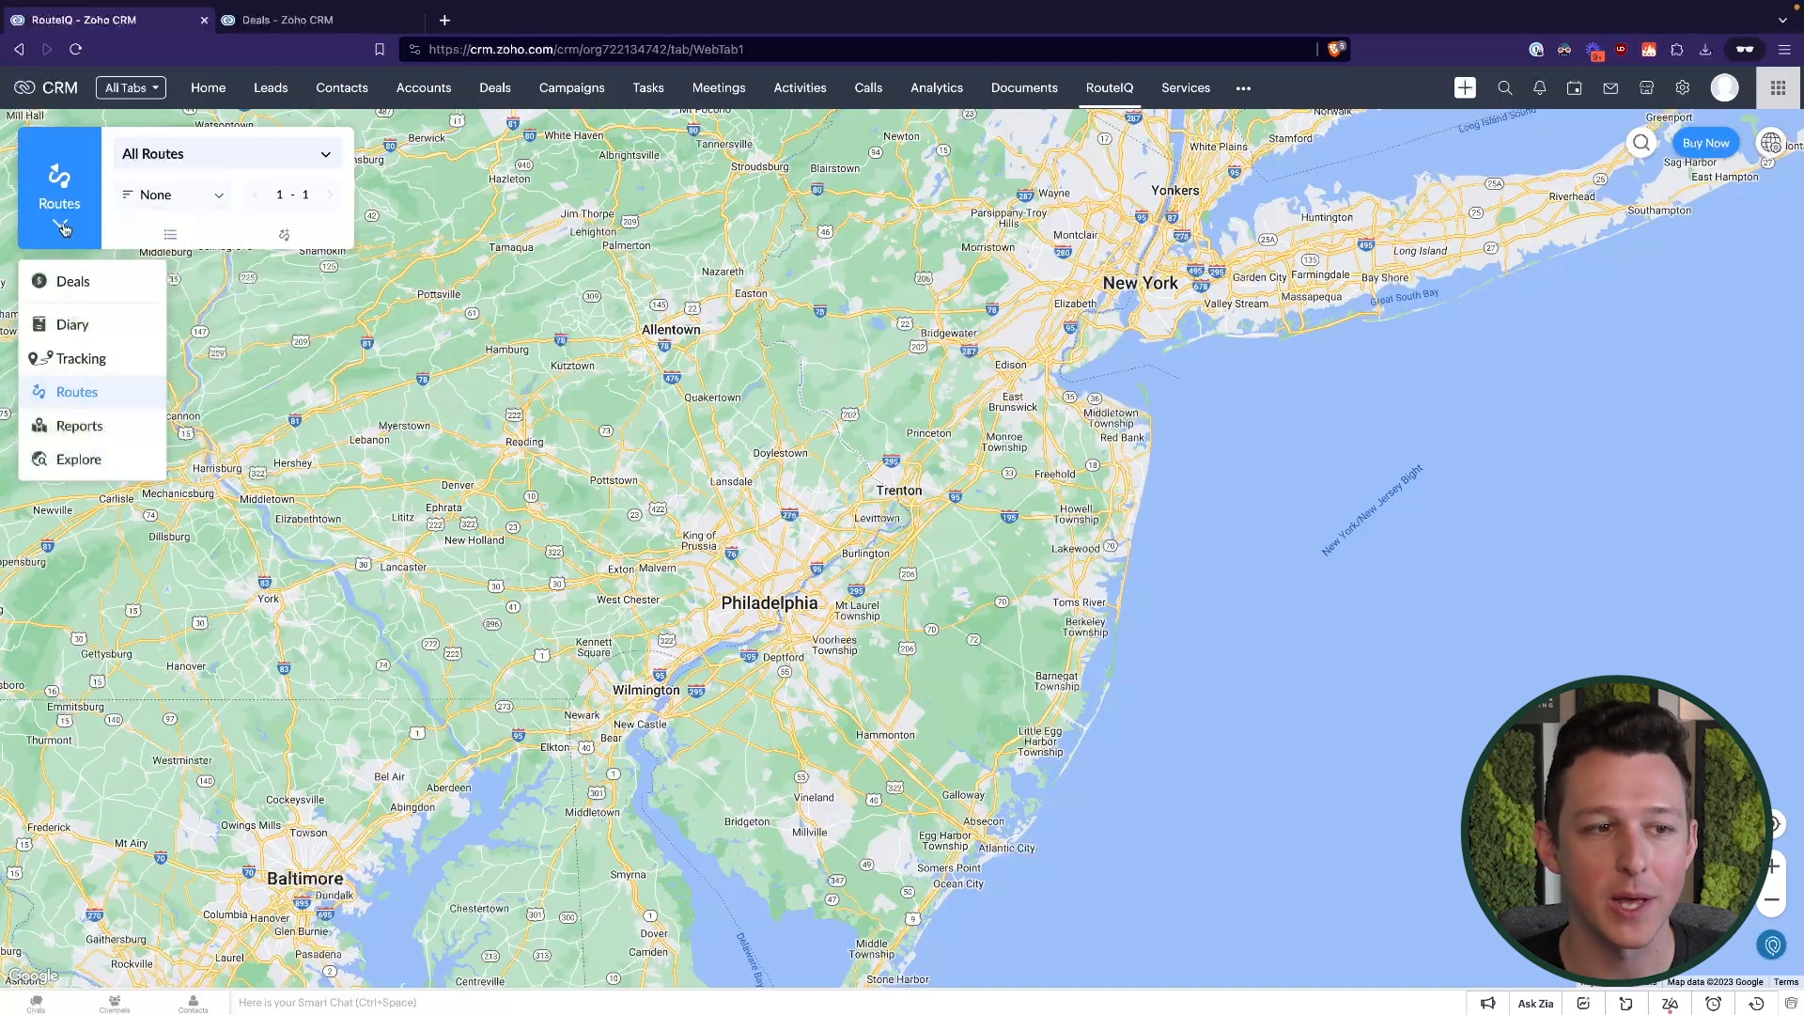
{"action": "mouse_move", "coordinate": [101, 405]}
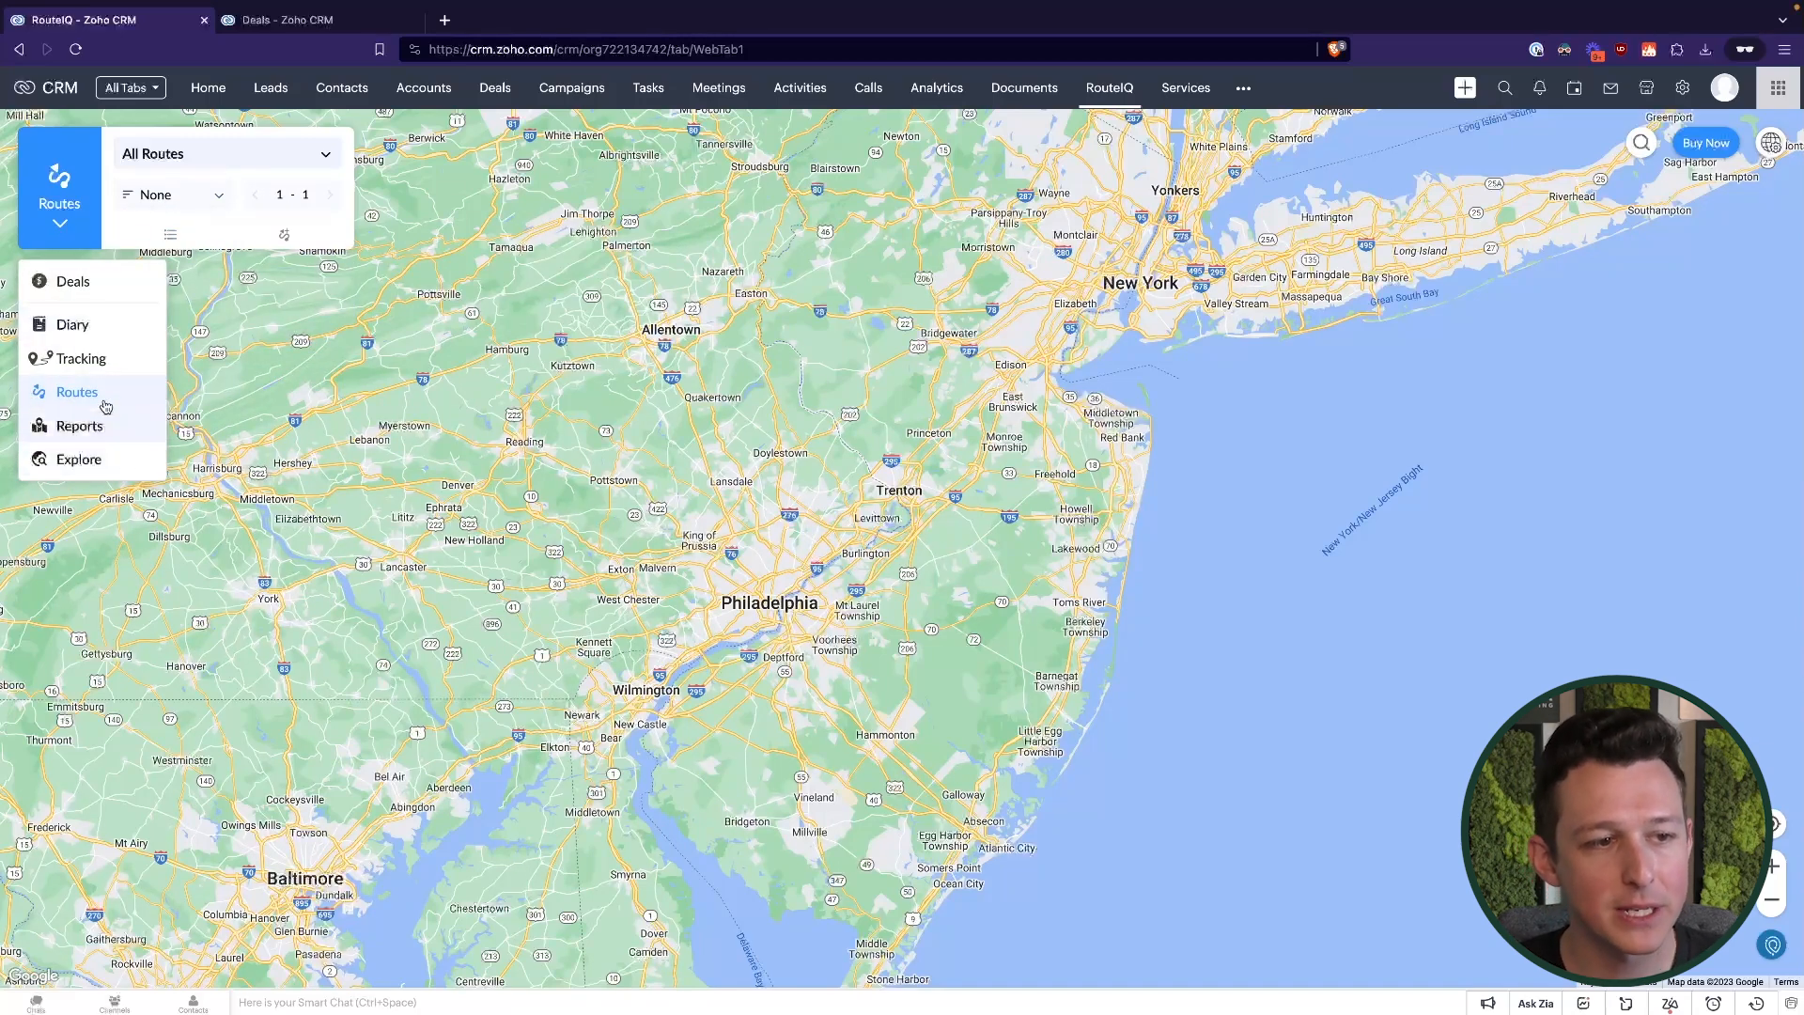
{"action": "mouse_move", "coordinate": [103, 334]}
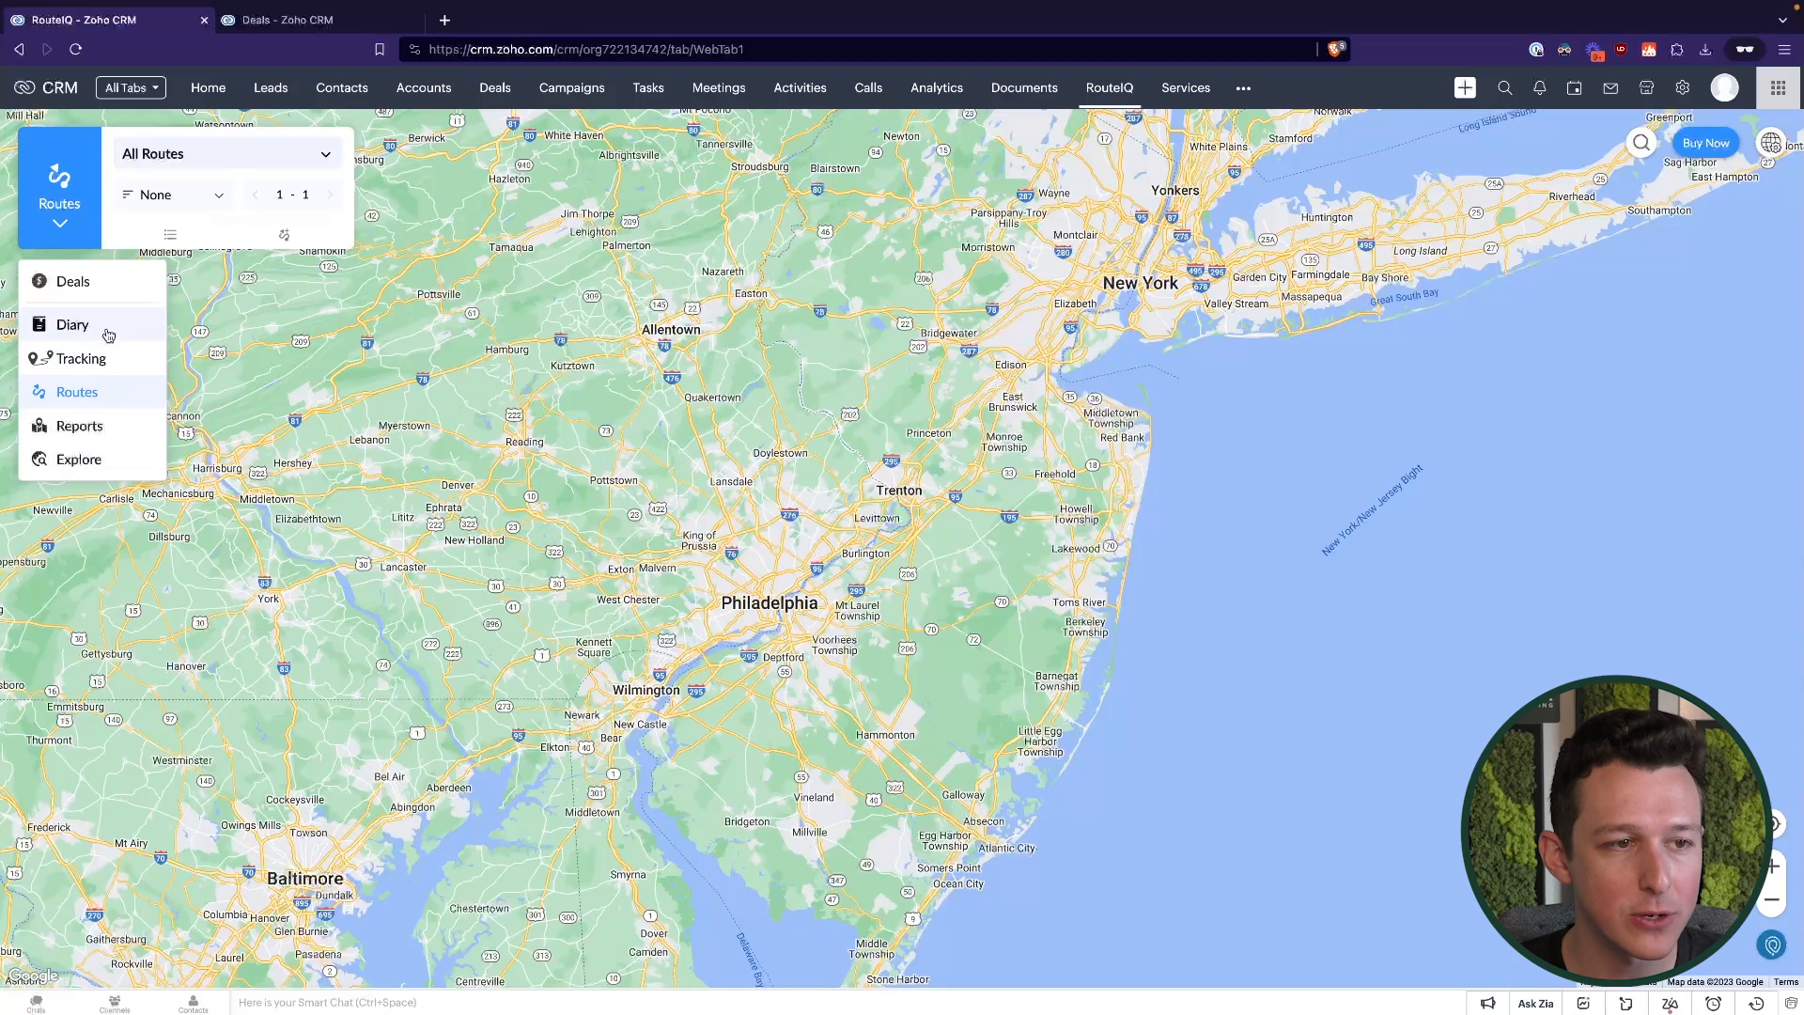
{"action": "mouse_move", "coordinate": [98, 366]}
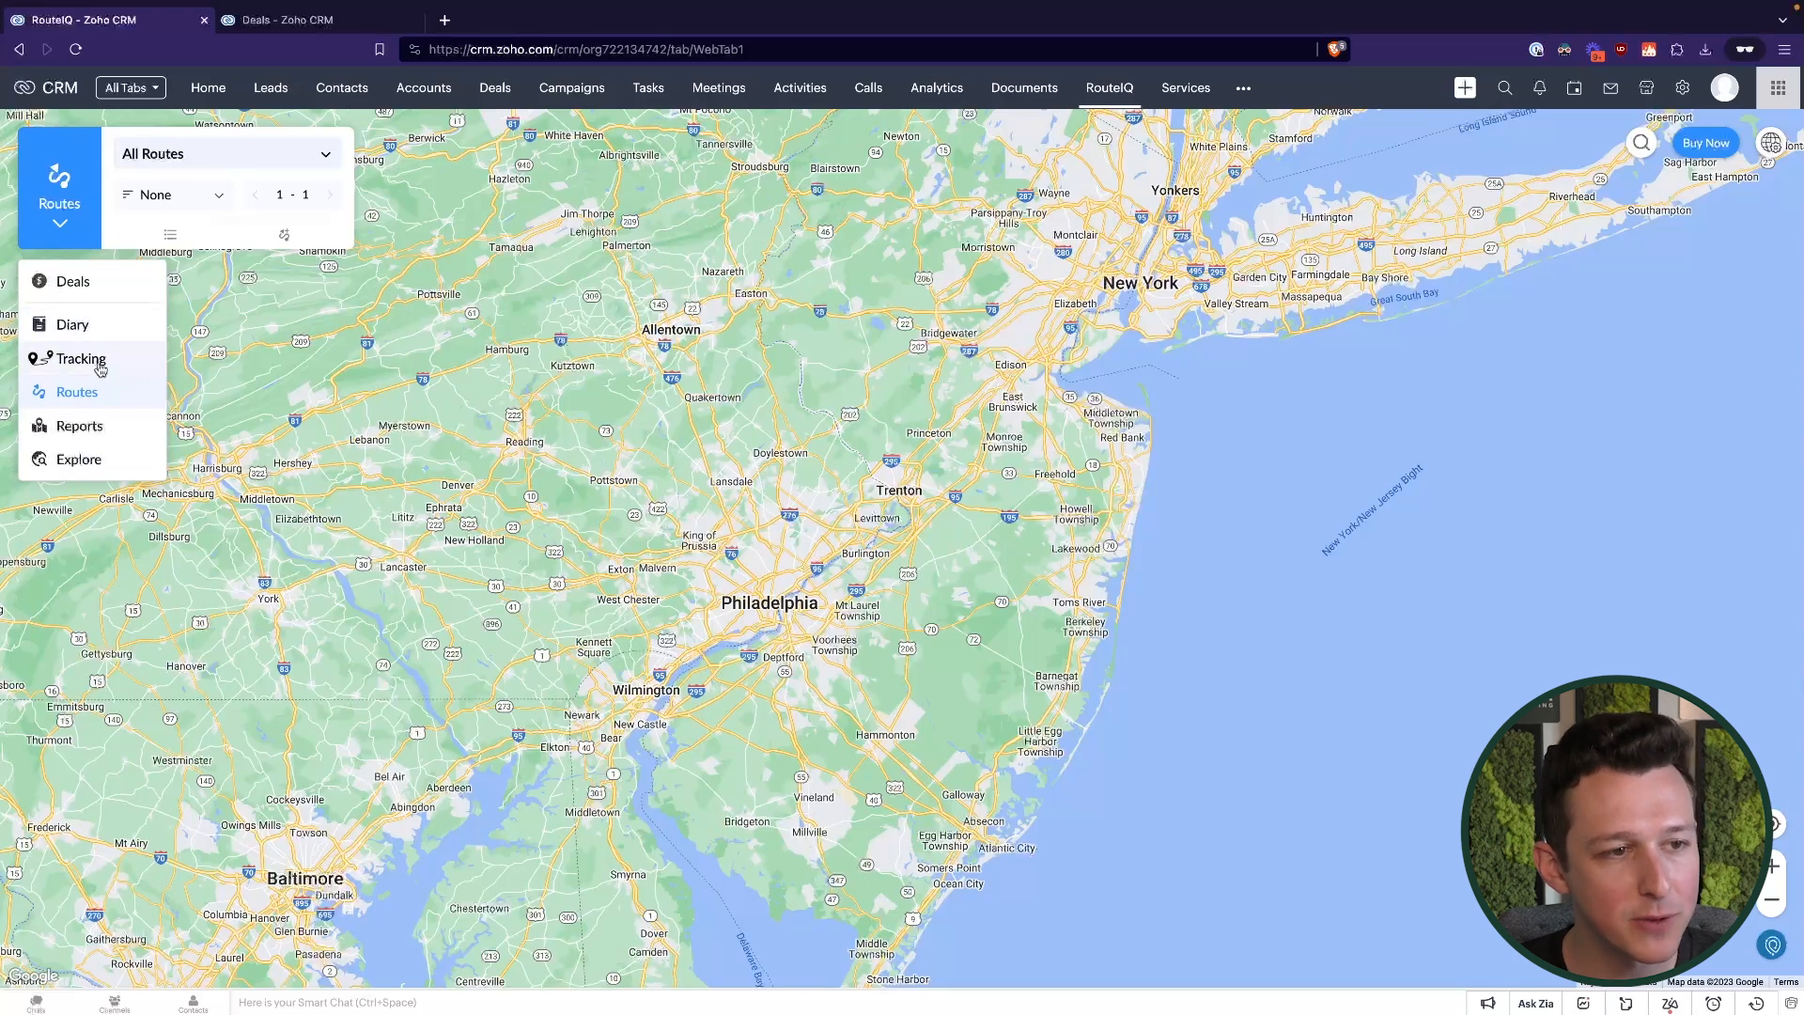
View Demo User's visit tracking in RouteIQ, which shows no visits recorded
{"action": "left_click", "coordinate": [80, 357]}
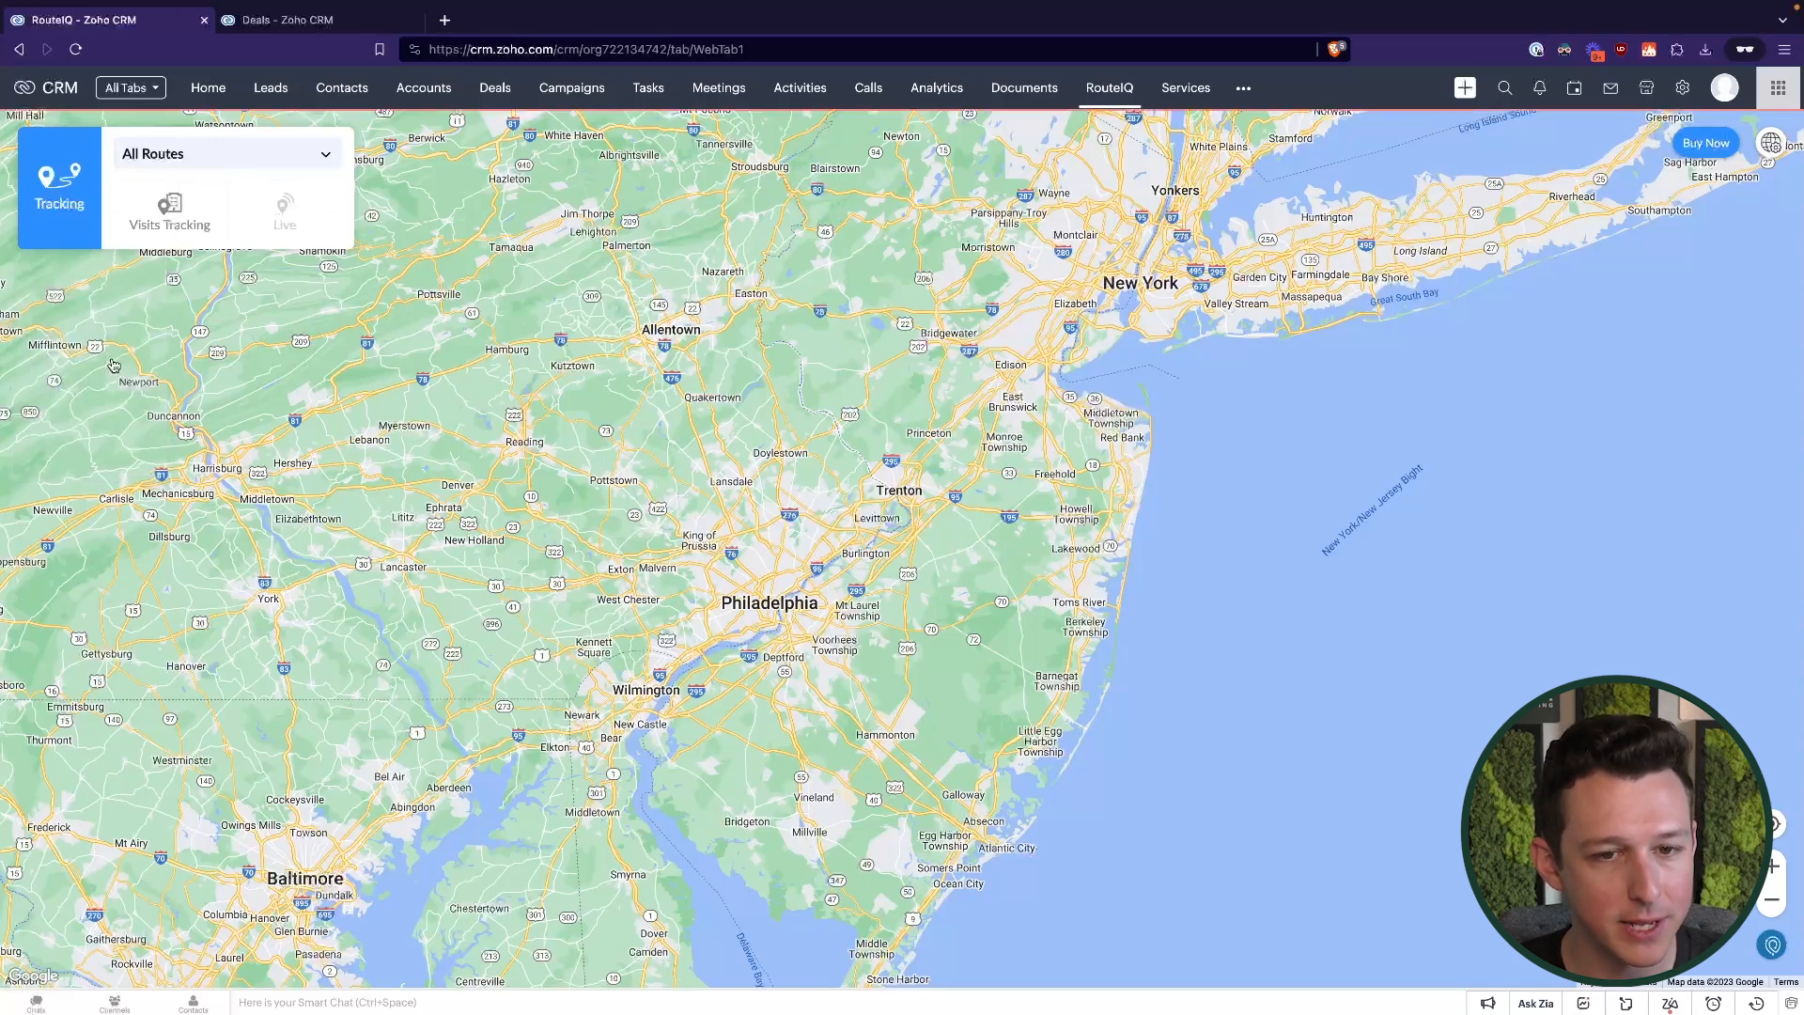
{"action": "left_click", "coordinate": [169, 210]}
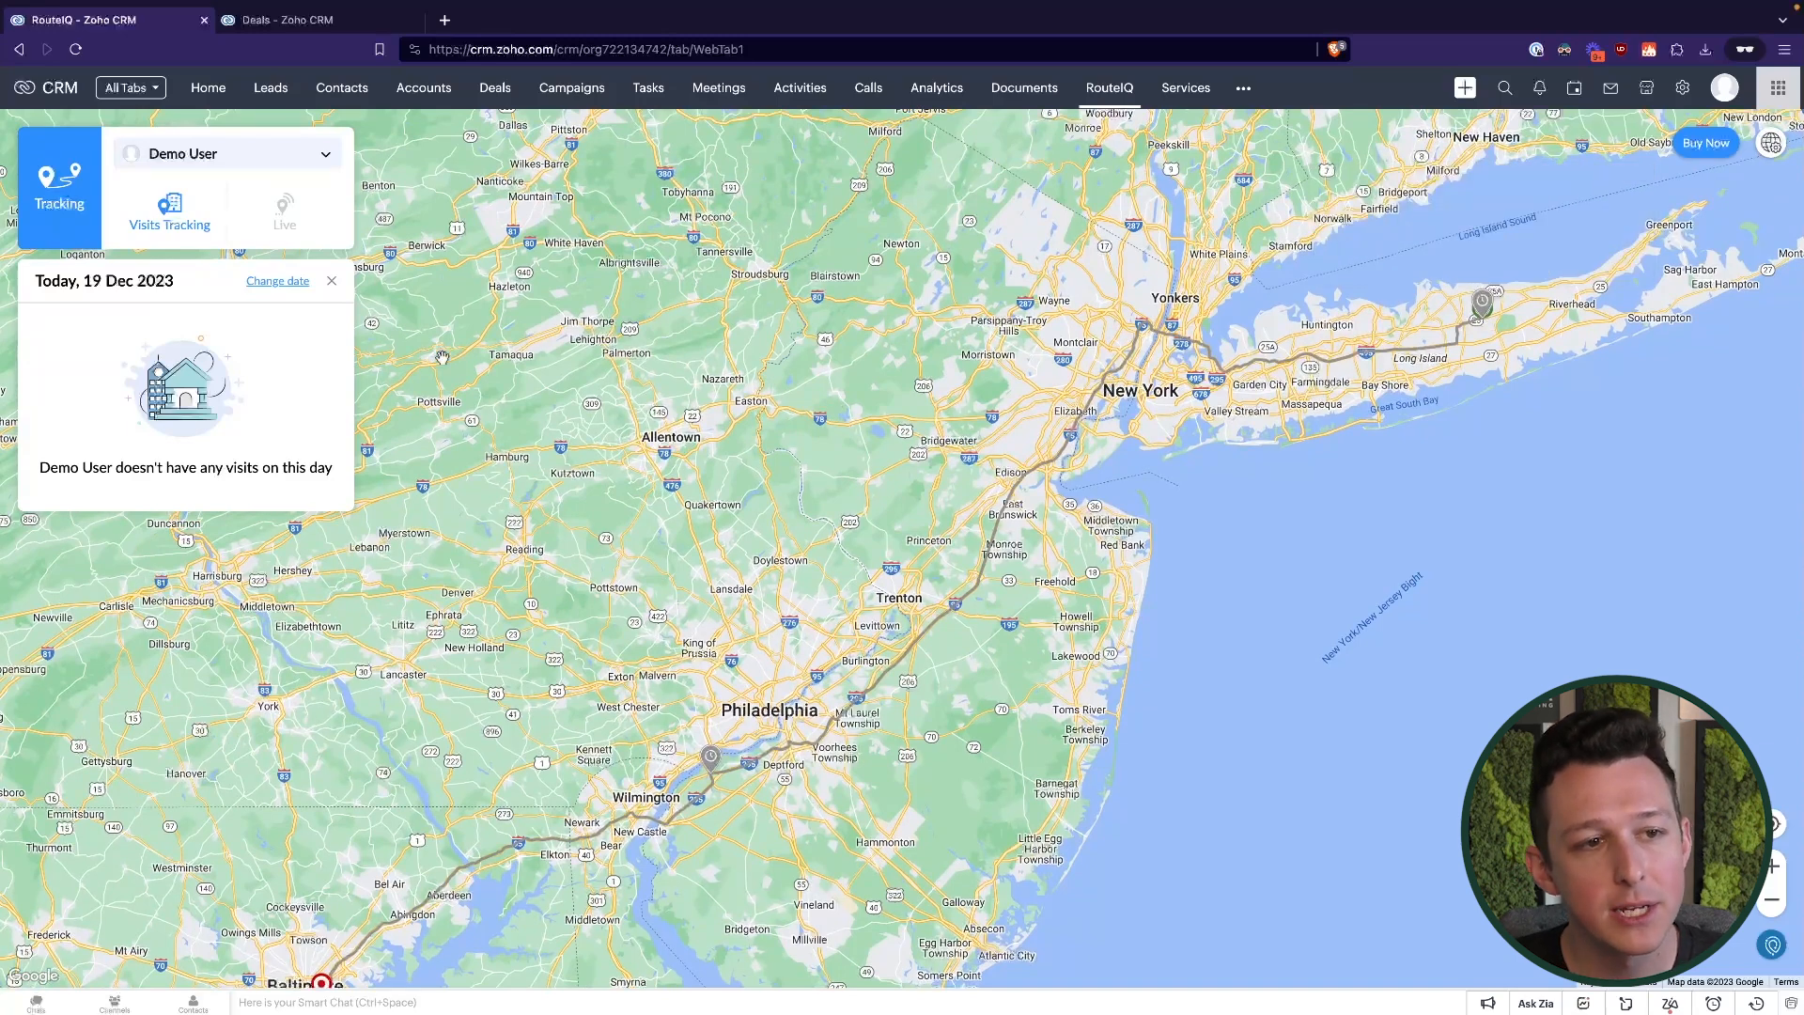
{"action": "mouse_move", "coordinate": [782, 308]}
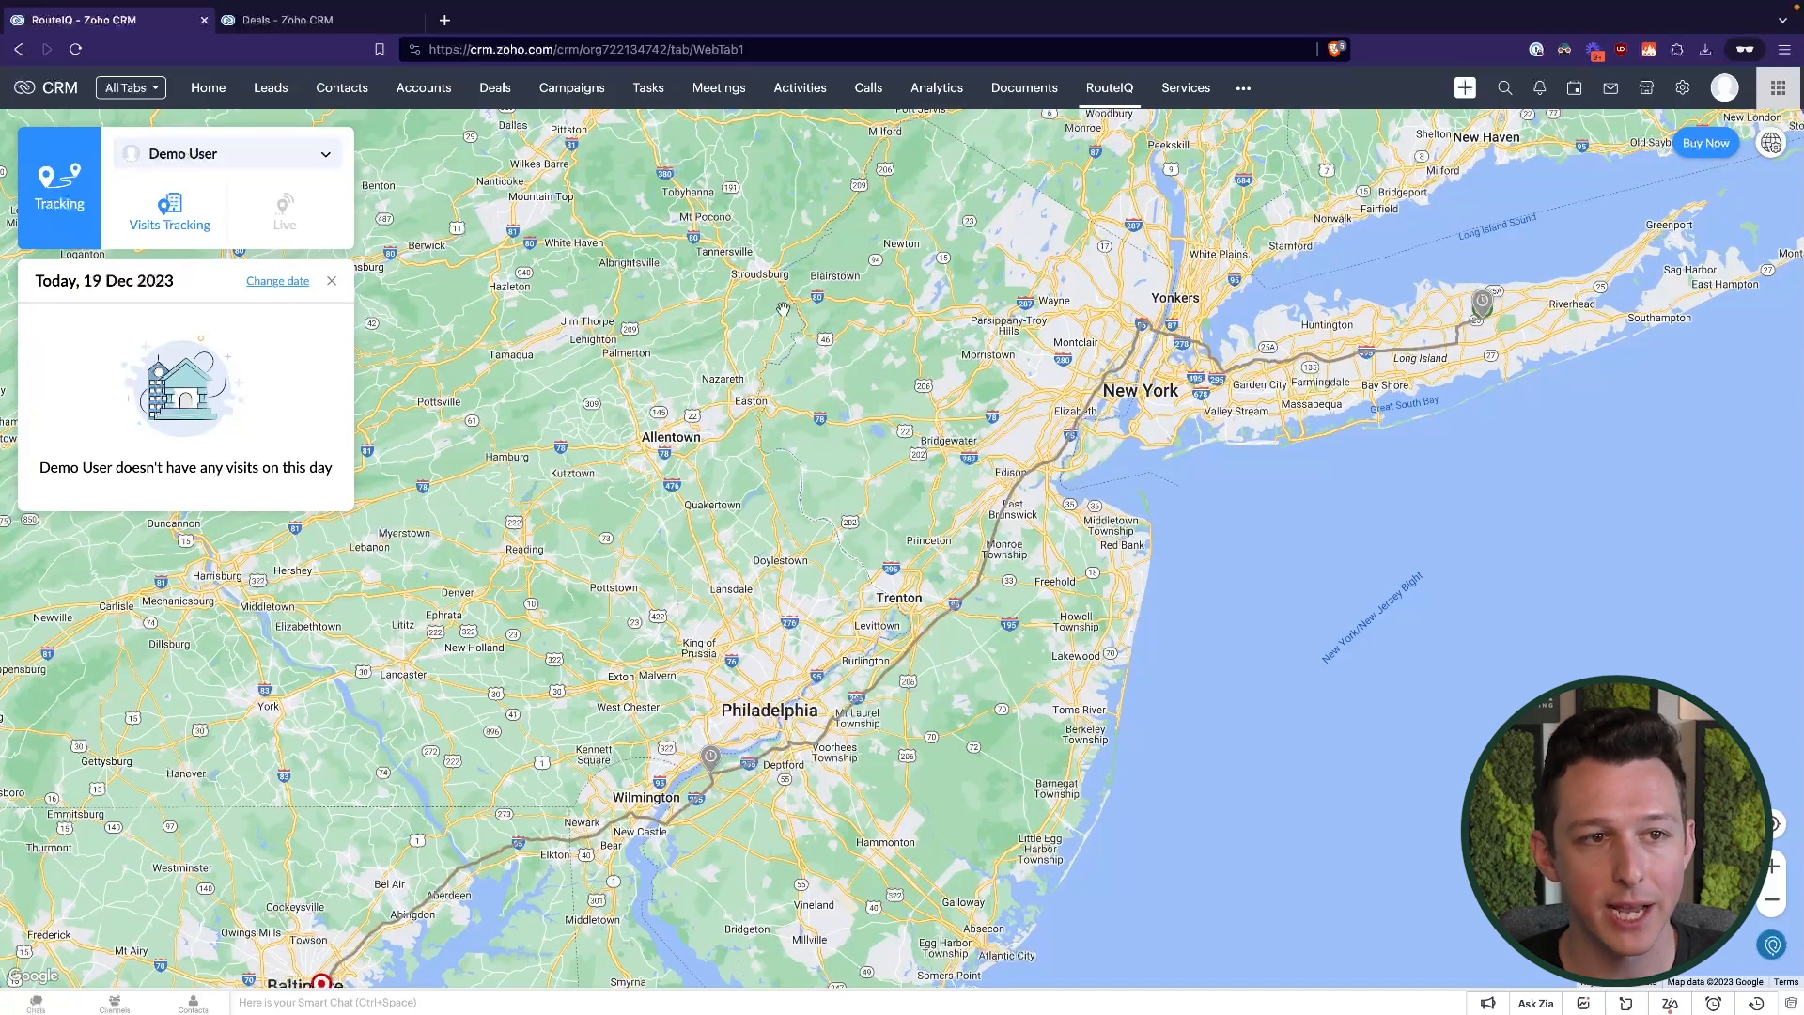
{"action": "mouse_move", "coordinate": [1230, 536]}
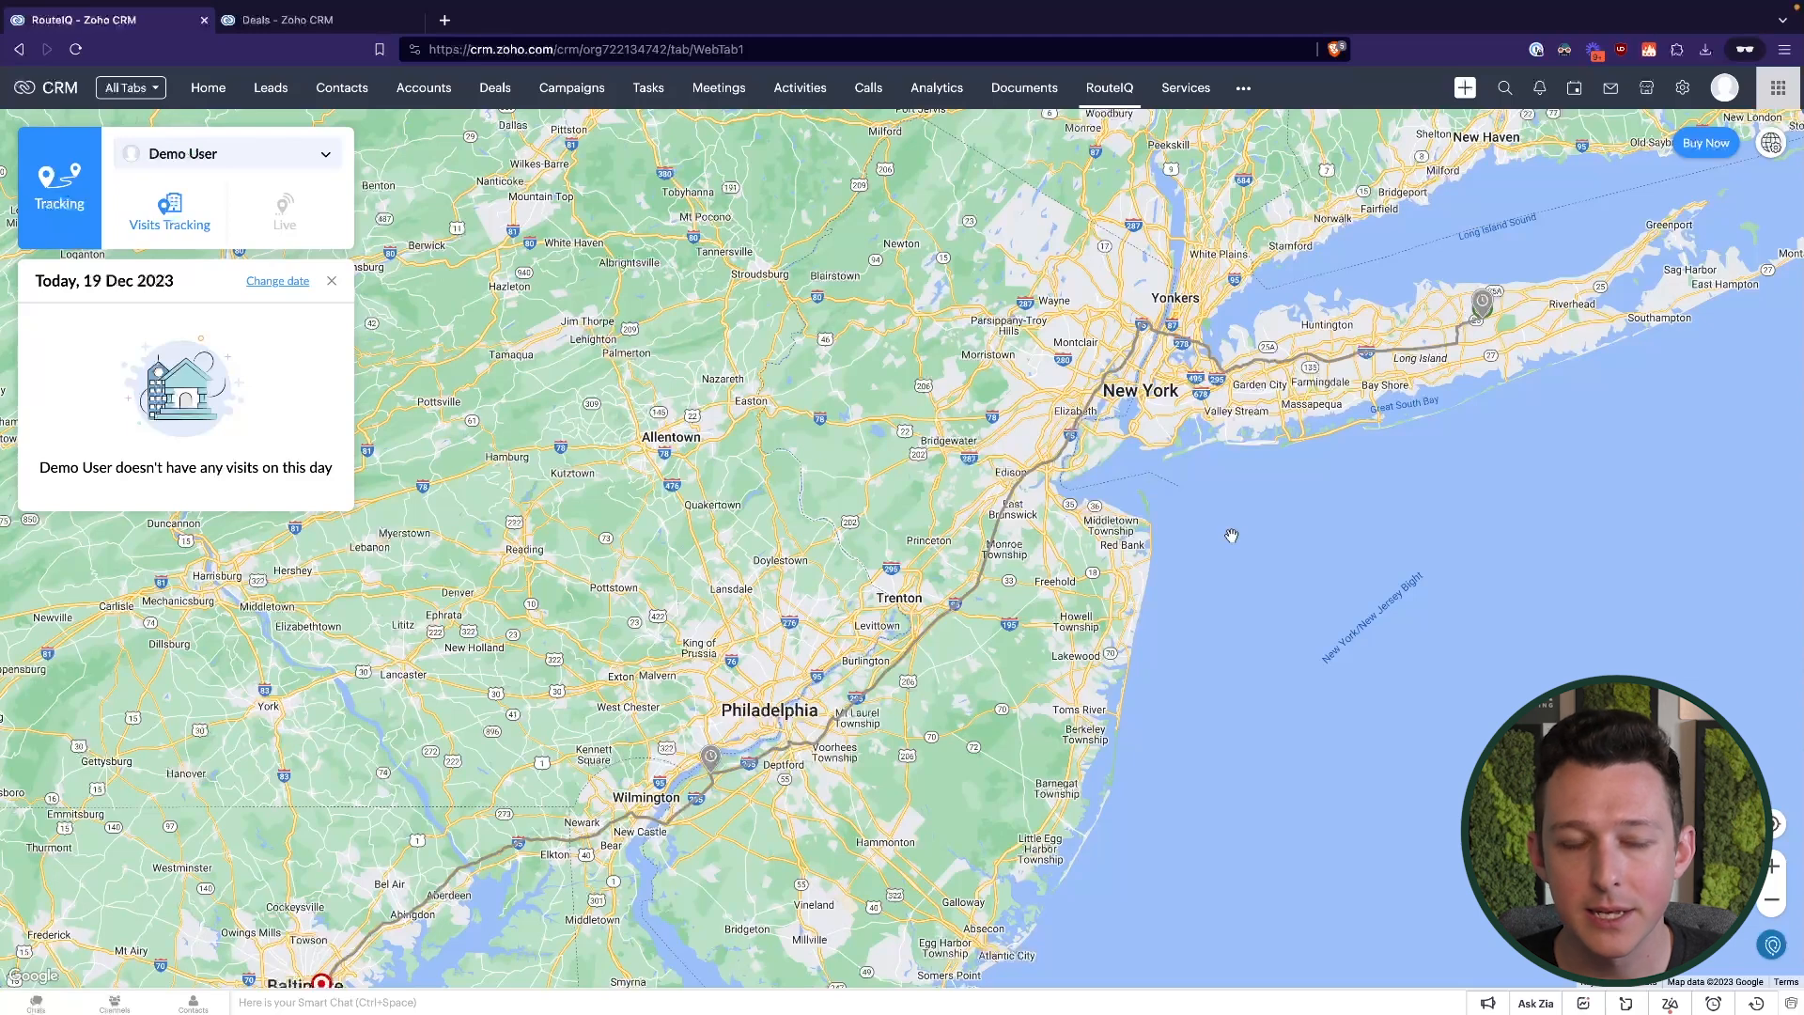
{"action": "mouse_move", "coordinate": [650, 419]}
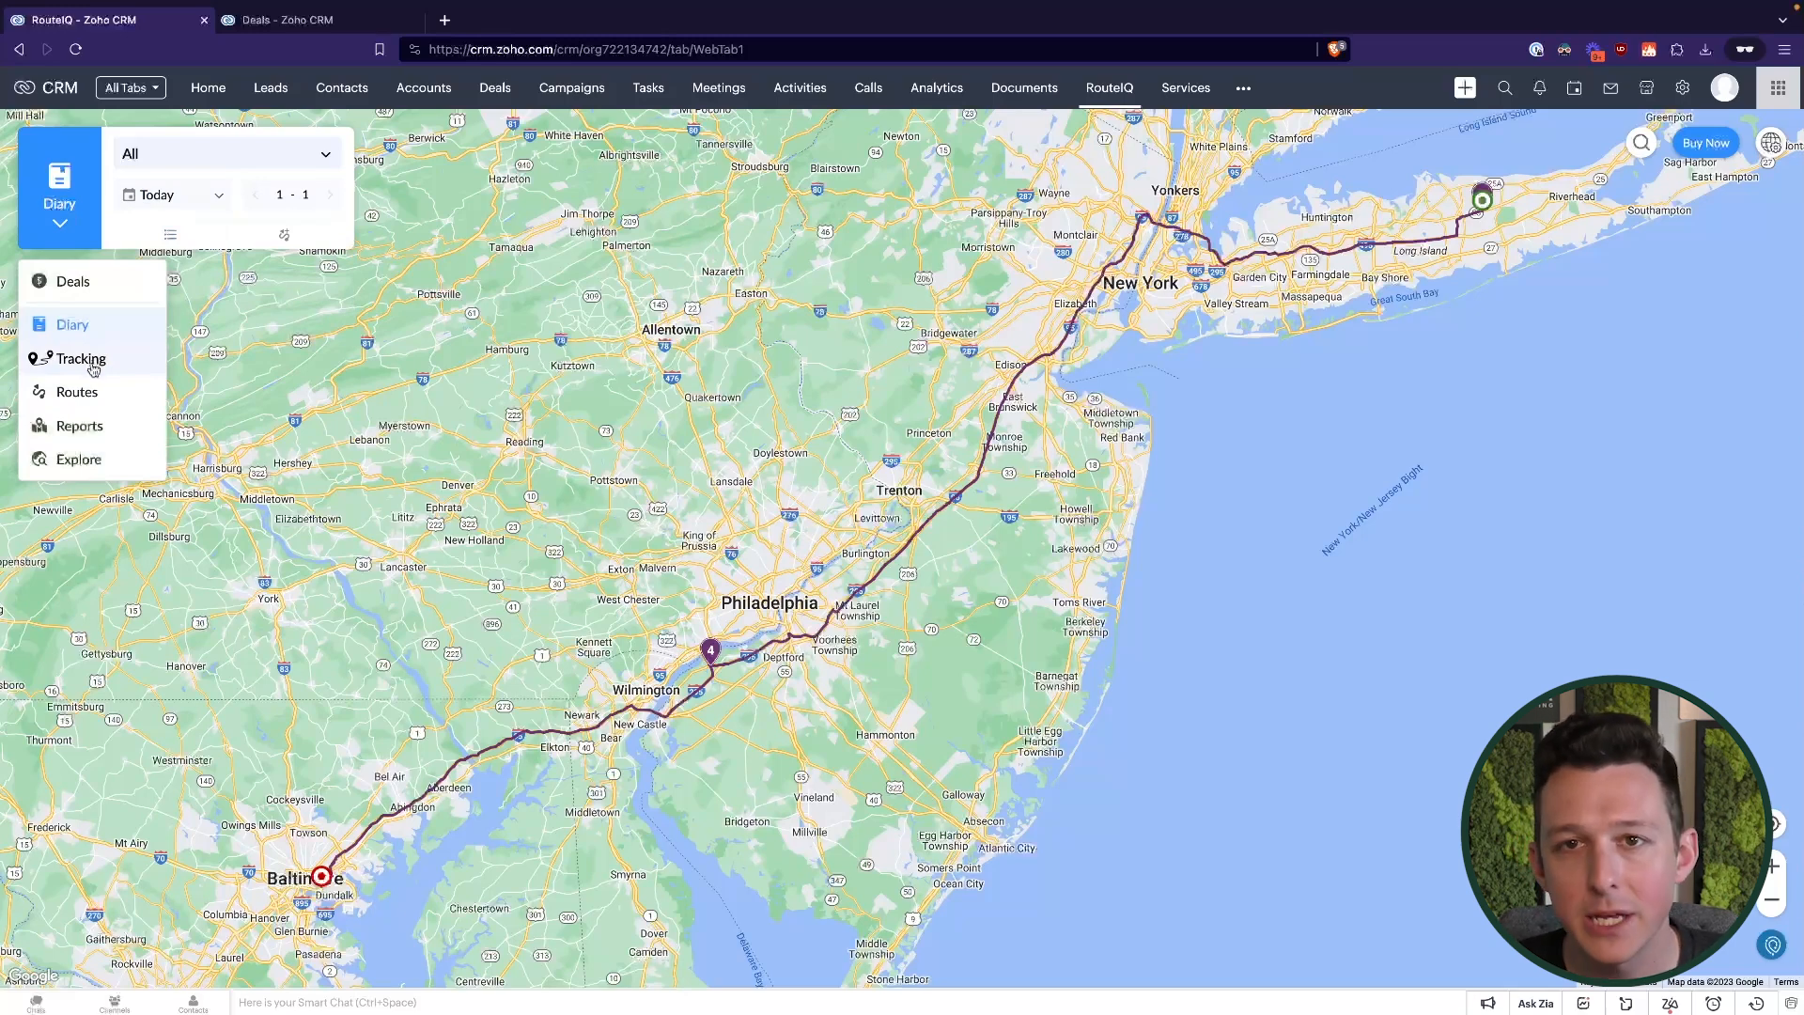
{"action": "mouse_move", "coordinate": [71, 323]}
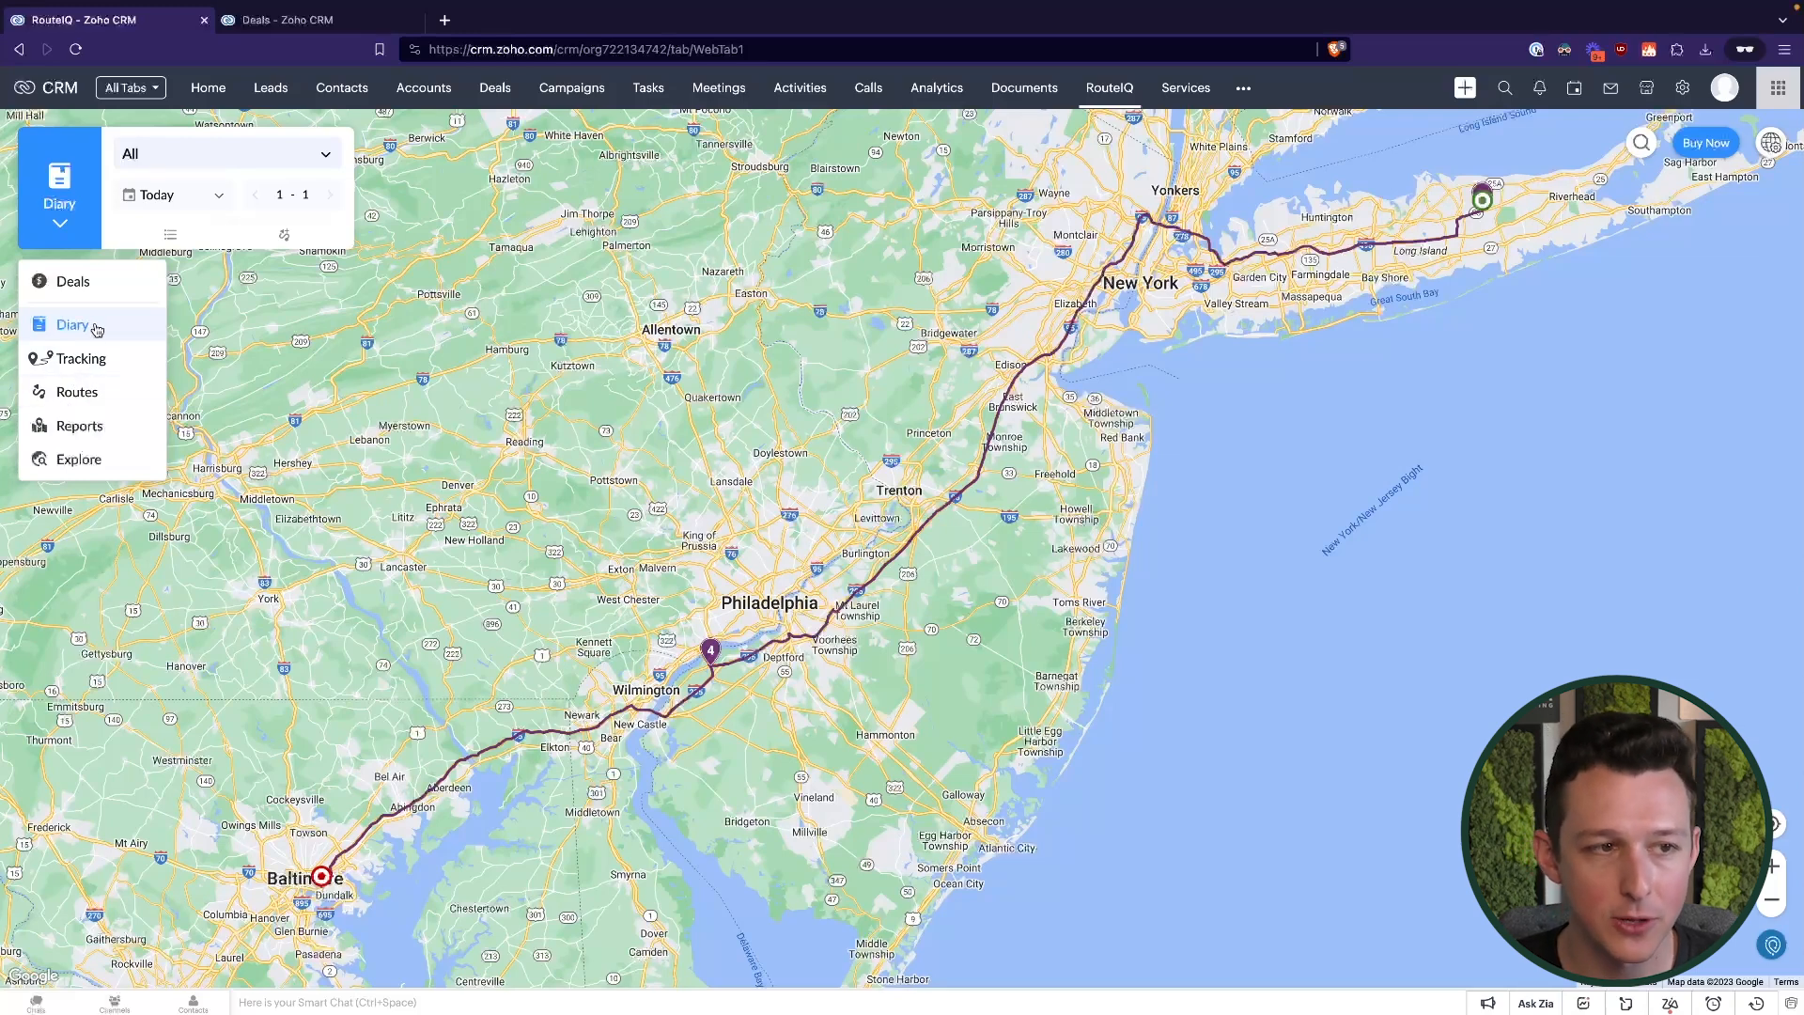
View the Deals heatmap report zoomed into the northeastern US
{"action": "left_click", "coordinate": [79, 426]}
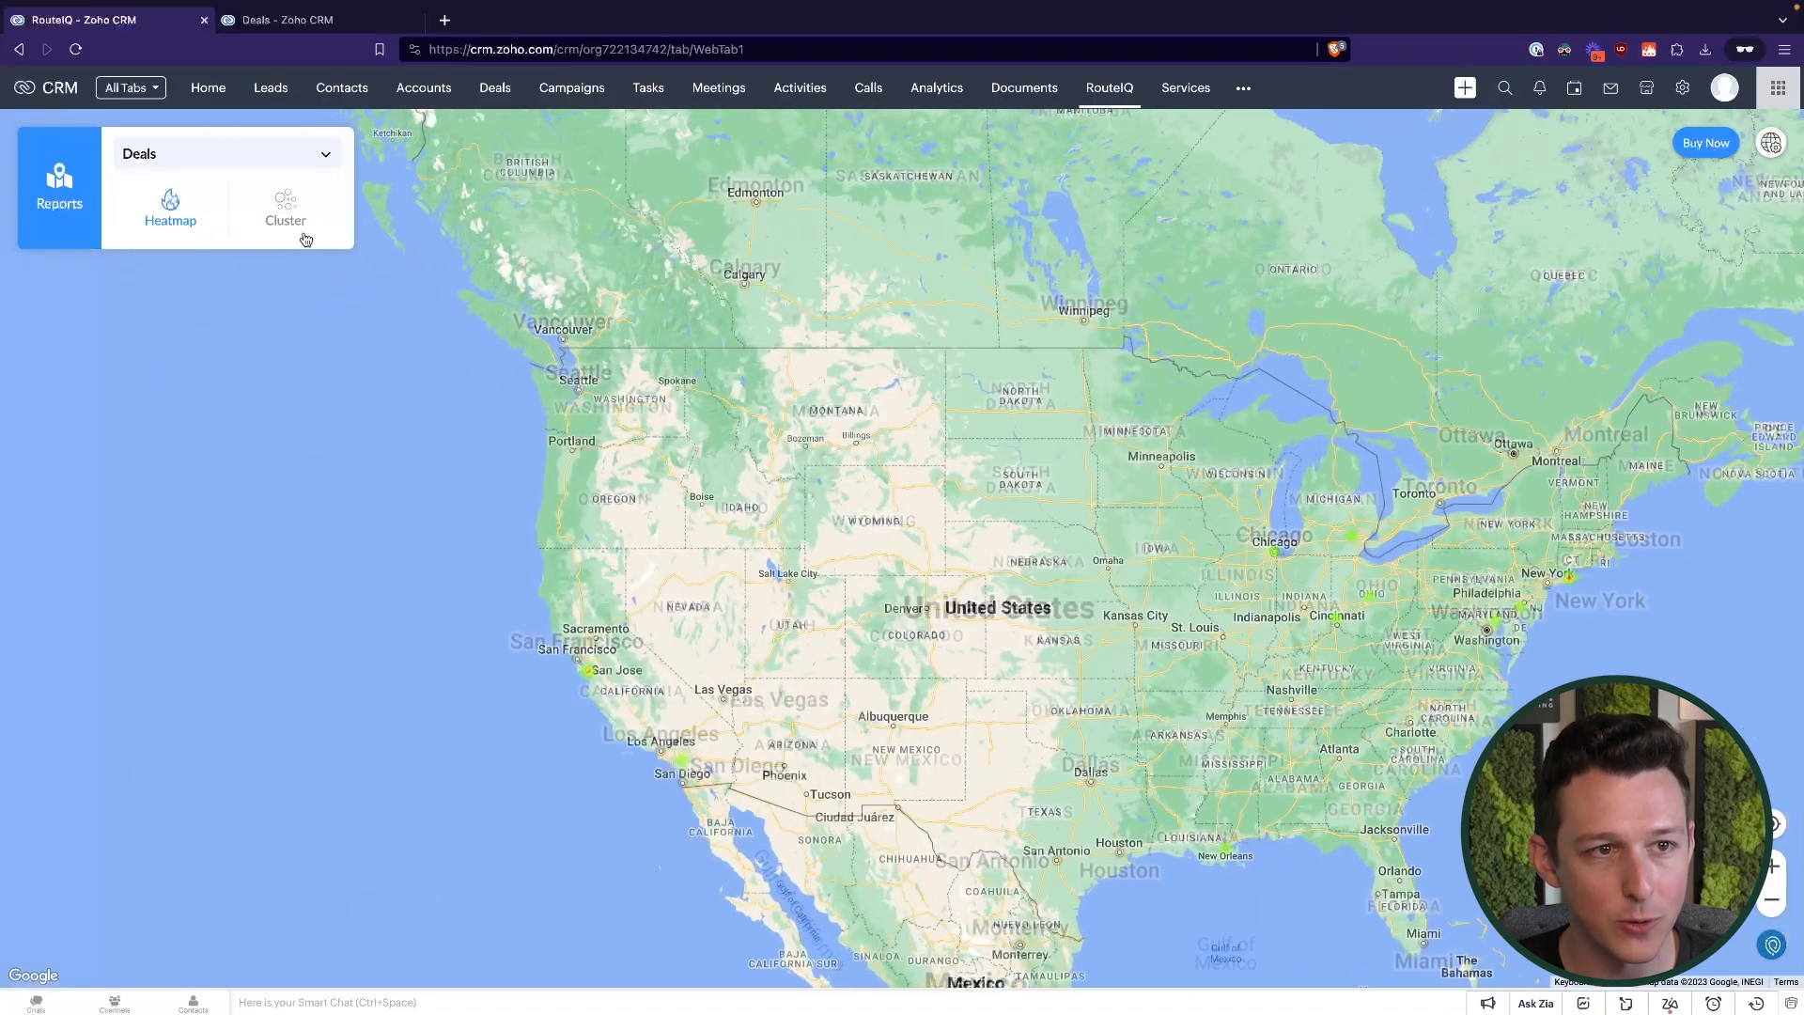
{"action": "left_click", "coordinate": [283, 209]}
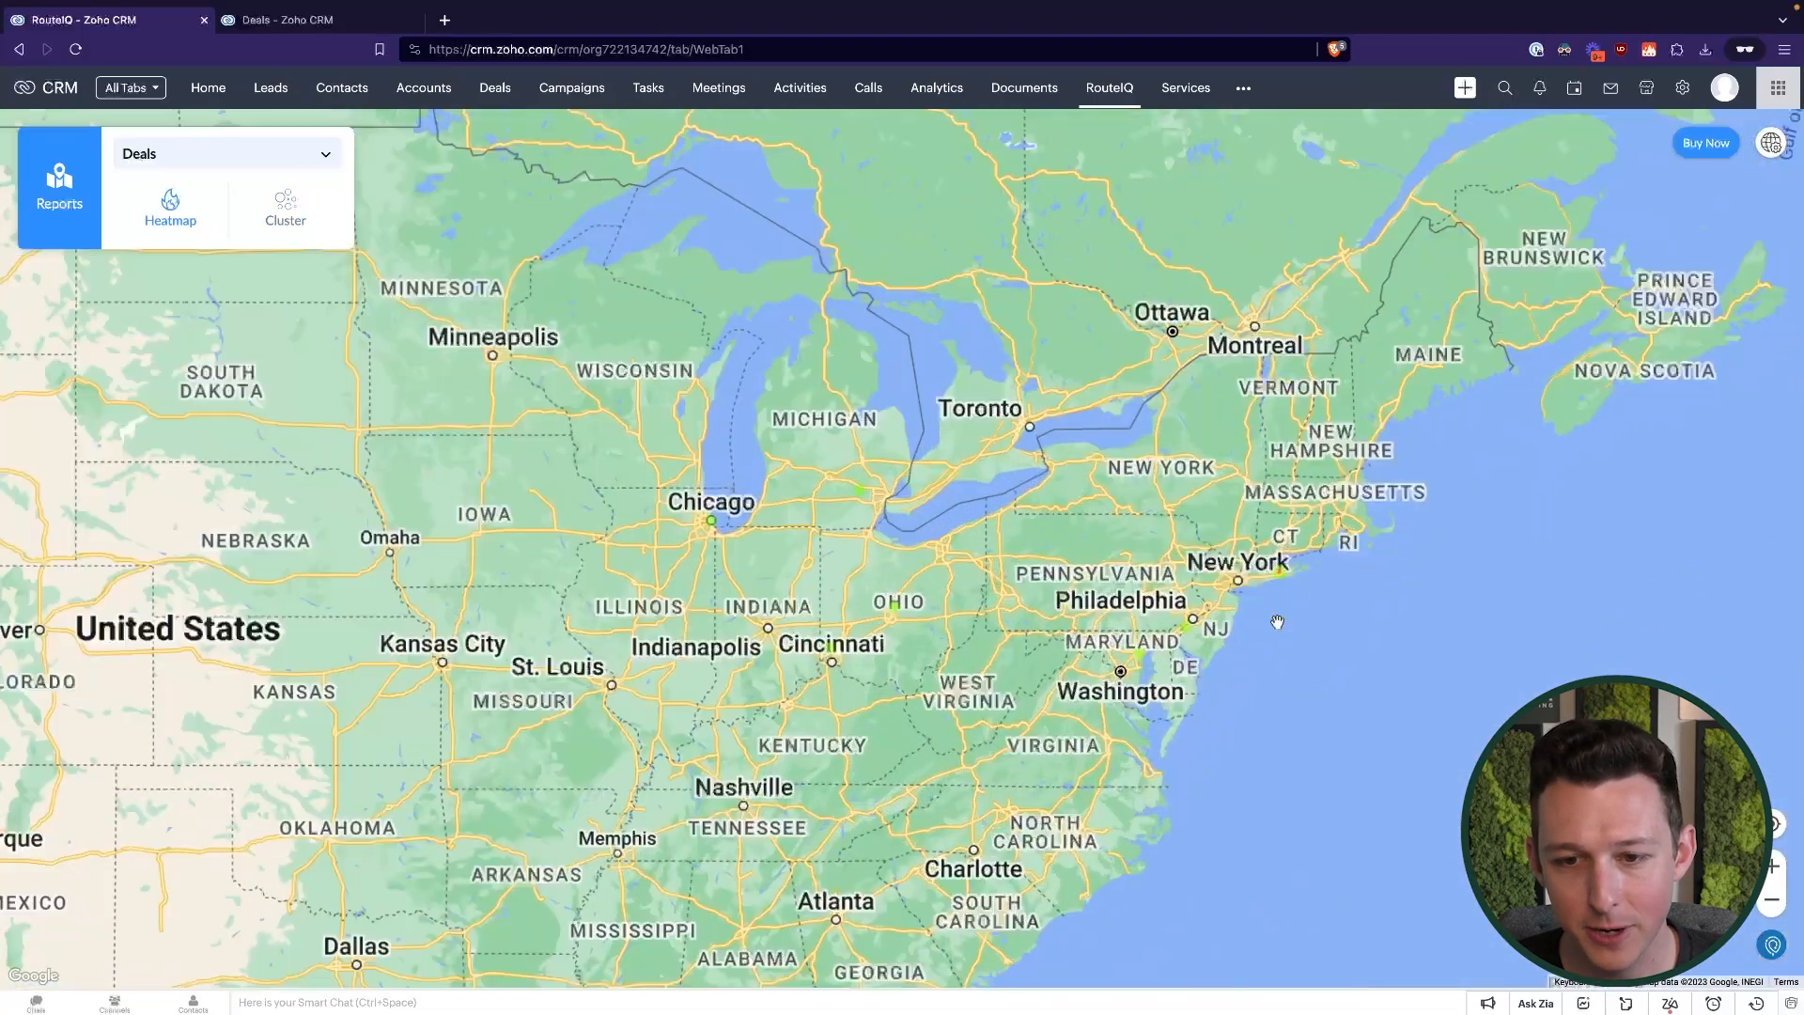
{"action": "scroll", "scroll_direction": "up", "scroll_amount": 3}
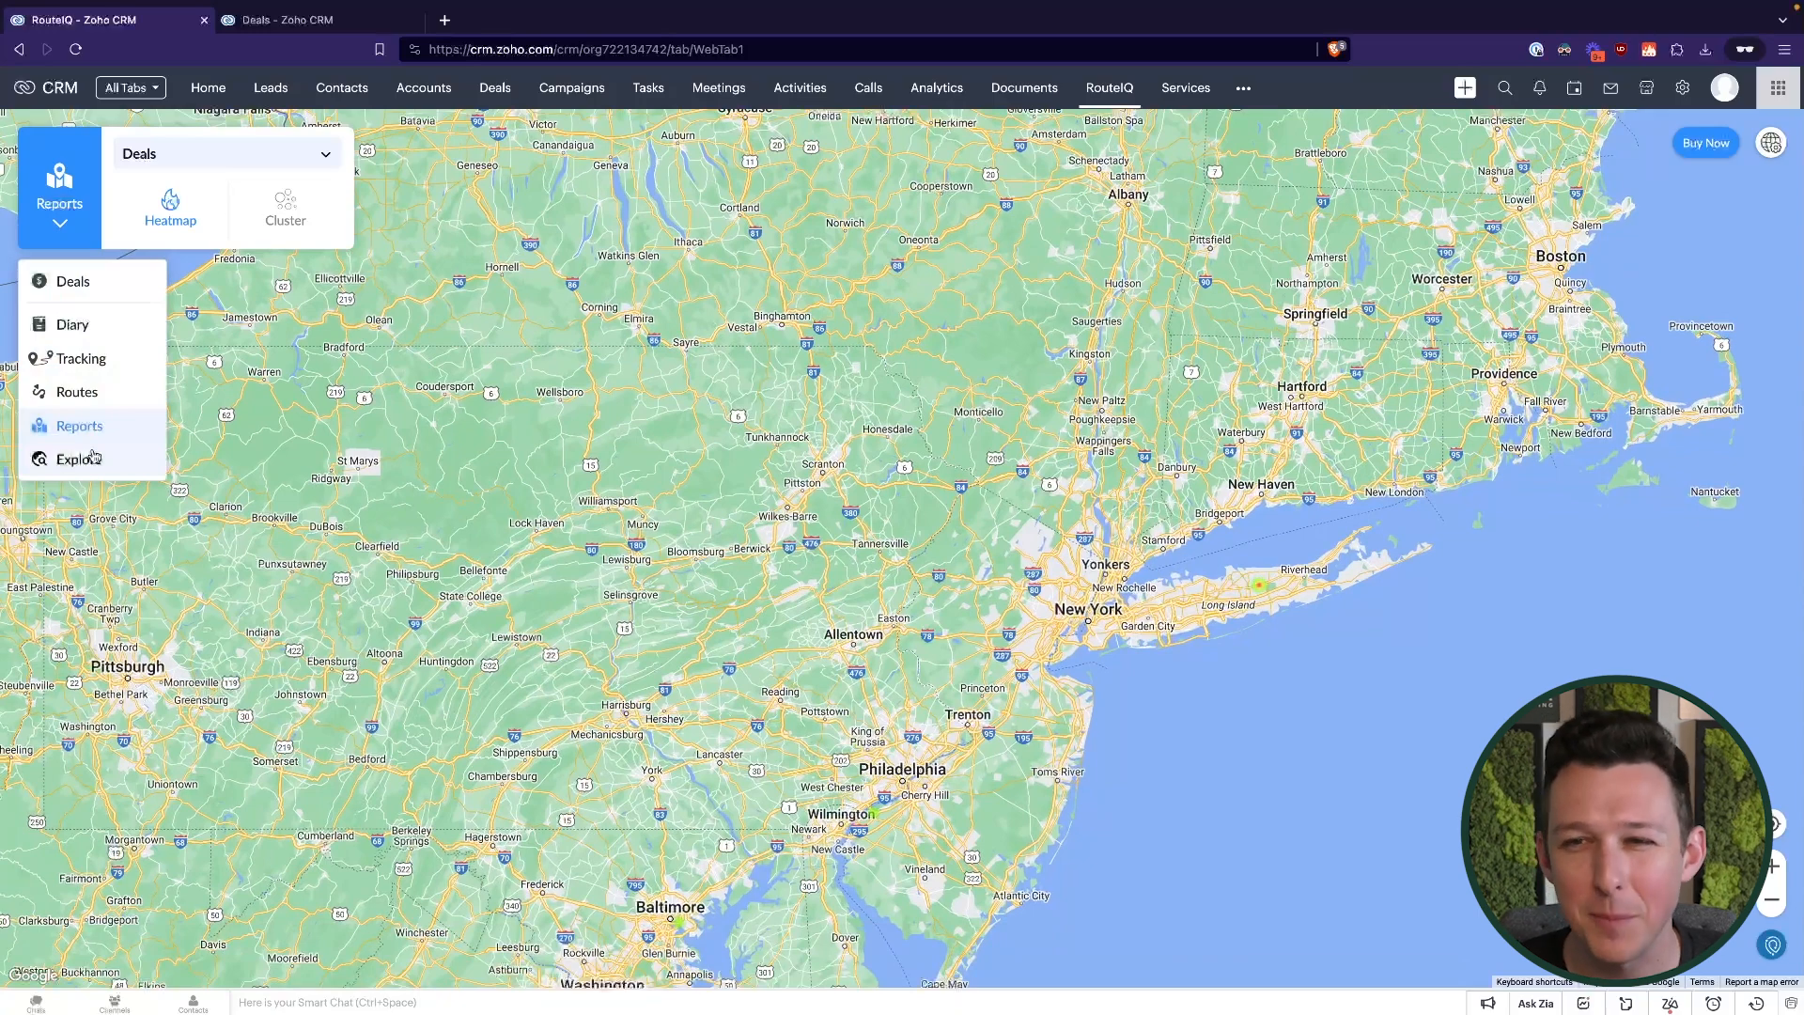
Enter Explore with location access blocked and Deals kept as the explored module
{"action": "left_click", "coordinate": [79, 459]}
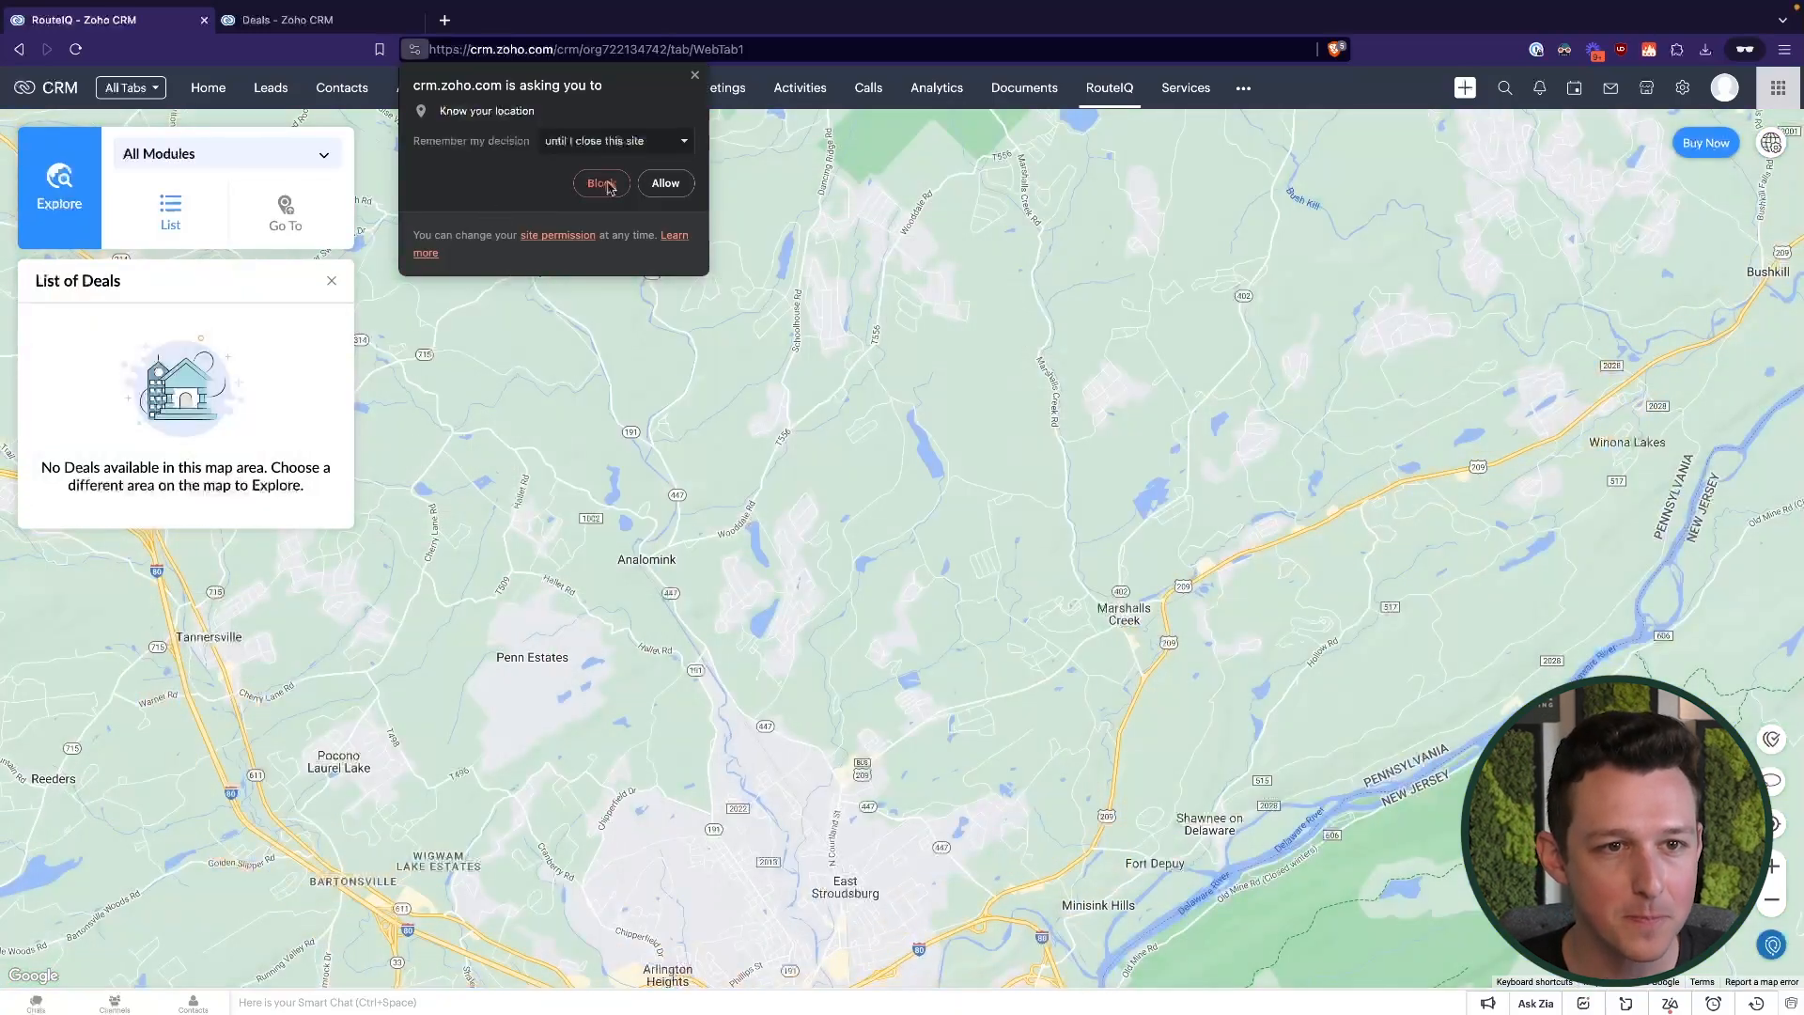
{"action": "left_click", "coordinate": [601, 182]}
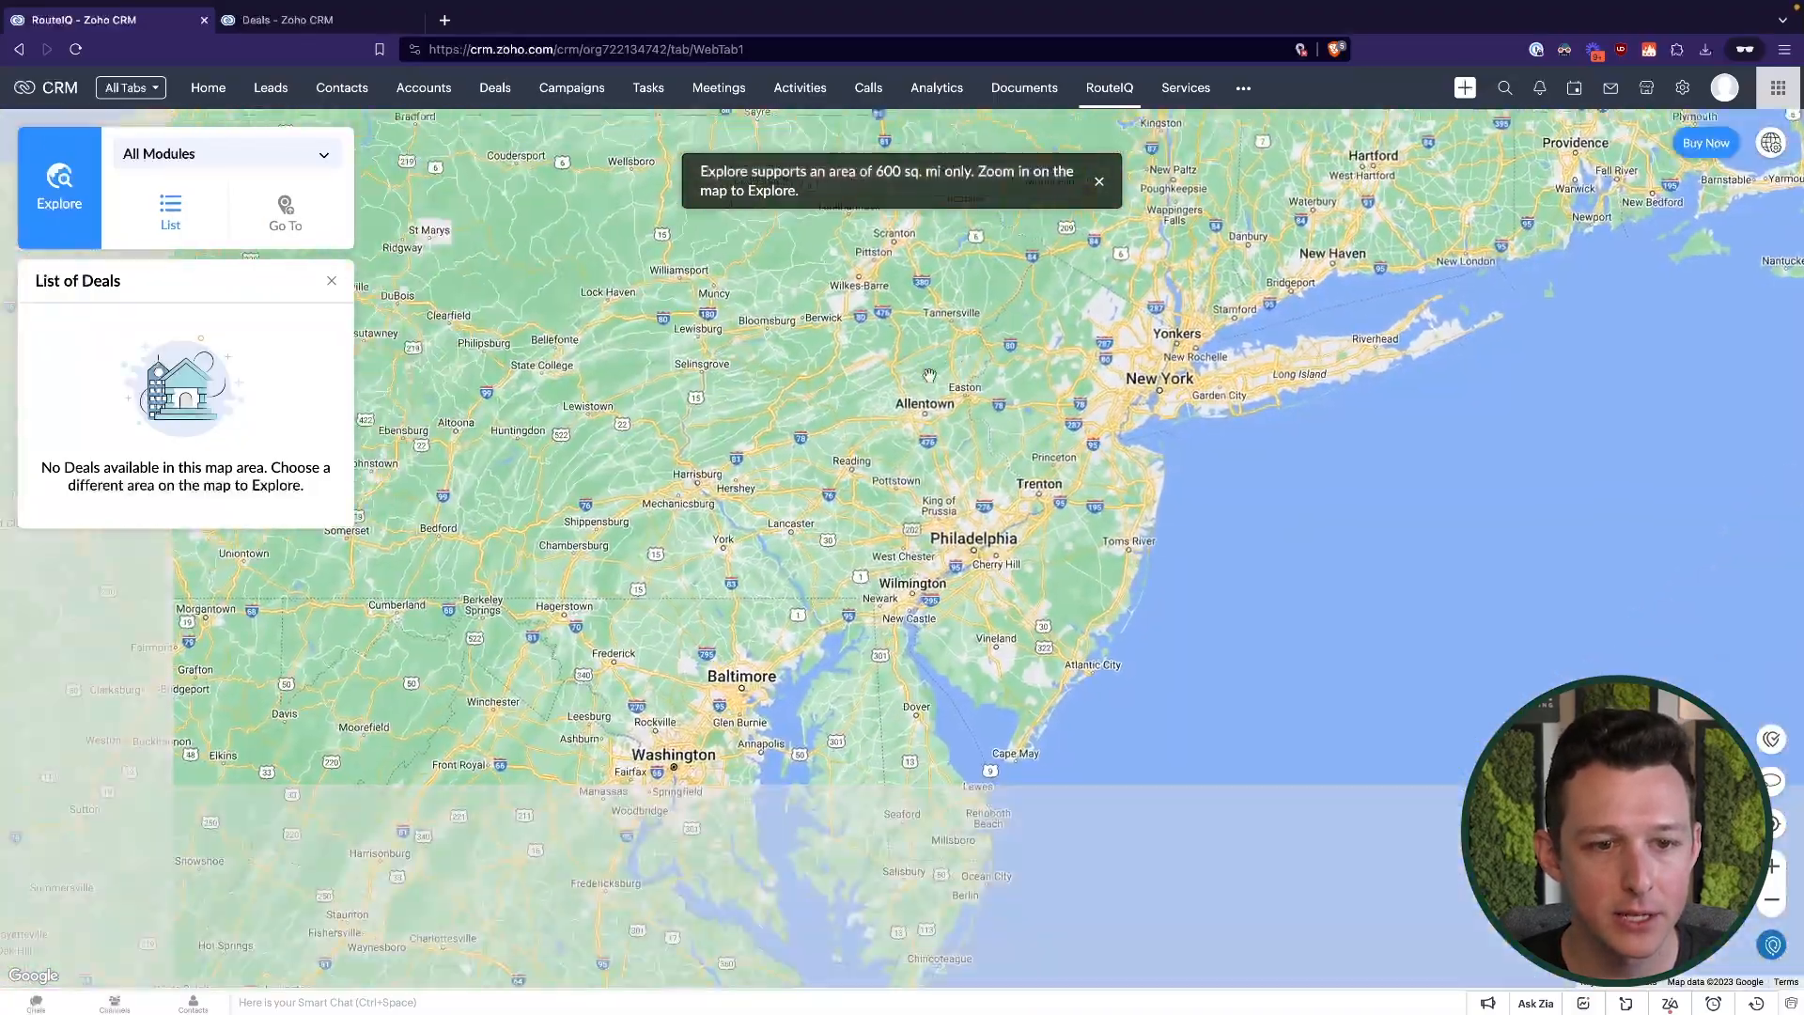
{"action": "left_click", "coordinate": [223, 152]}
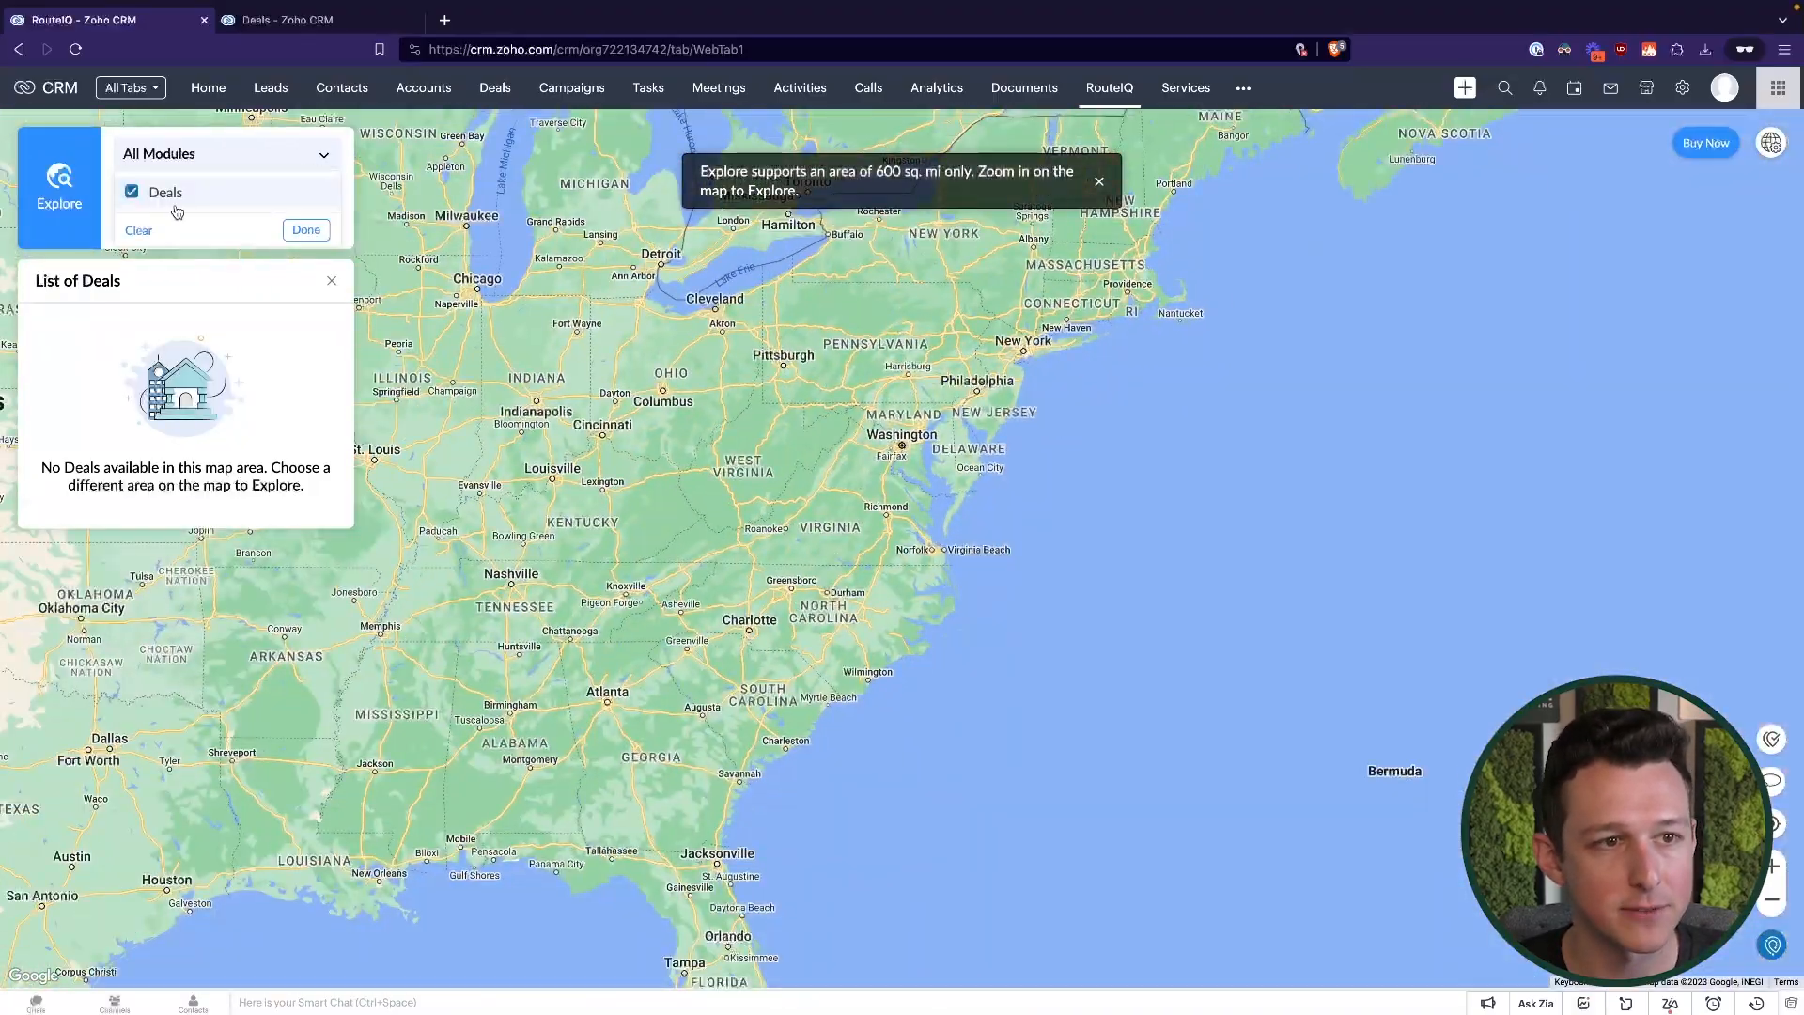
{"action": "left_click", "coordinate": [58, 188]}
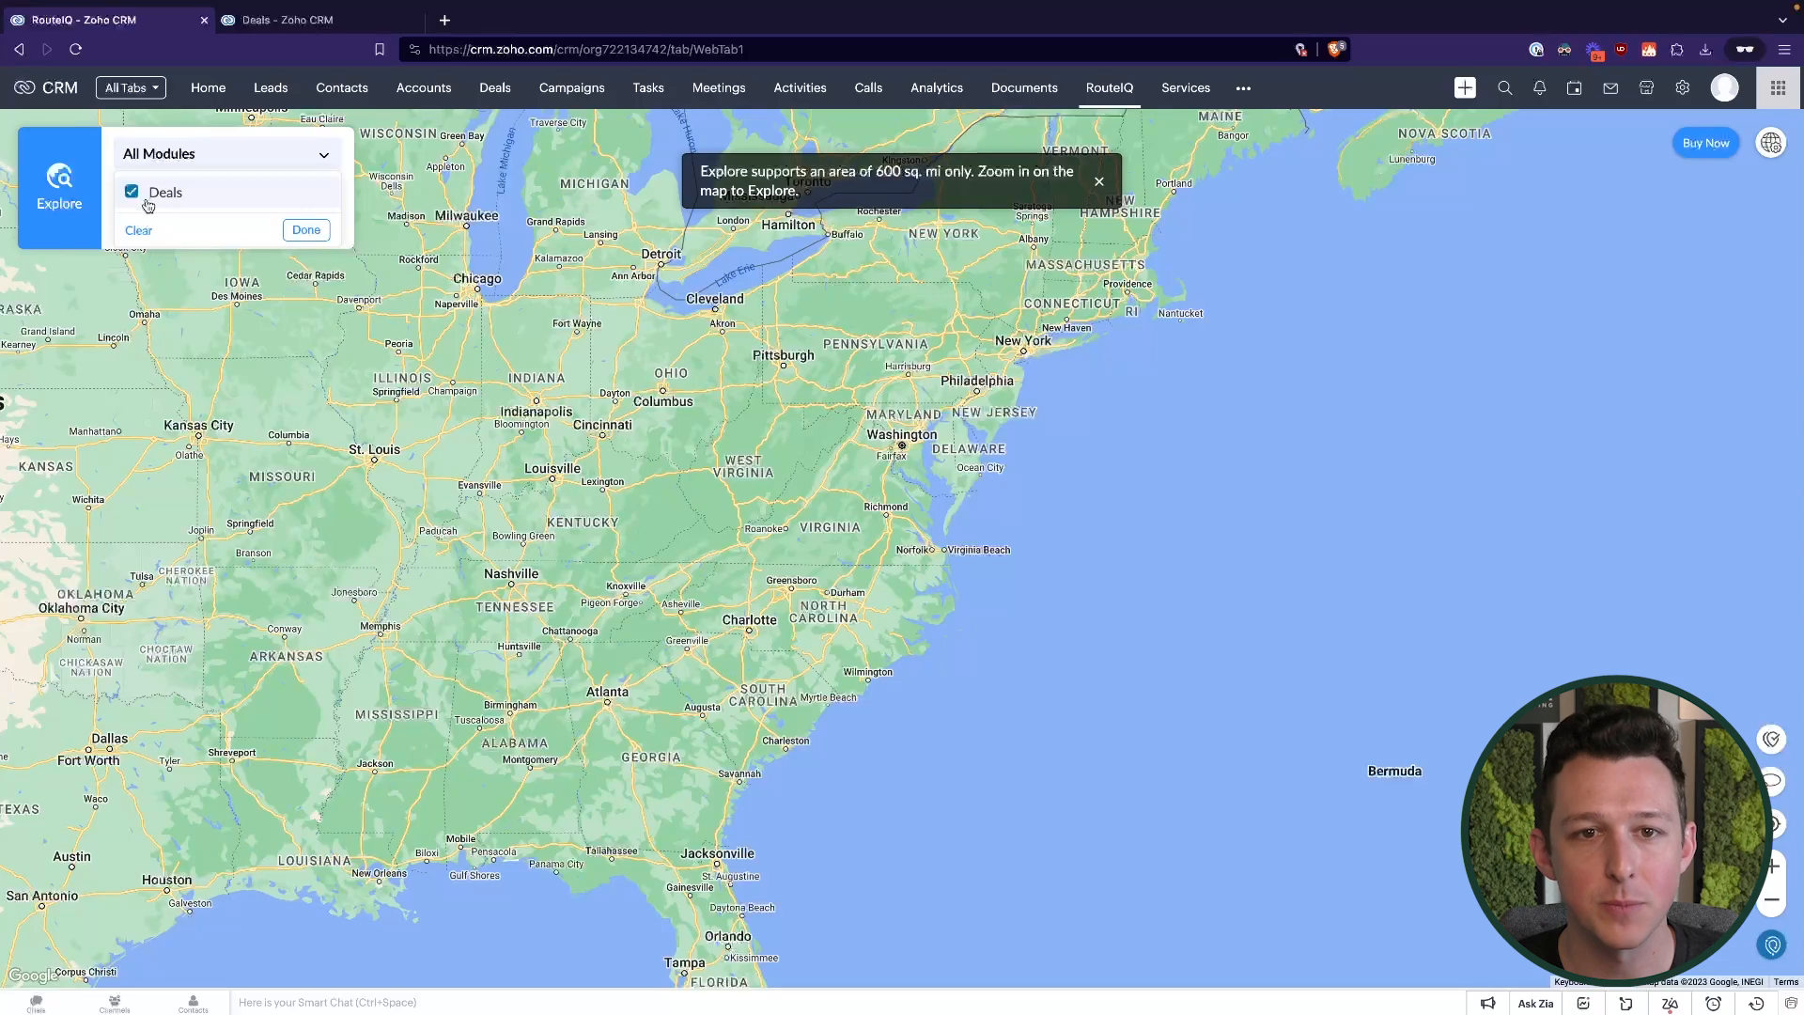
{"action": "left_click", "coordinate": [306, 229]}
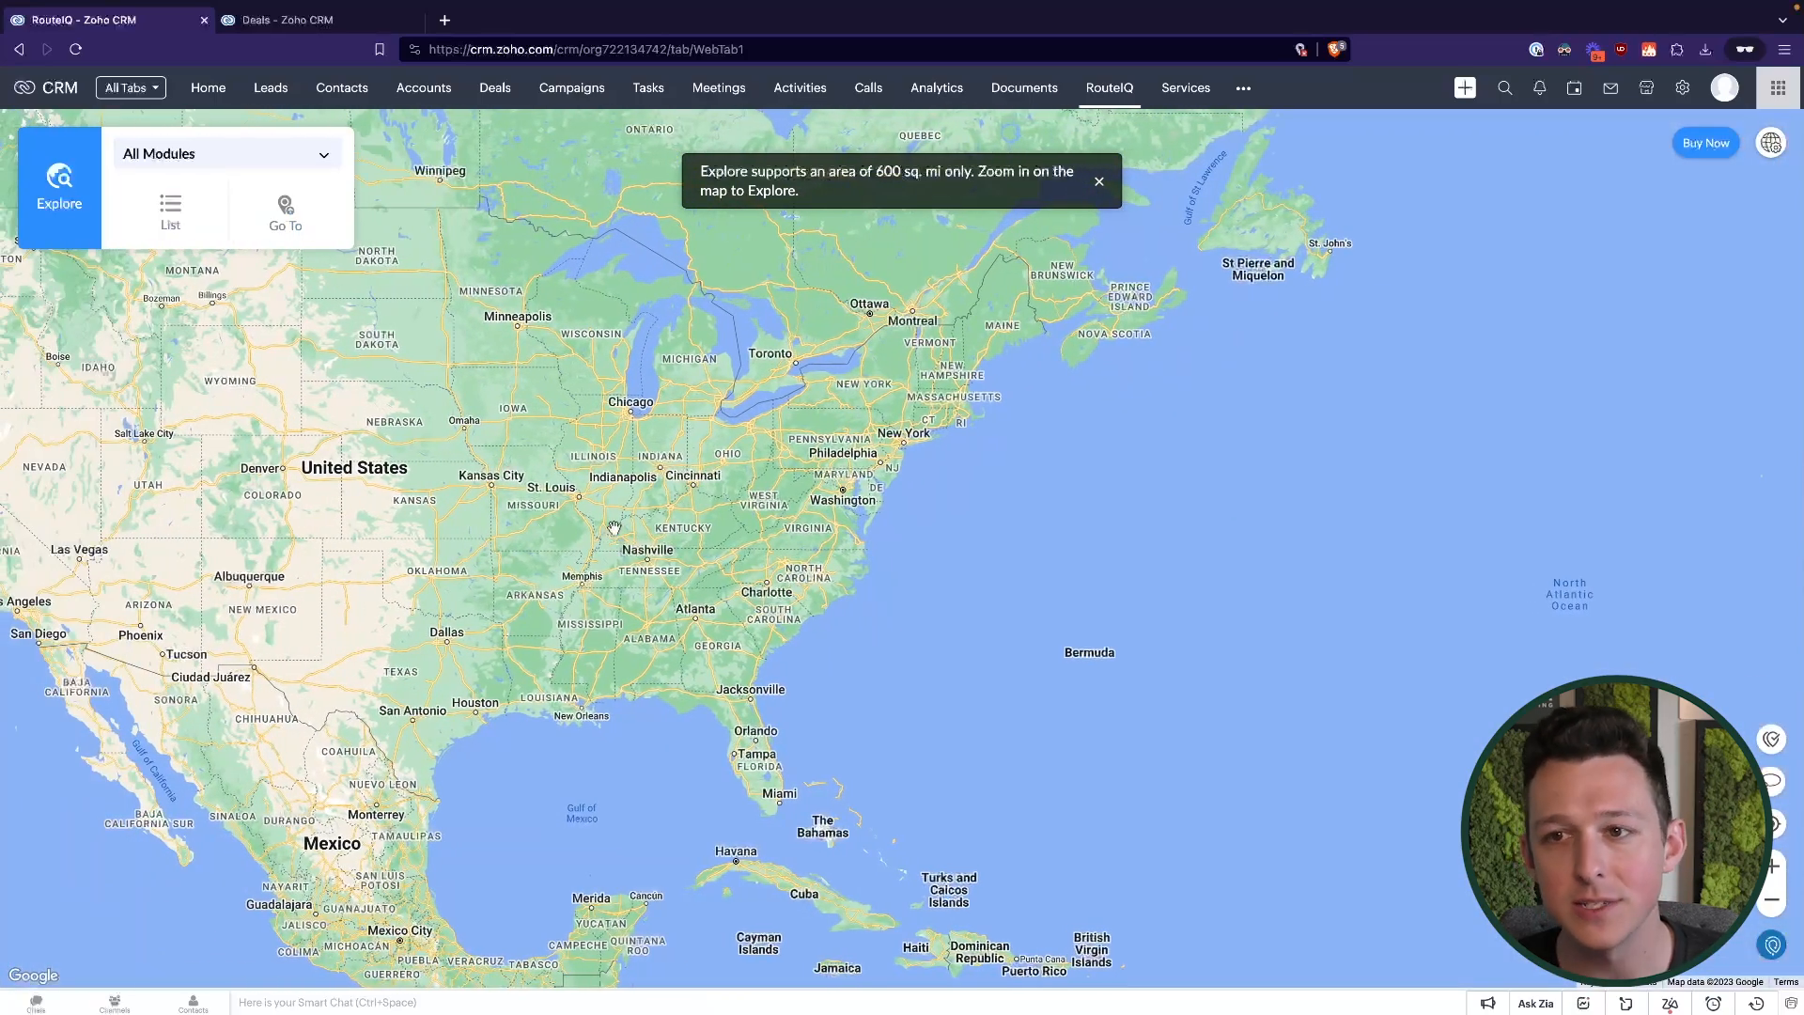
{"action": "scroll", "scroll_direction": "up", "scroll_amount": 3}
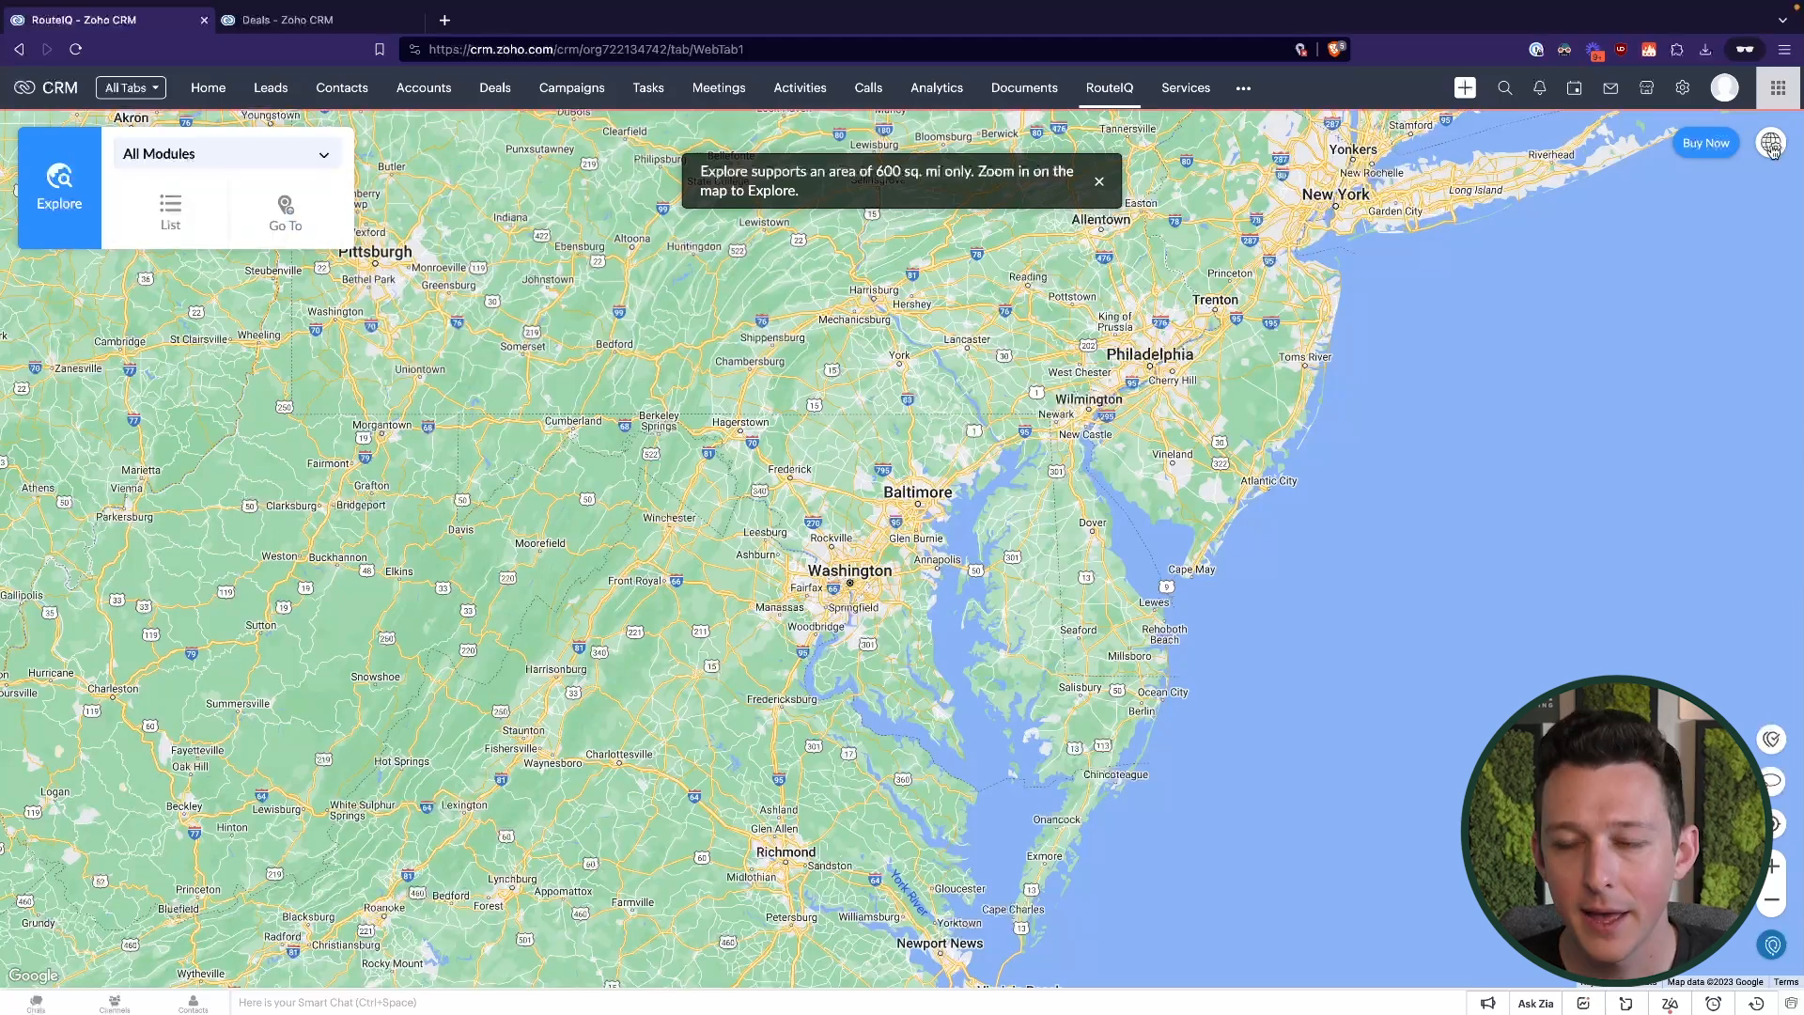
In RouteIQ settings, try satellite map, revert to default, and enable Traffic Overlay
{"action": "left_click", "coordinate": [1770, 143]}
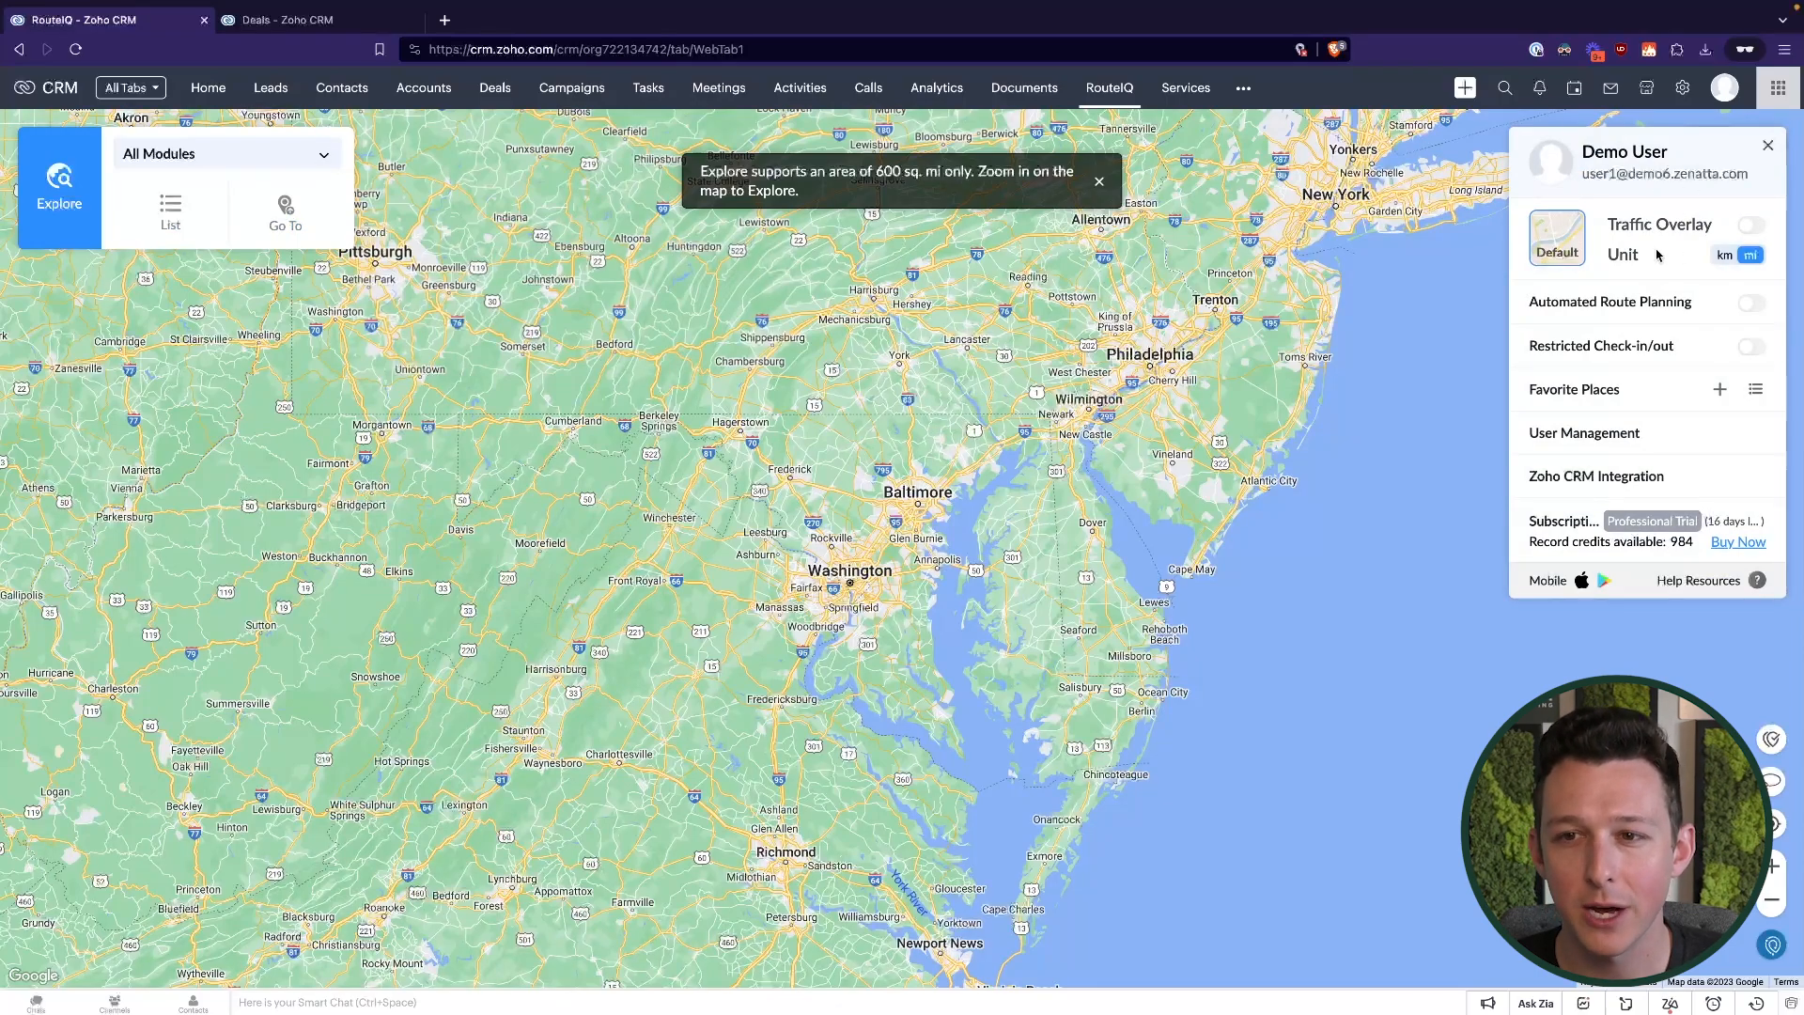
{"action": "left_click", "coordinate": [1555, 239]}
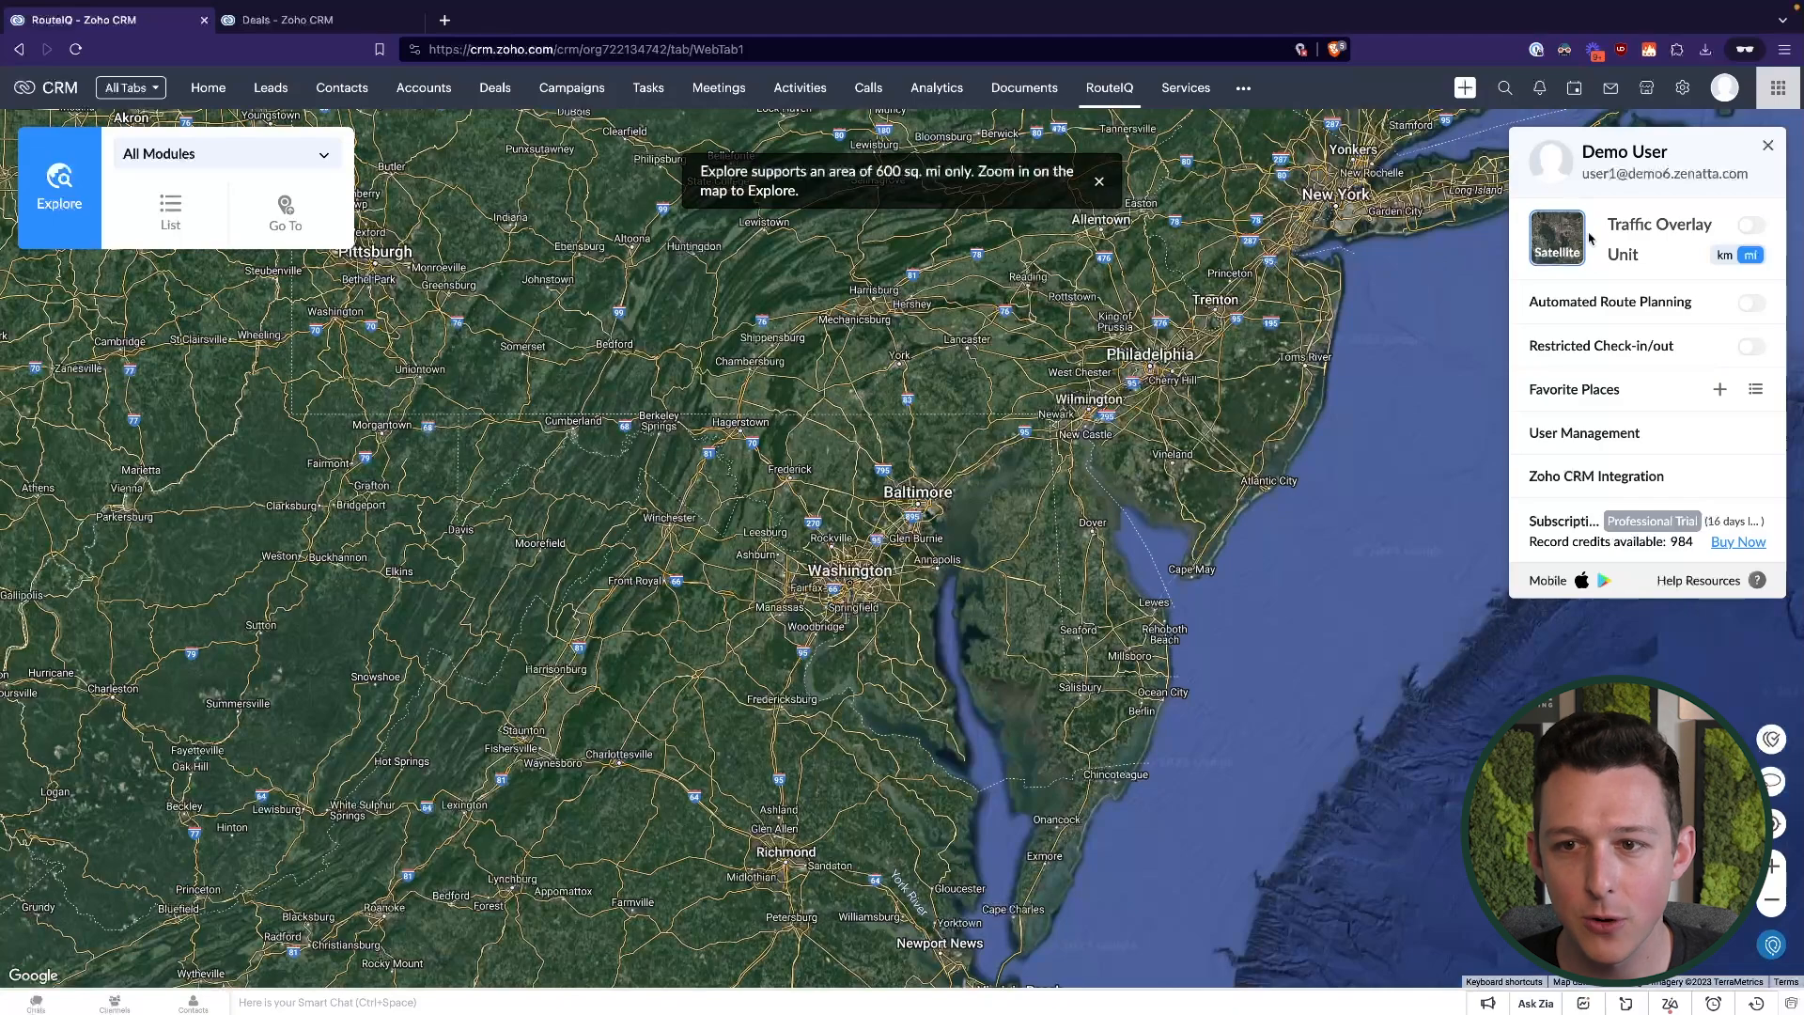
{"action": "left_click", "coordinate": [1556, 239]}
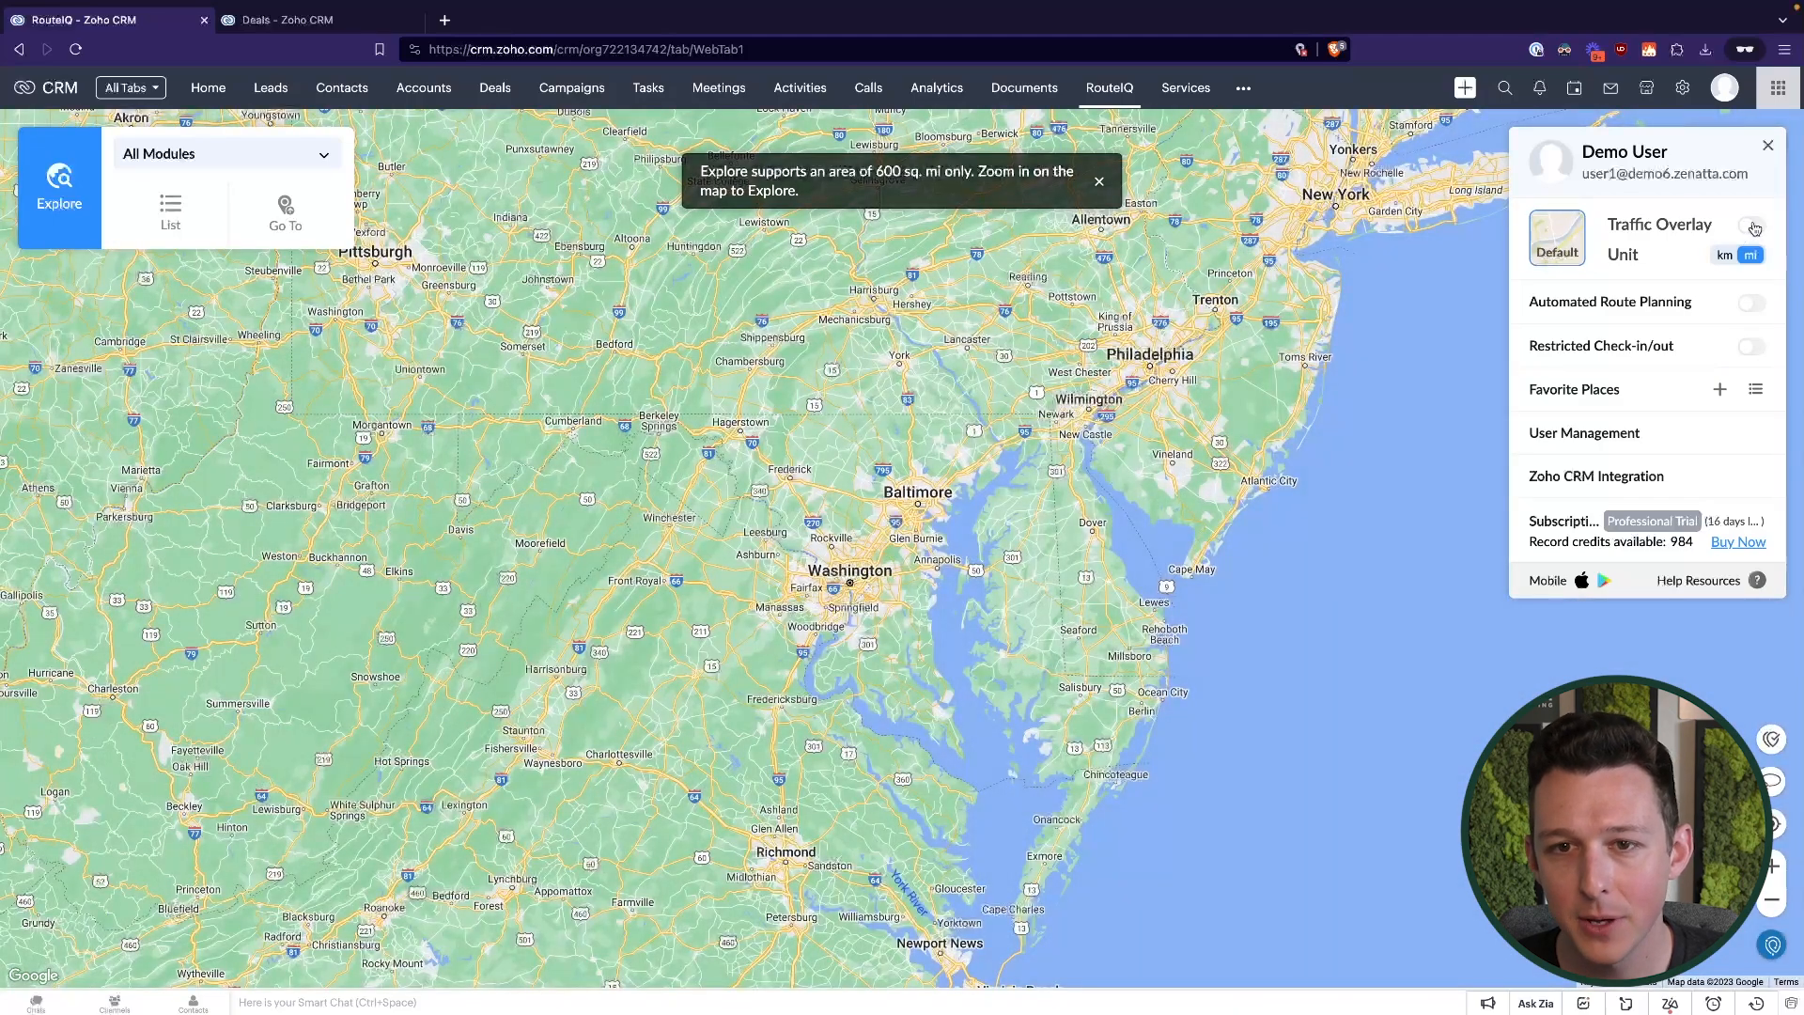
{"action": "left_click", "coordinate": [1749, 223]}
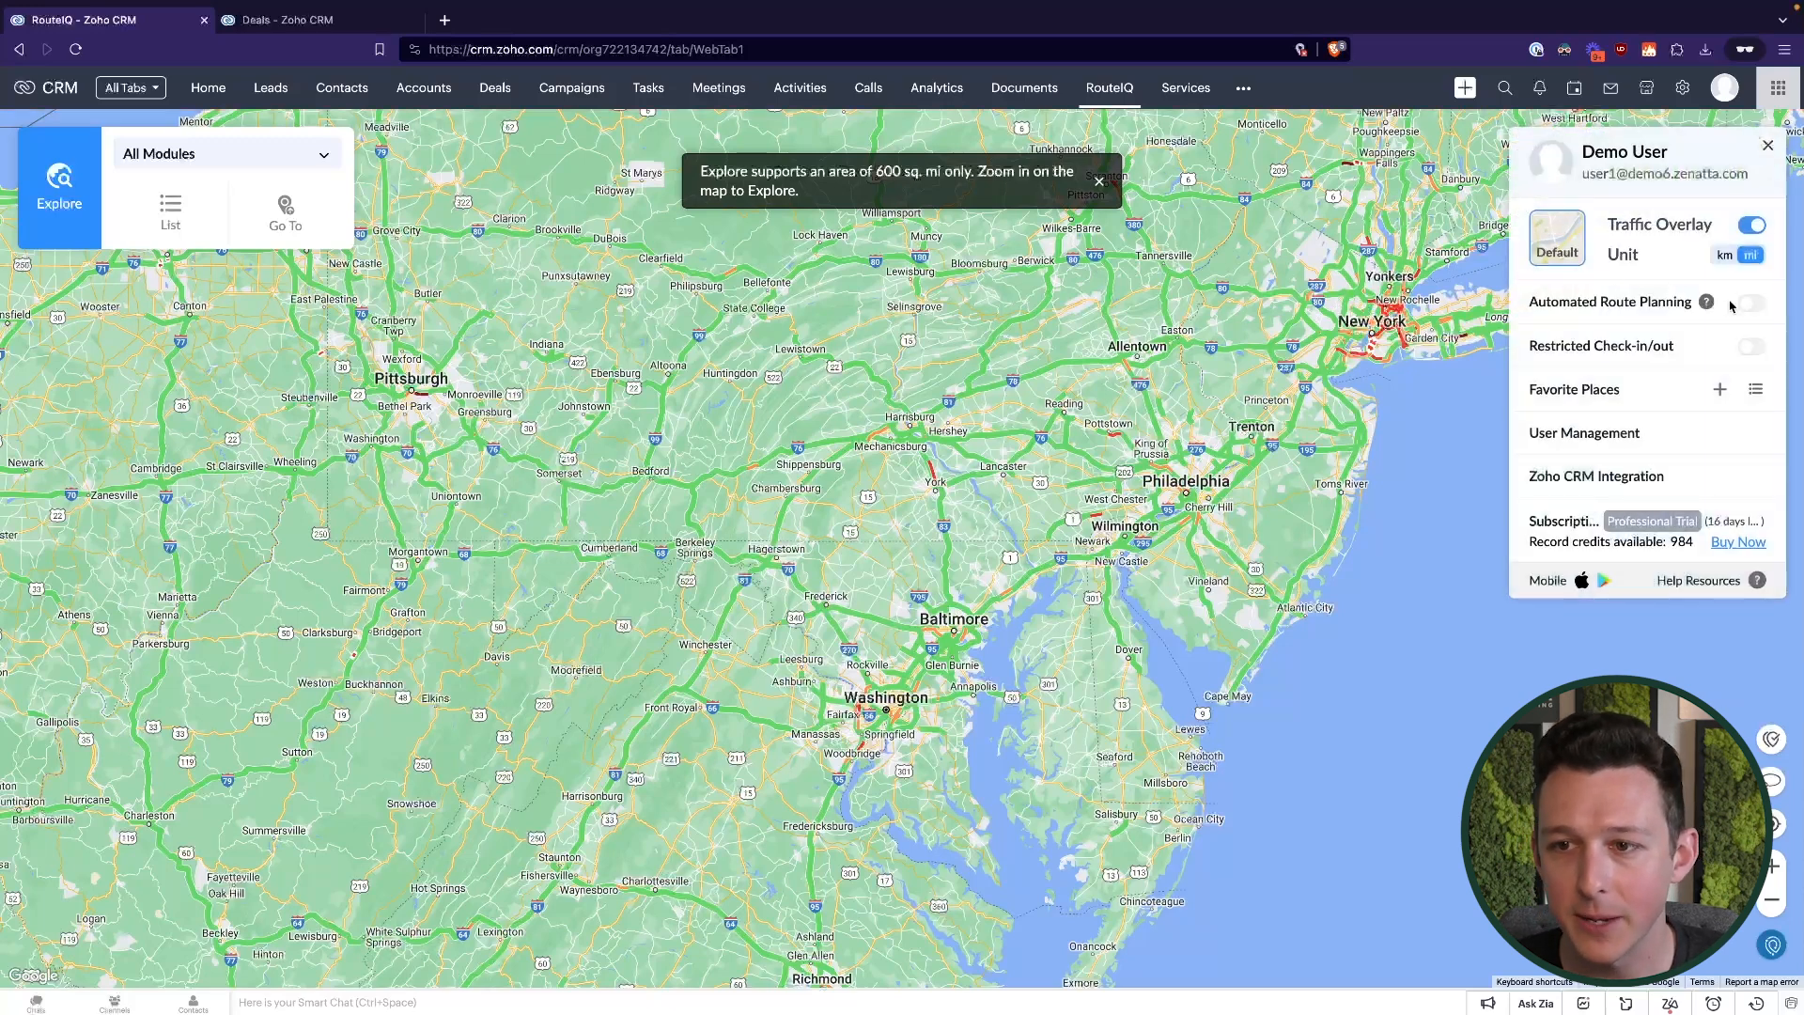
Attempt Automated Route Planning and read its help article on prerequisites
{"action": "left_click", "coordinate": [1747, 301]}
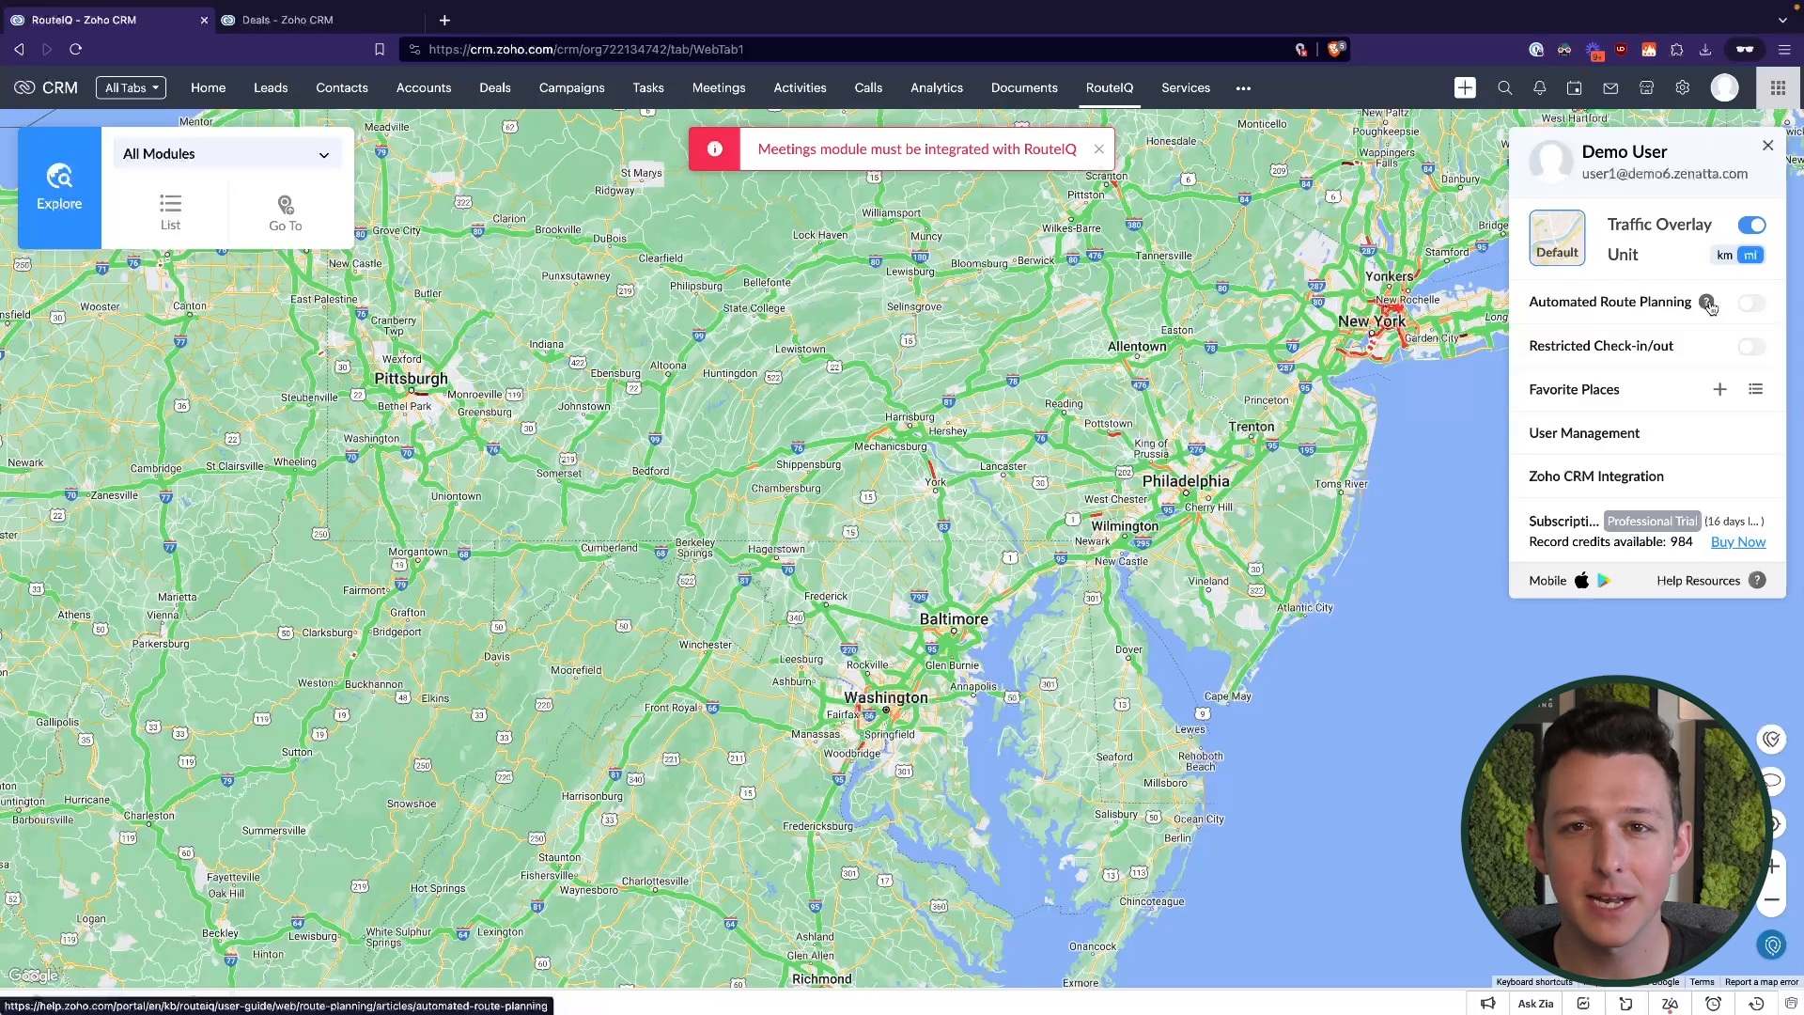
{"action": "left_click", "coordinate": [1708, 300]}
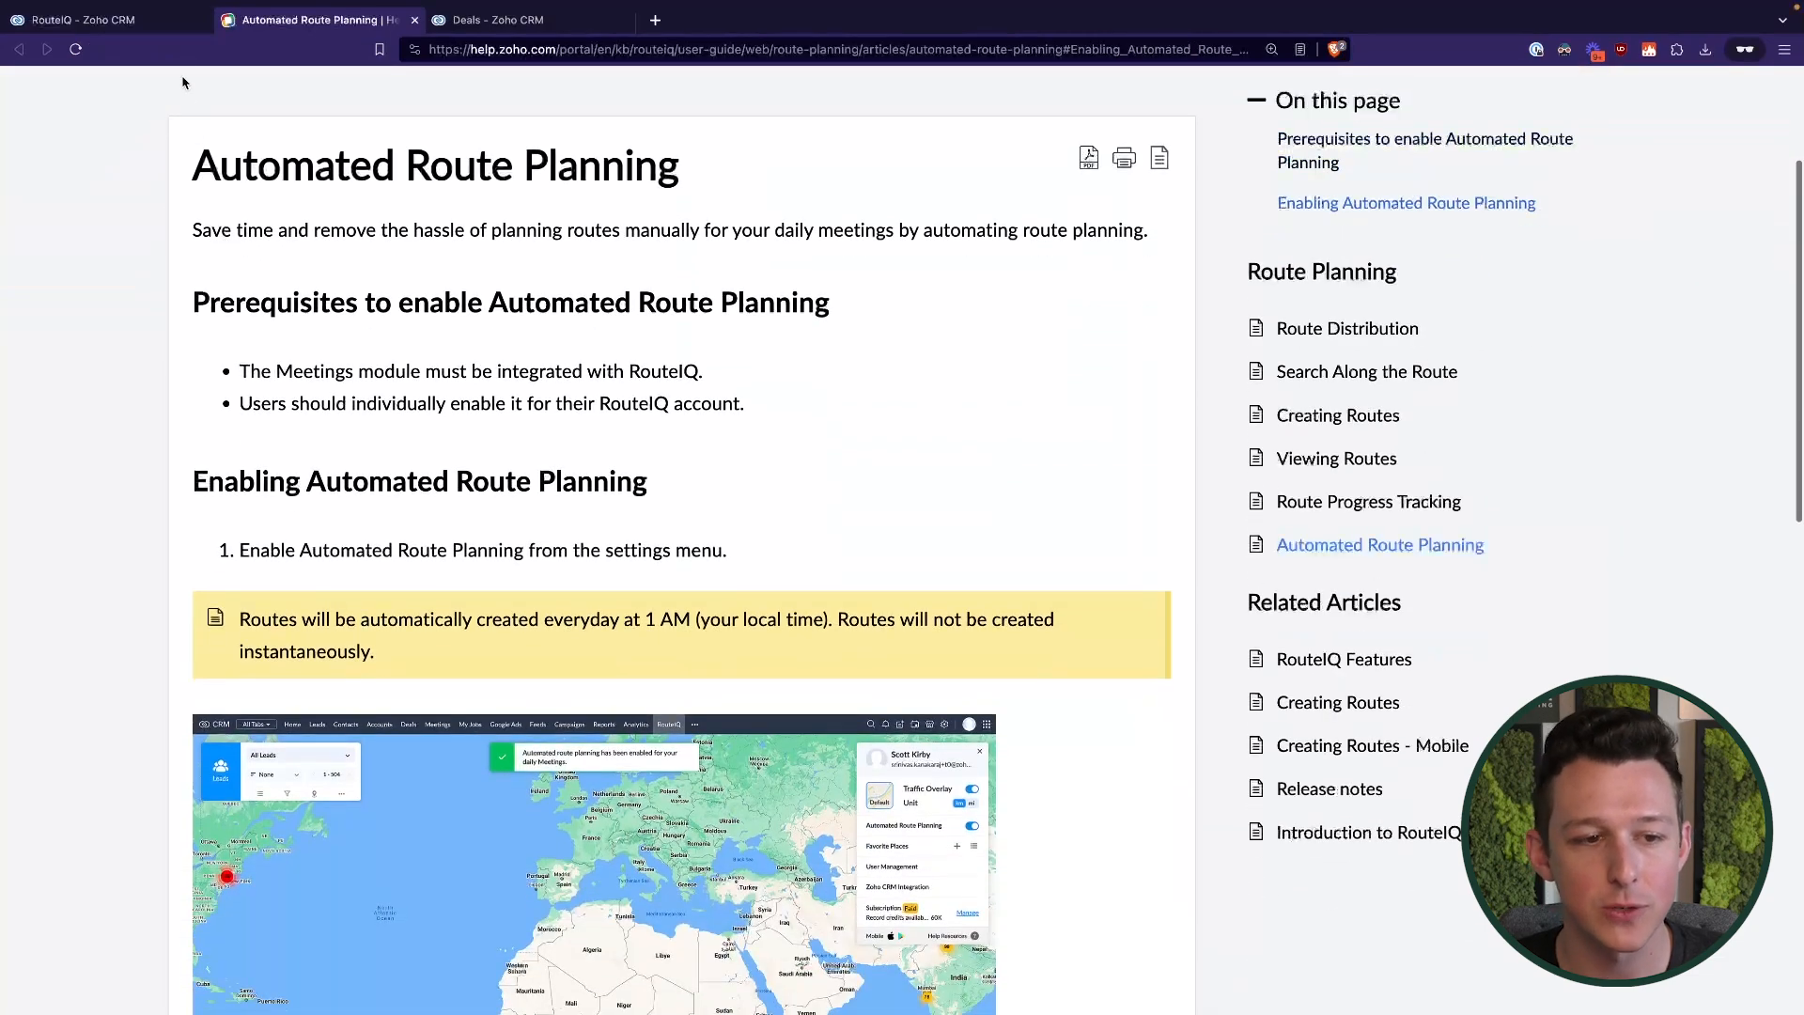
{"action": "left_click", "coordinate": [81, 19]}
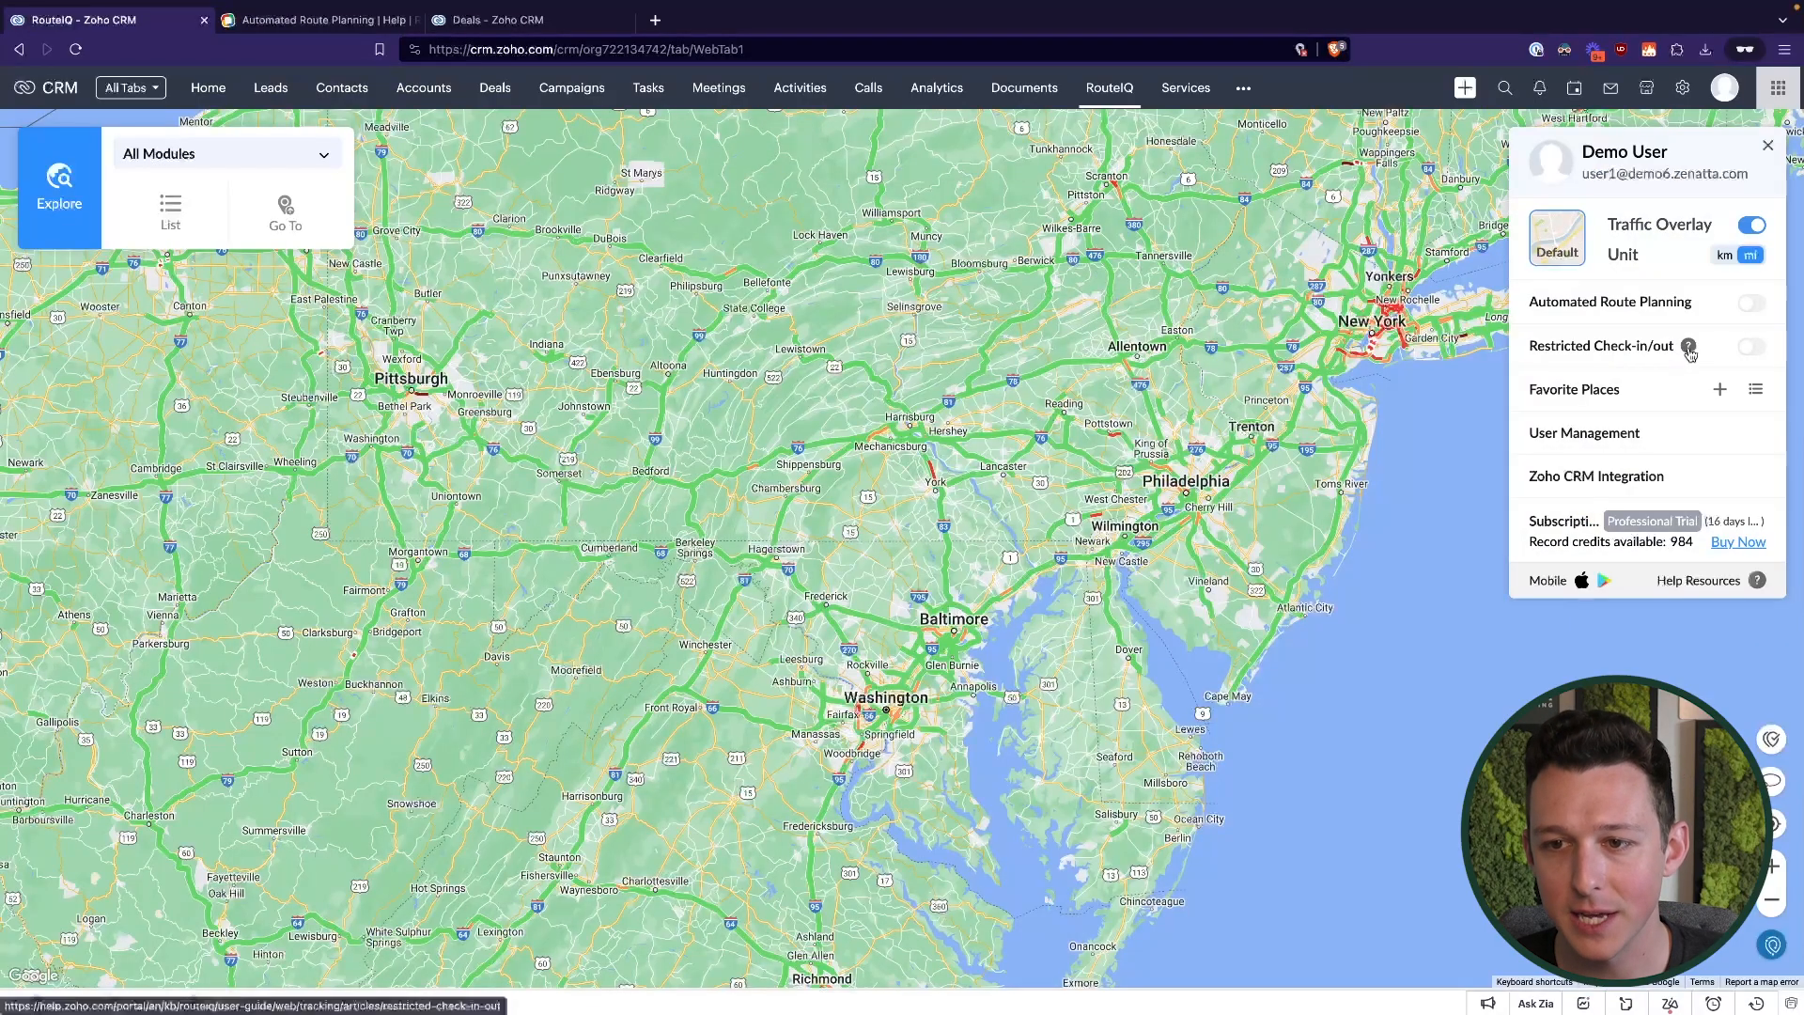
Enable Restricted Check-in/out briefly, switch it off again, and close settings
{"action": "left_click", "coordinate": [1751, 345]}
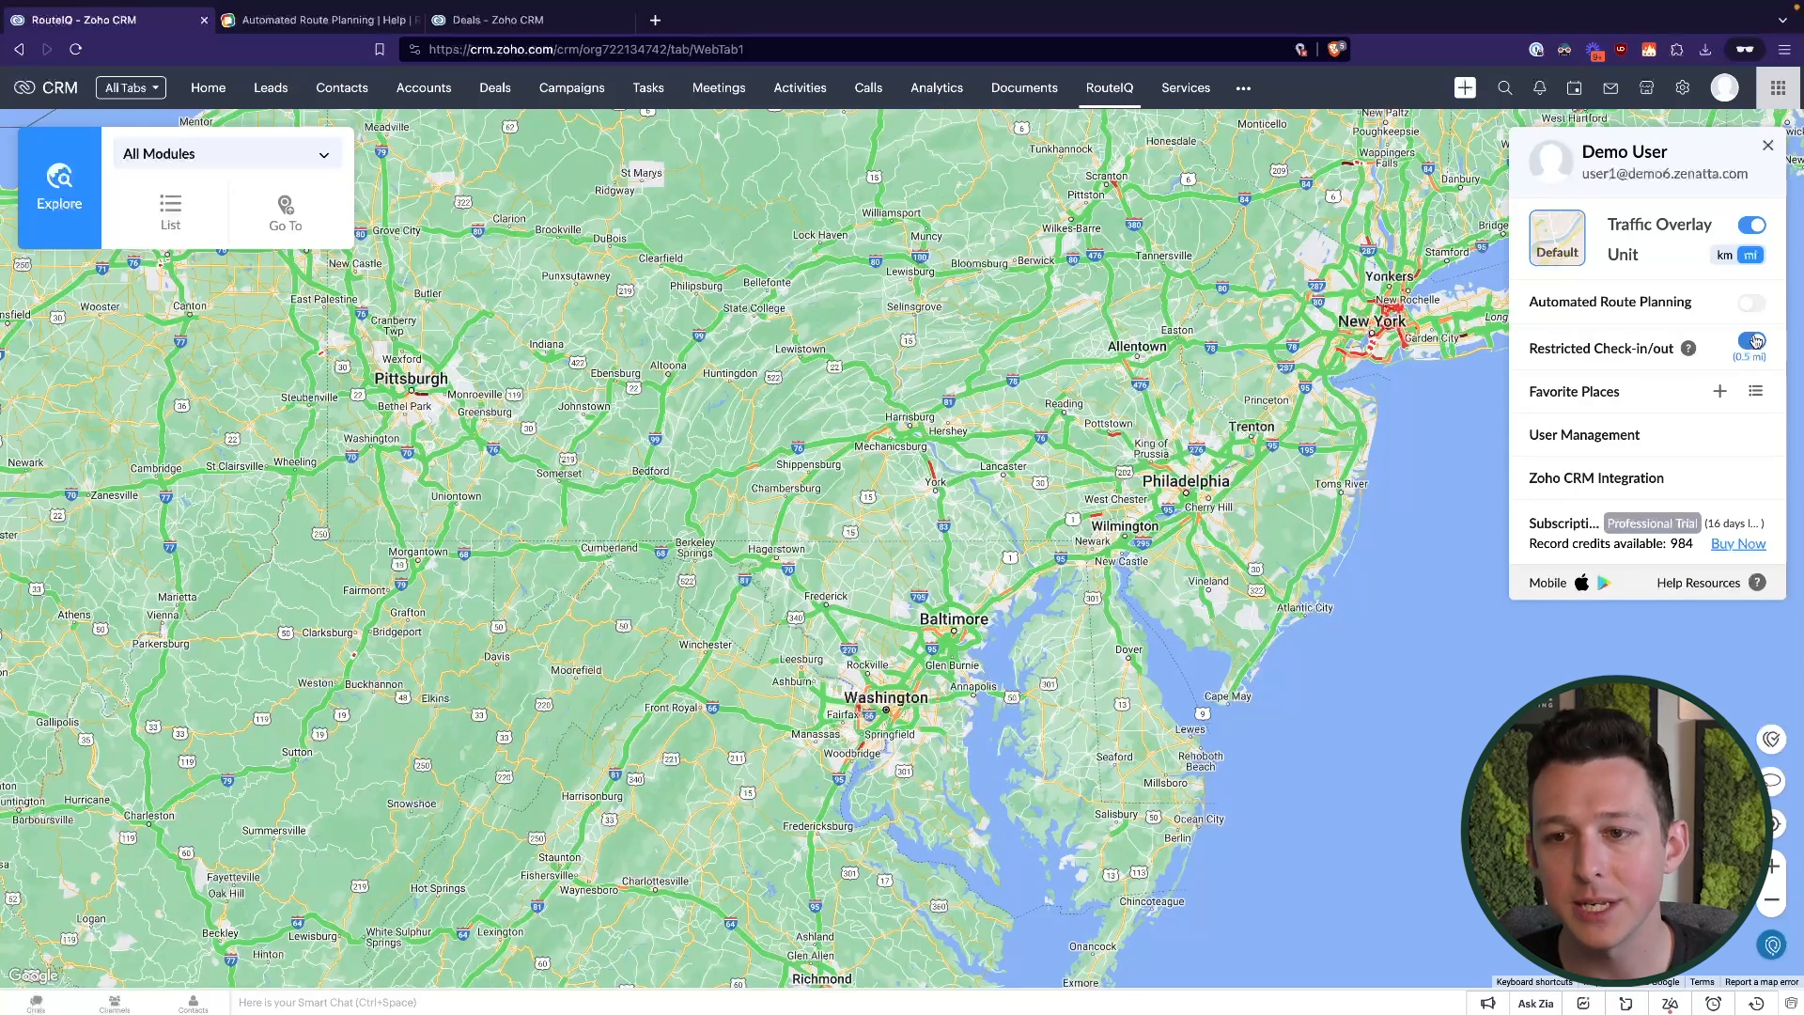
{"action": "left_click", "coordinate": [1751, 346]}
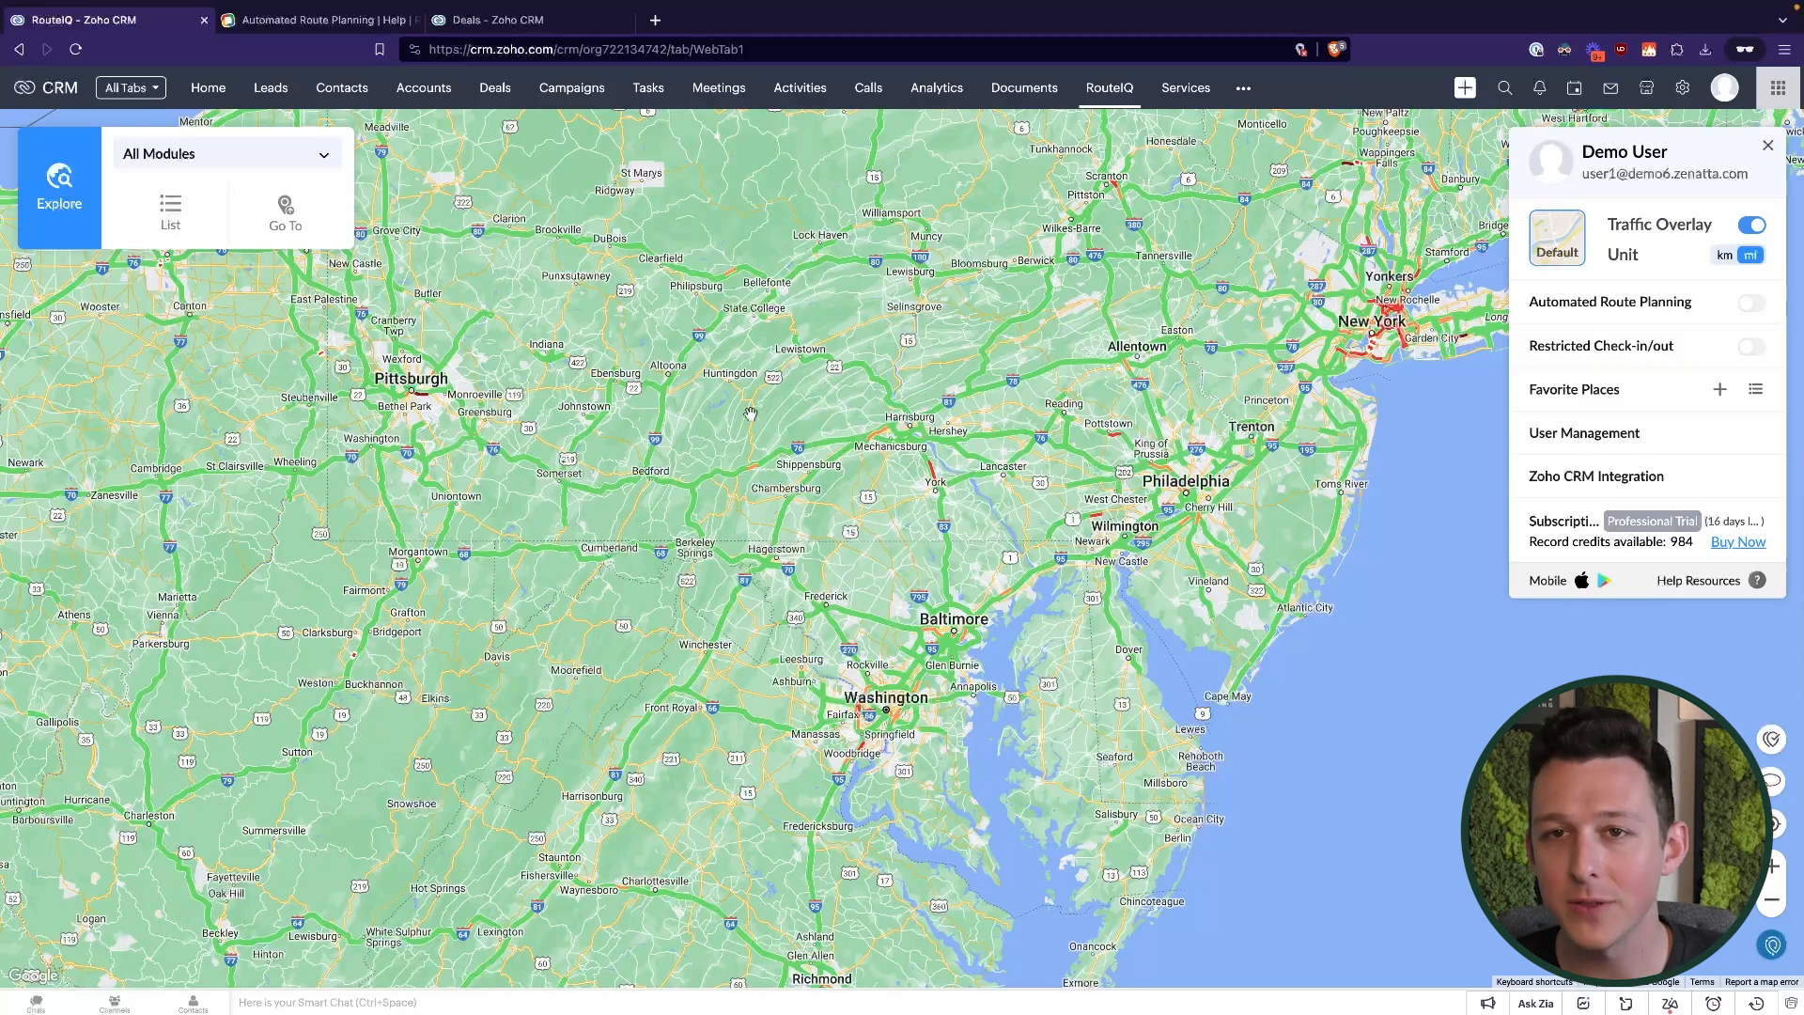
{"action": "left_click", "coordinate": [1768, 145]}
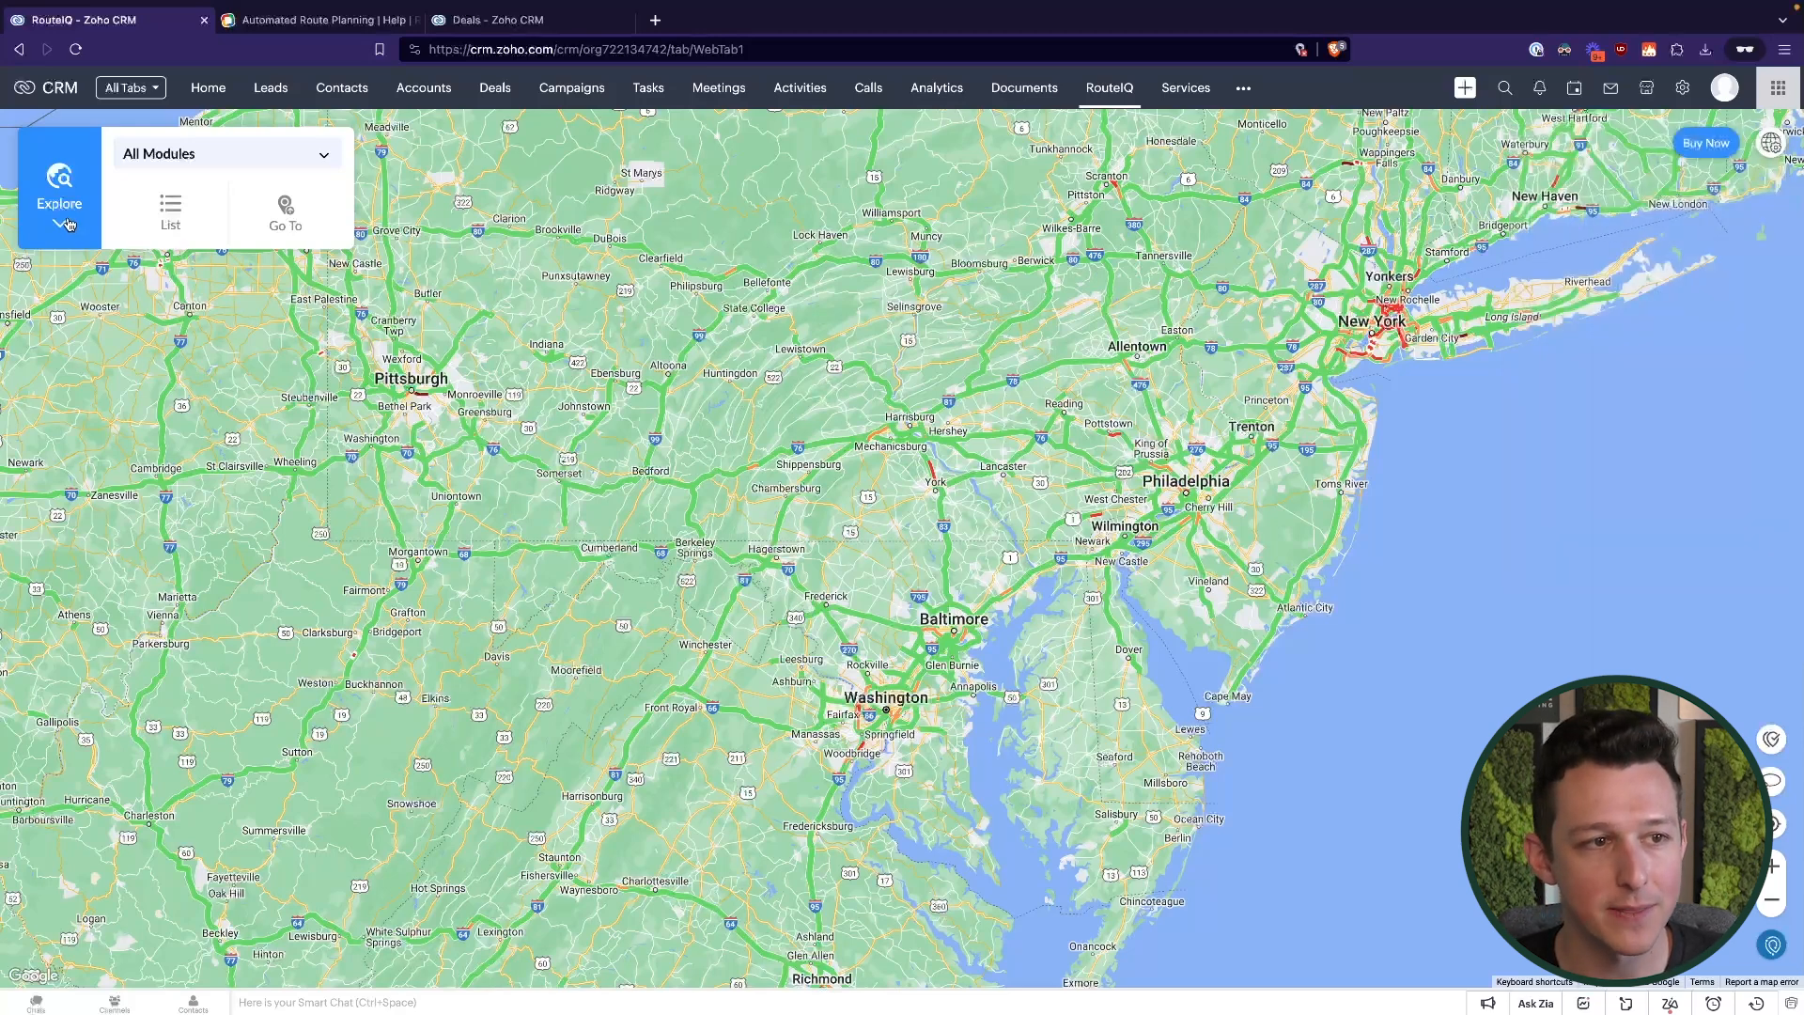